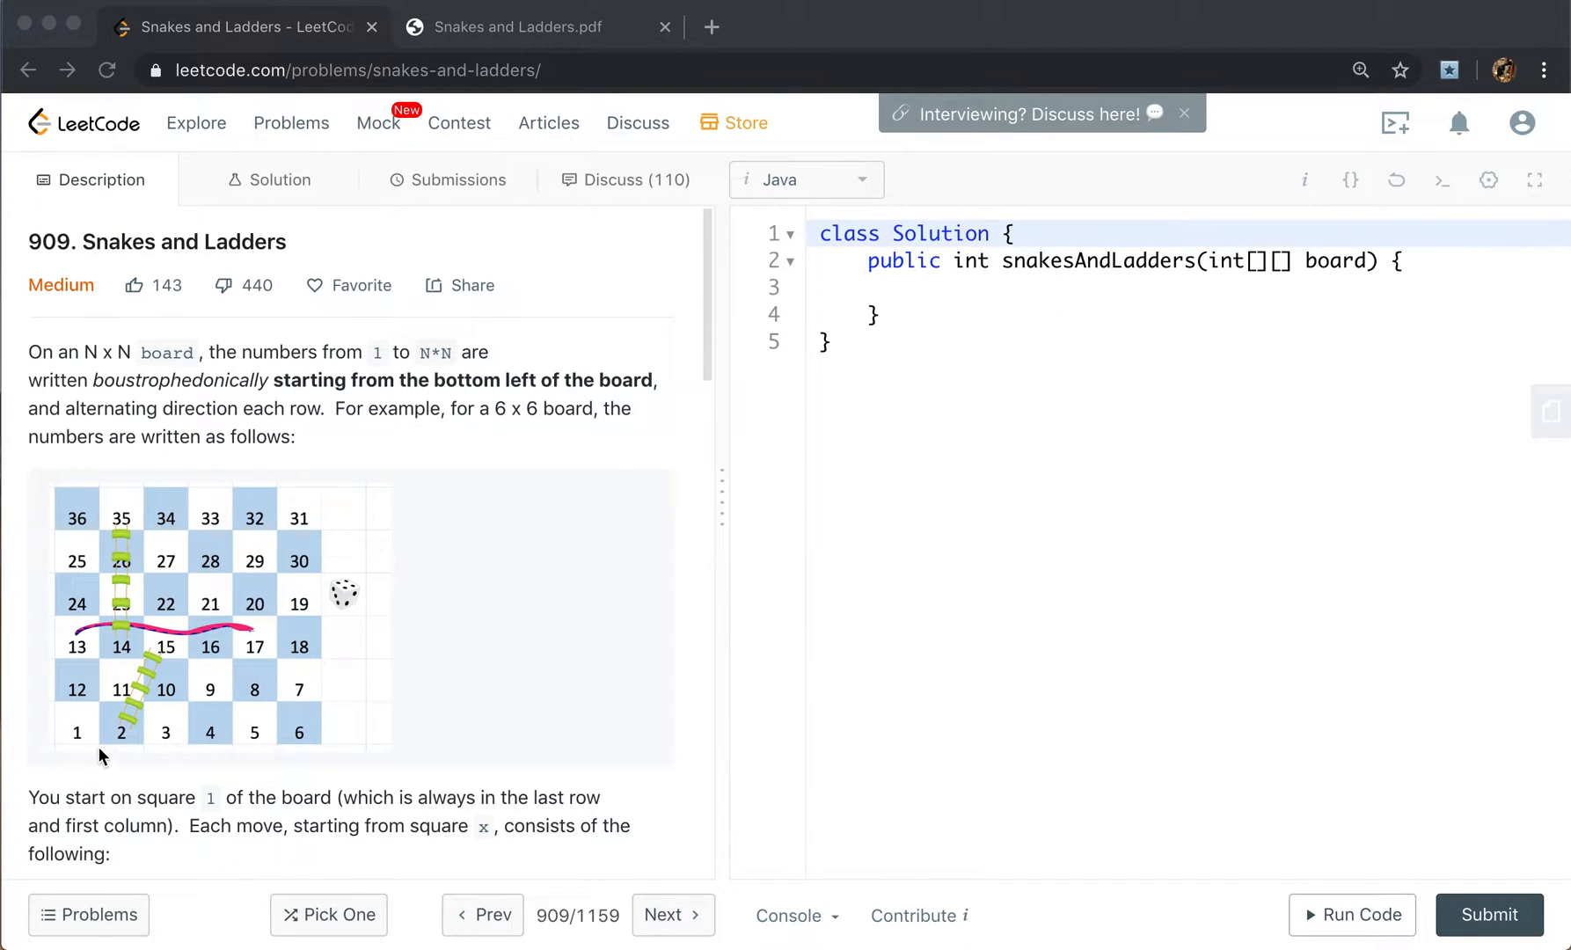
mouse_move(74, 753)
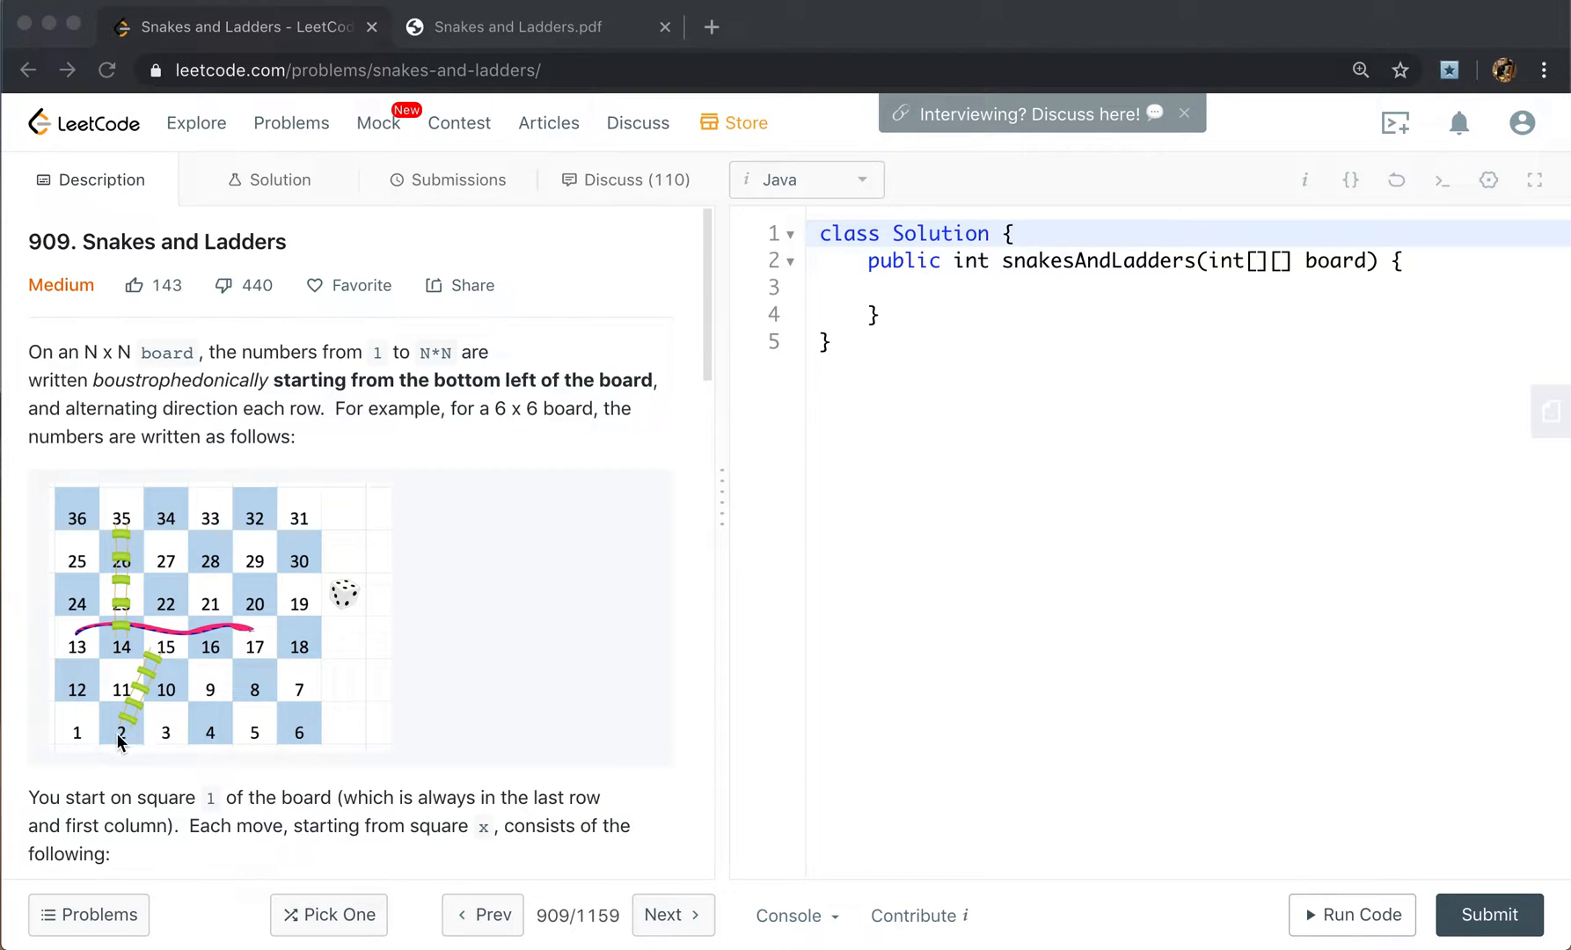
mouse_move(67, 750)
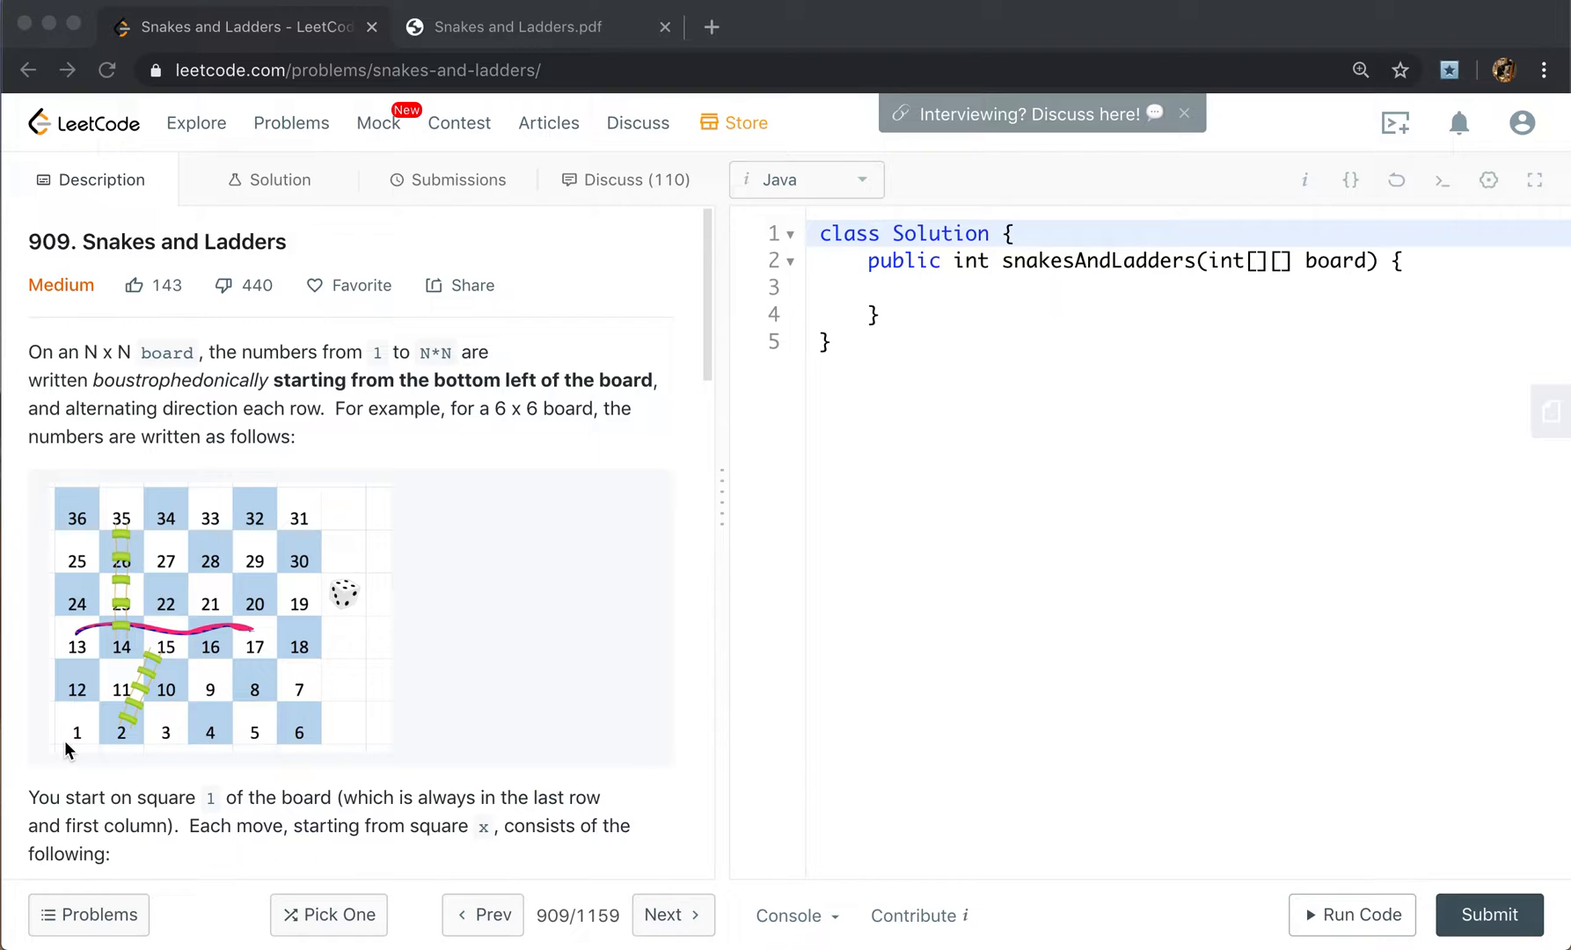
mouse_move(211, 737)
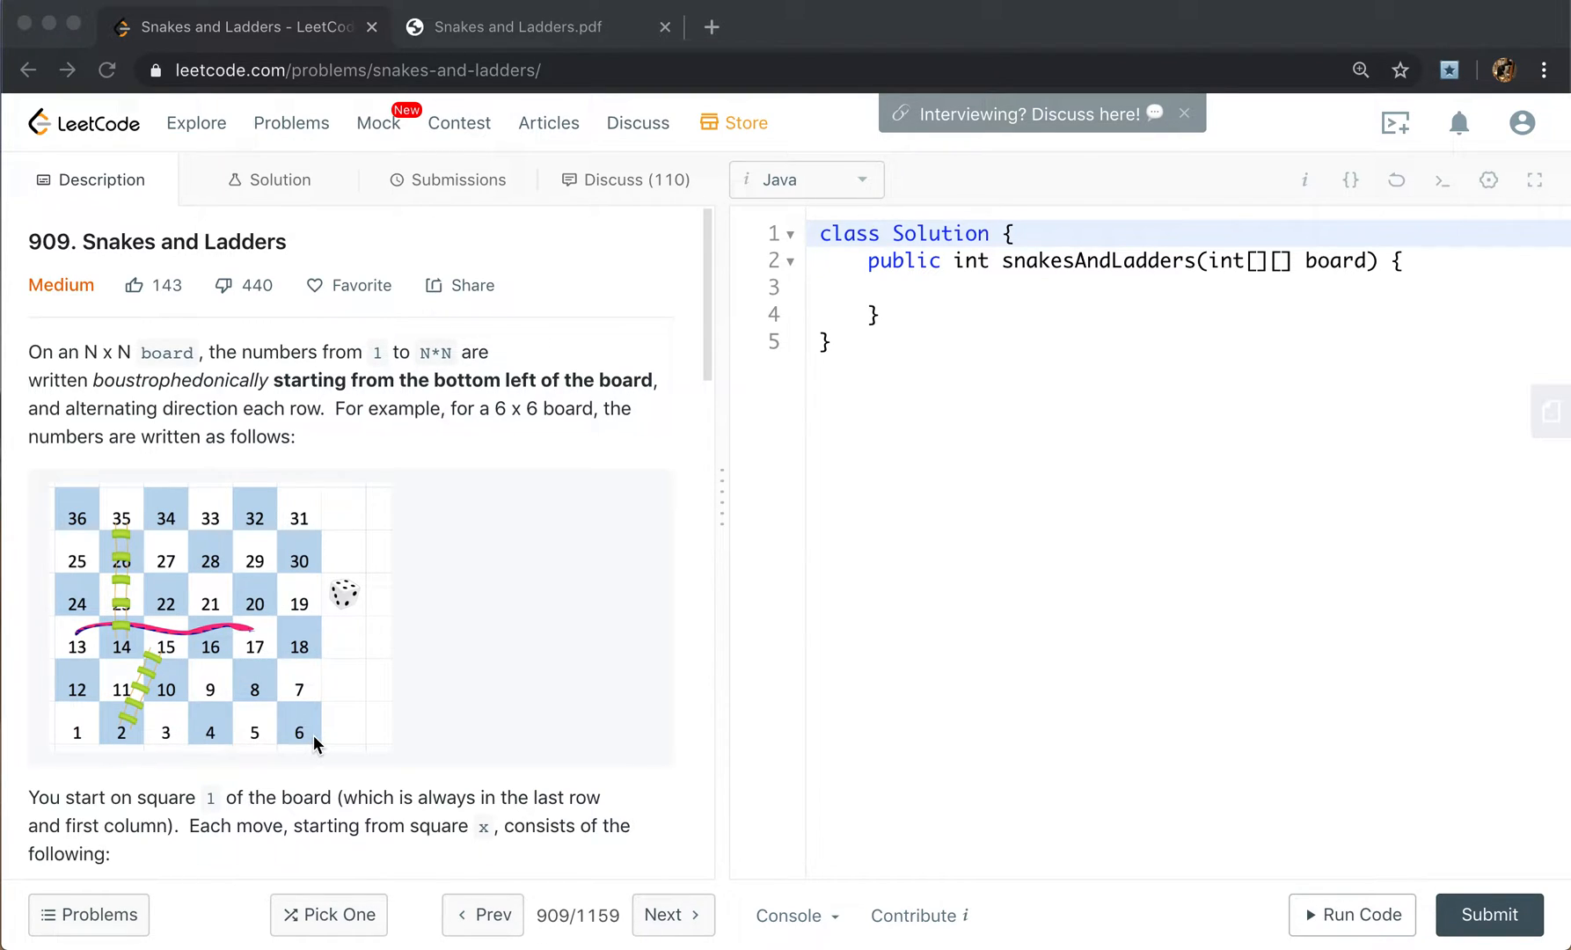
mouse_move(317, 690)
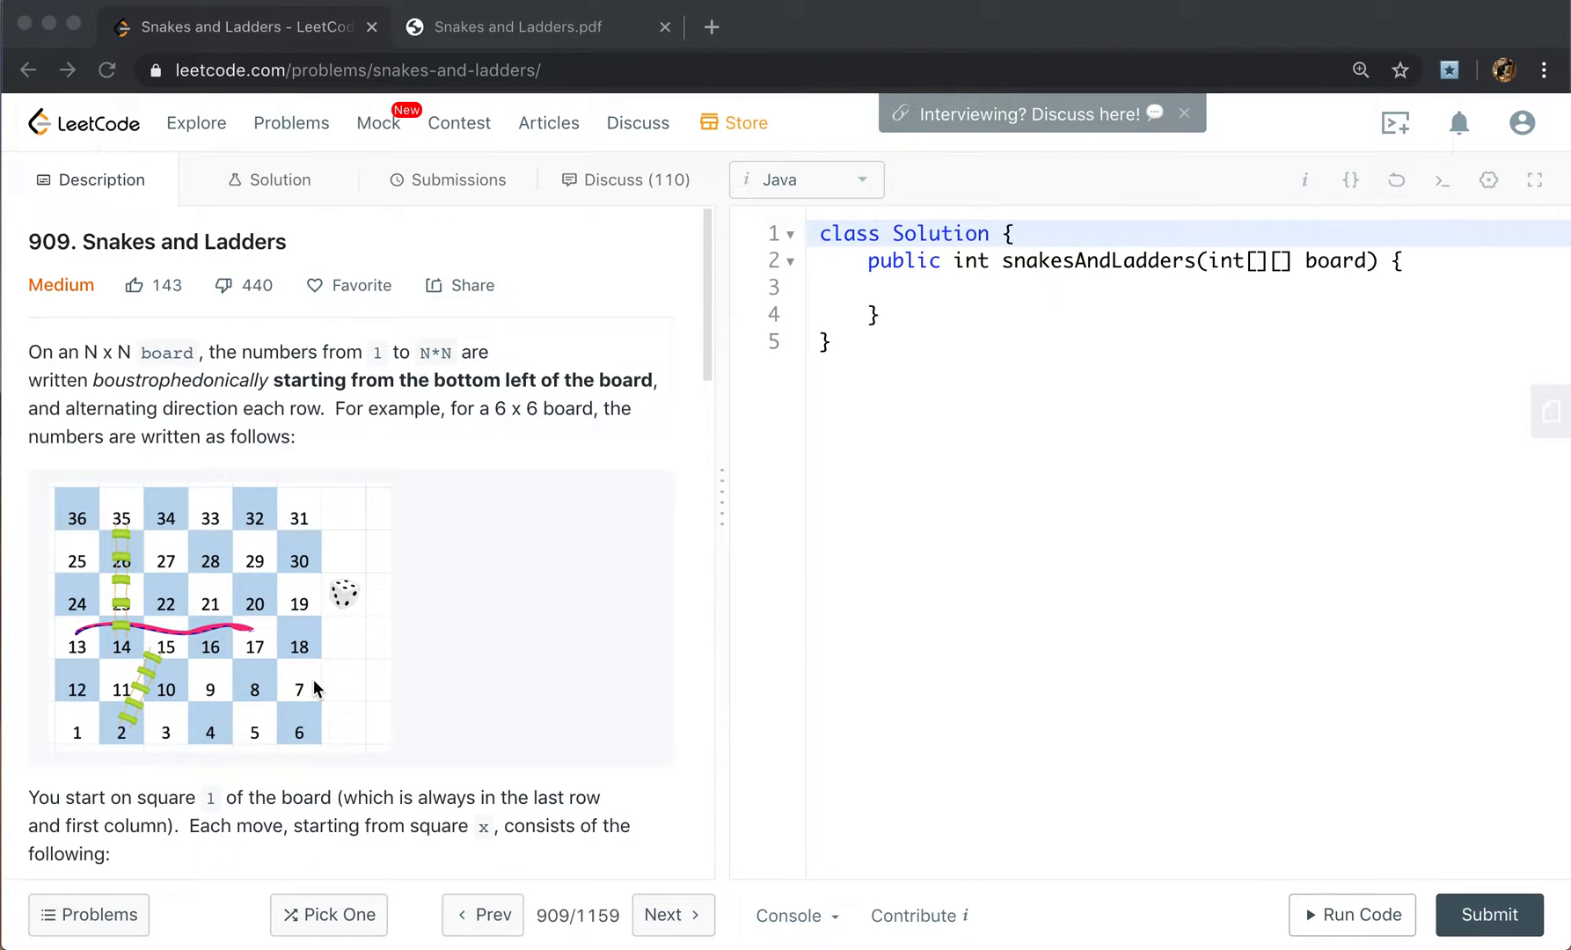
mouse_move(191, 688)
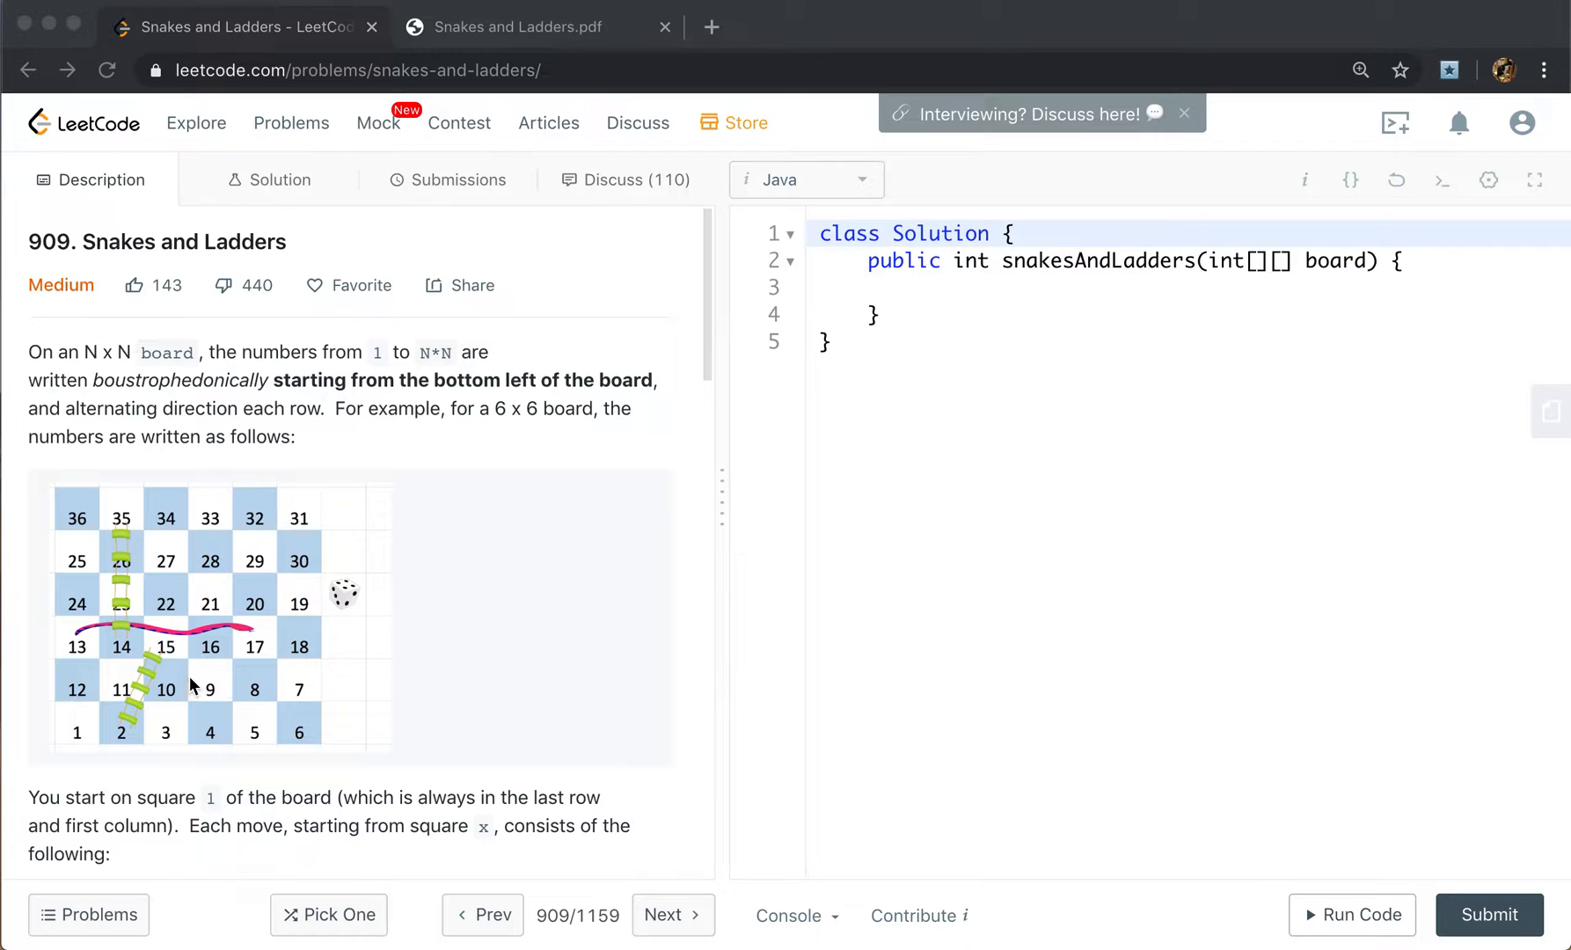
mouse_move(83, 686)
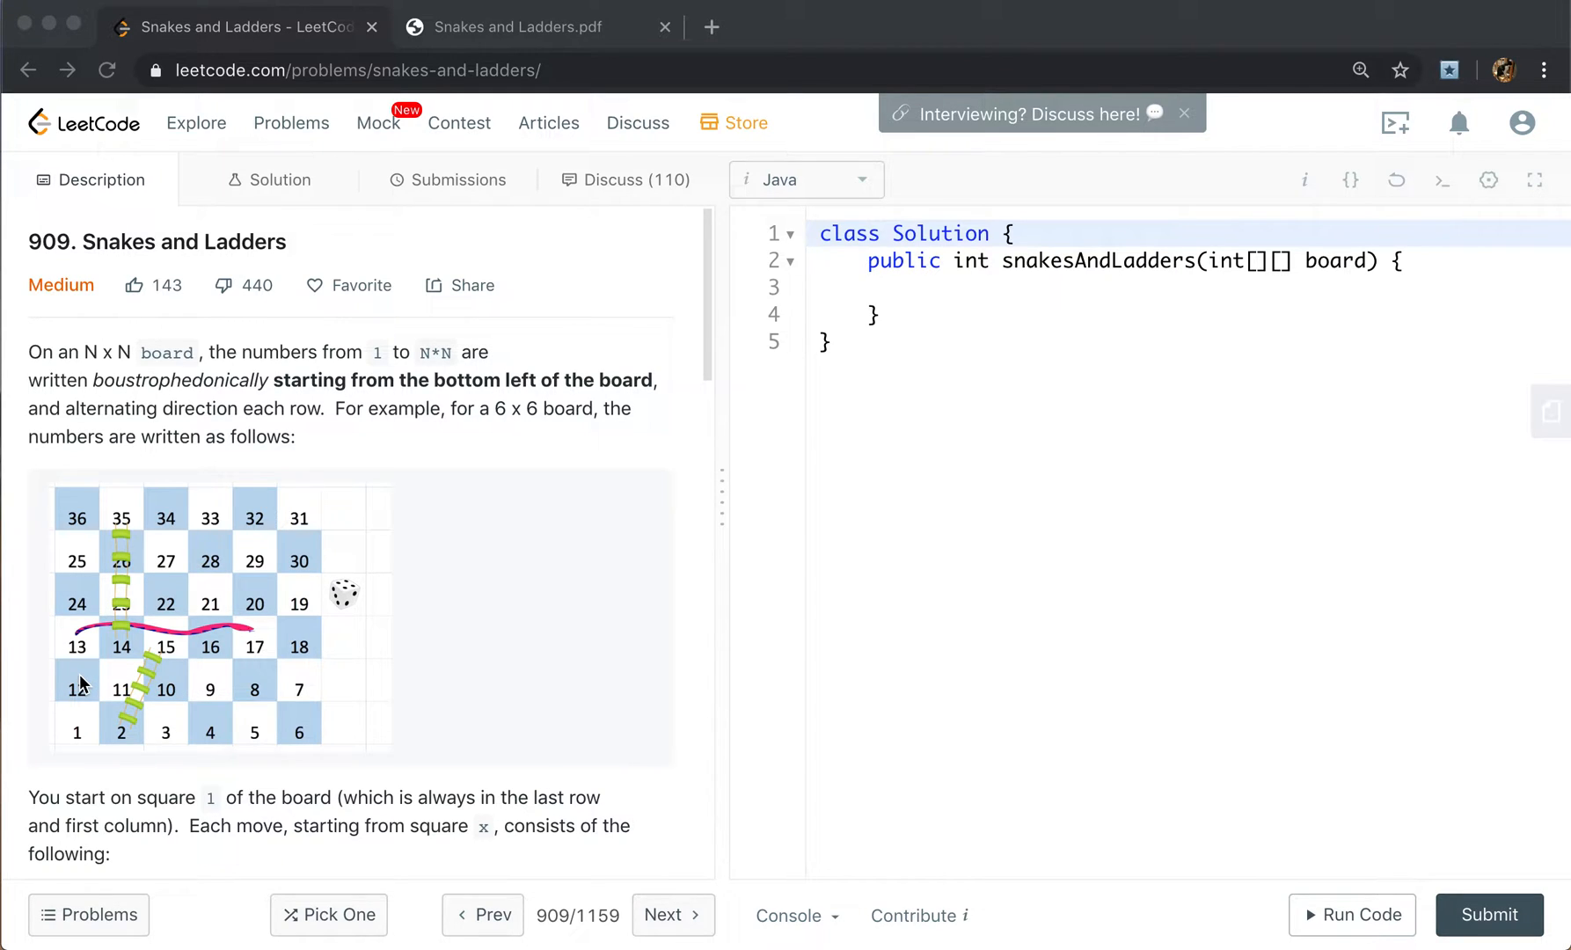
mouse_move(60, 653)
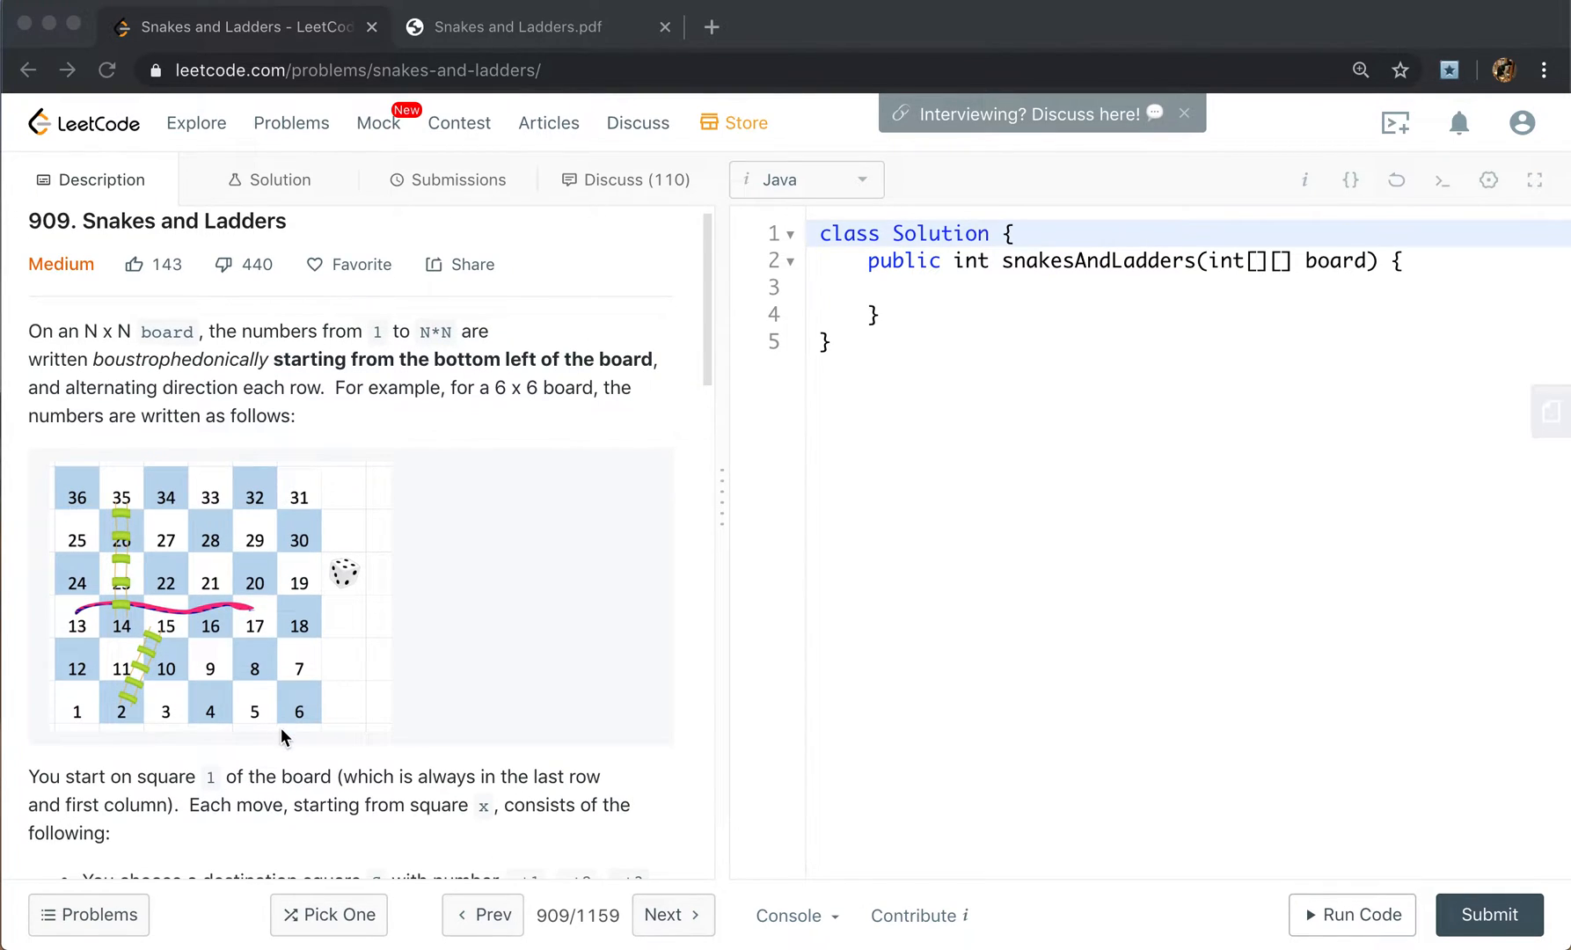
mouse_move(72, 715)
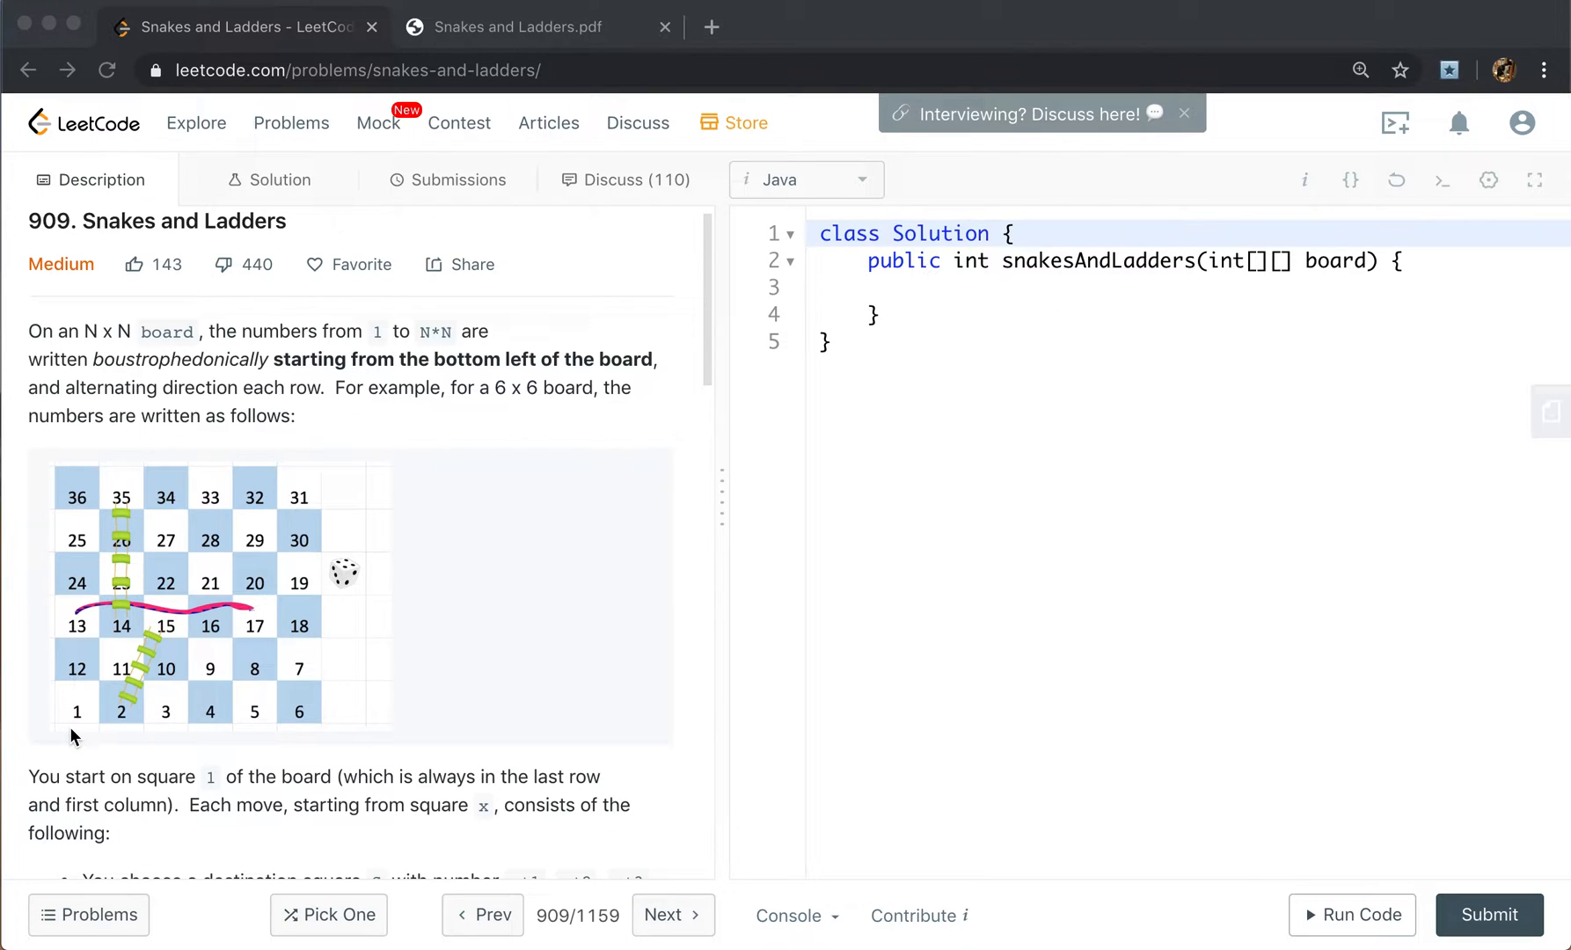
Scroll down through the problem page content.
scroll(down, 3)
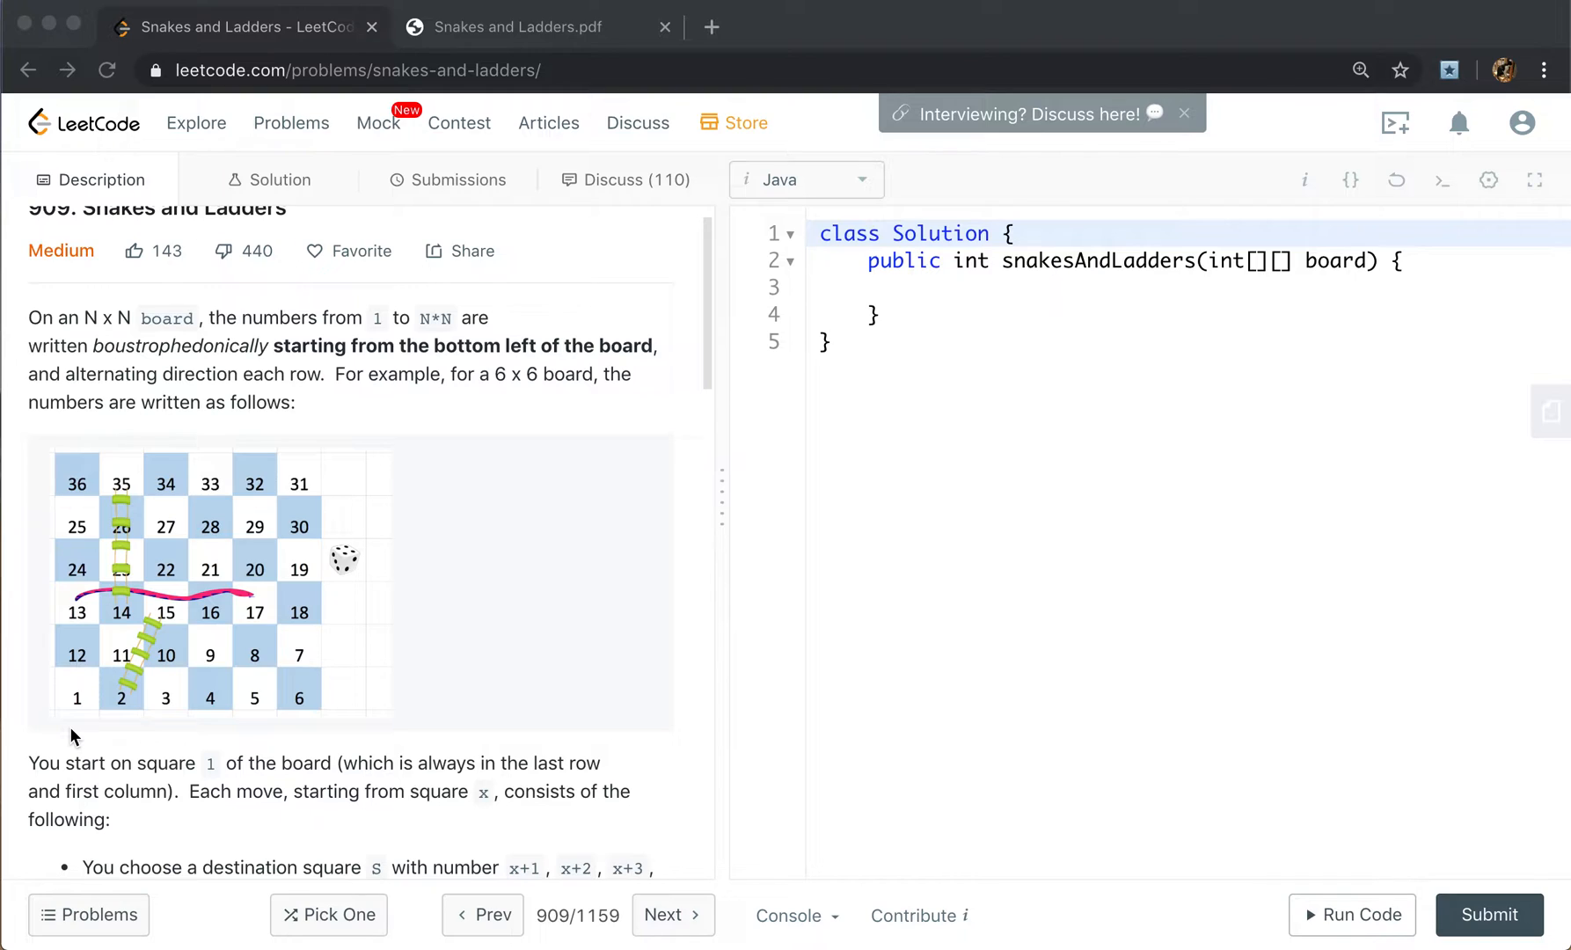
mouse_move(92, 482)
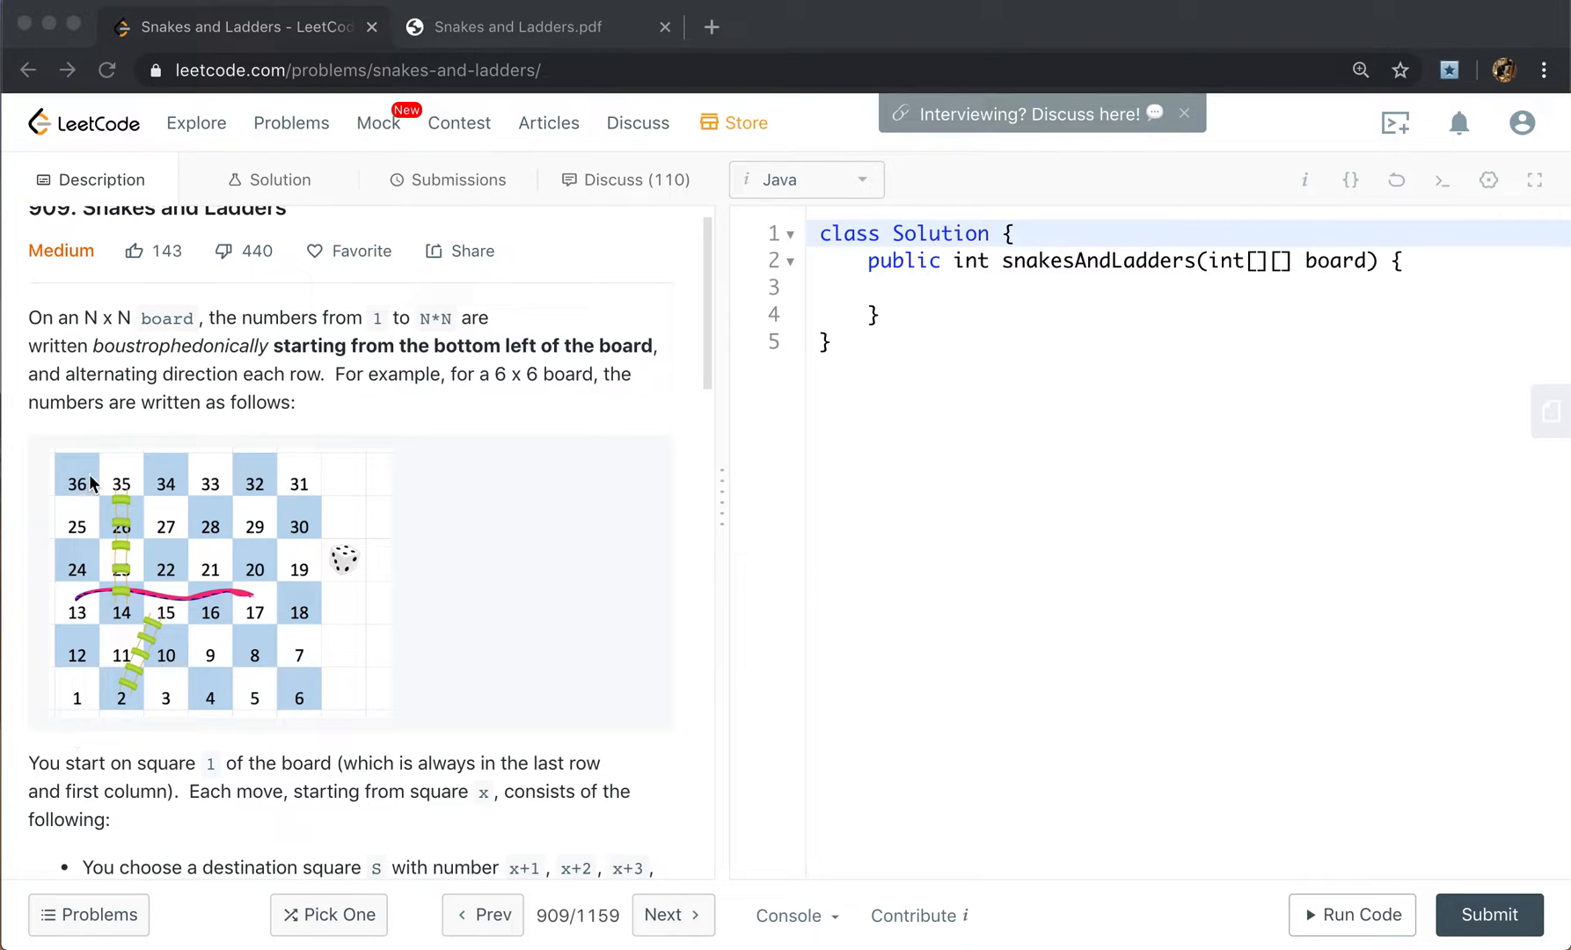
mouse_move(85, 493)
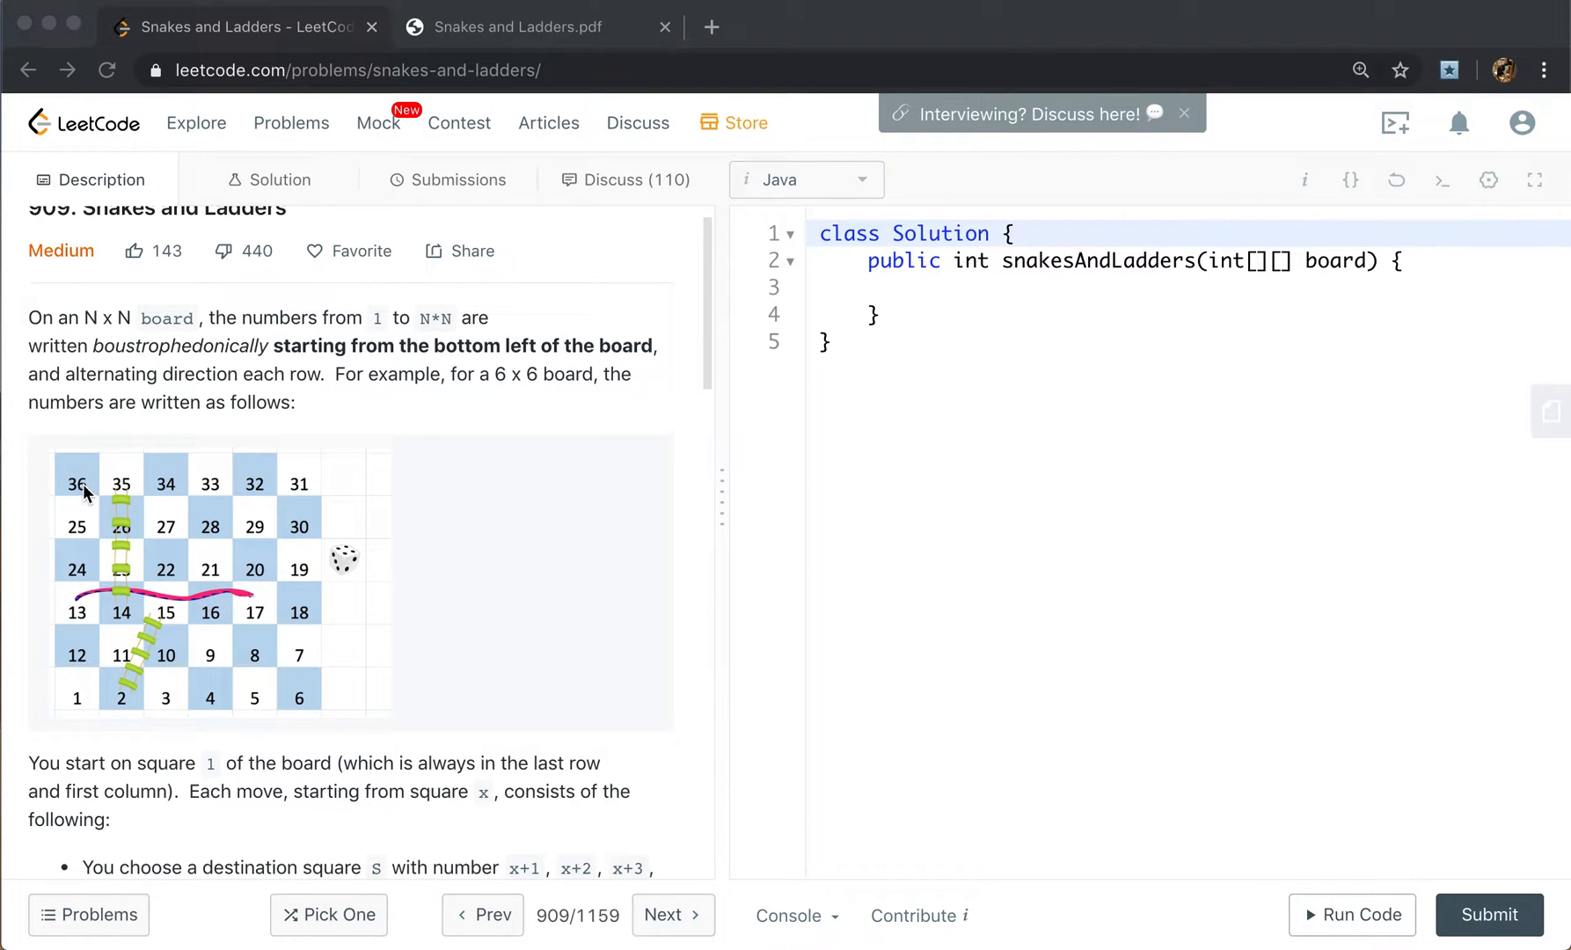
scroll(down, 3)
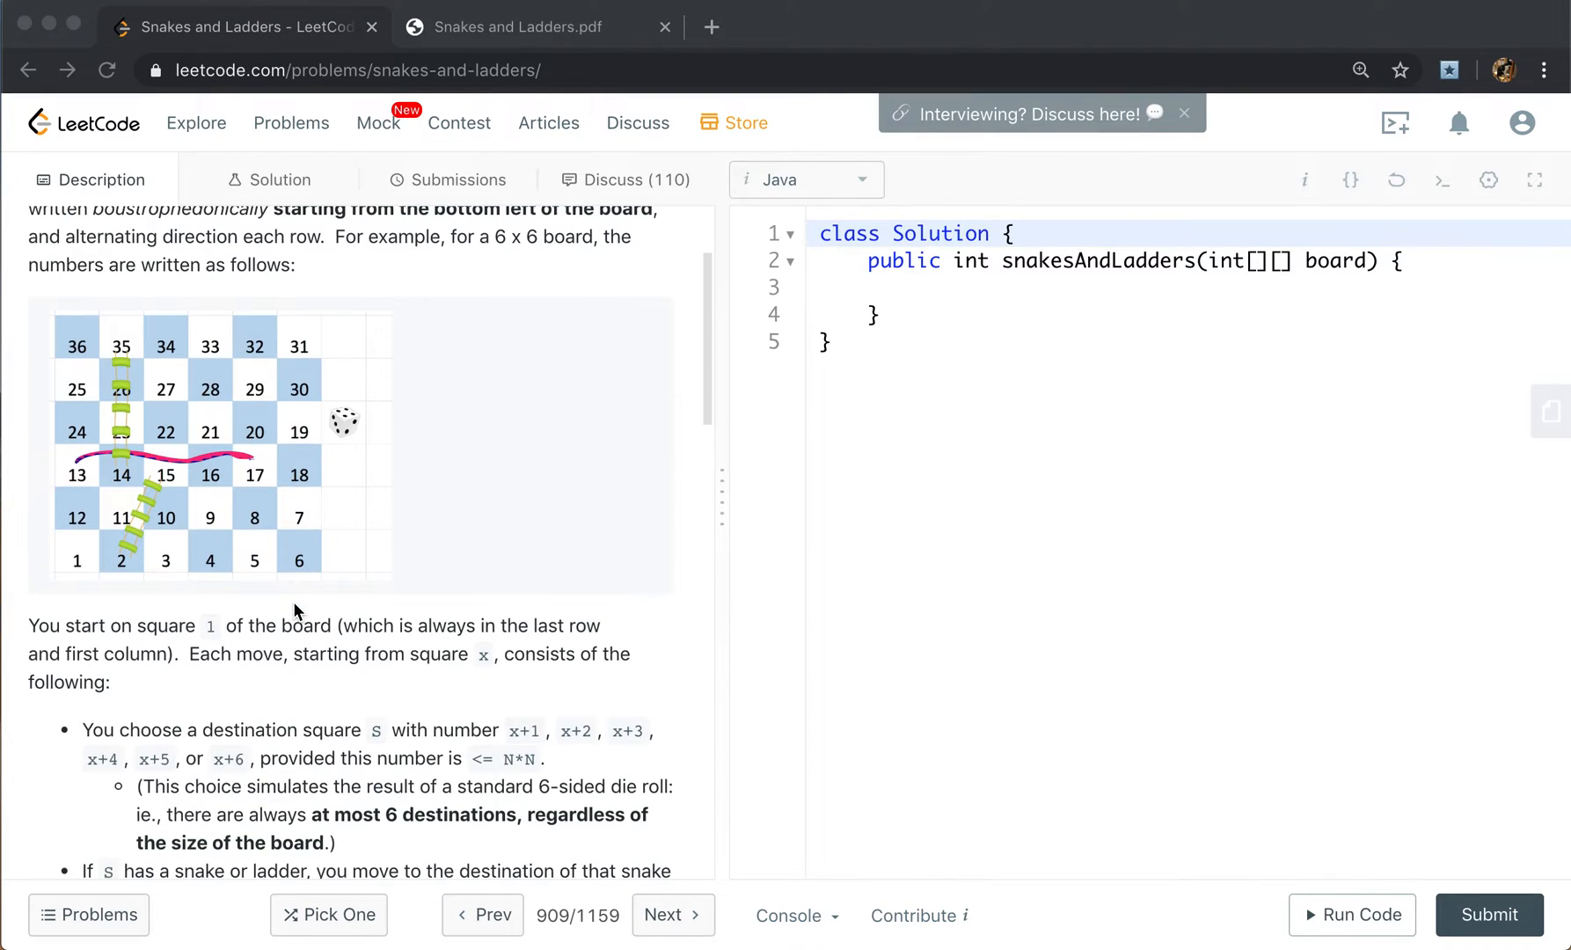
scroll(down, 3)
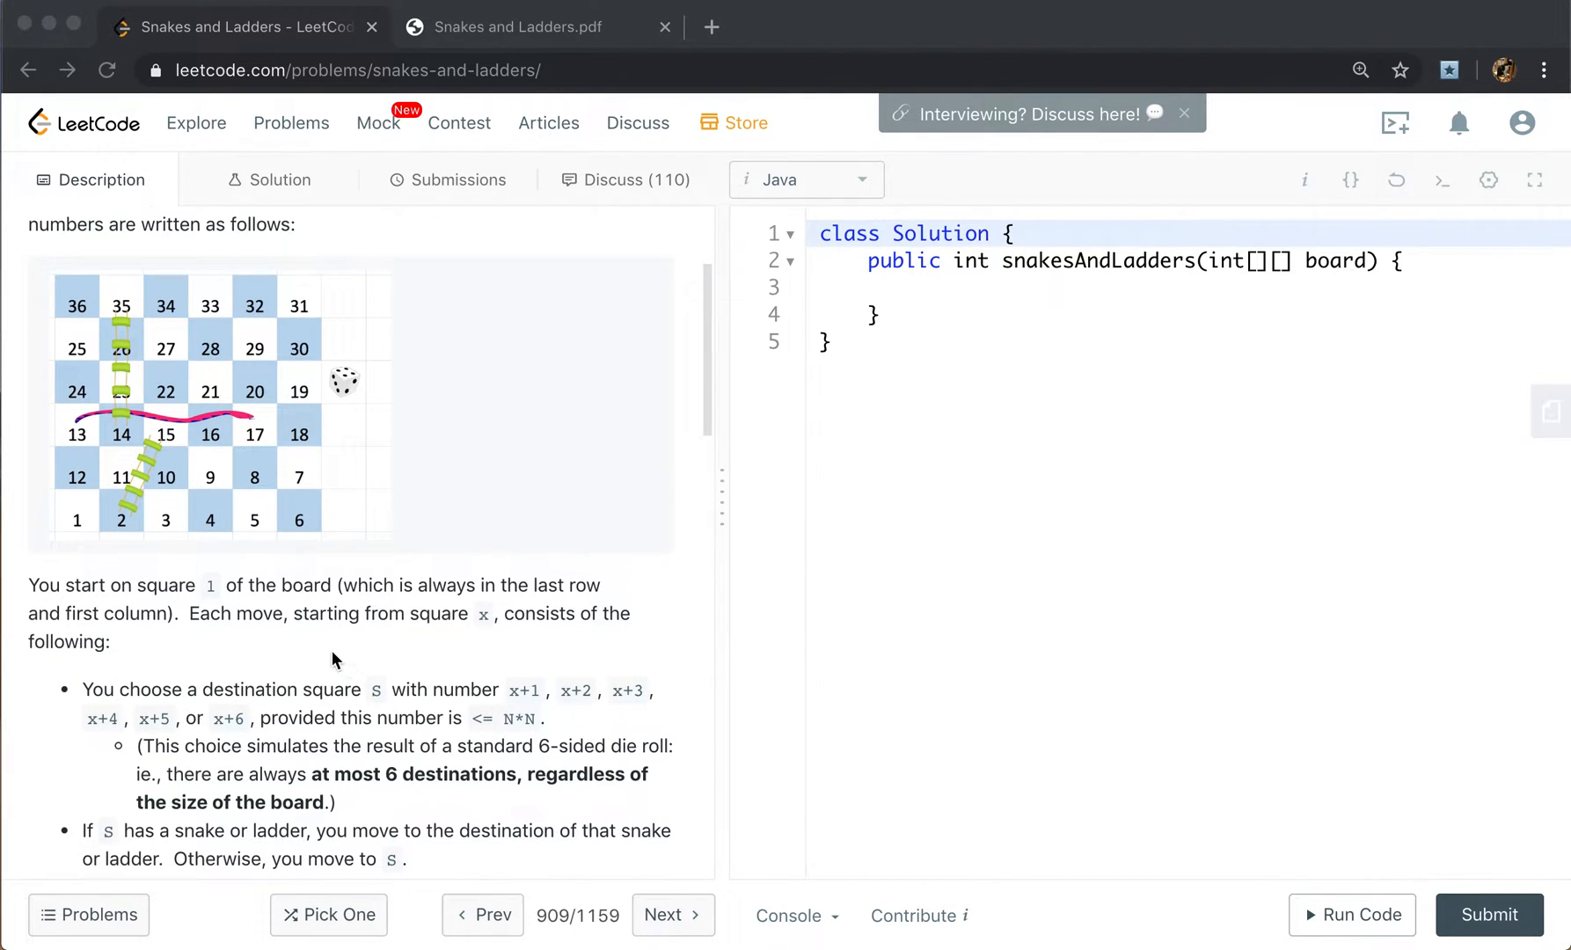
mouse_move(320, 664)
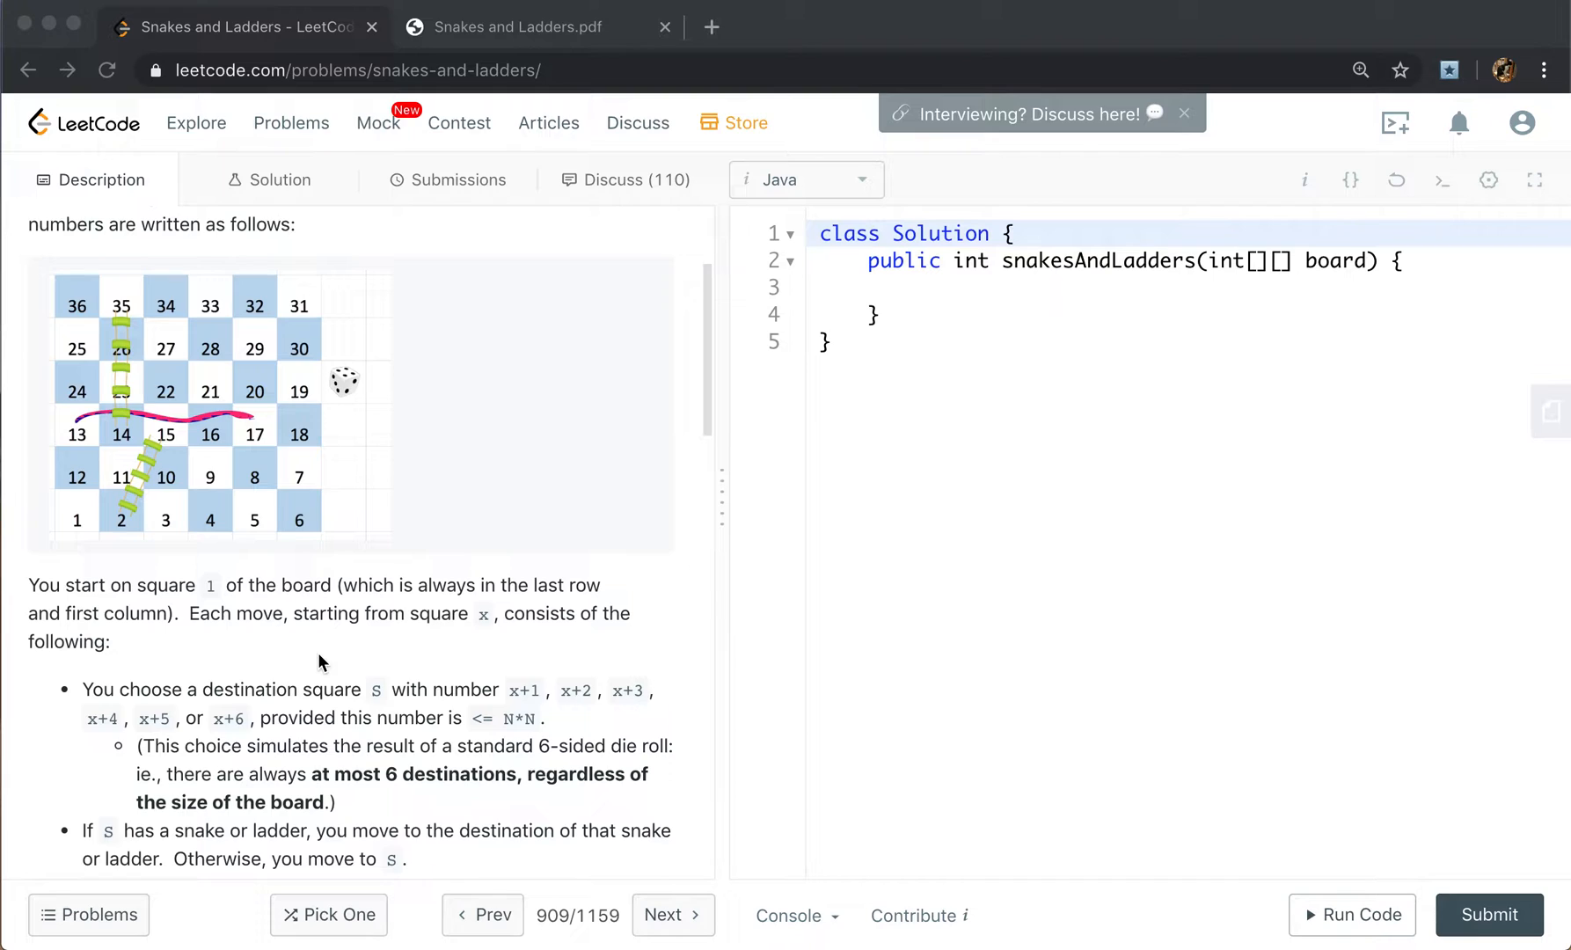
mouse_move(530, 700)
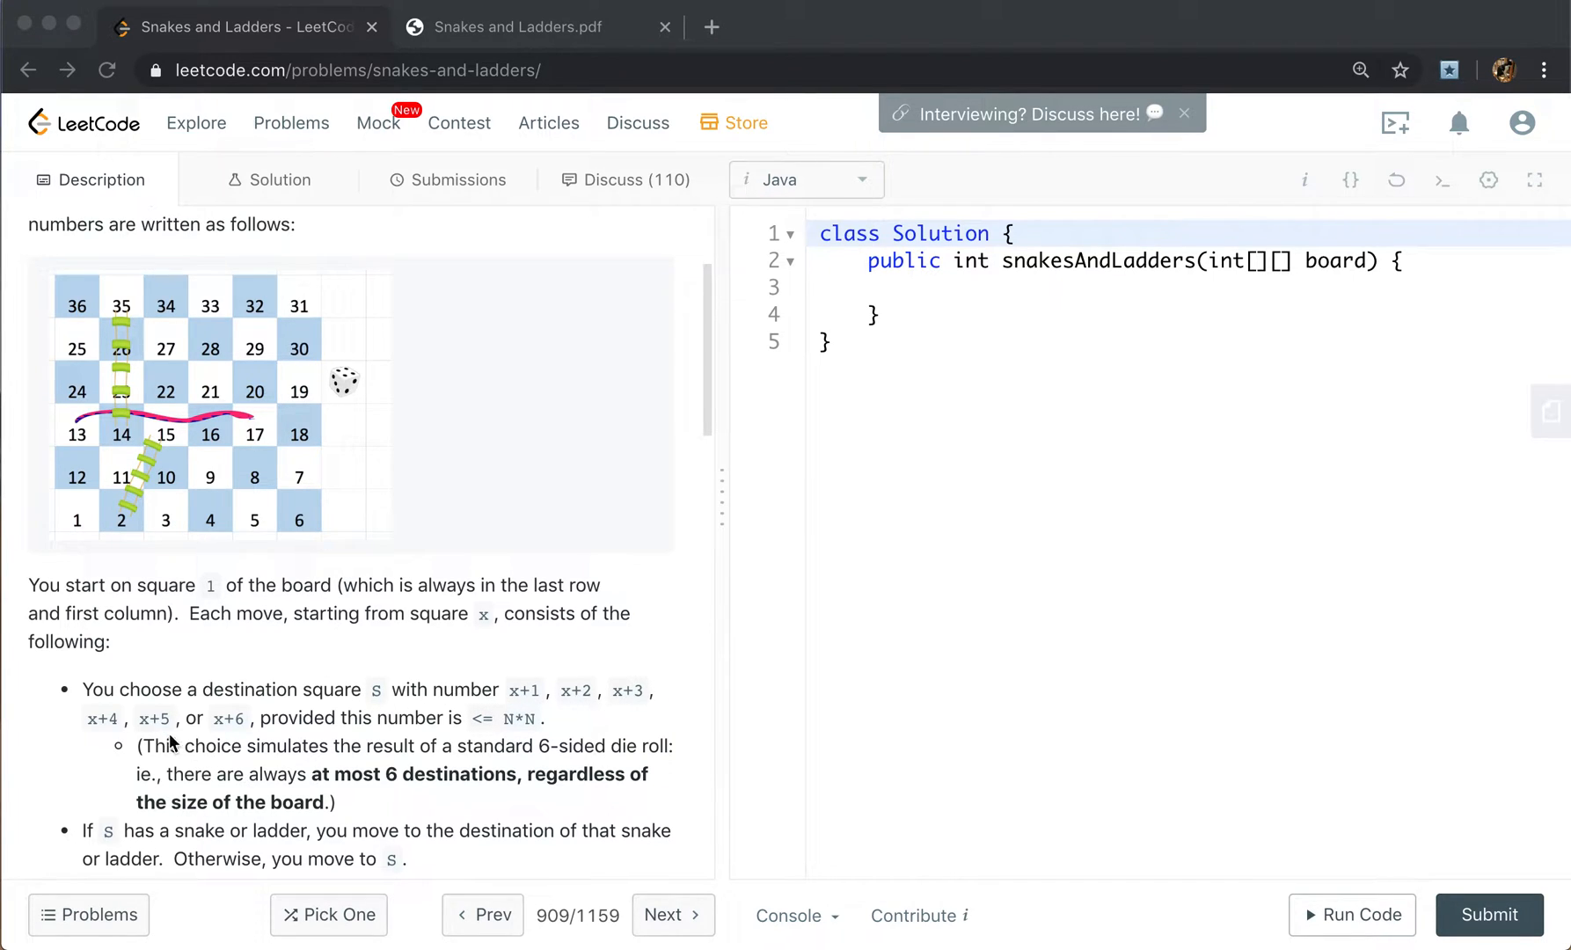
mouse_move(312, 750)
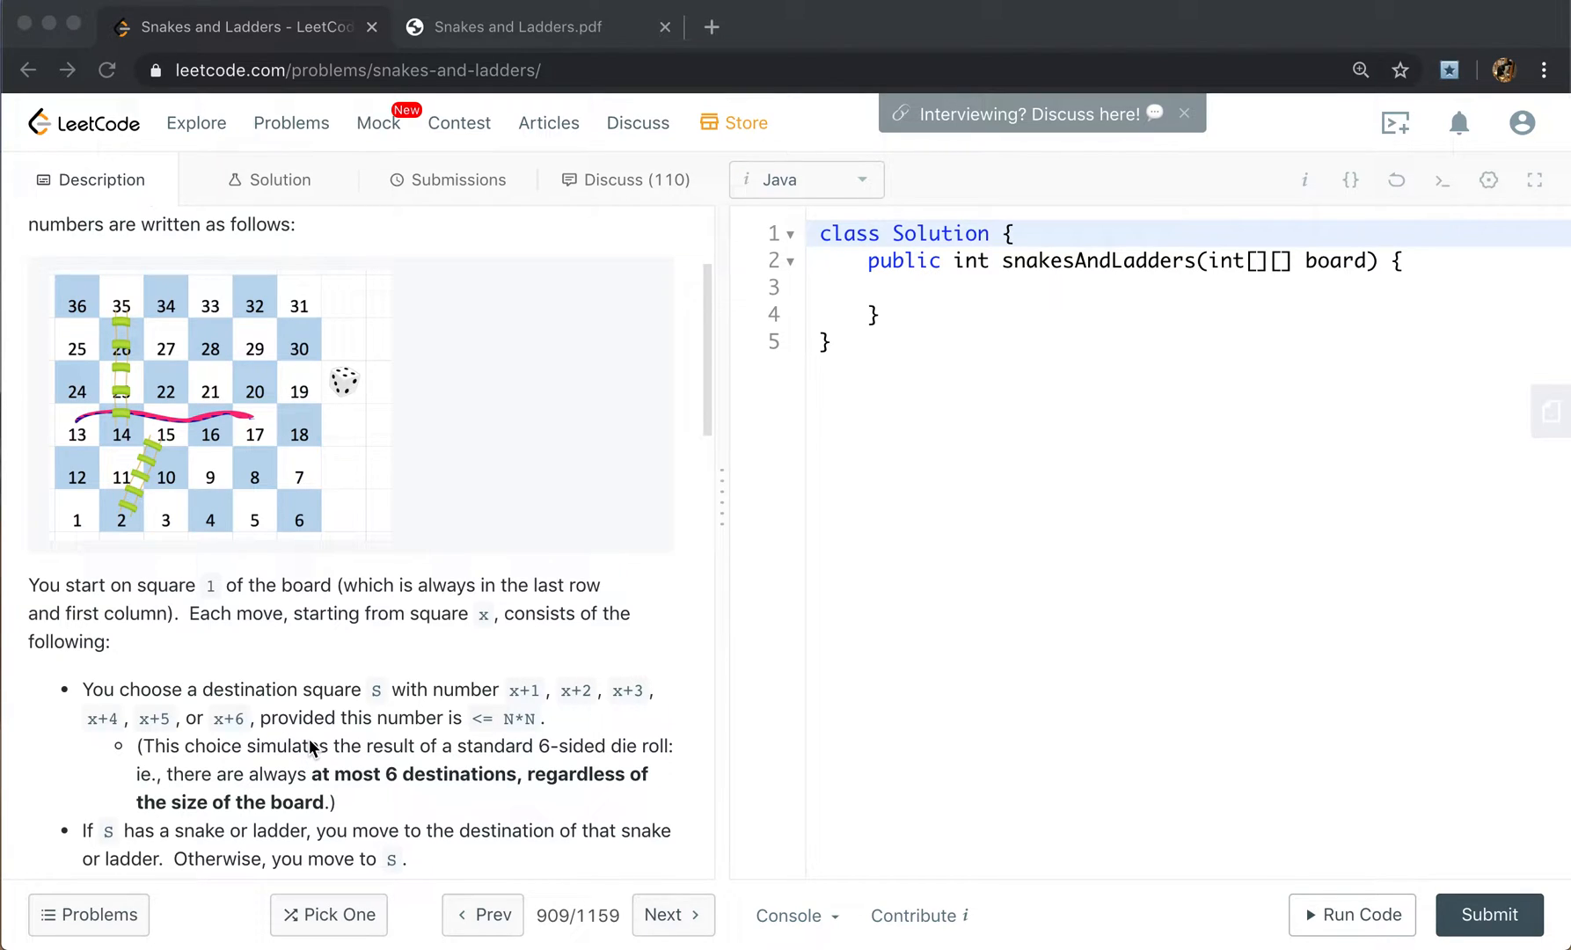
mouse_move(114, 600)
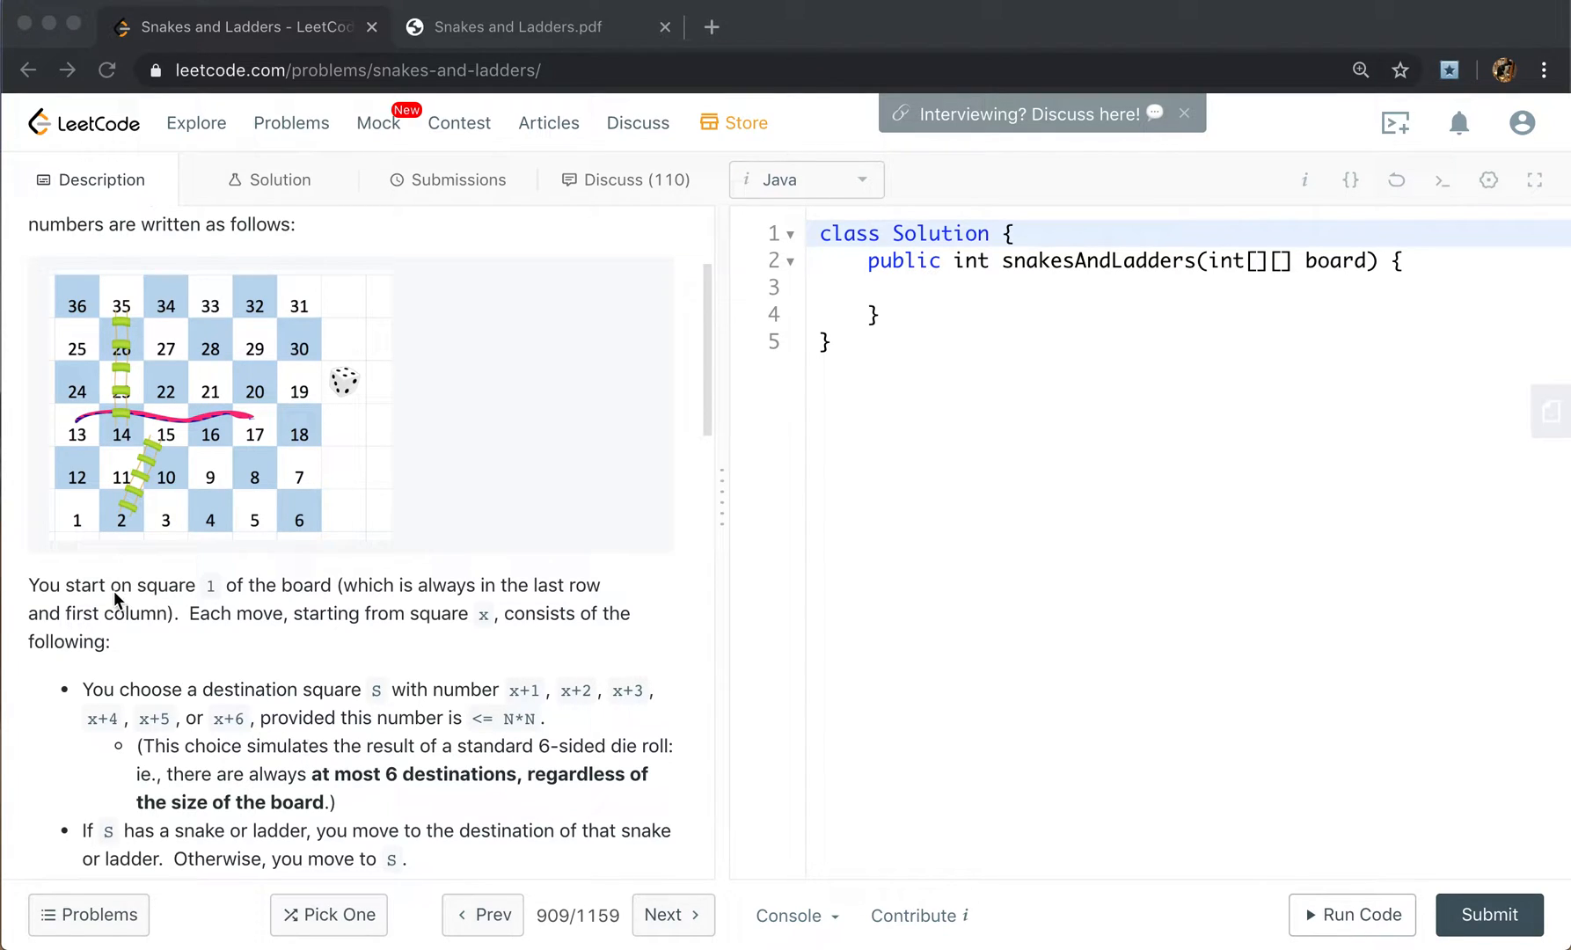
mouse_move(153, 448)
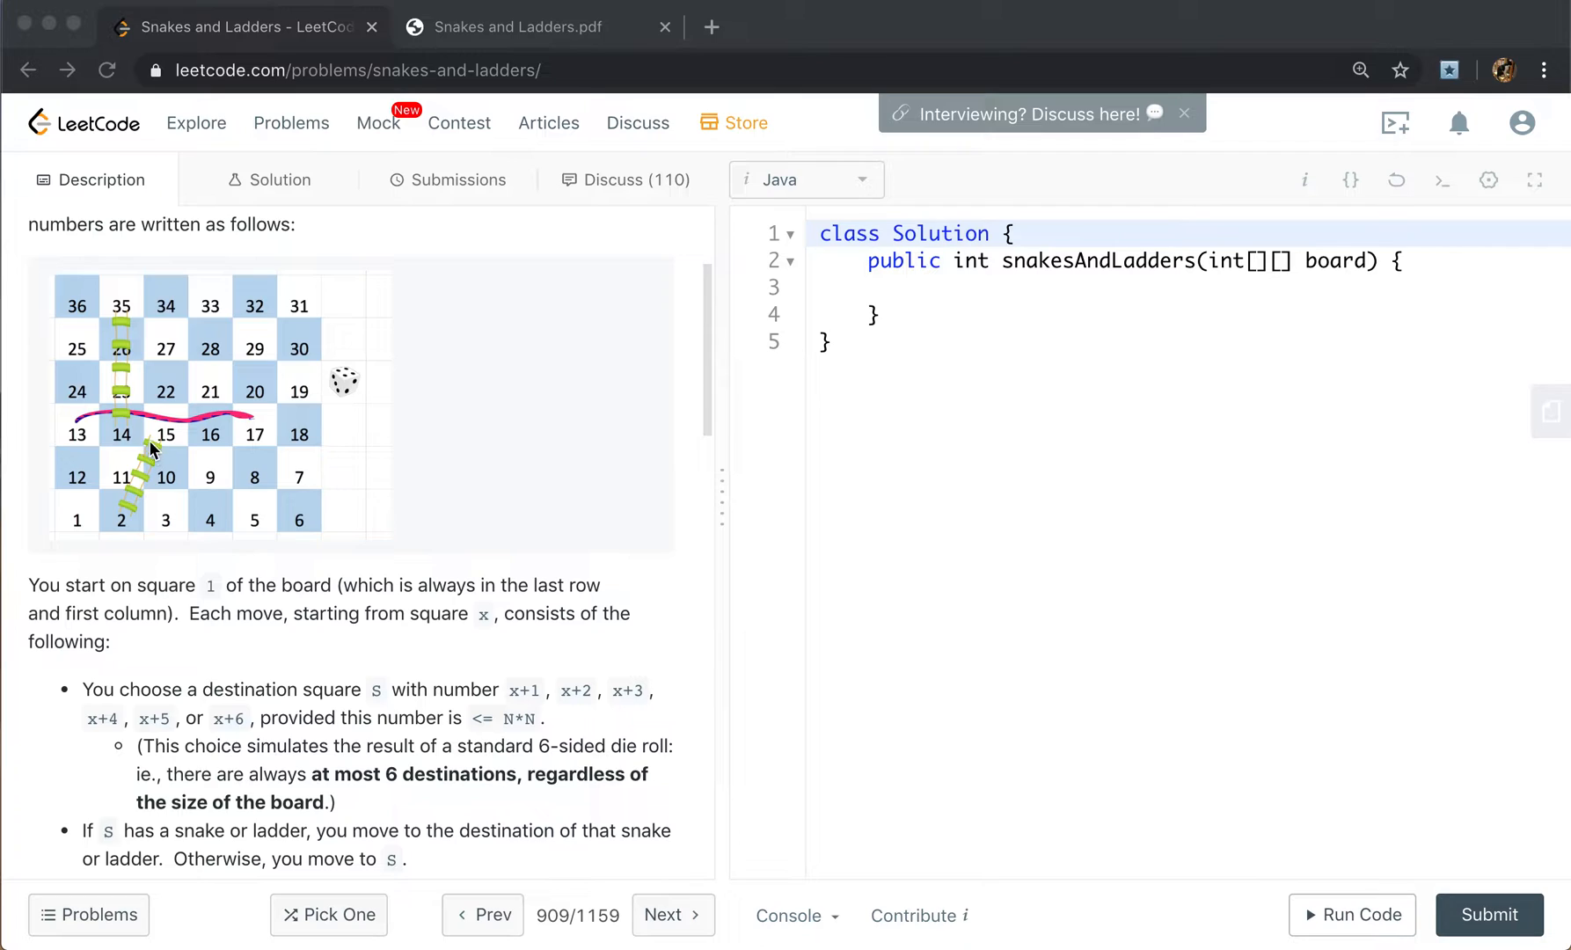
mouse_move(143, 533)
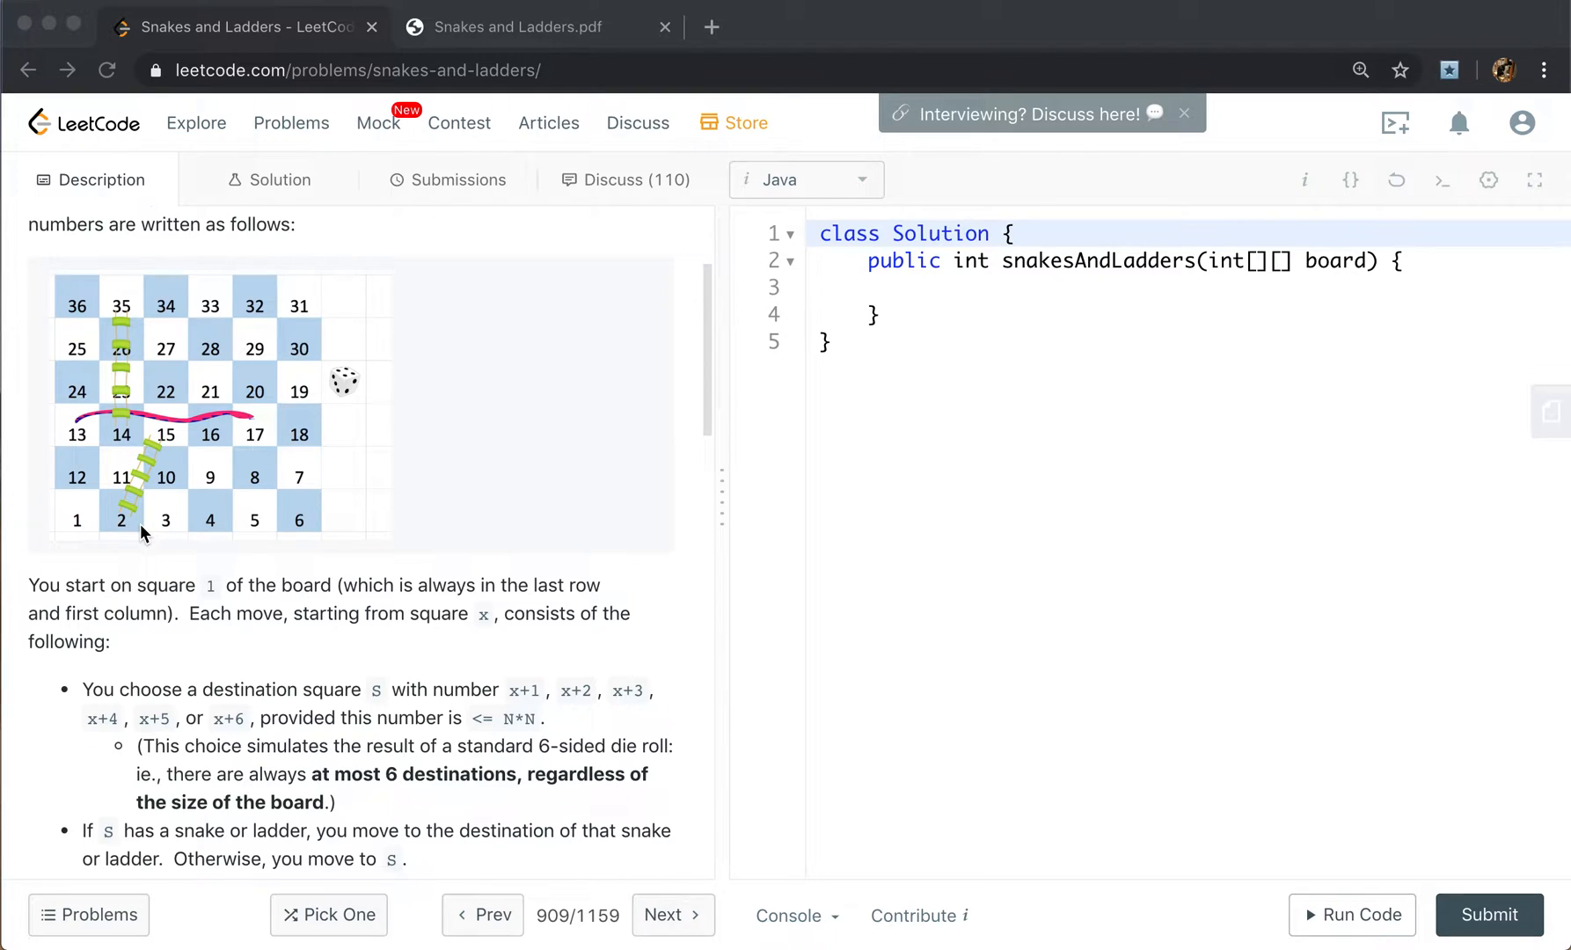
mouse_move(110, 528)
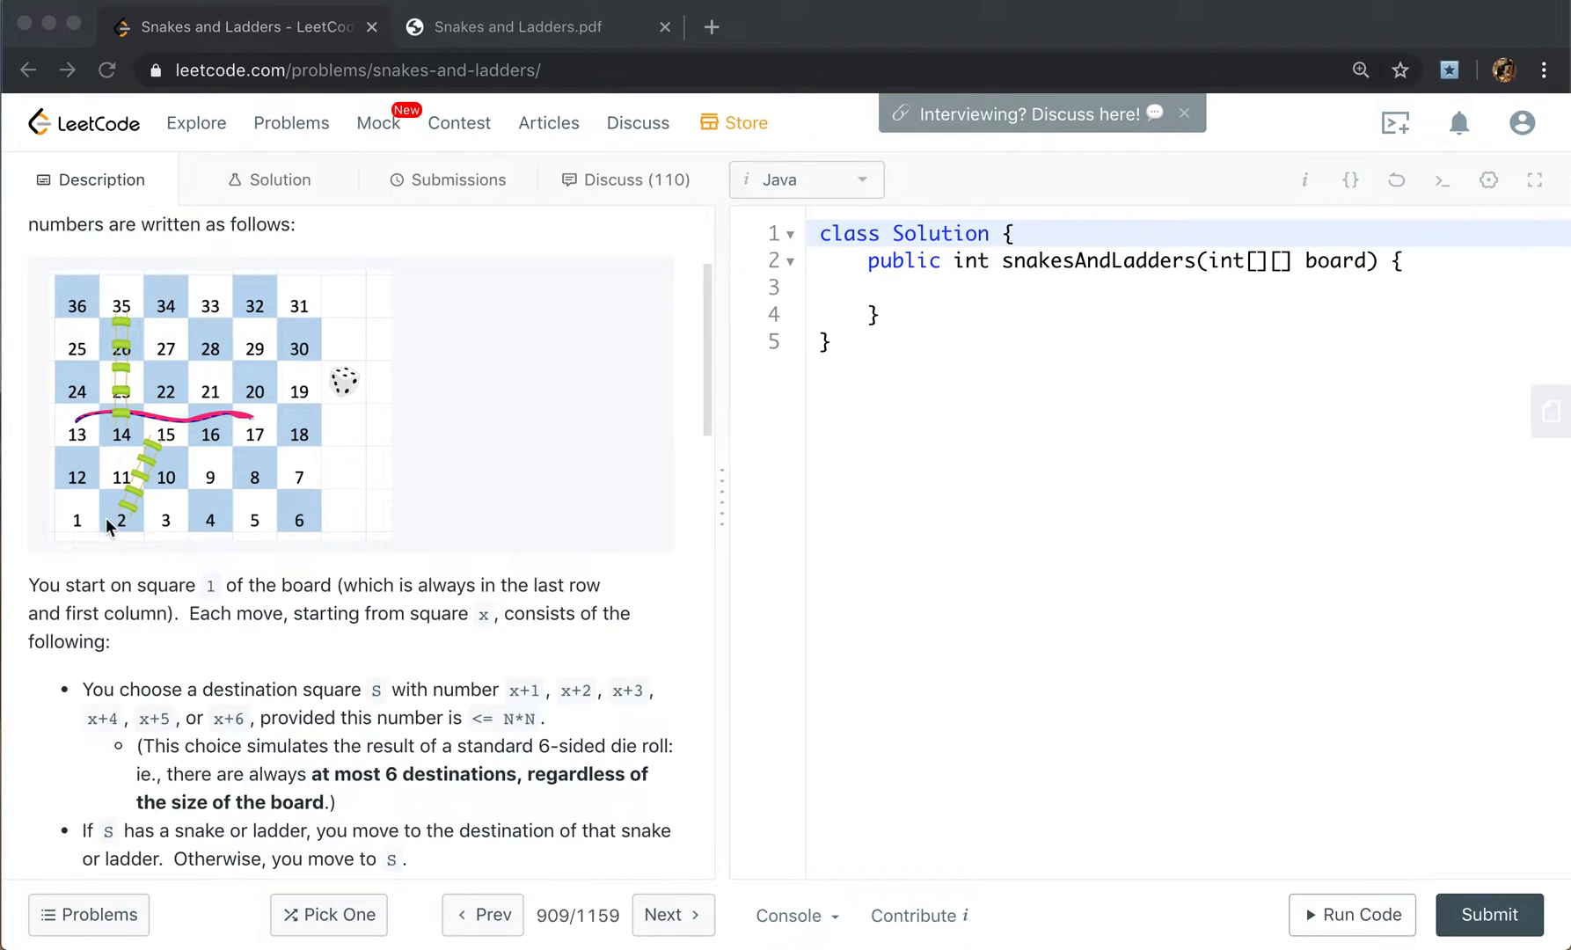
mouse_move(136, 539)
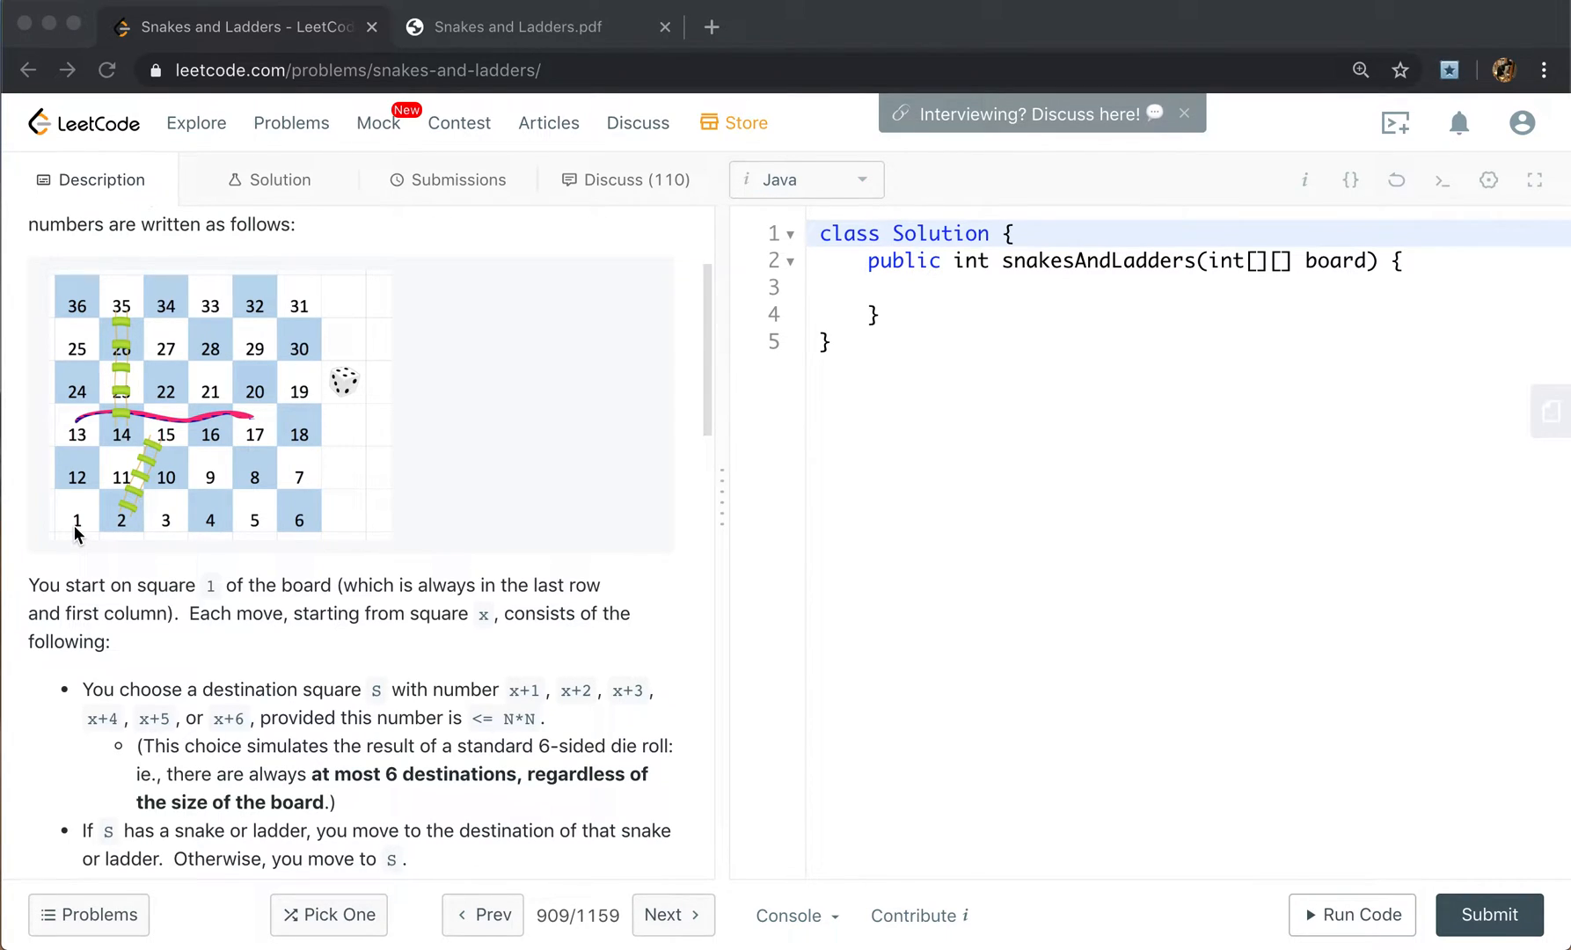
mouse_move(125, 536)
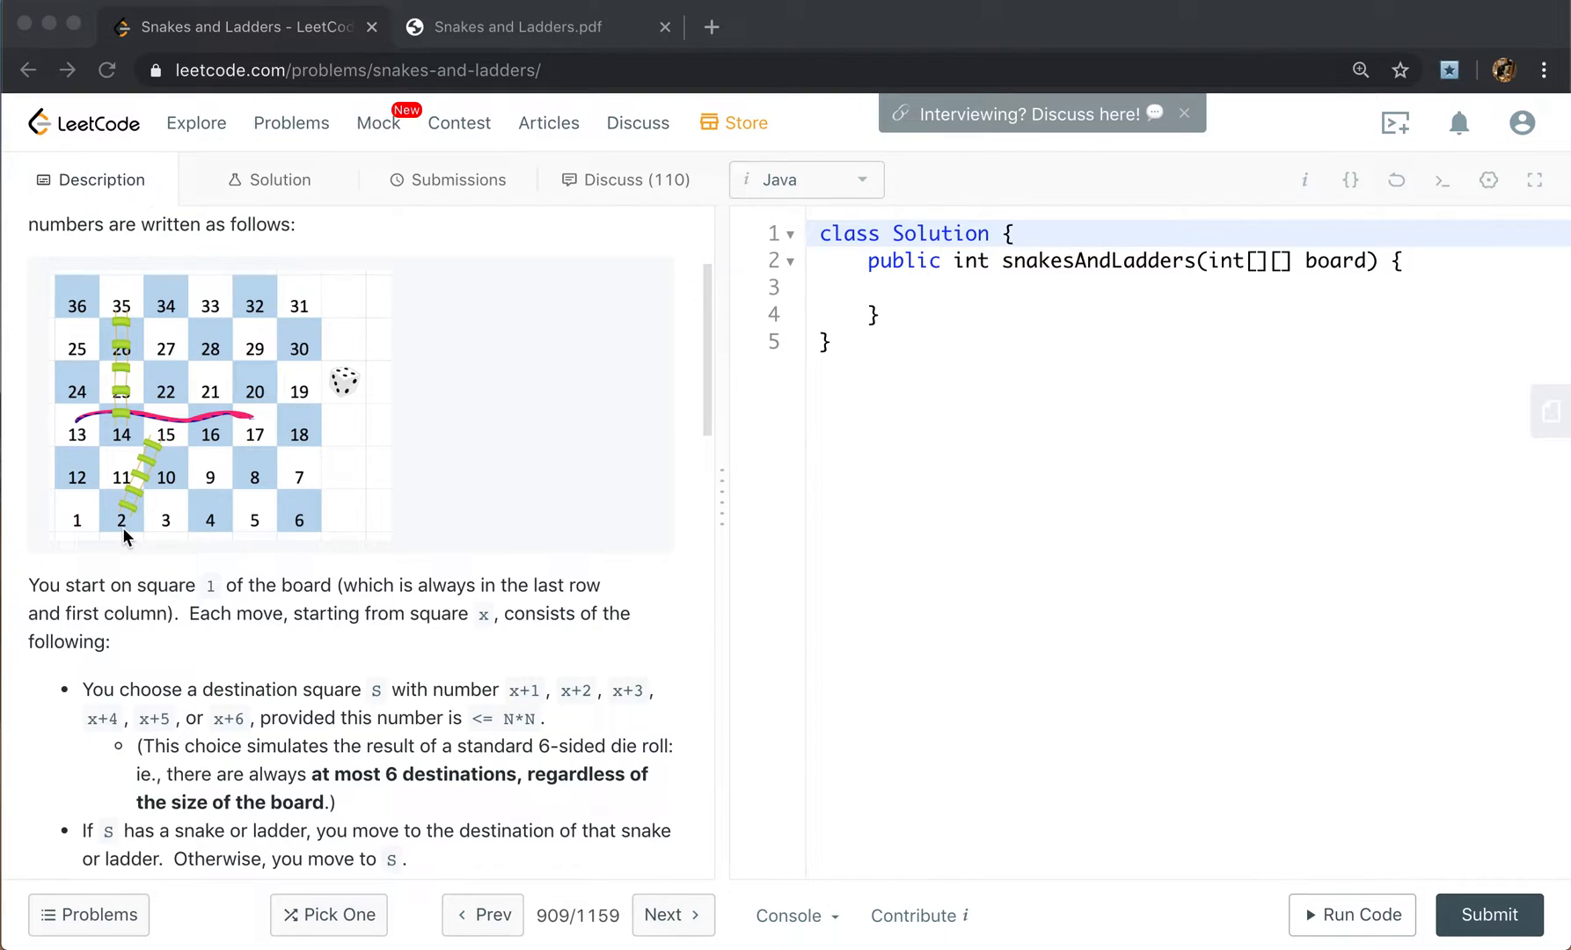
mouse_move(121, 526)
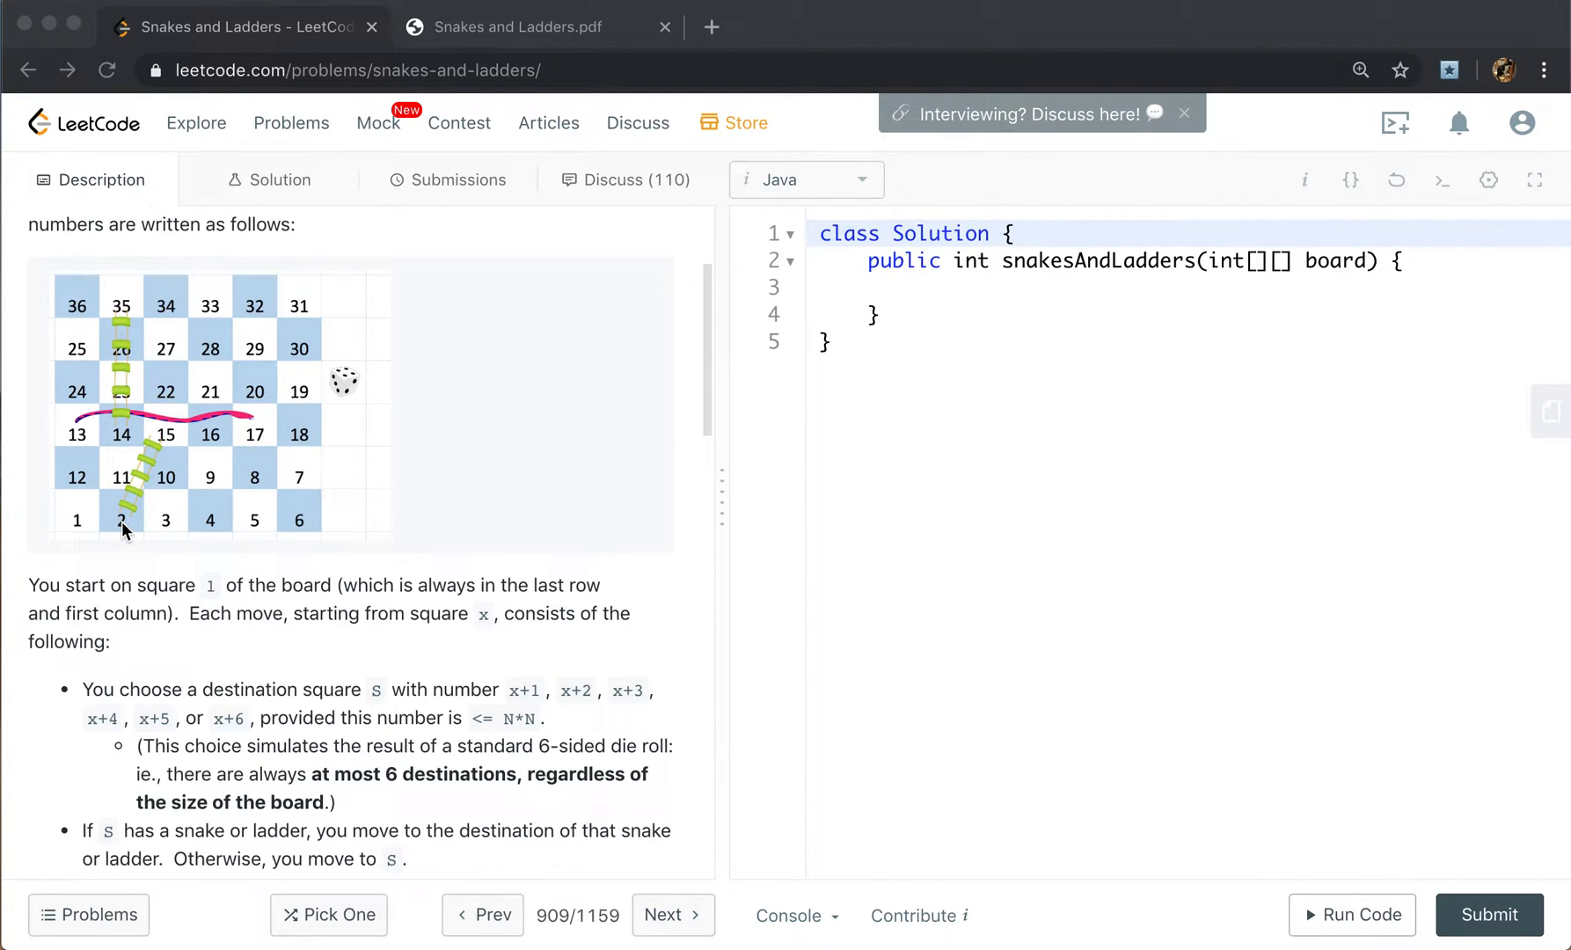
mouse_move(160, 448)
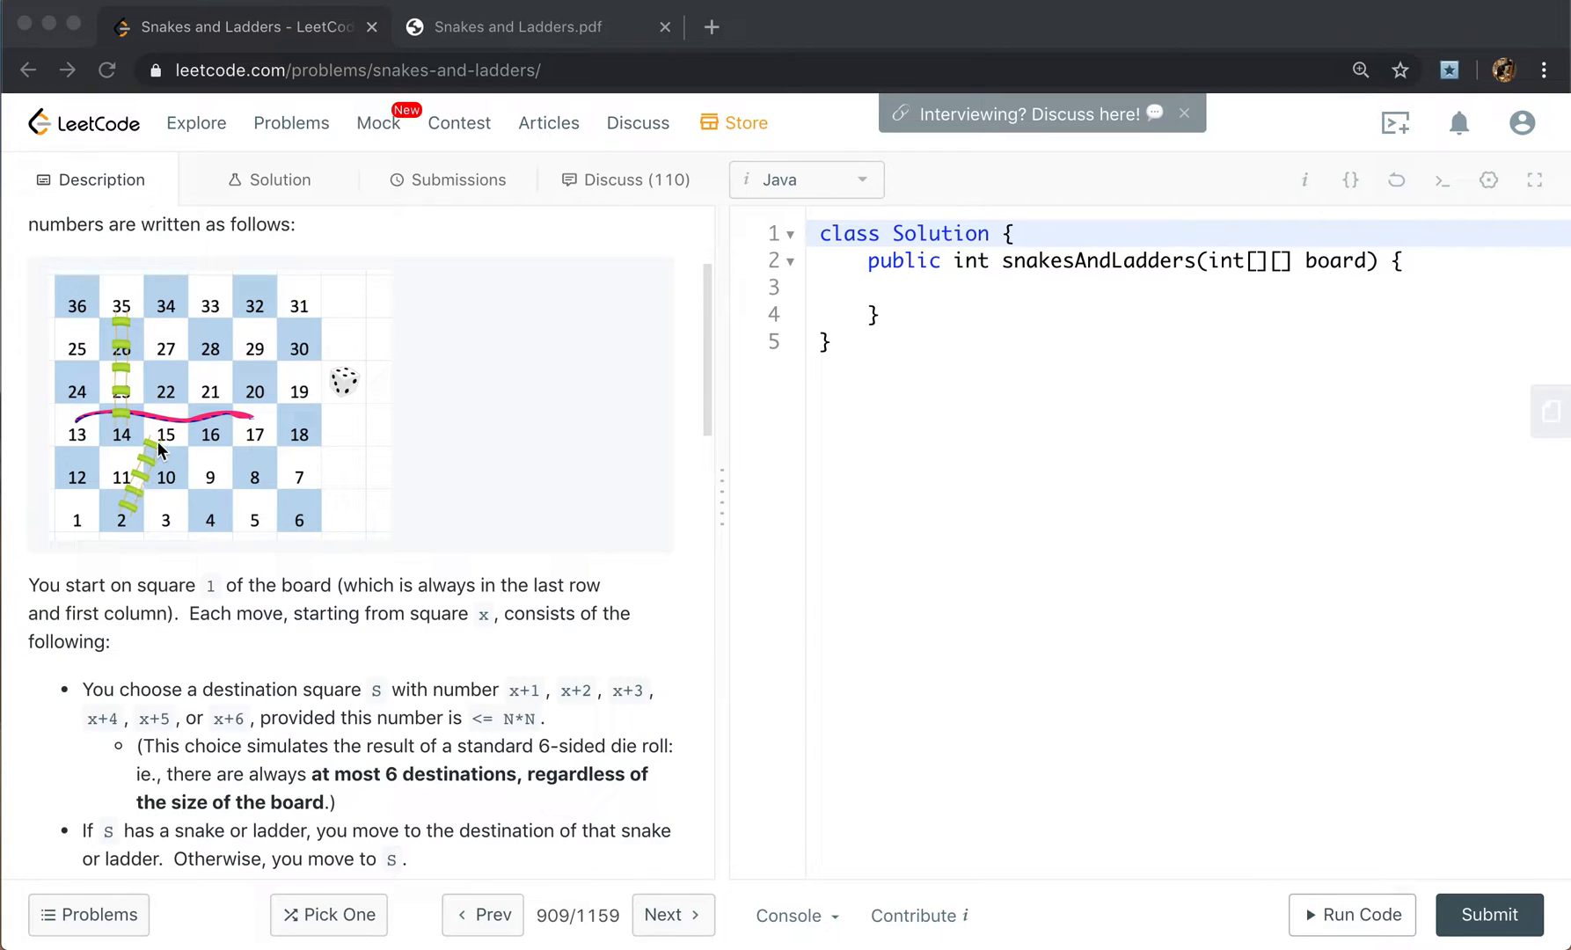
mouse_move(171, 442)
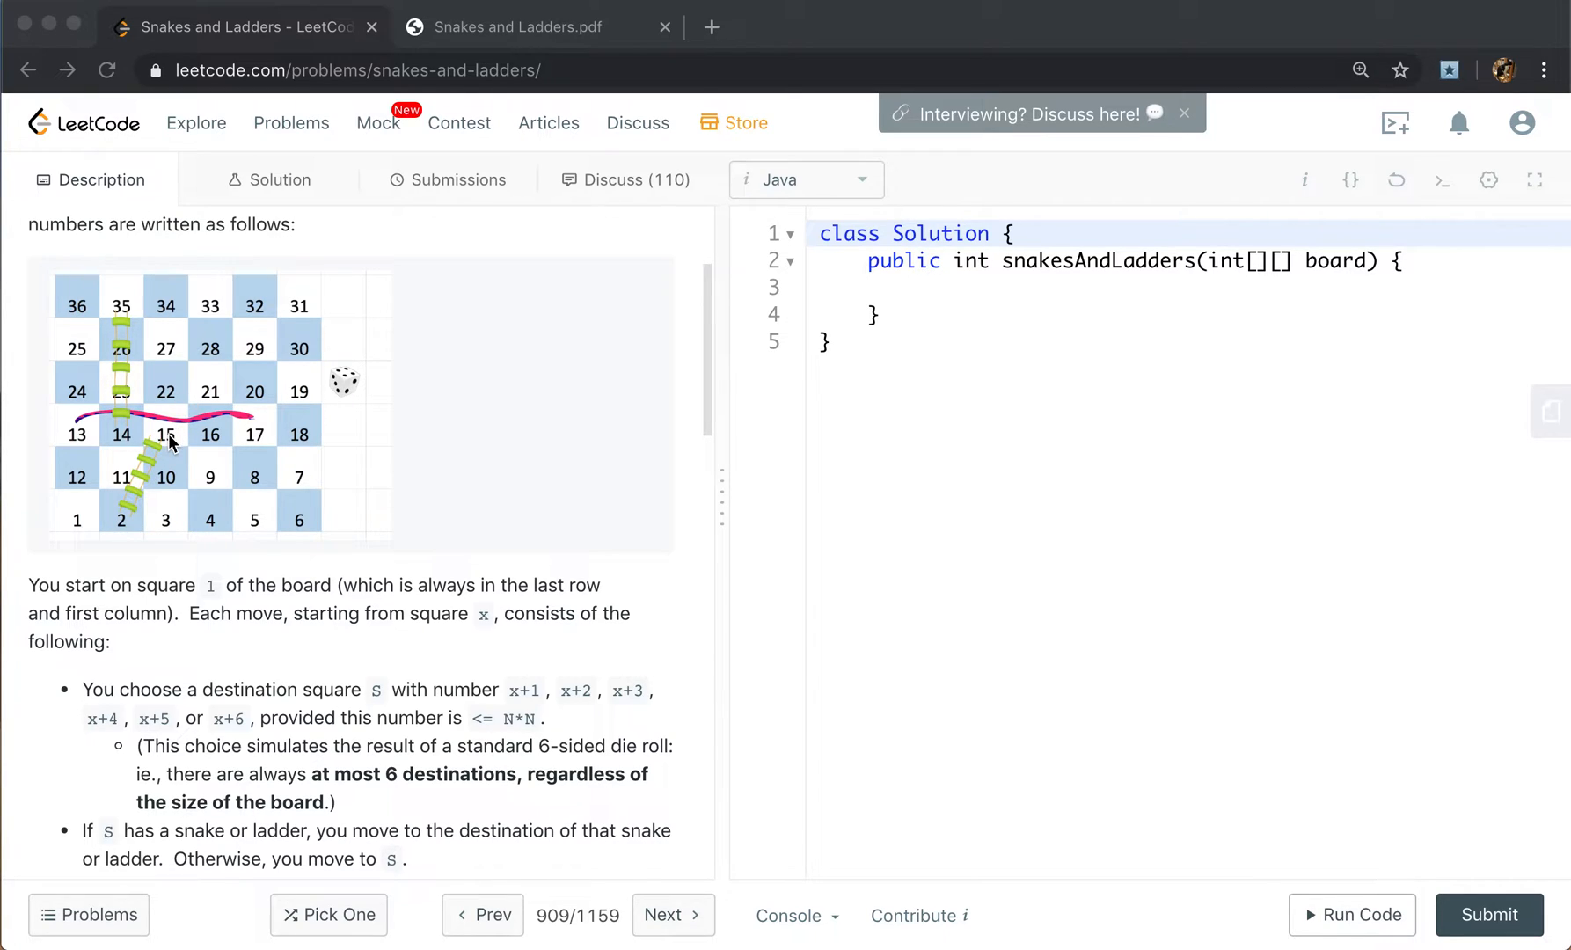
mouse_move(170, 449)
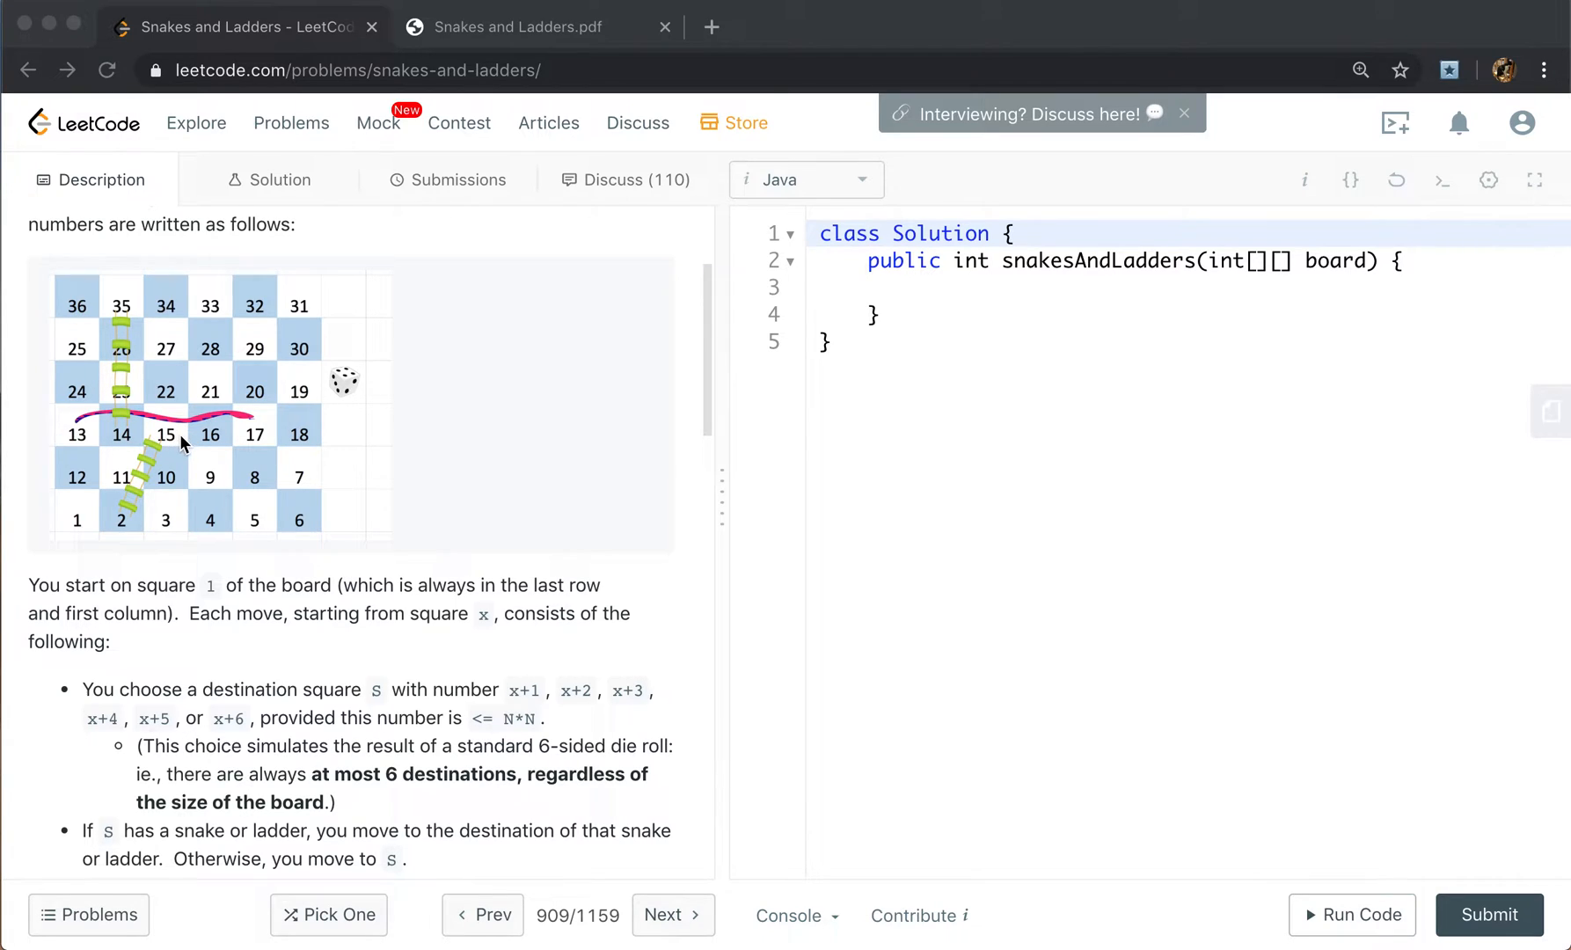
mouse_move(171, 438)
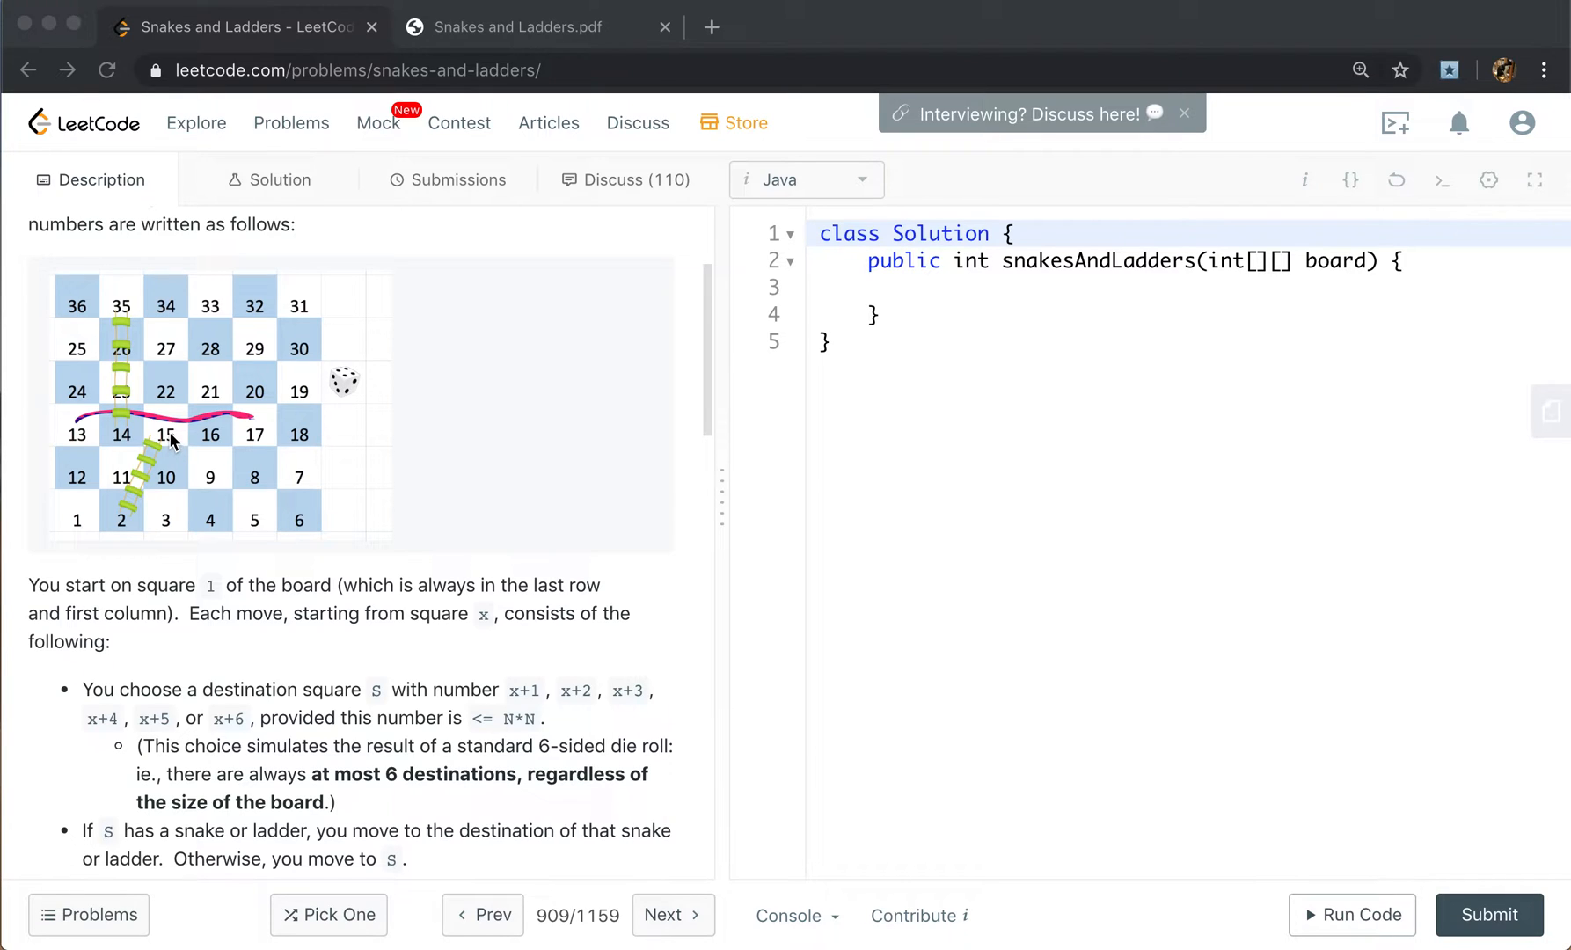
mouse_move(213, 350)
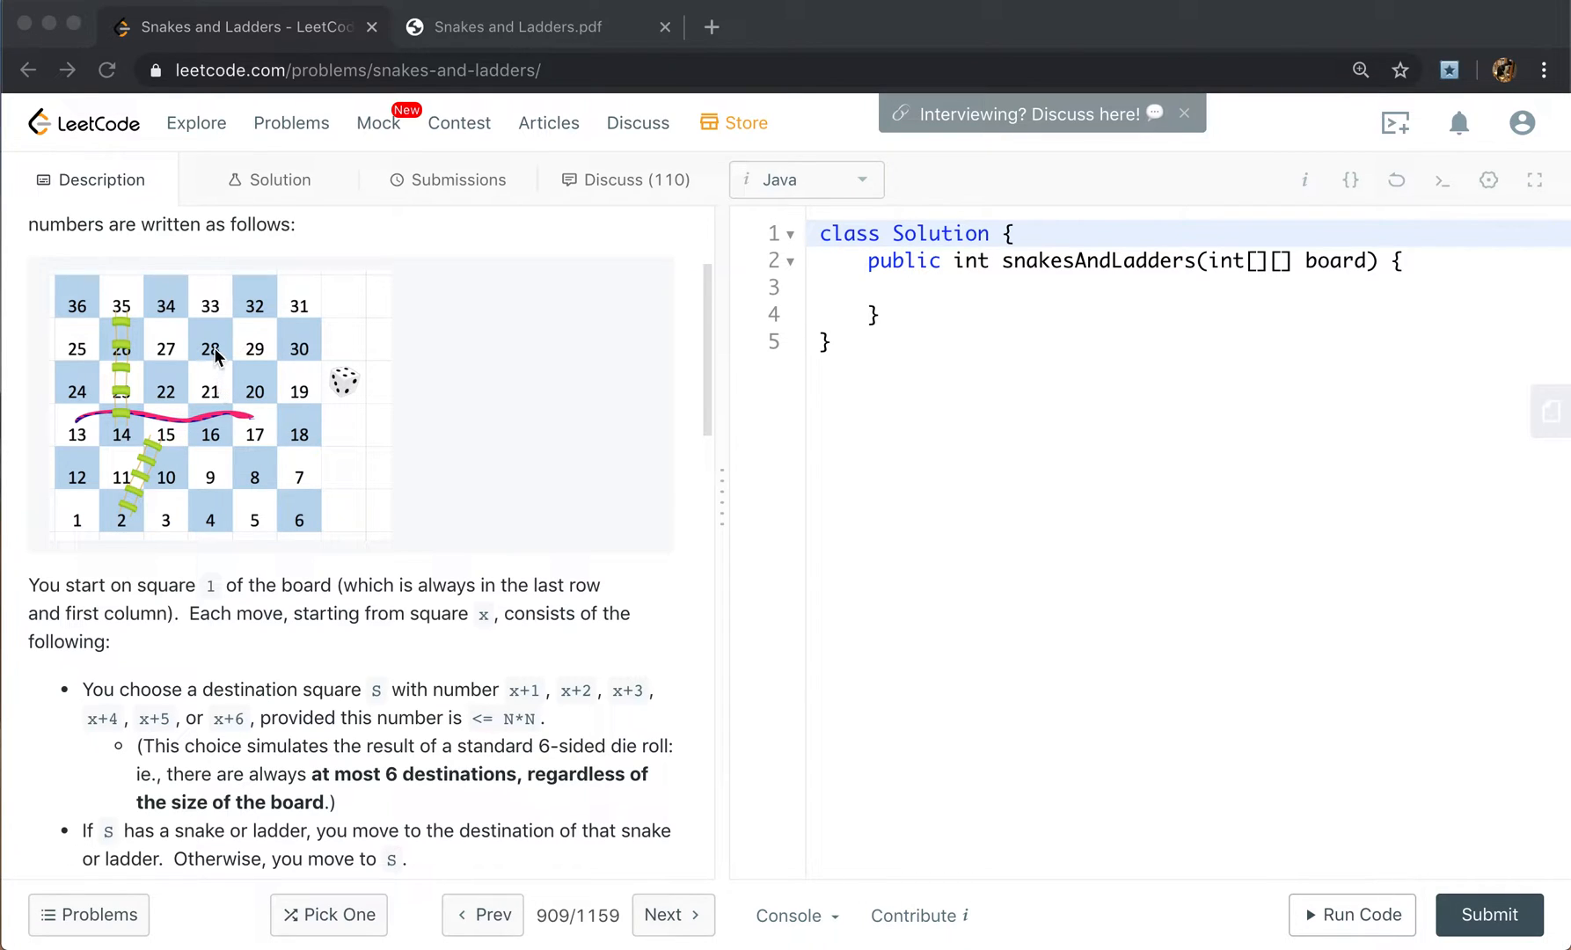
mouse_move(231, 341)
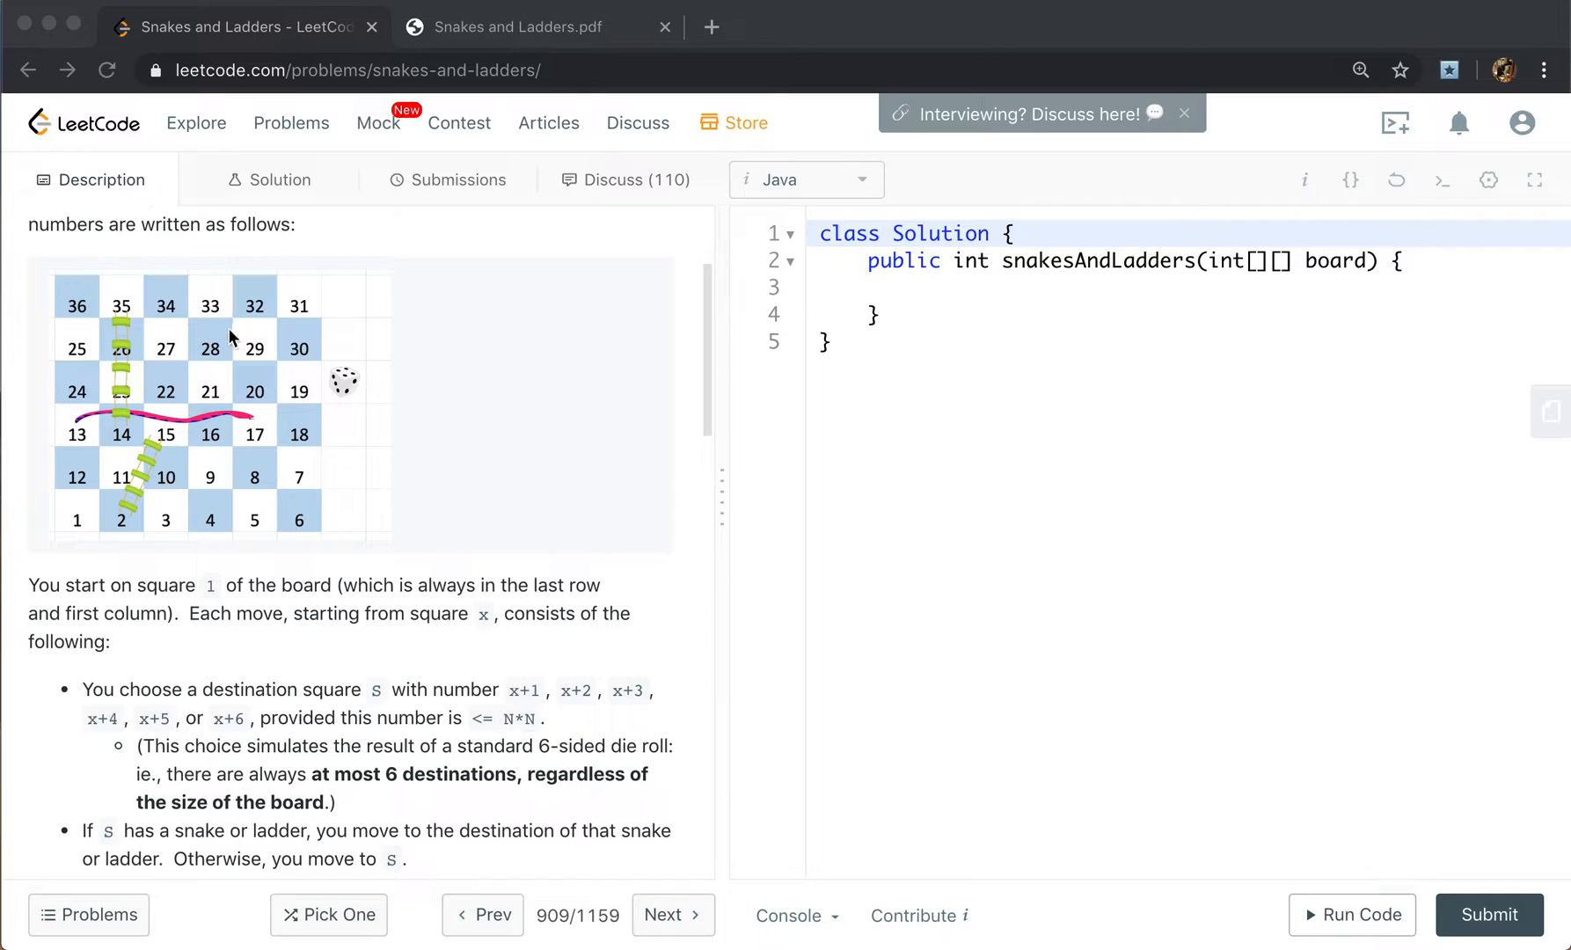
mouse_move(171, 445)
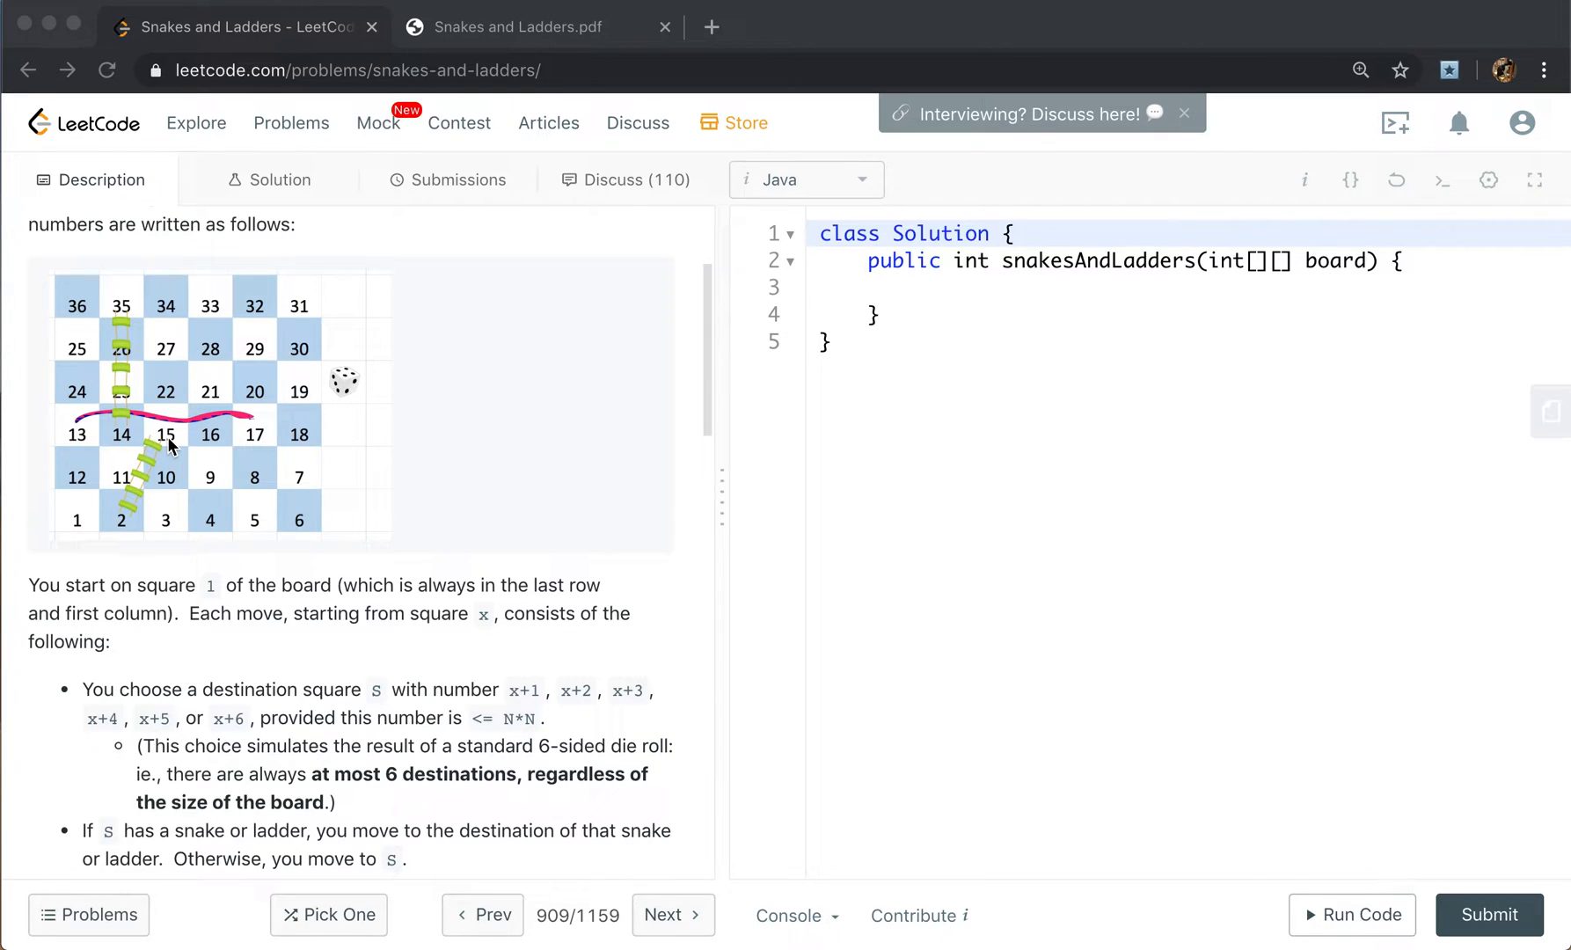
mouse_move(306, 545)
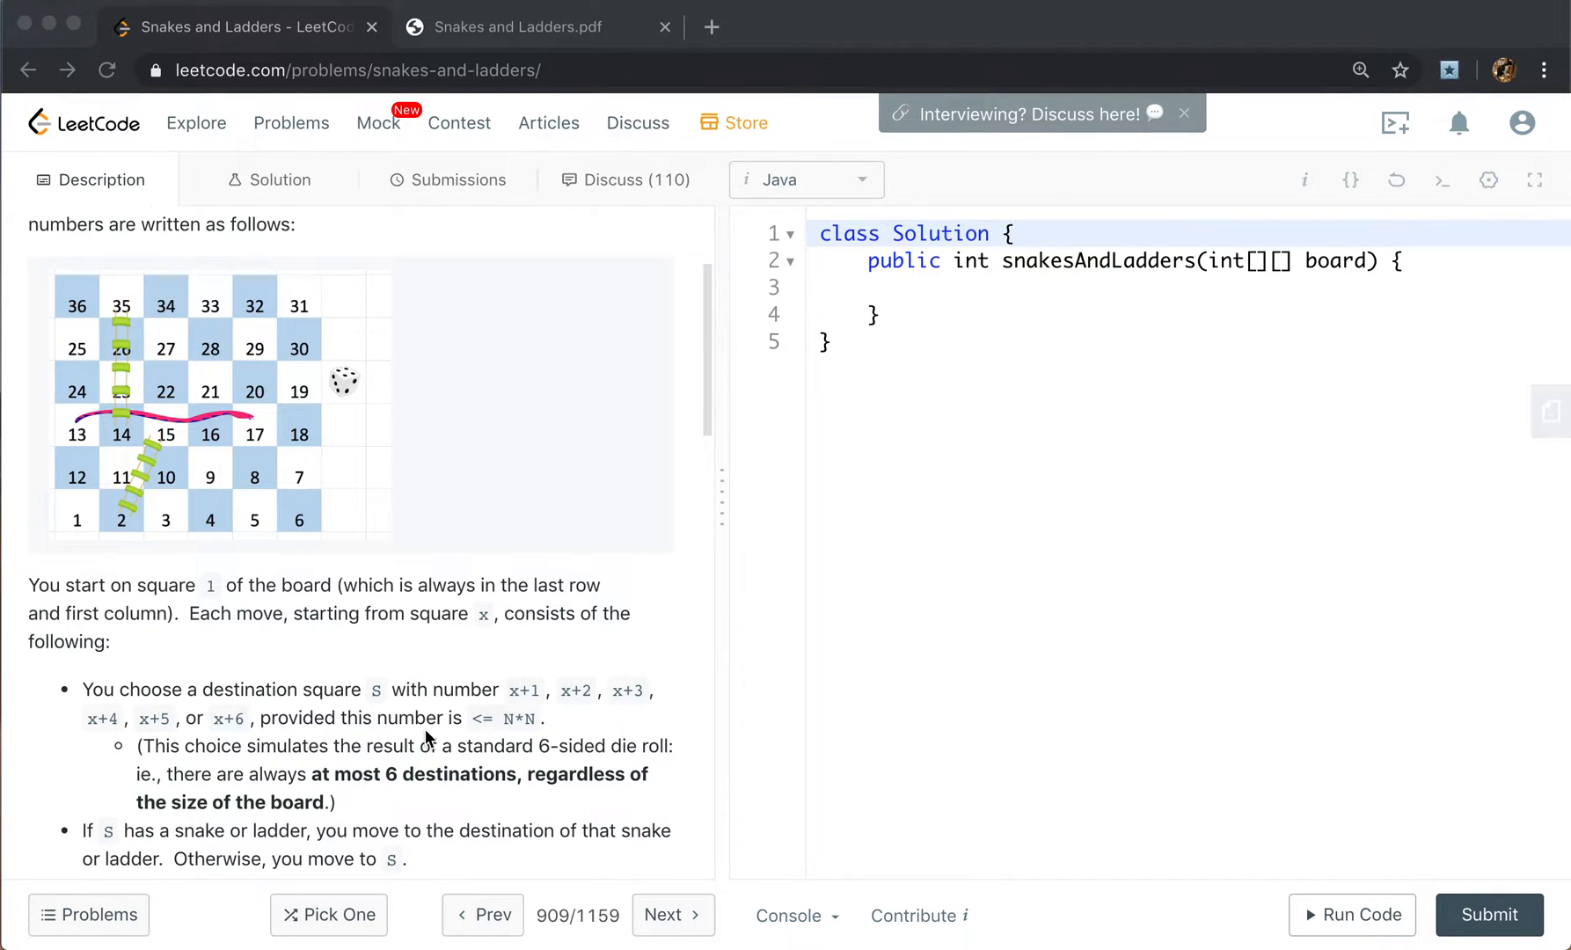
scroll(down, 3)
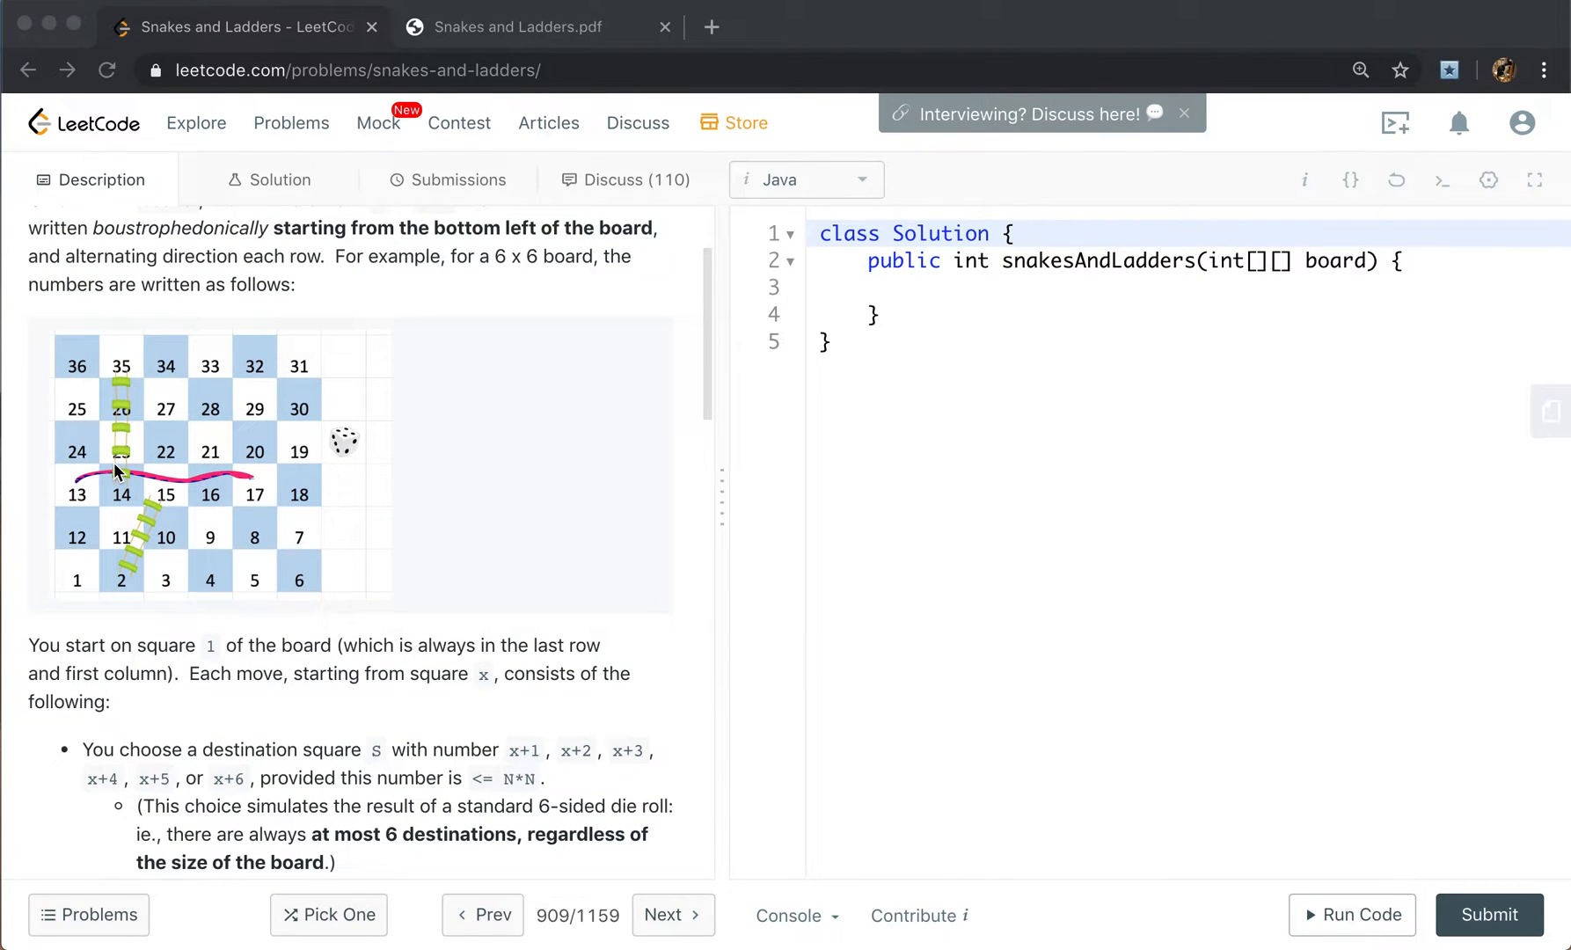
mouse_move(359, 593)
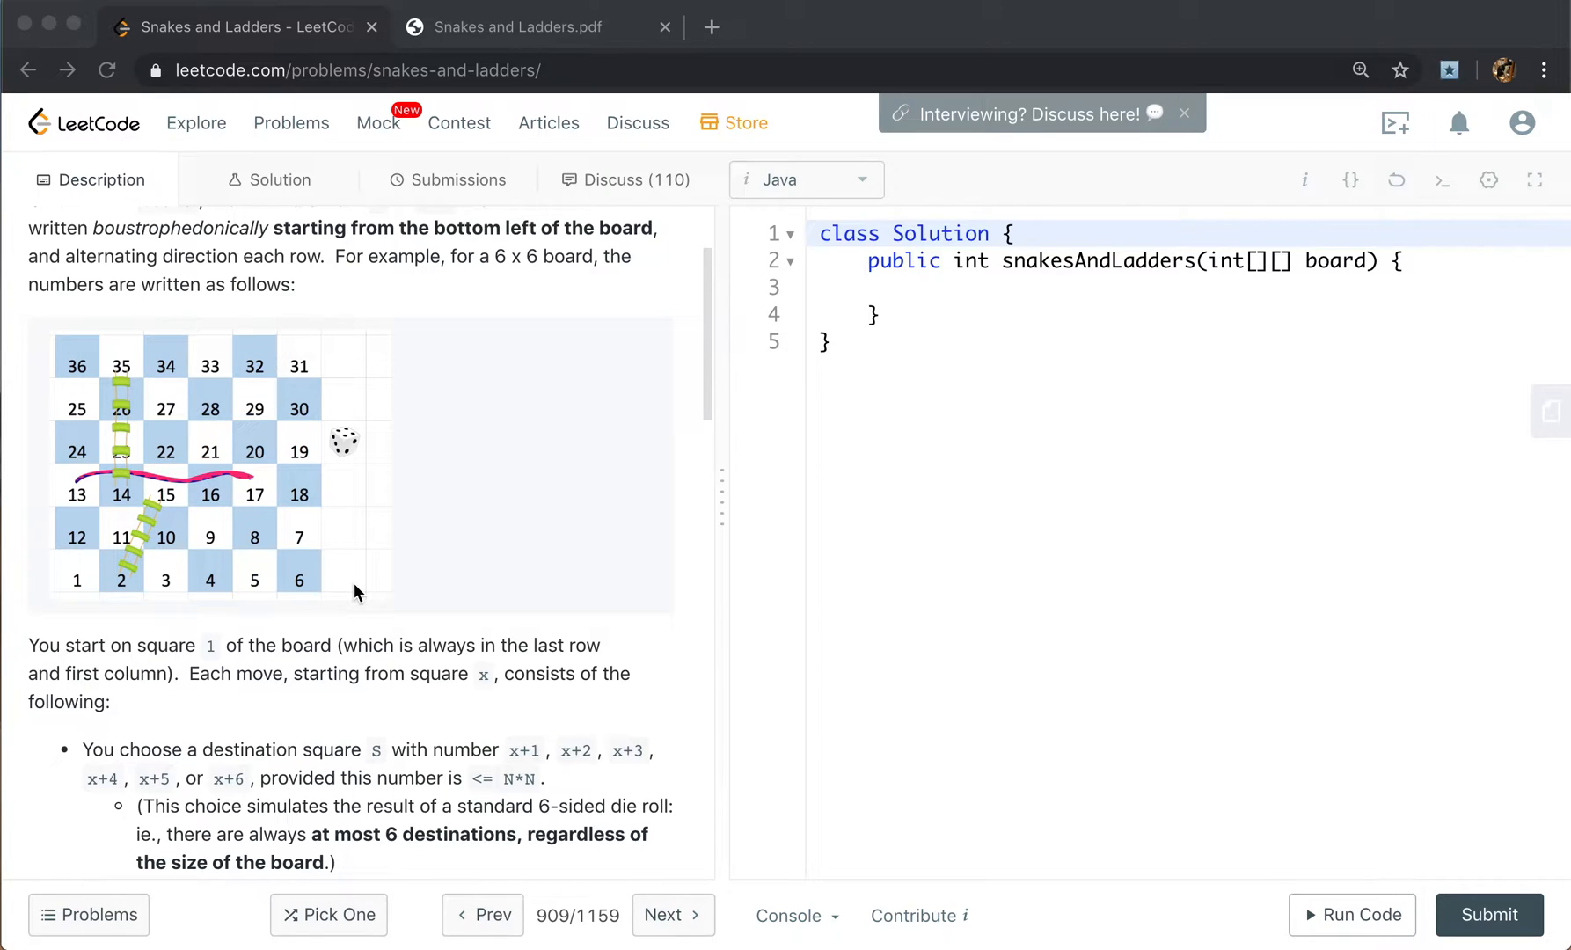
mouse_move(356, 589)
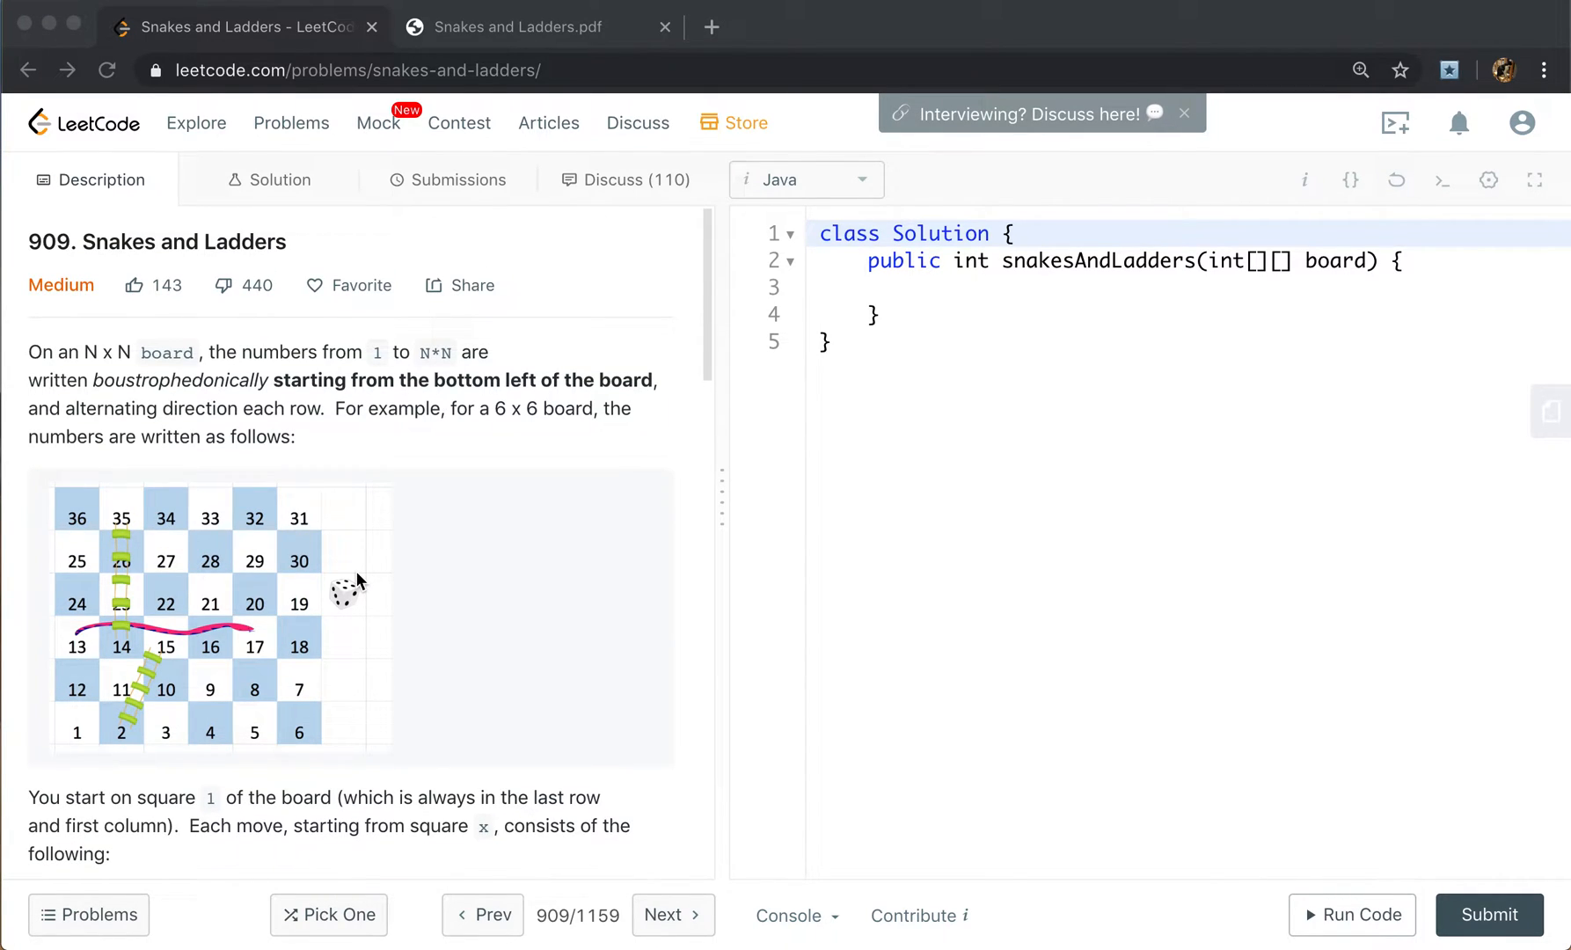
mouse_move(47, 653)
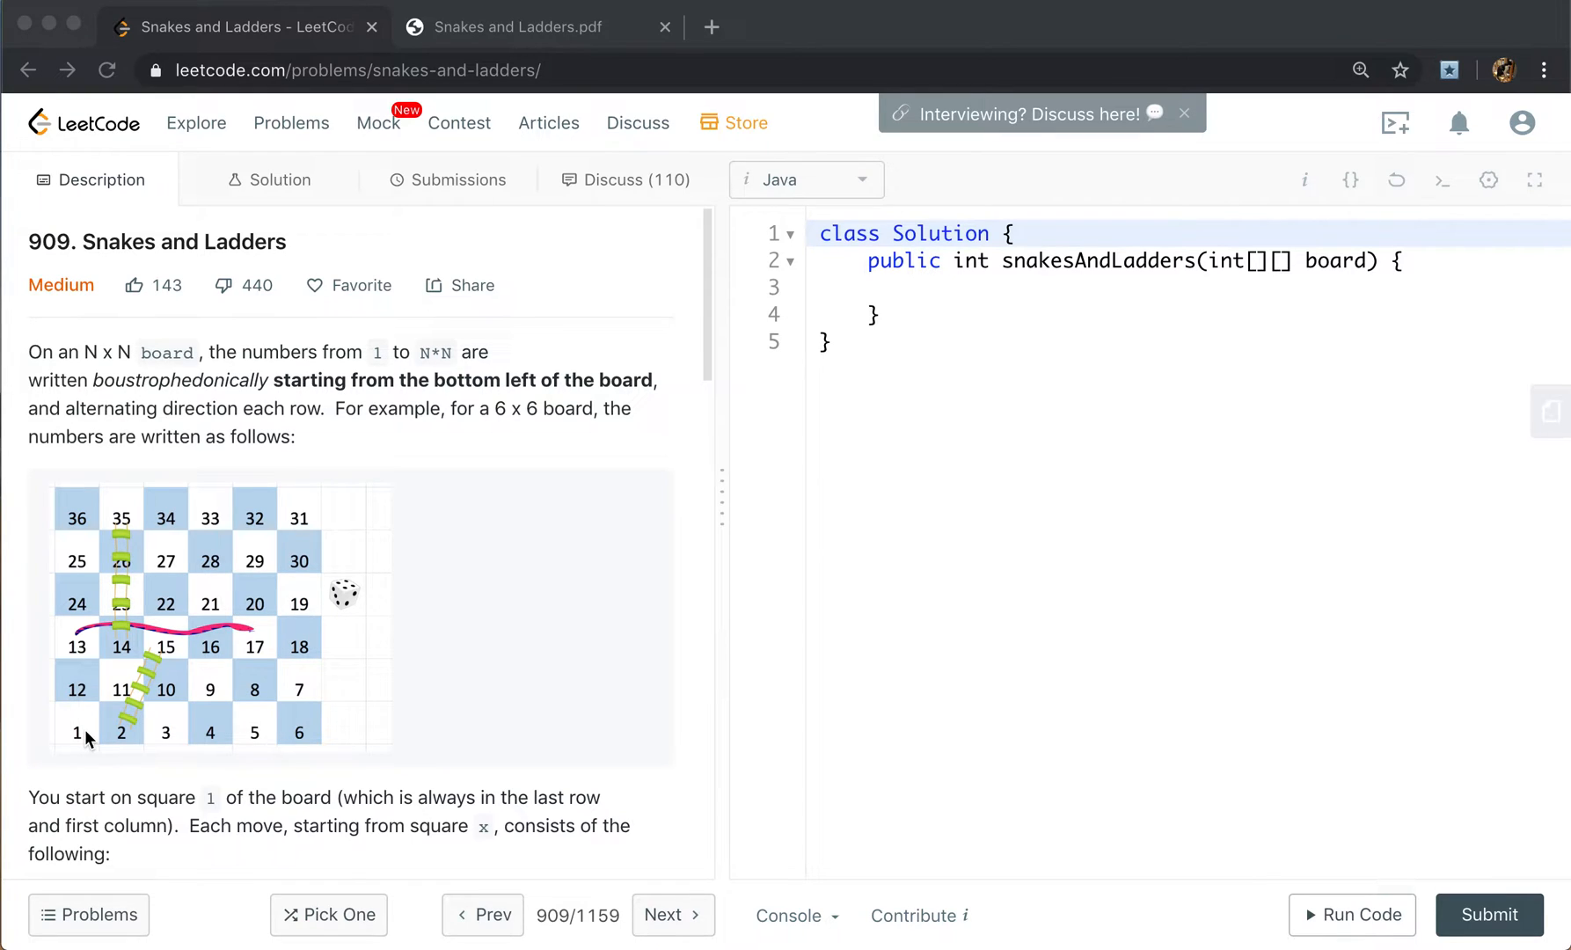
mouse_move(127, 721)
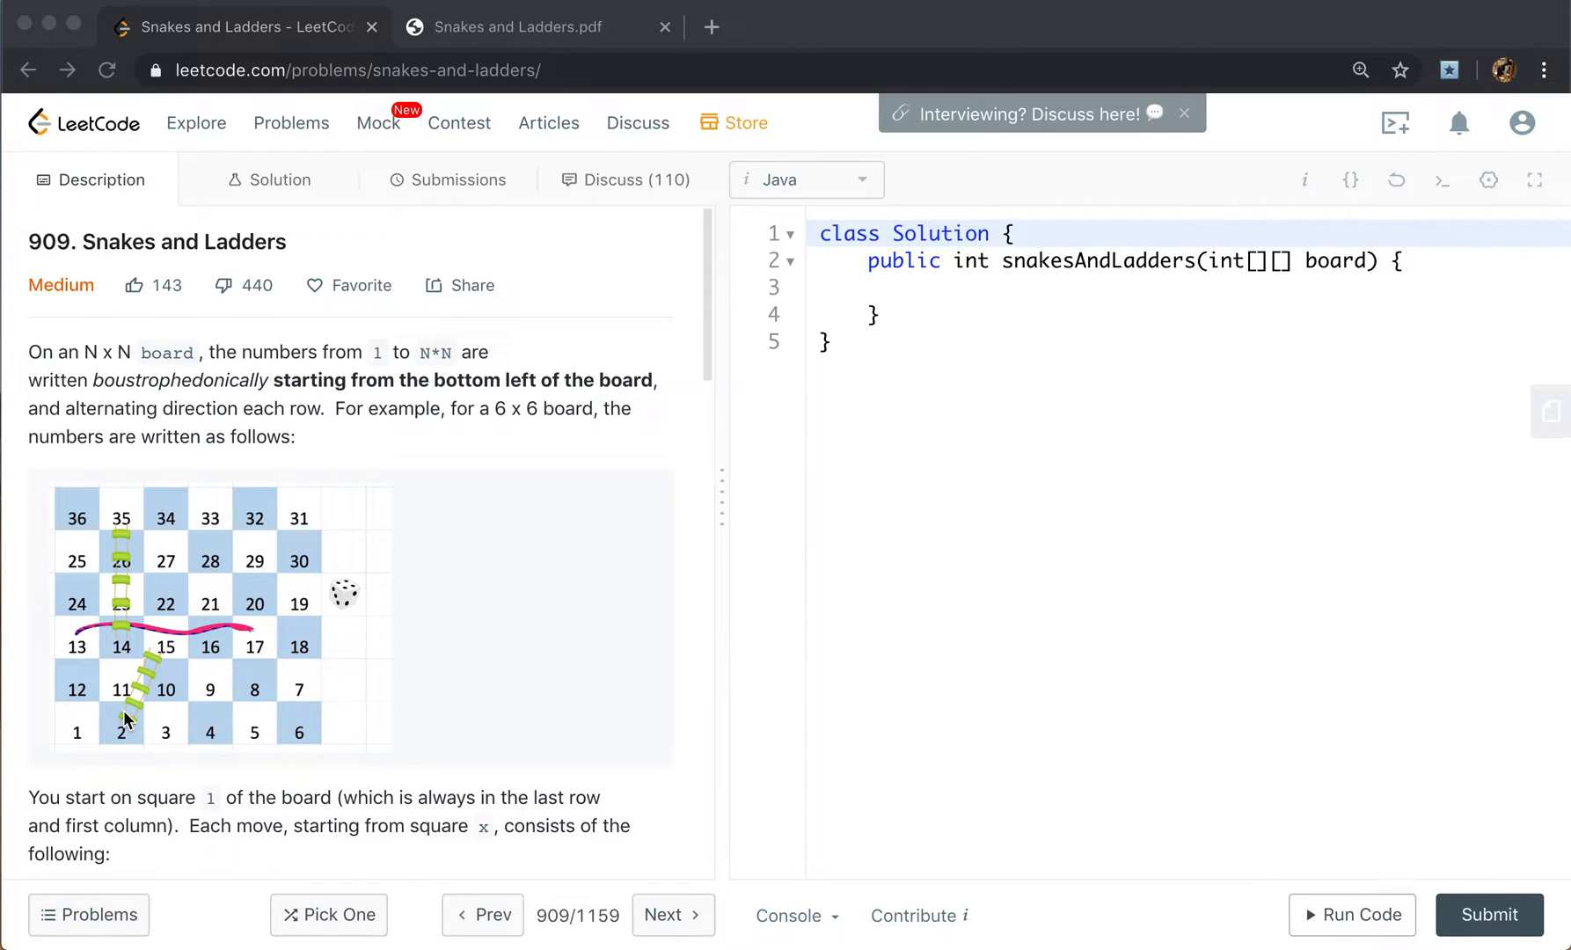
mouse_move(185, 704)
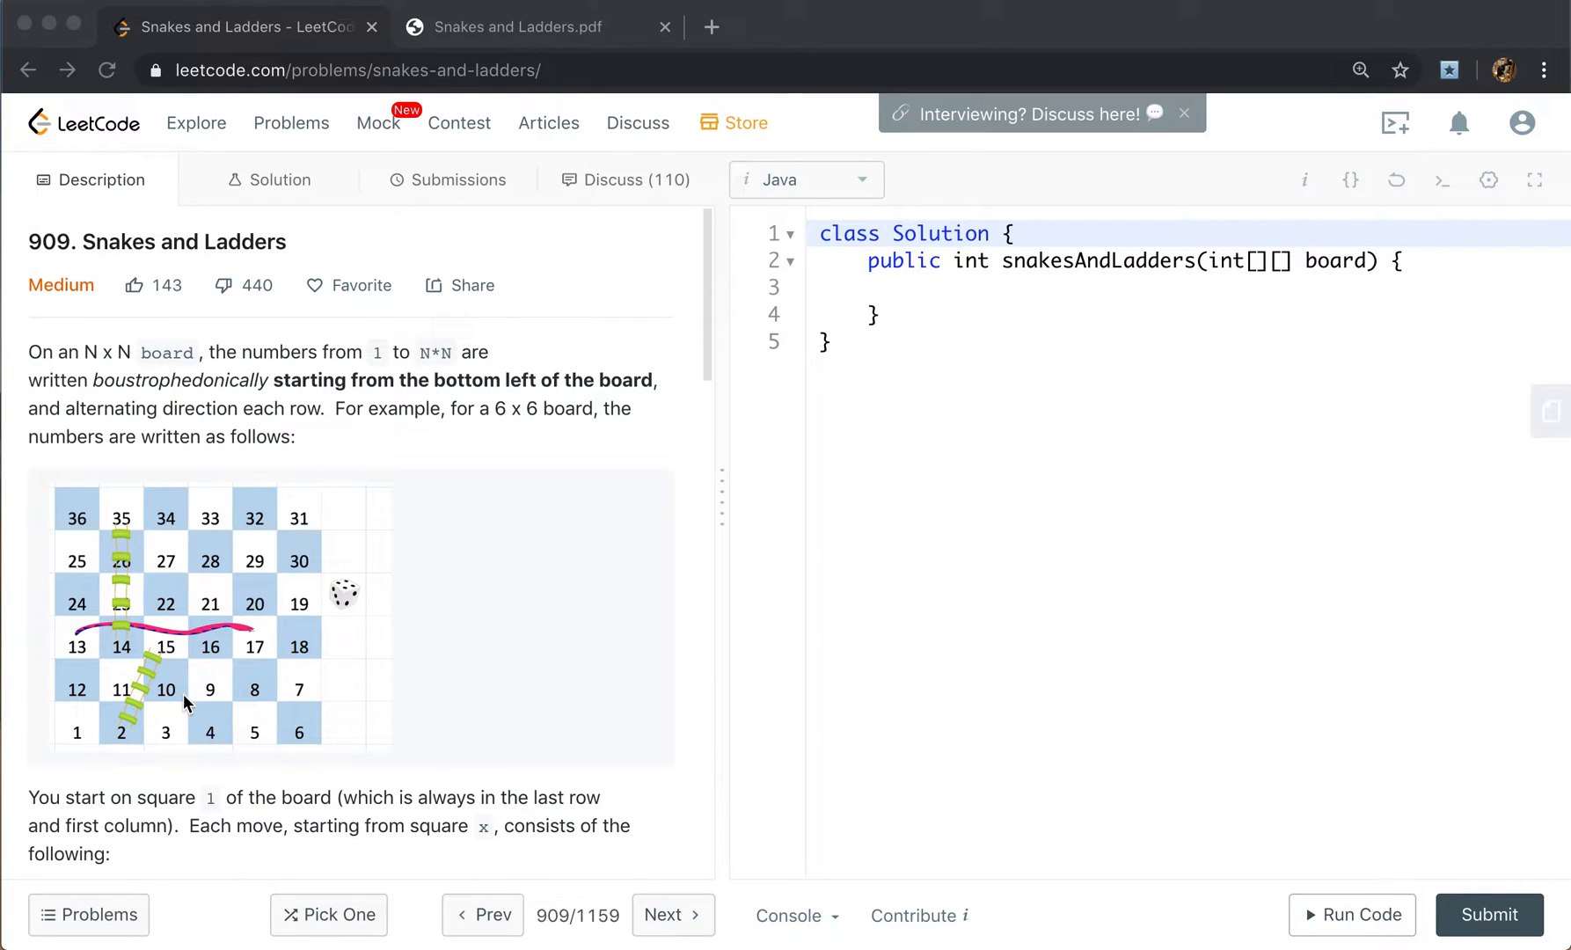
mouse_move(213, 709)
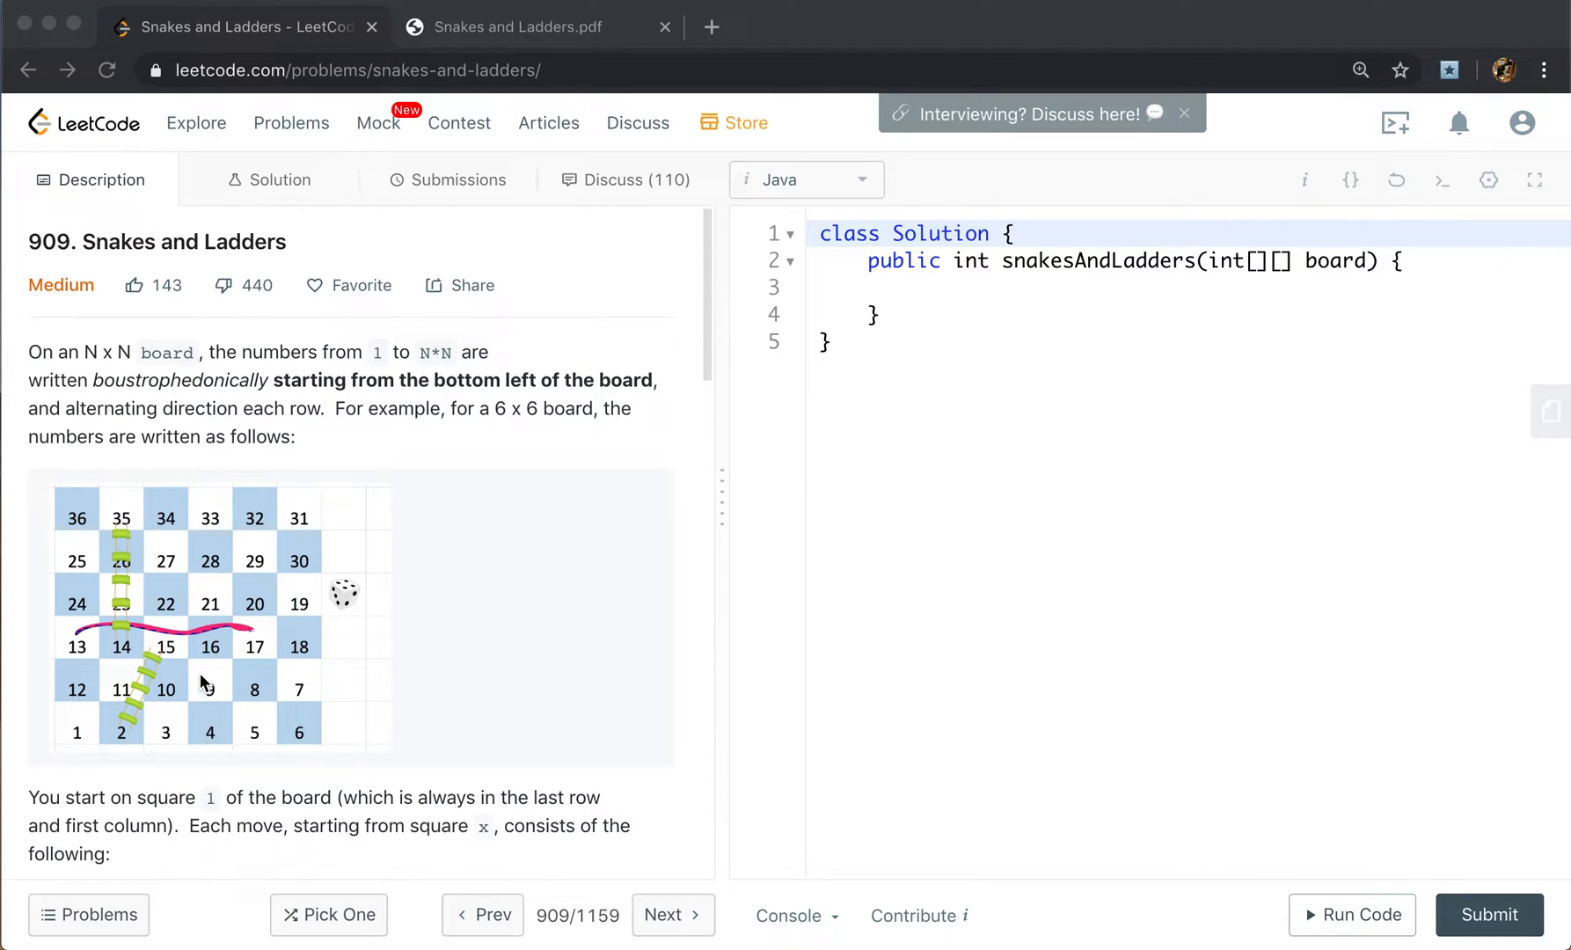
mouse_move(260, 686)
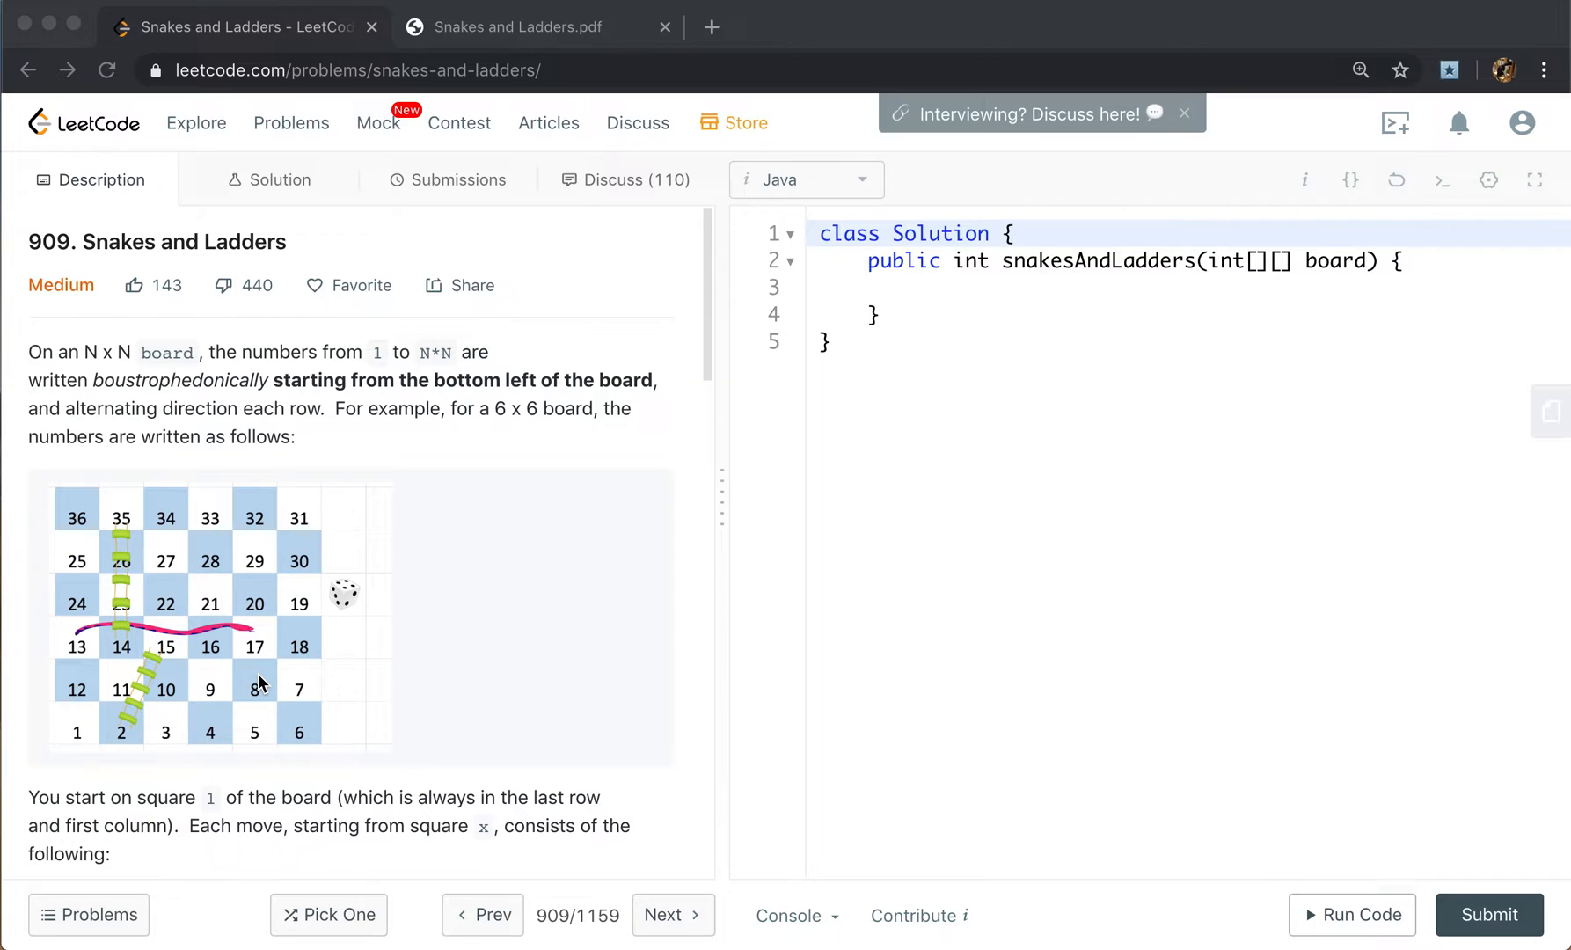
mouse_move(231, 682)
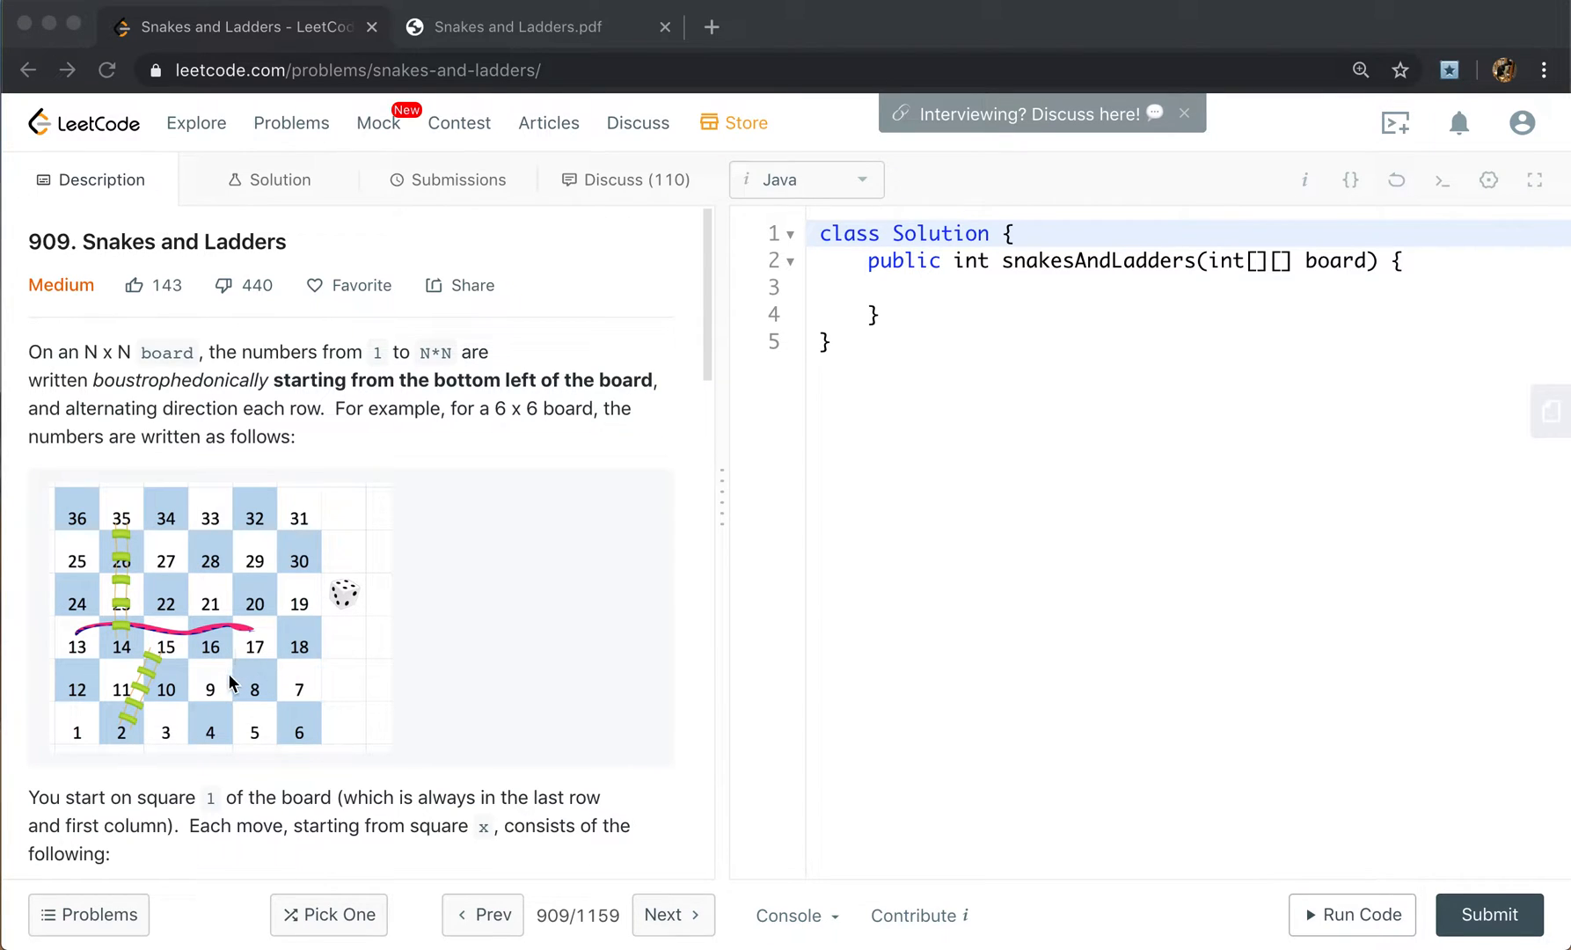
mouse_move(90, 737)
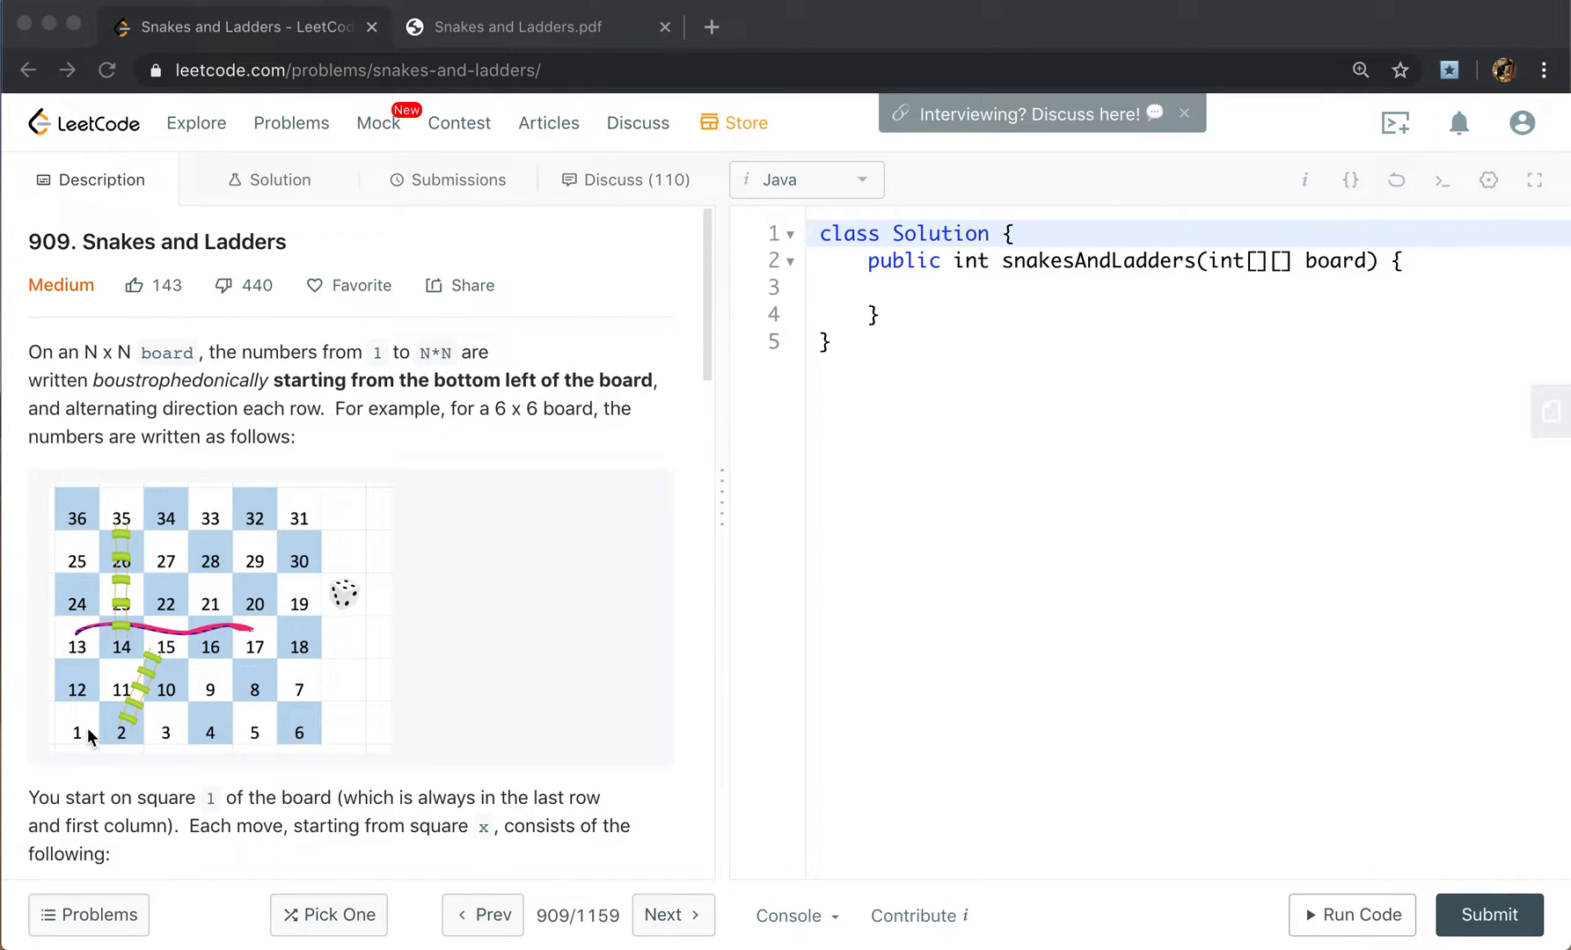
mouse_move(306, 724)
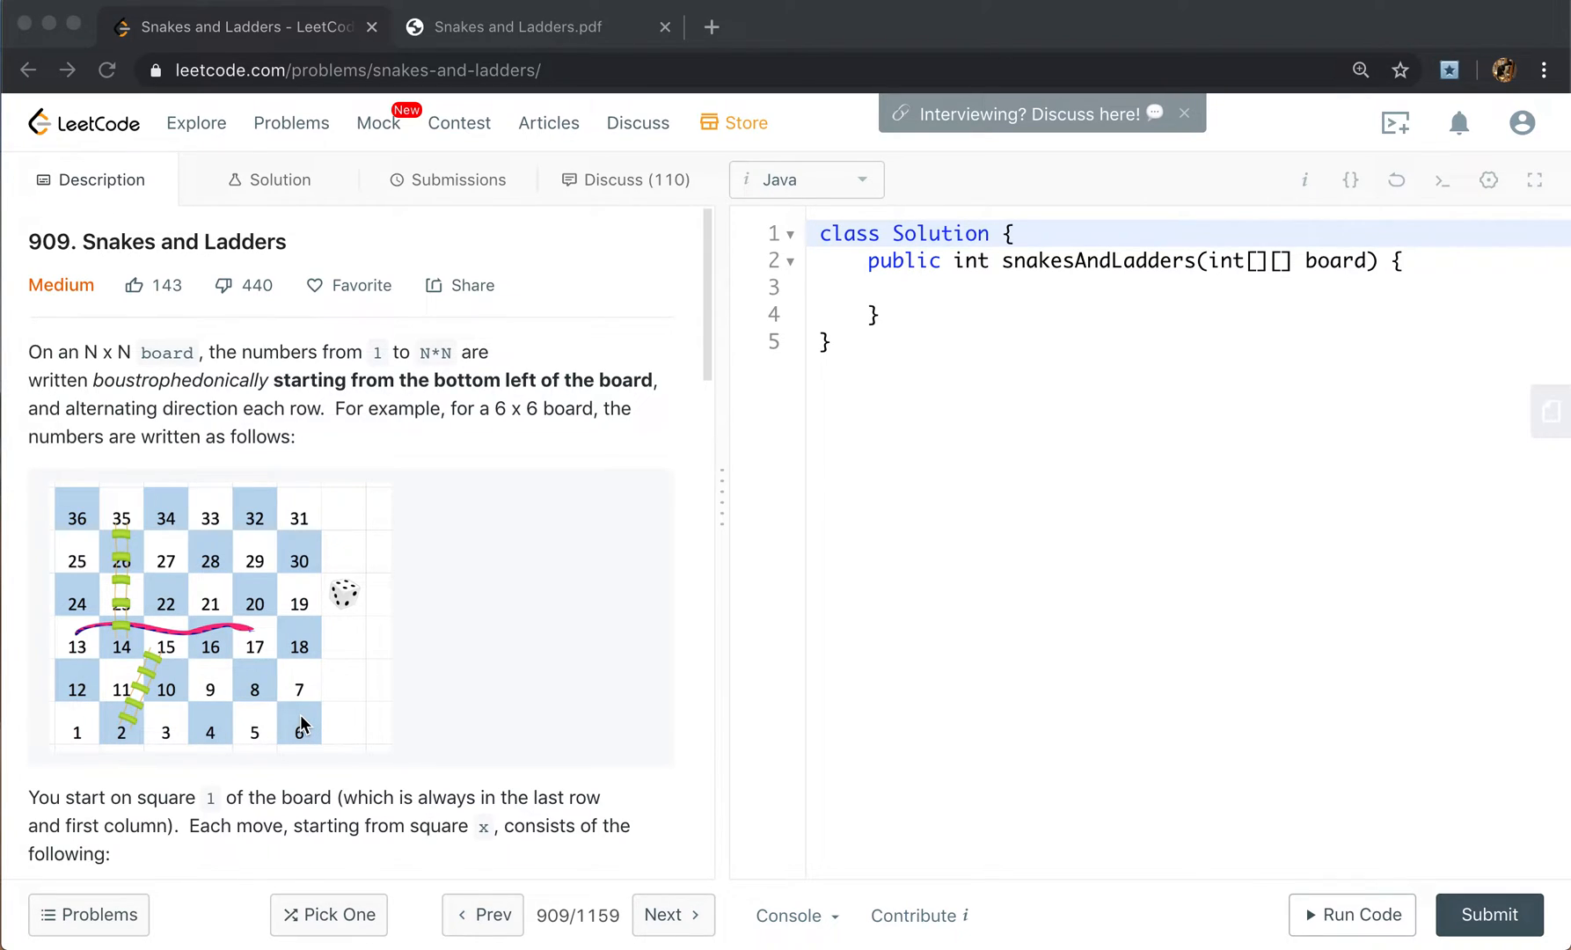
mouse_move(185, 690)
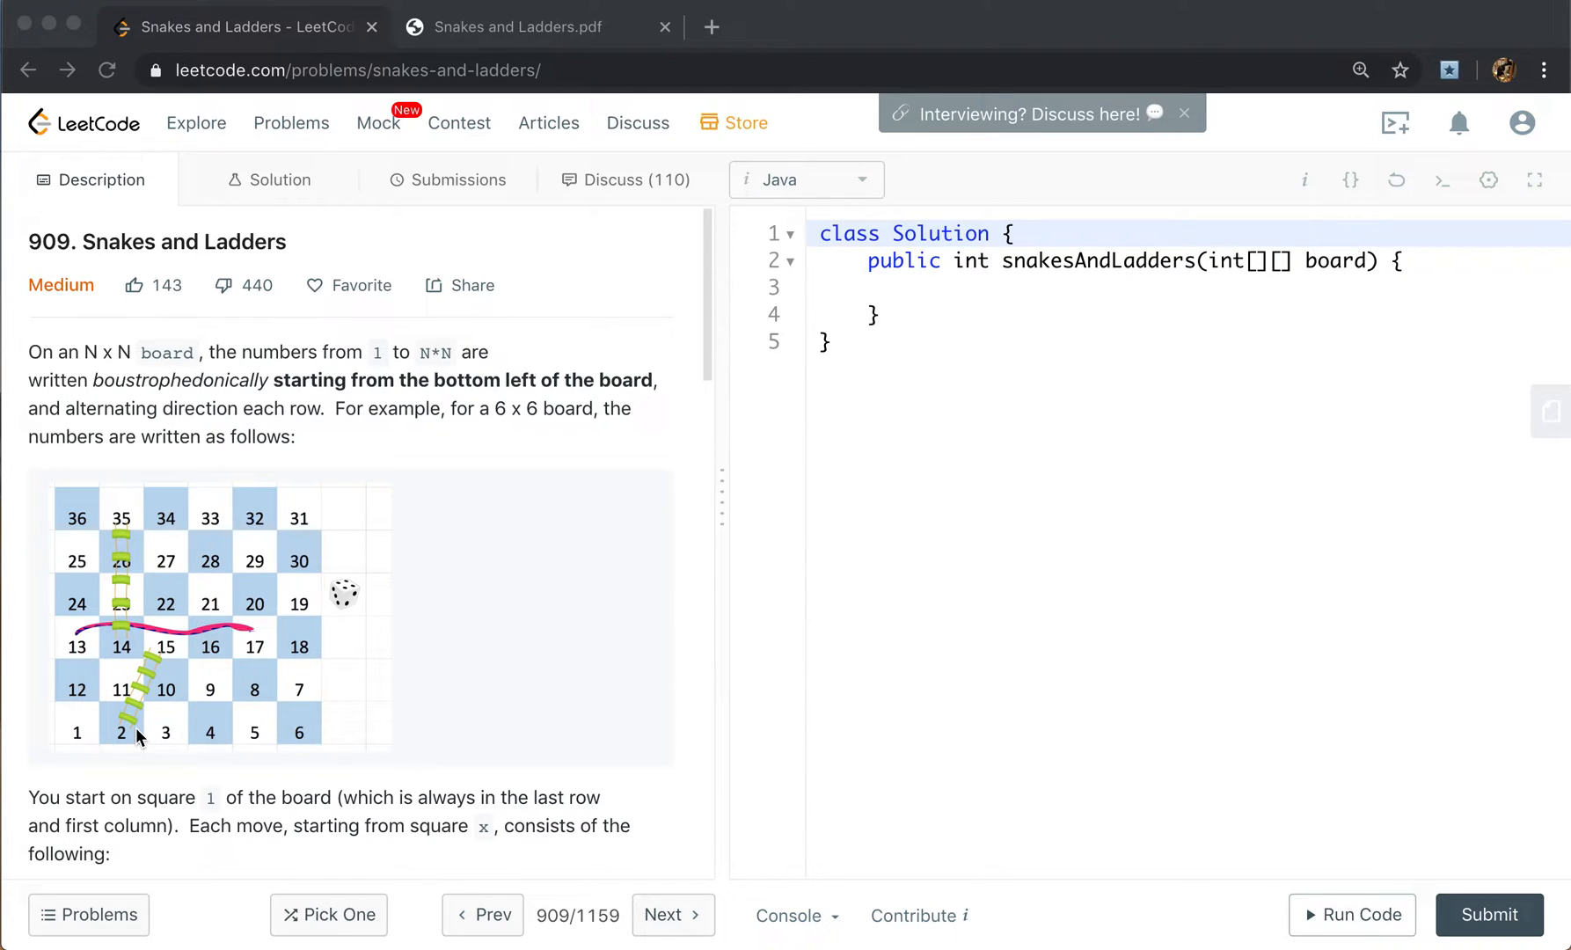
mouse_move(139, 722)
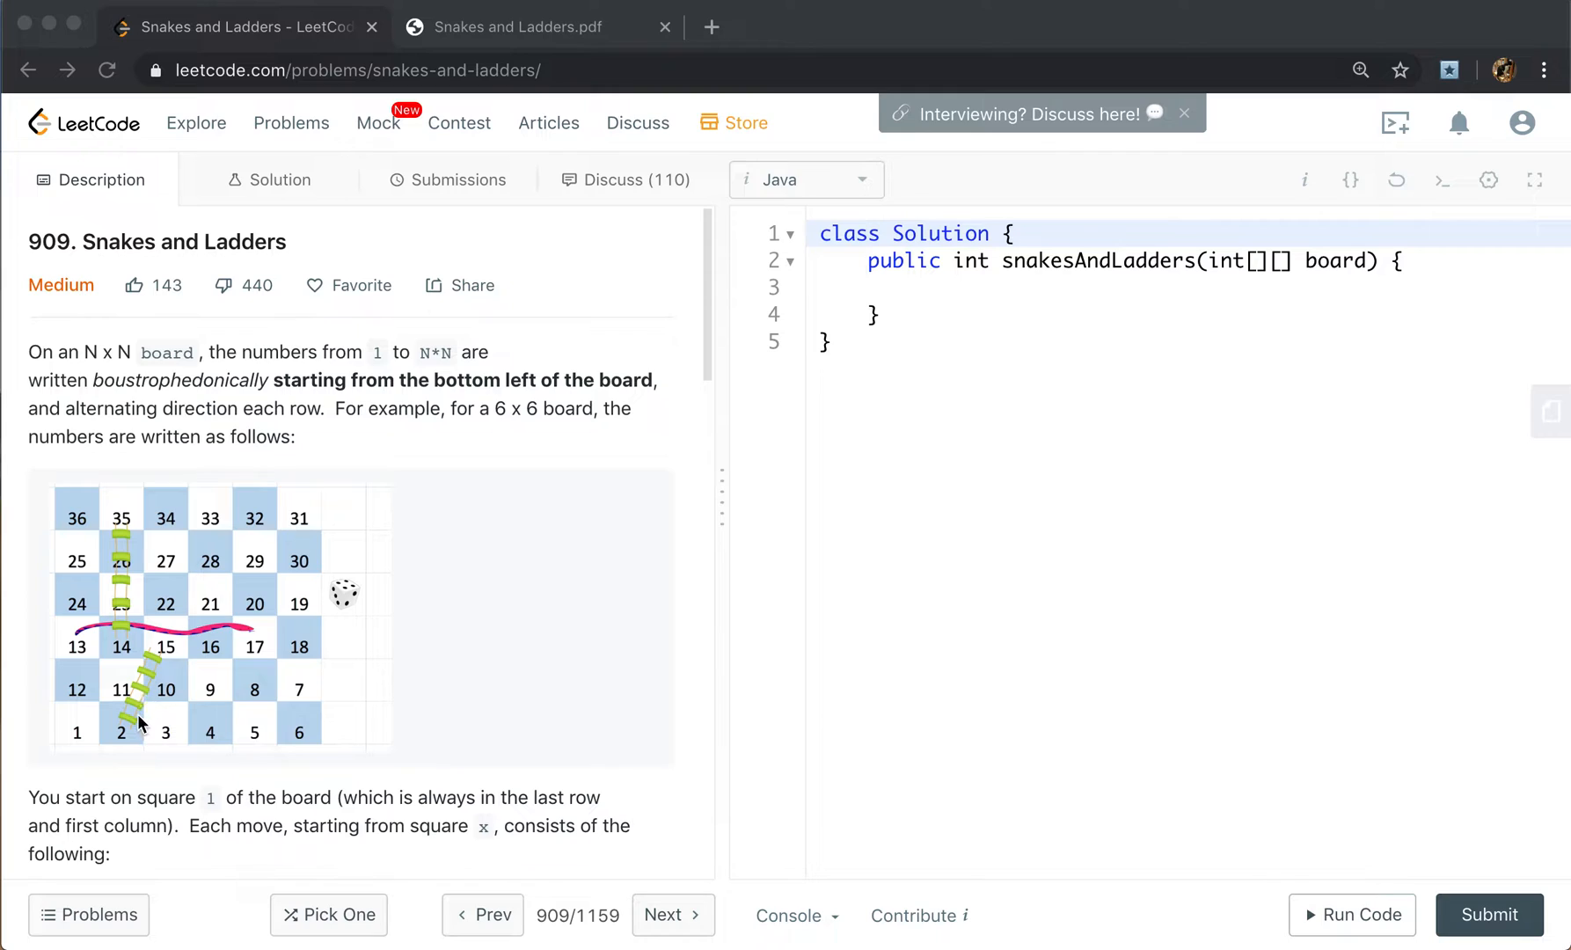
mouse_move(171, 651)
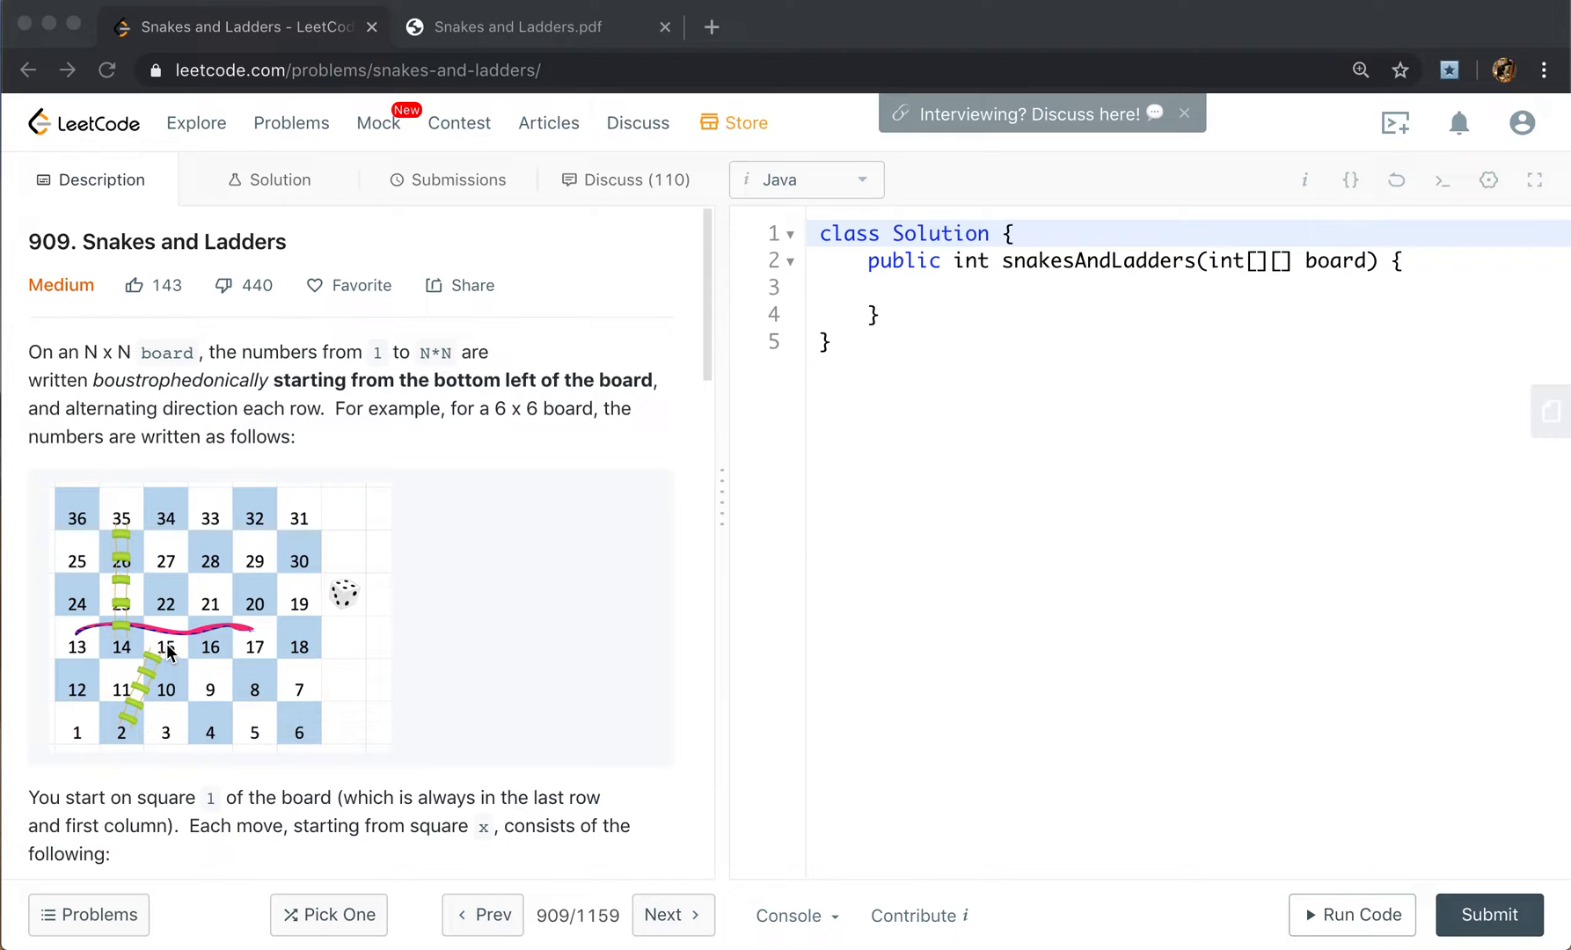
Switch to the Snakes and Ladders PDF notes and scroll to Difficulty 1's row/column conversion formulas.
click(514, 27)
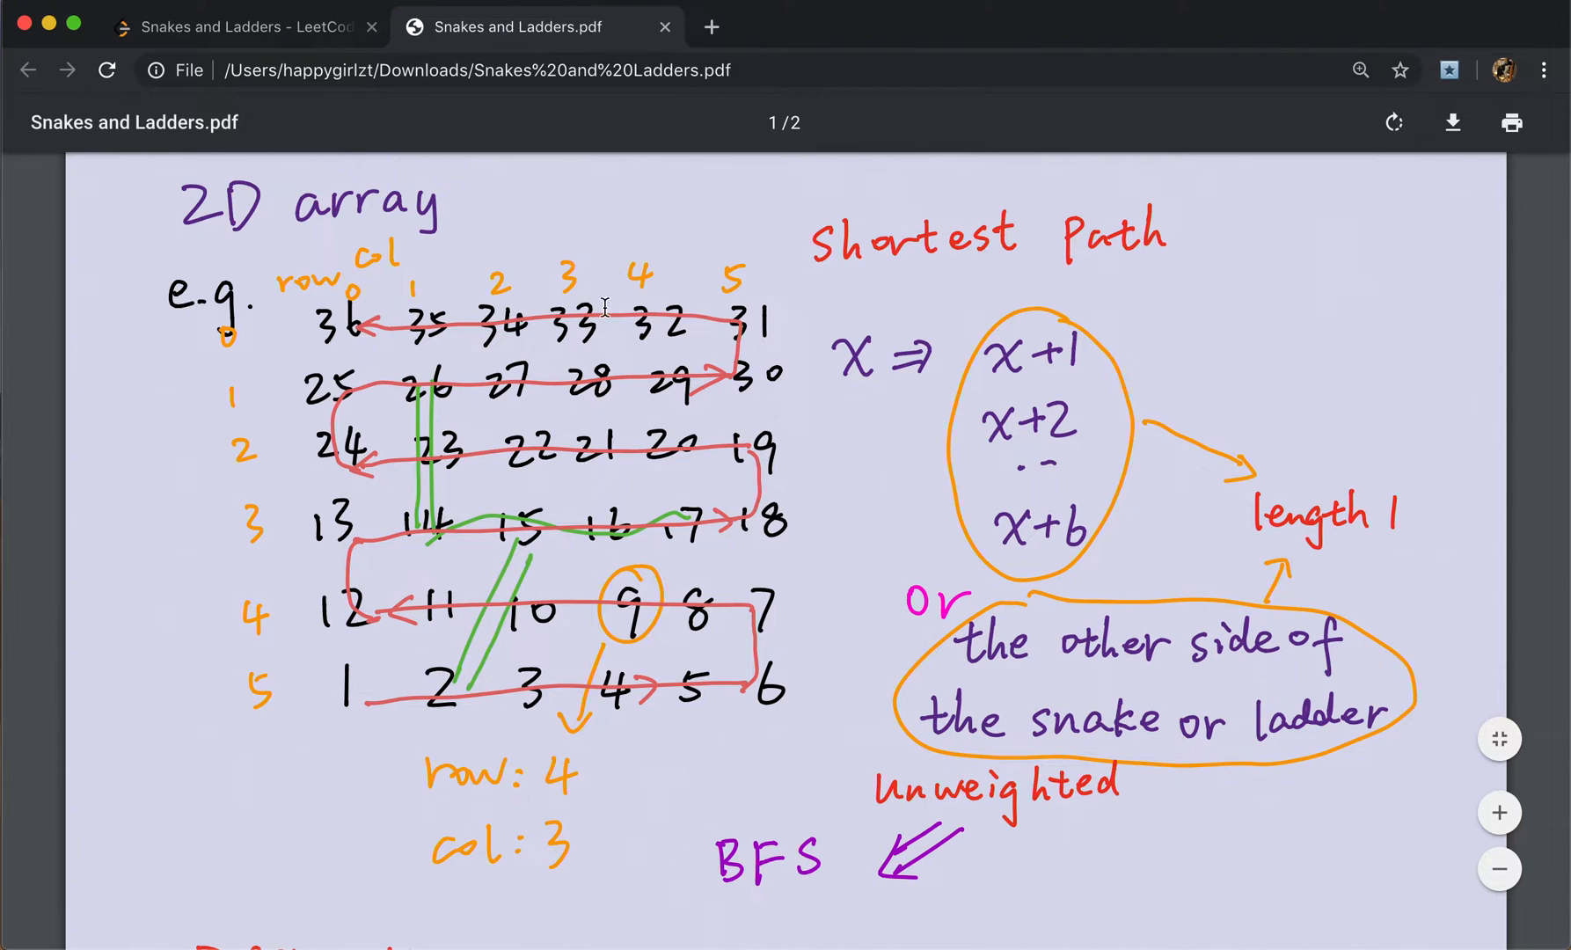
scroll(down, 3)
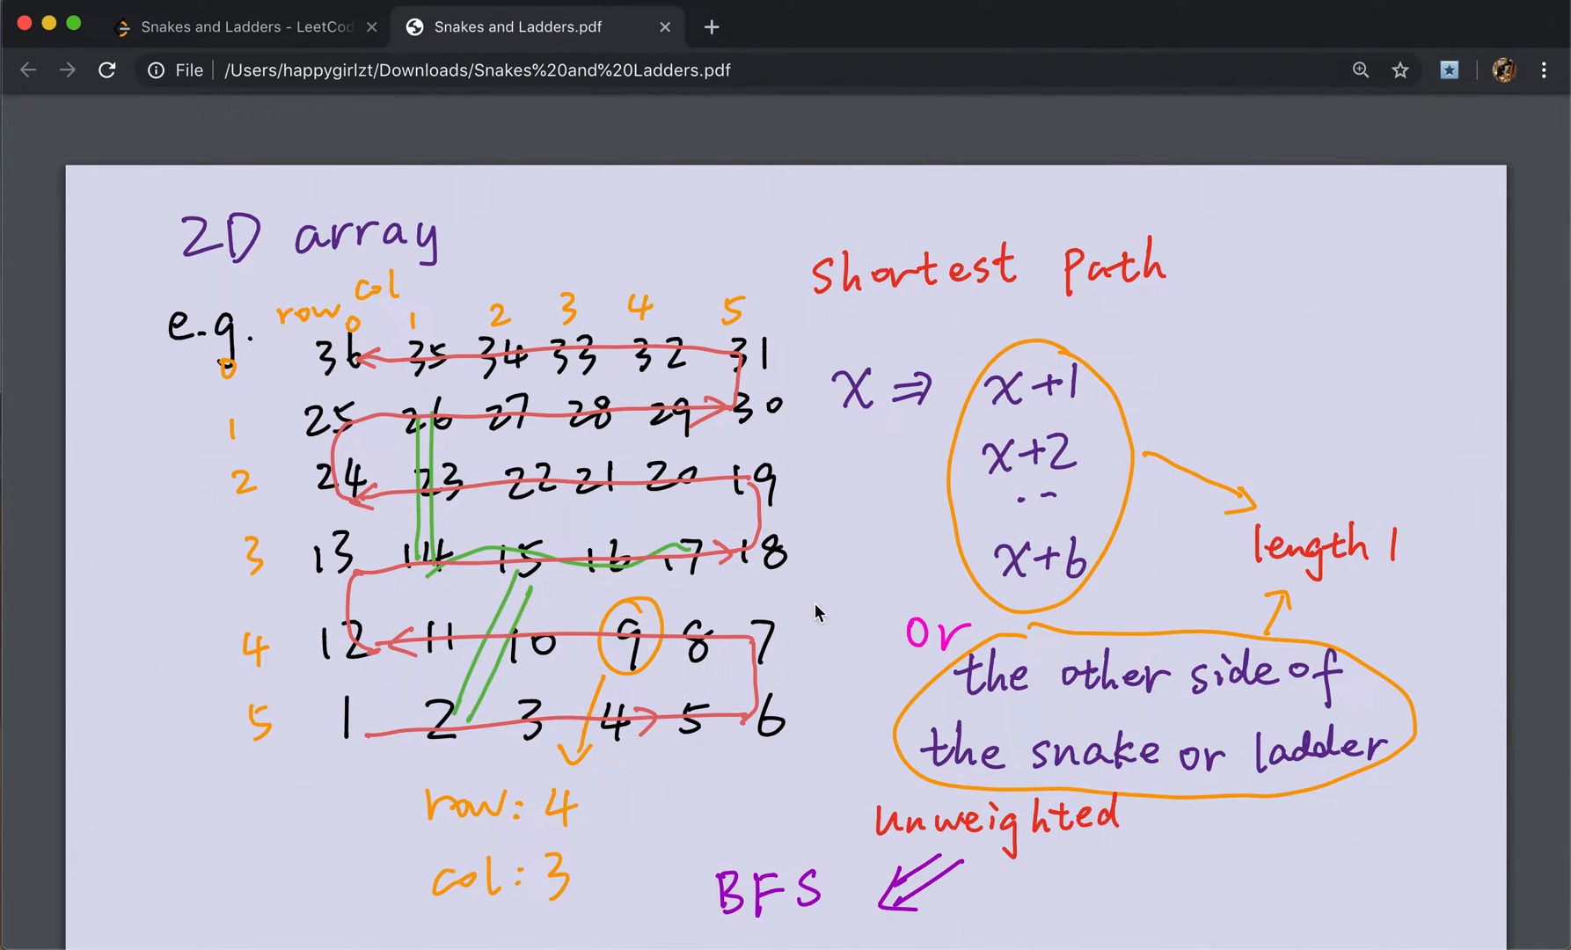
mouse_move(640, 702)
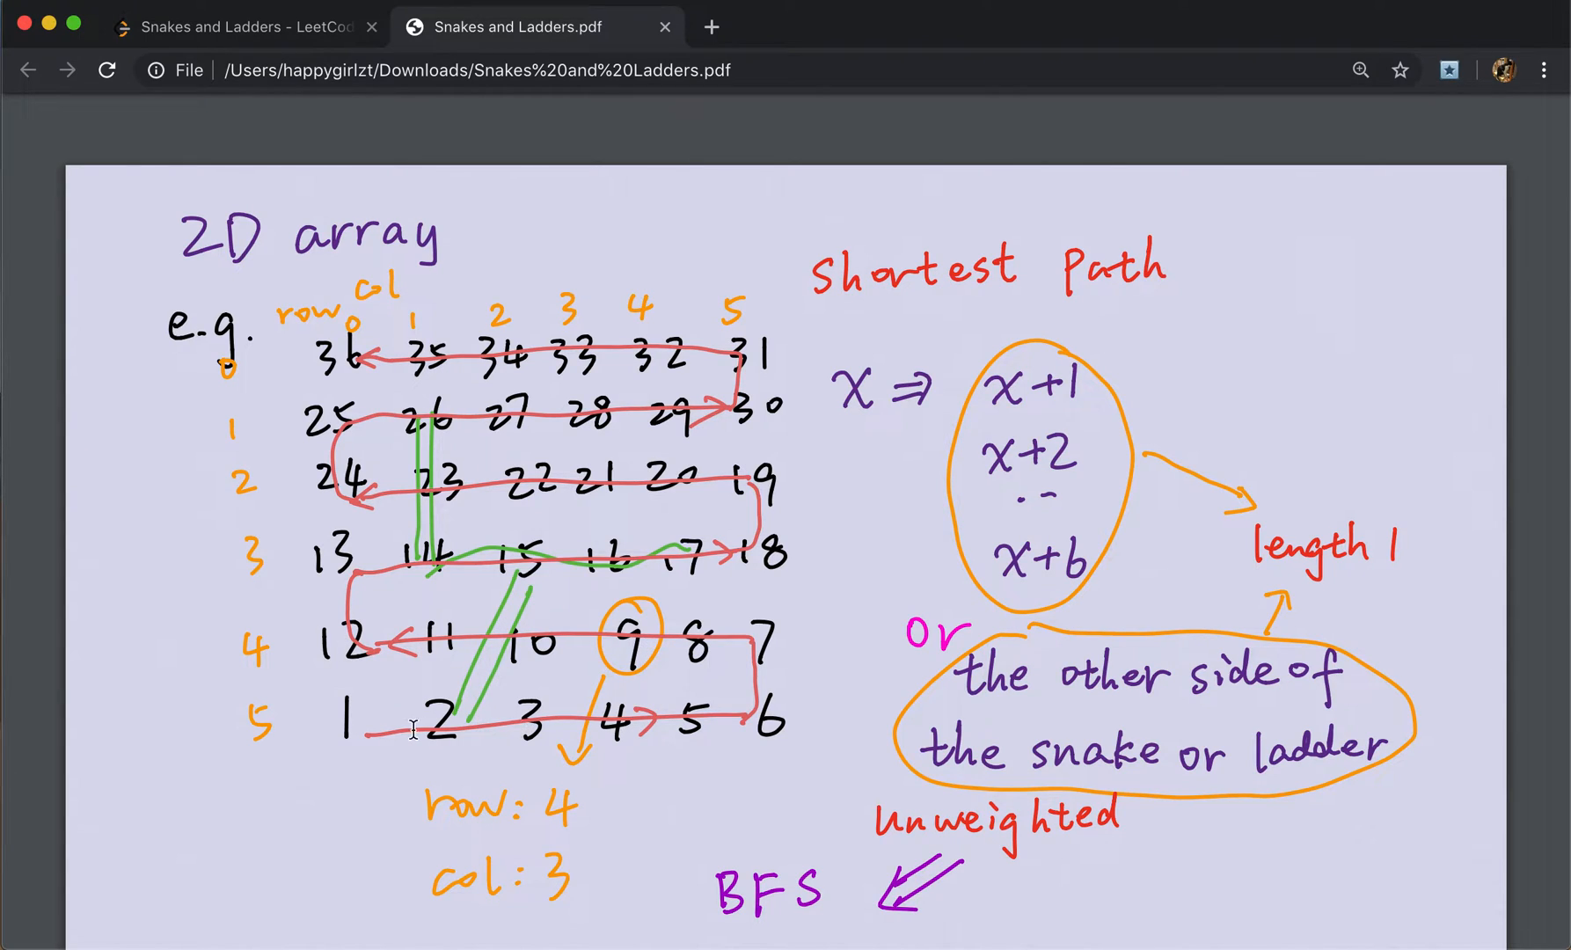
mouse_move(366, 774)
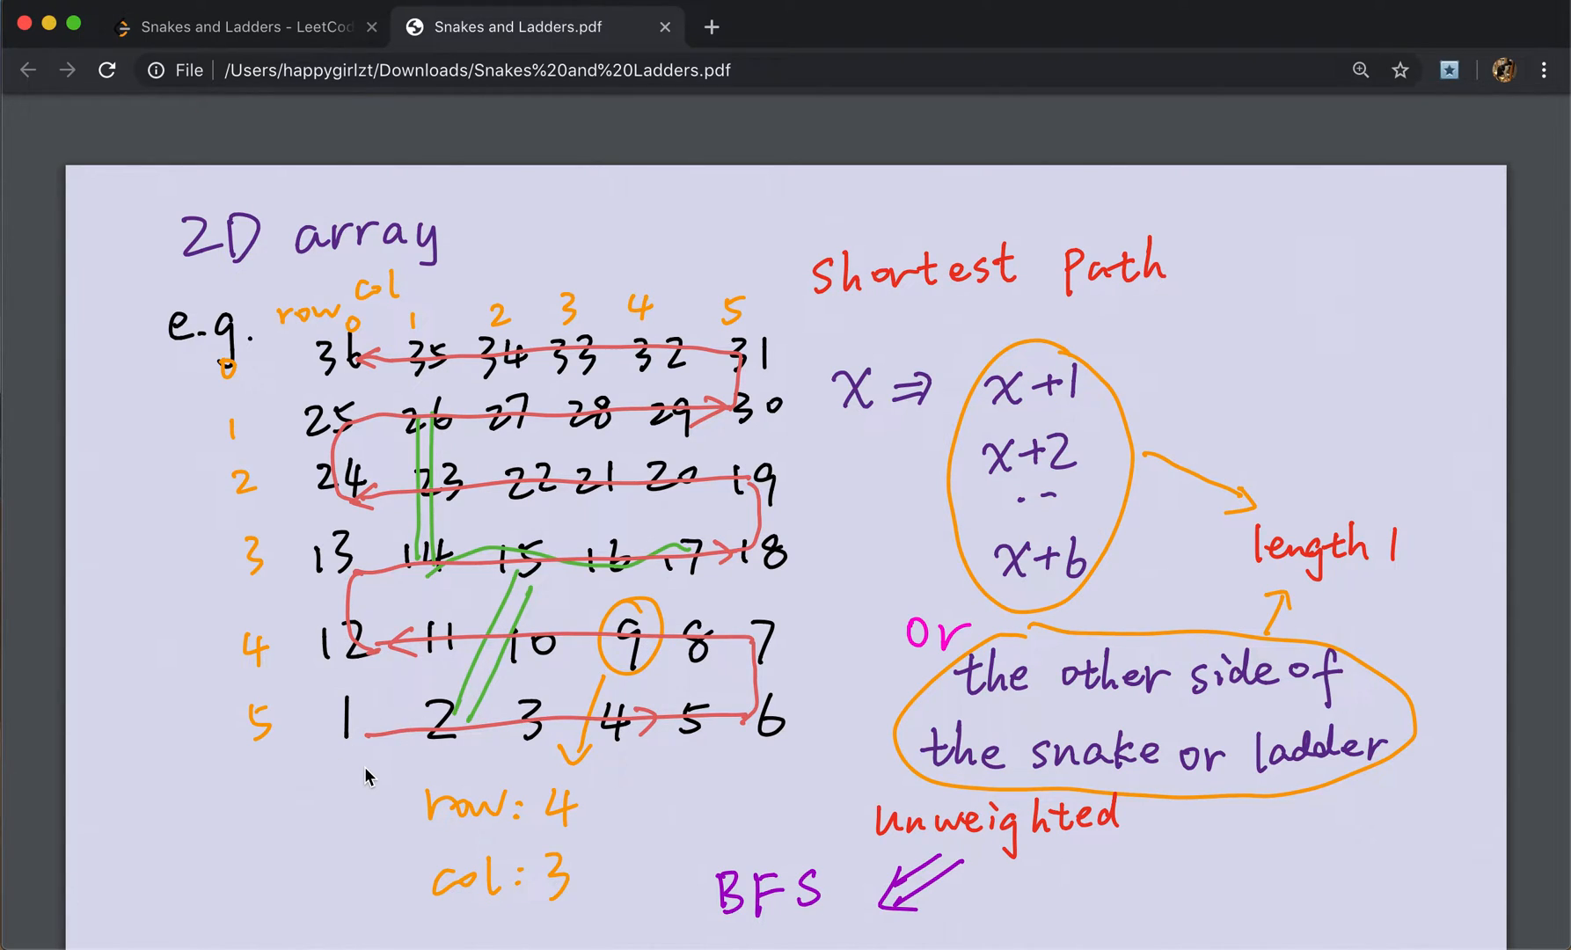
mouse_move(322, 371)
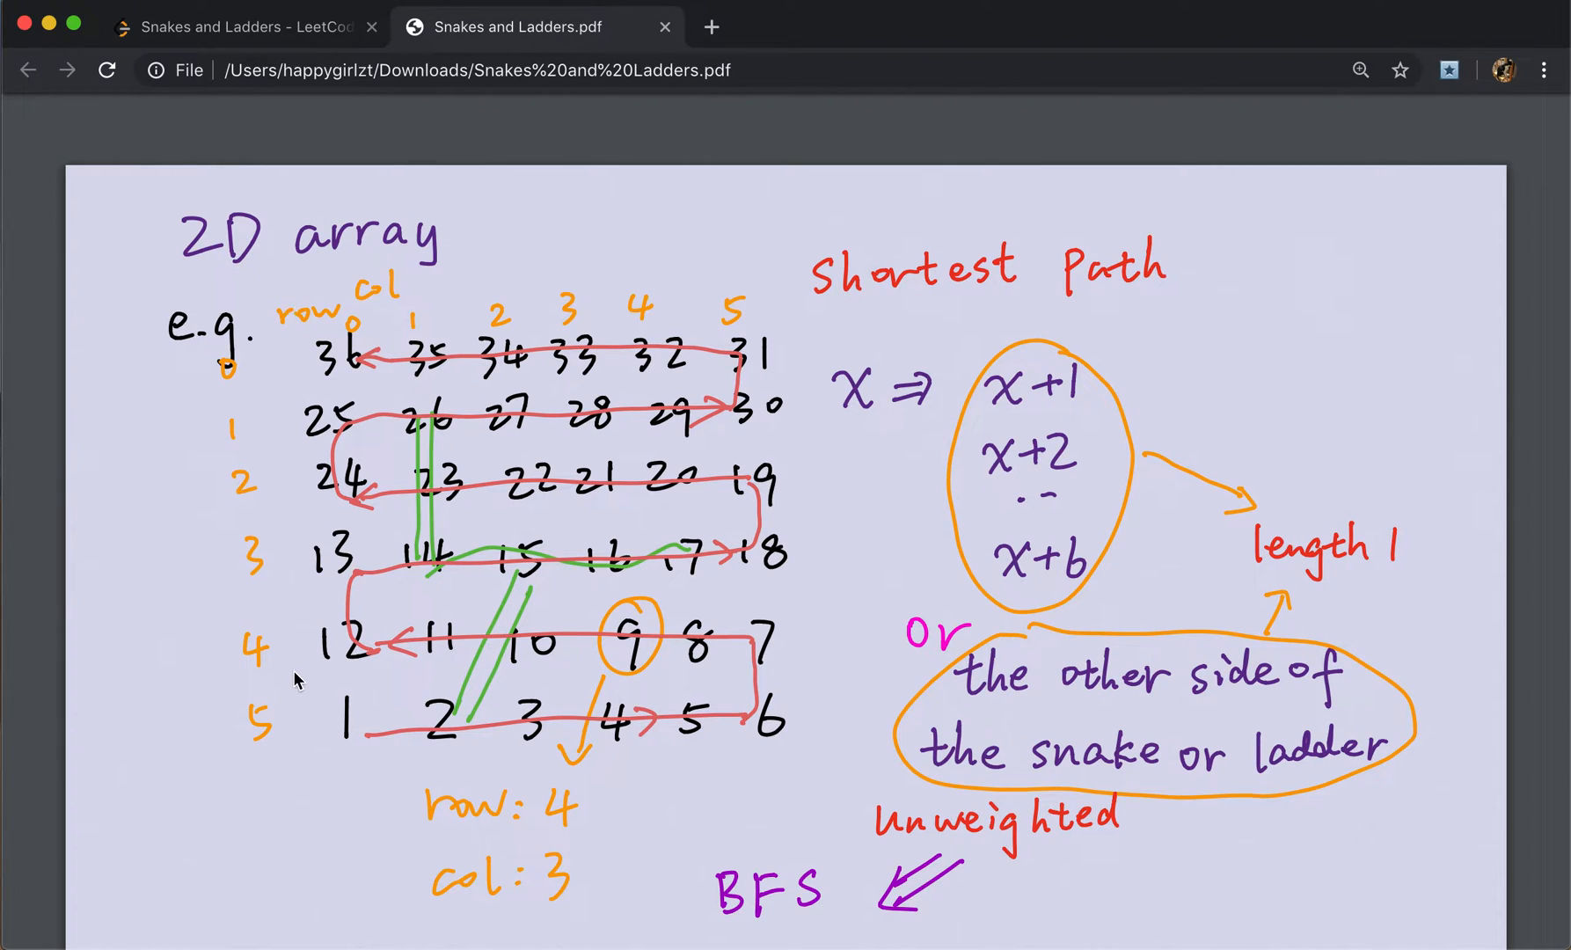
mouse_move(265, 725)
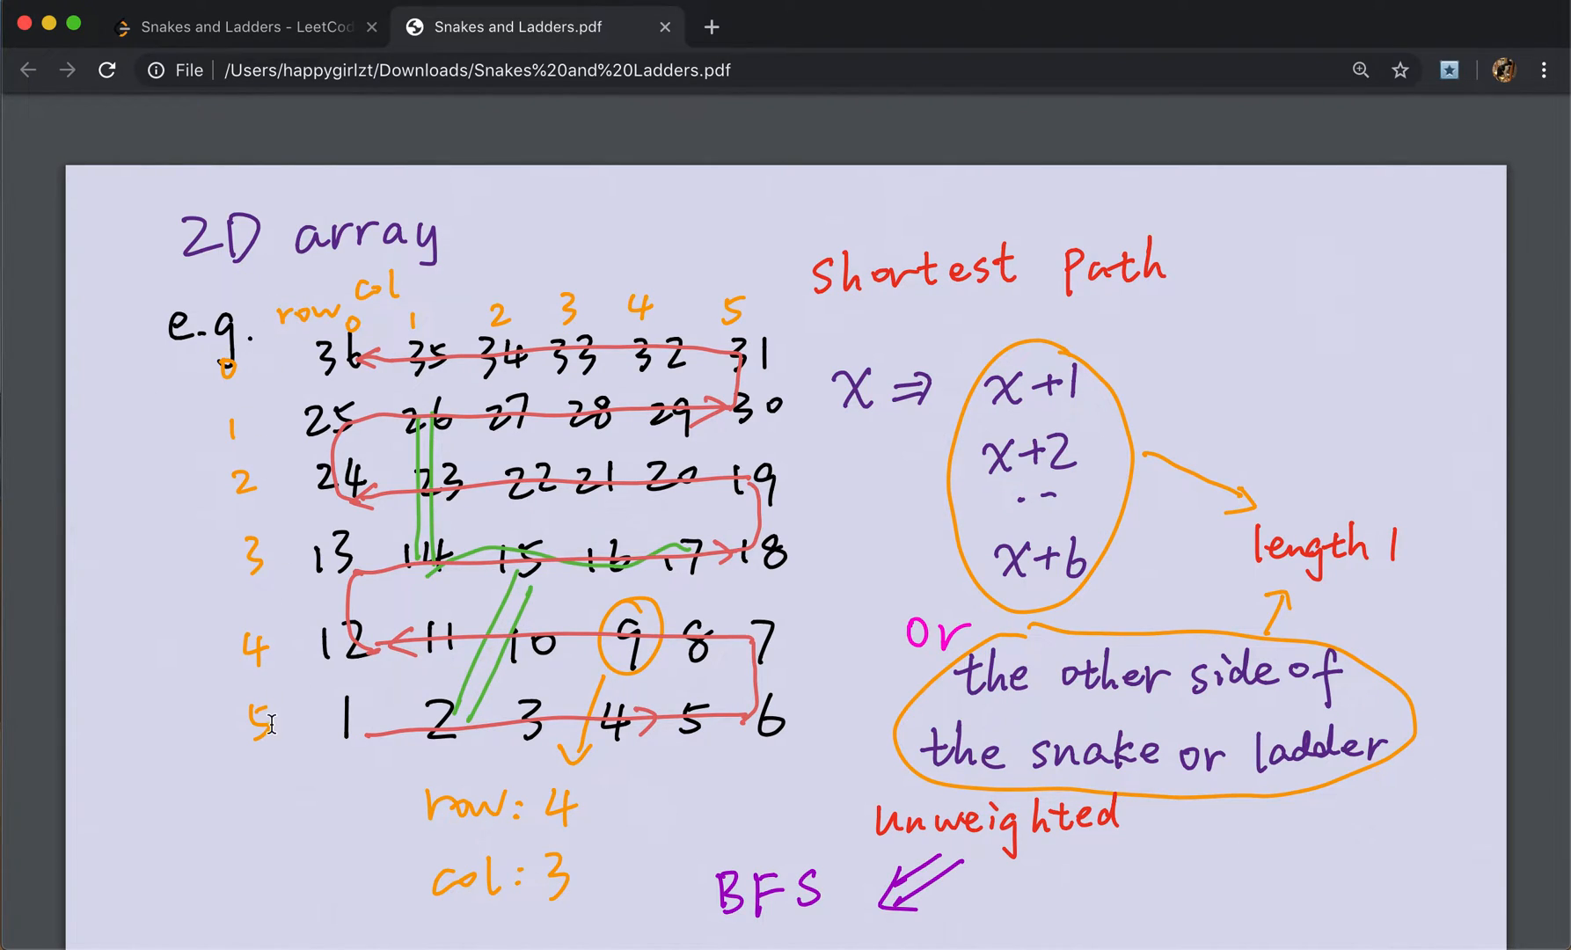
mouse_move(616, 702)
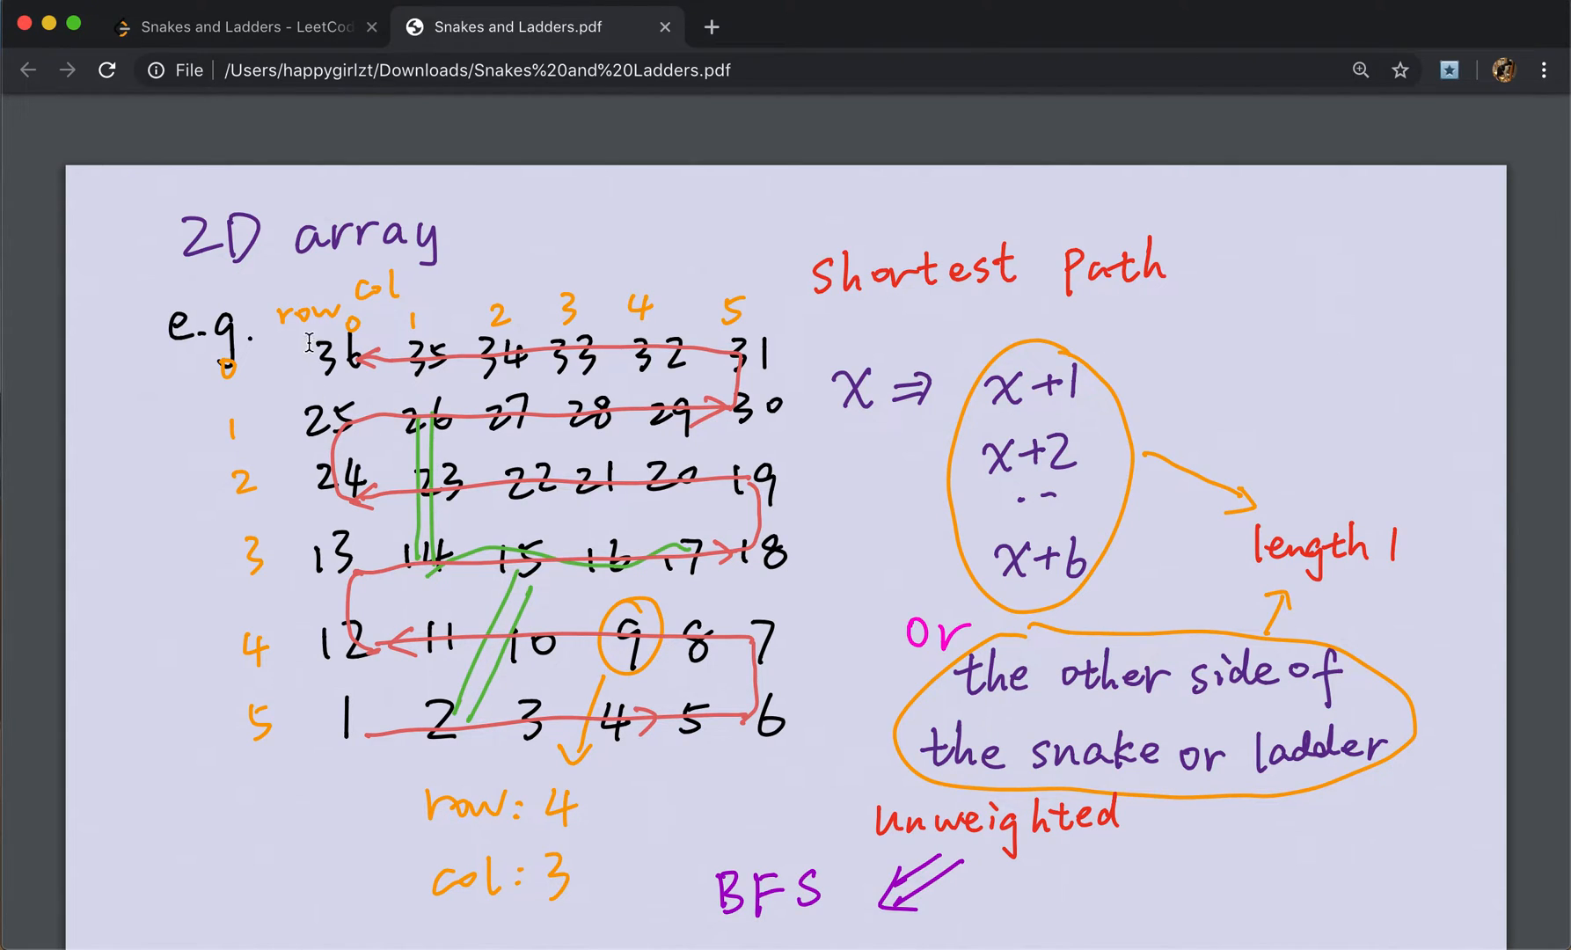
mouse_move(697, 691)
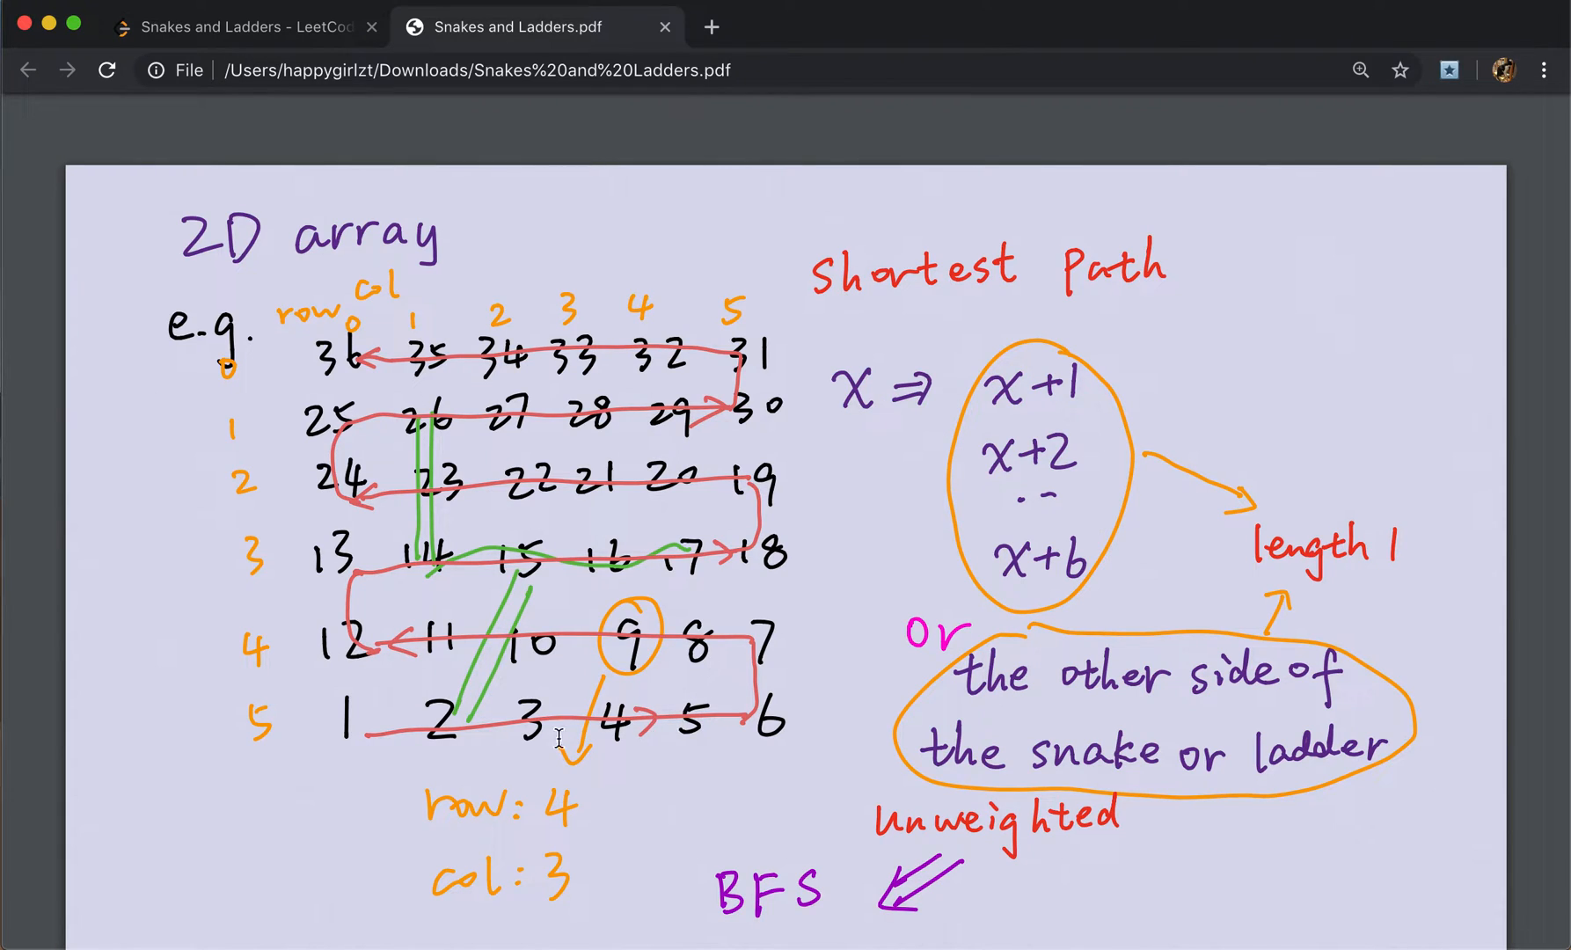
mouse_move(366, 757)
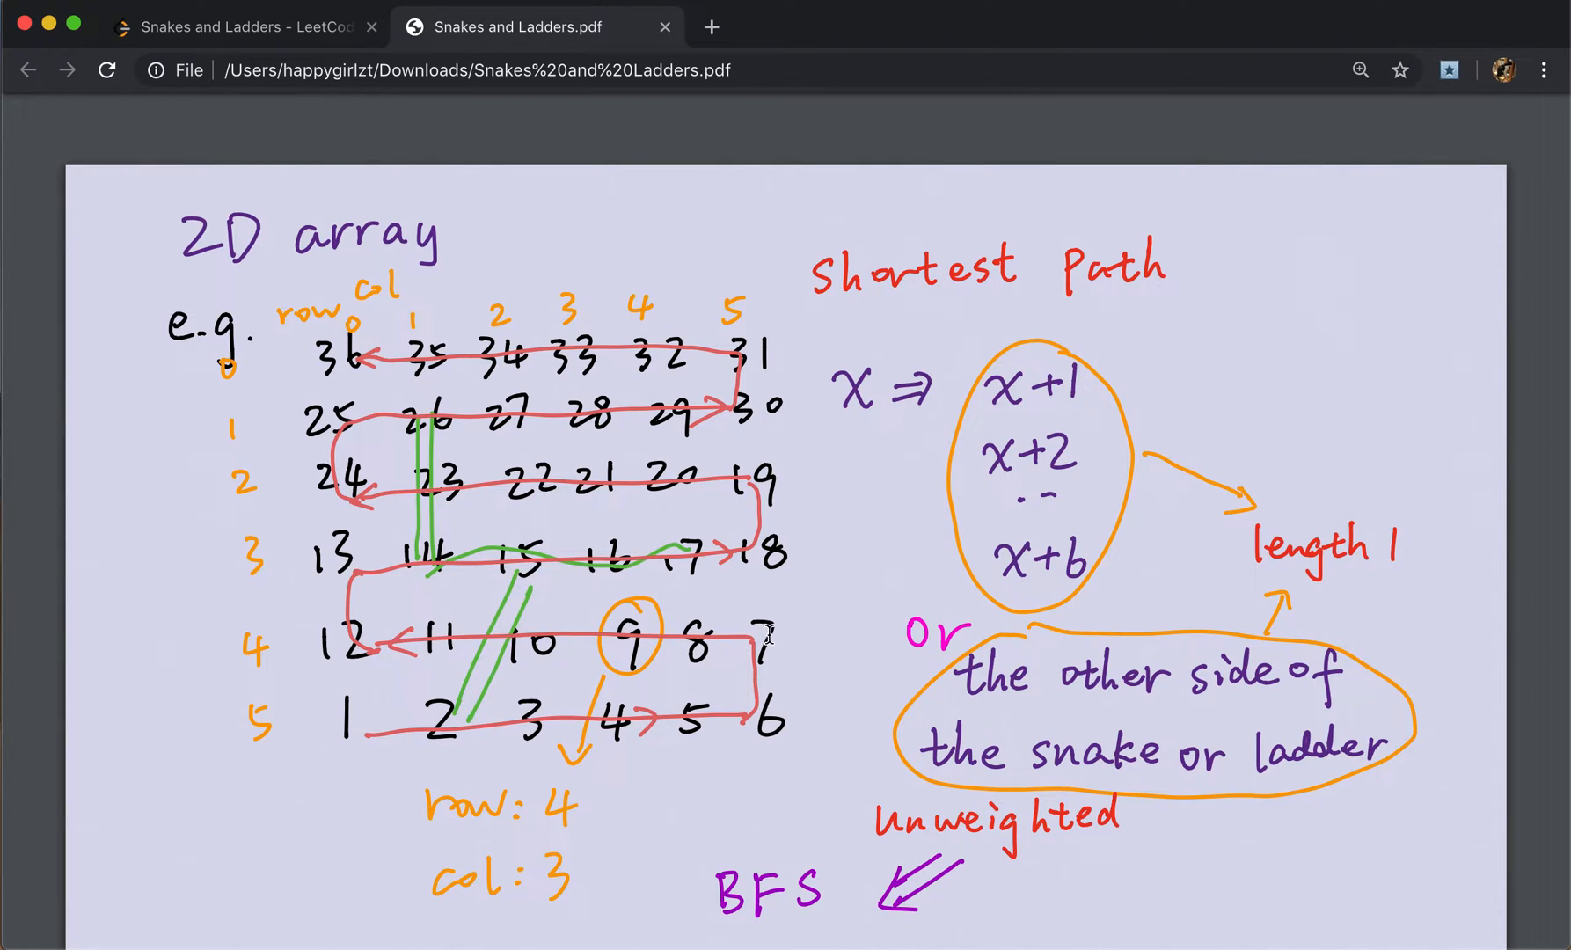
mouse_move(343, 646)
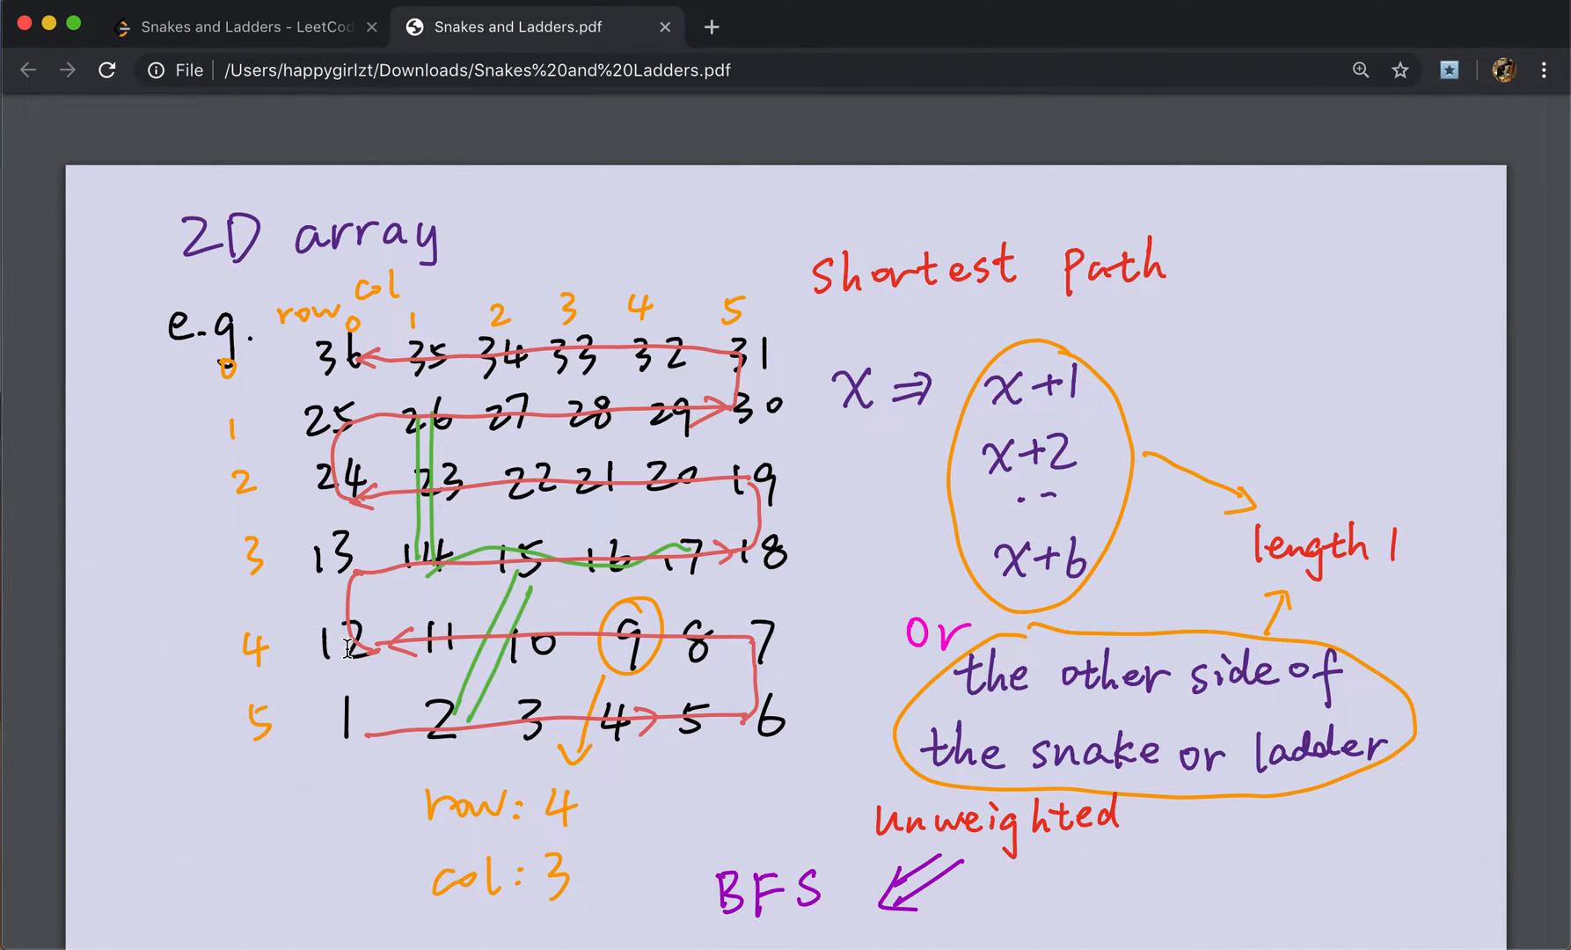
mouse_move(730, 523)
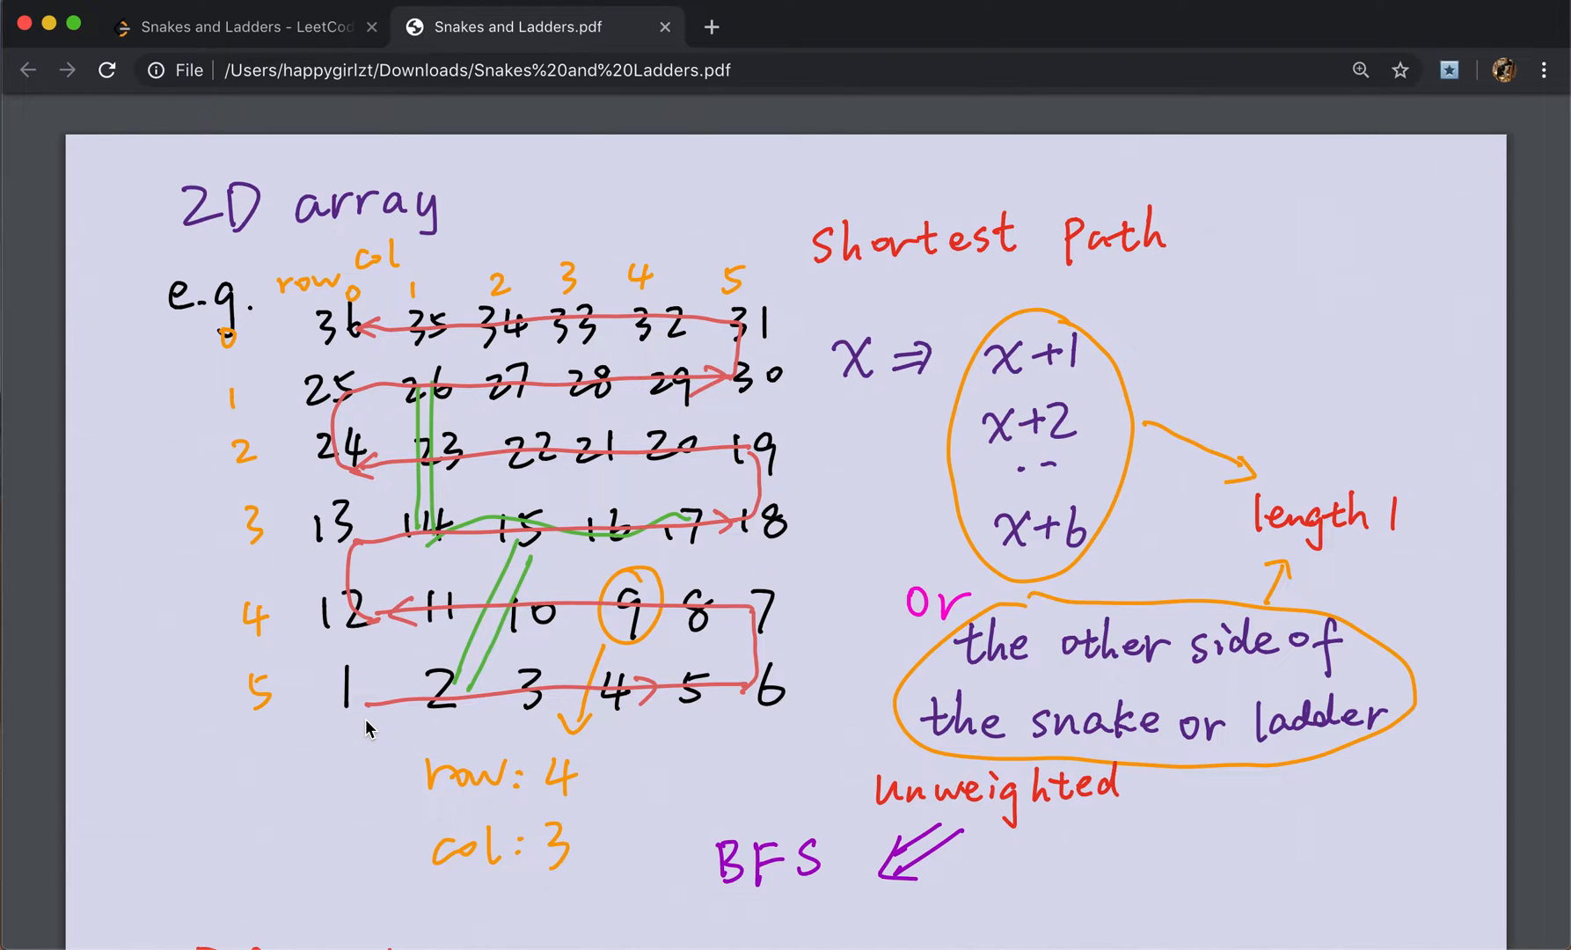
mouse_move(653, 616)
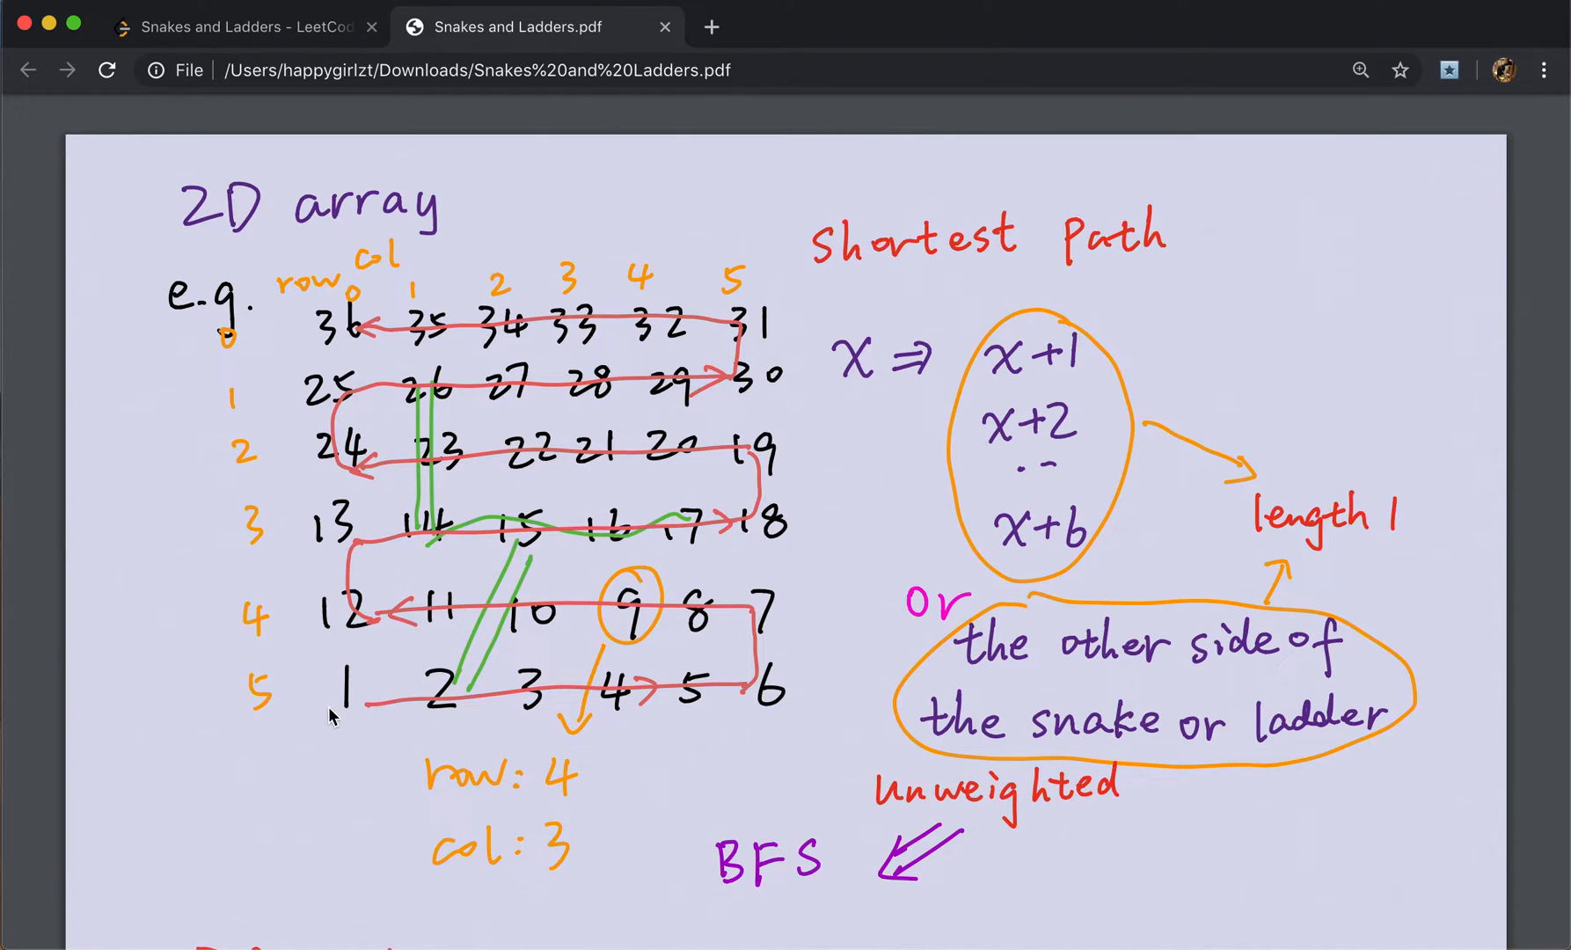
mouse_move(366, 732)
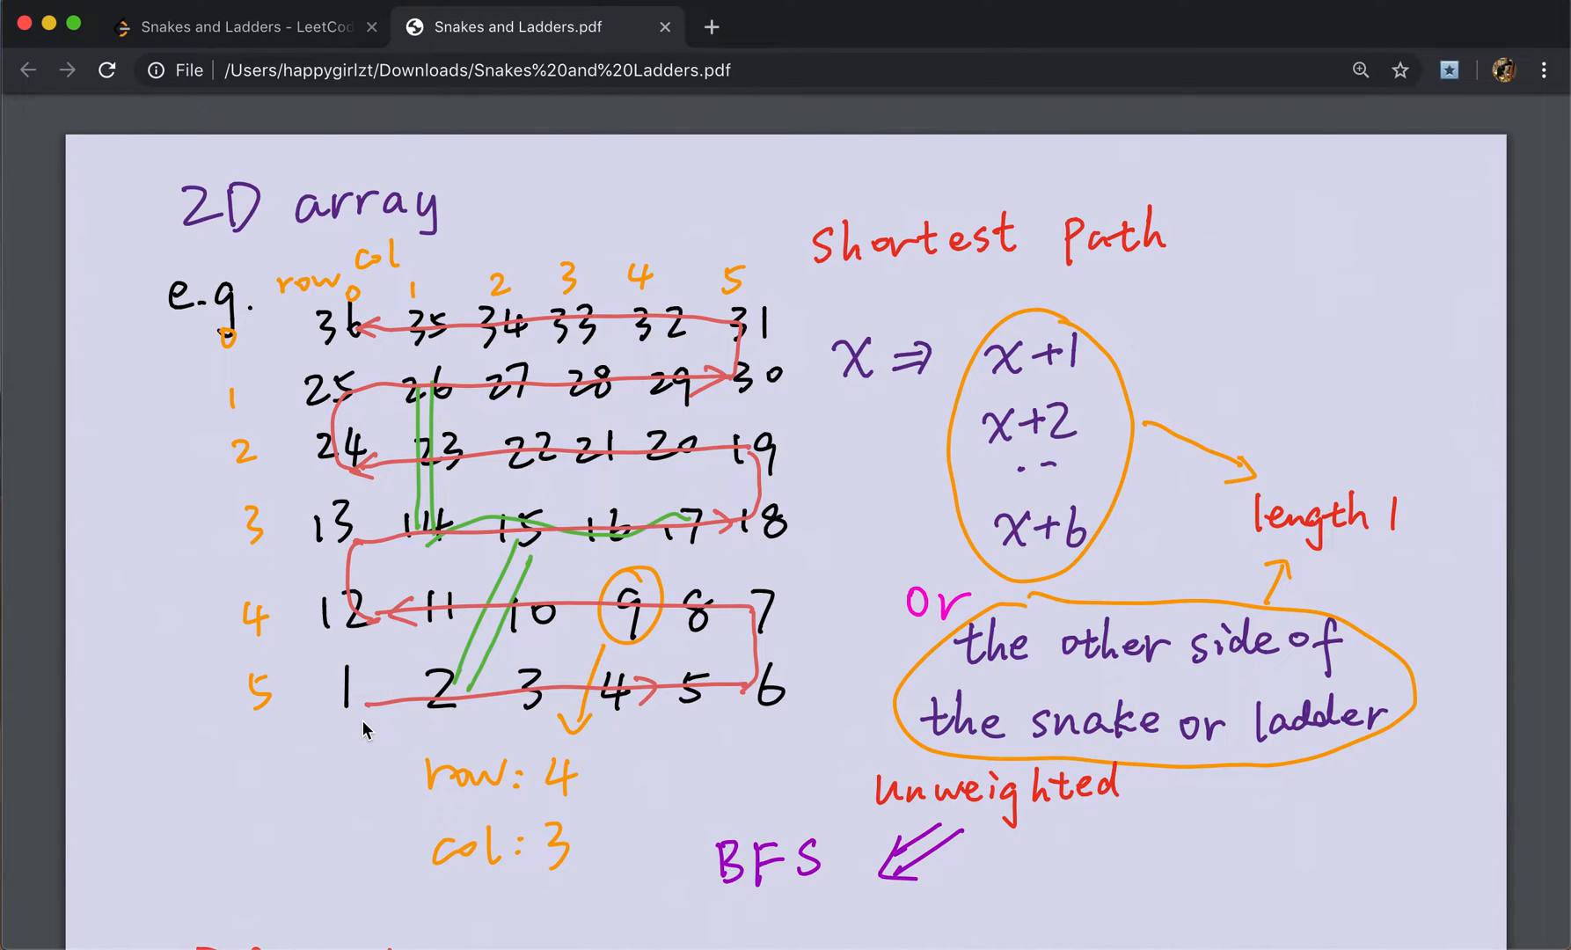
mouse_move(681, 626)
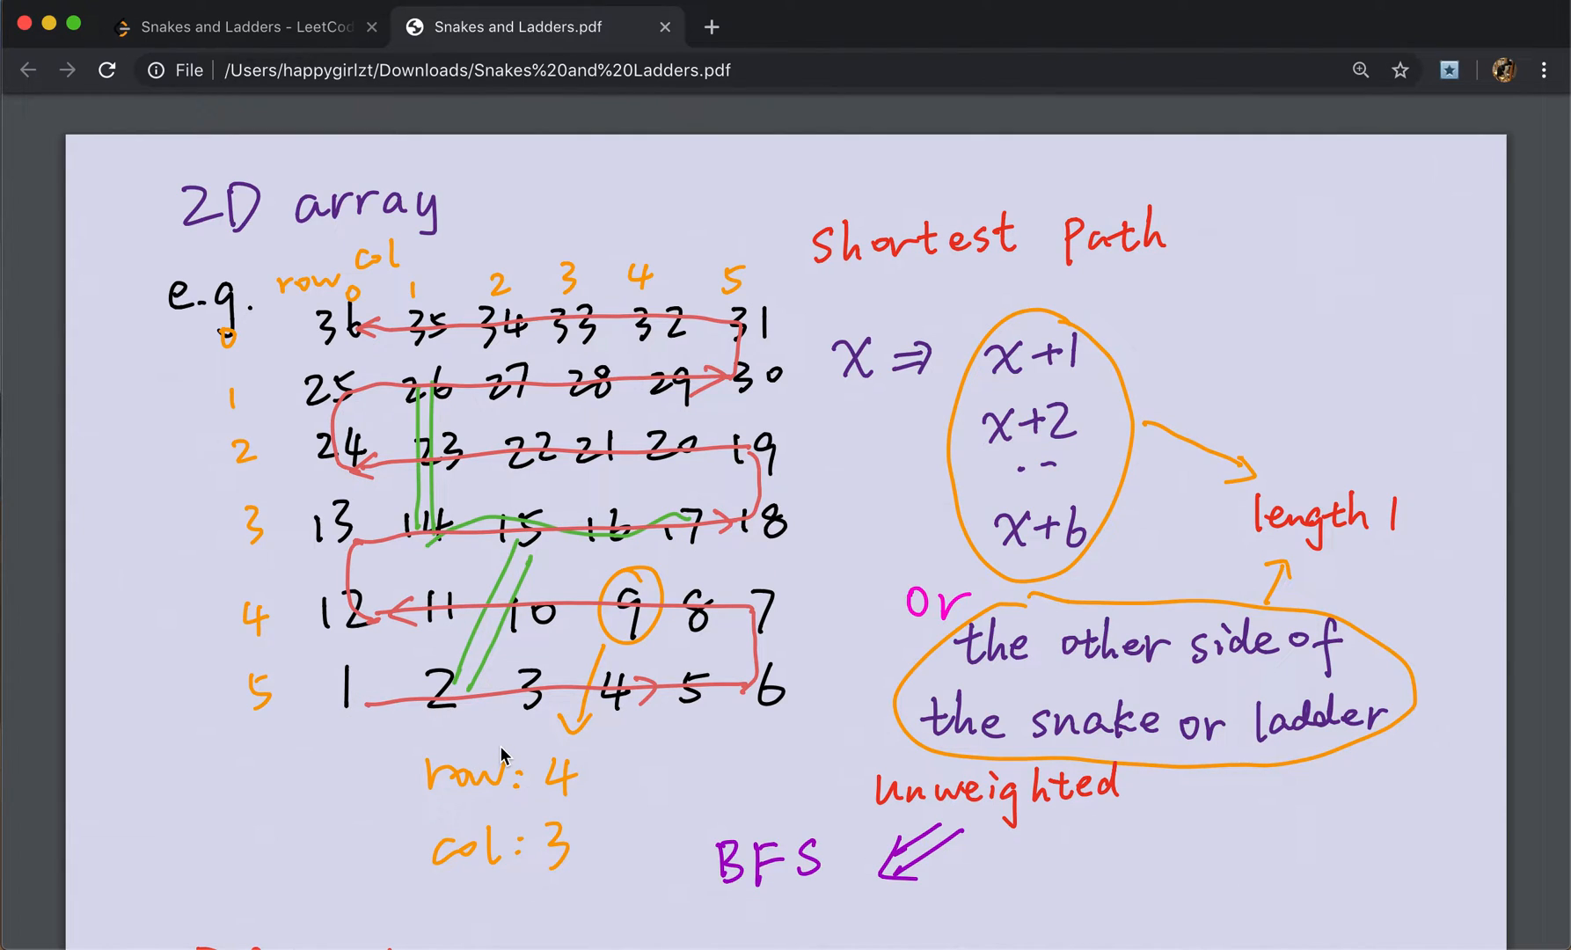
mouse_move(462, 660)
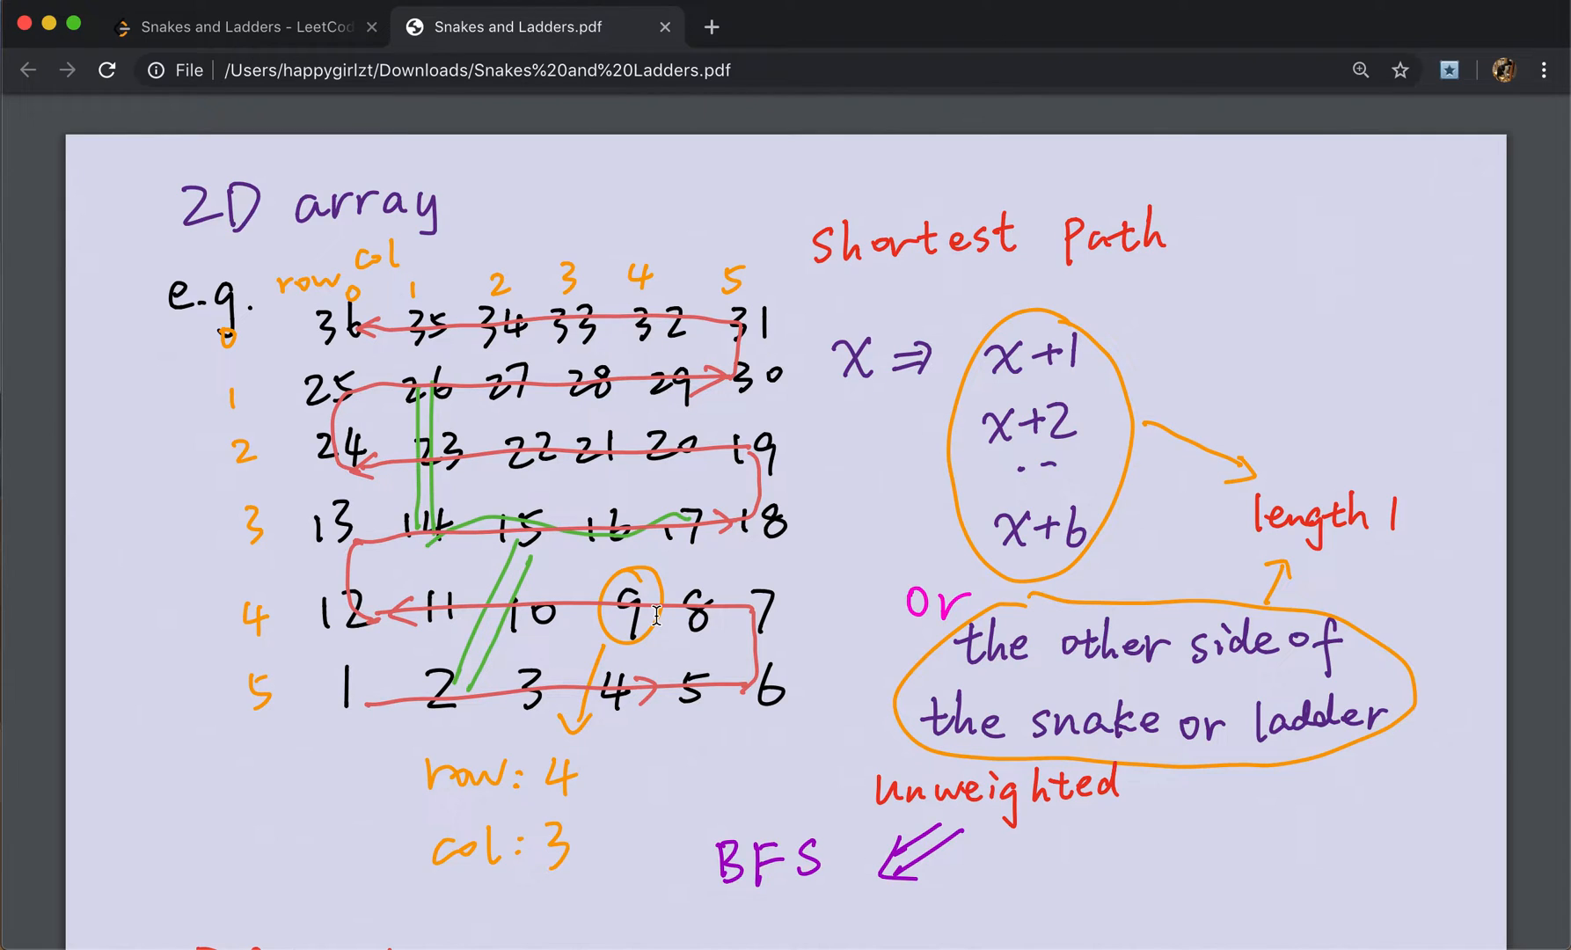
mouse_move(406, 646)
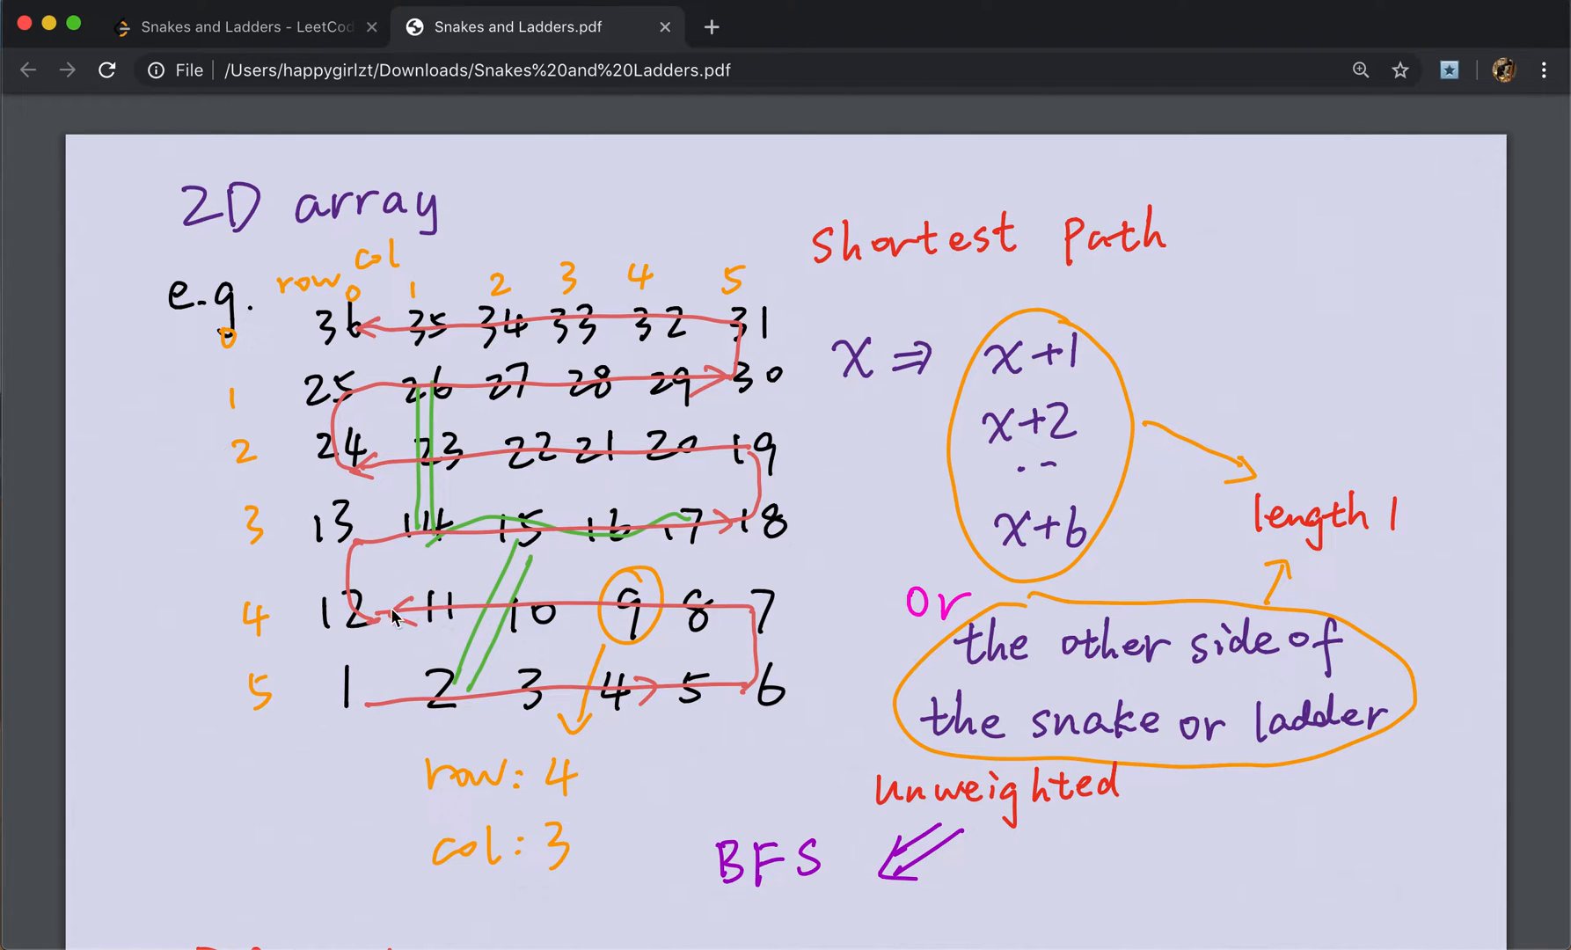
mouse_move(456, 639)
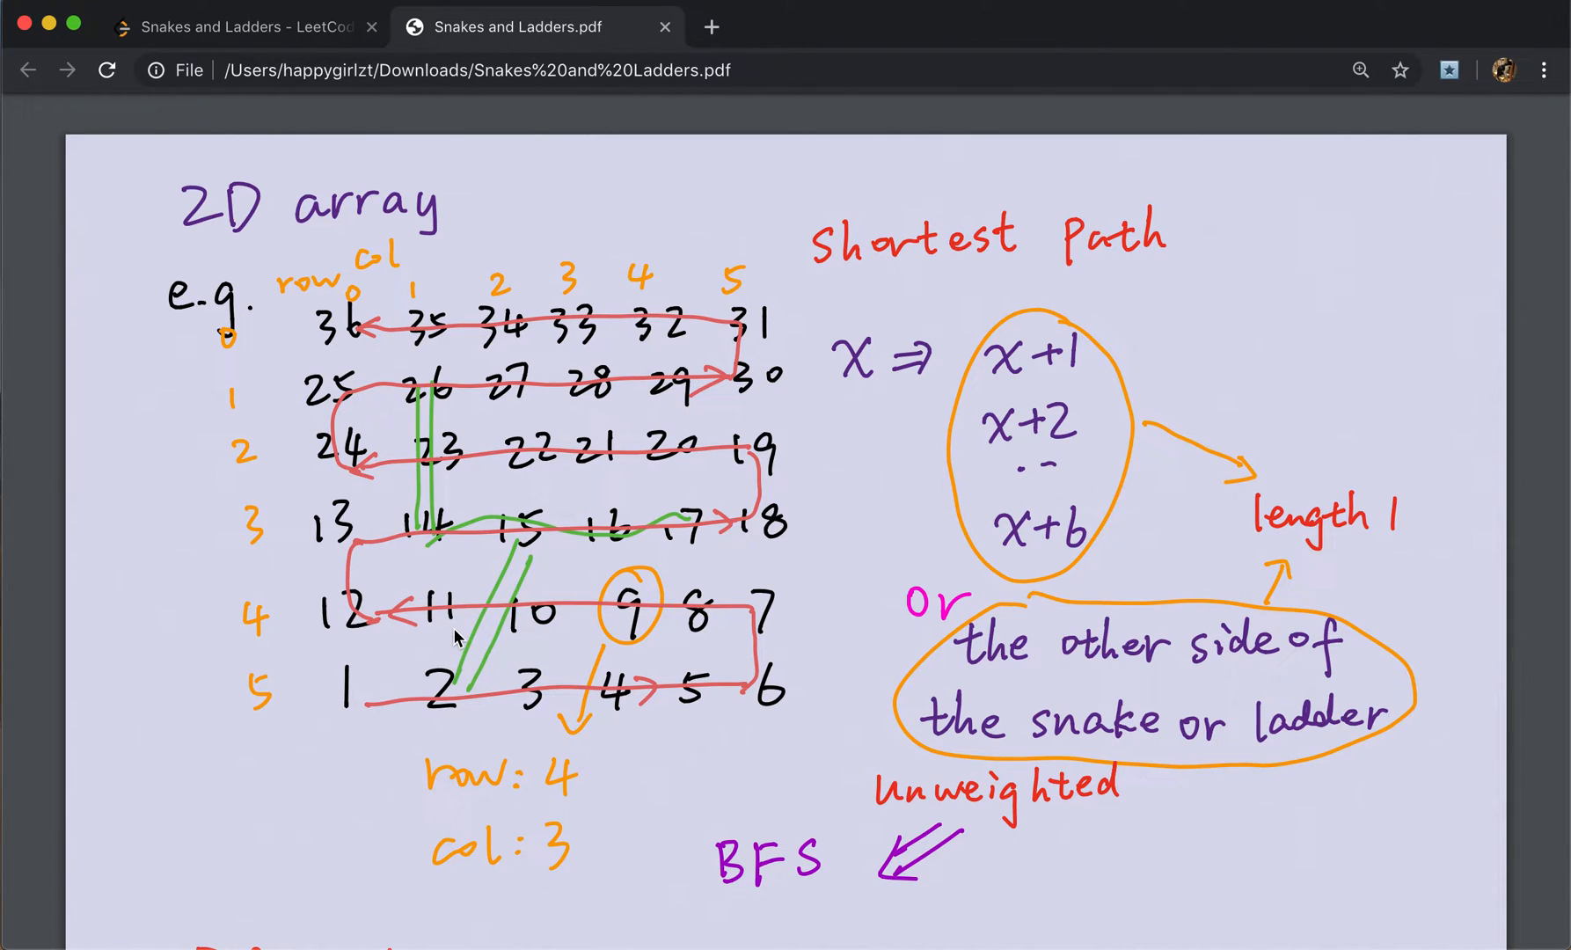
mouse_move(408, 264)
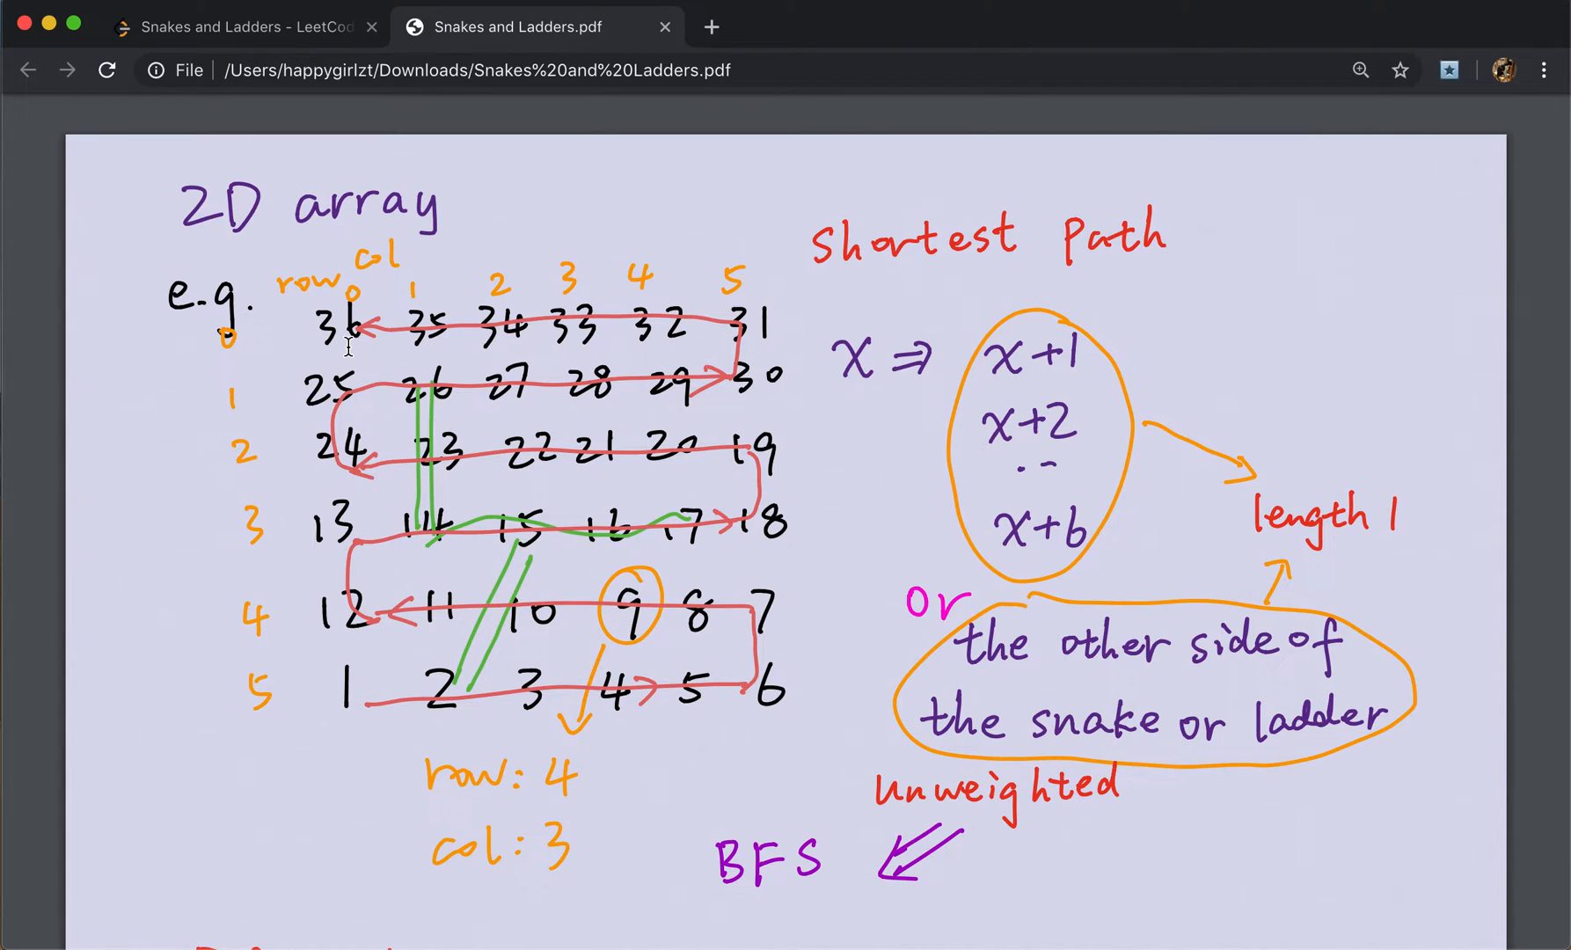
mouse_move(406, 643)
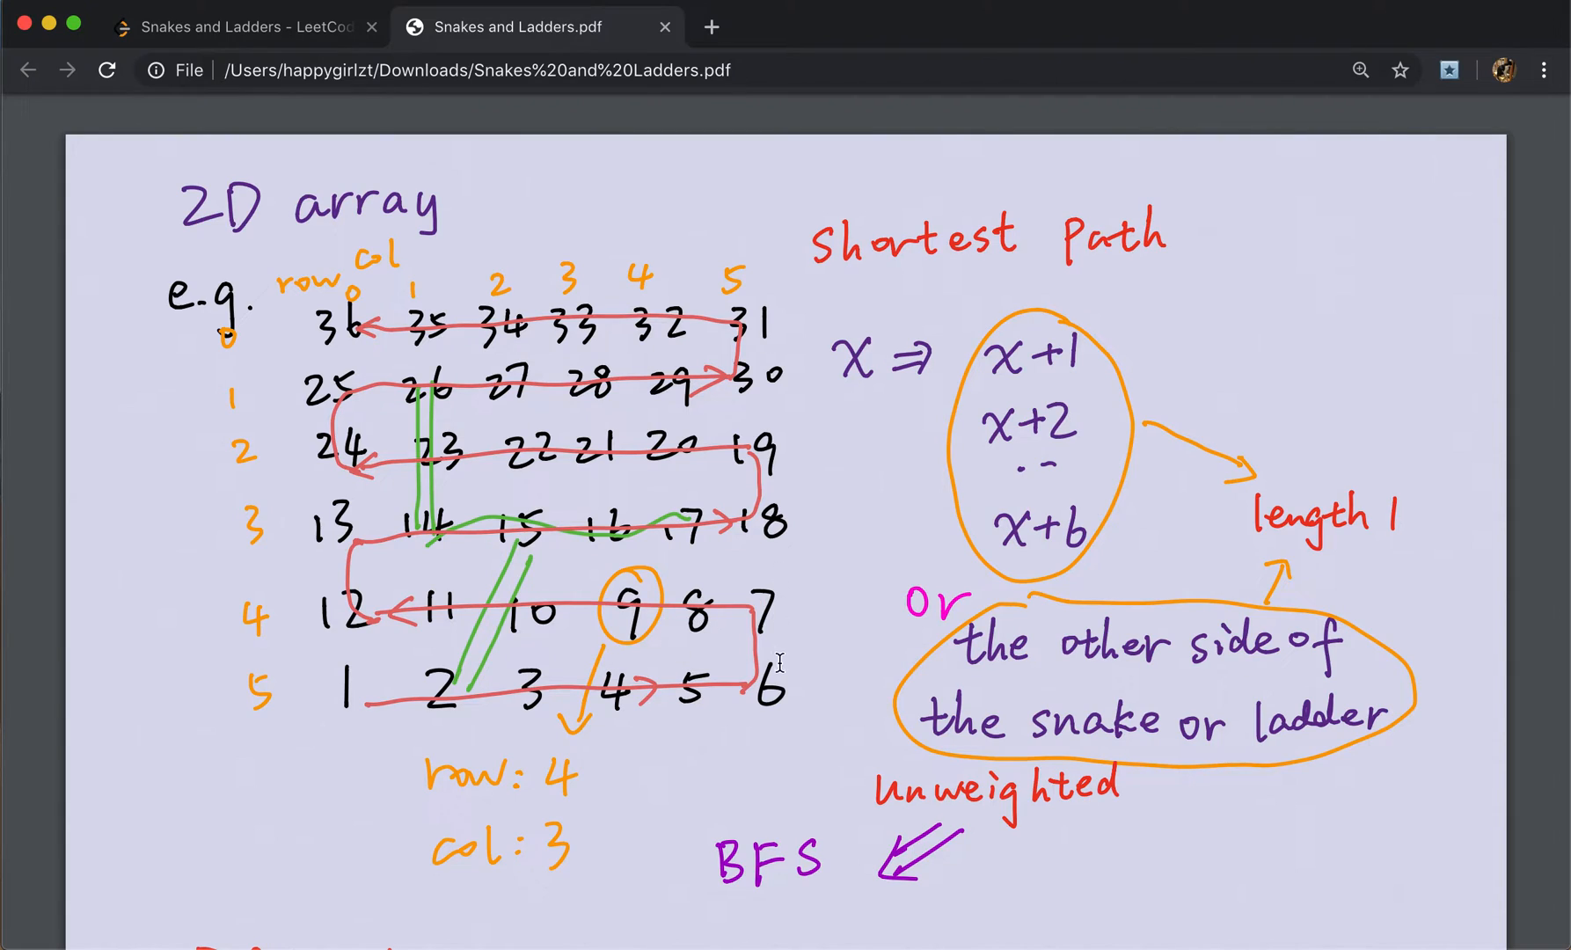
mouse_move(278, 645)
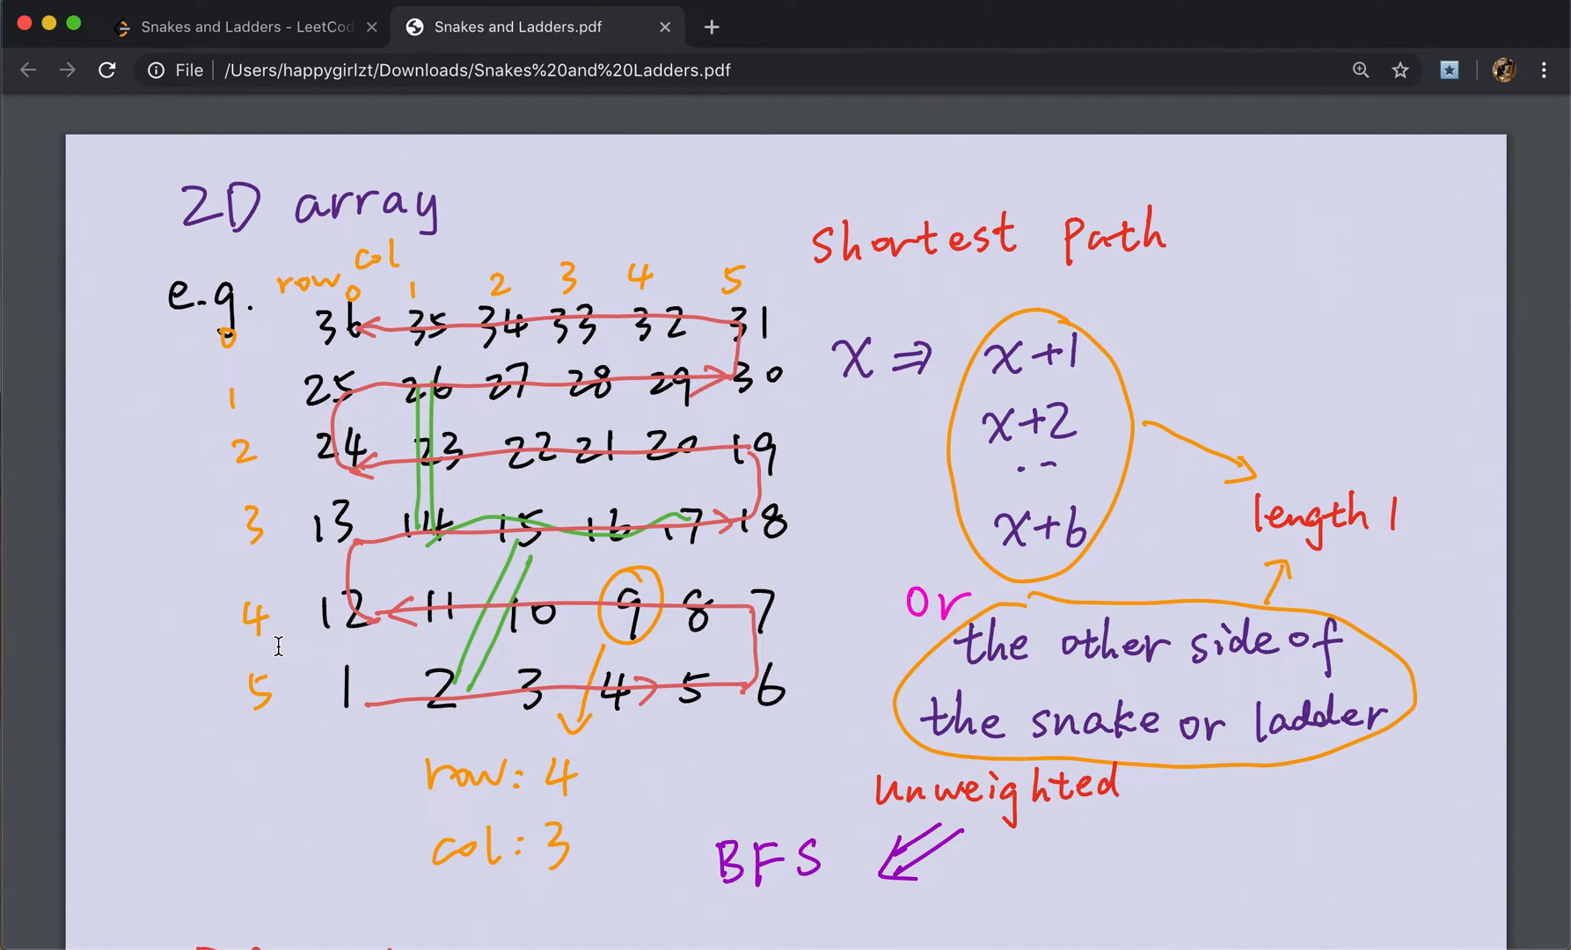
mouse_move(472, 751)
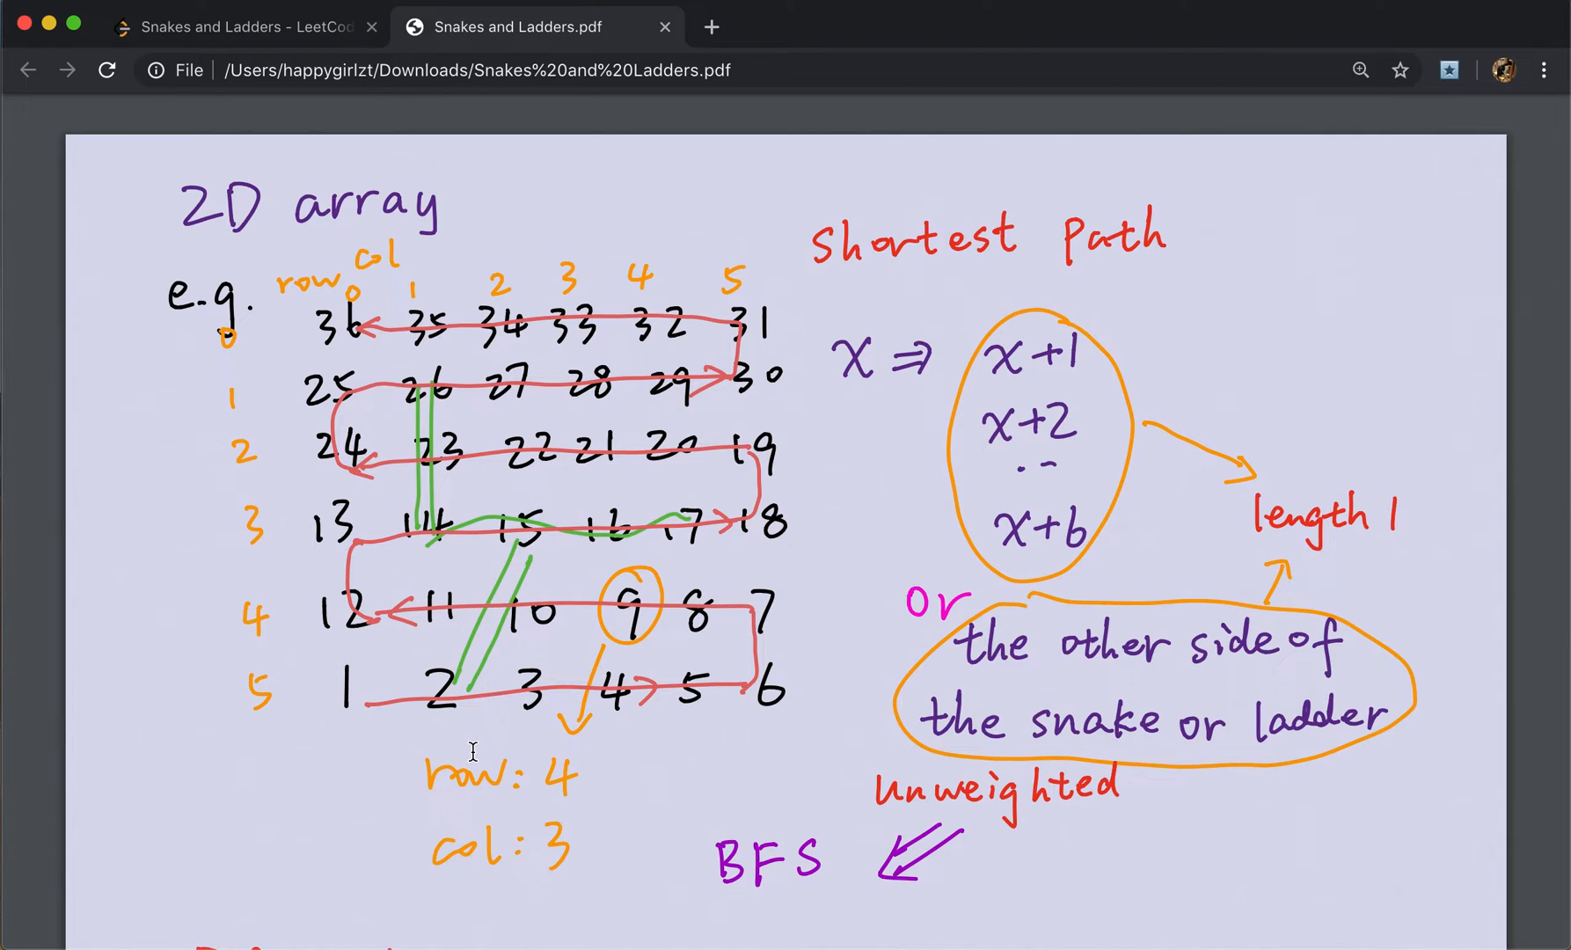
mouse_move(465, 735)
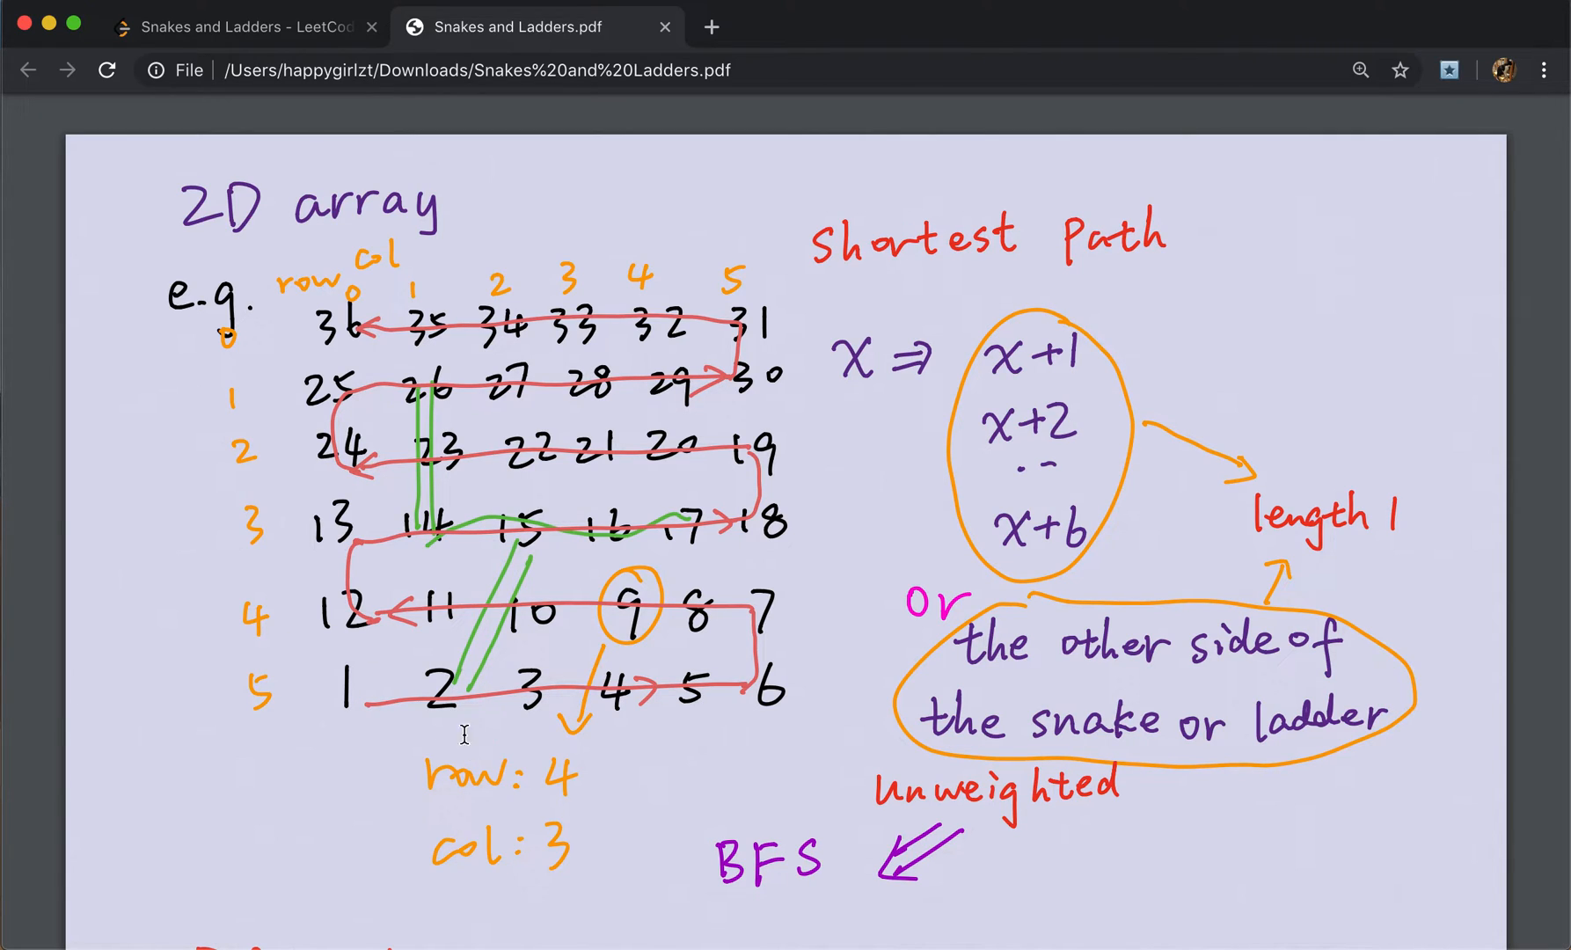
mouse_move(280, 718)
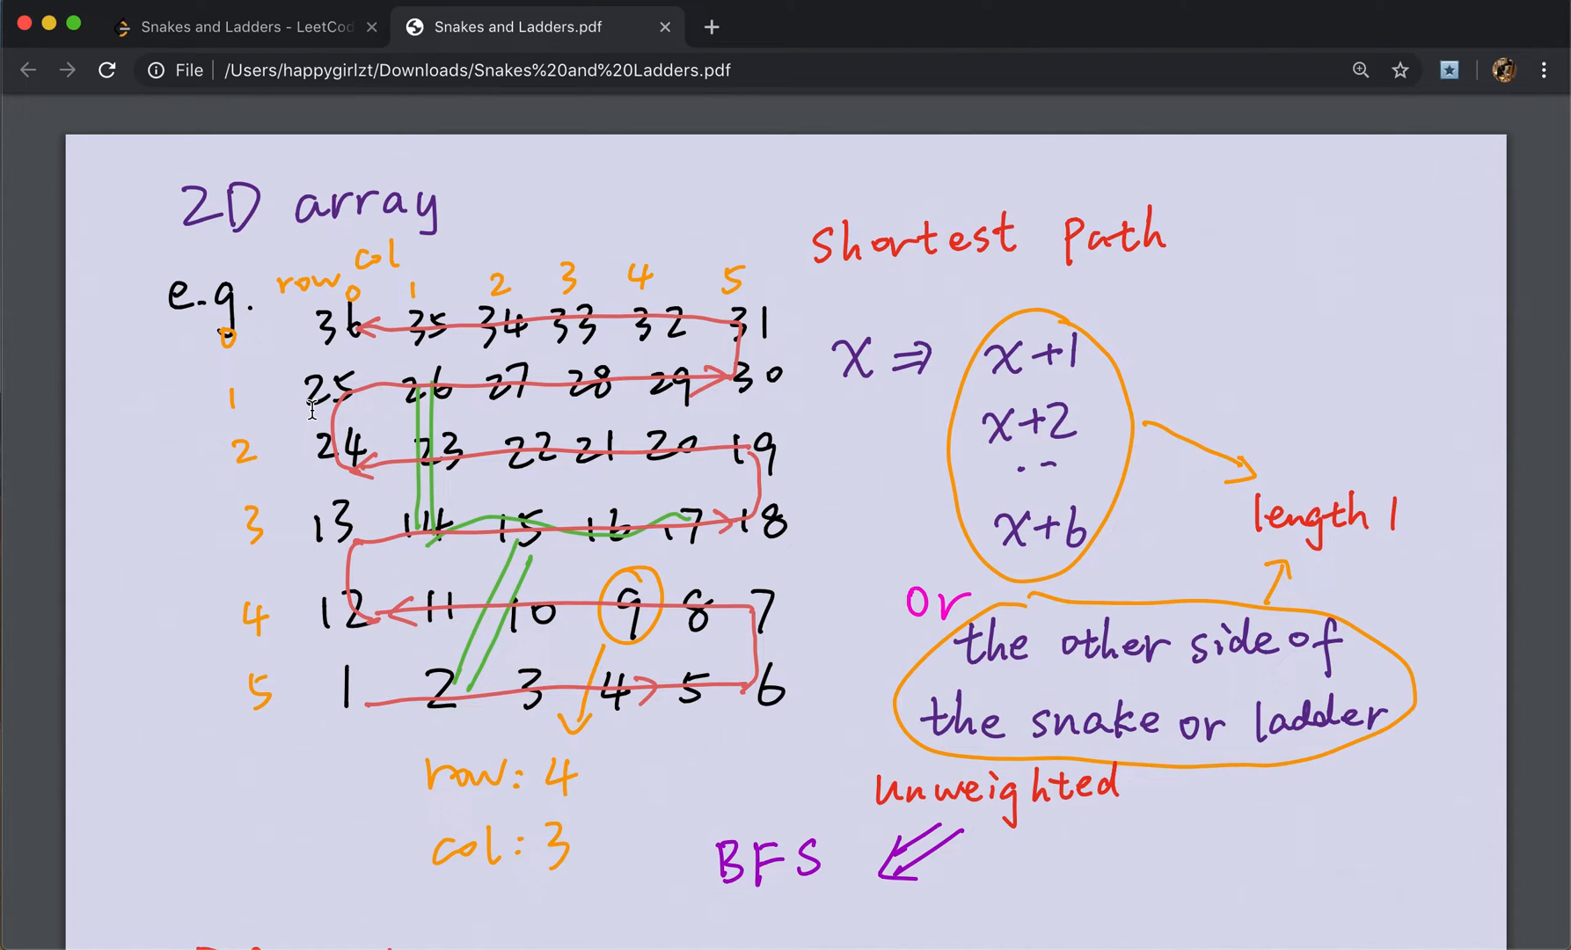
mouse_move(472, 730)
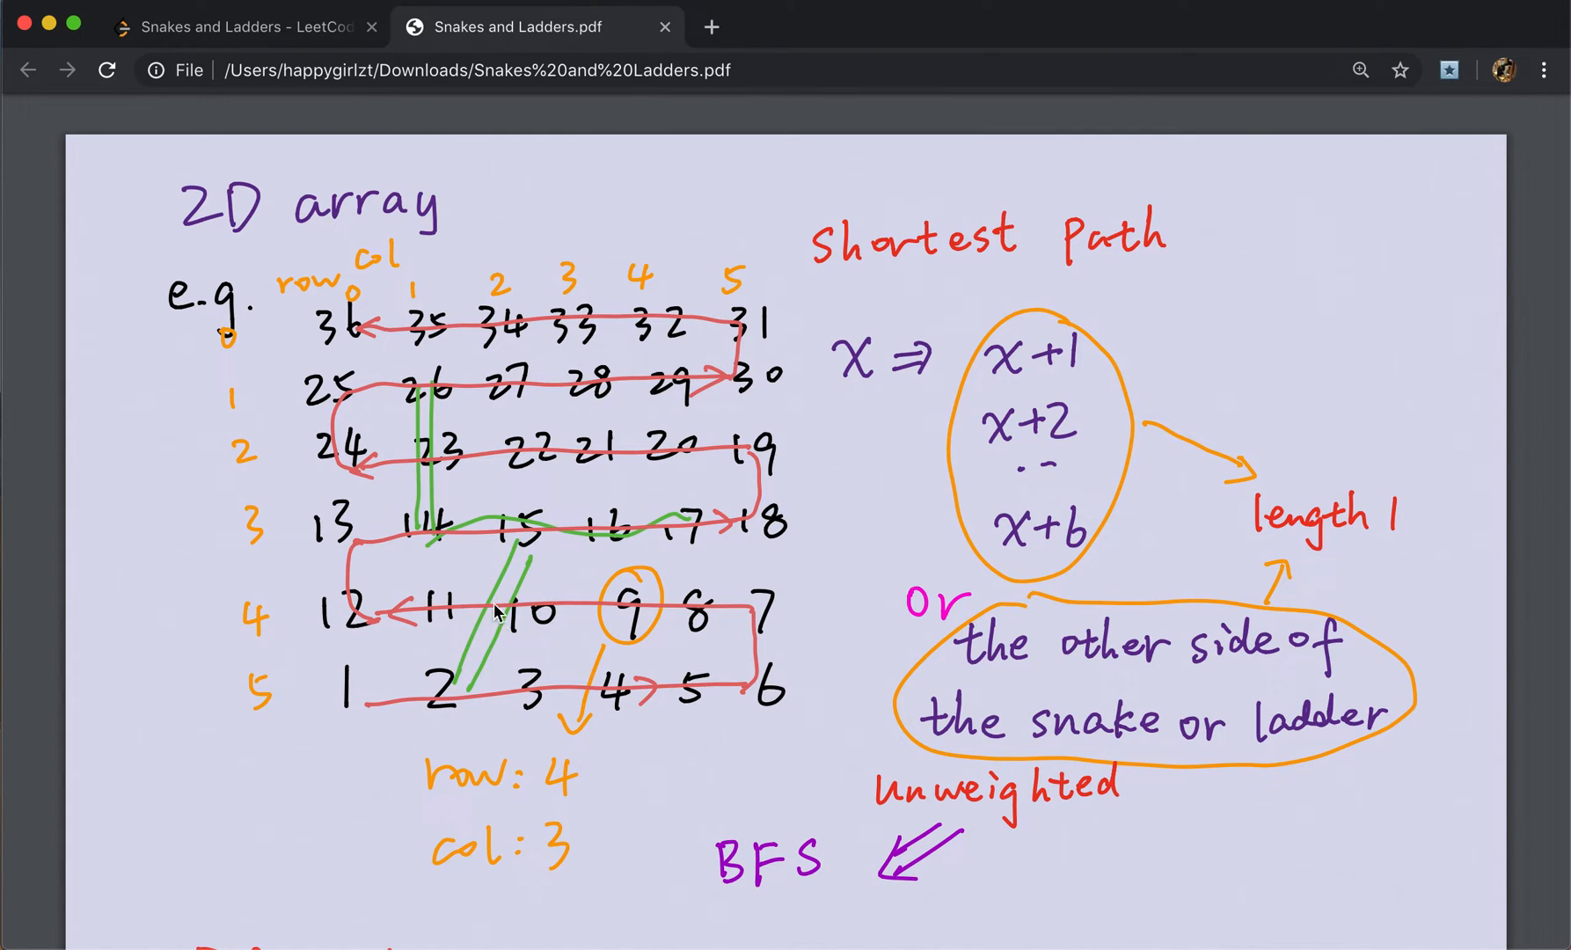
mouse_move(871, 505)
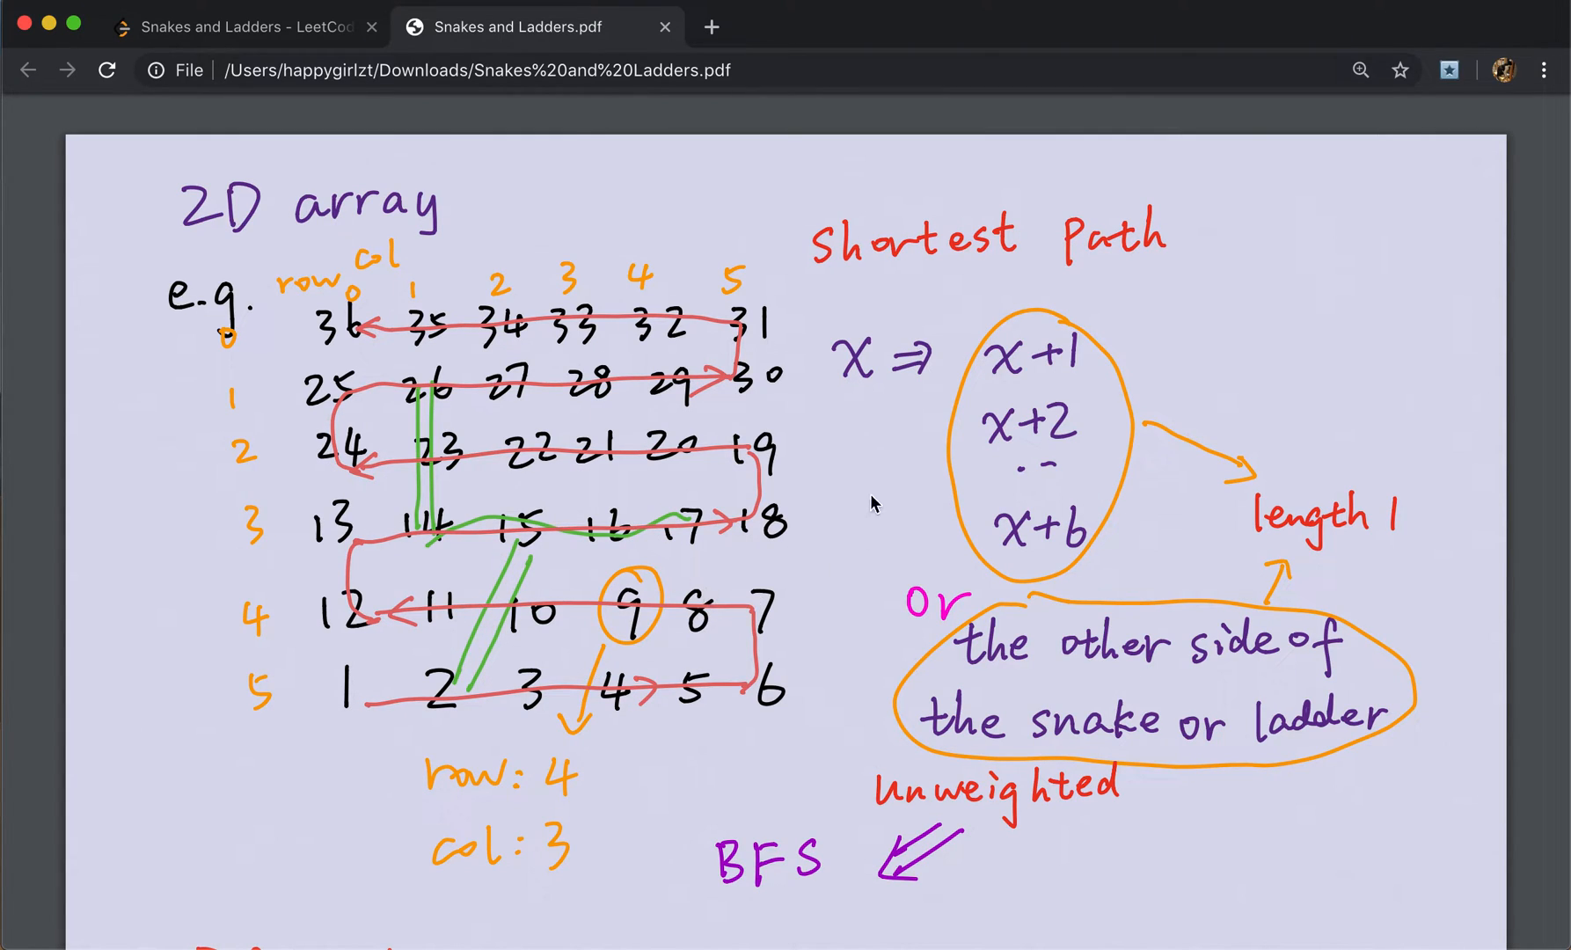
mouse_move(491, 614)
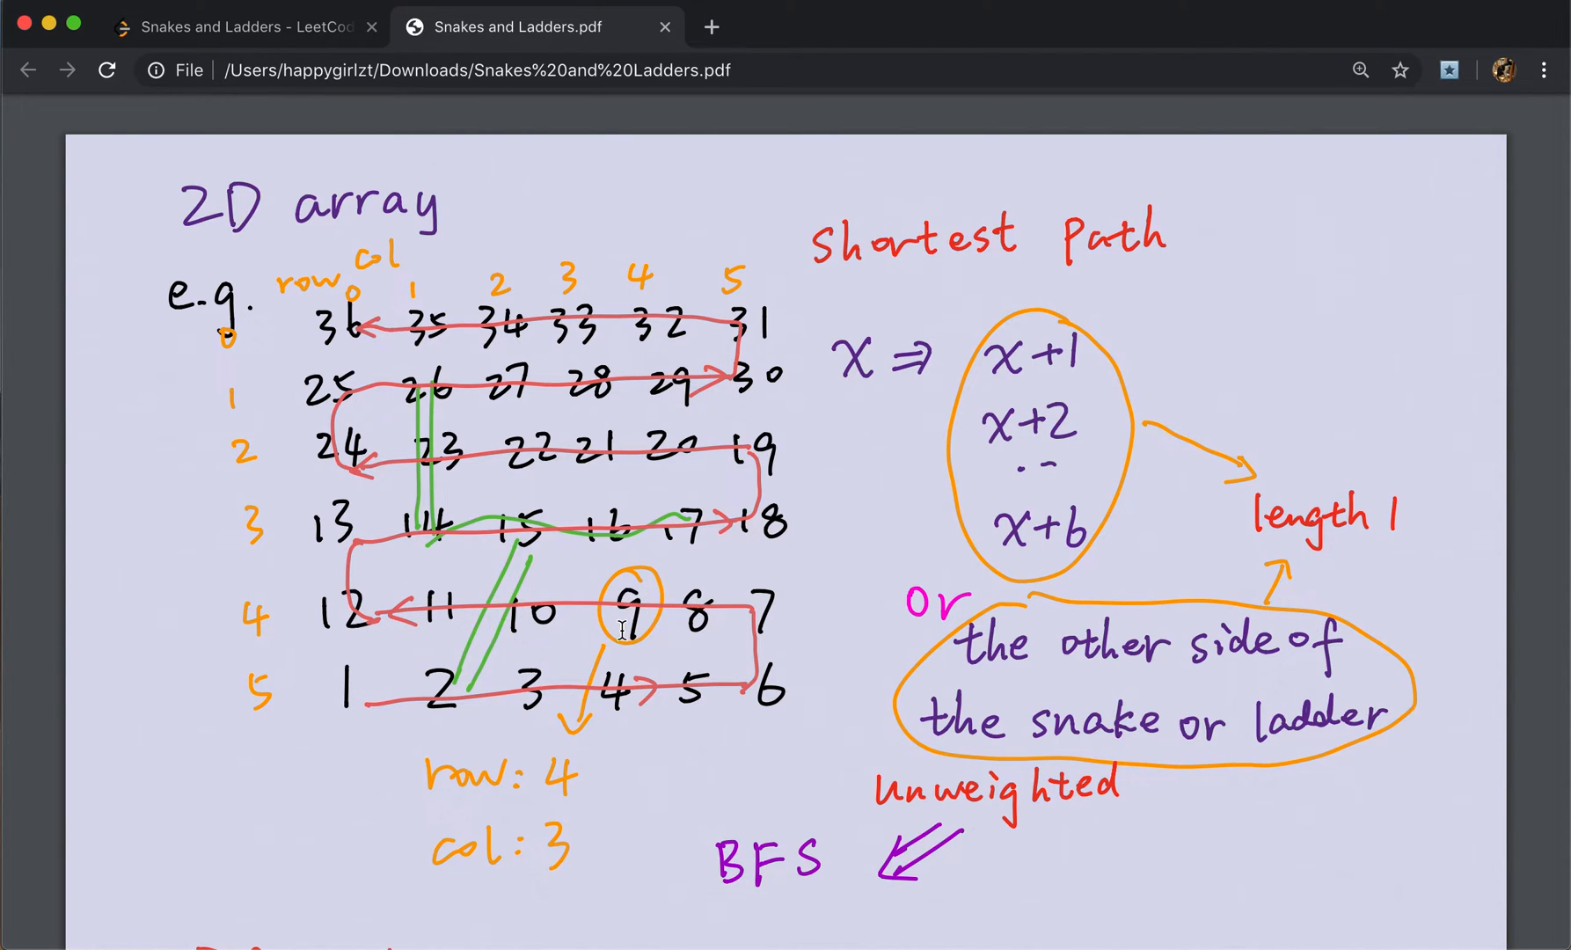
mouse_move(566, 887)
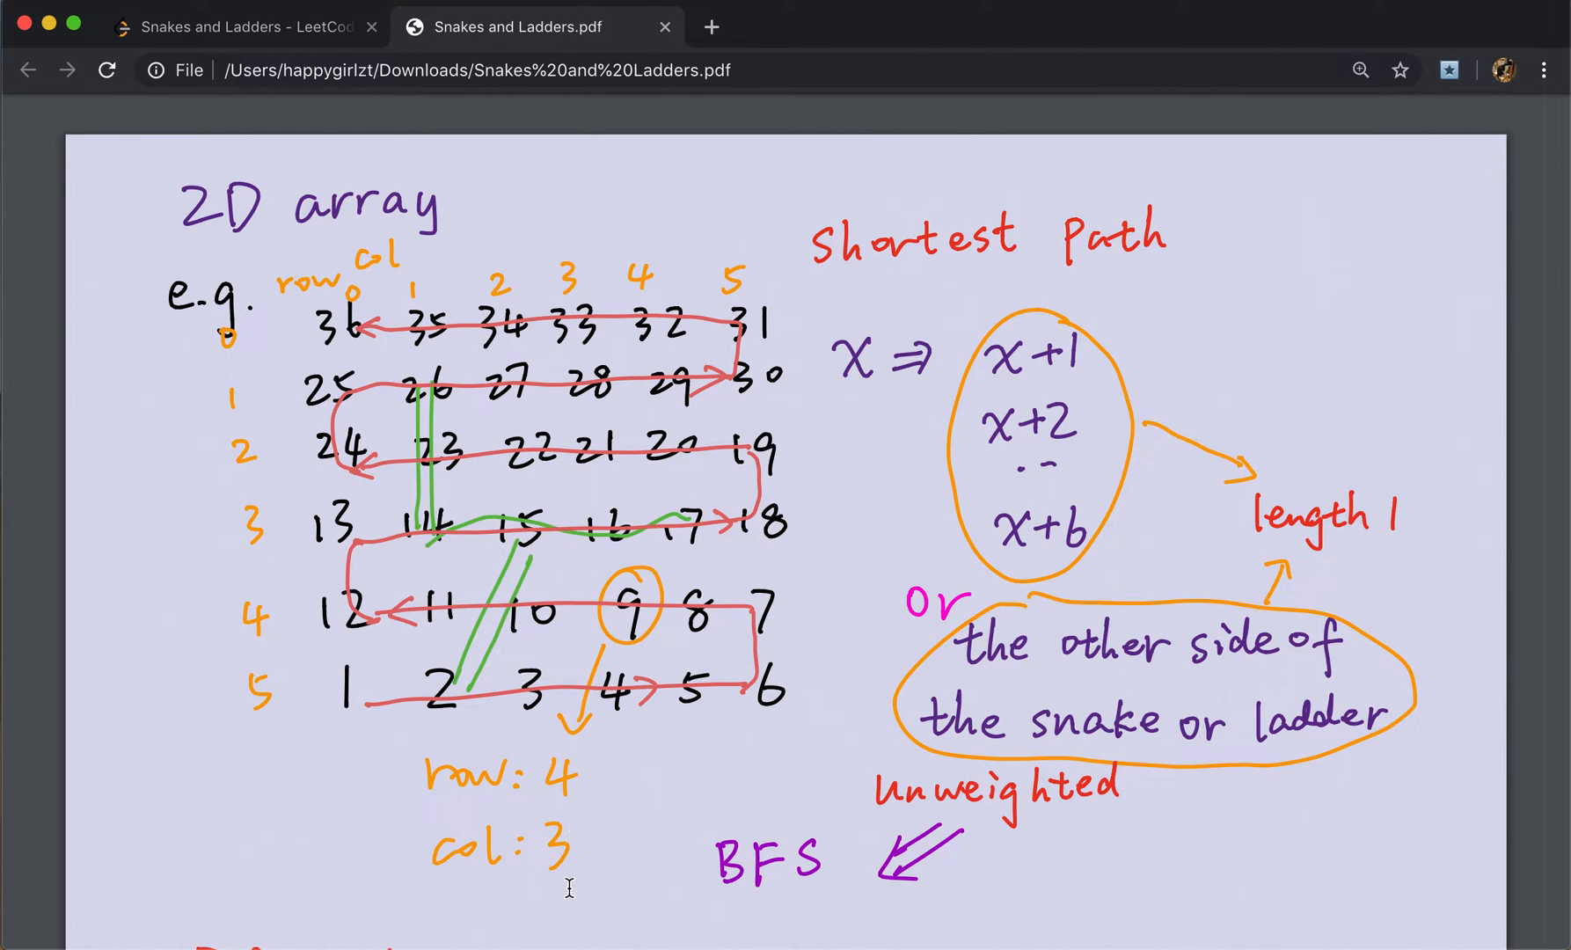
scroll(down, 3)
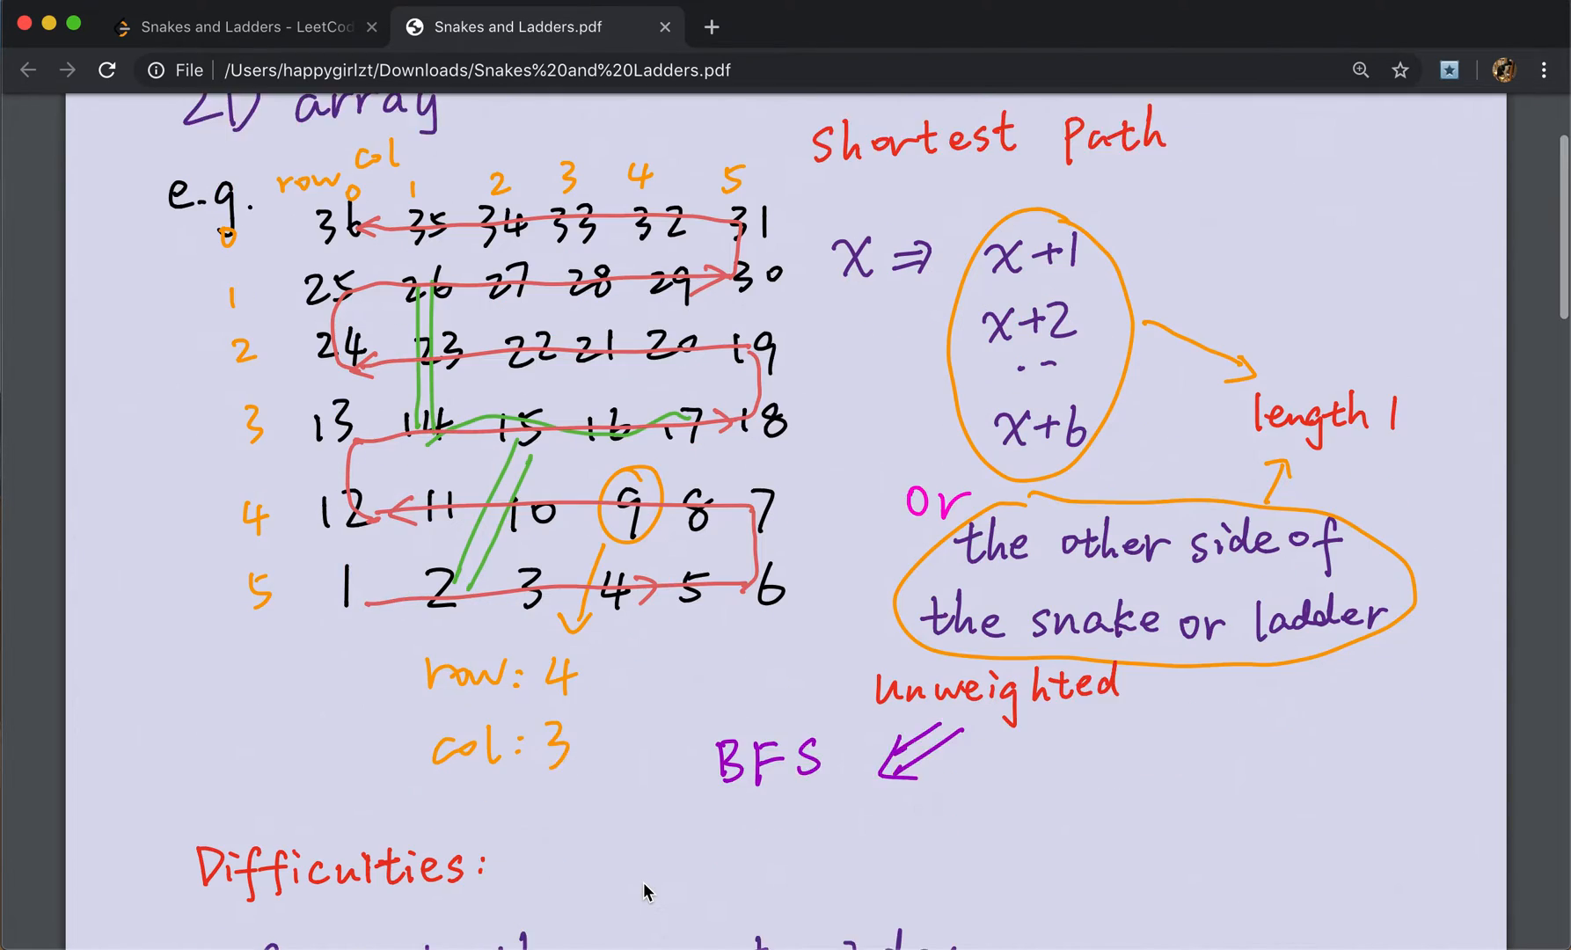
scroll(down, 3)
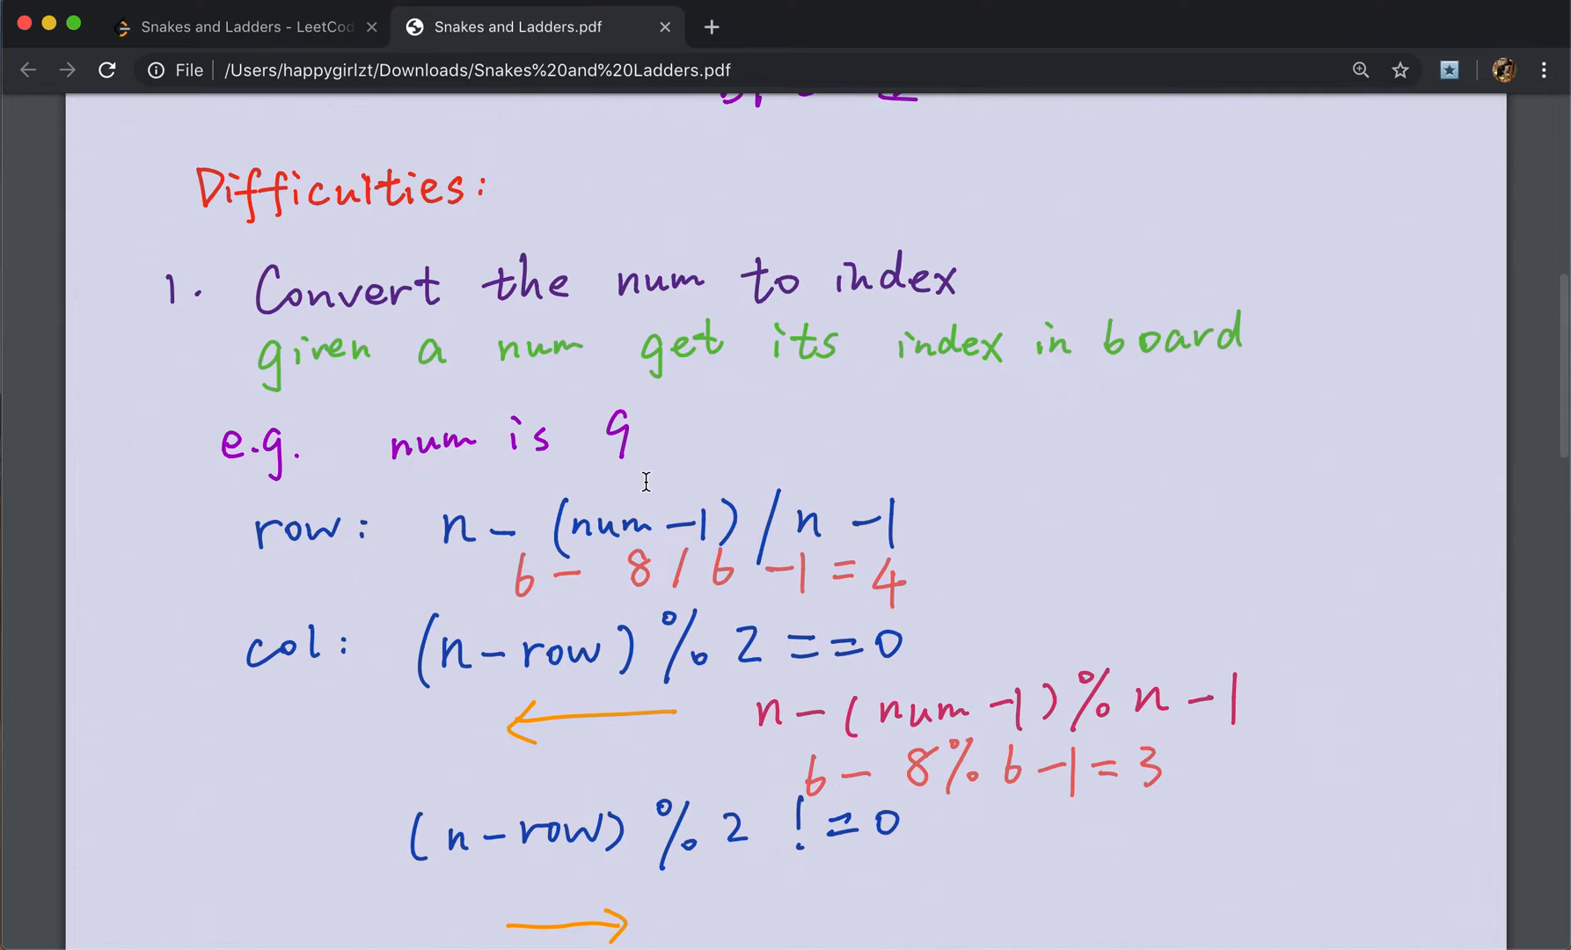
mouse_move(940, 560)
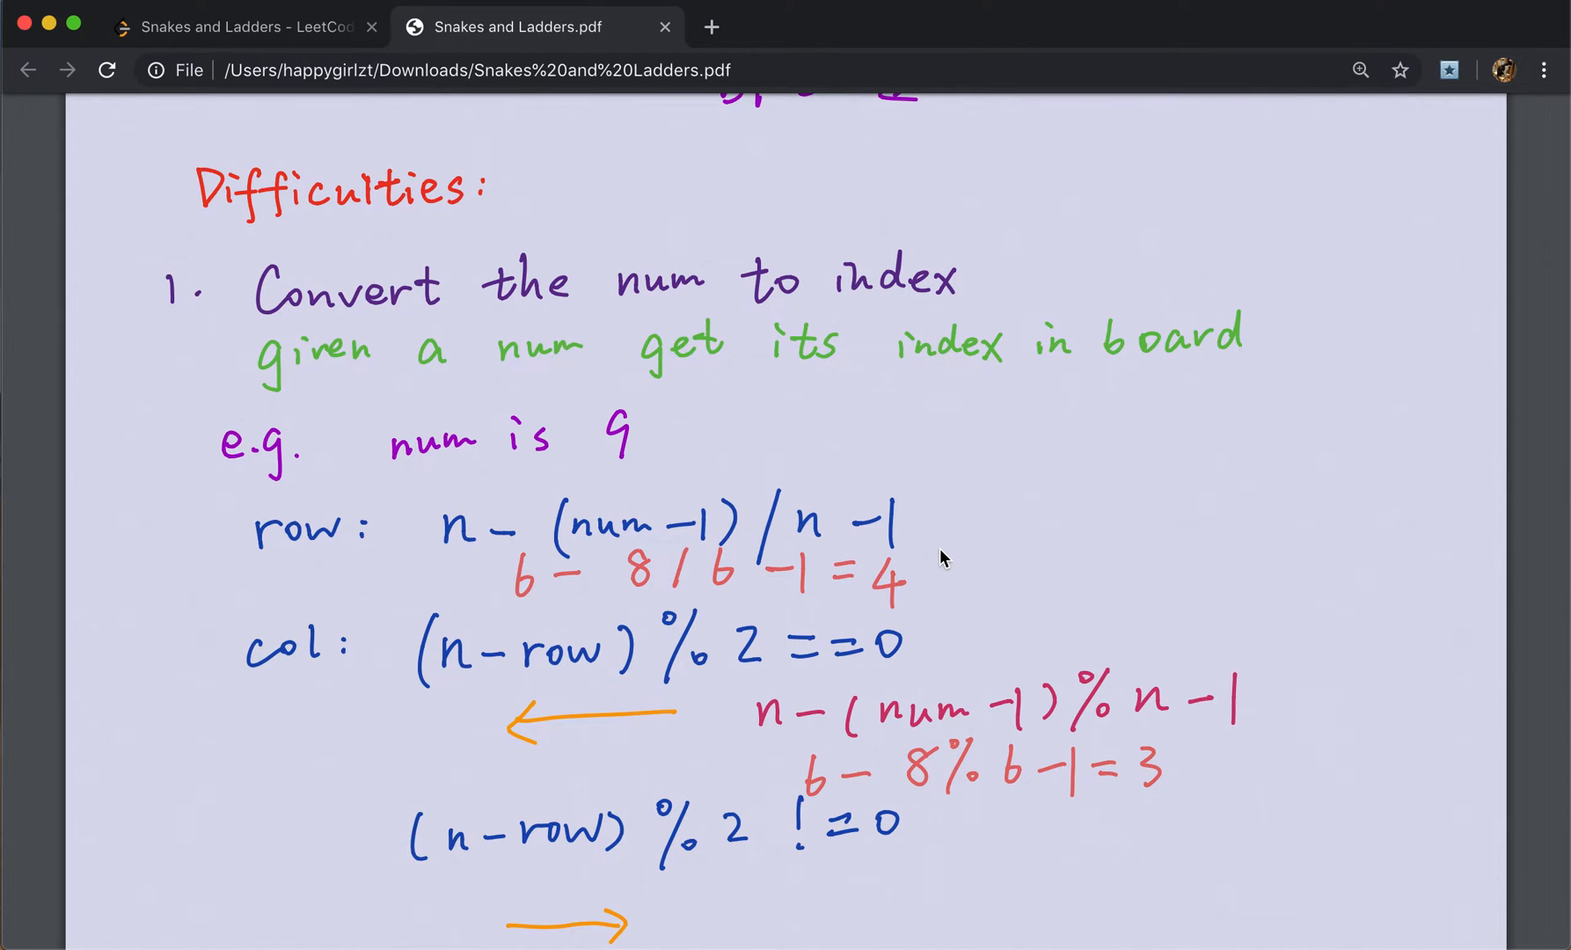
mouse_move(338, 716)
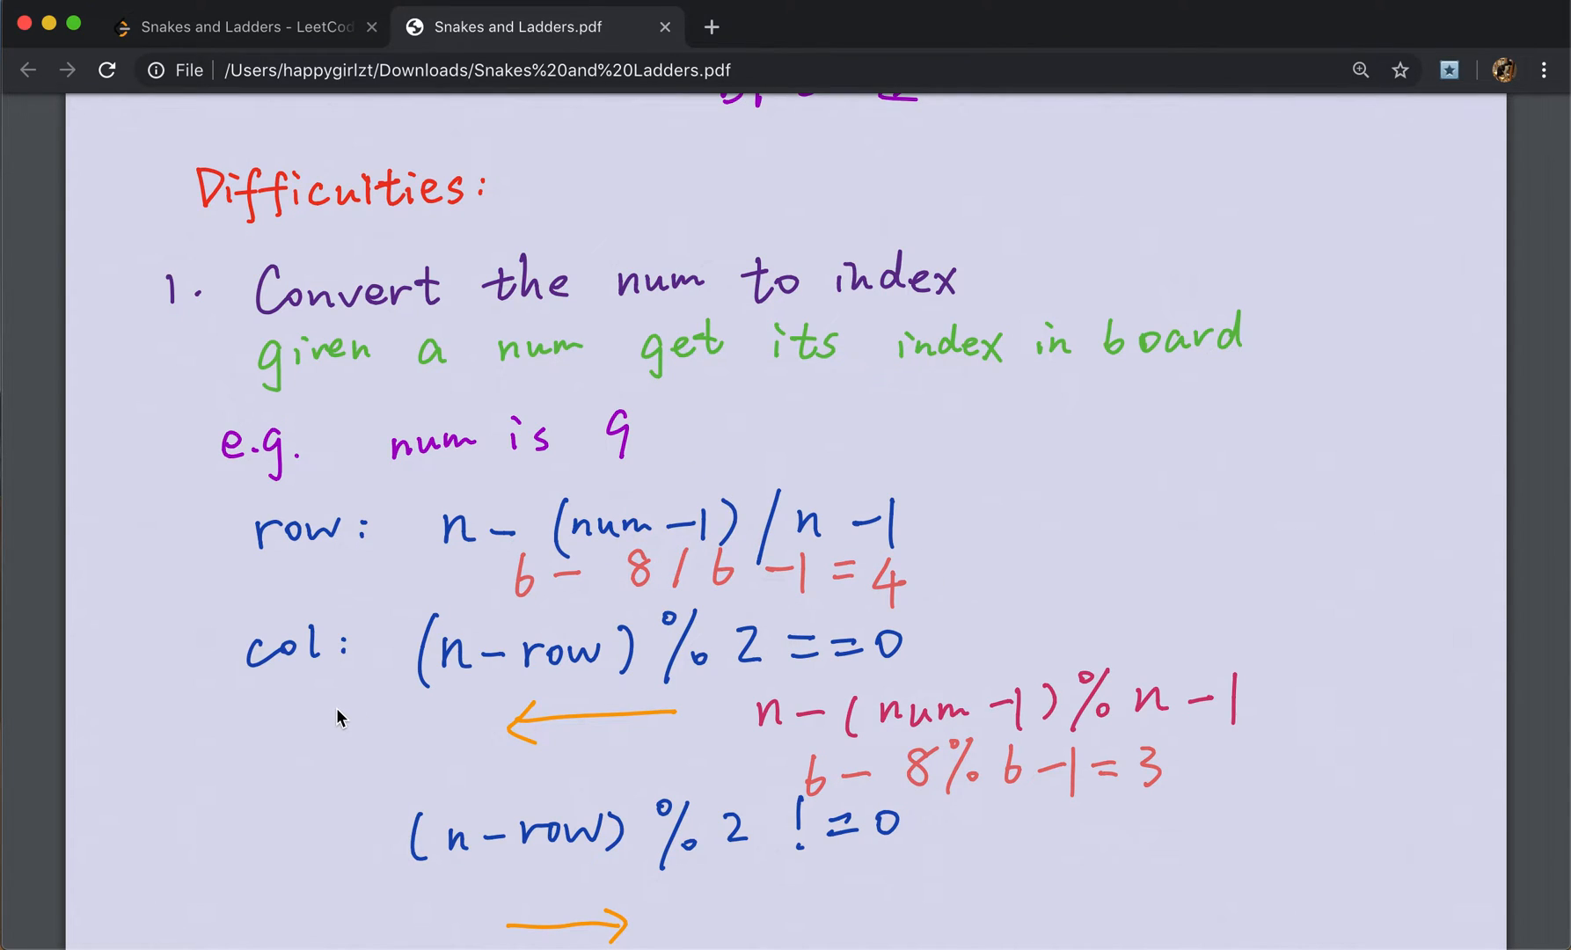
scroll(down, 3)
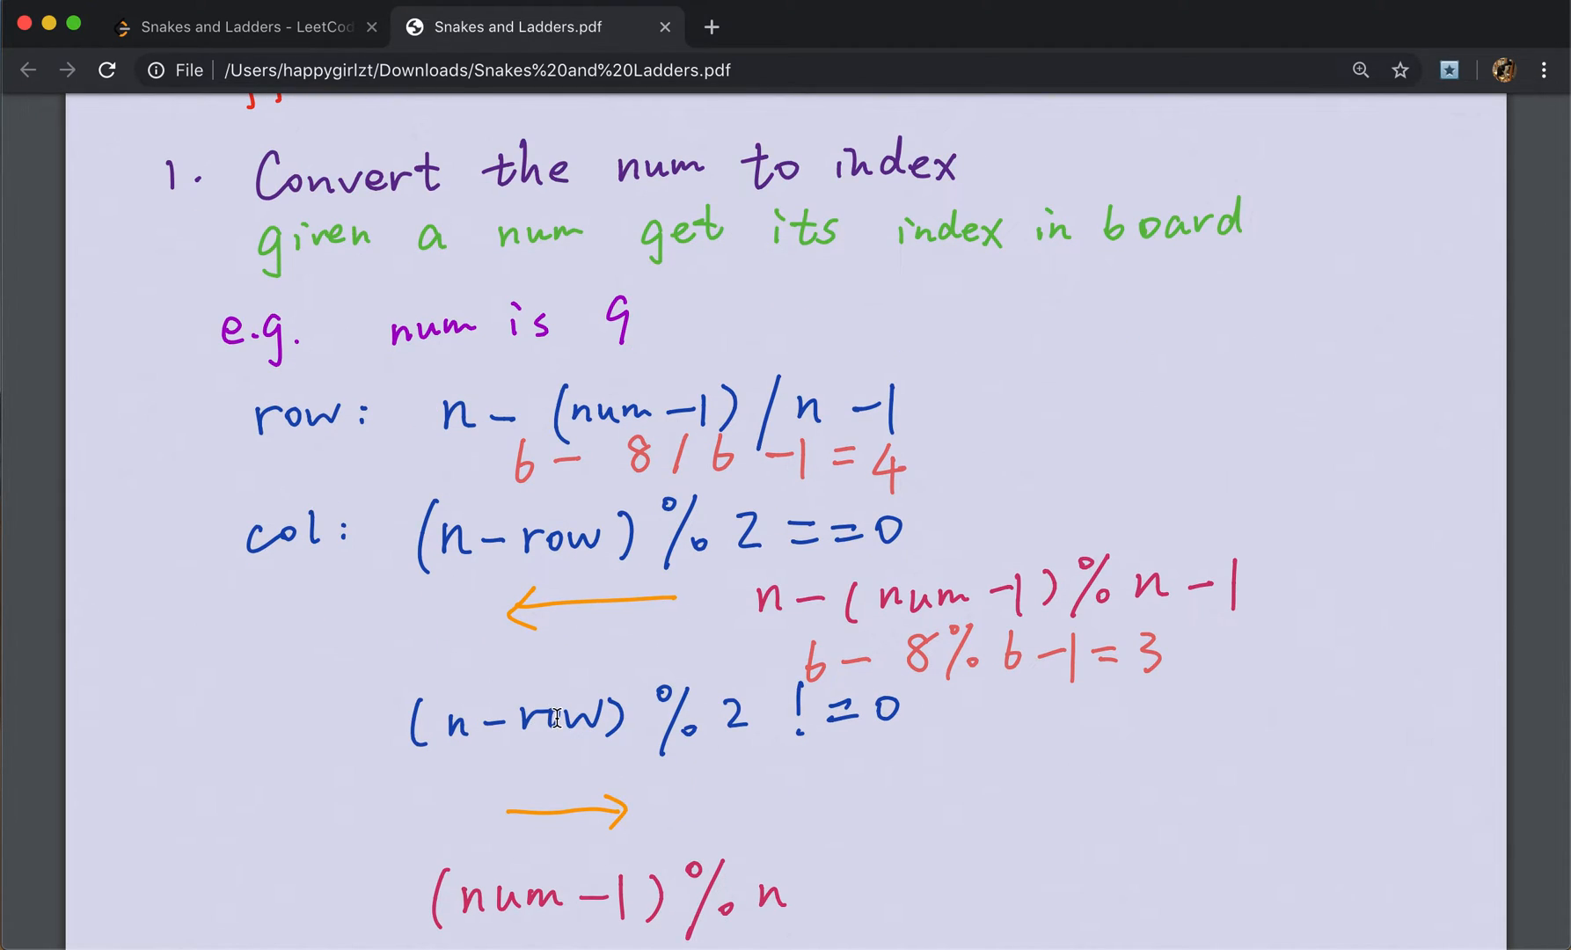
mouse_move(756, 753)
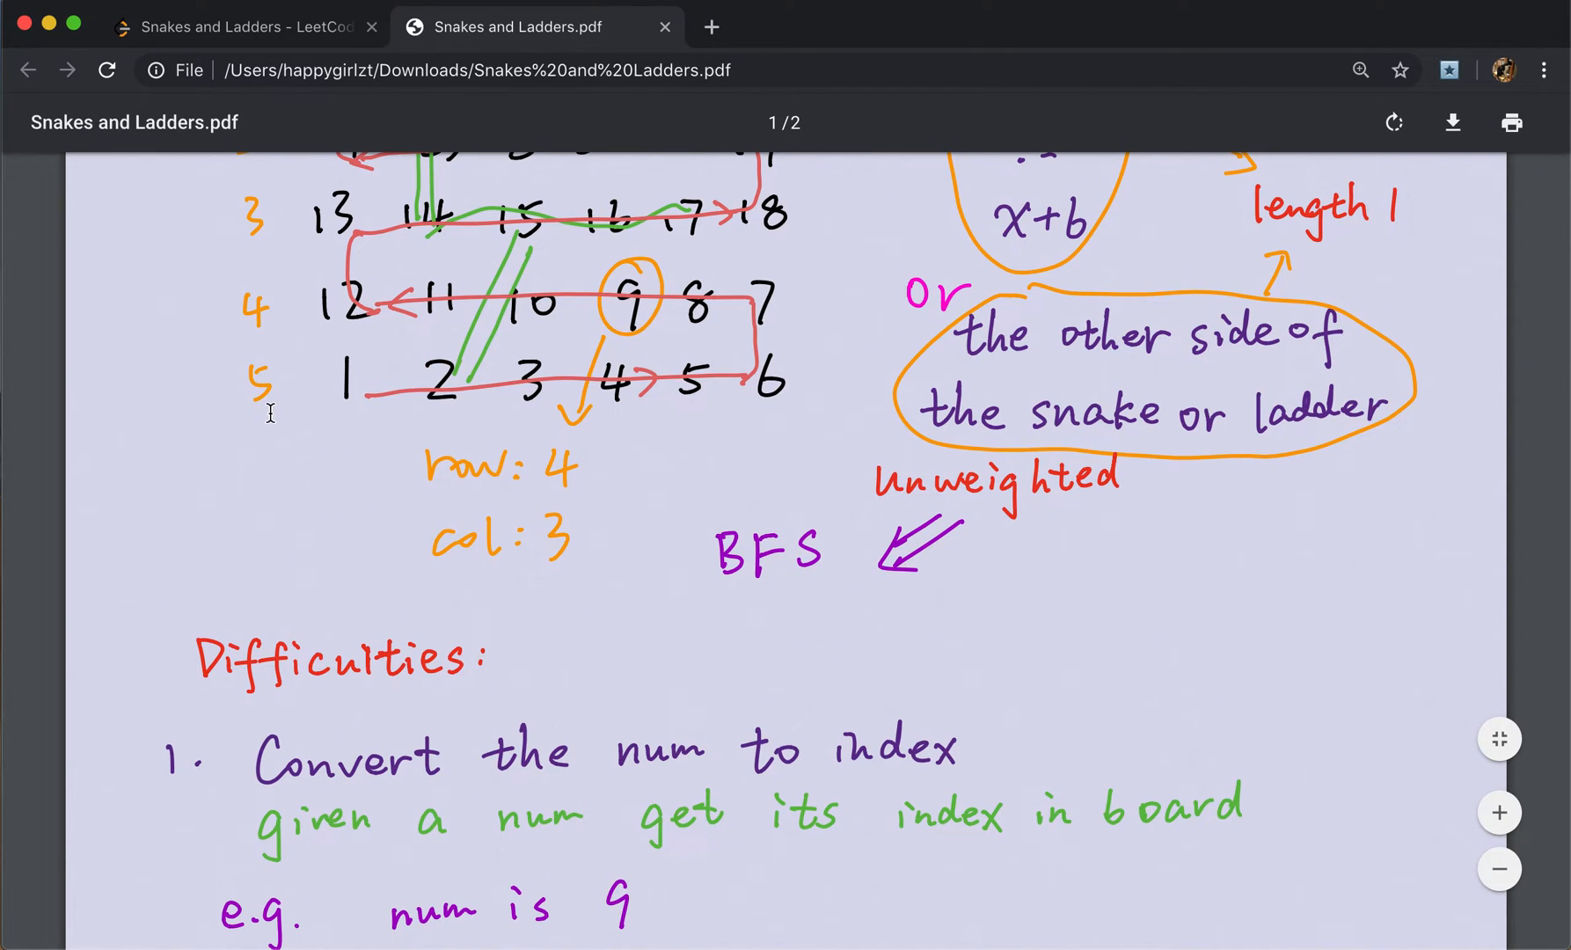
scroll(down, 3)
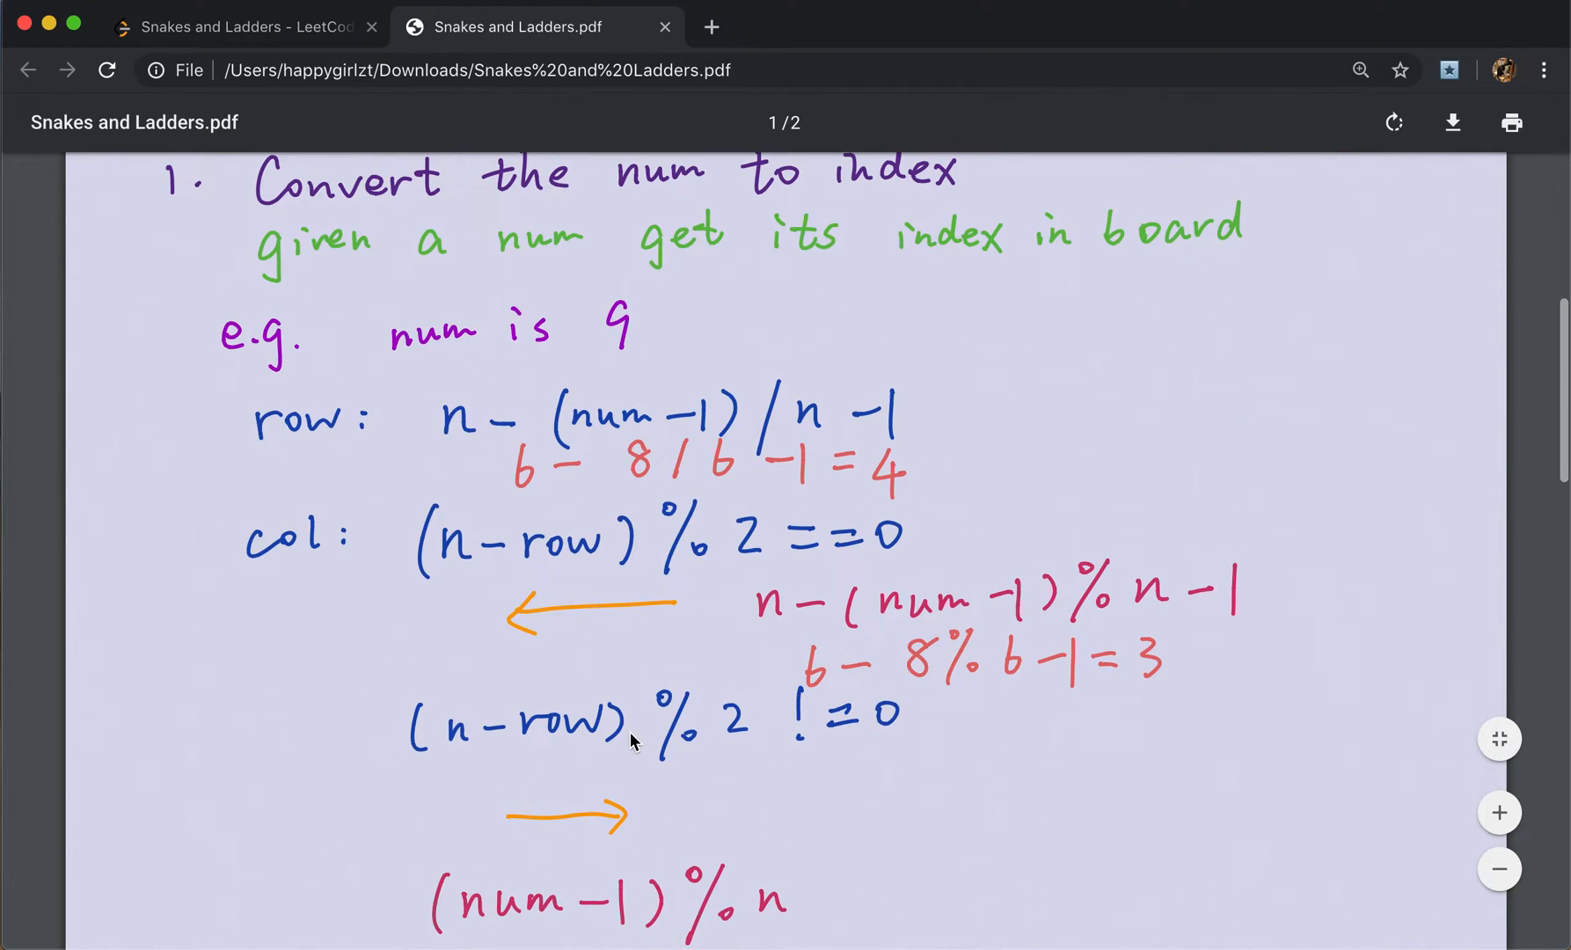
scroll(down, 3)
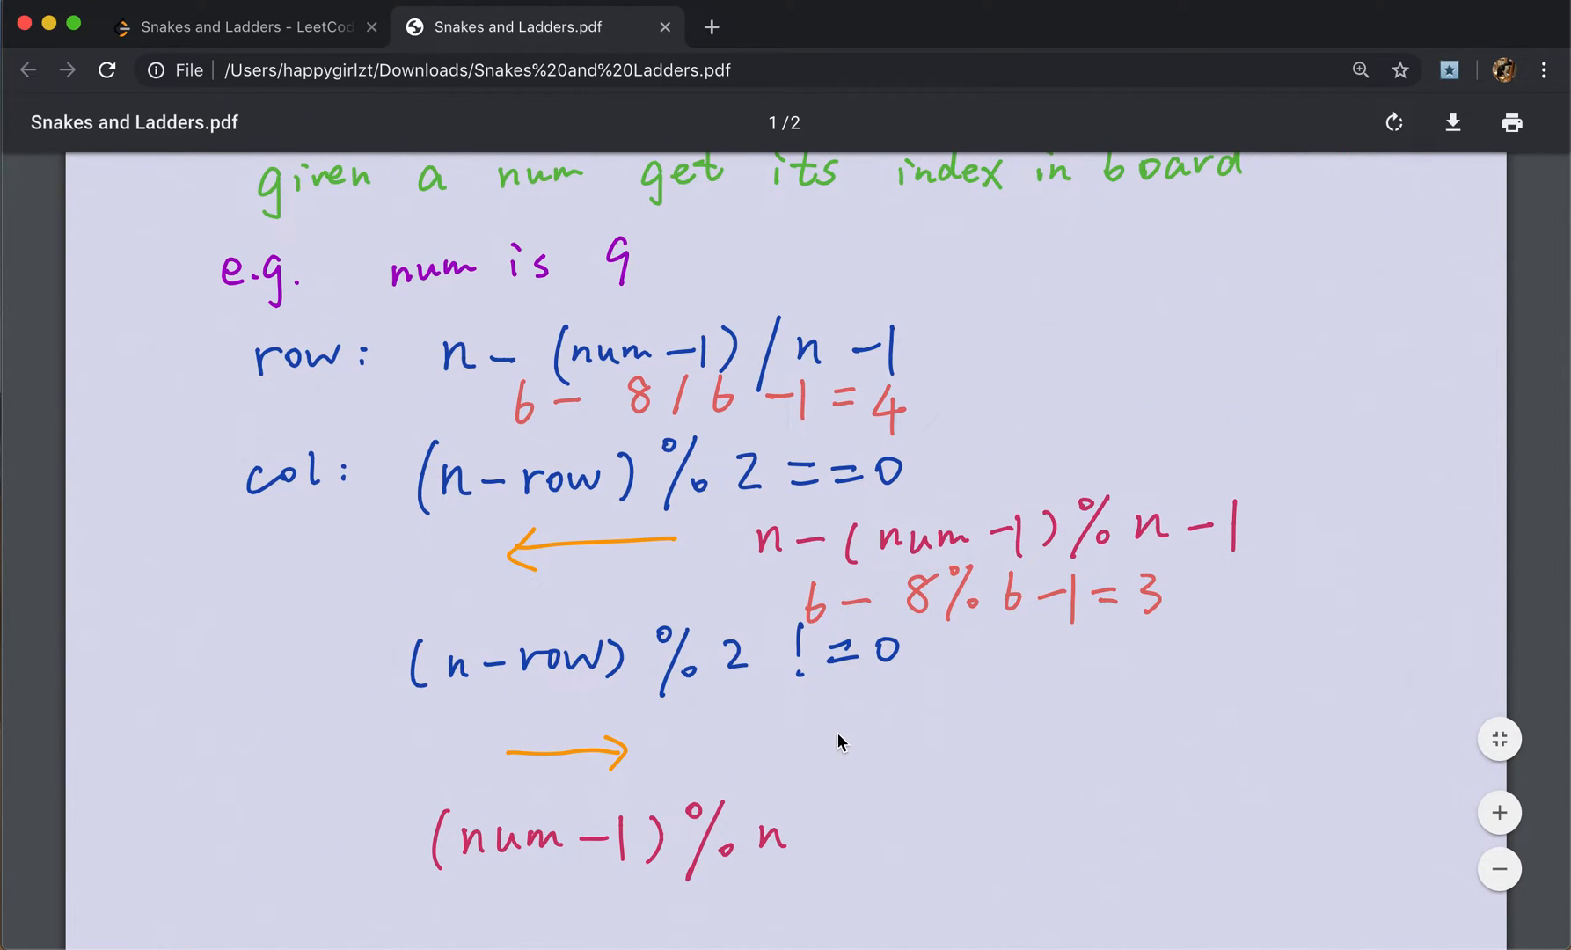
mouse_move(832, 729)
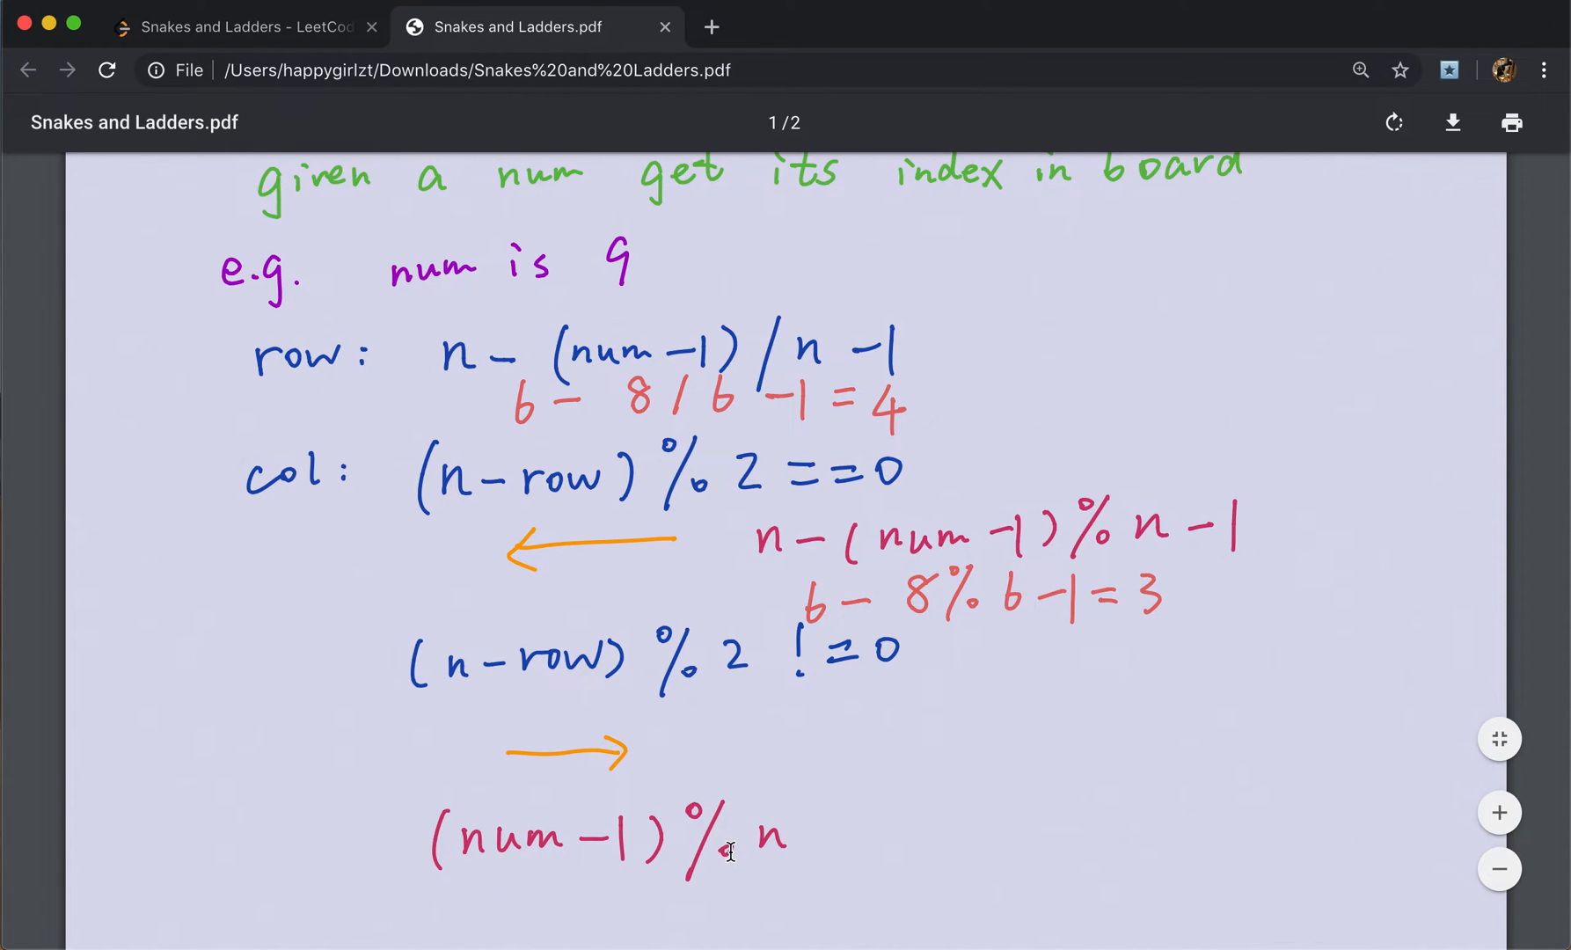
mouse_move(799, 526)
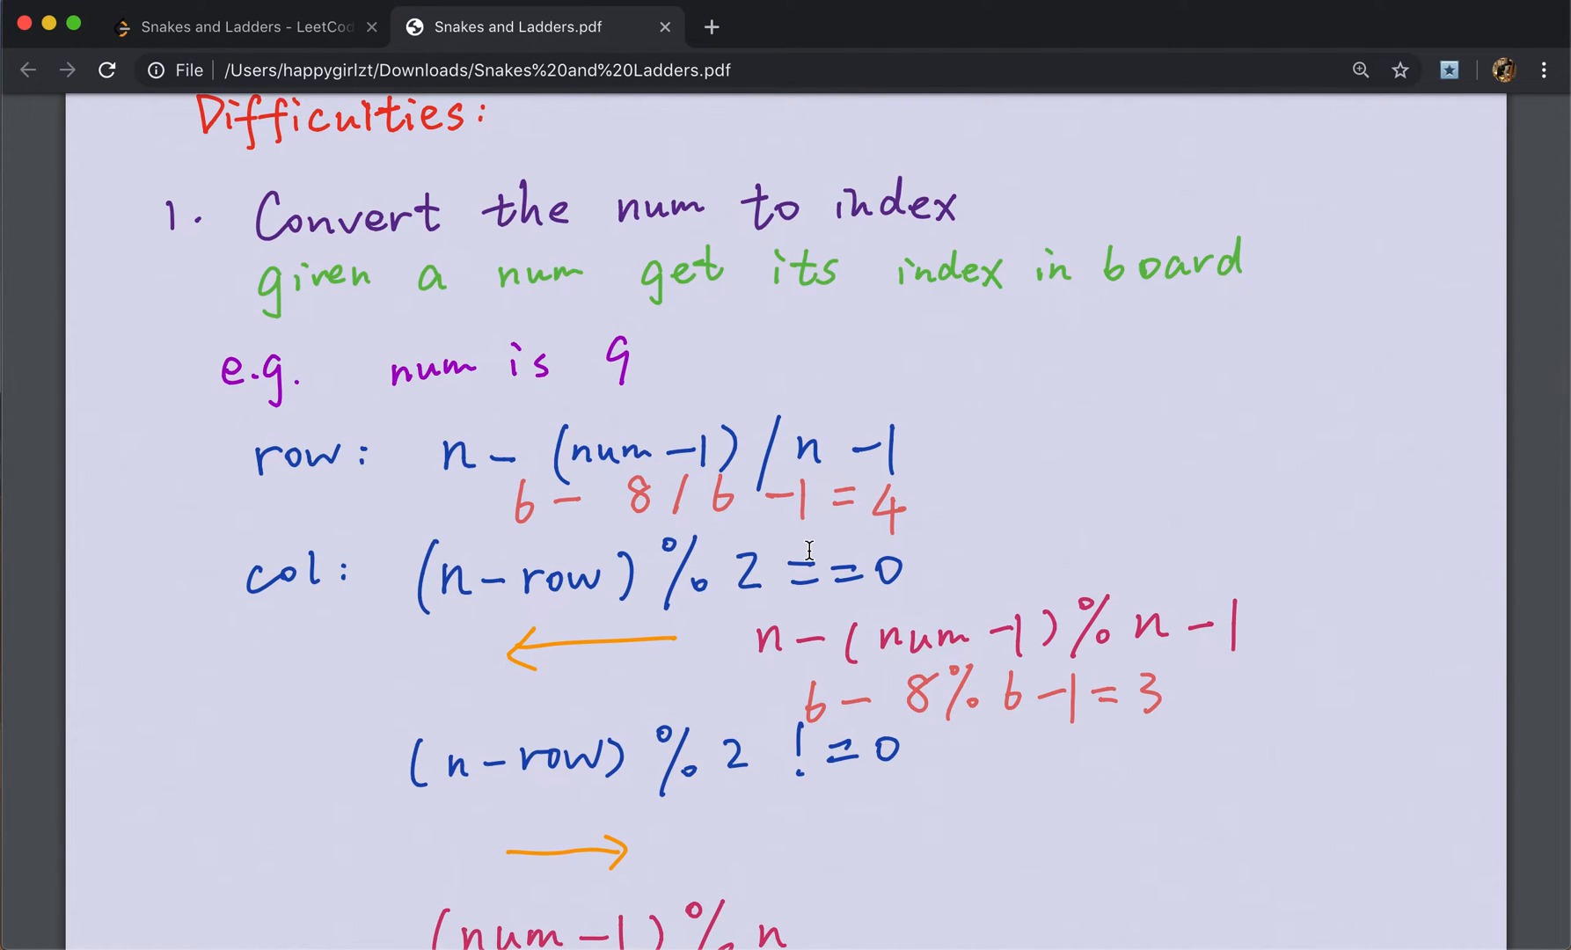
Scroll the notes down to difficulties 2 and 3 on global minimum and skipping circles.
scroll(down, 3)
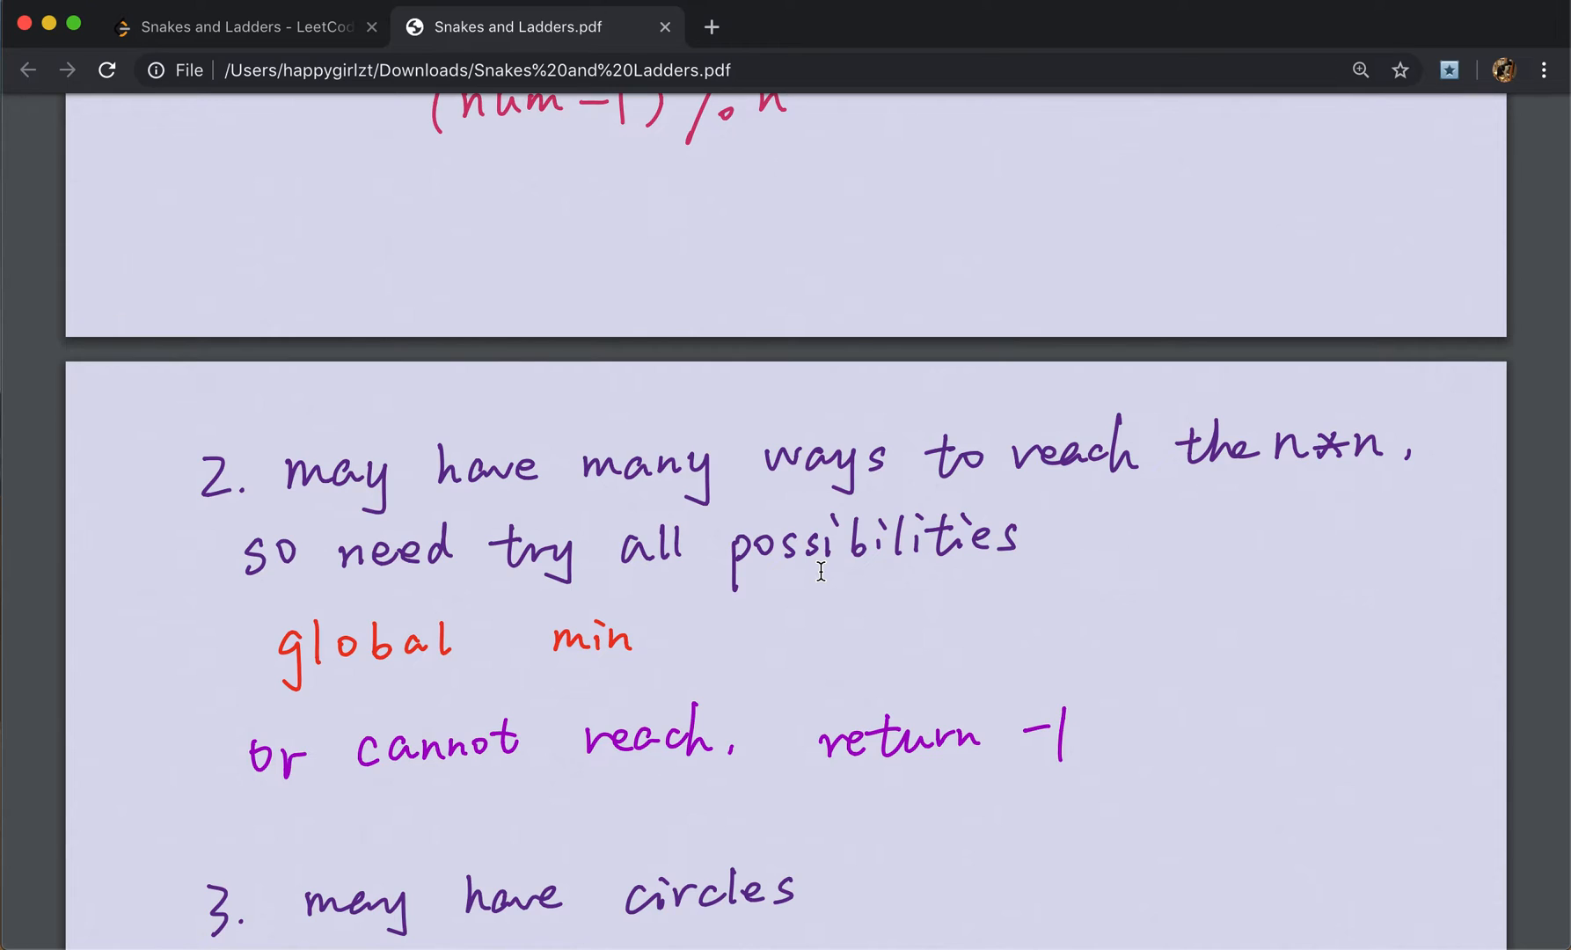
mouse_move(980, 586)
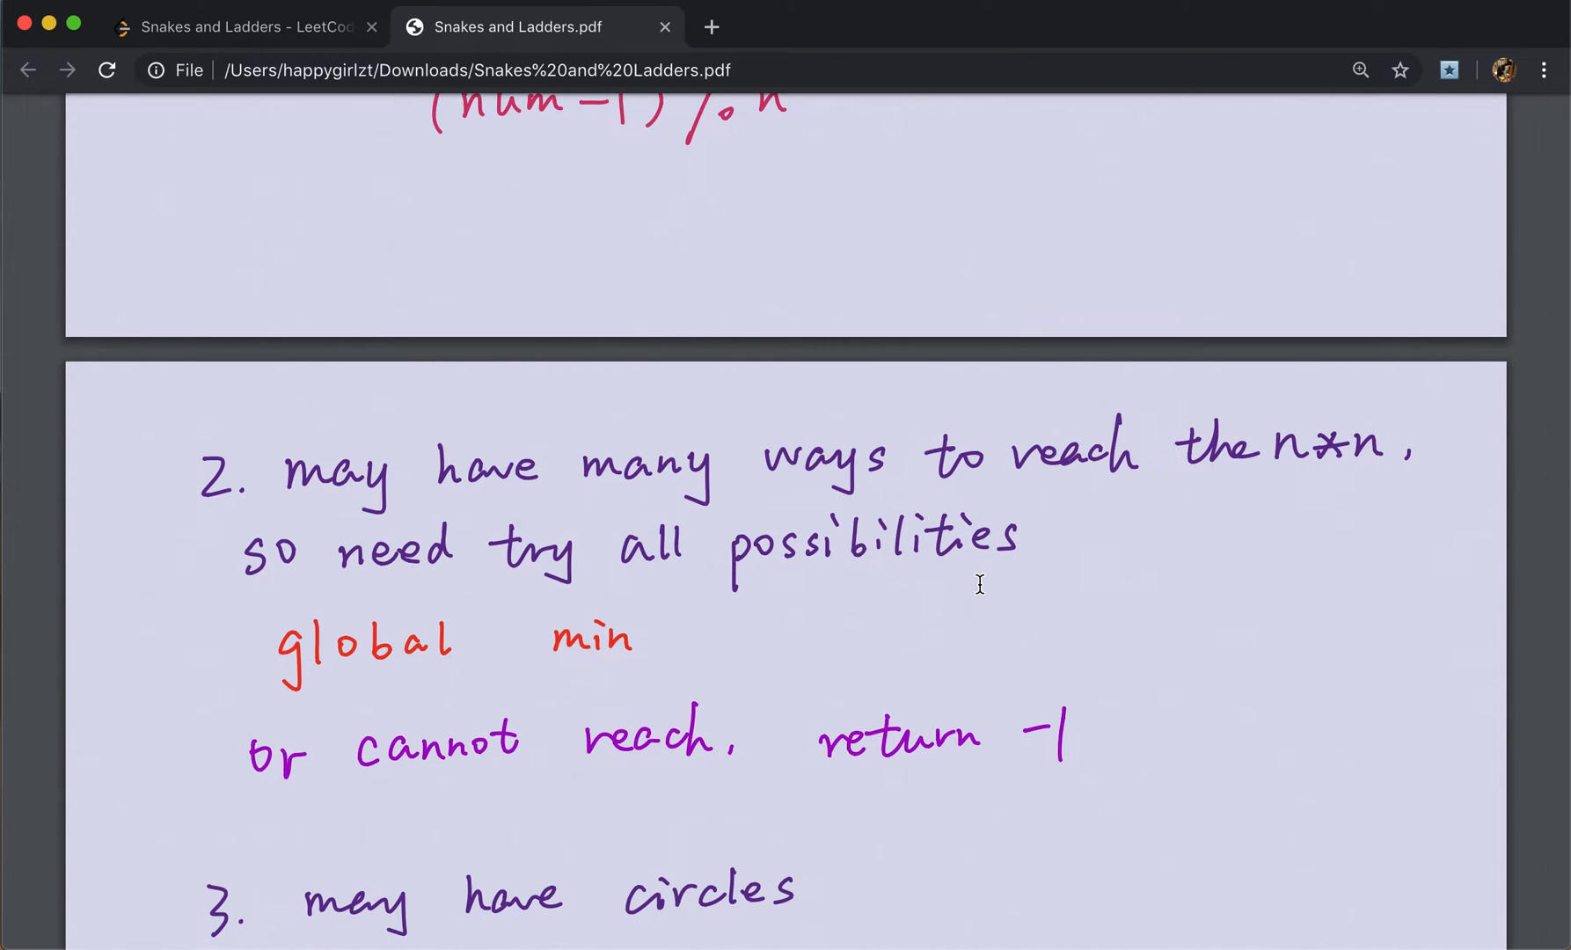
scroll(down, 3)
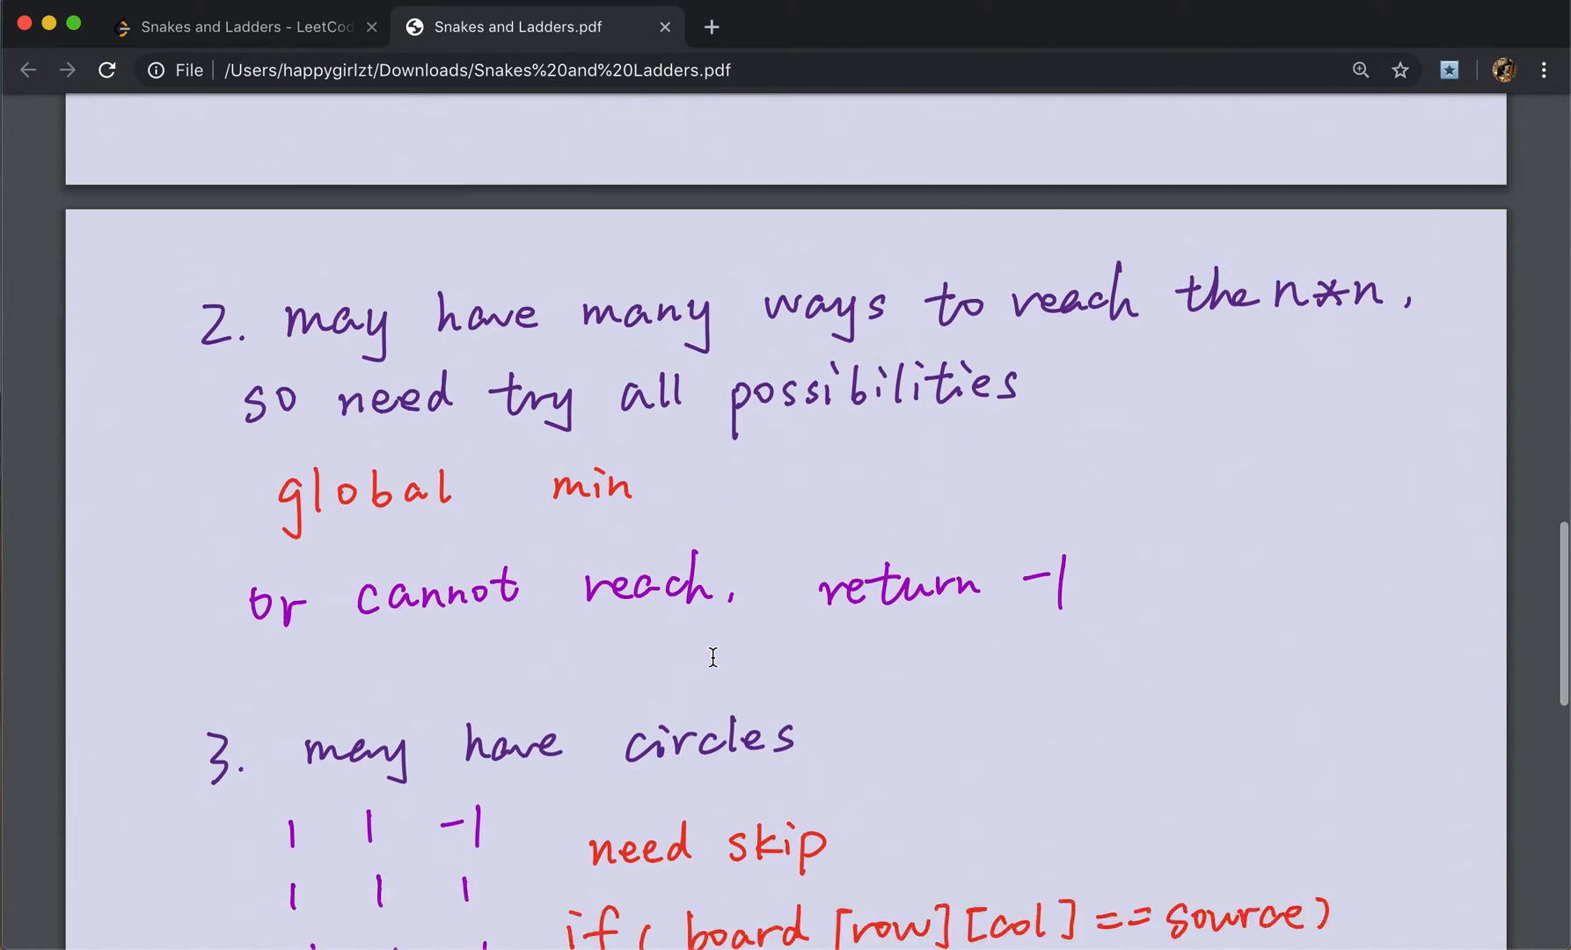
scroll(down, 3)
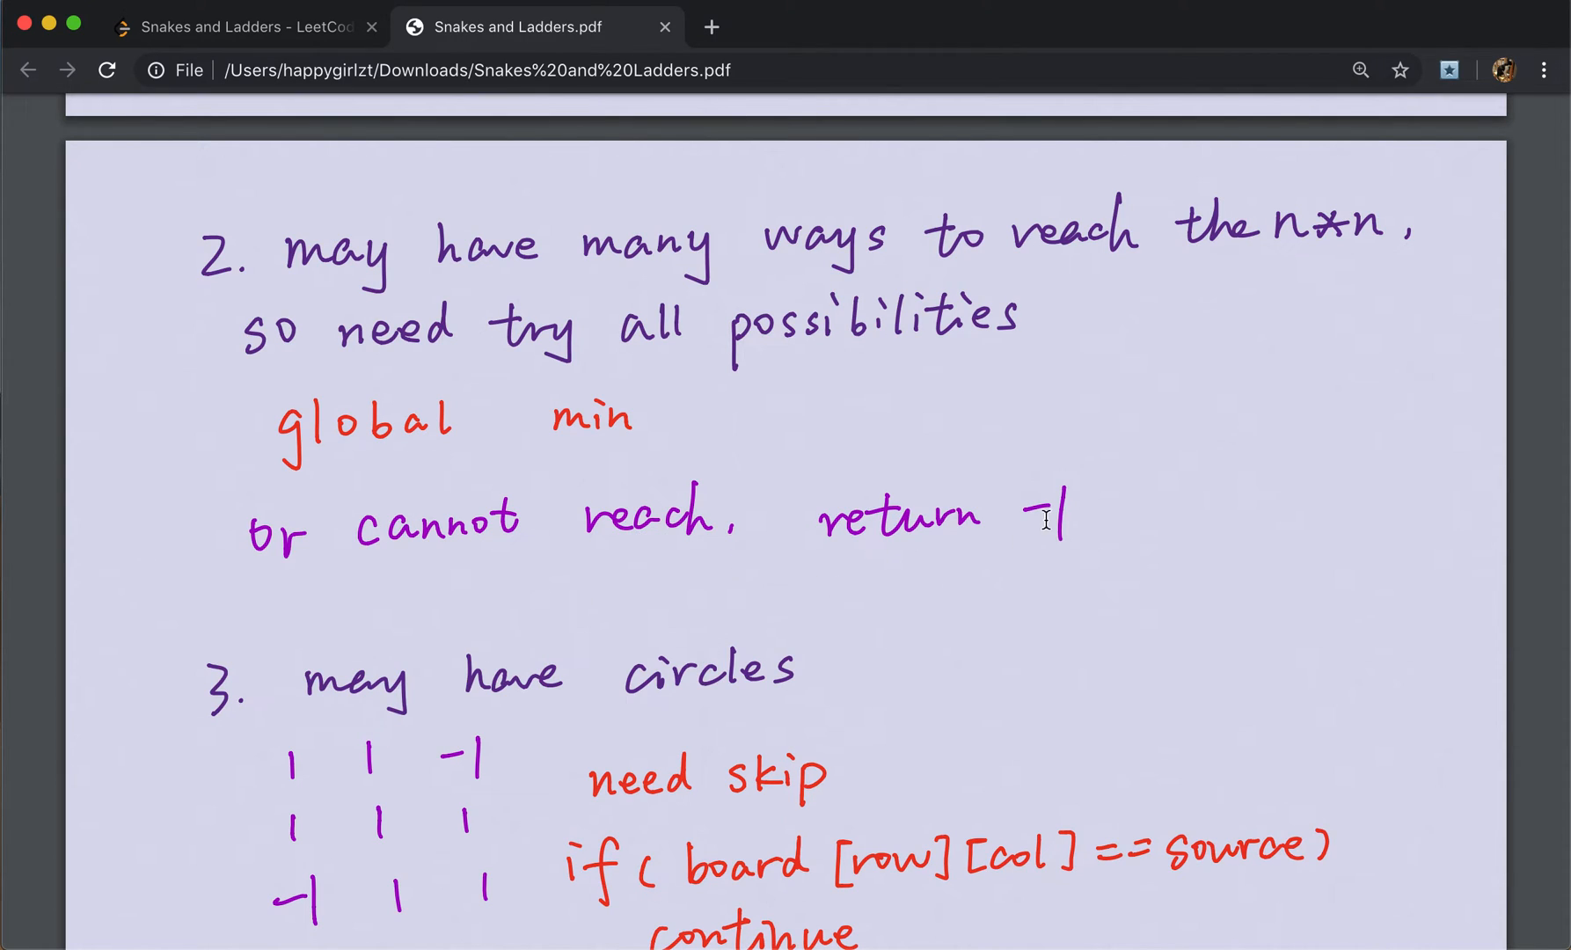
scroll(down, 3)
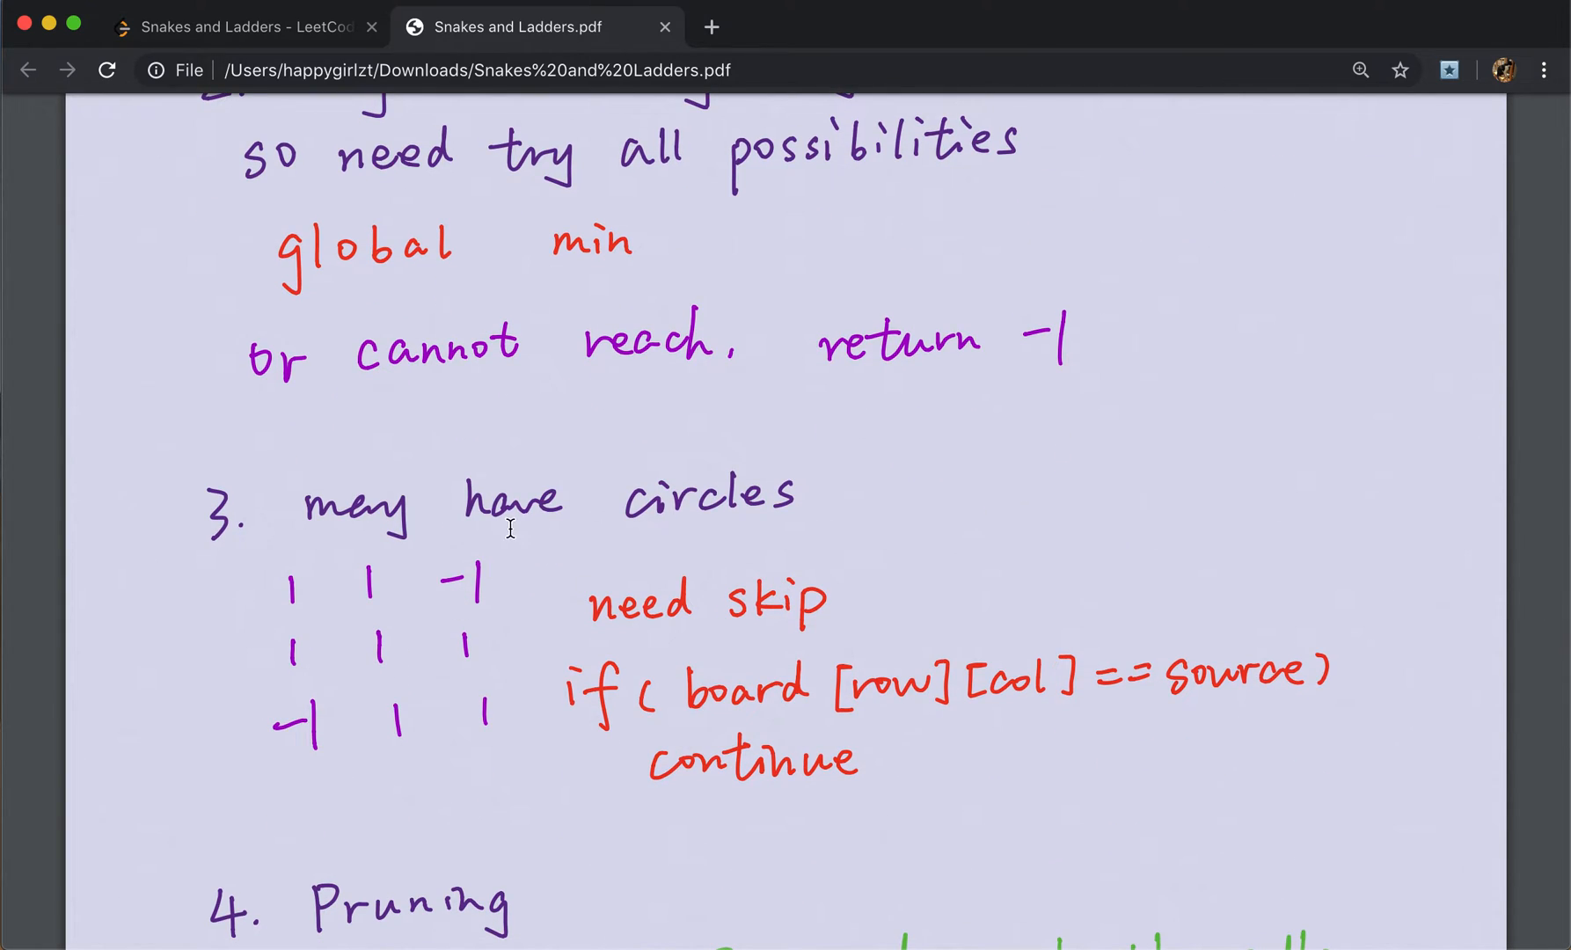
mouse_move(574, 523)
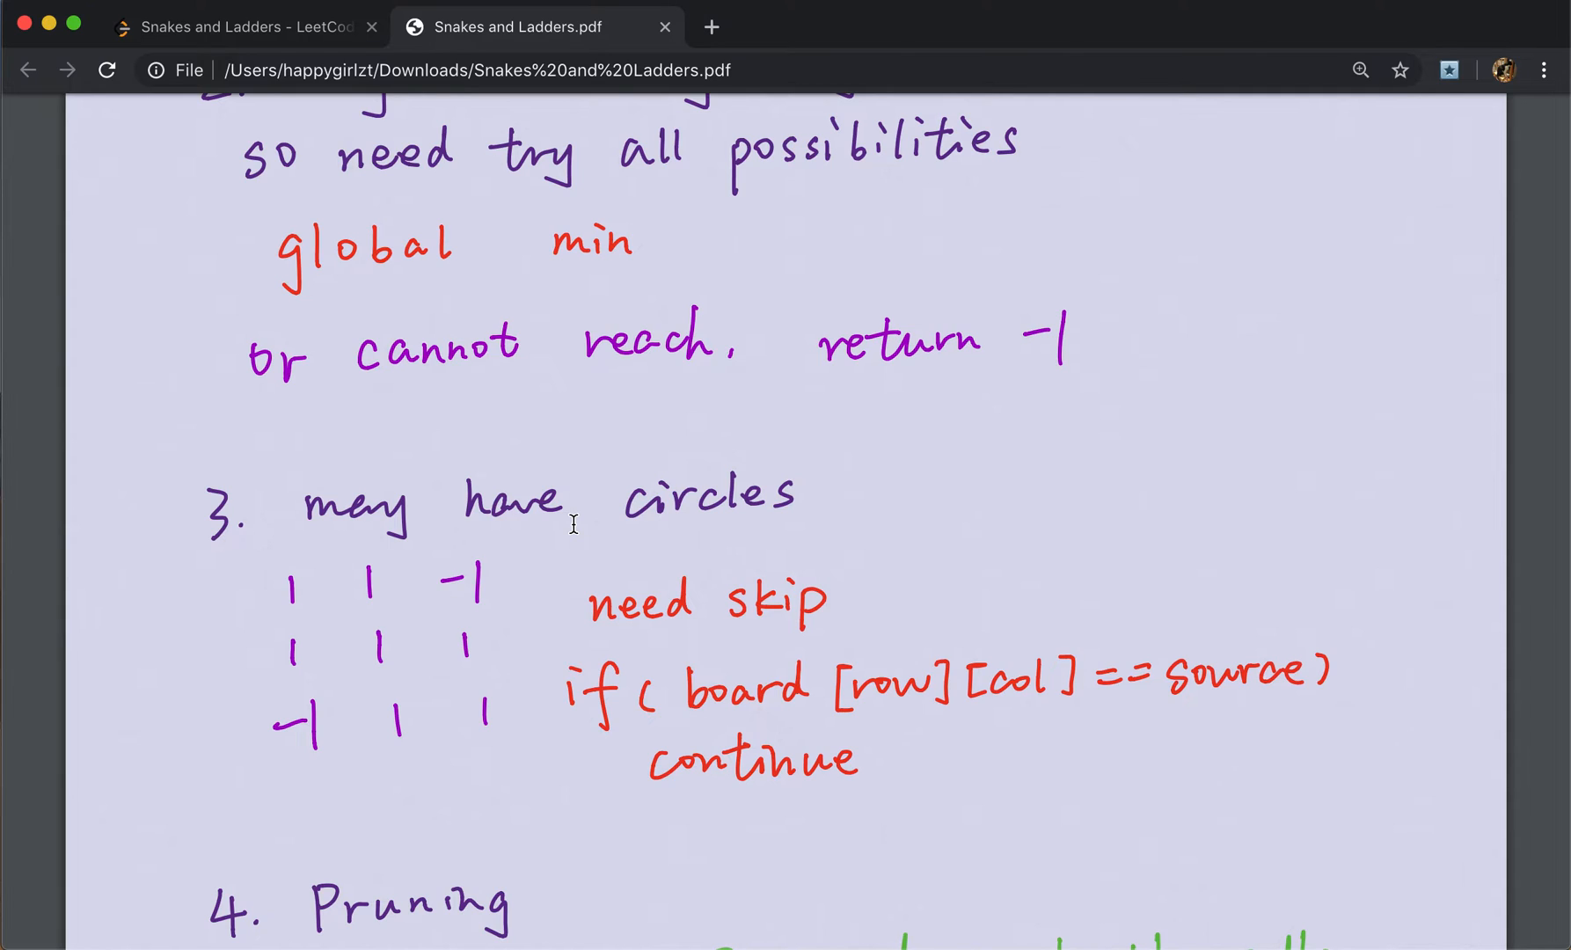
mouse_move(549, 585)
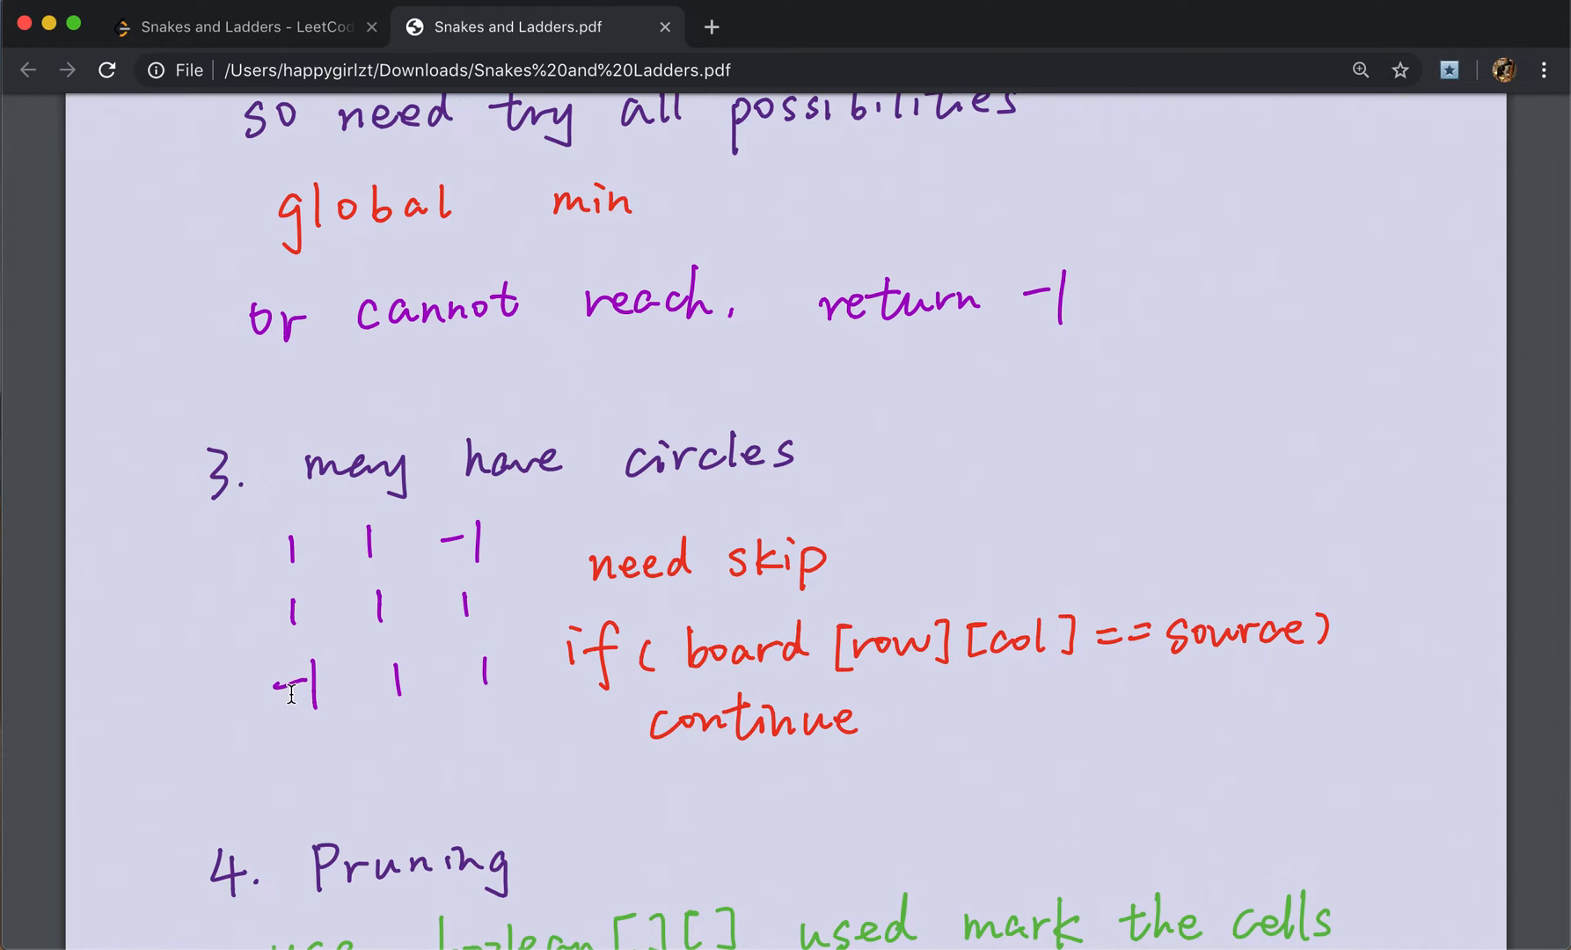
mouse_move(280, 730)
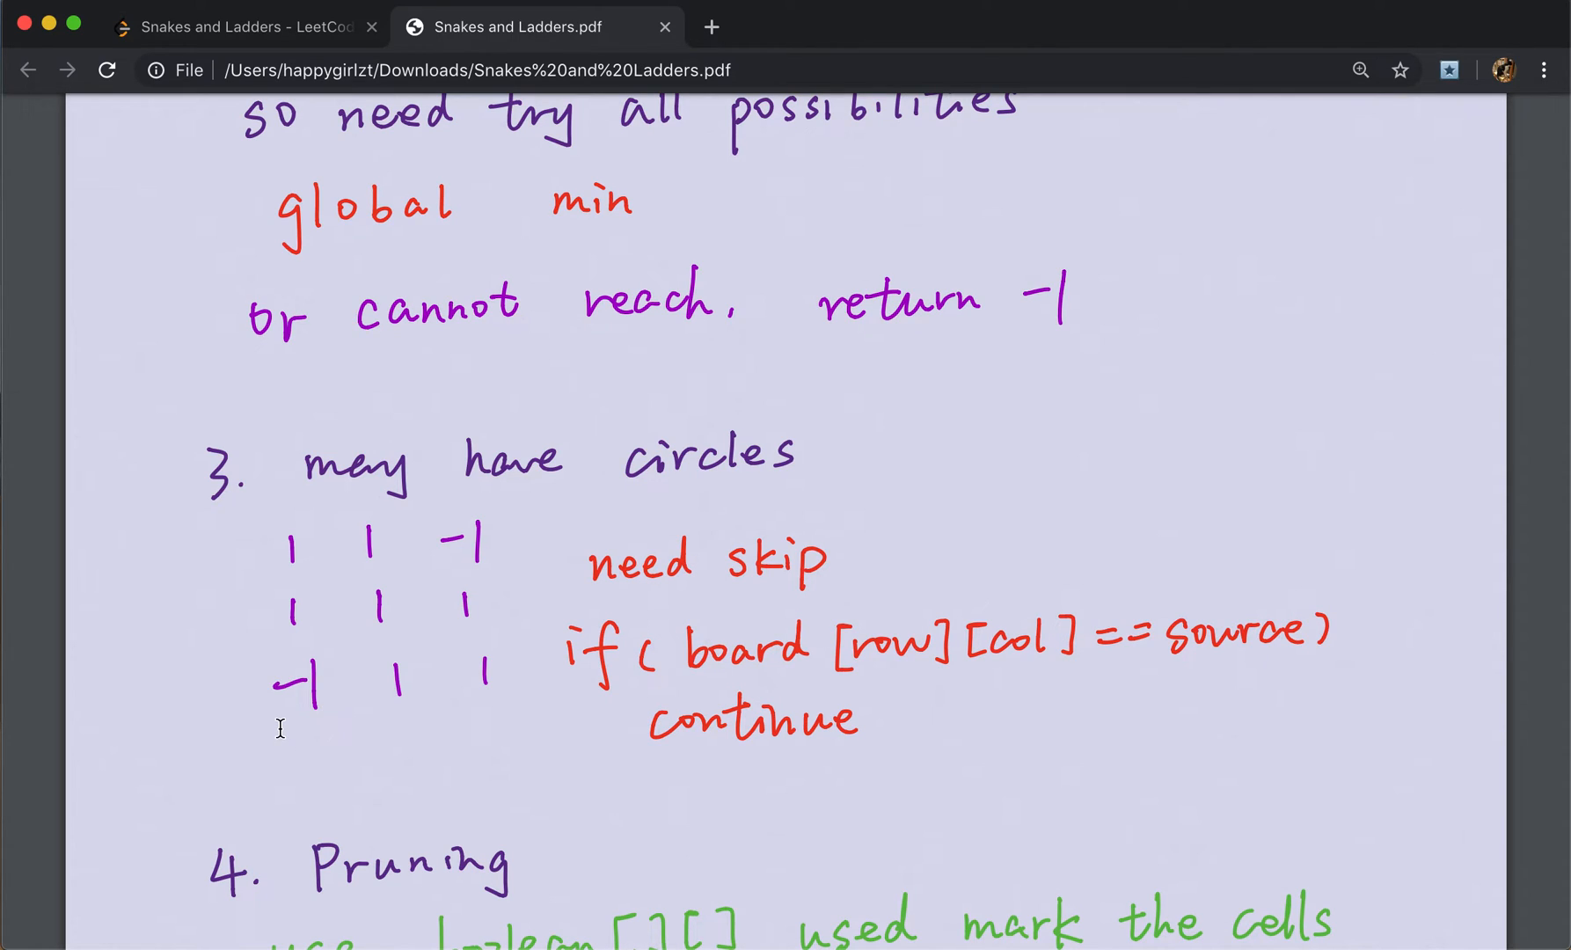
mouse_move(470, 489)
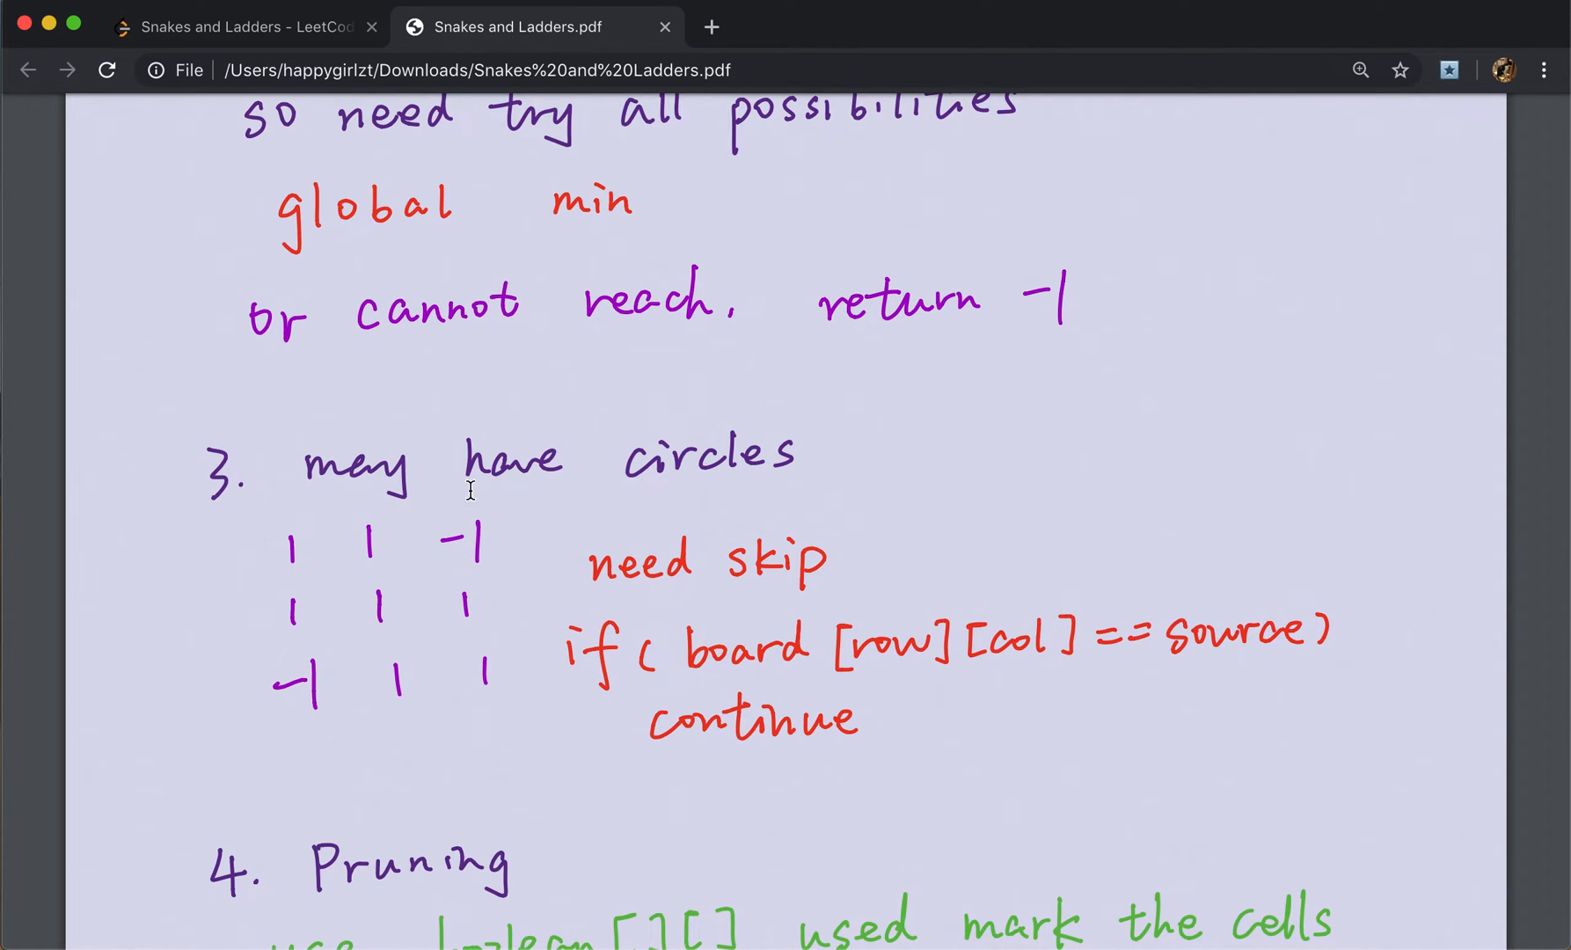
mouse_move(542, 507)
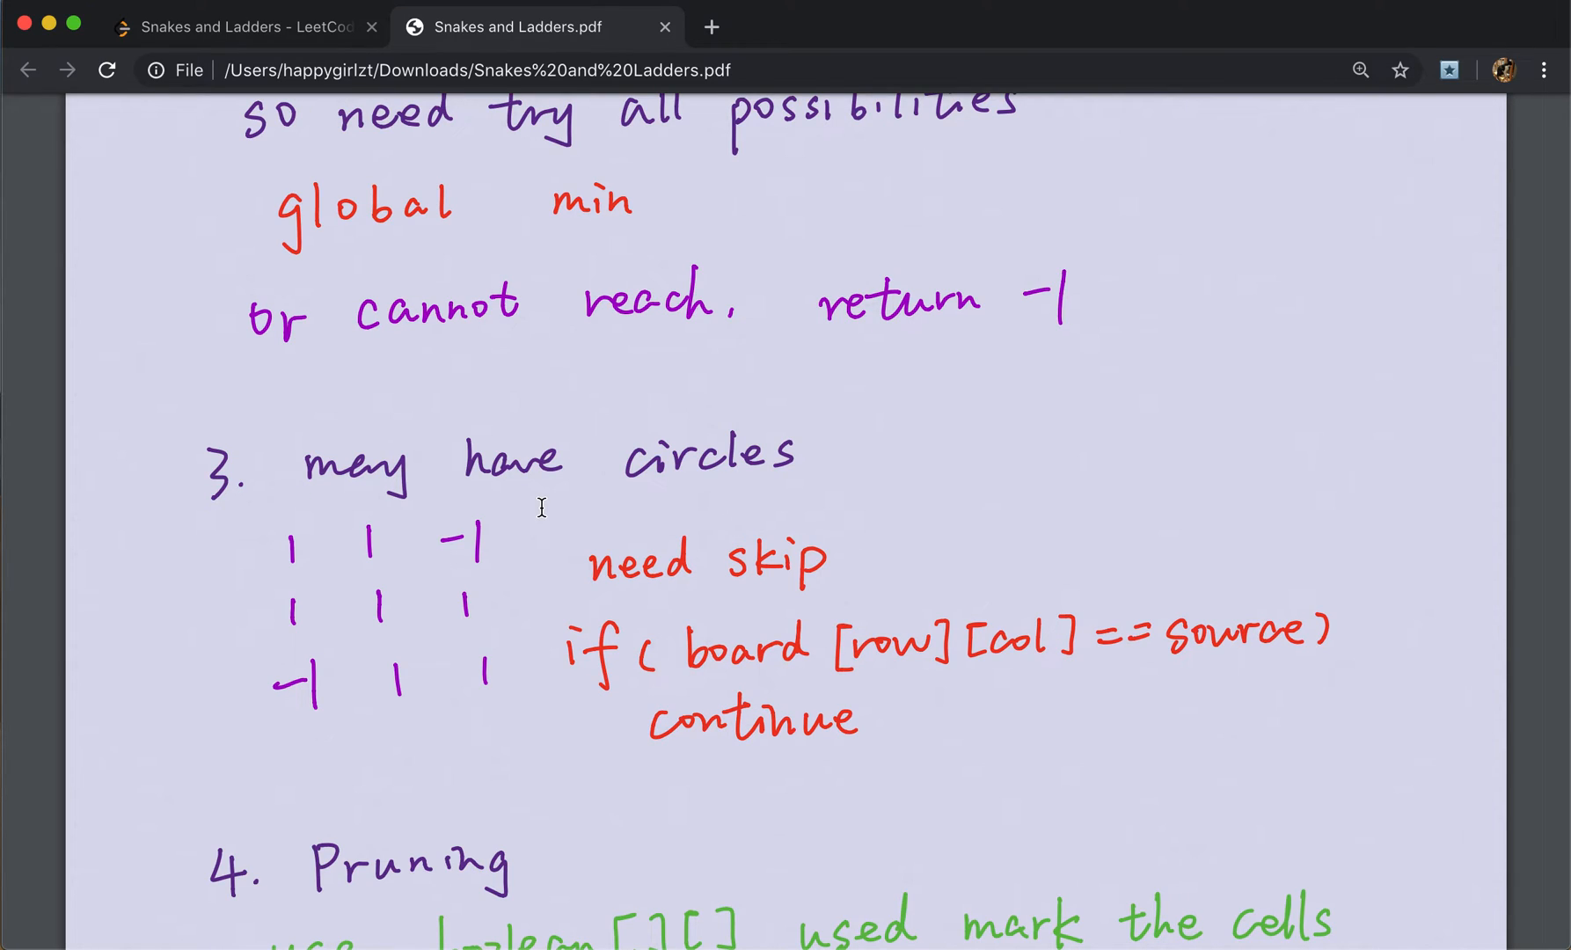
mouse_move(331, 675)
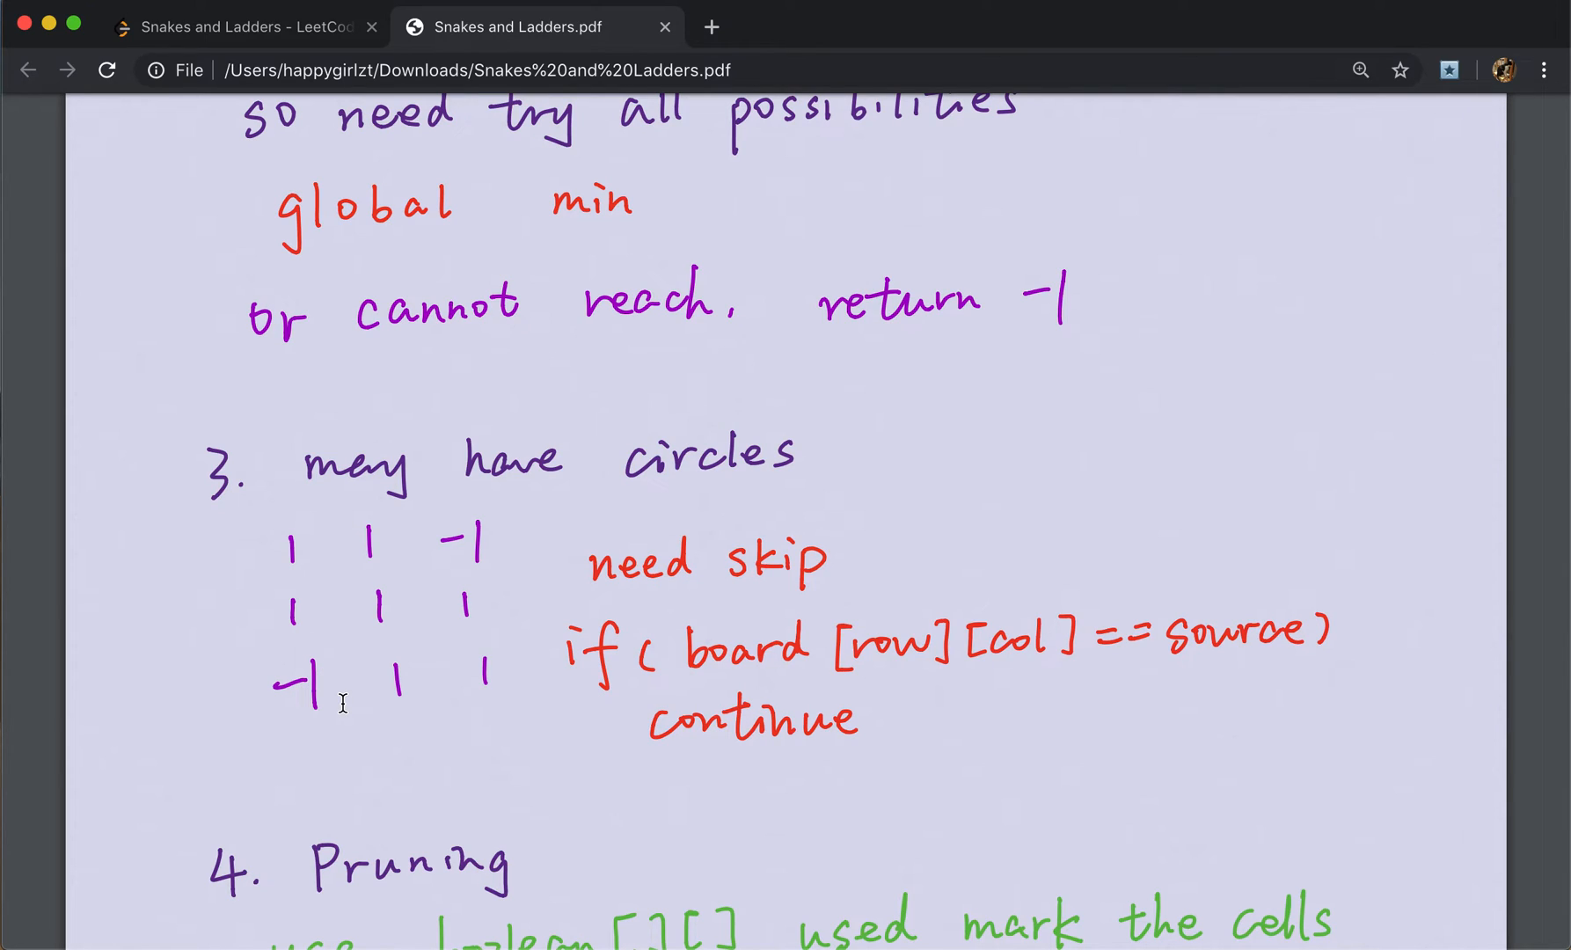
mouse_move(407, 690)
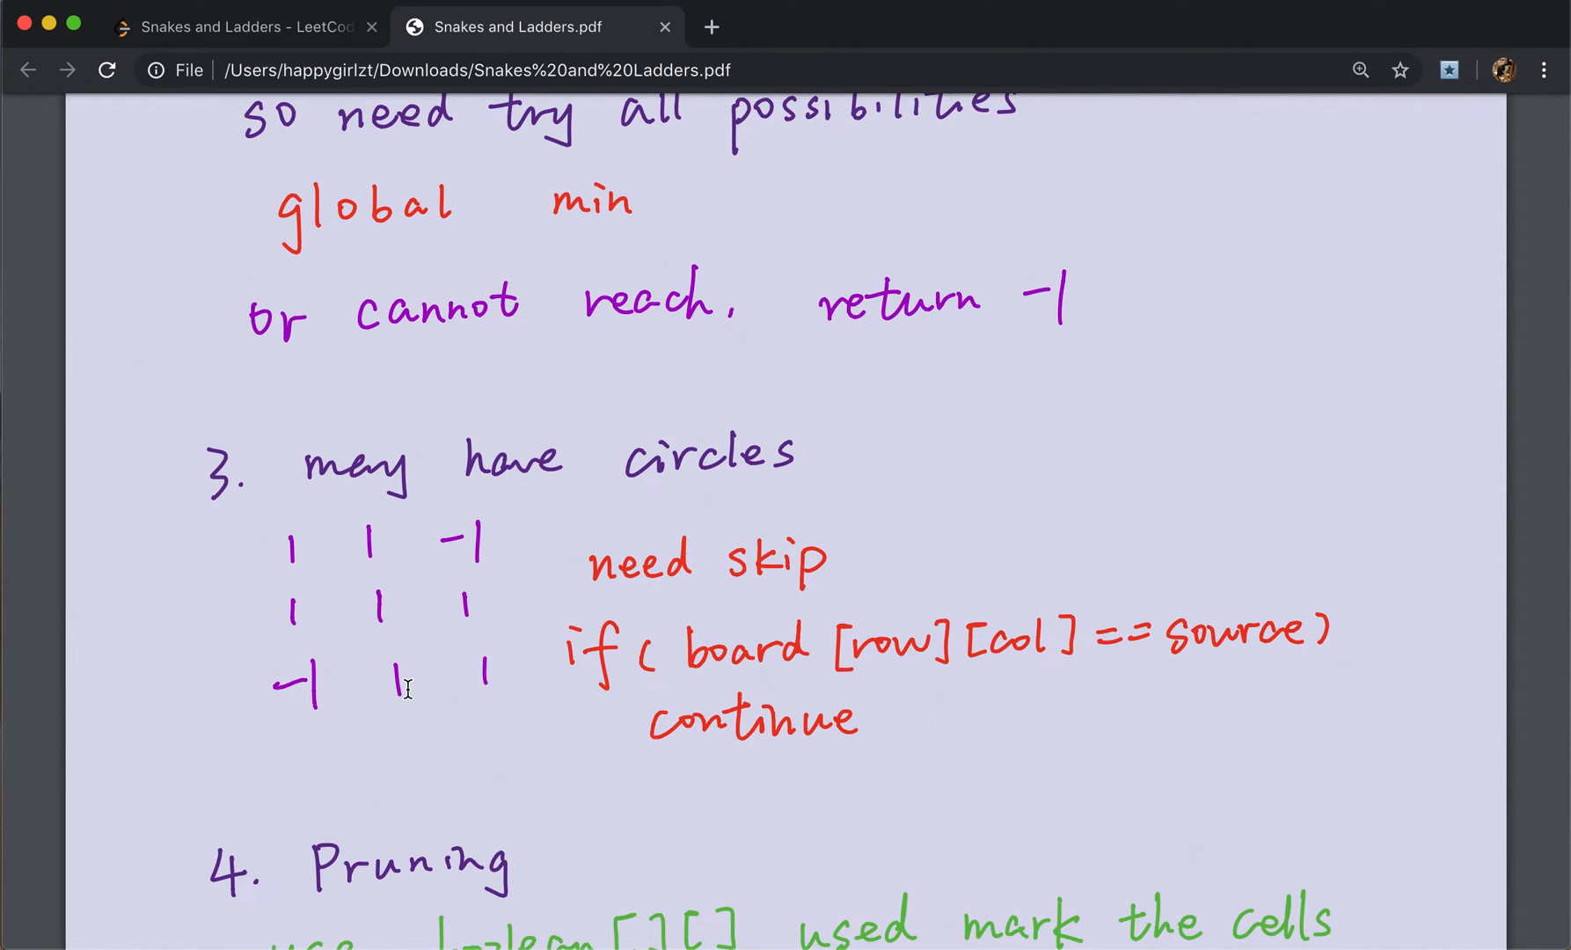
mouse_move(311, 616)
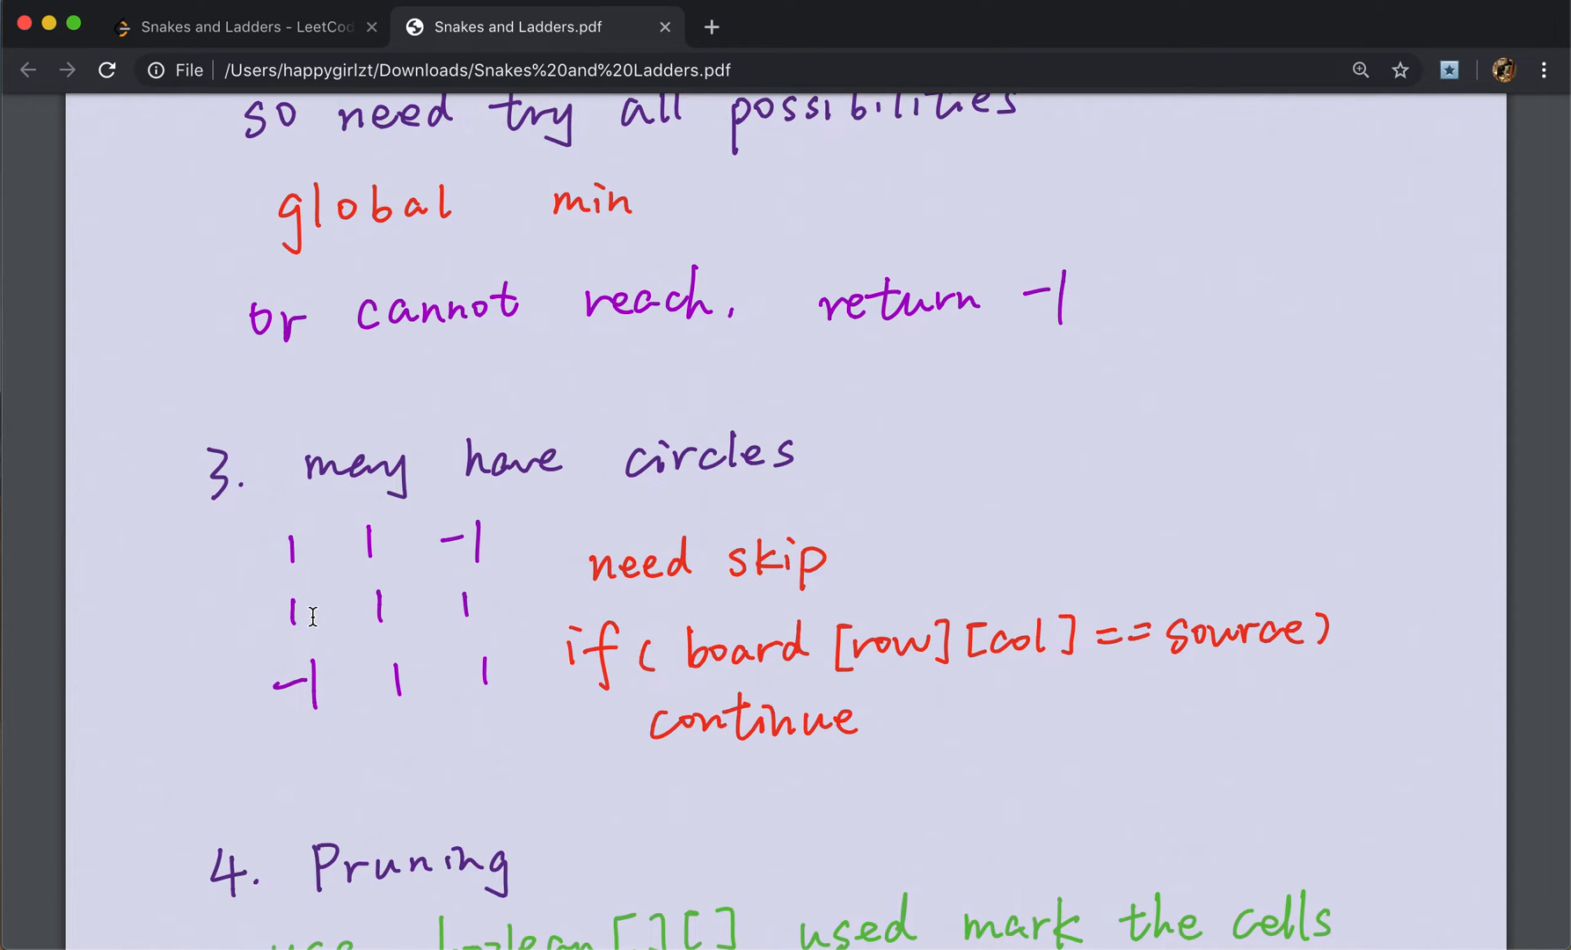
mouse_move(457, 667)
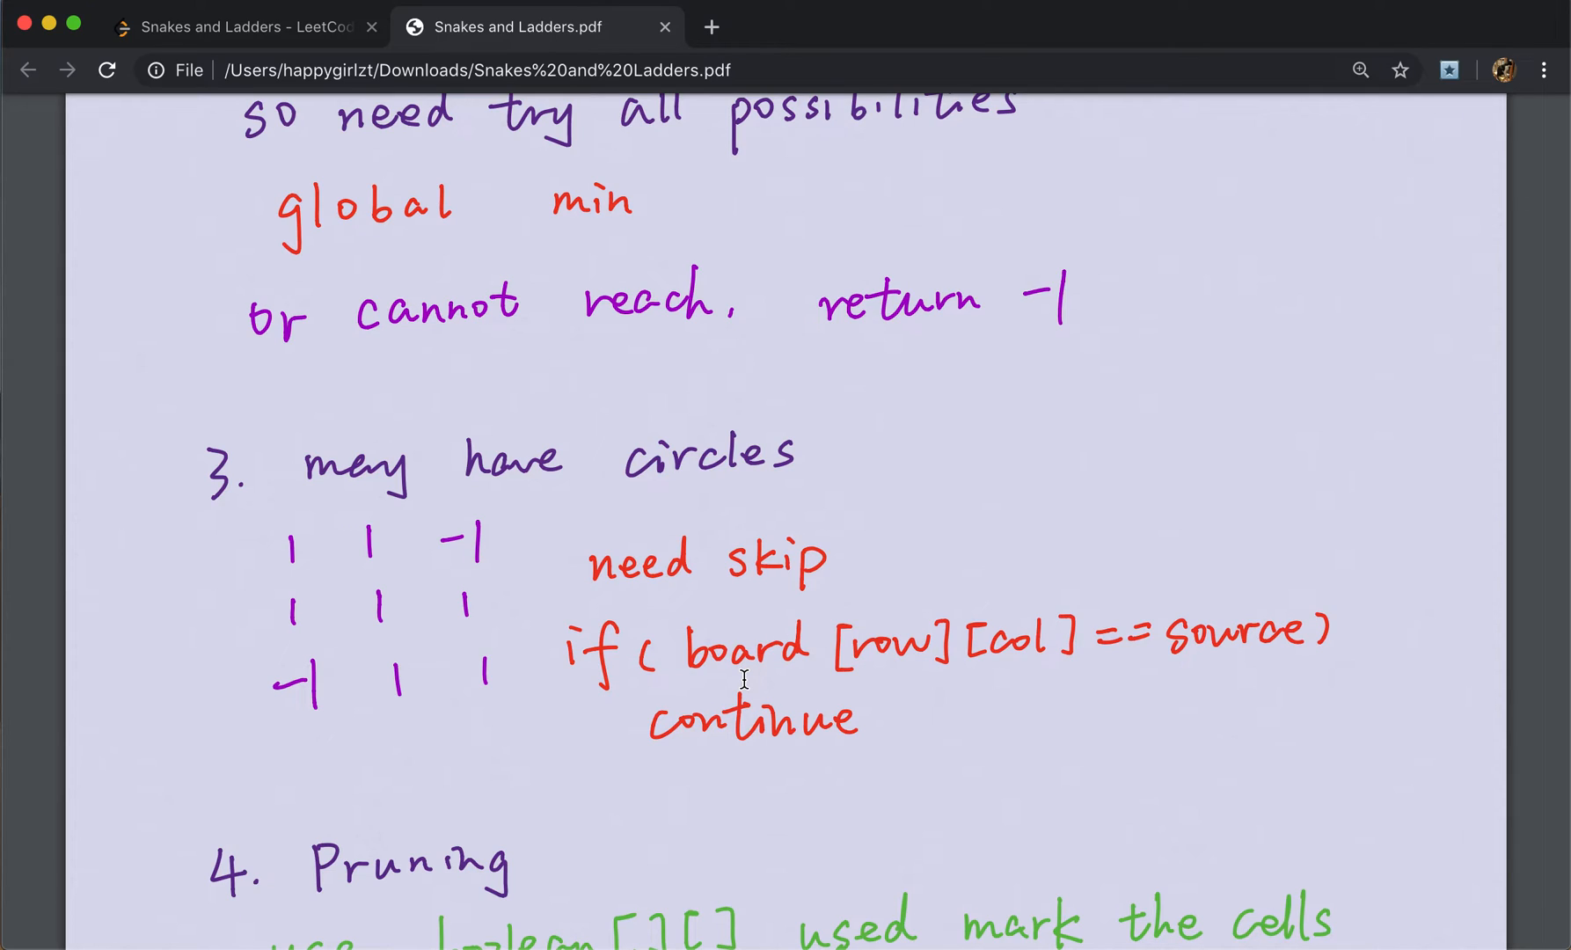
mouse_move(1154, 628)
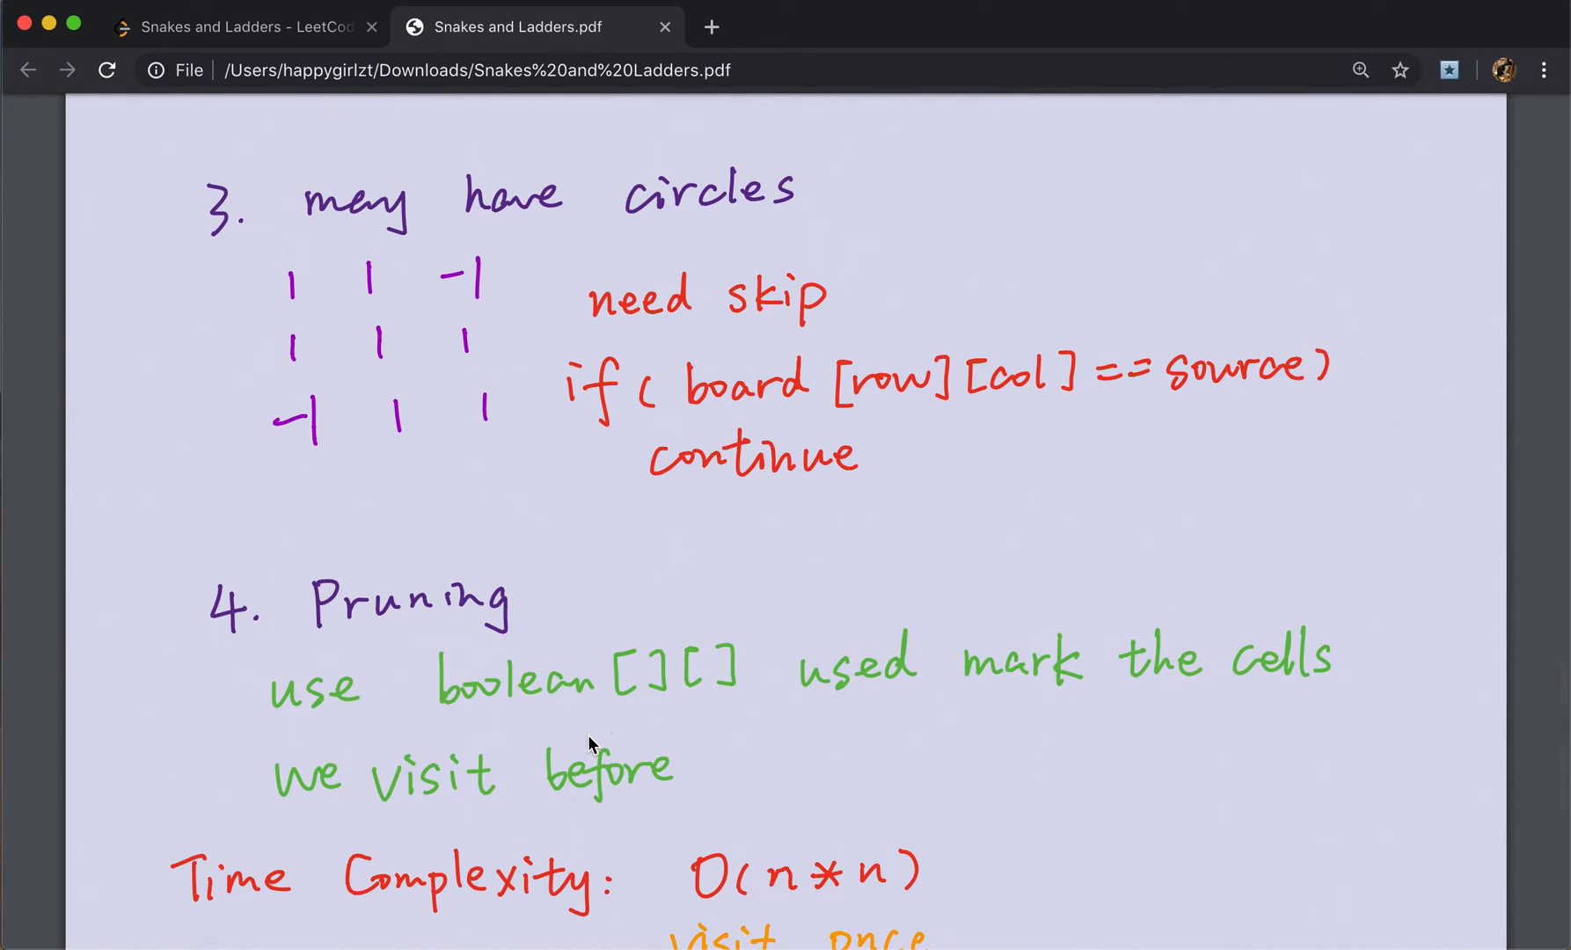
mouse_move(538, 676)
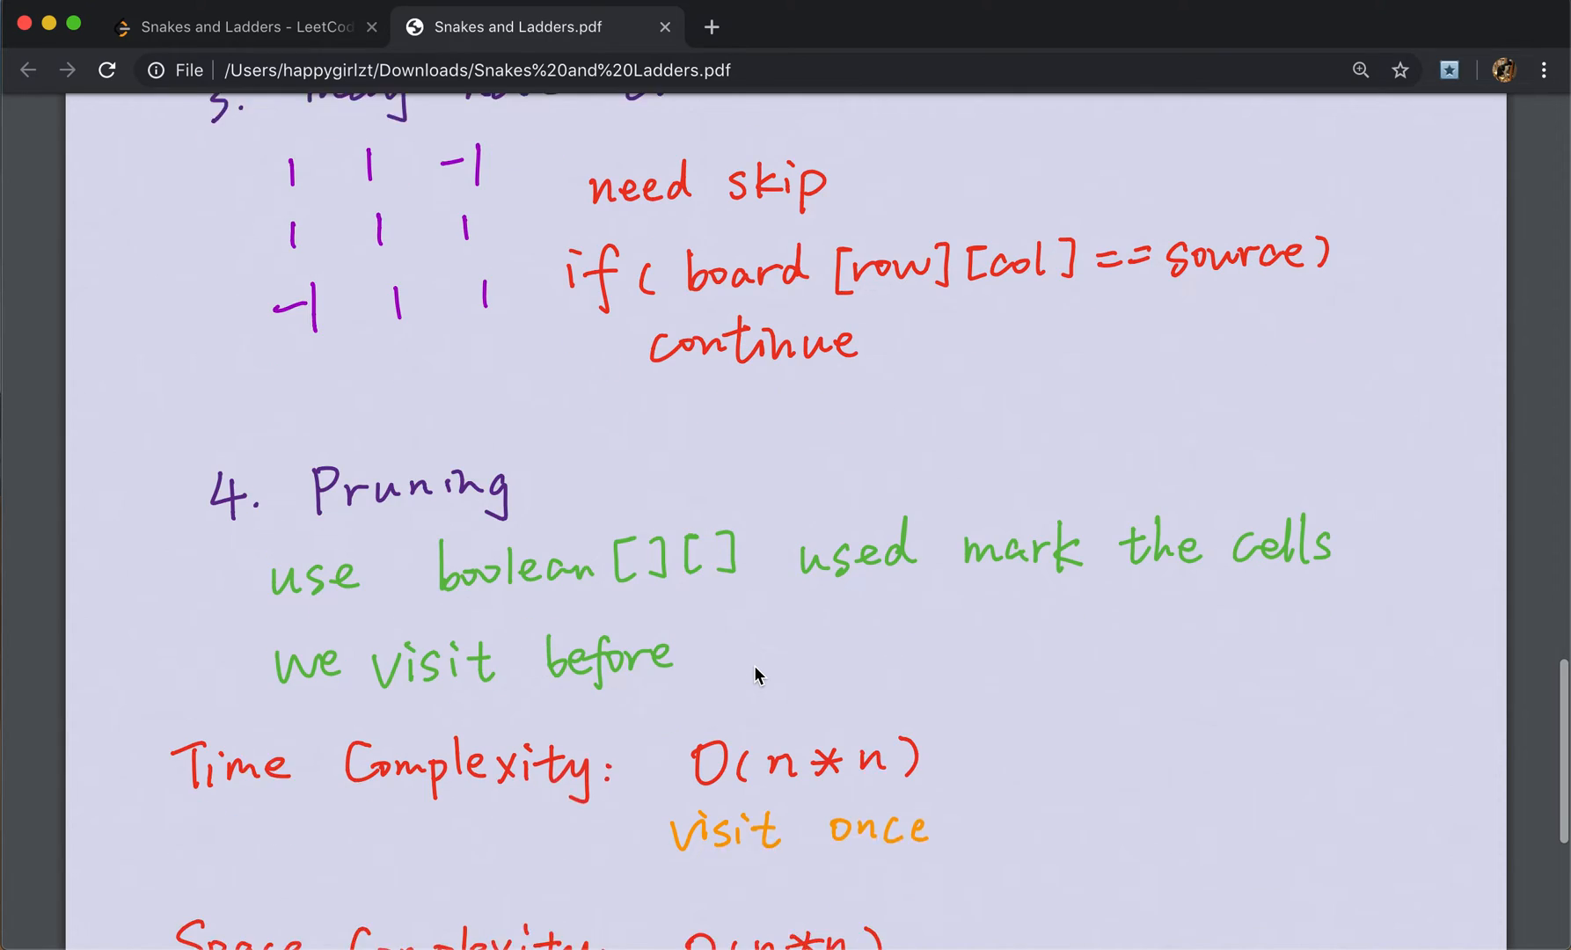
Scroll to the pruning and O(n*n) time/space complexity notes, then back to the board diagram.
scroll(down, 3)
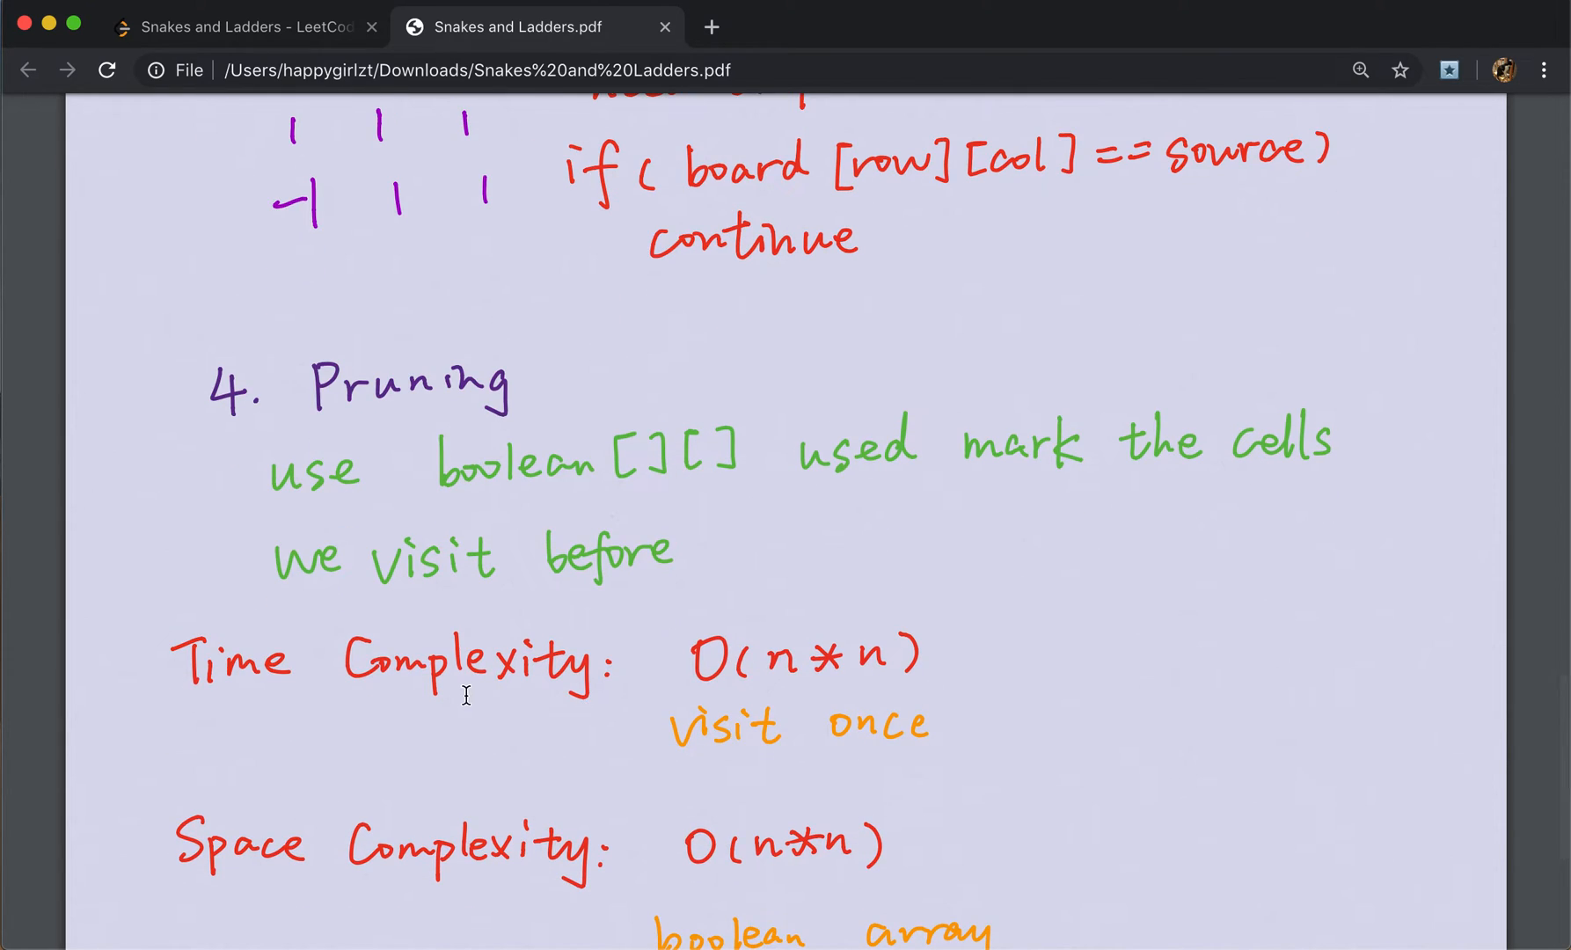
scroll(down, 3)
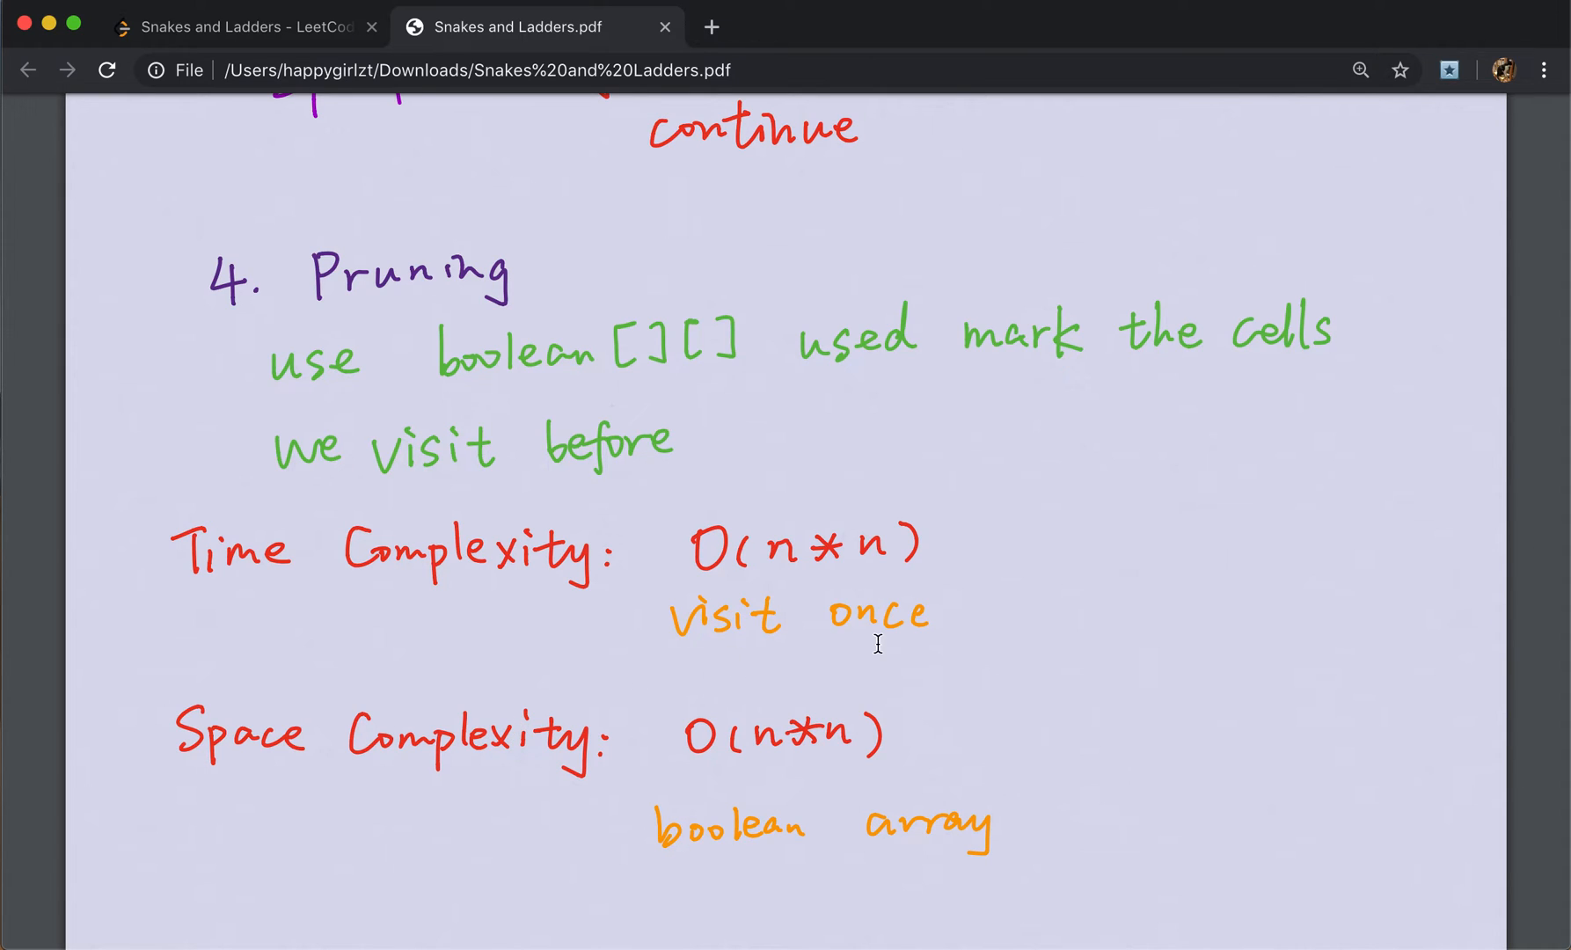
mouse_move(913, 630)
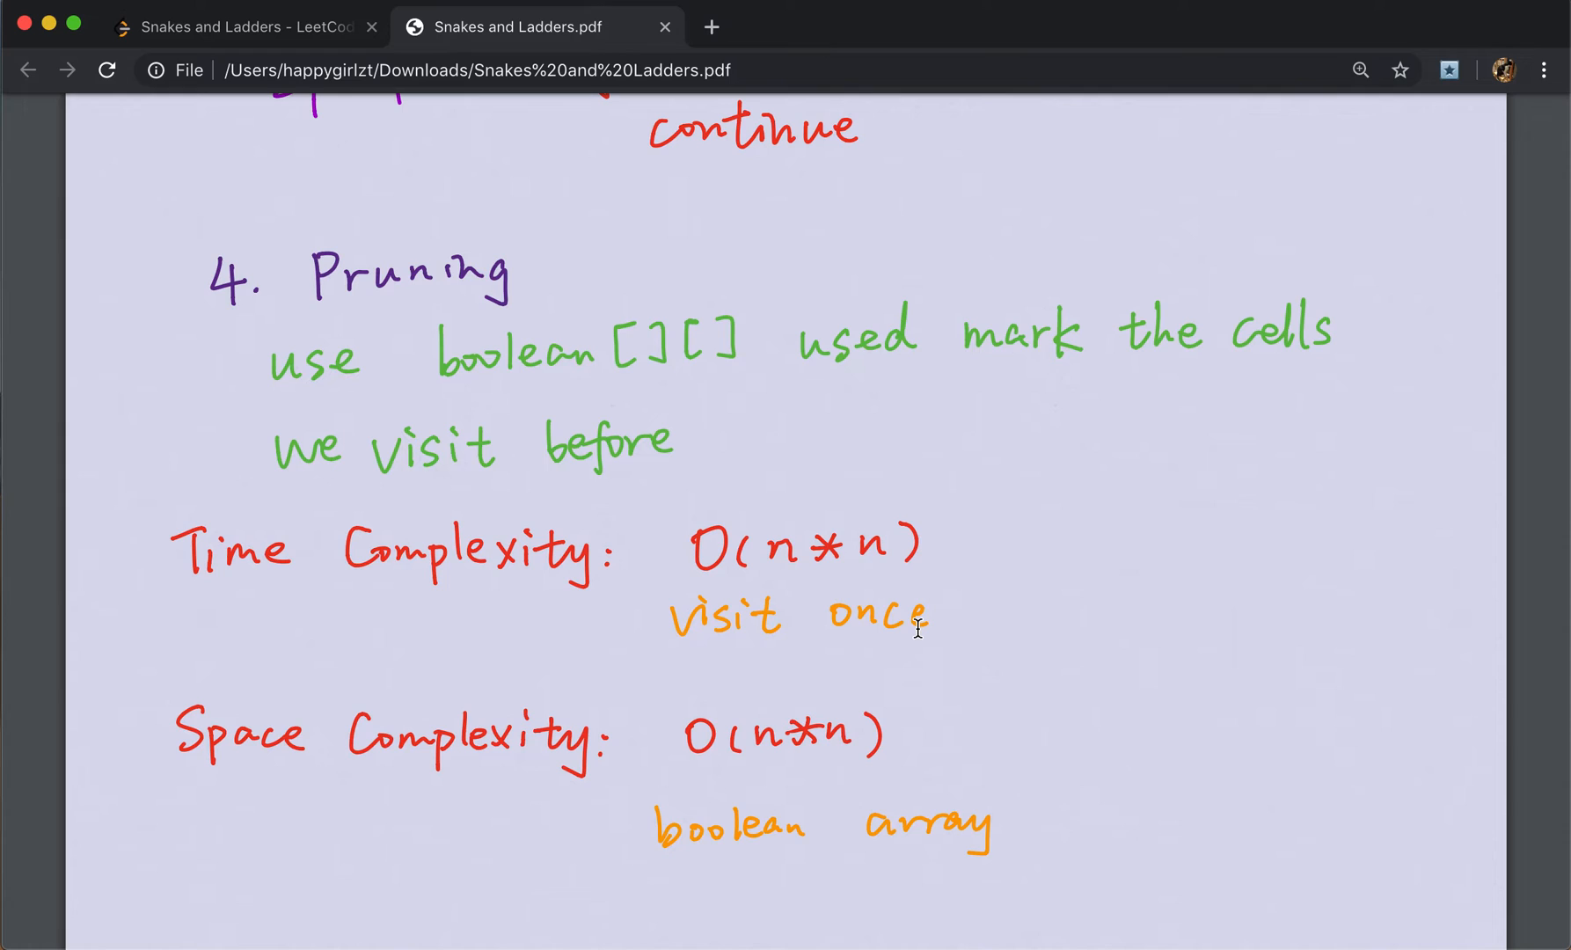
scroll(down, 3)
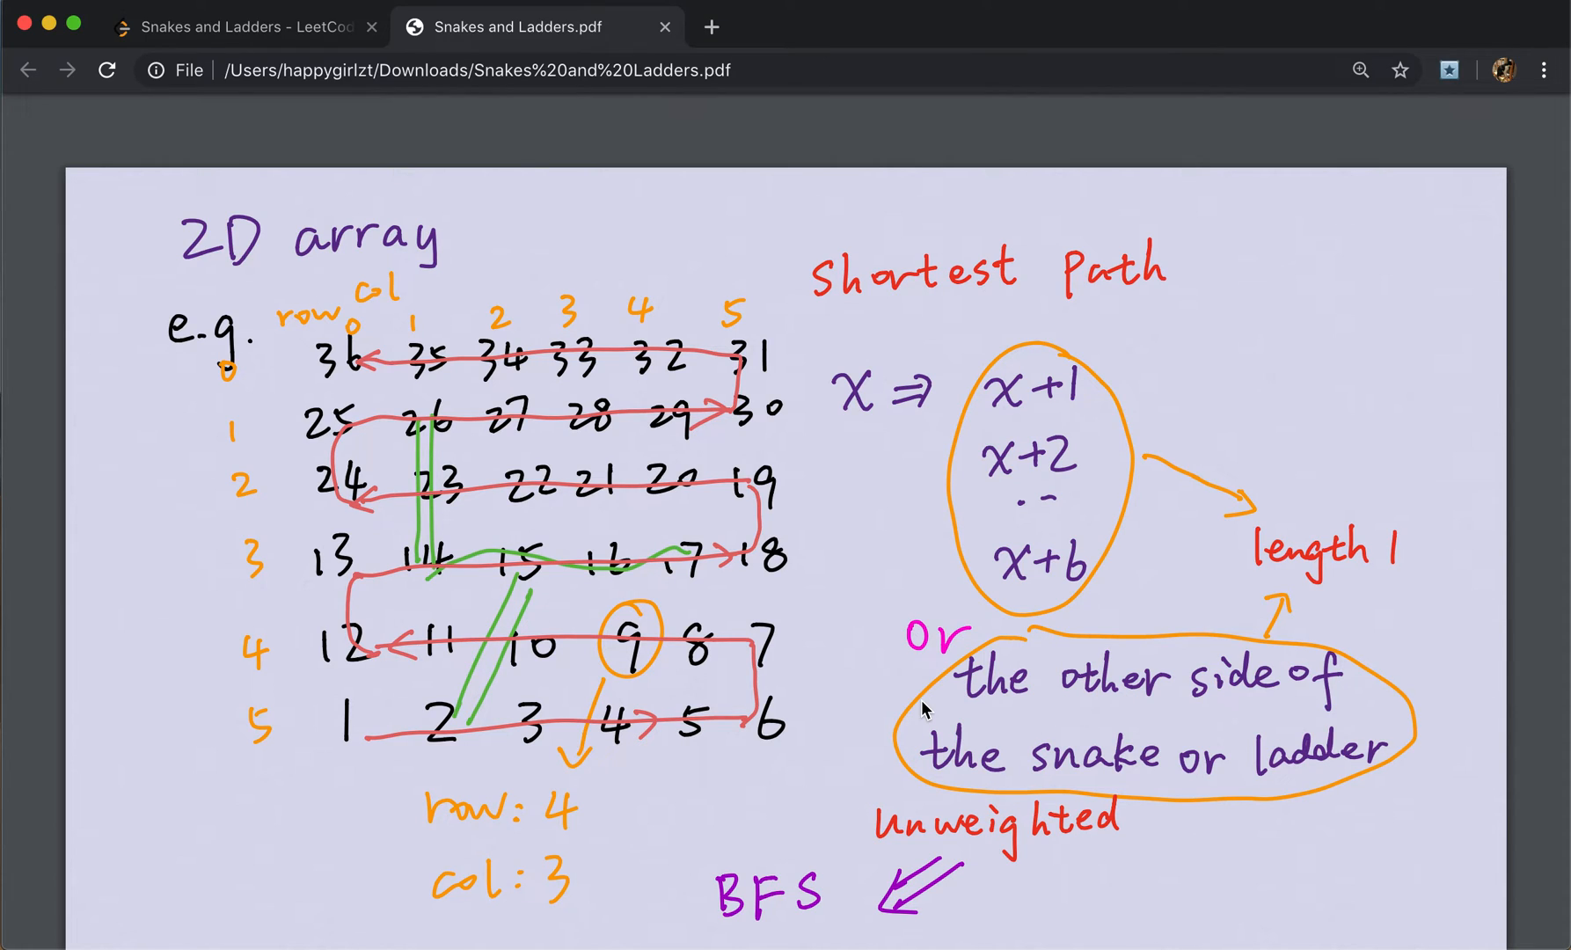
mouse_move(1065, 495)
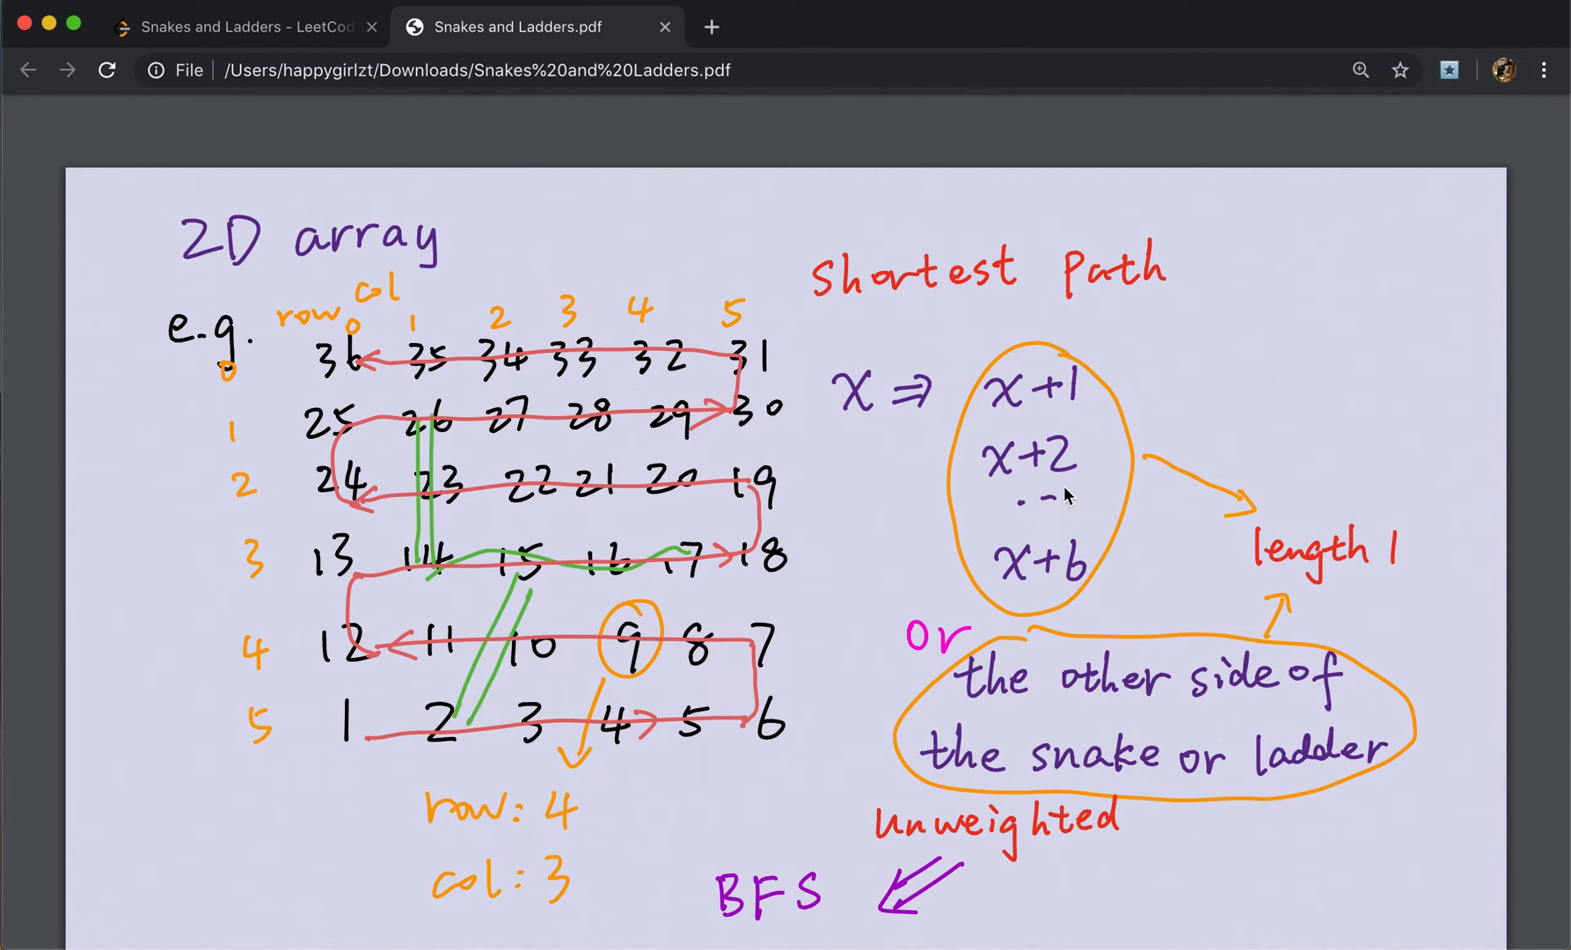
mouse_move(1151, 535)
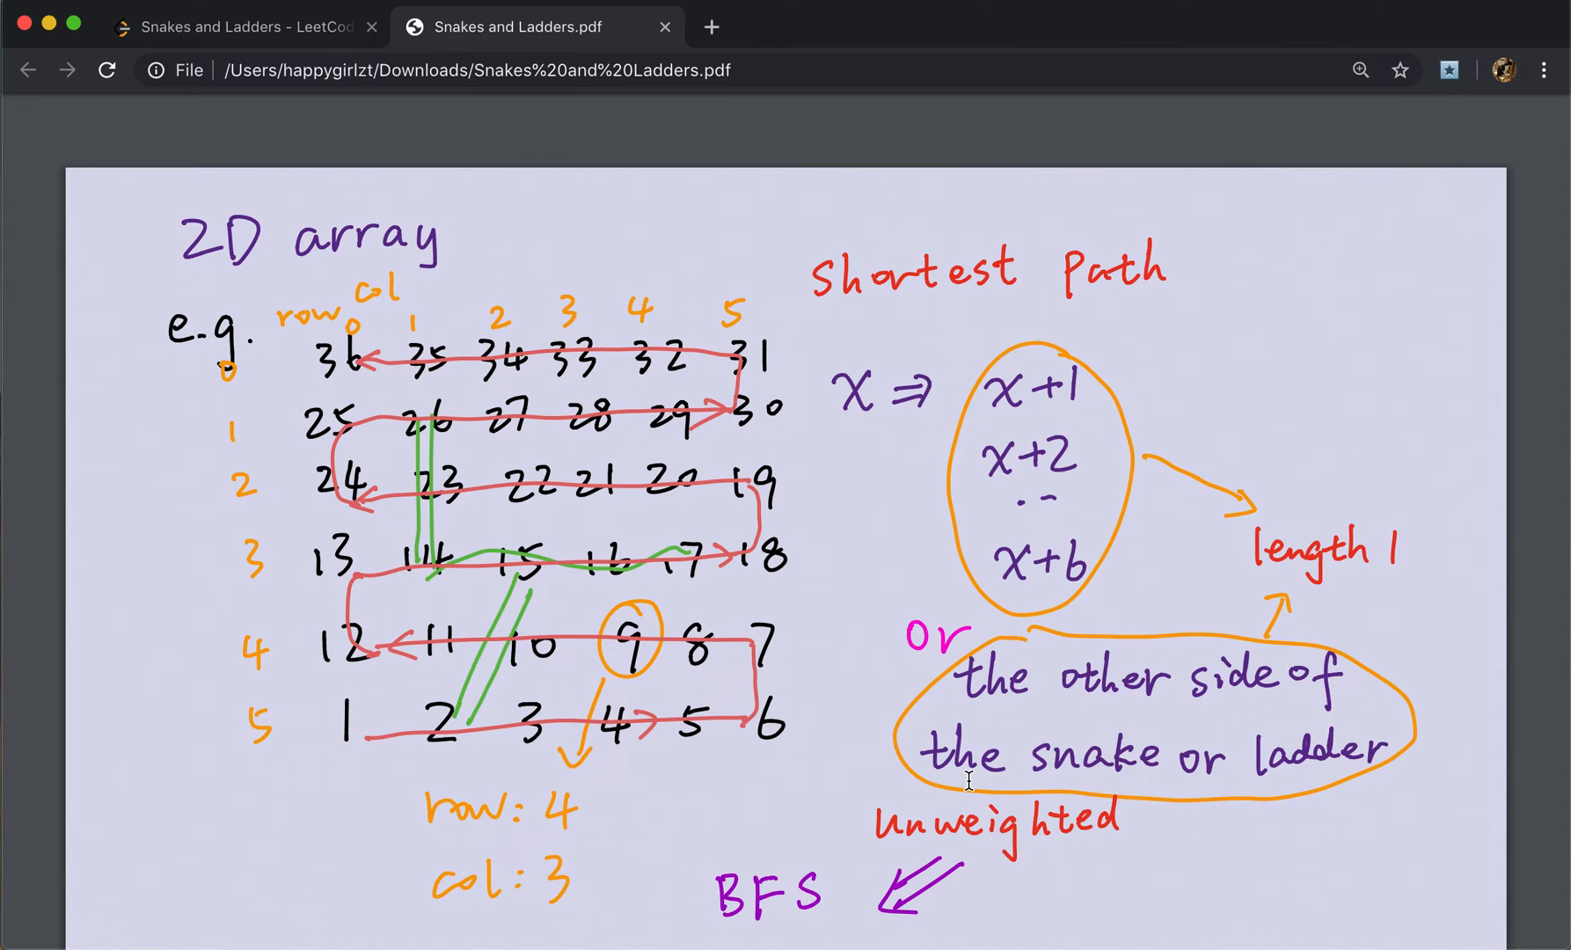
Scroll through difficulties 1–3 and settle back on the board diagram above the Difficulties heading.
scroll(down, 3)
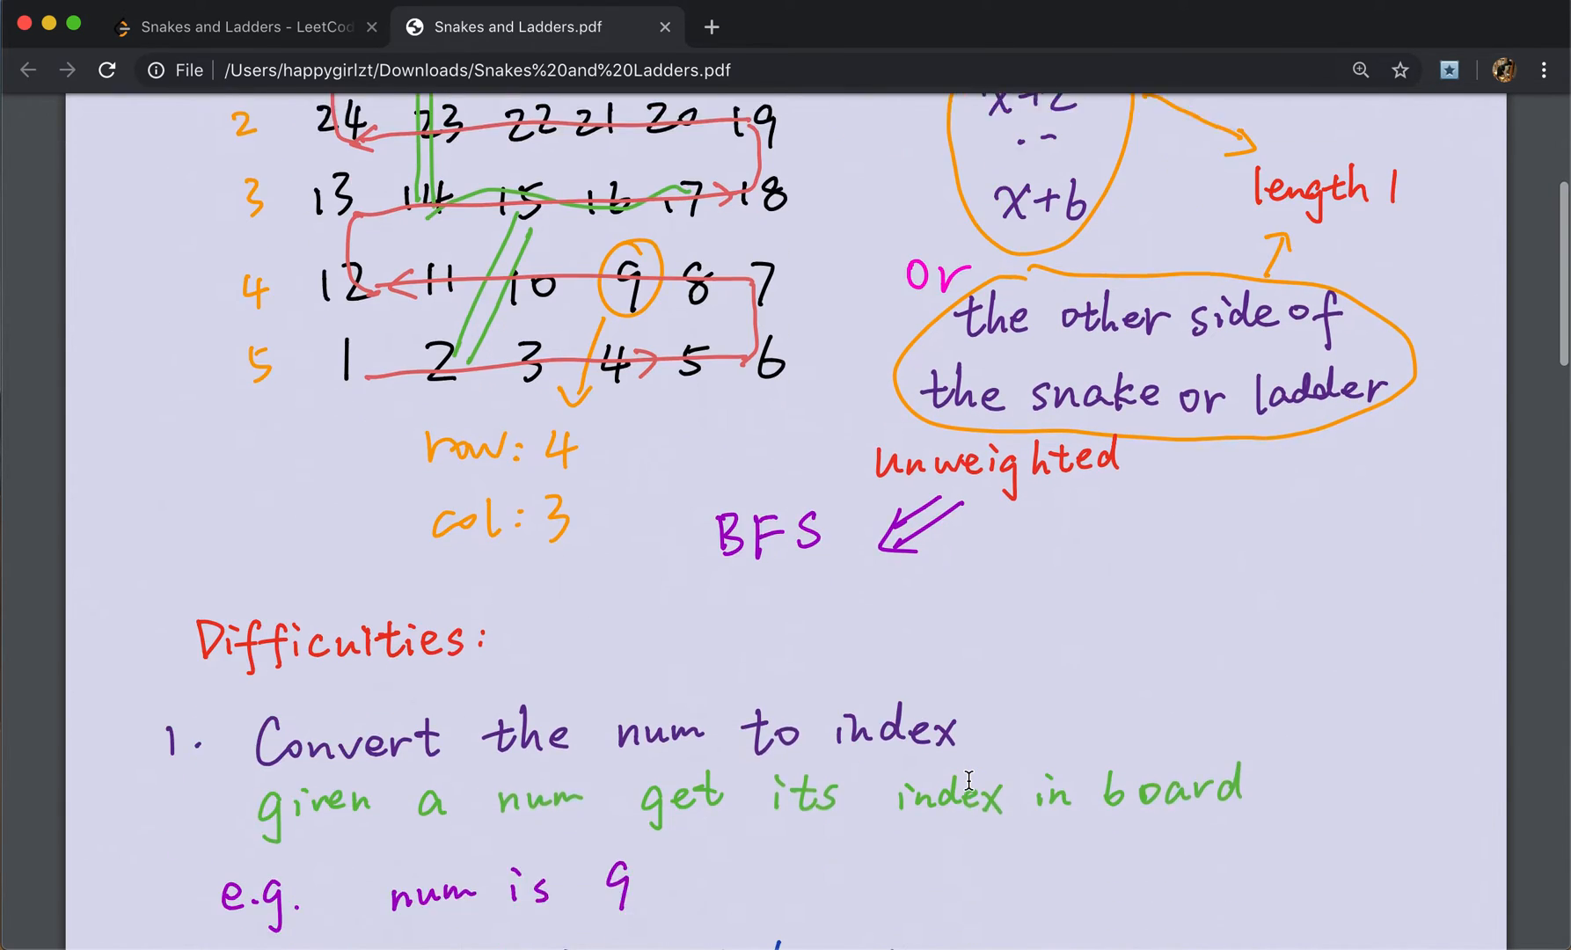
scroll(down, 3)
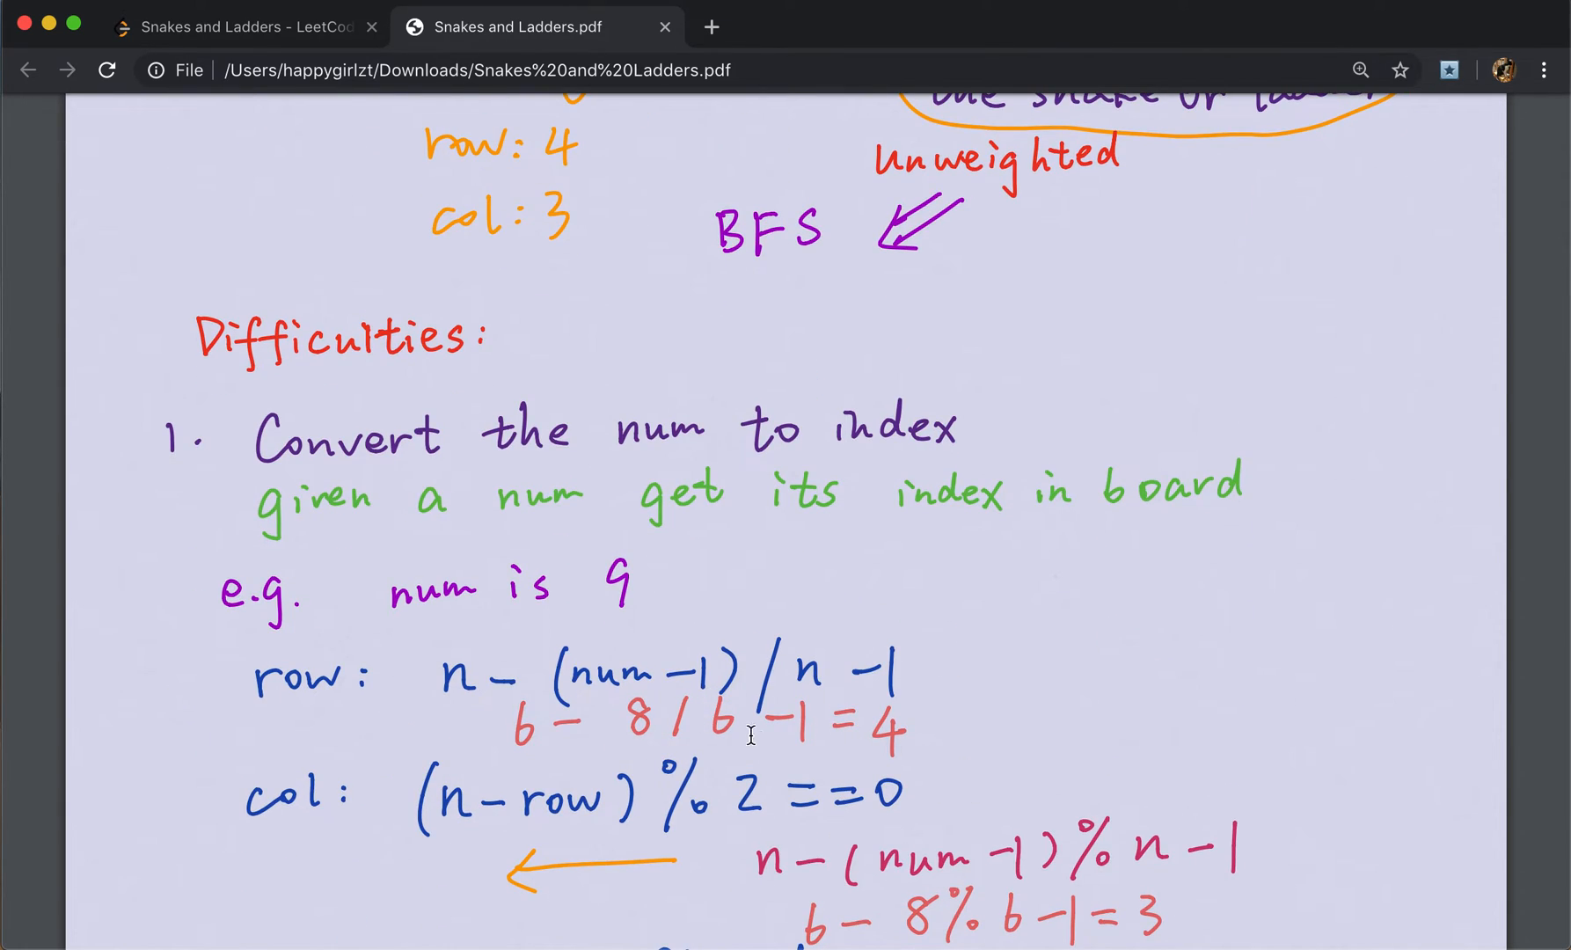
scroll(down, 3)
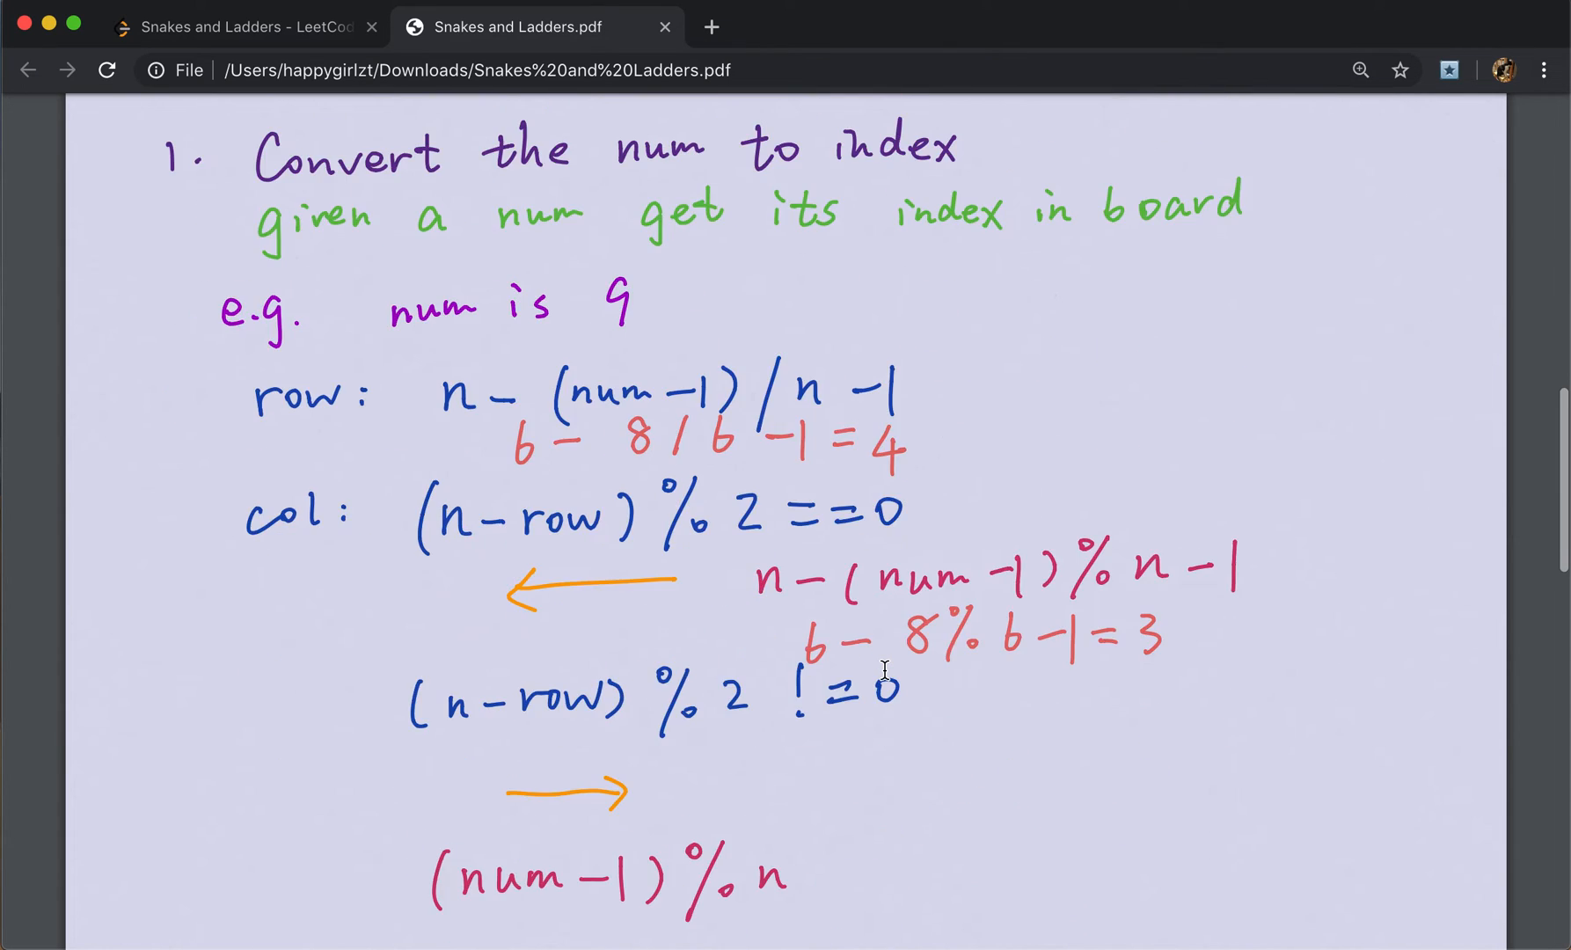
scroll(down, 3)
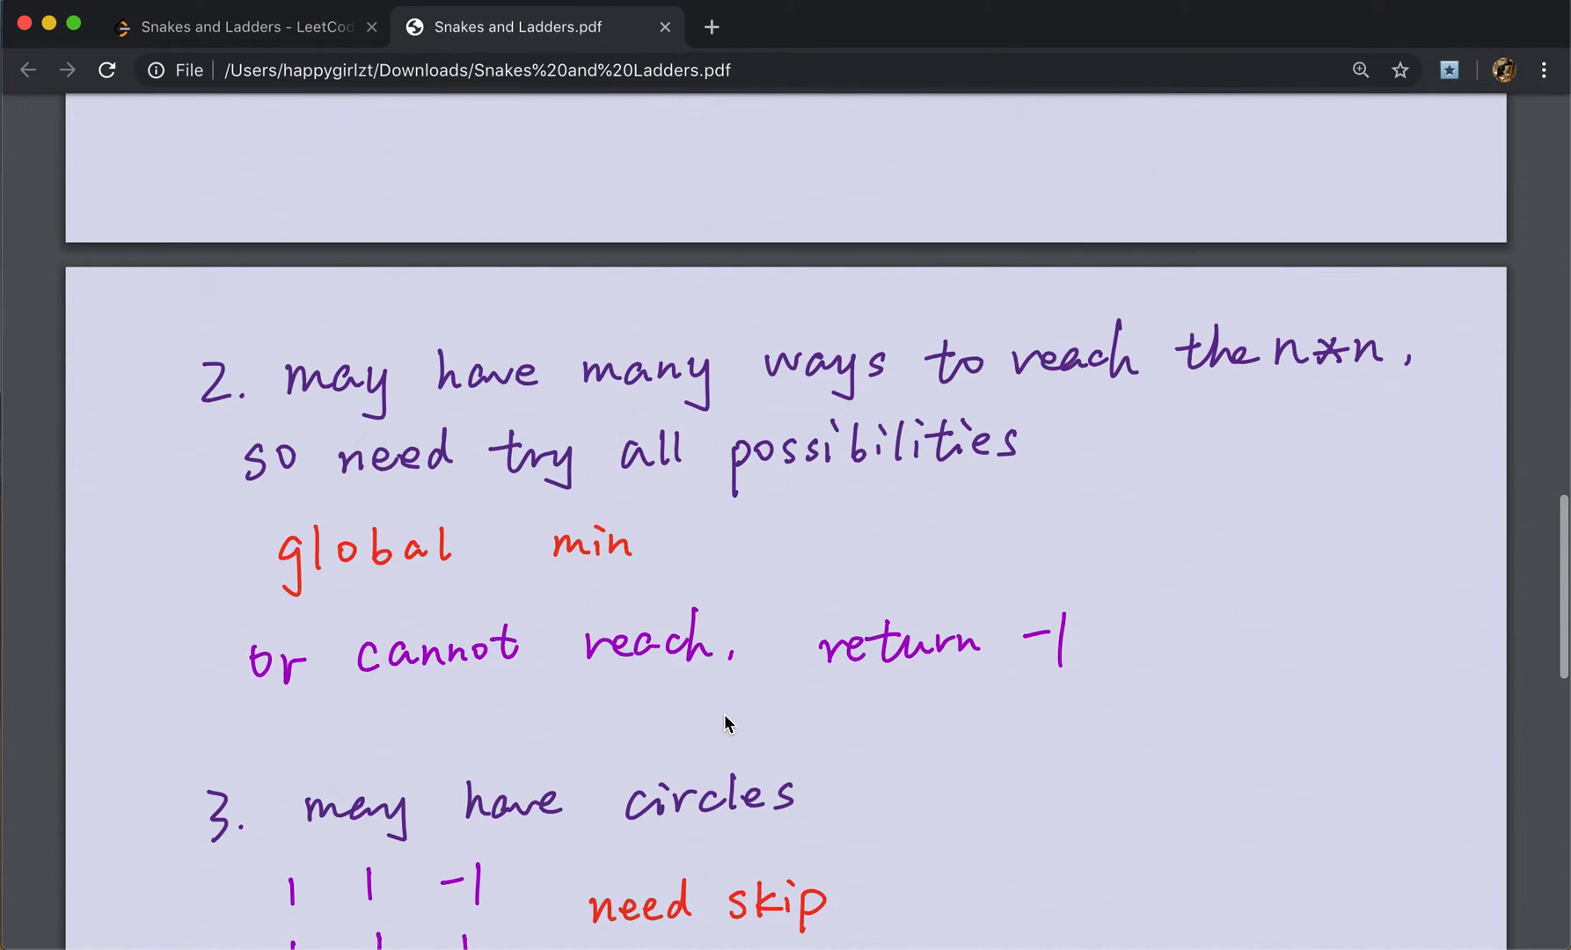
scroll(down, 3)
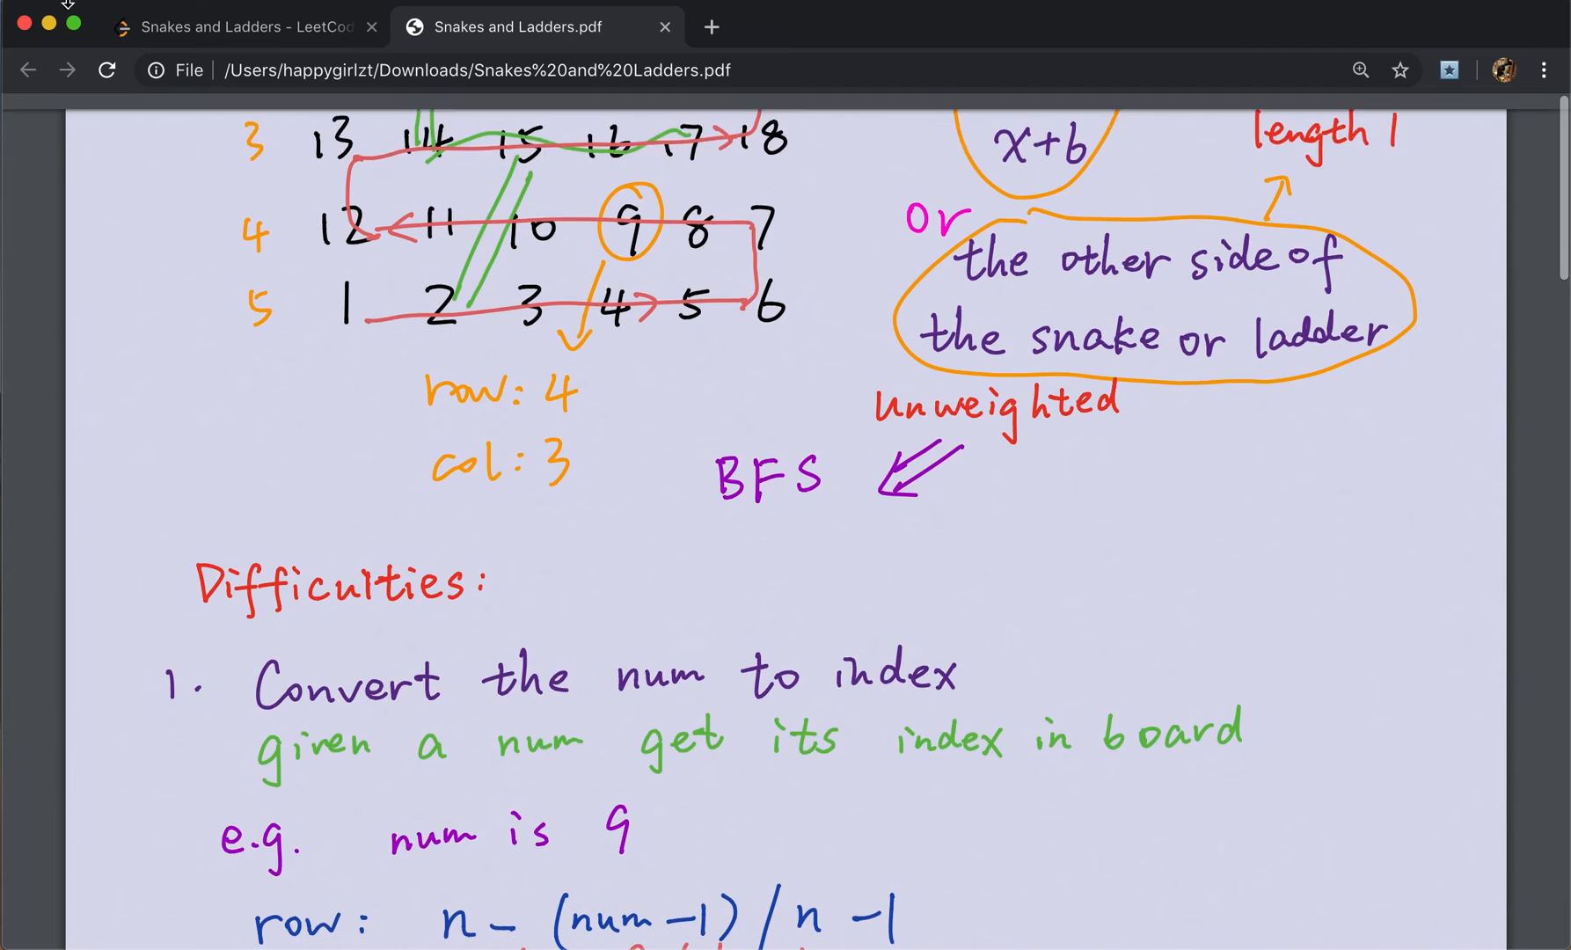
Back in LeetCode, write the null/empty board check returning 0 and int n = board.length.
click(241, 26)
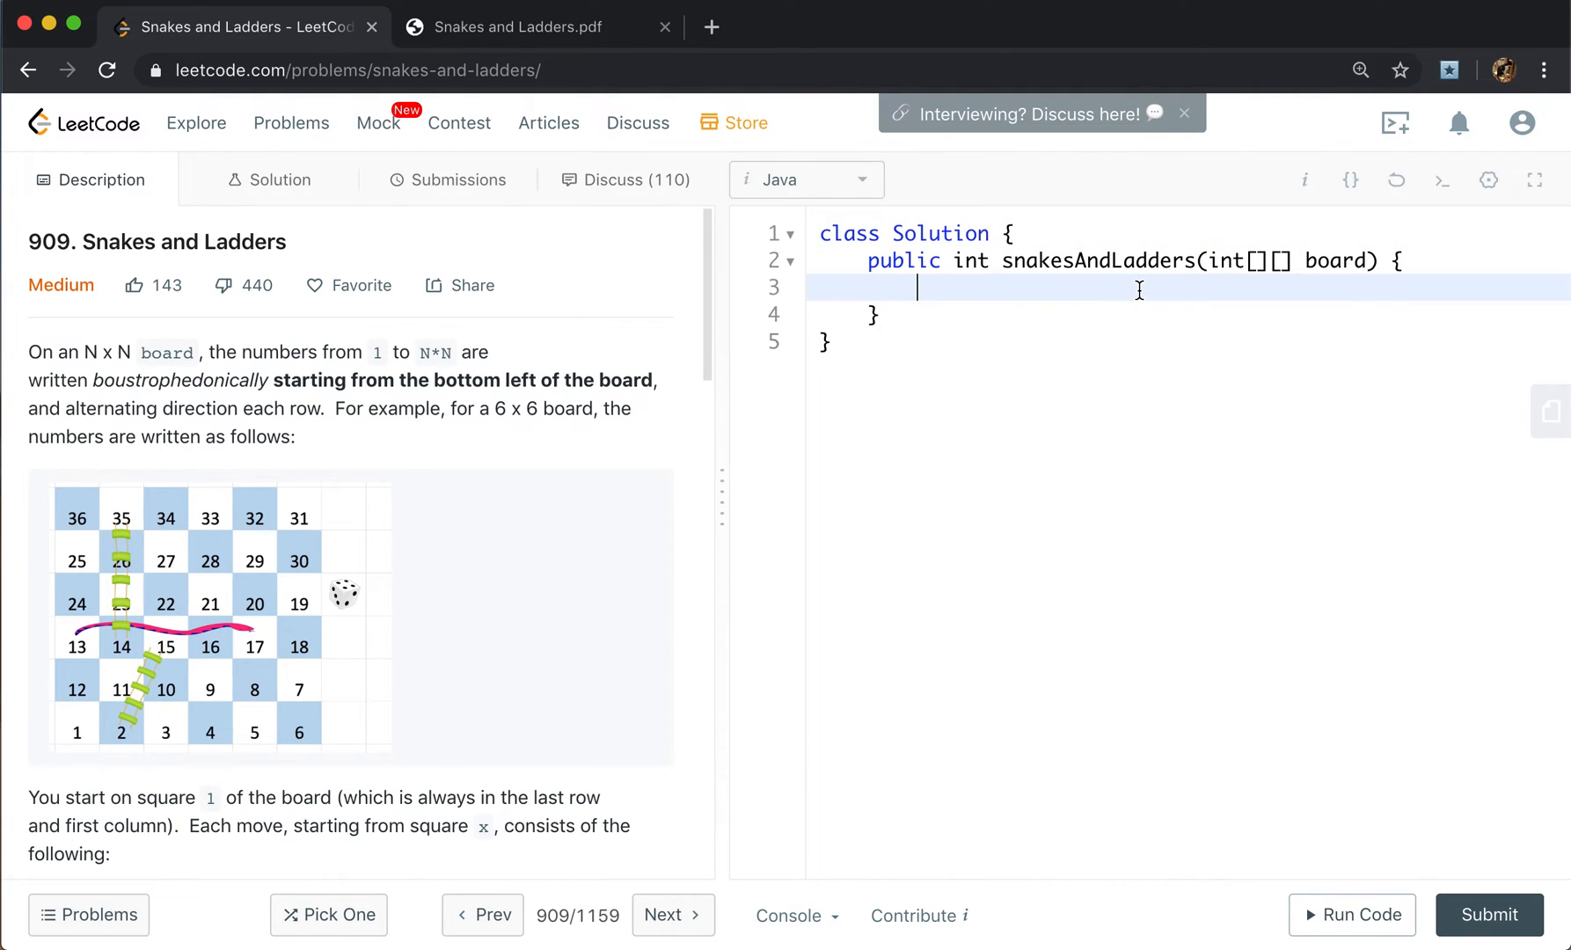
text(if ()
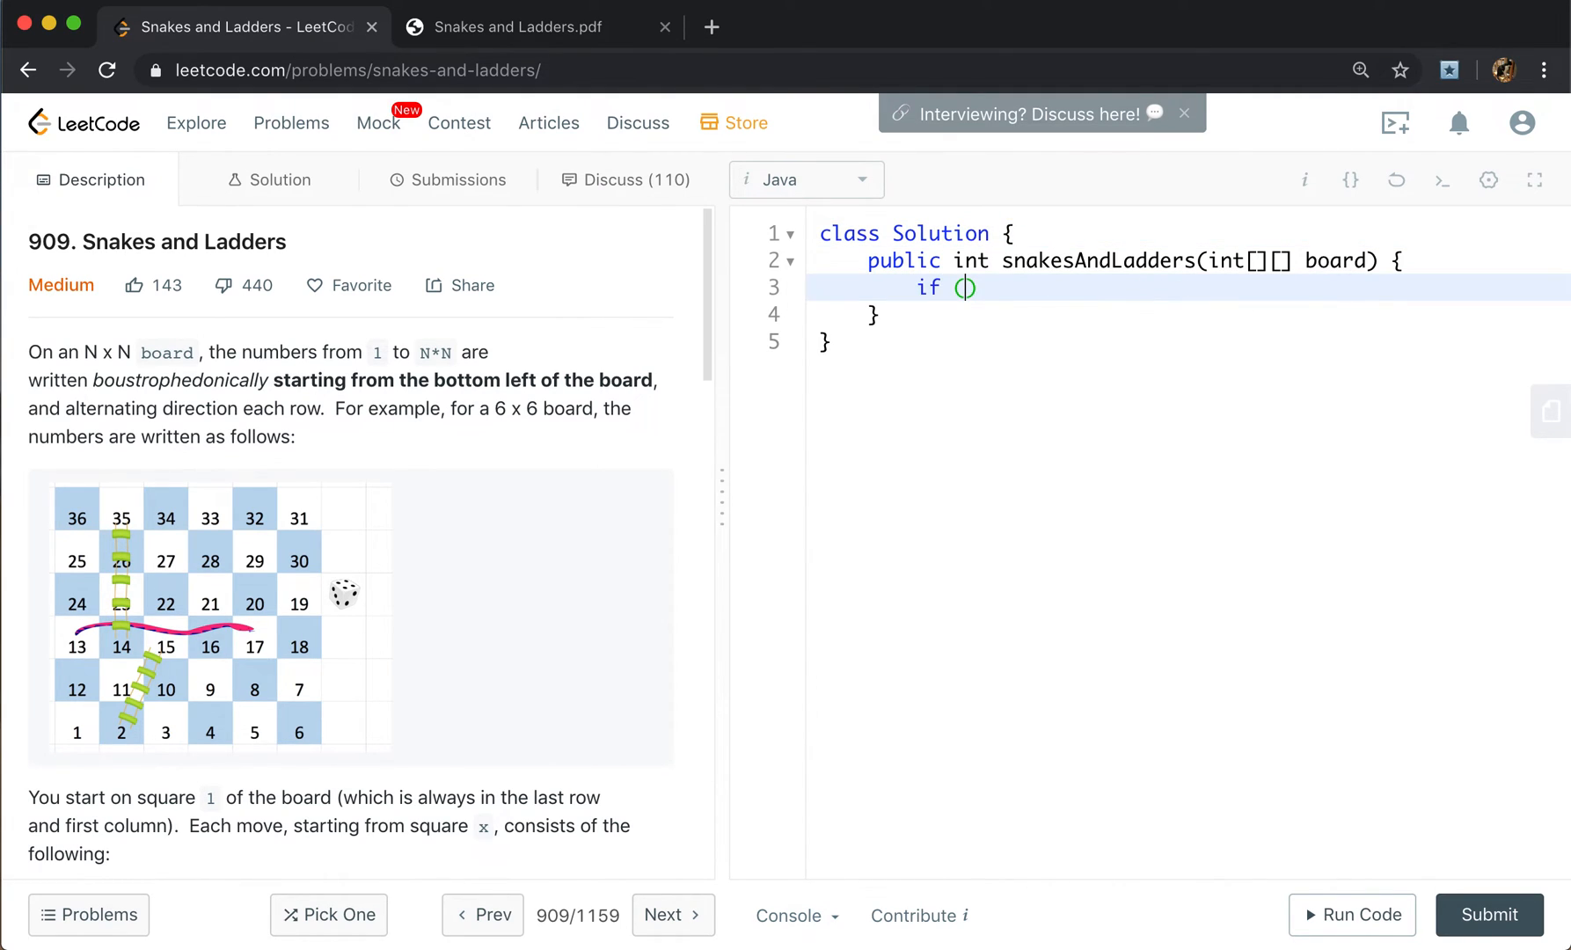
text(board =)
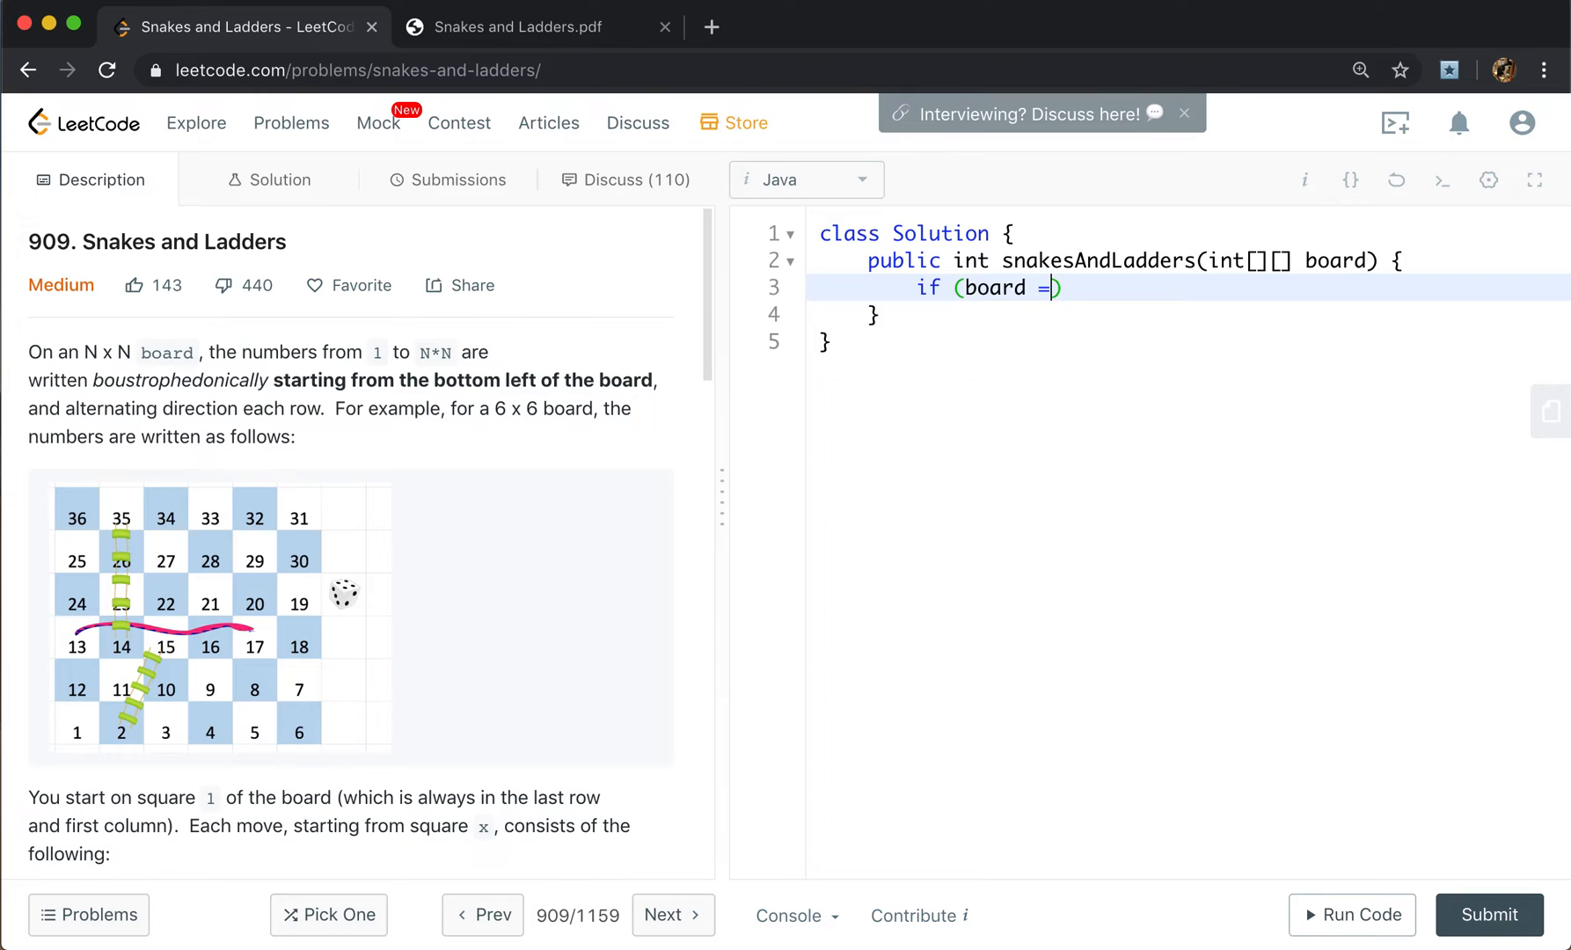
text(= null || board)
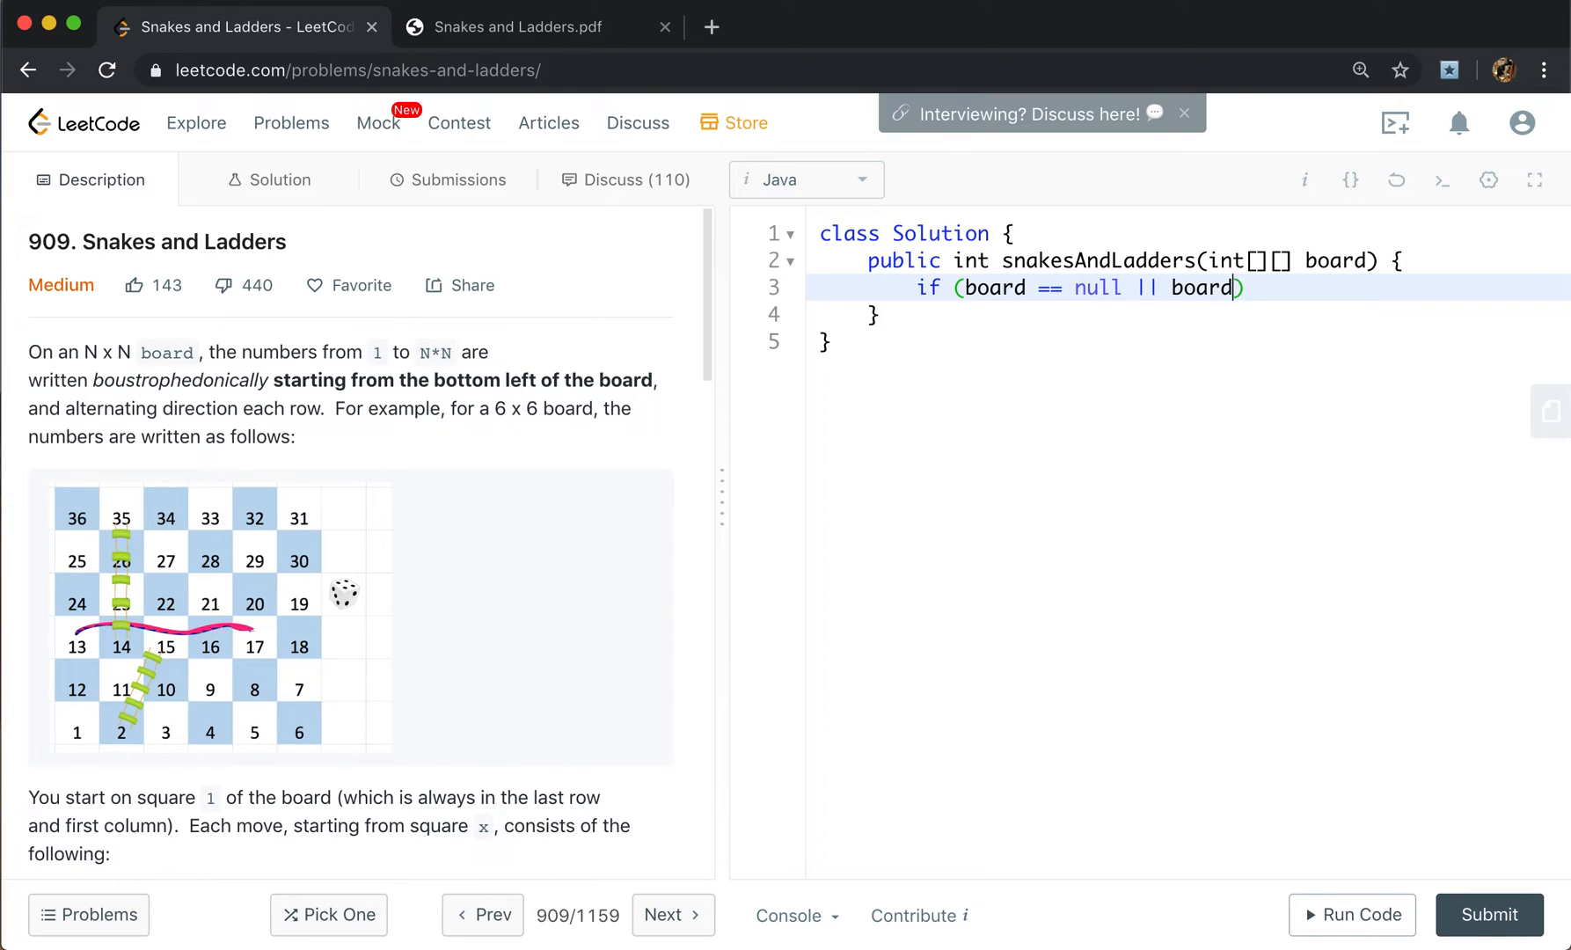
text(.length == 0))
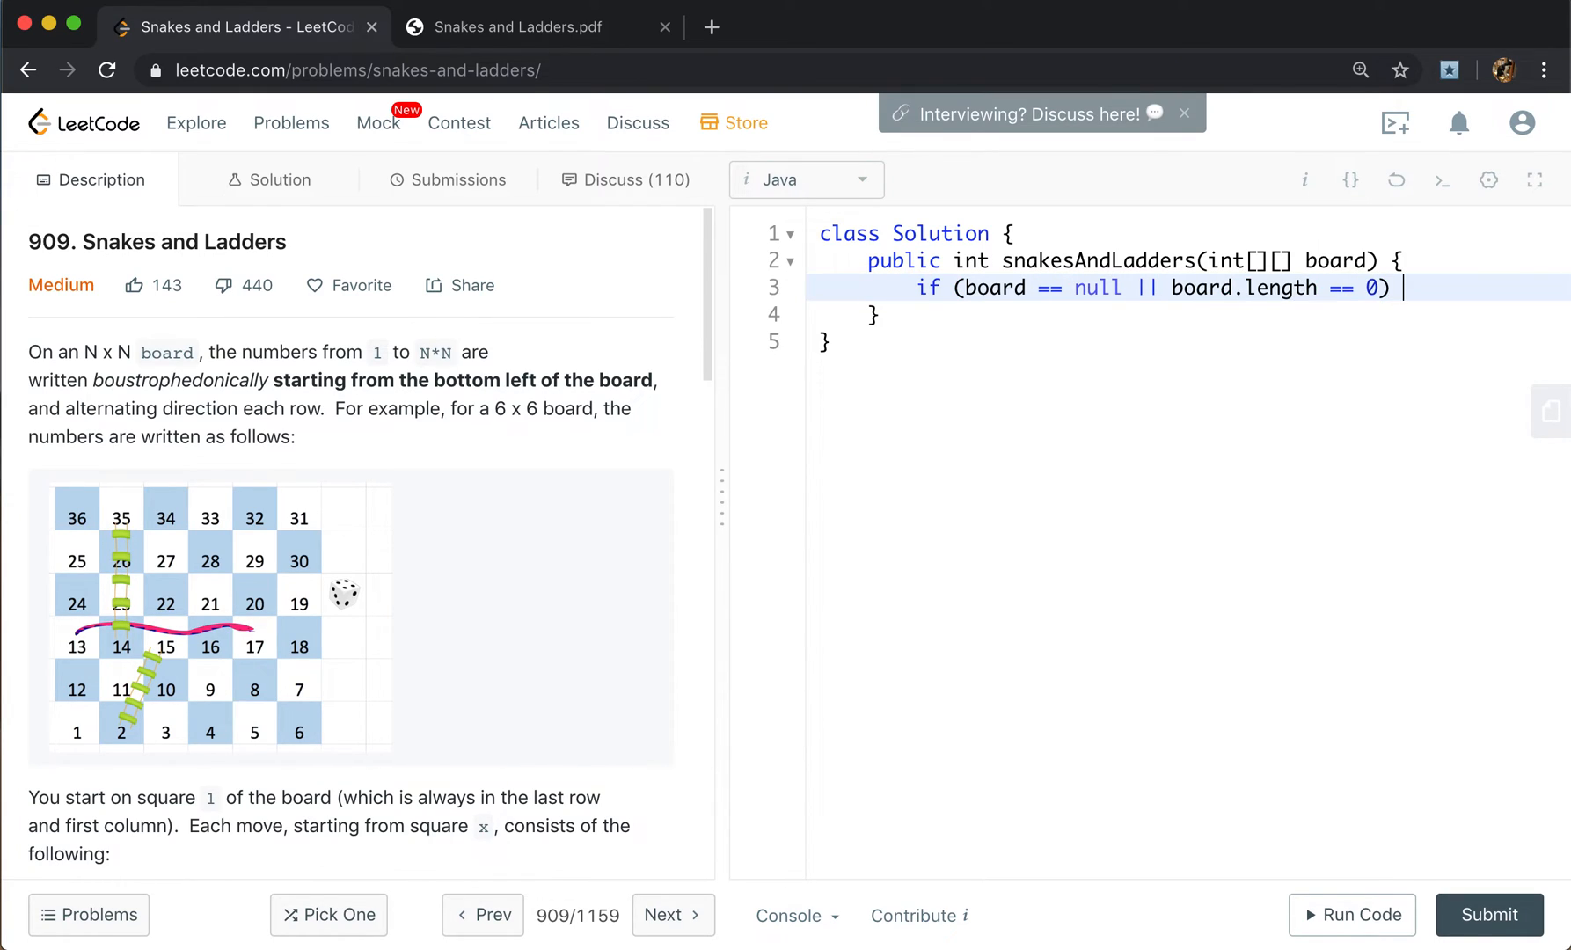
text(return 0;)
text(int n = board.len)
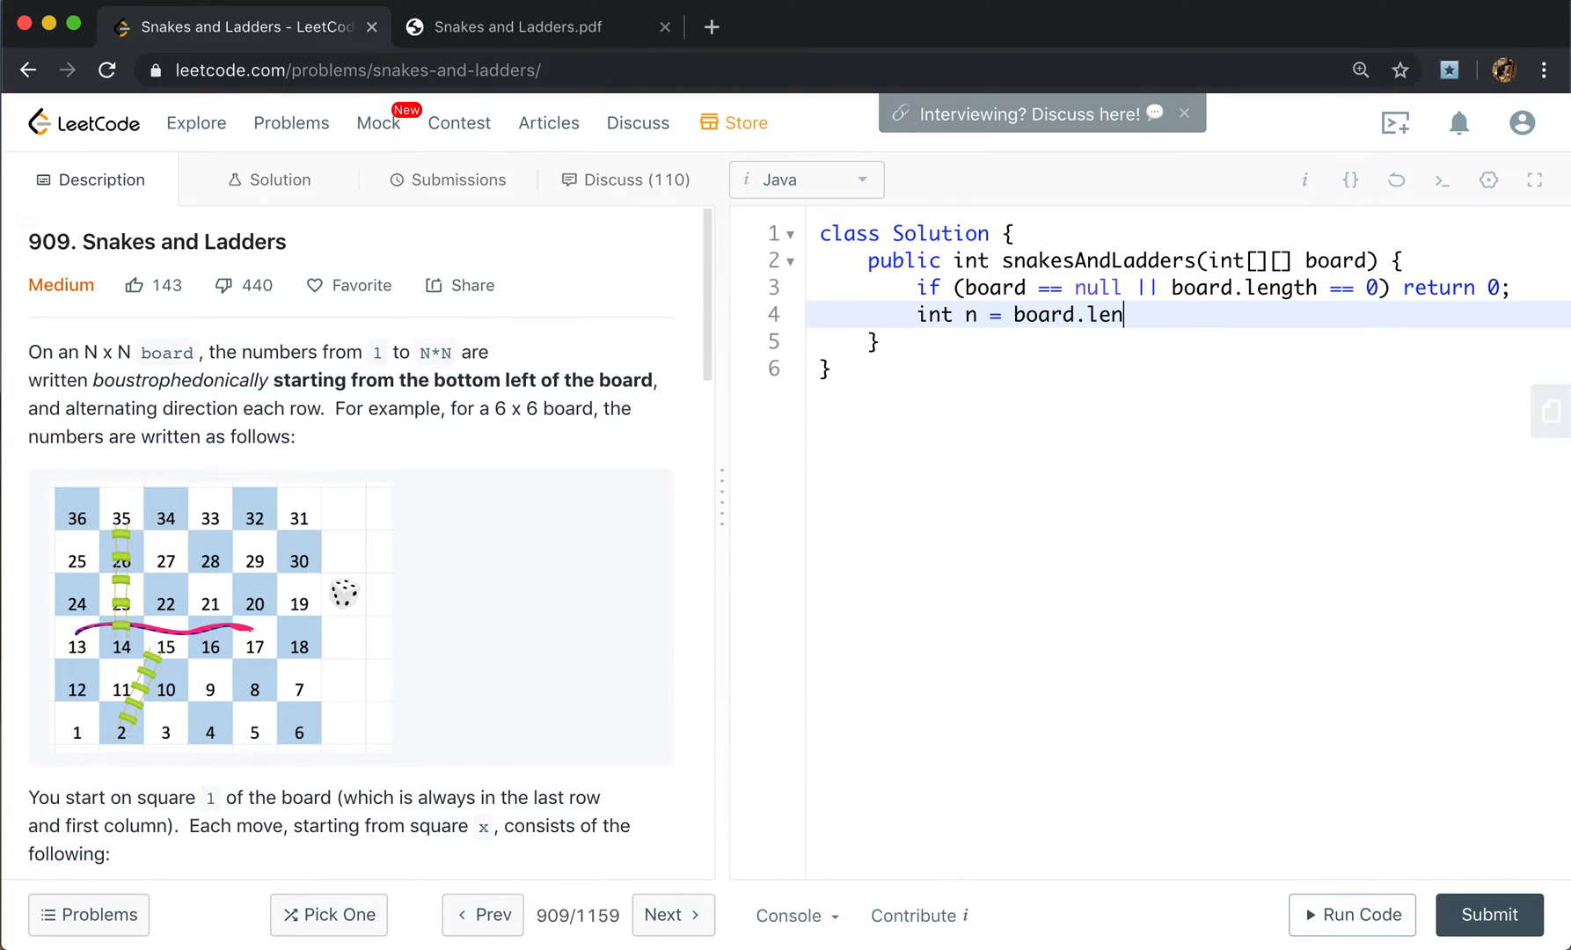
text(gth;)
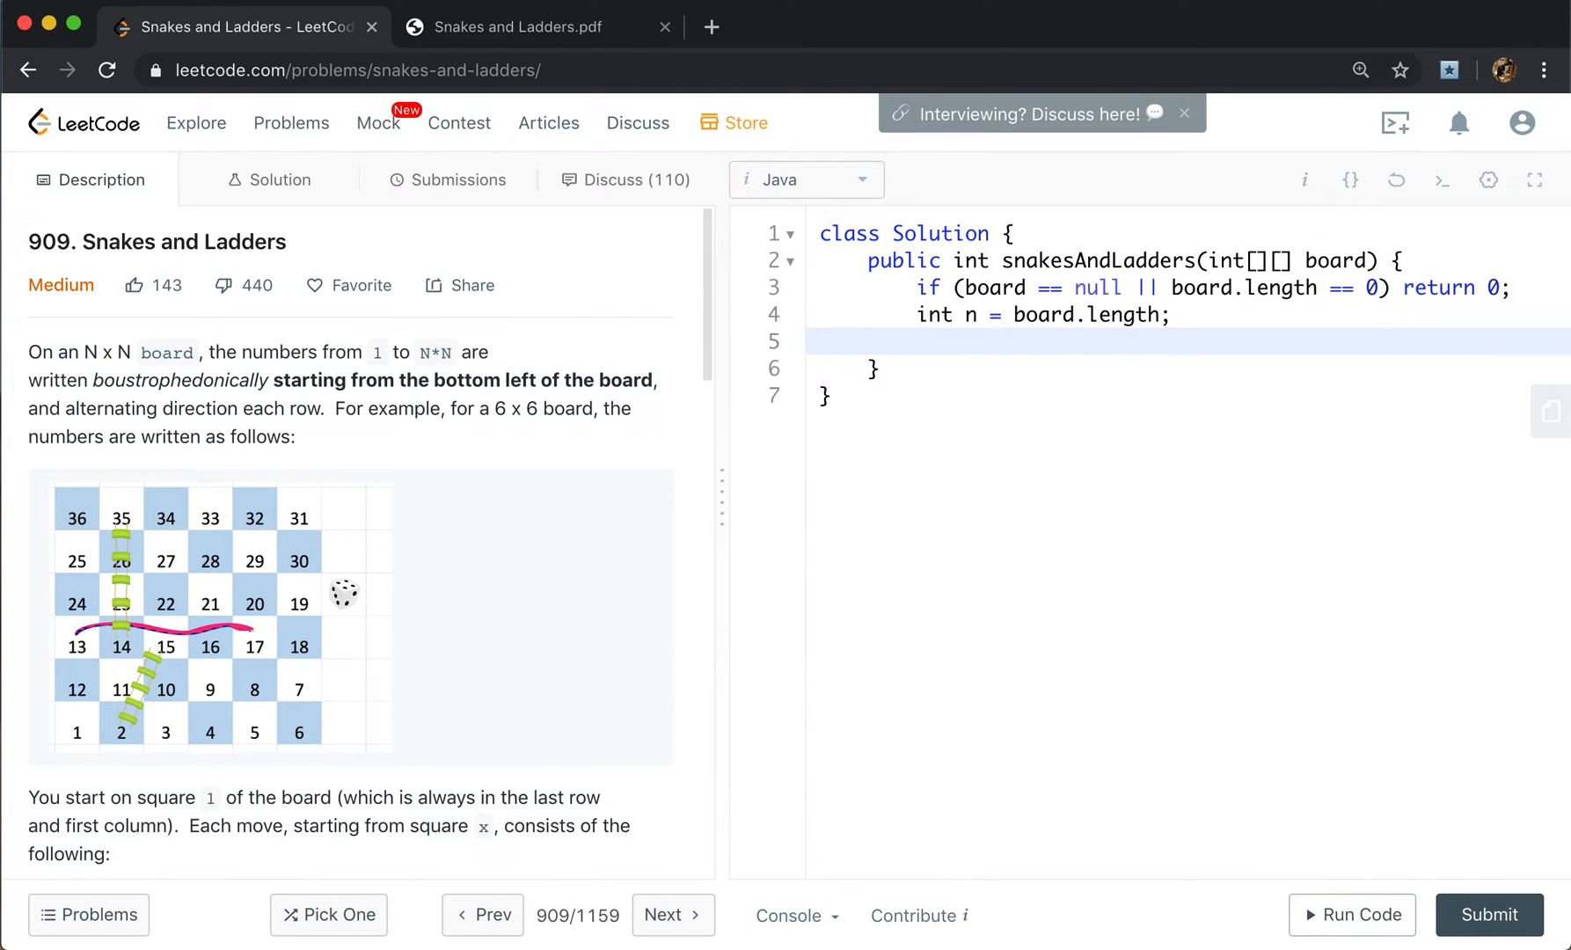
Declare boolean[] visited = new boolean[n * n + 1].
text(boolean[])
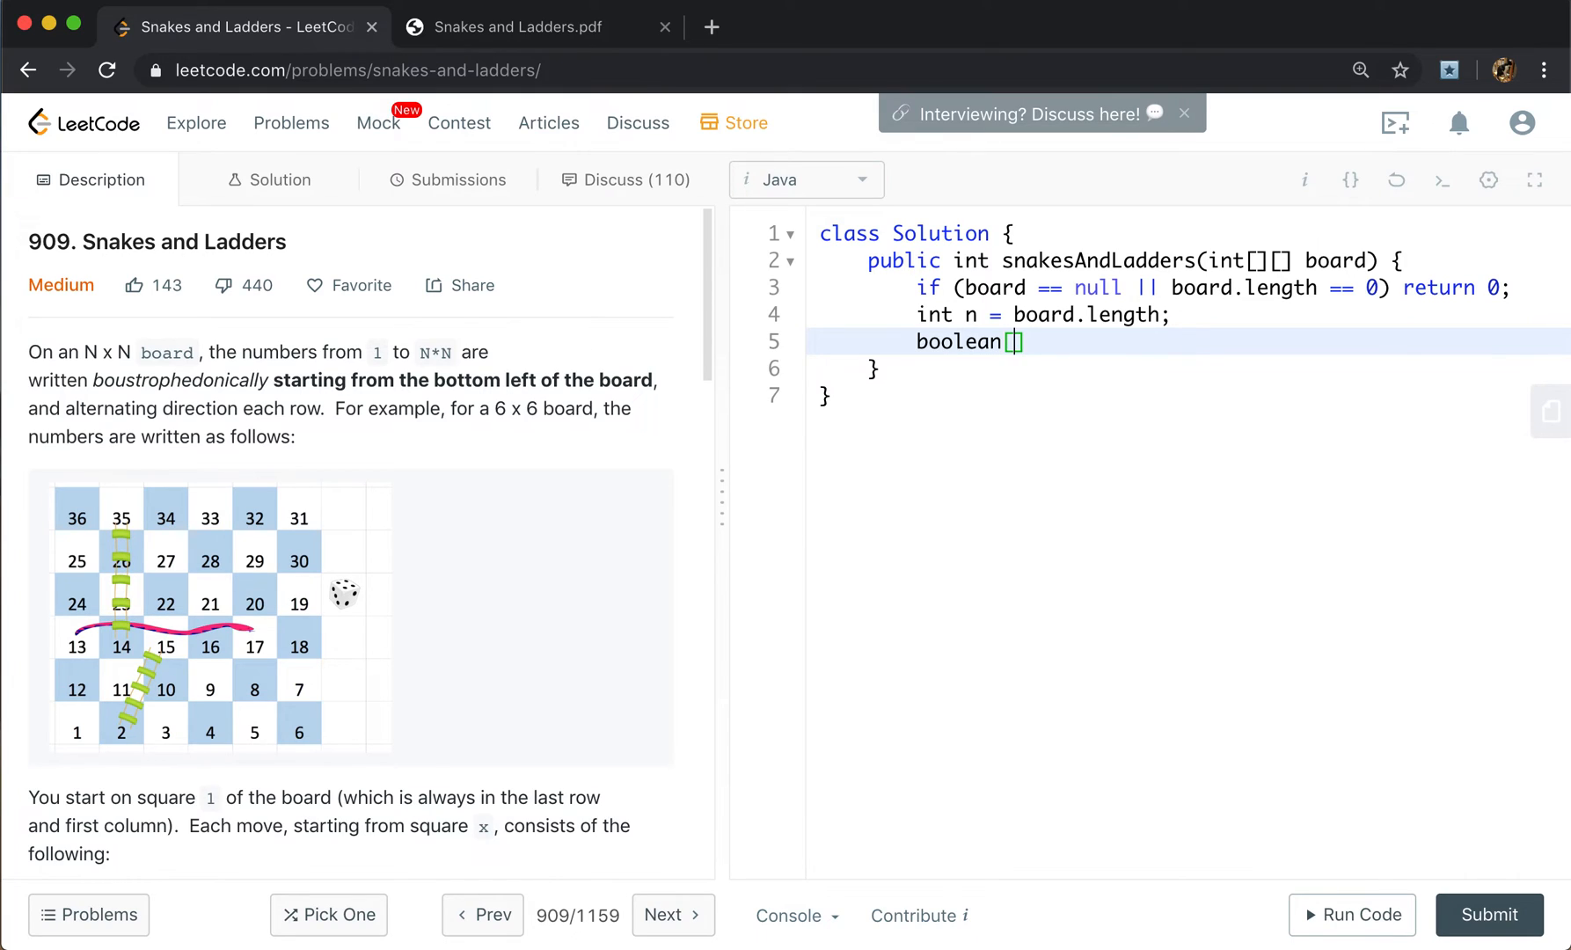
text(visited = new boolean[)
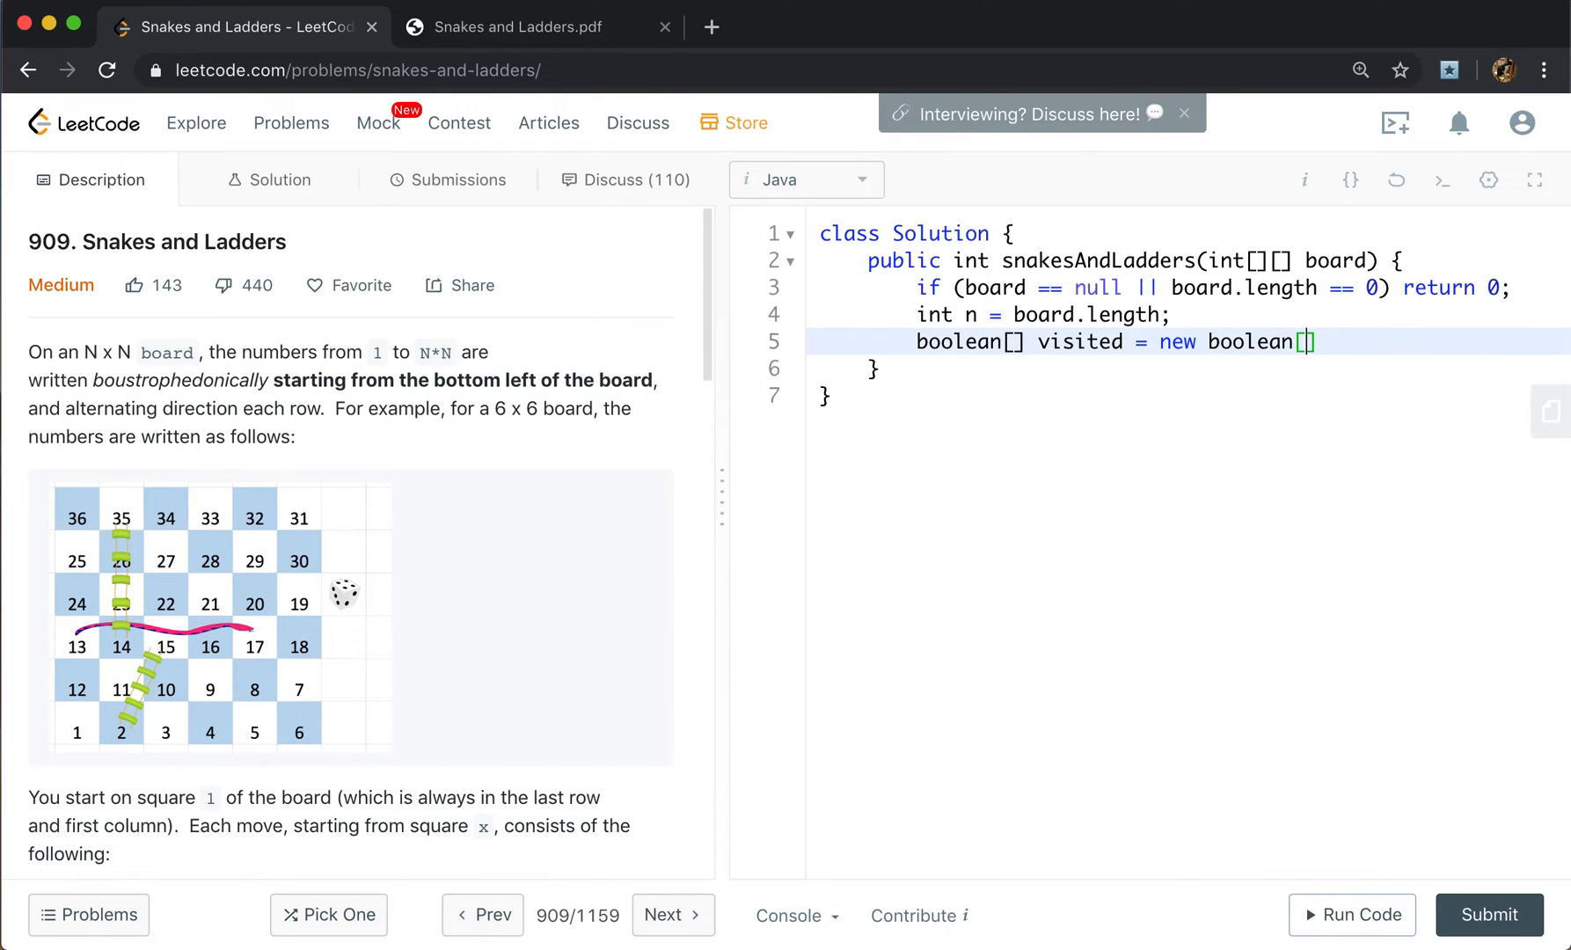
text(n *)
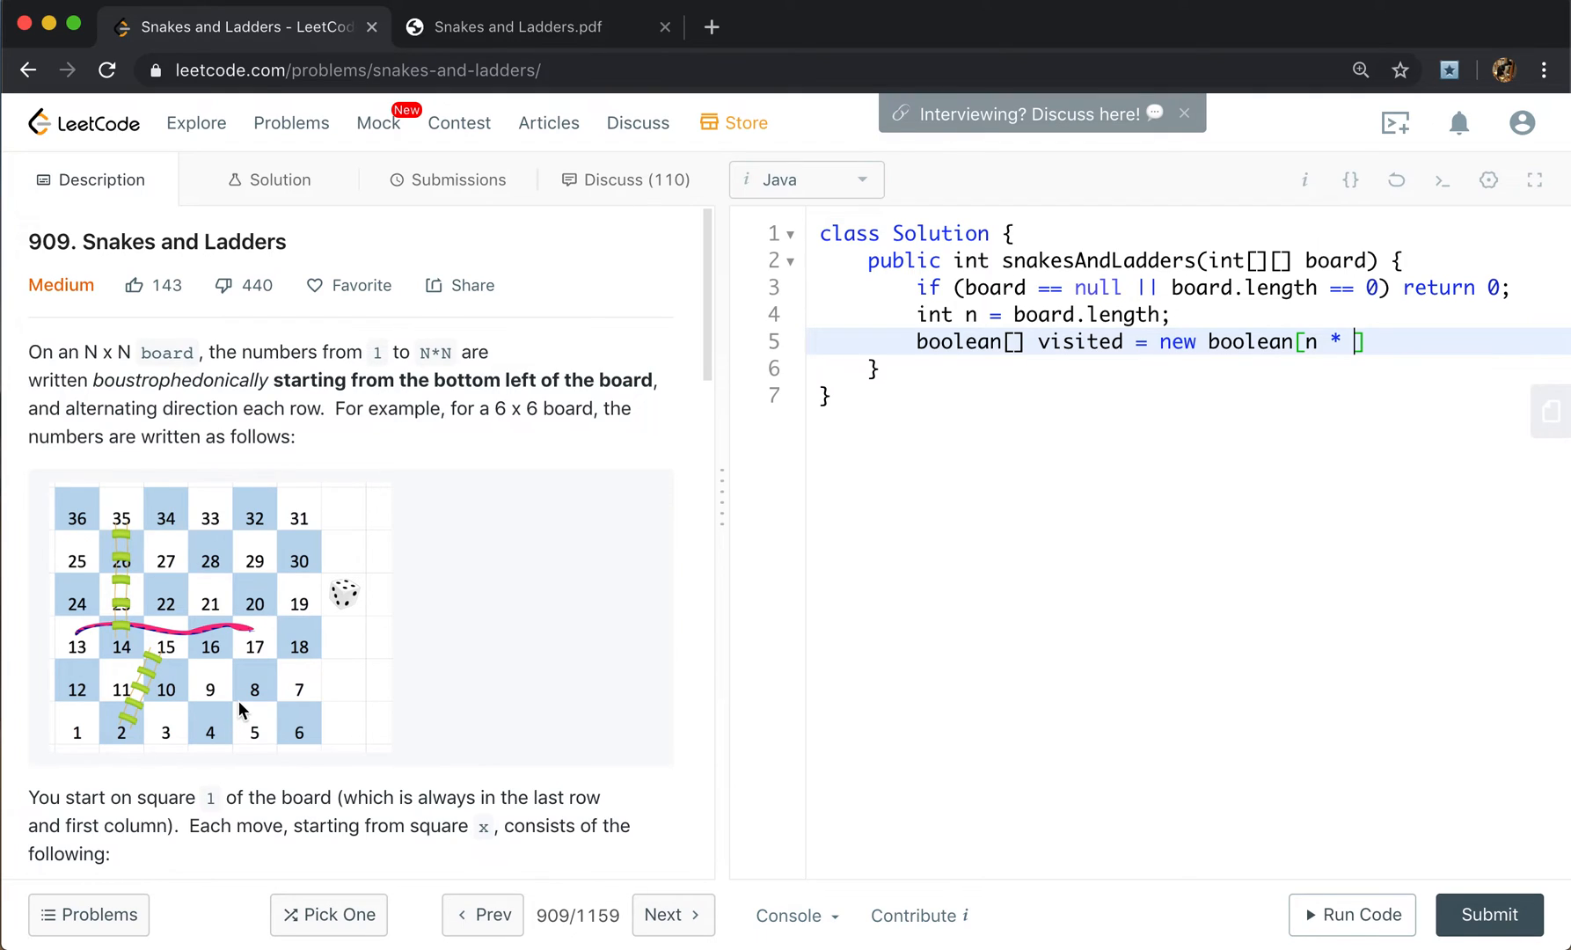
text(n +)
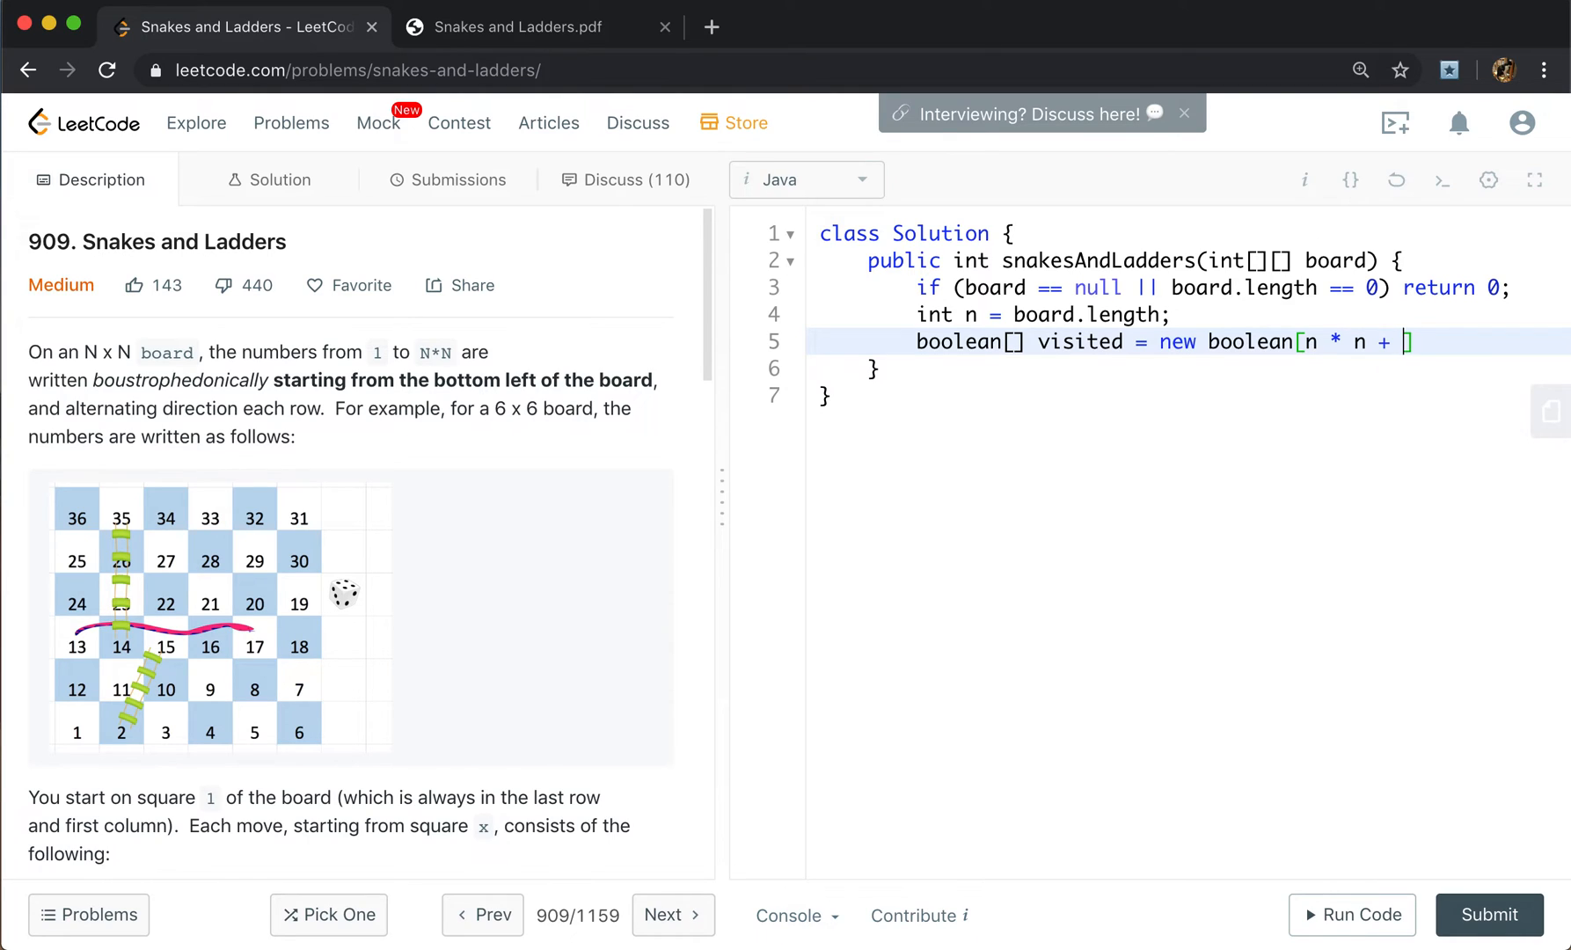
text(1];)
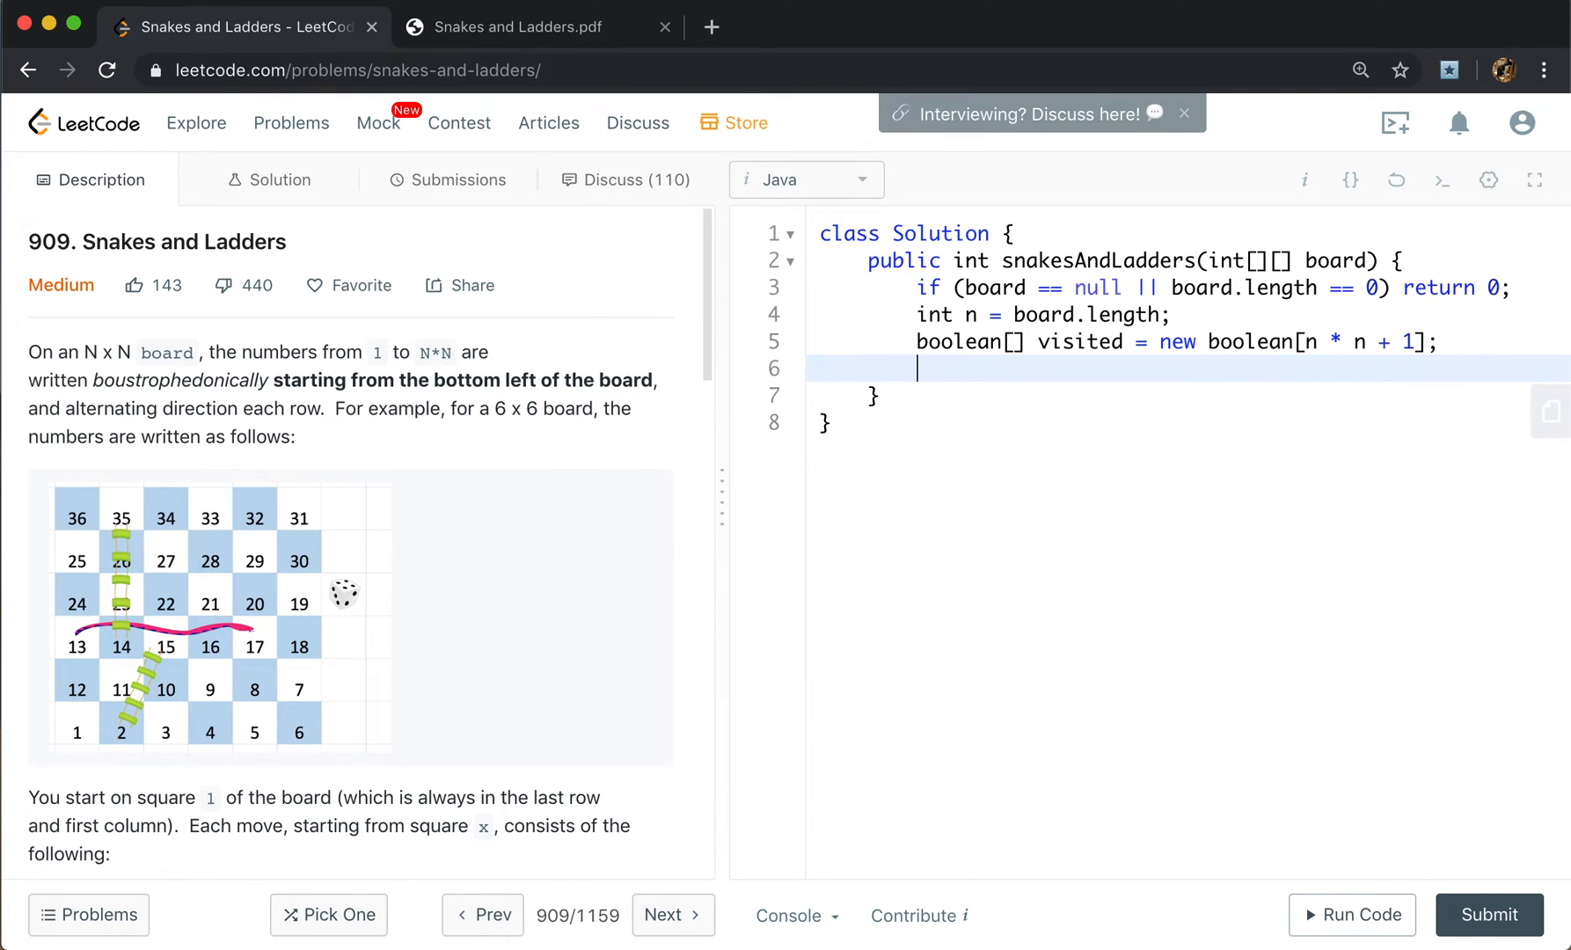
Declare Queue<Integer> q = new ArrayDeque<>() and offer square 1.
text(Queue<I)
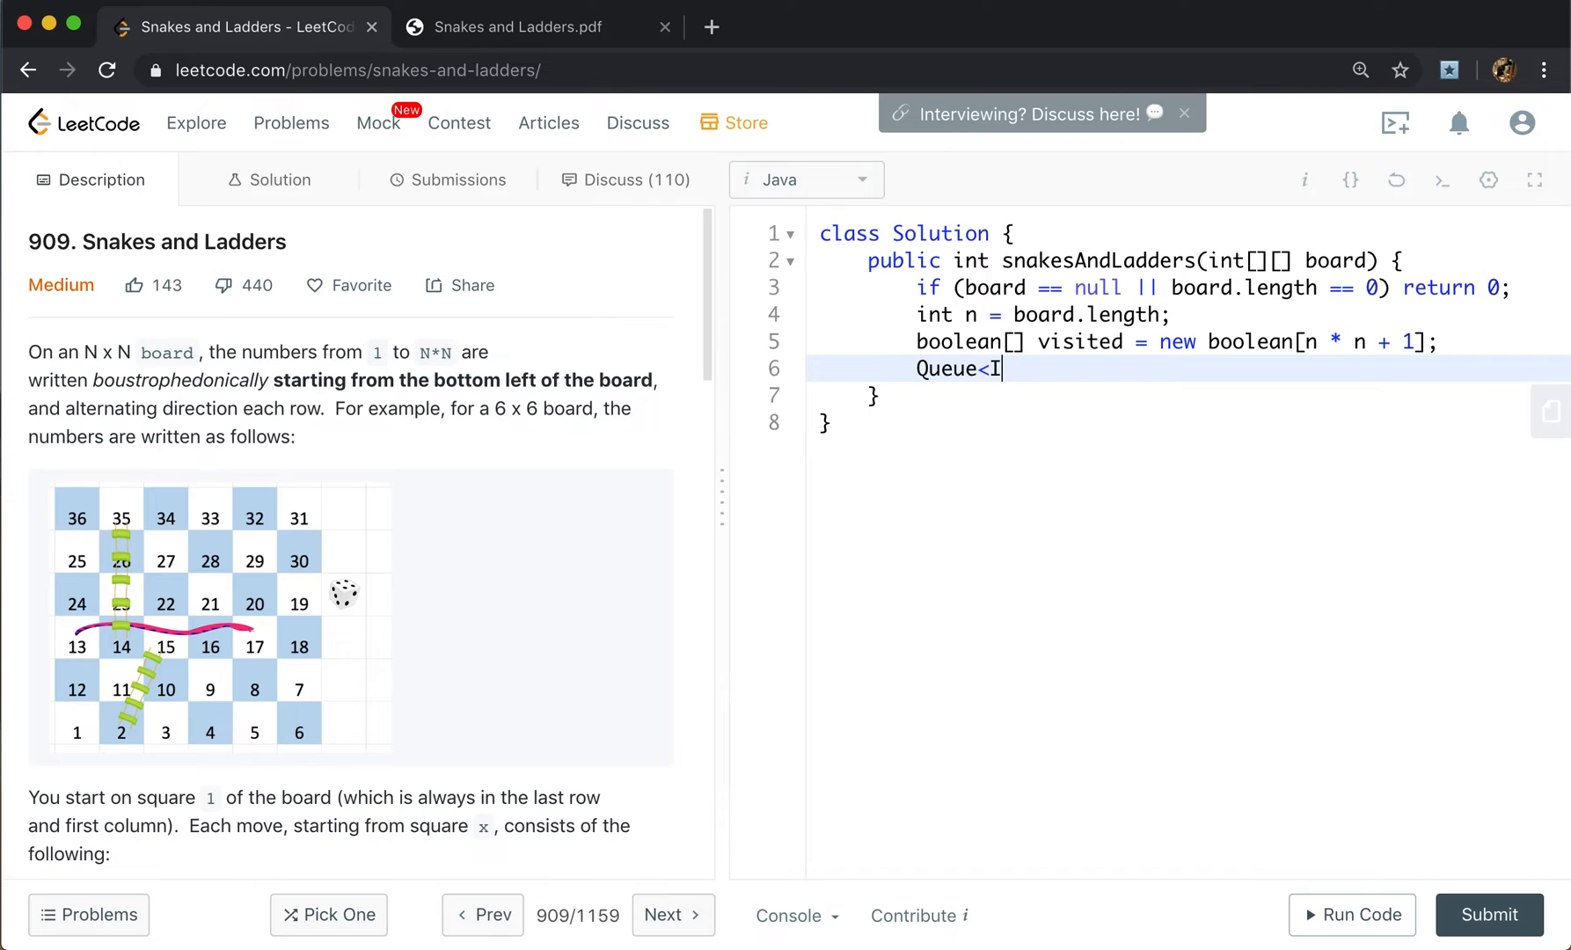
text(nteger>)
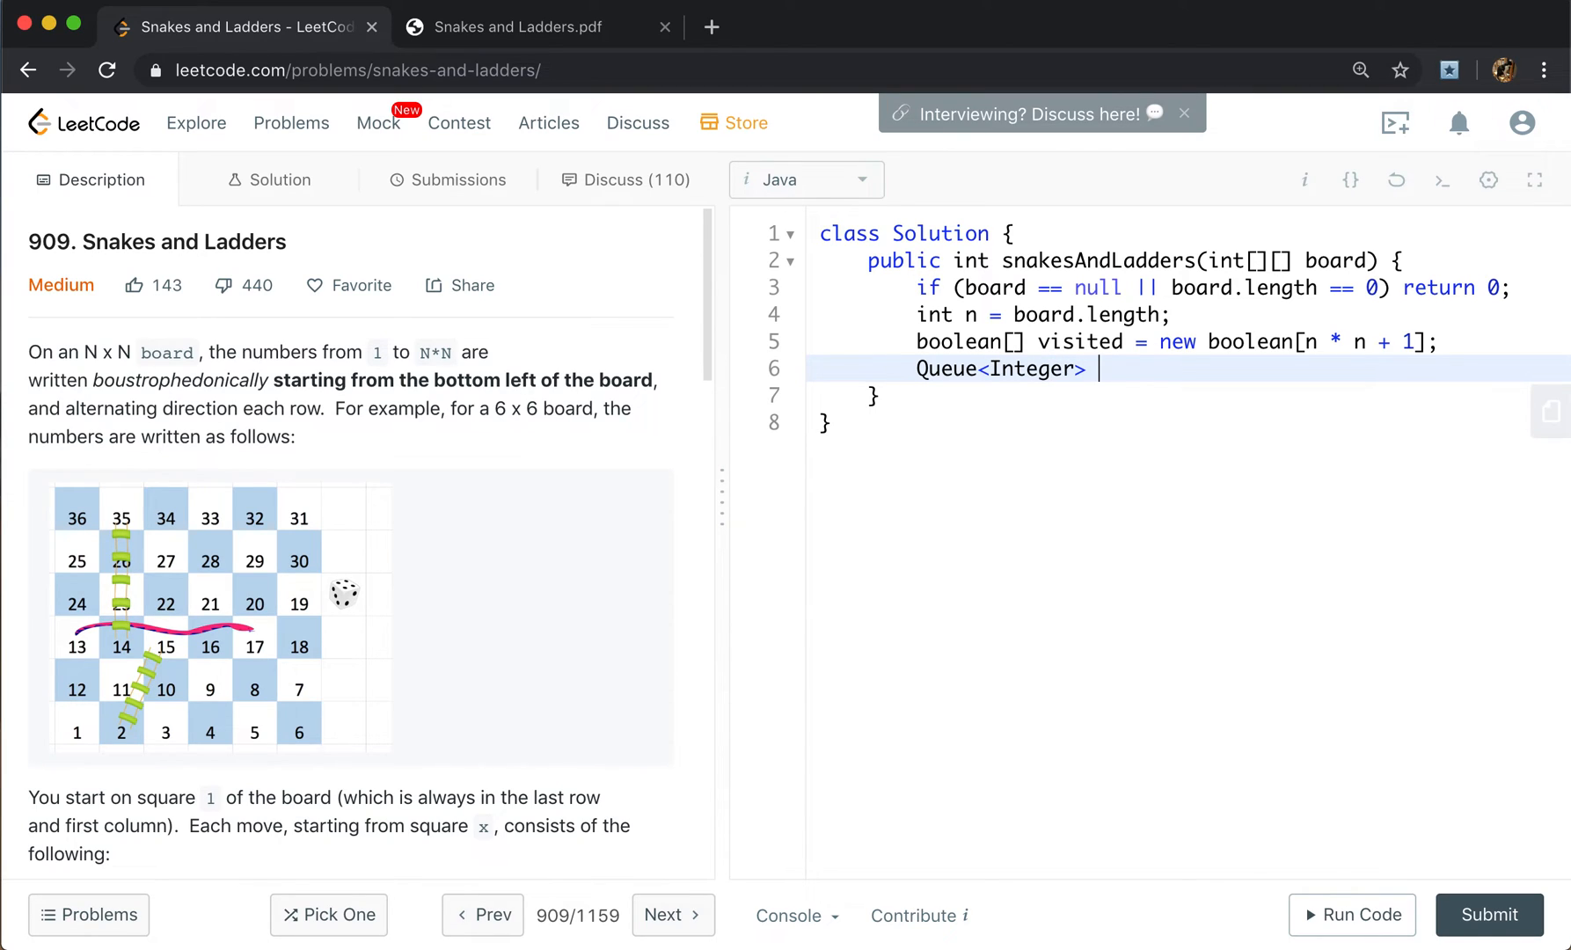
text(q = new)
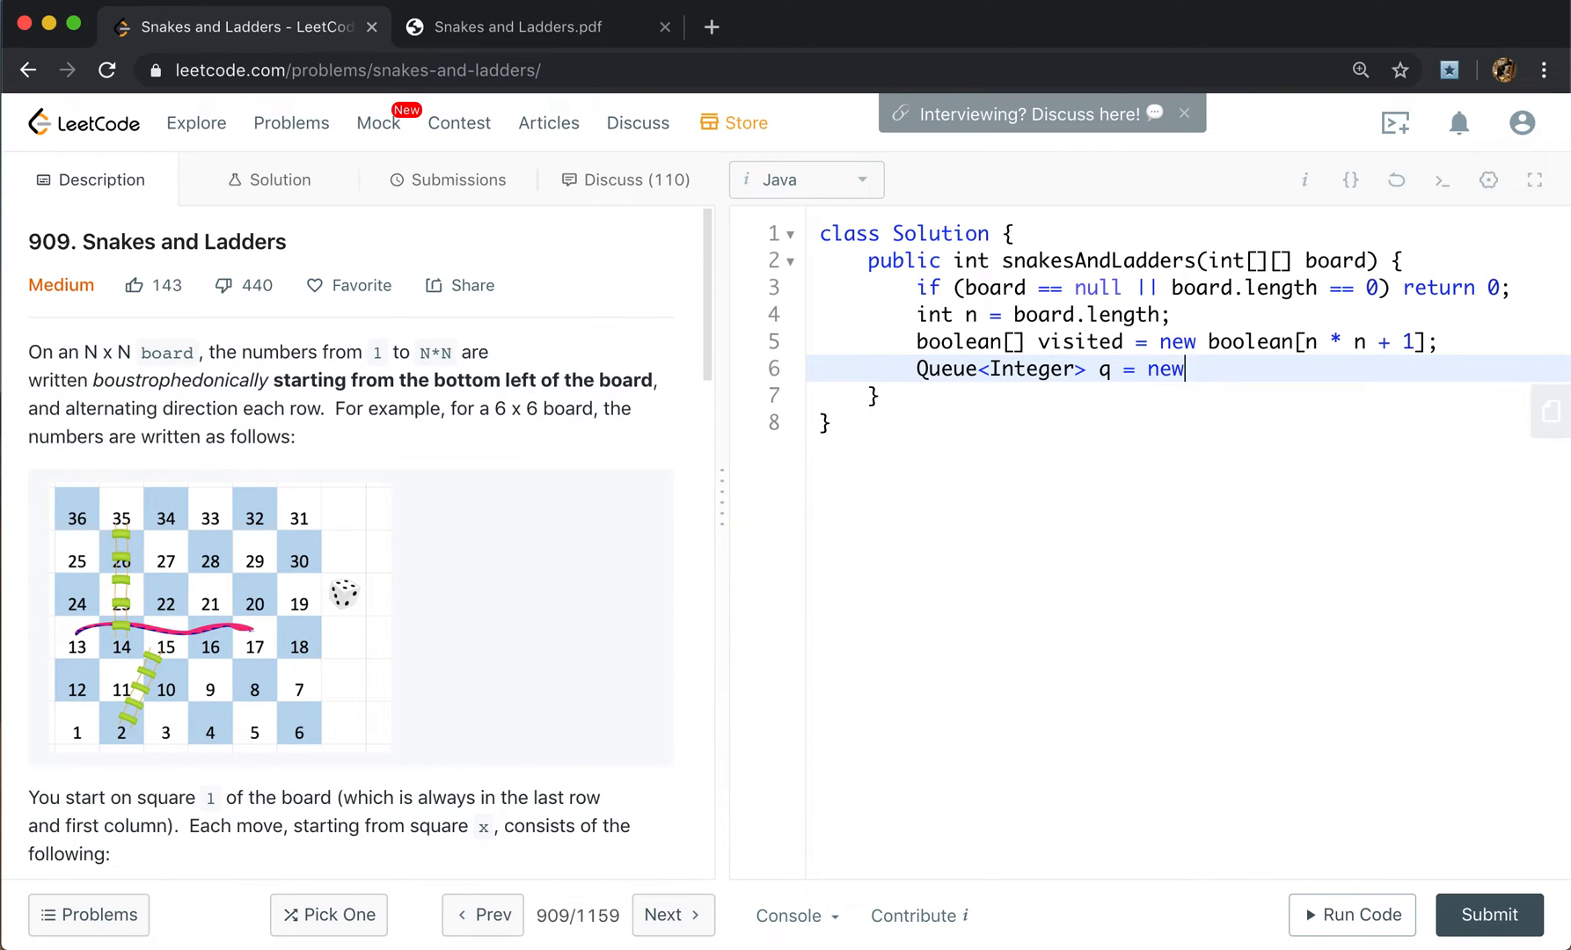
text(ArrayDeq)
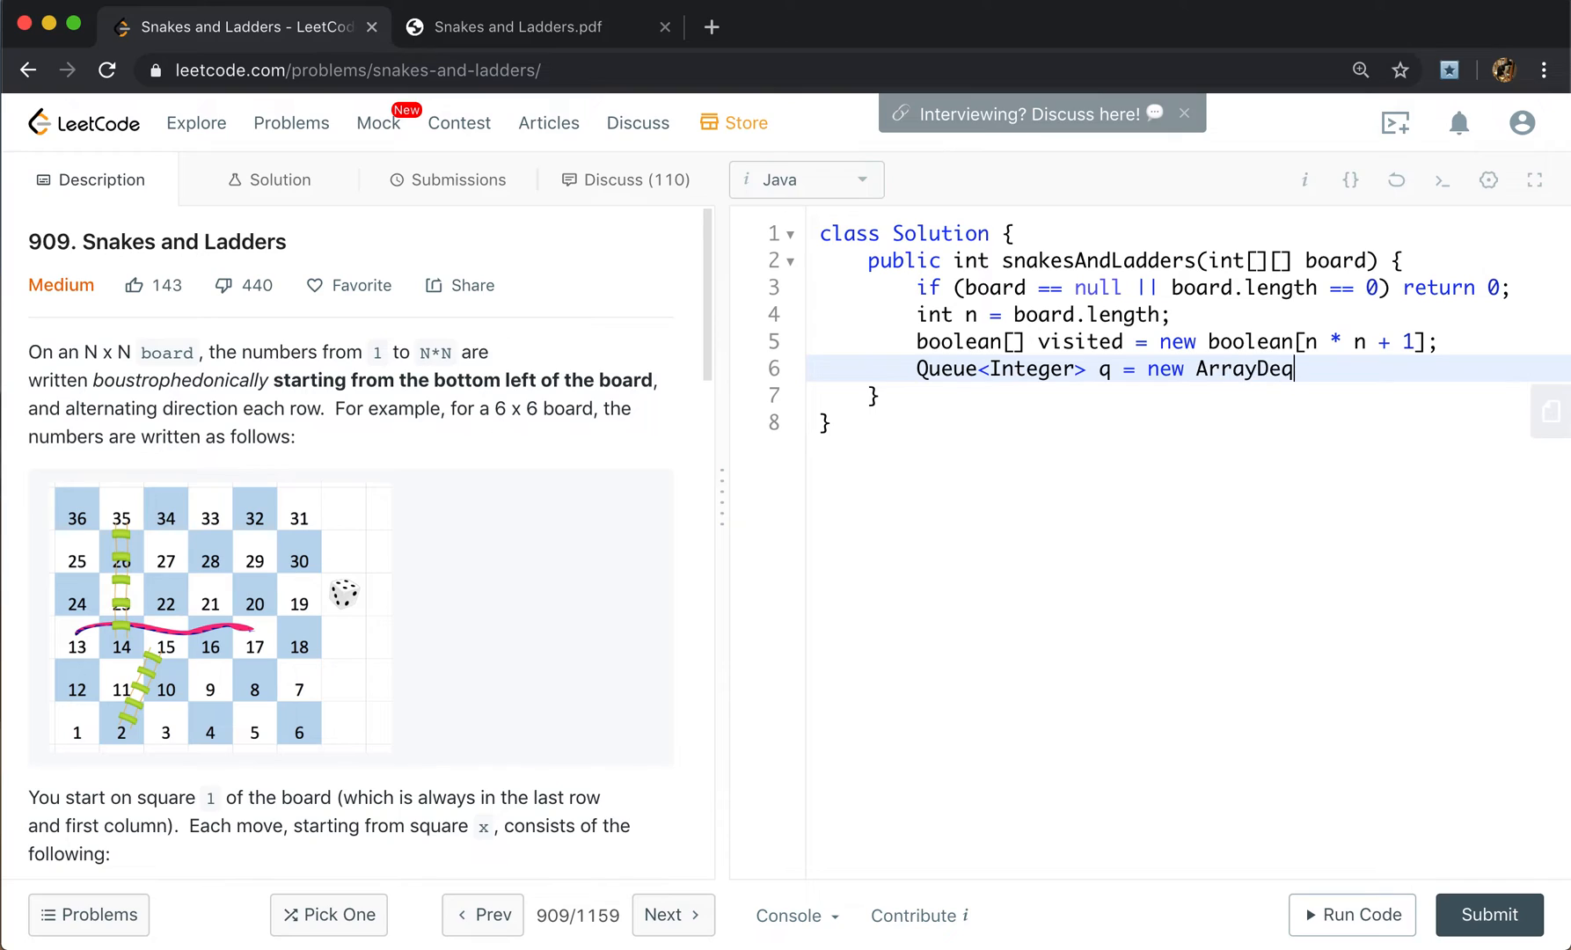
text(e<>();)
text(q.offer()
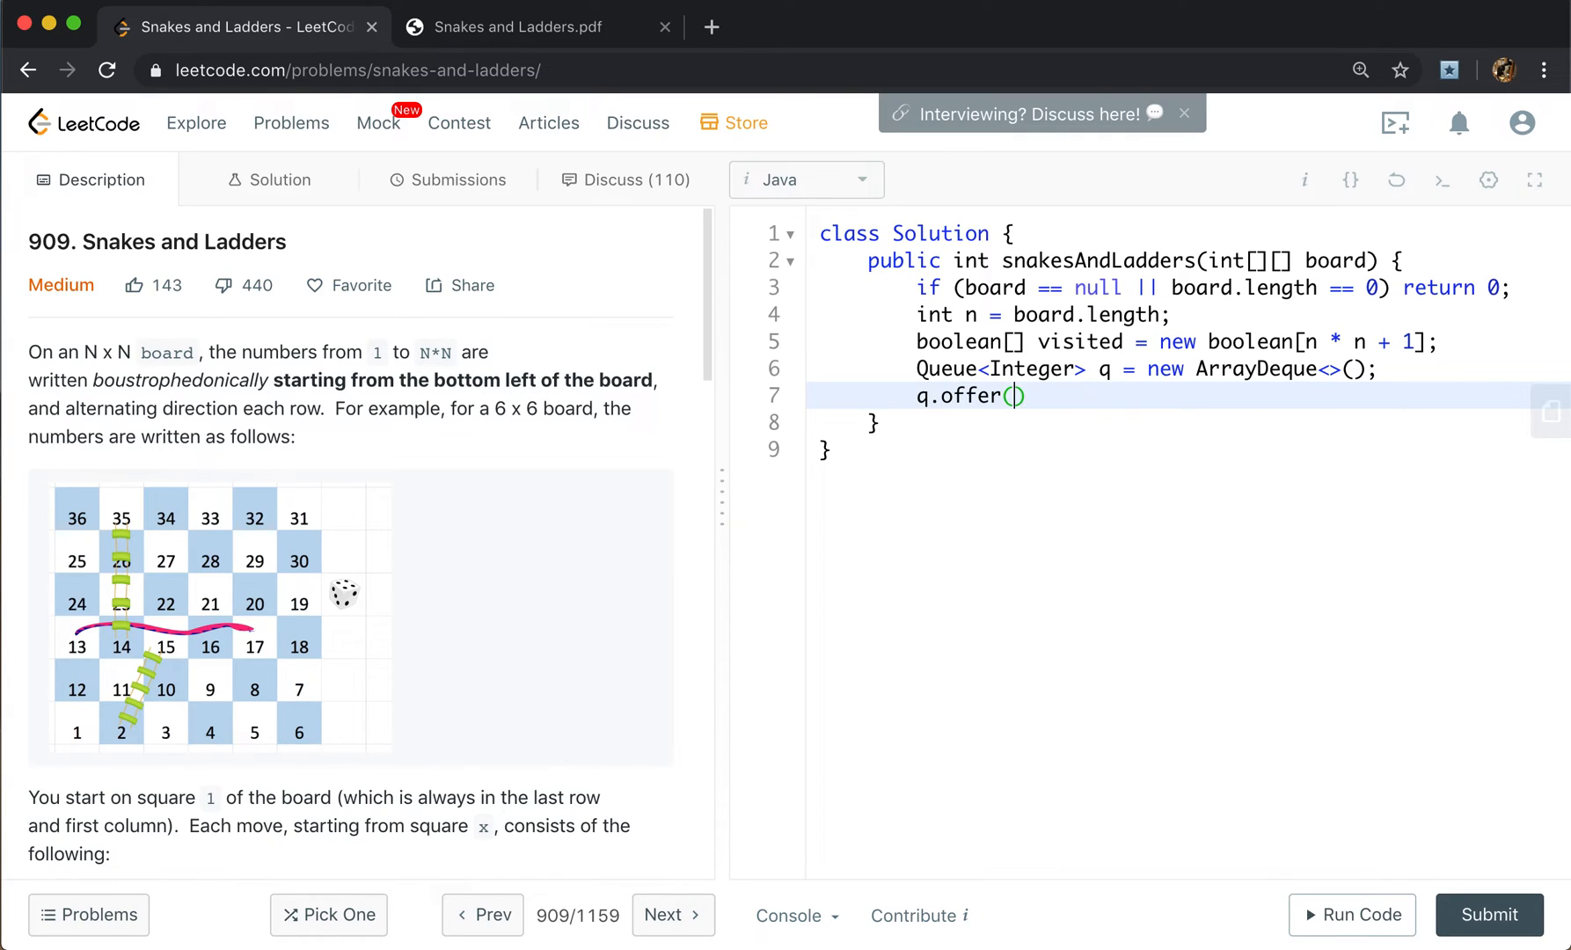
text(1;)
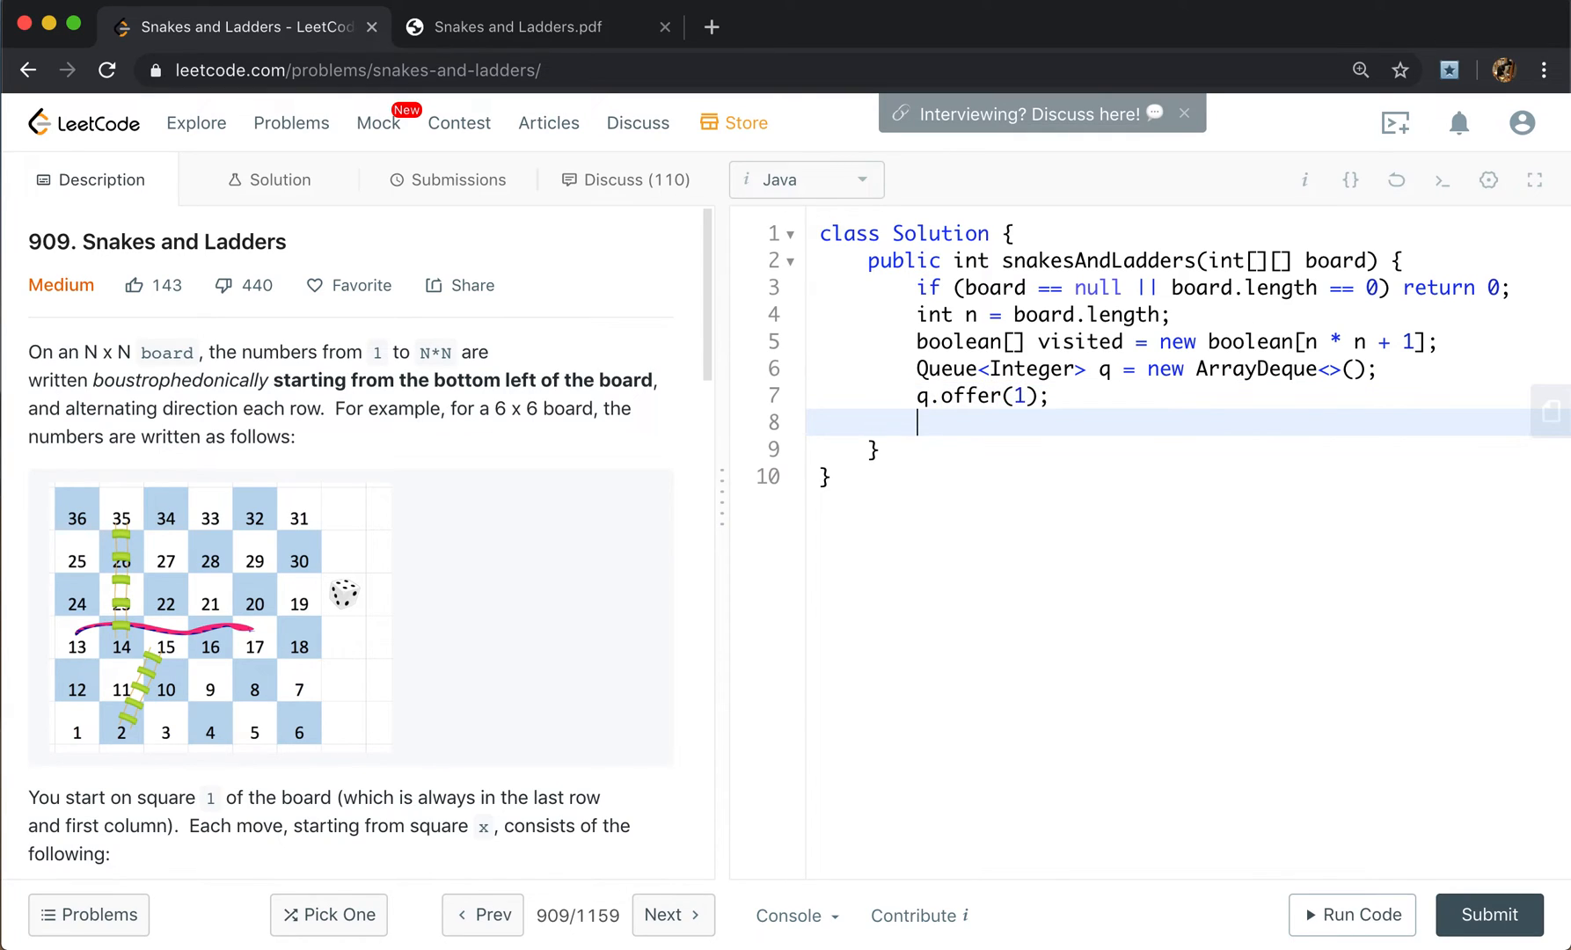
Declare int moves = 0 and int min = n * n.
text(int moves =)
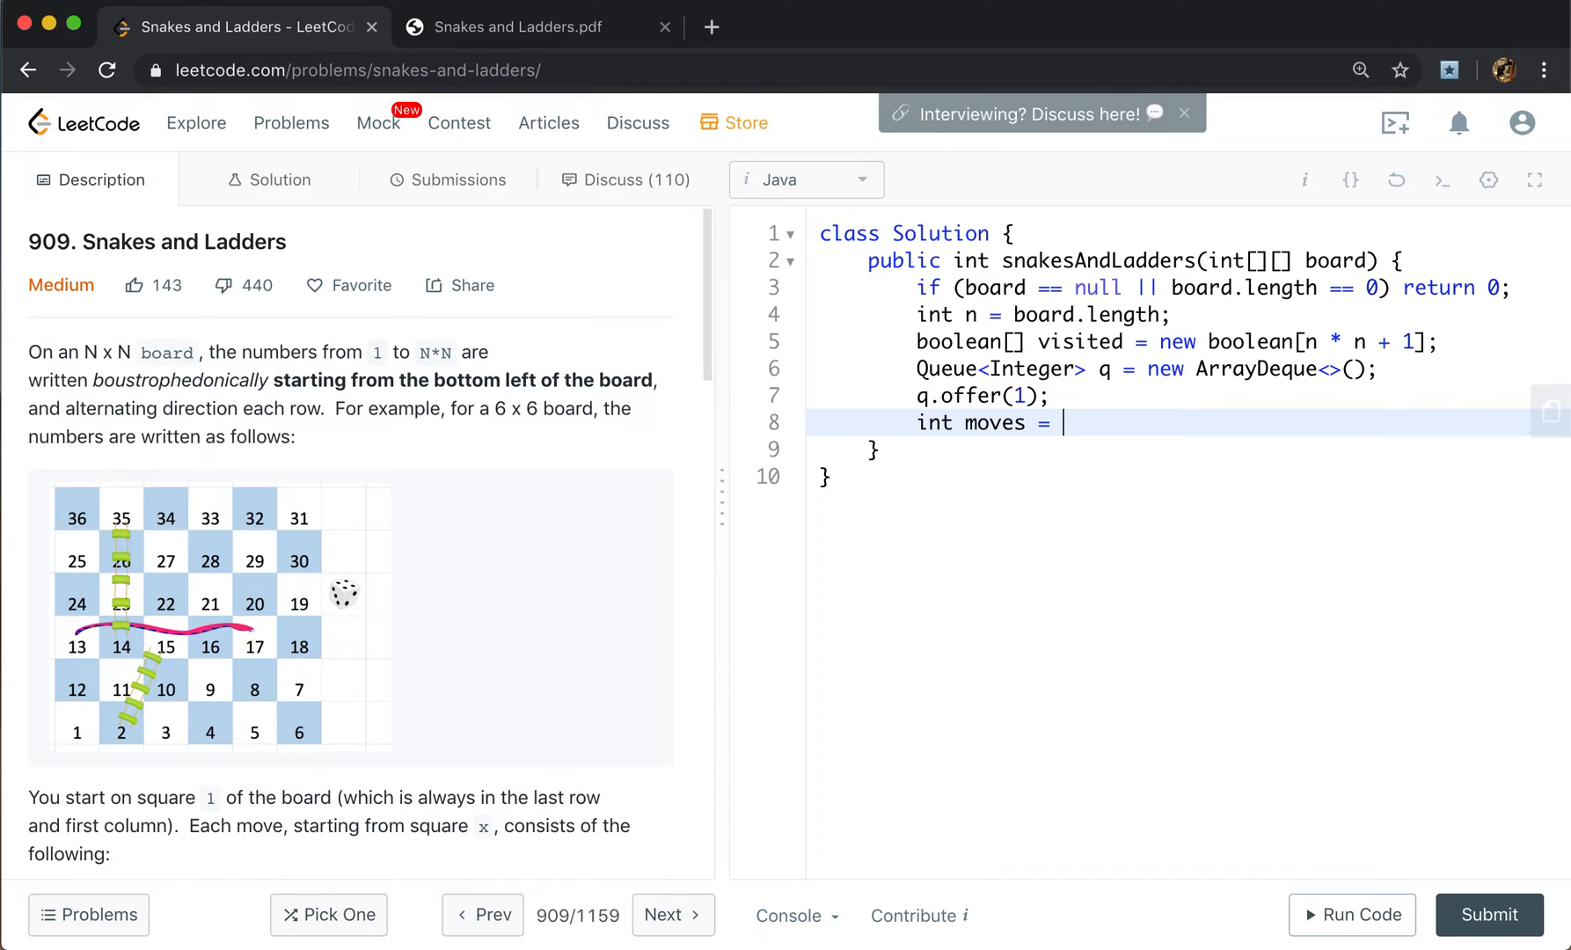
text(0;)
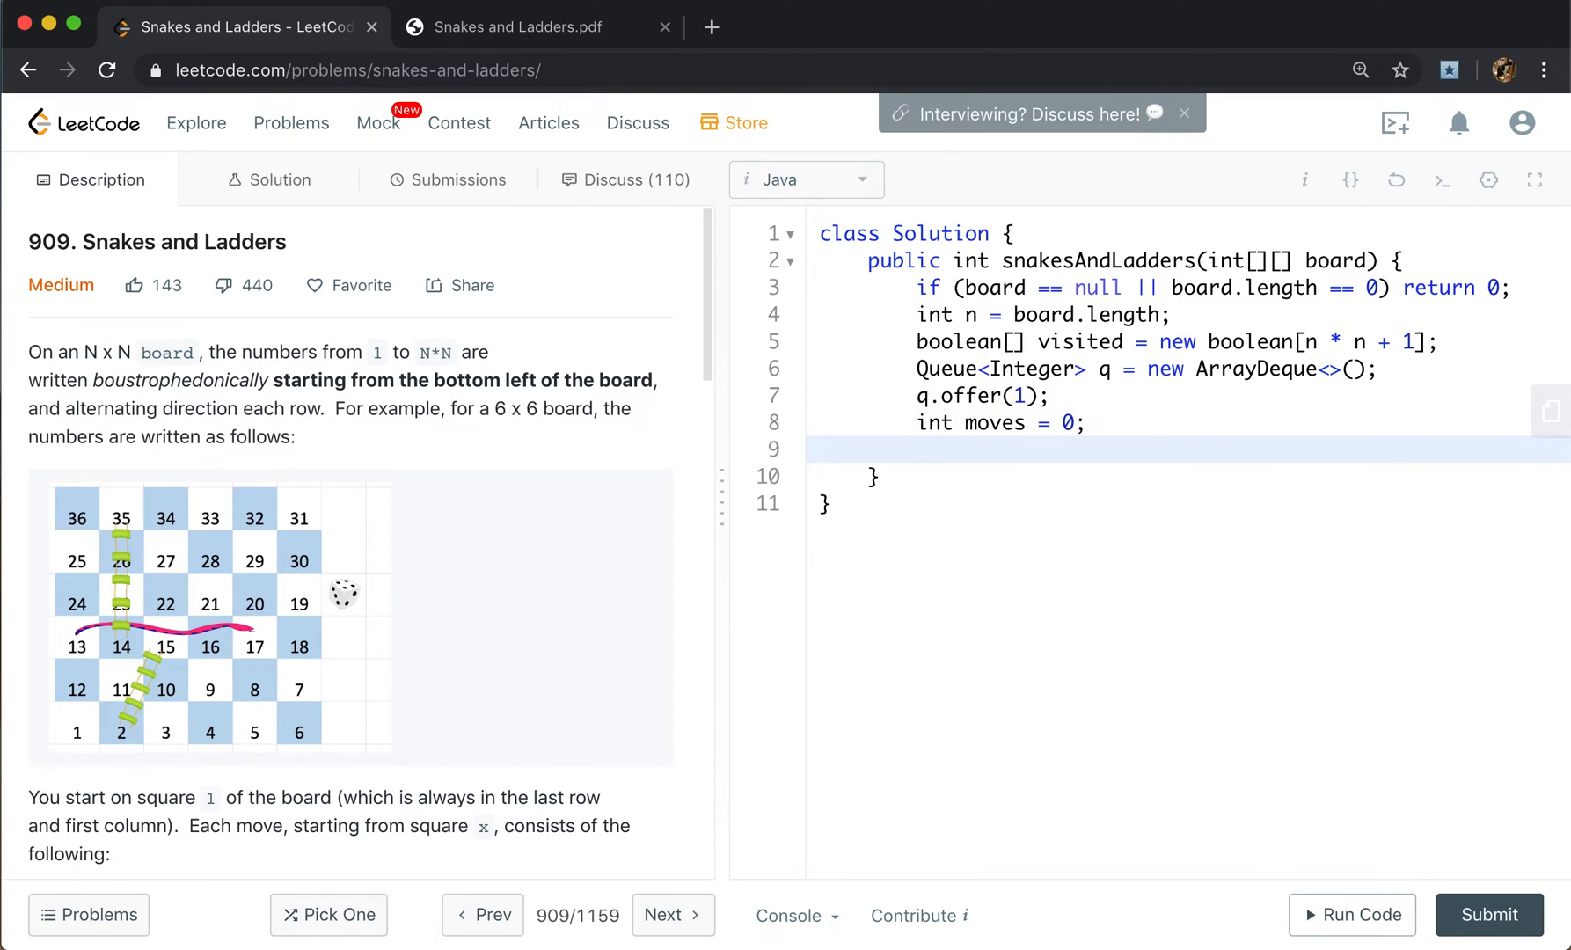
text(int min =)
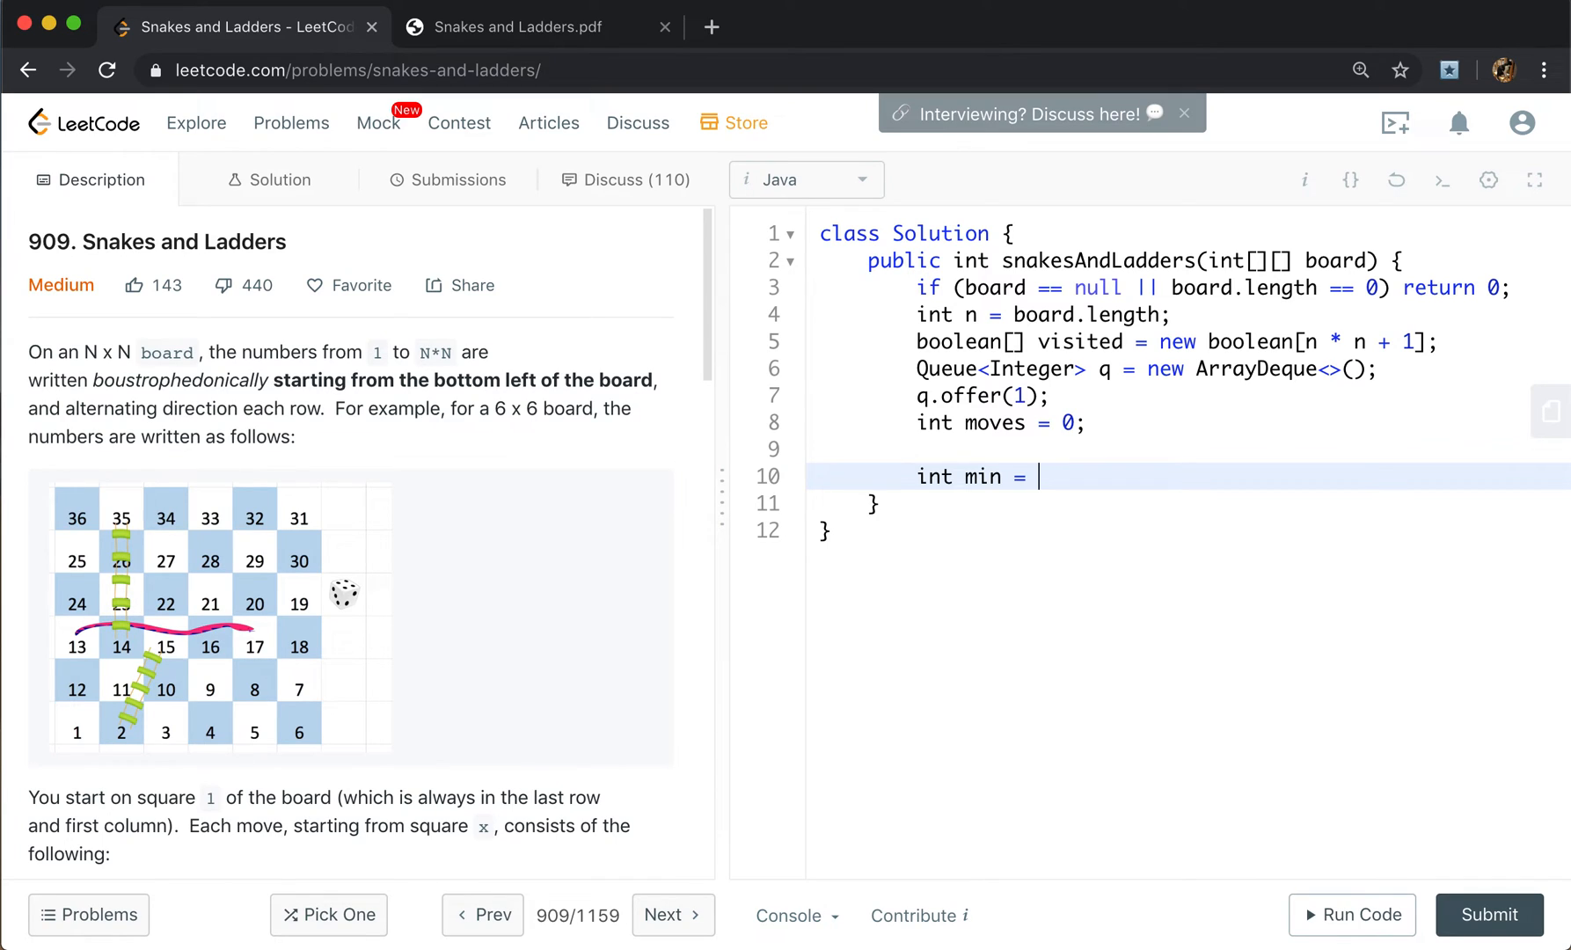
text(n * n;)
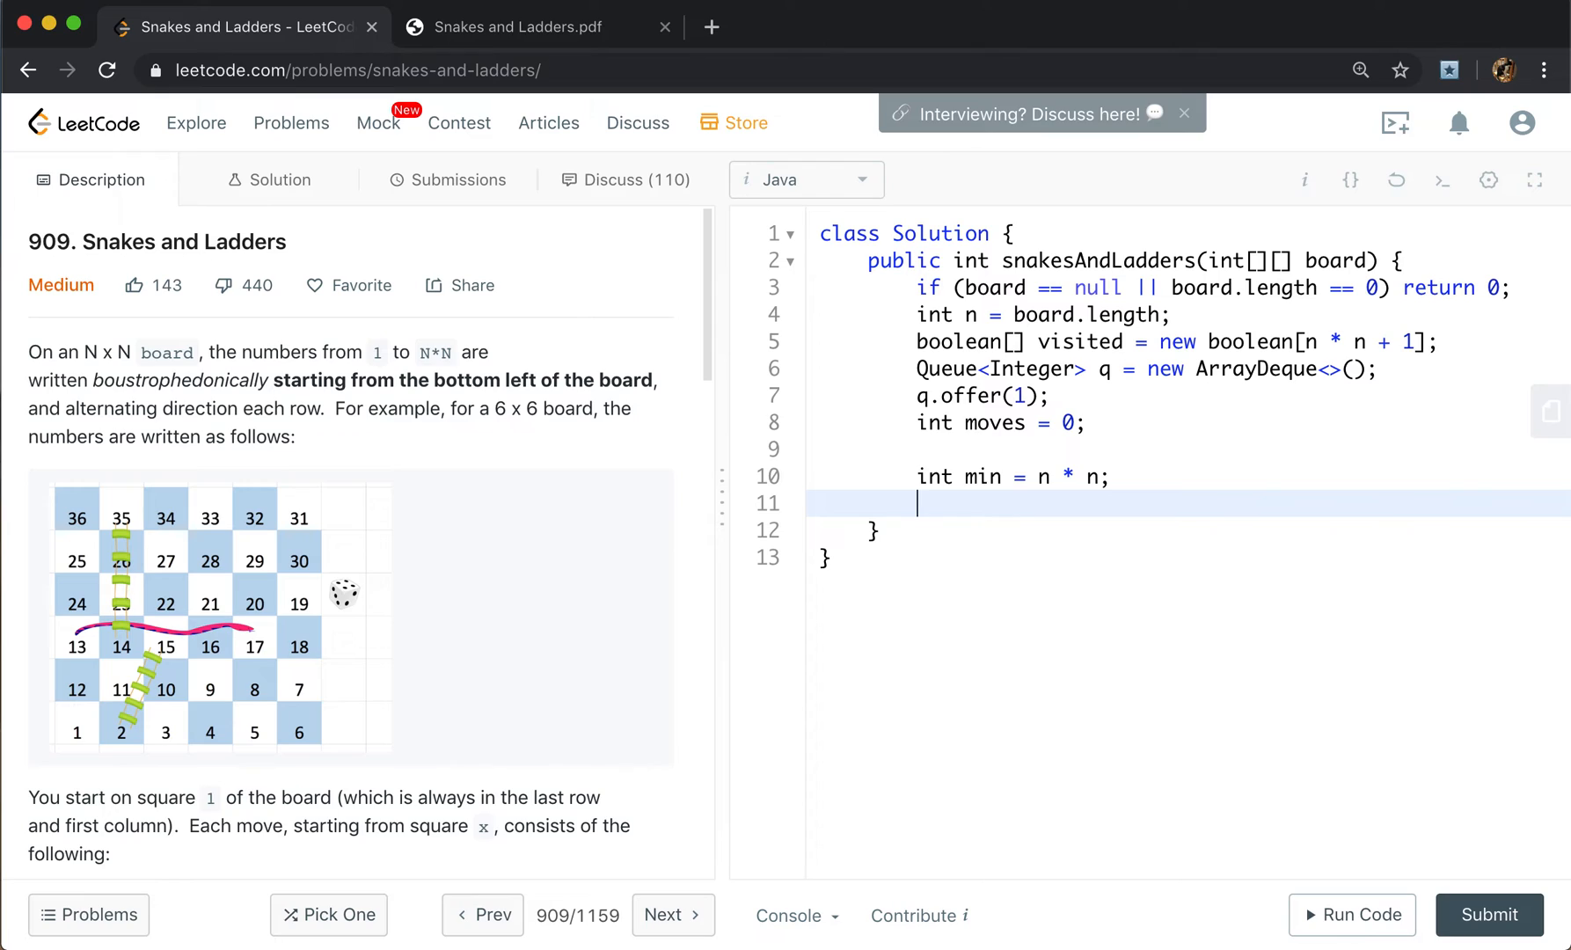
Write the while (!q.isEmpty()) loop taking the level size and polling cur for each i < size.
text(while ()
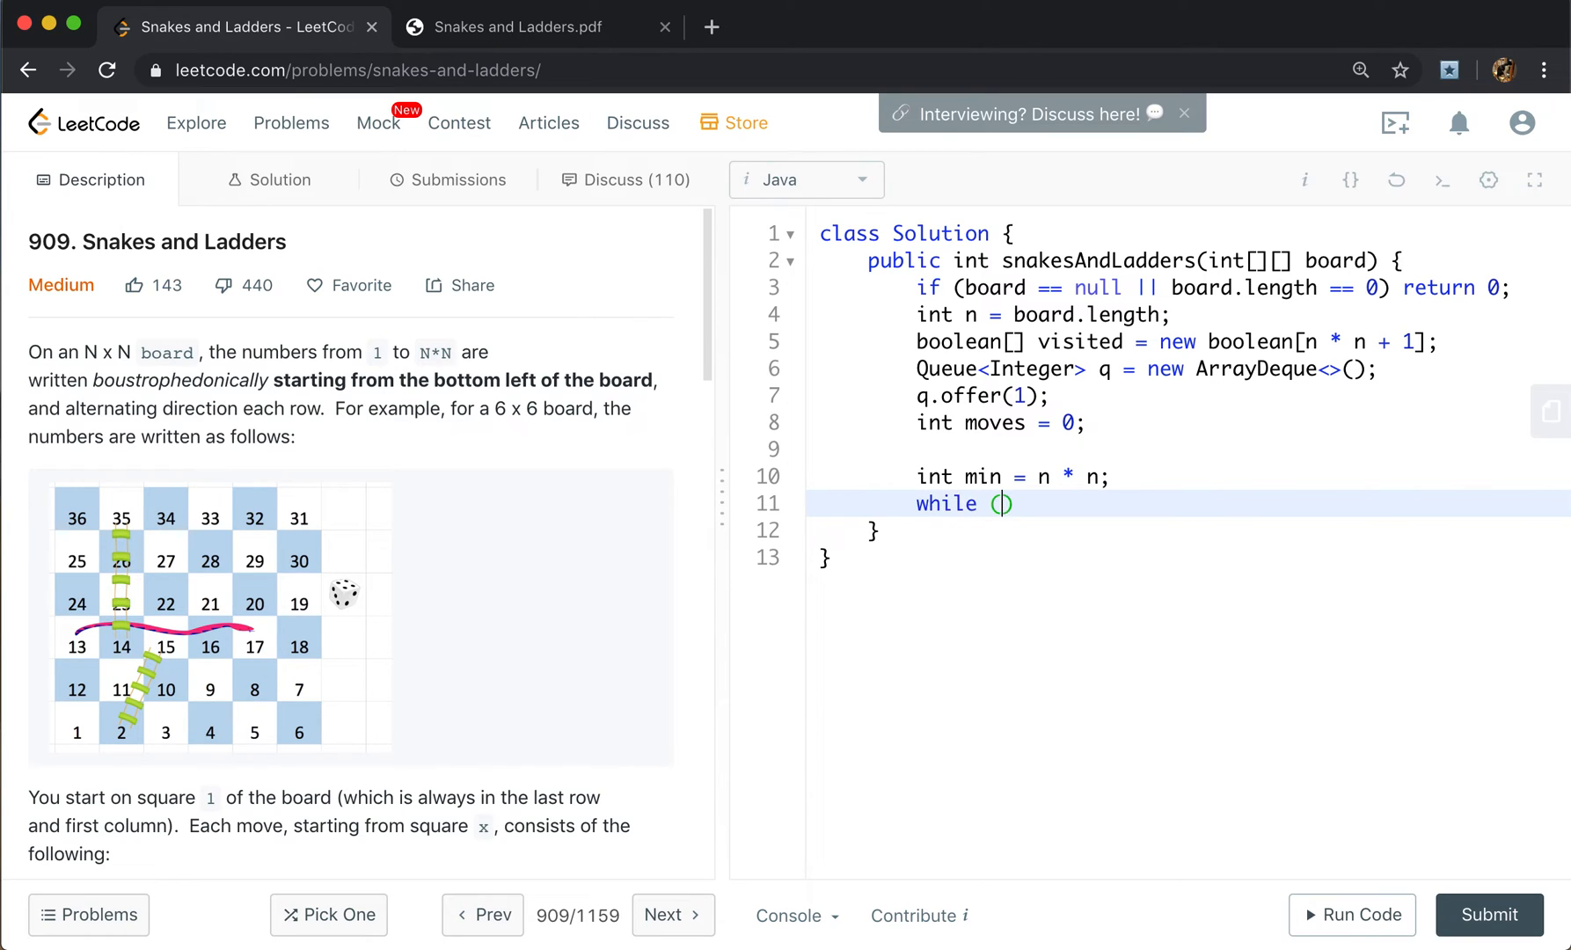
text(!q.isEmpty()
text(int size = q.s)
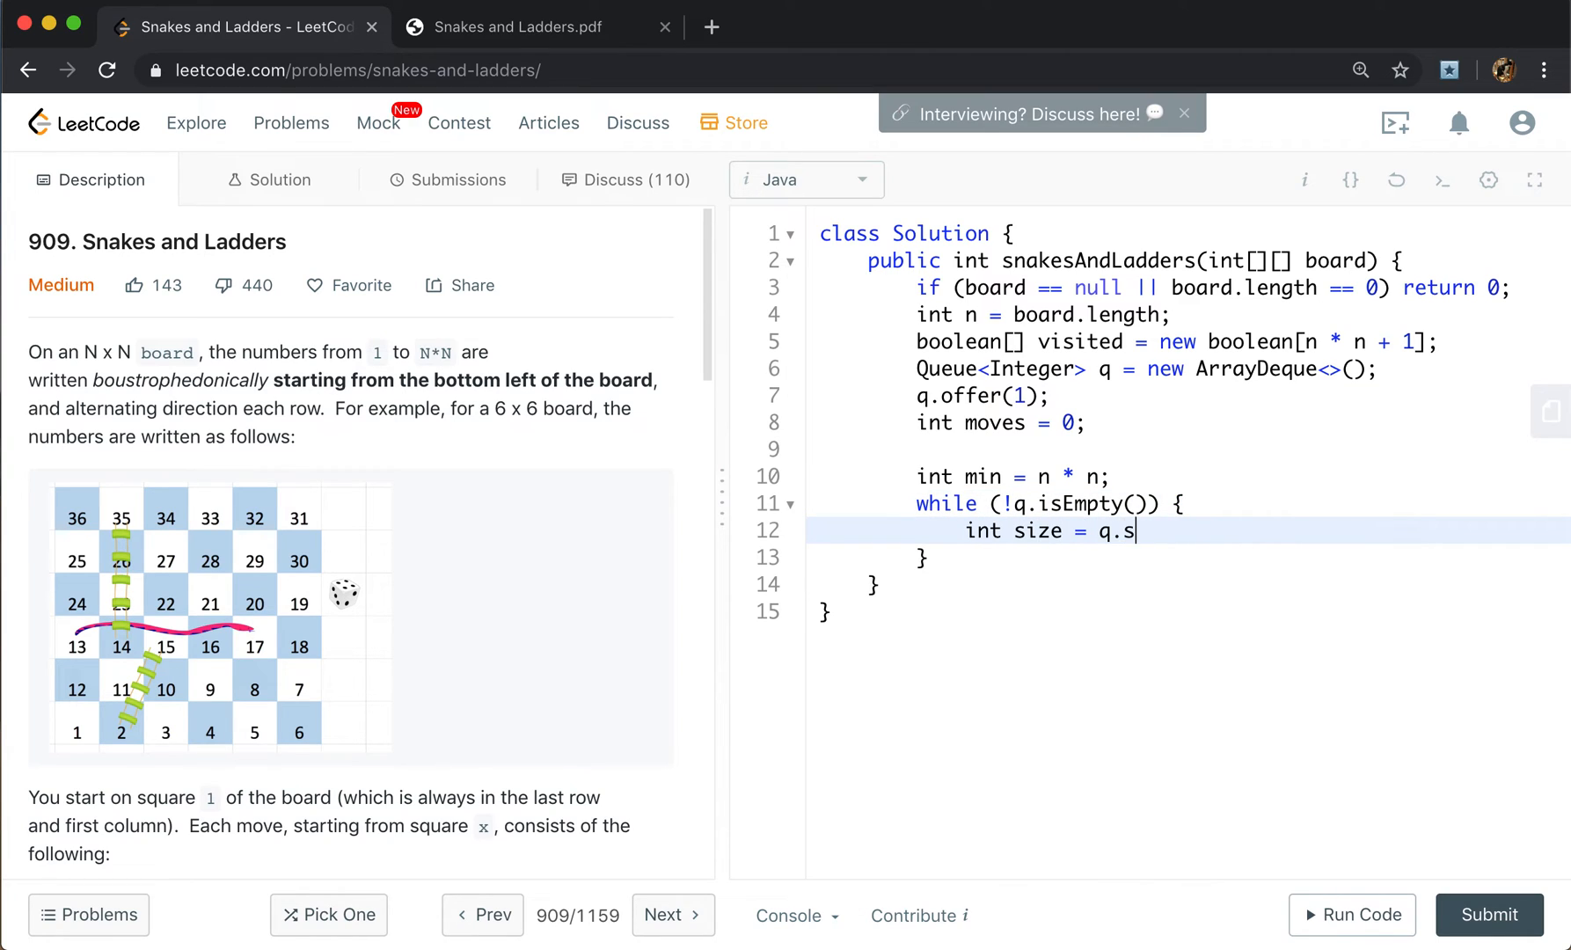
text(ize();)
text(for (int i = )
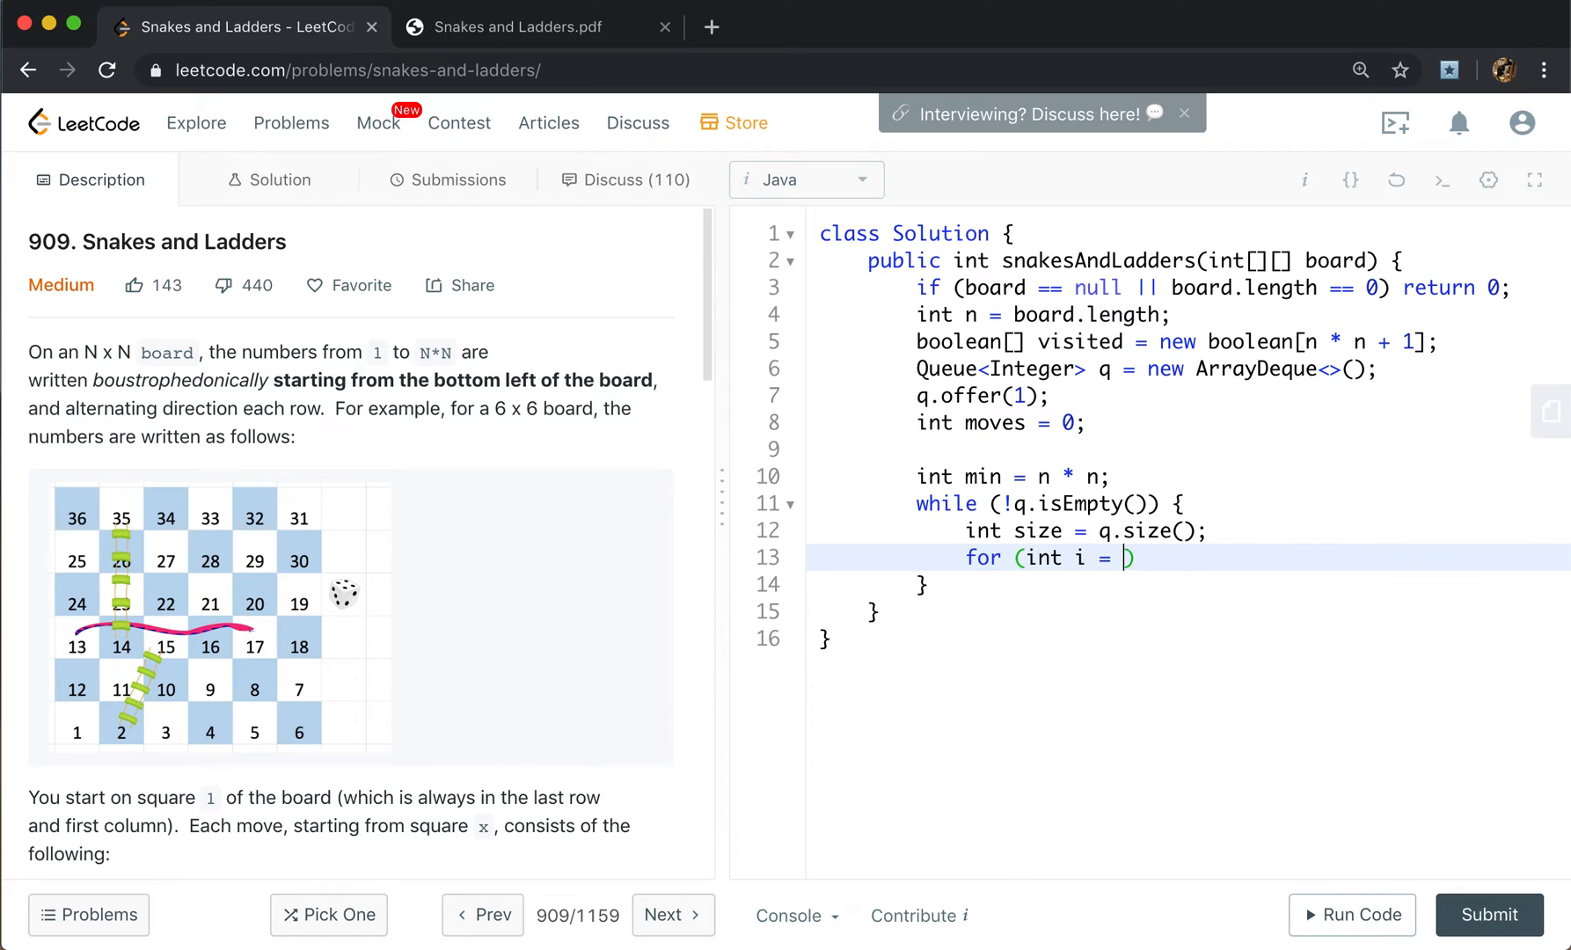
text(0; i < size; i++)
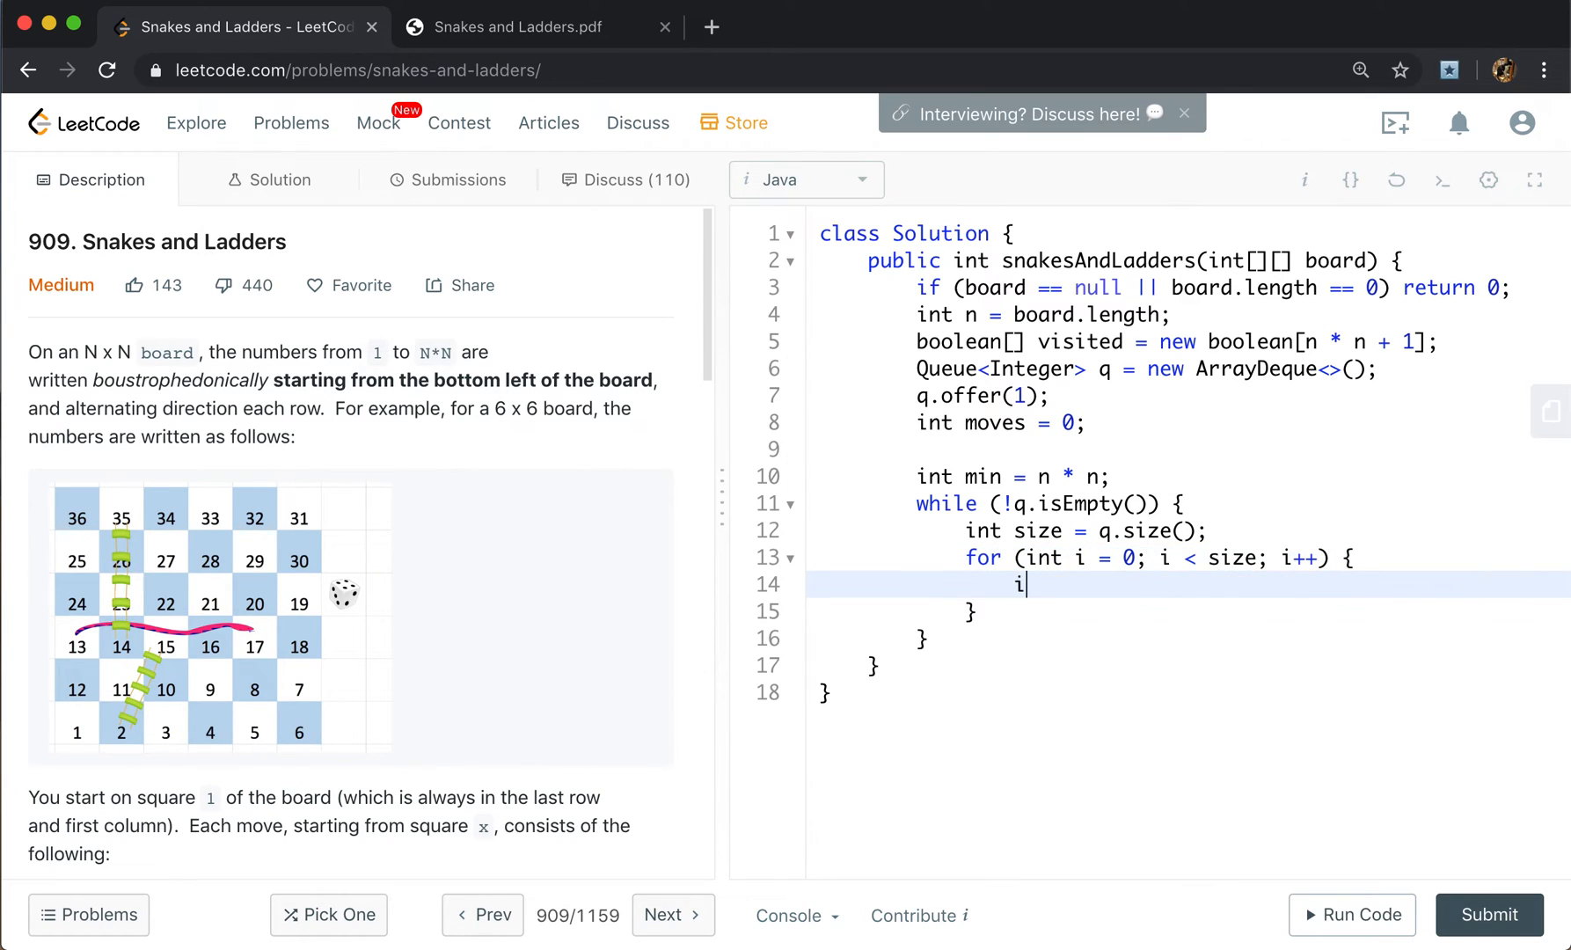
text(nt cur =)
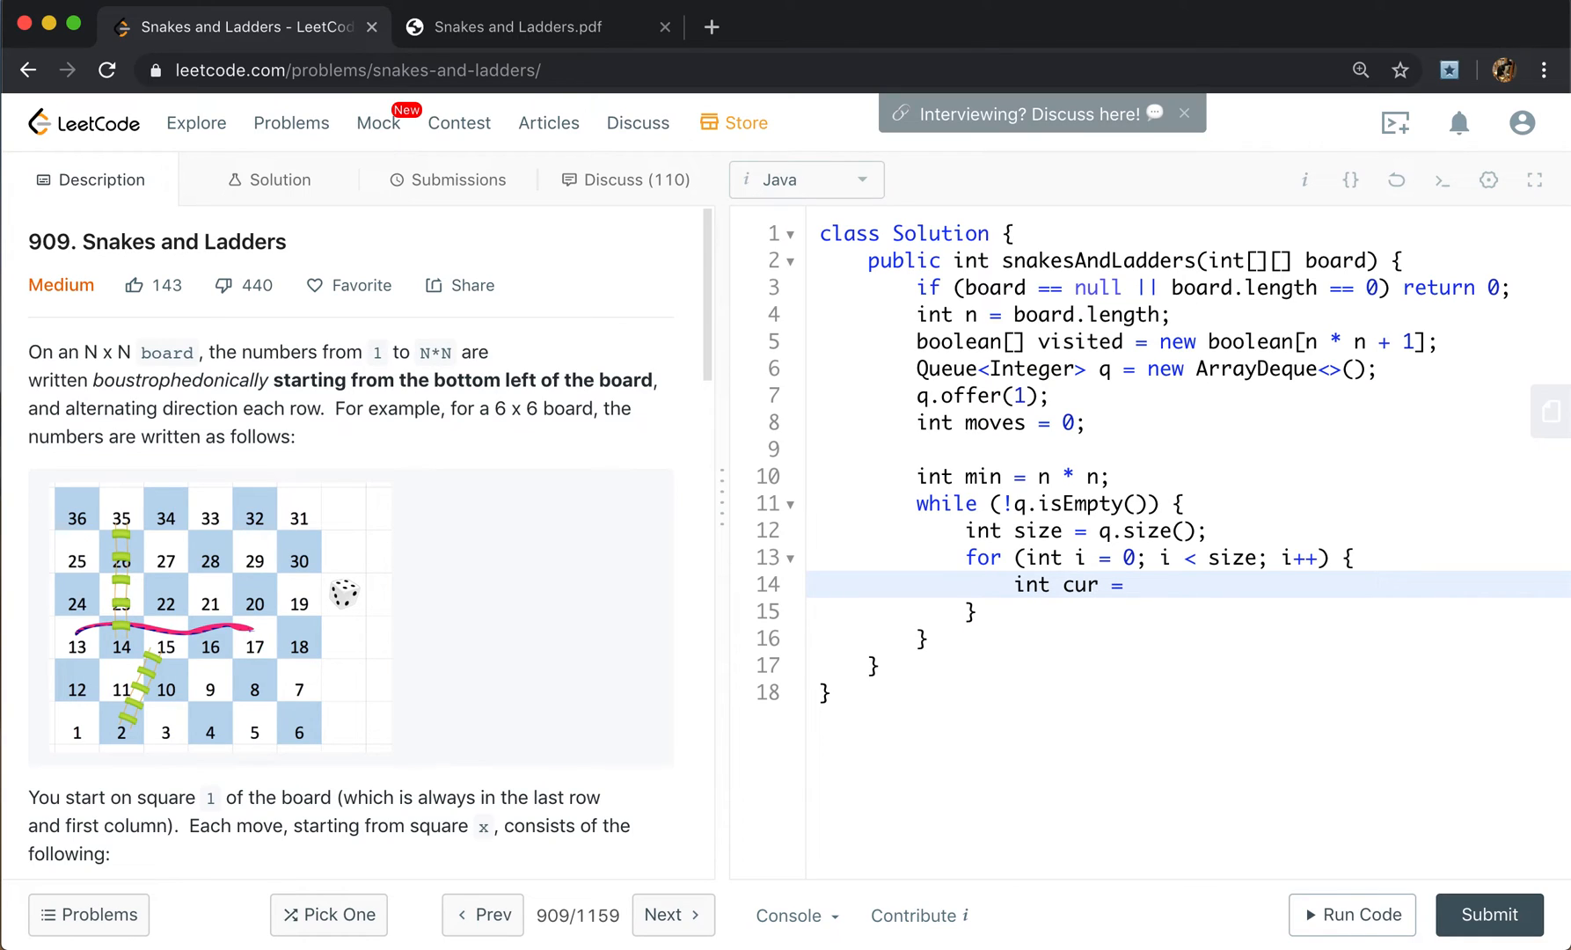
text(q.o)
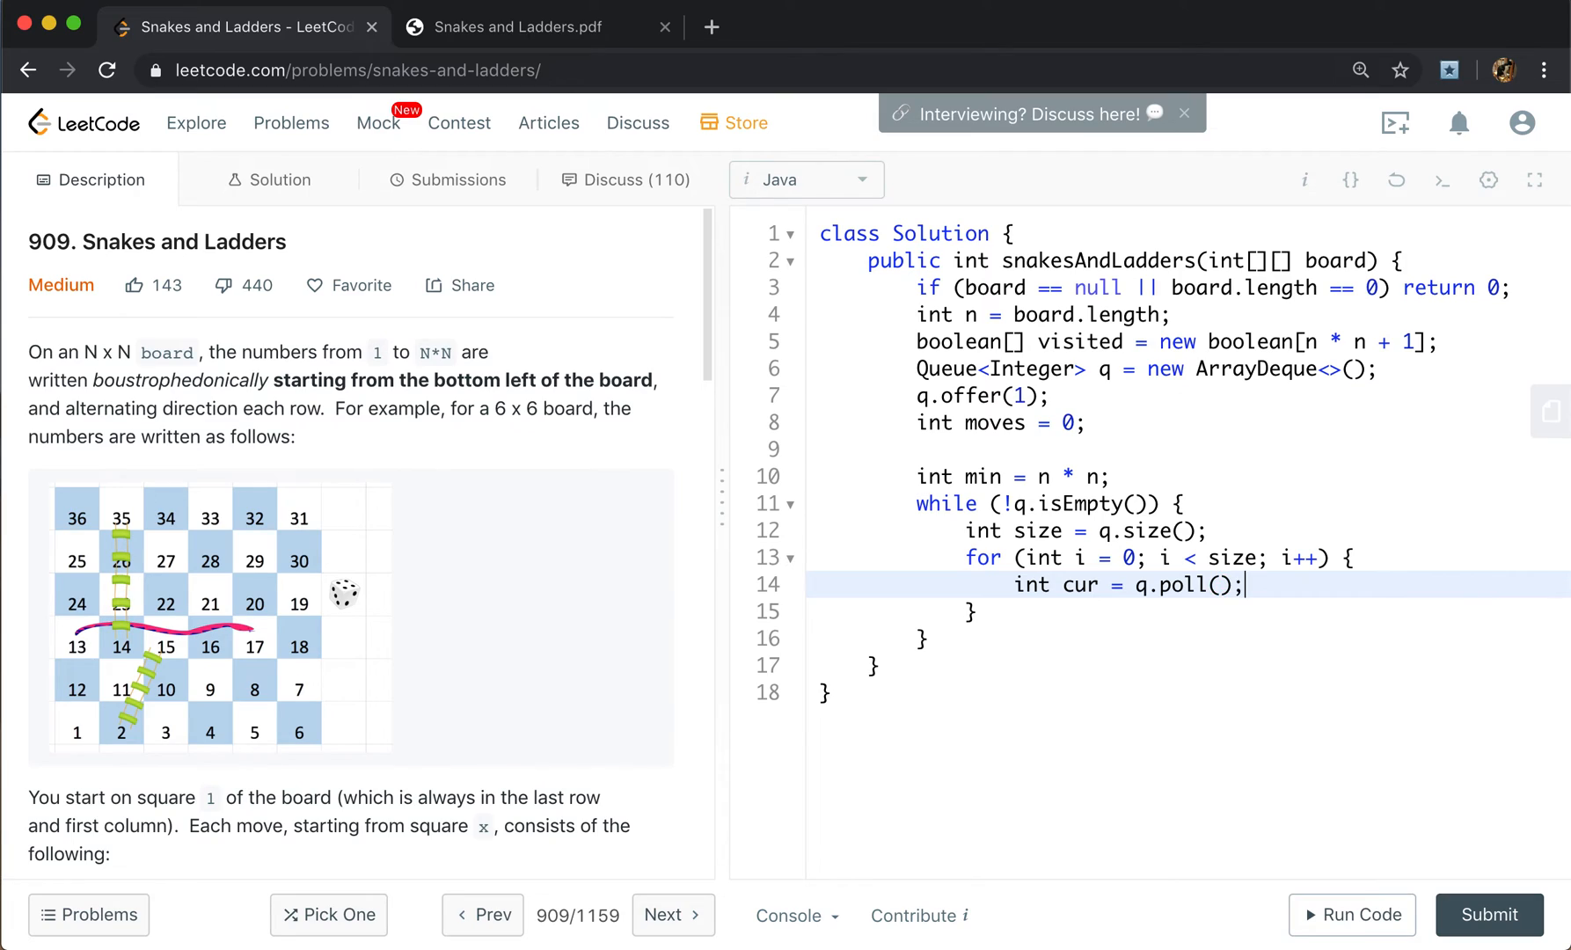
When cur == n * n, set min = Math.min(min, moves).
text(if (cur ==)
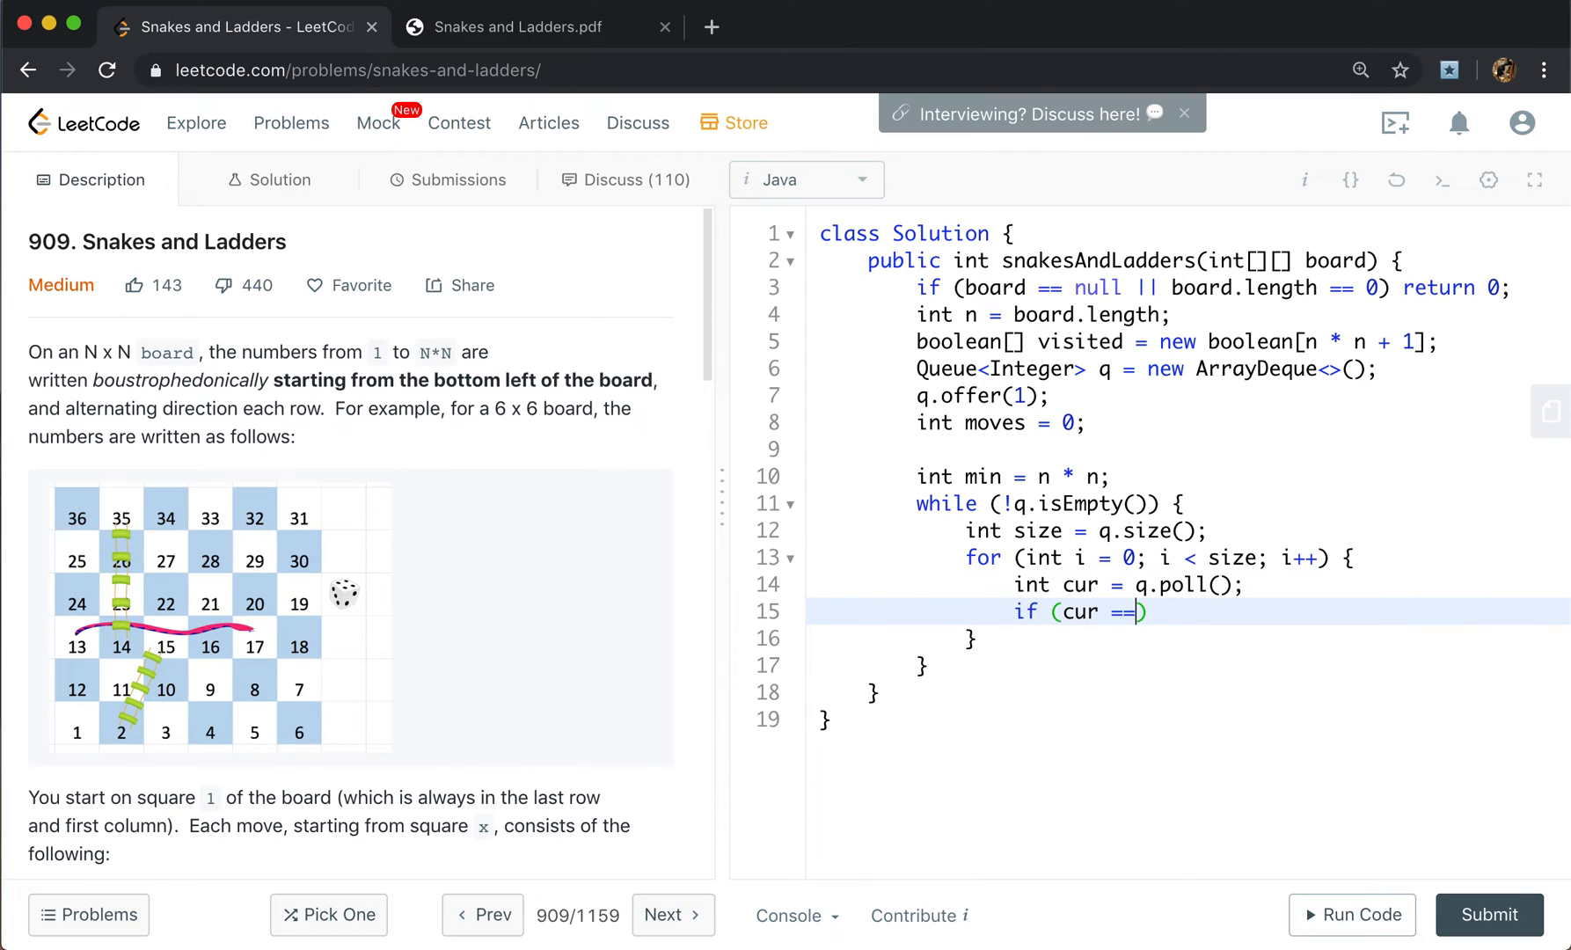
text(n * n))
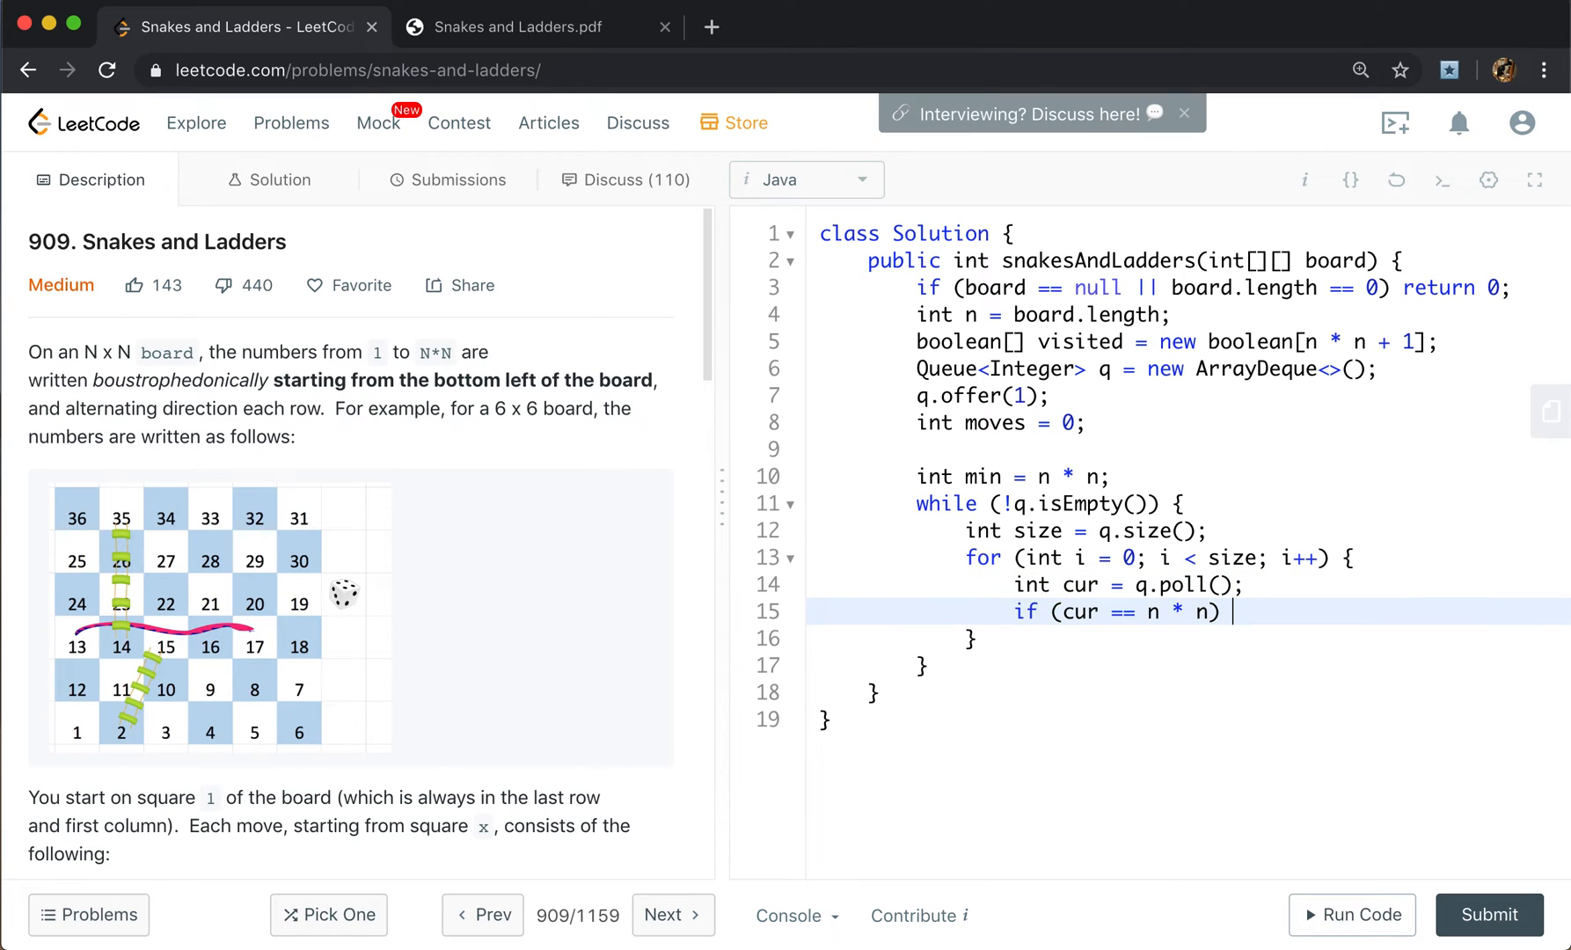
text({)
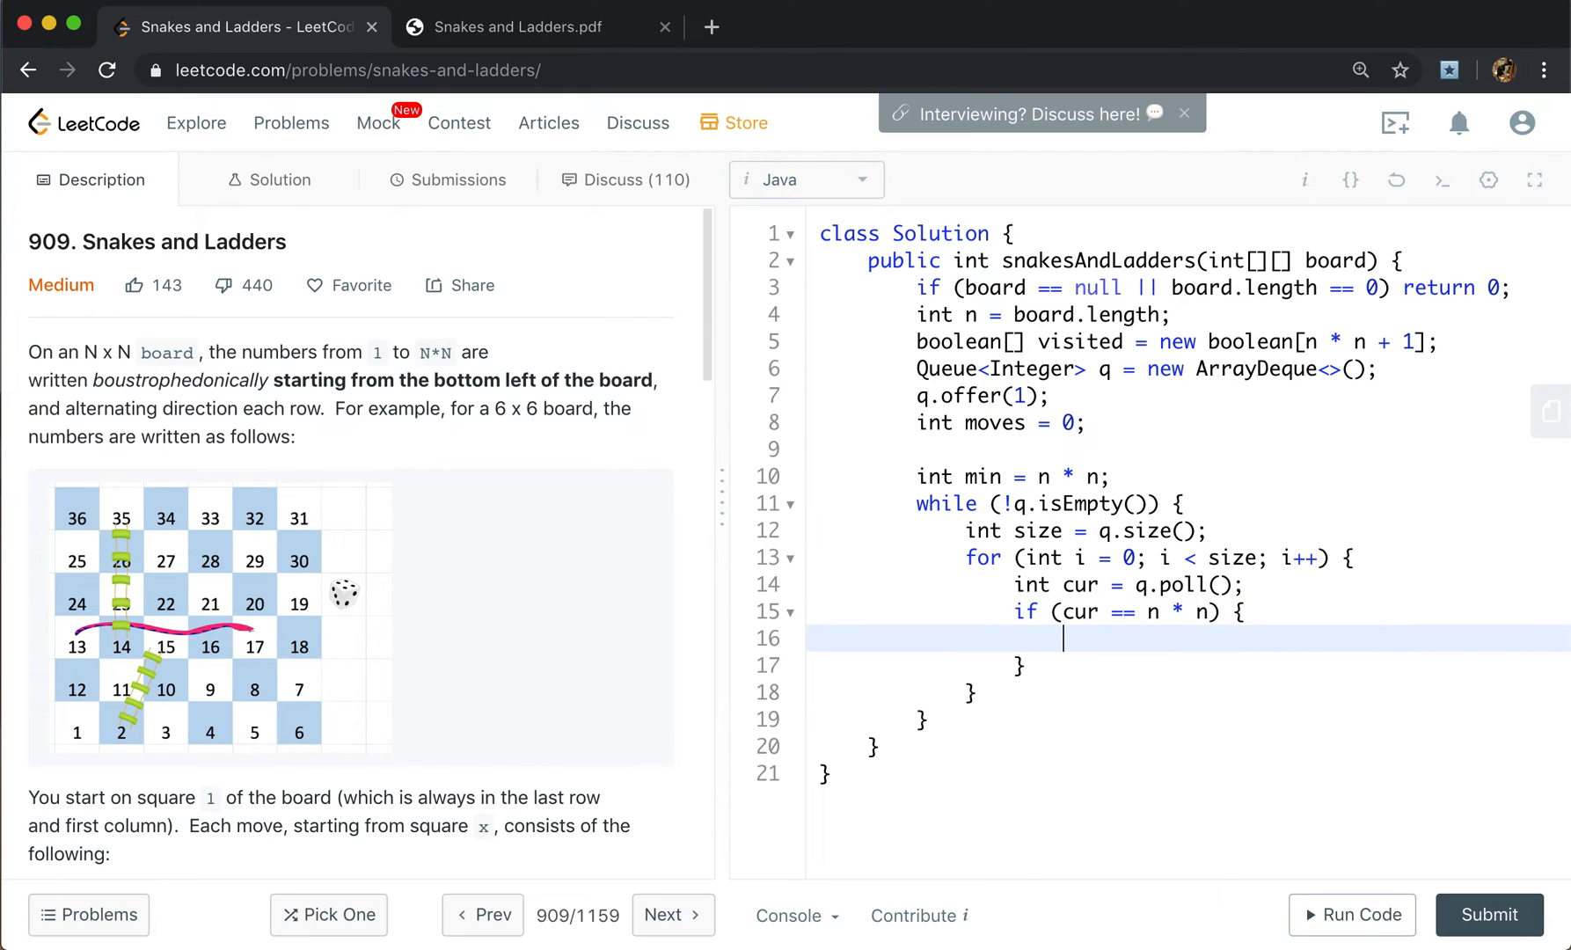
text(min = Math.mi)
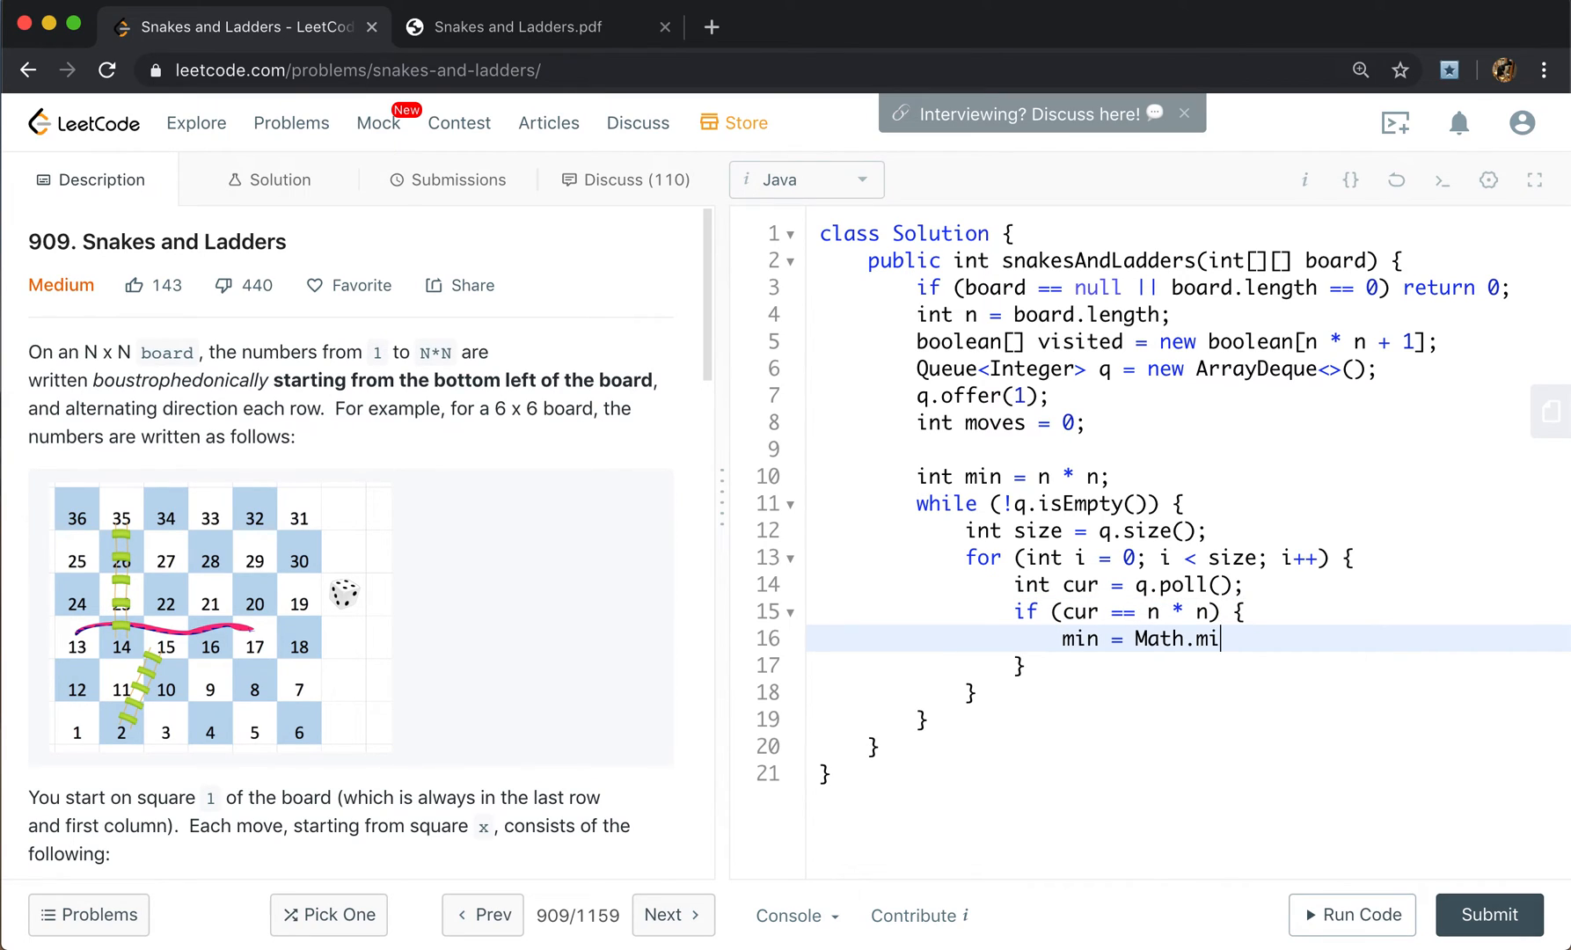
text(n(min, c)
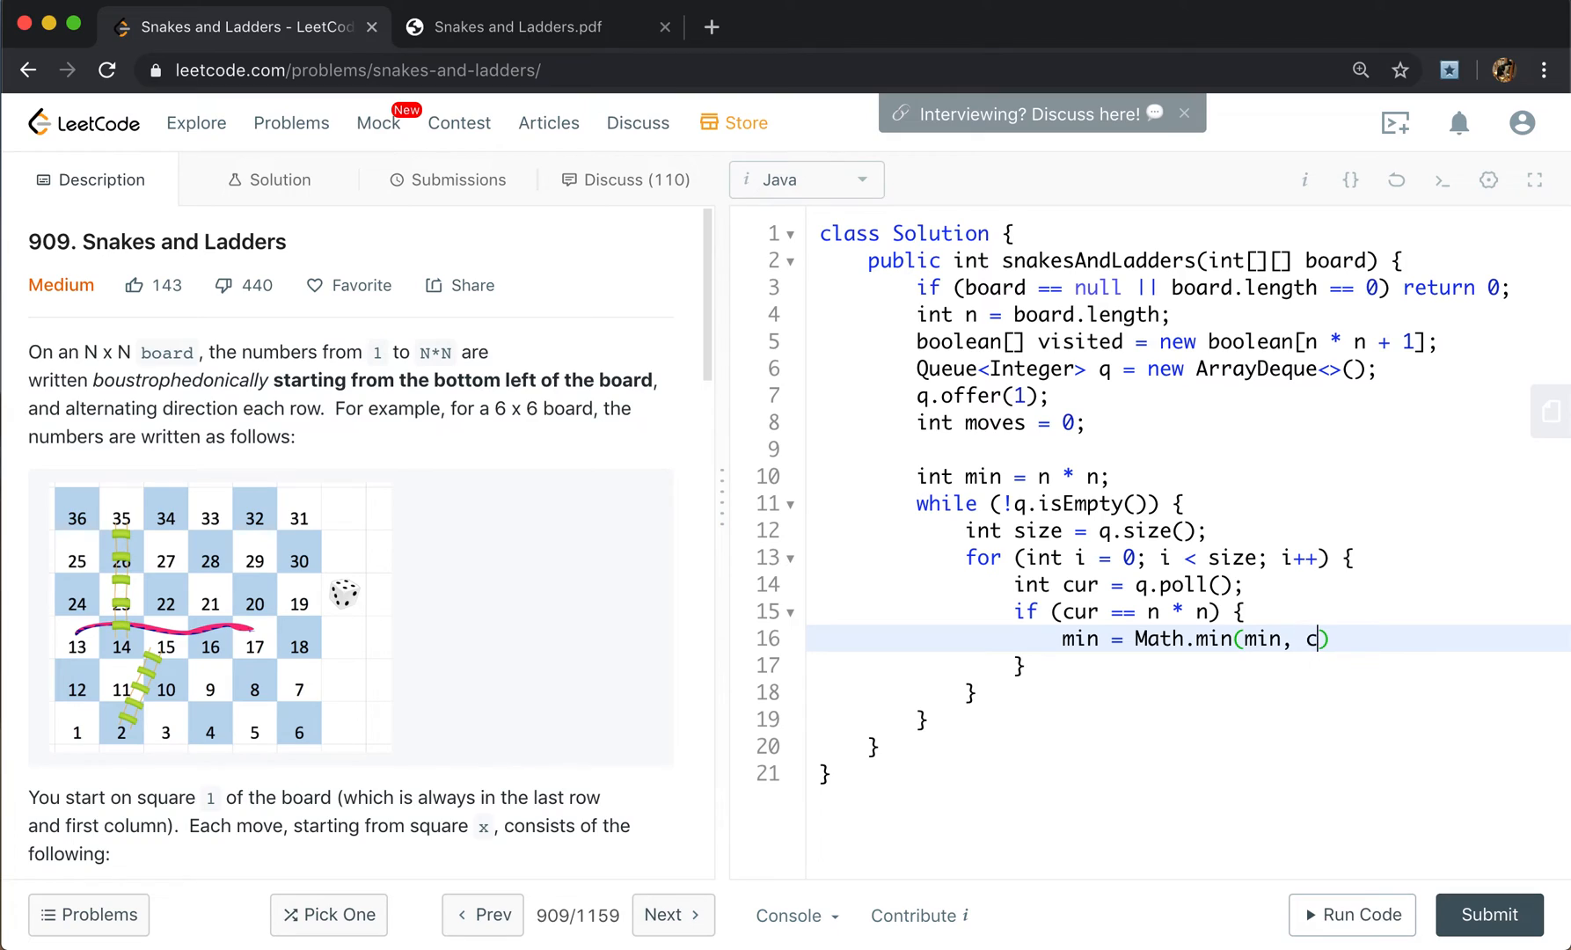
text(oves);)
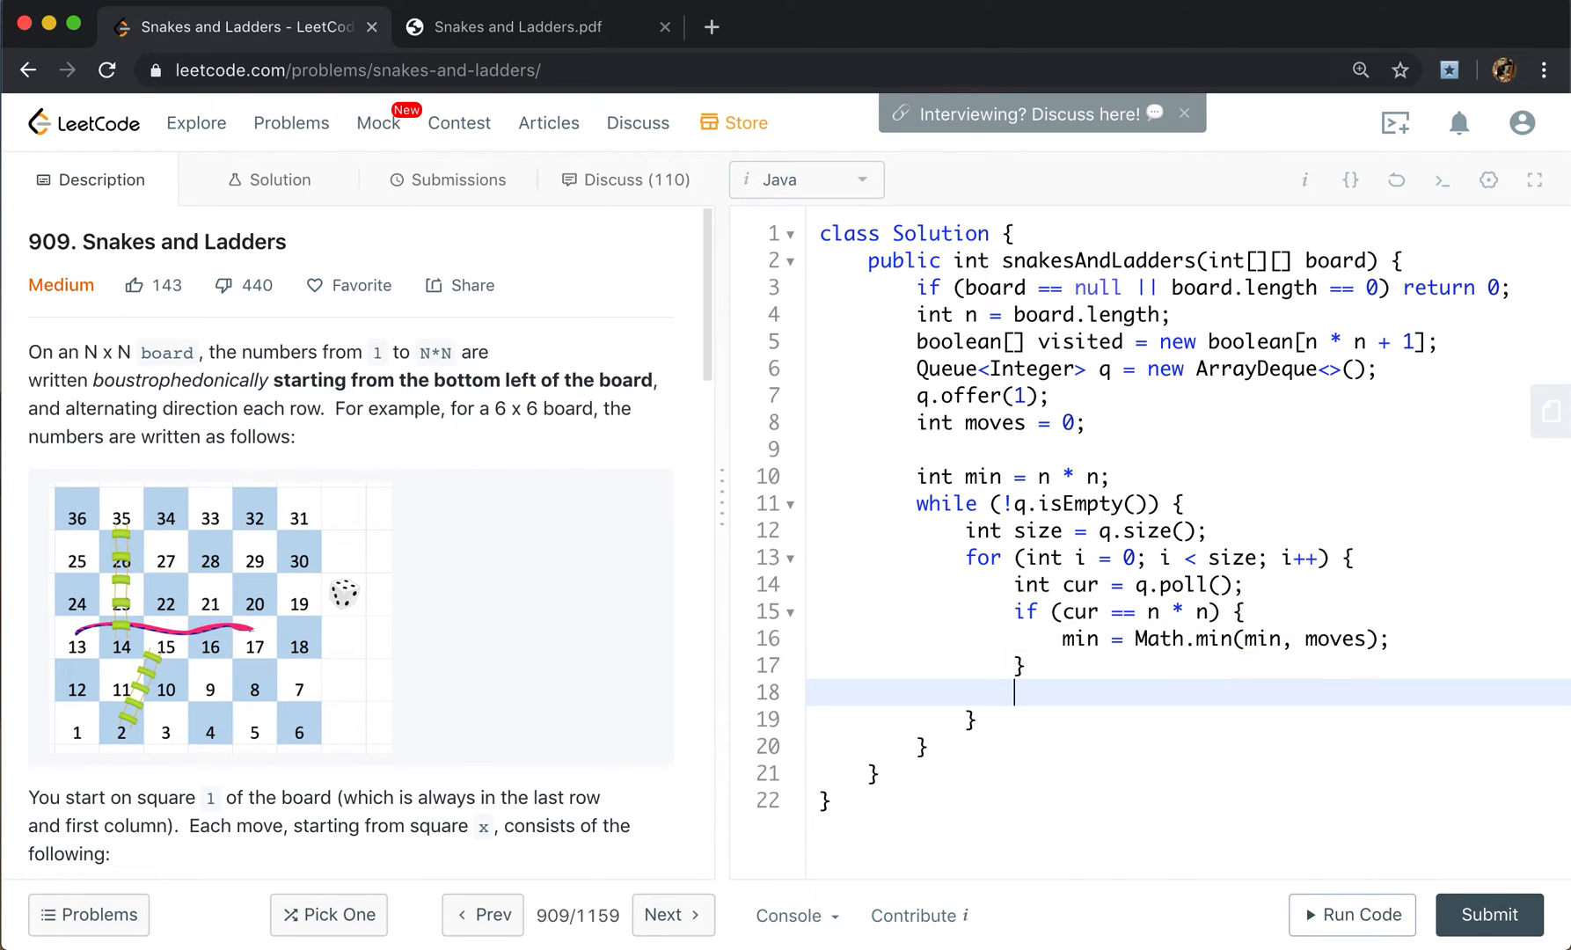
Loop j from 1 to 6 with num = cur + j, breaking when num > n * n.
text(for)
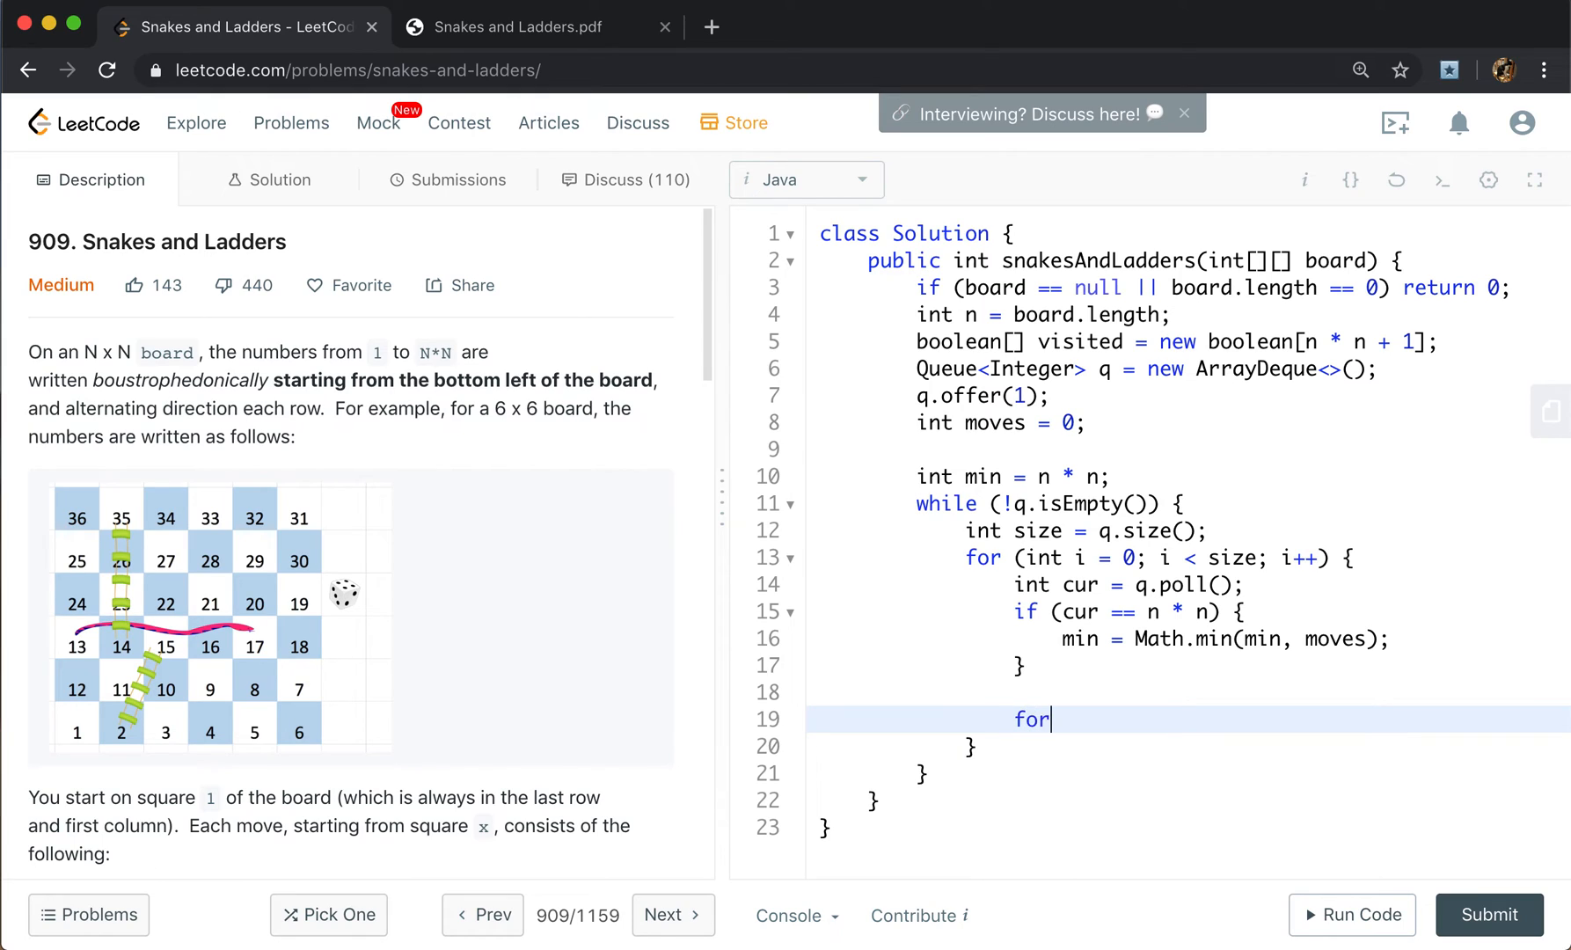
text((int ))
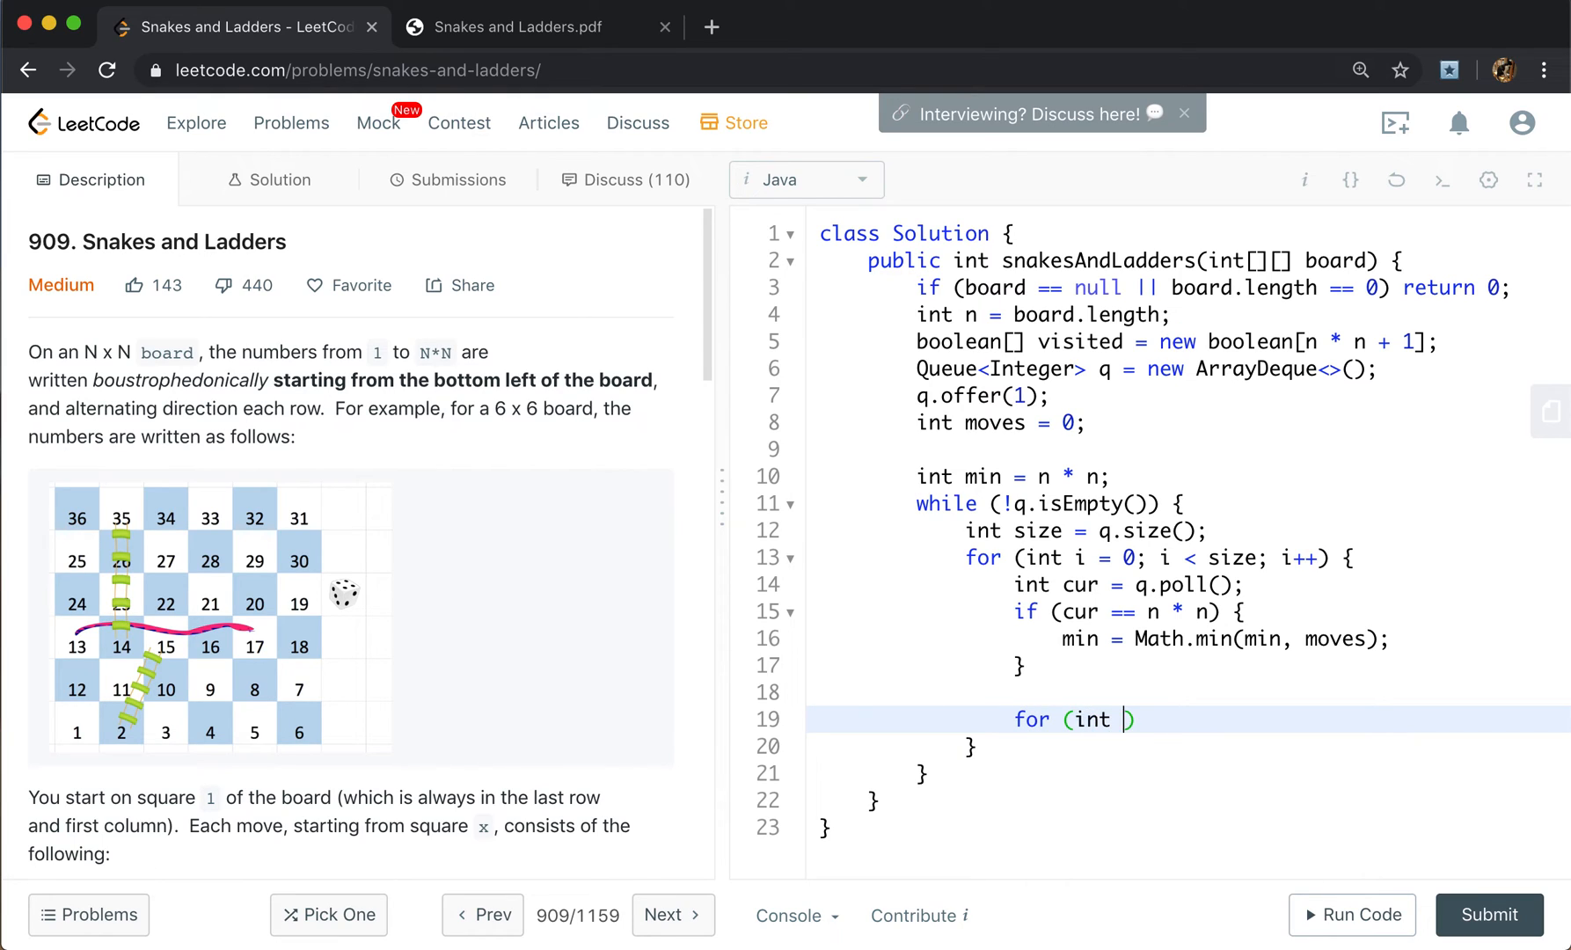
text(j = 1; j)
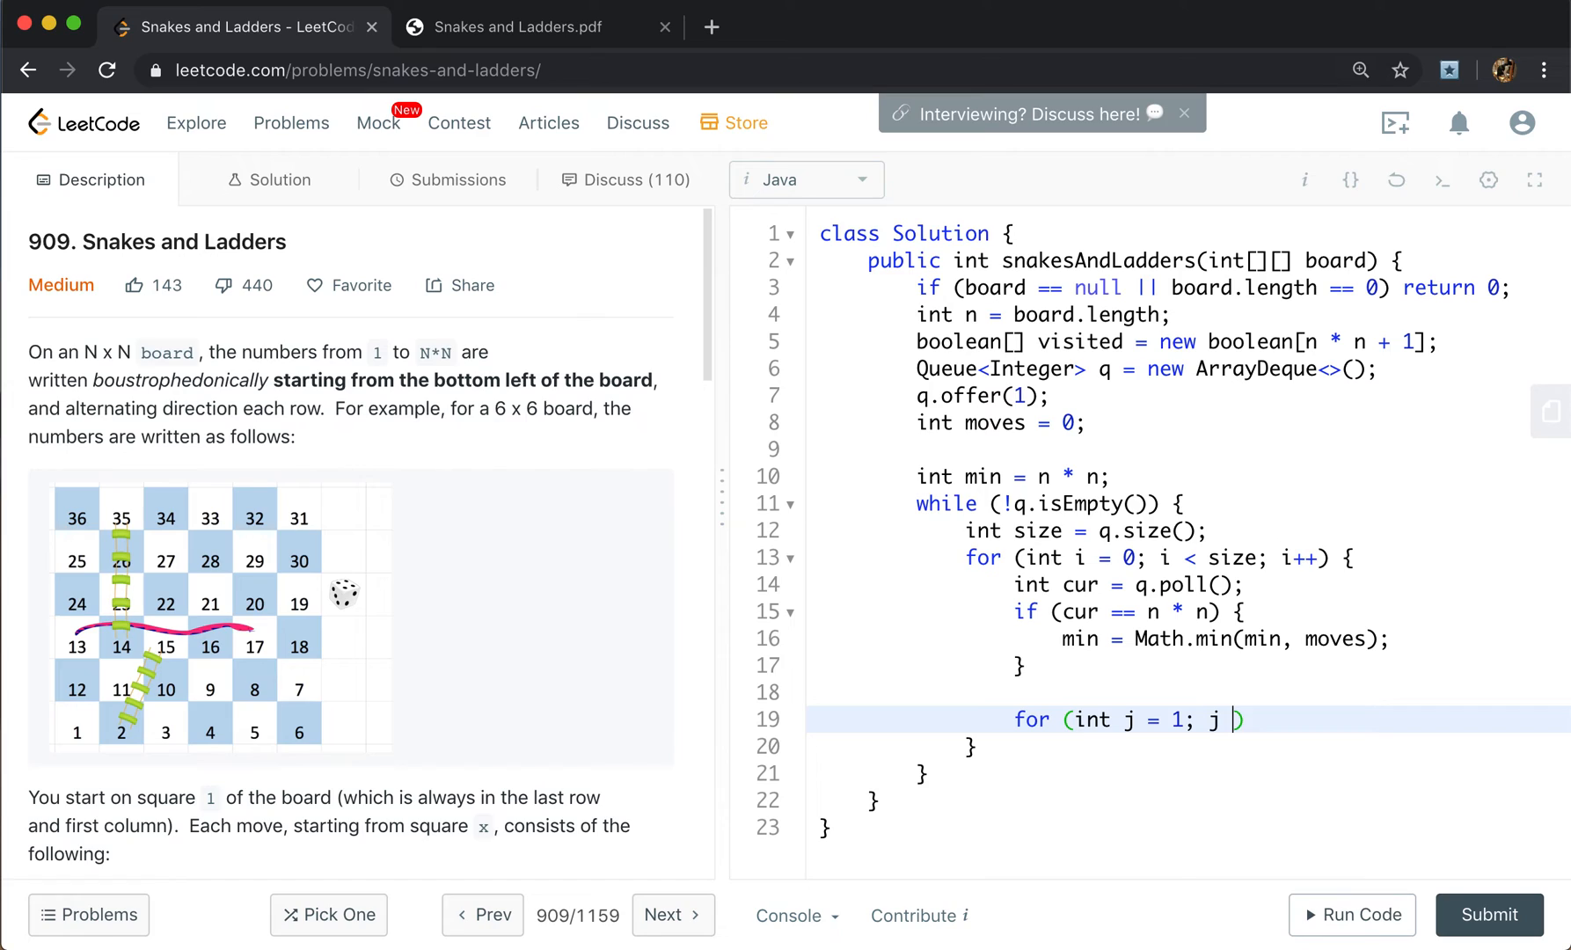
text(<= 6; j++))
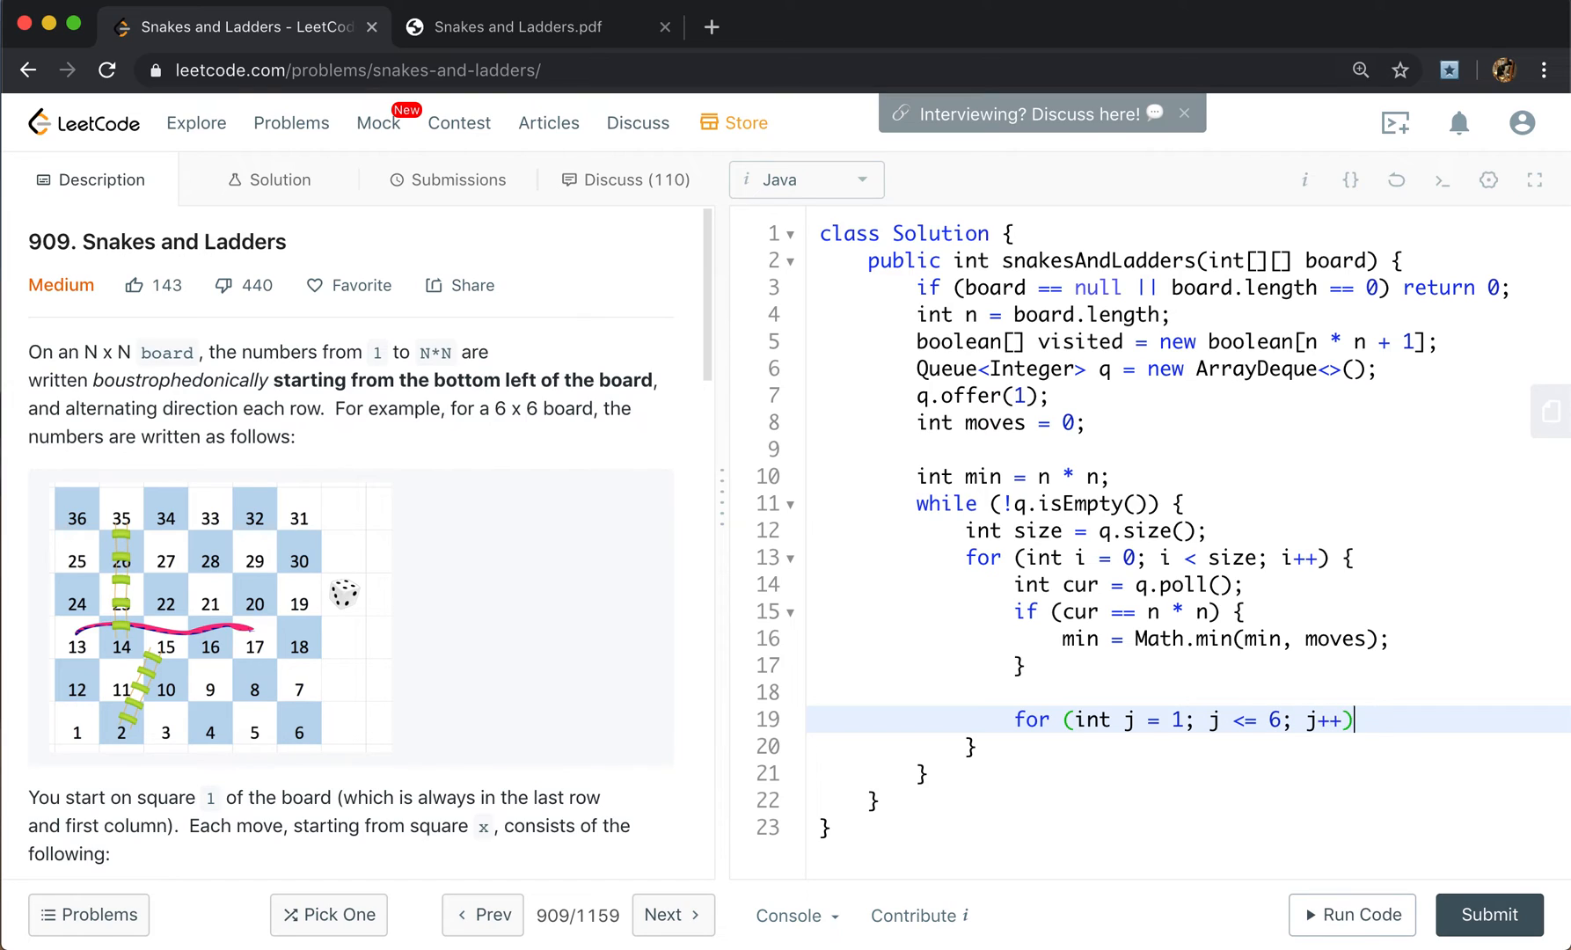
text({)
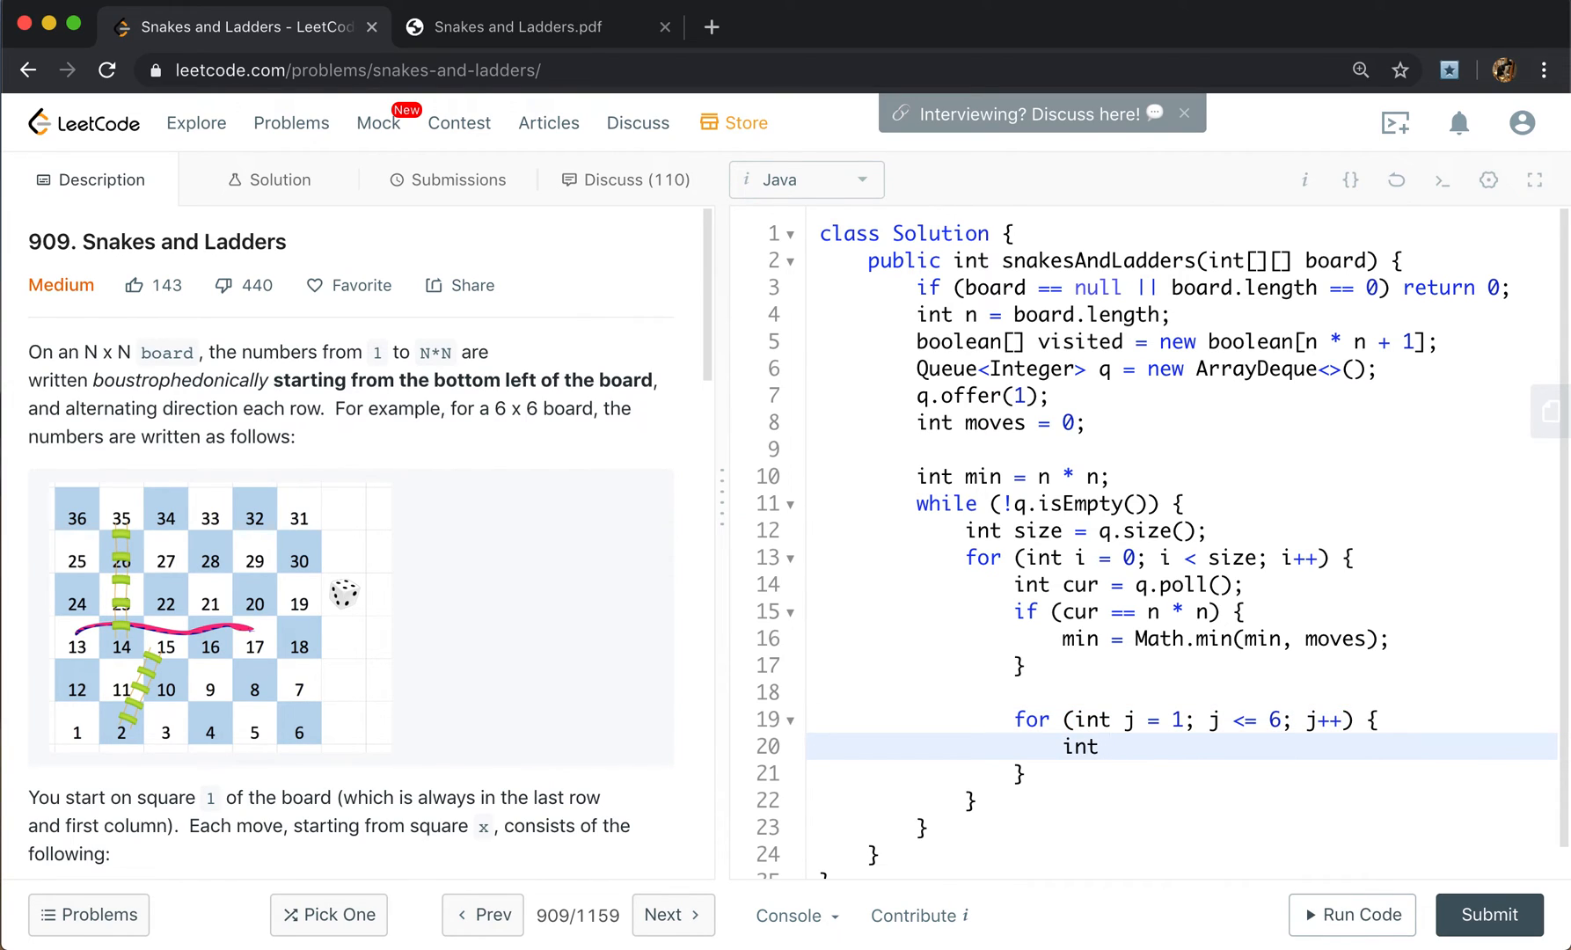
text(num = cur)
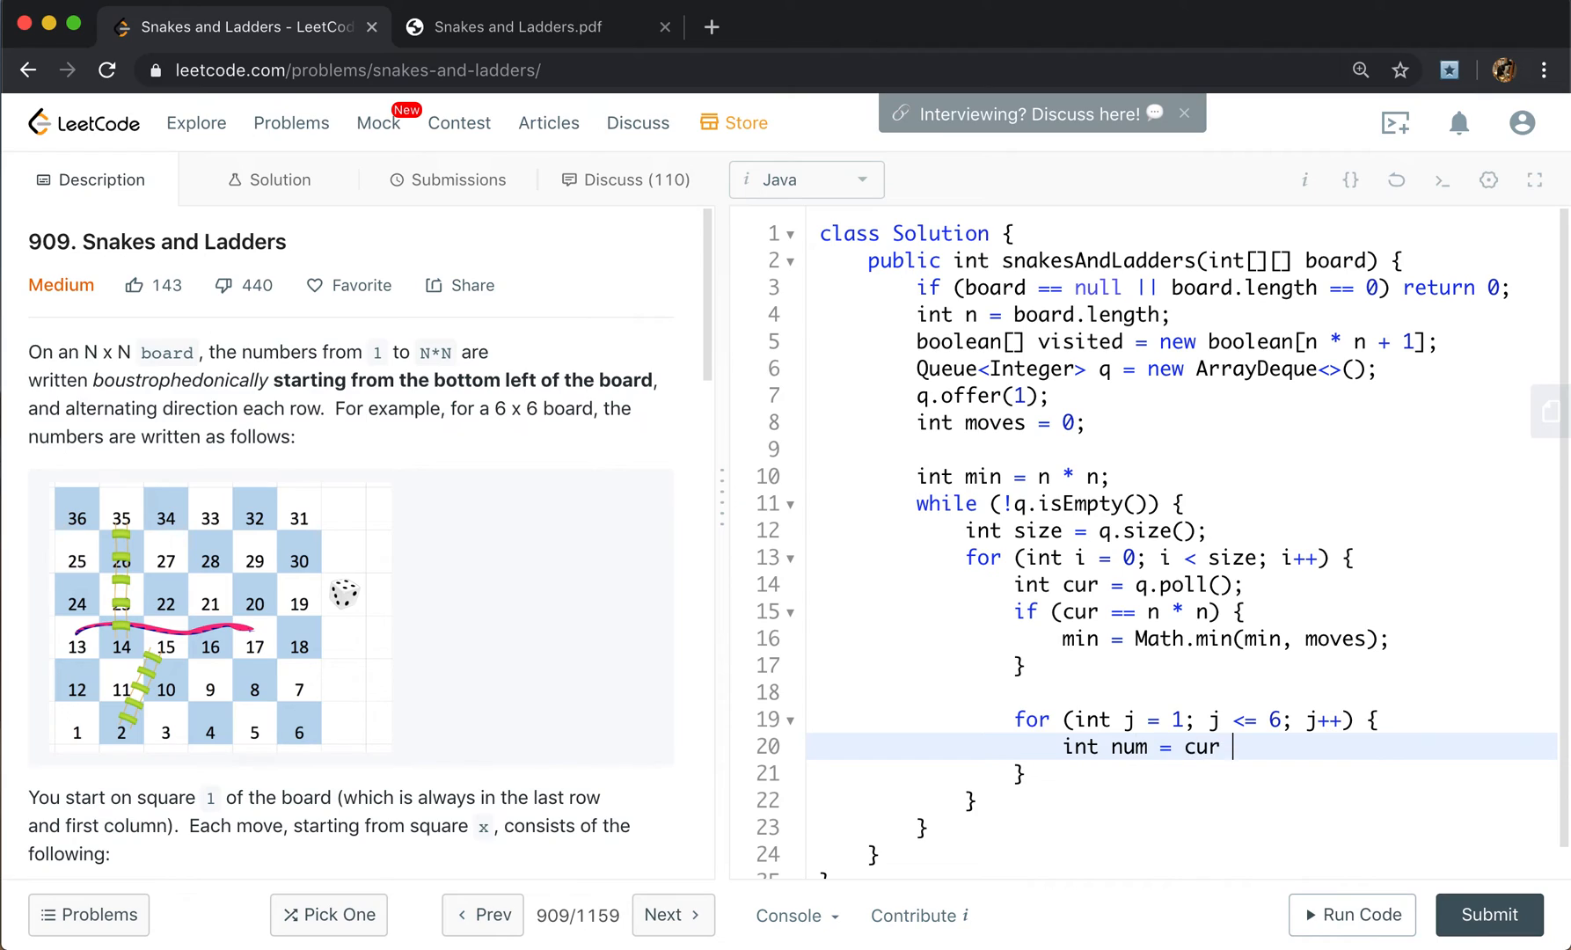
text(+ j;)
text(if (num )
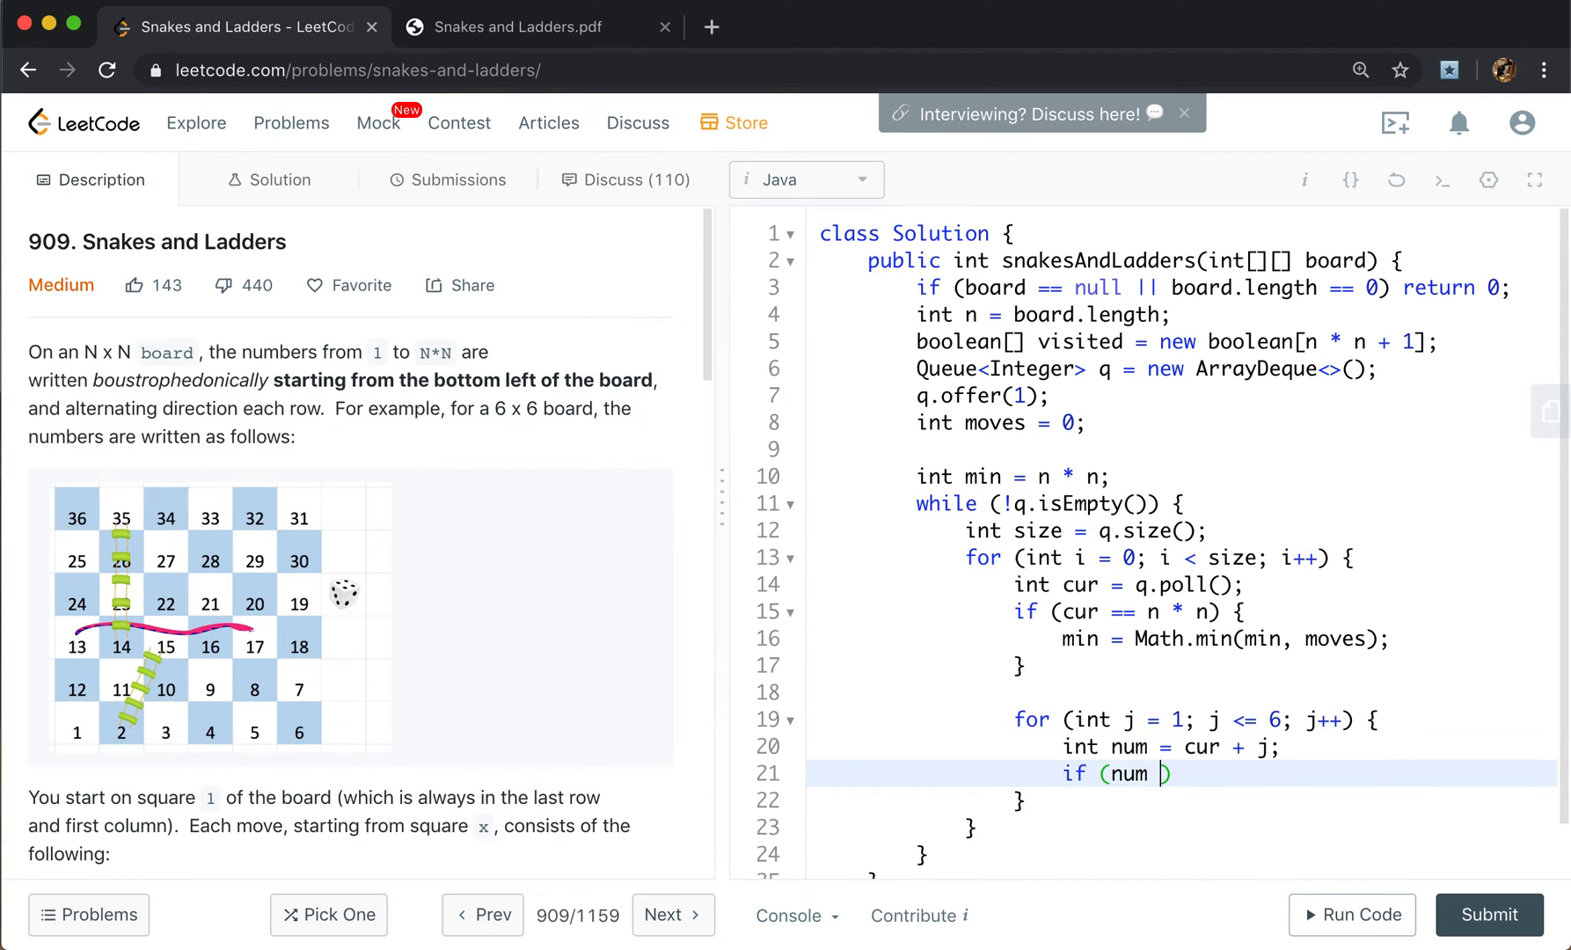
text(> n * n)
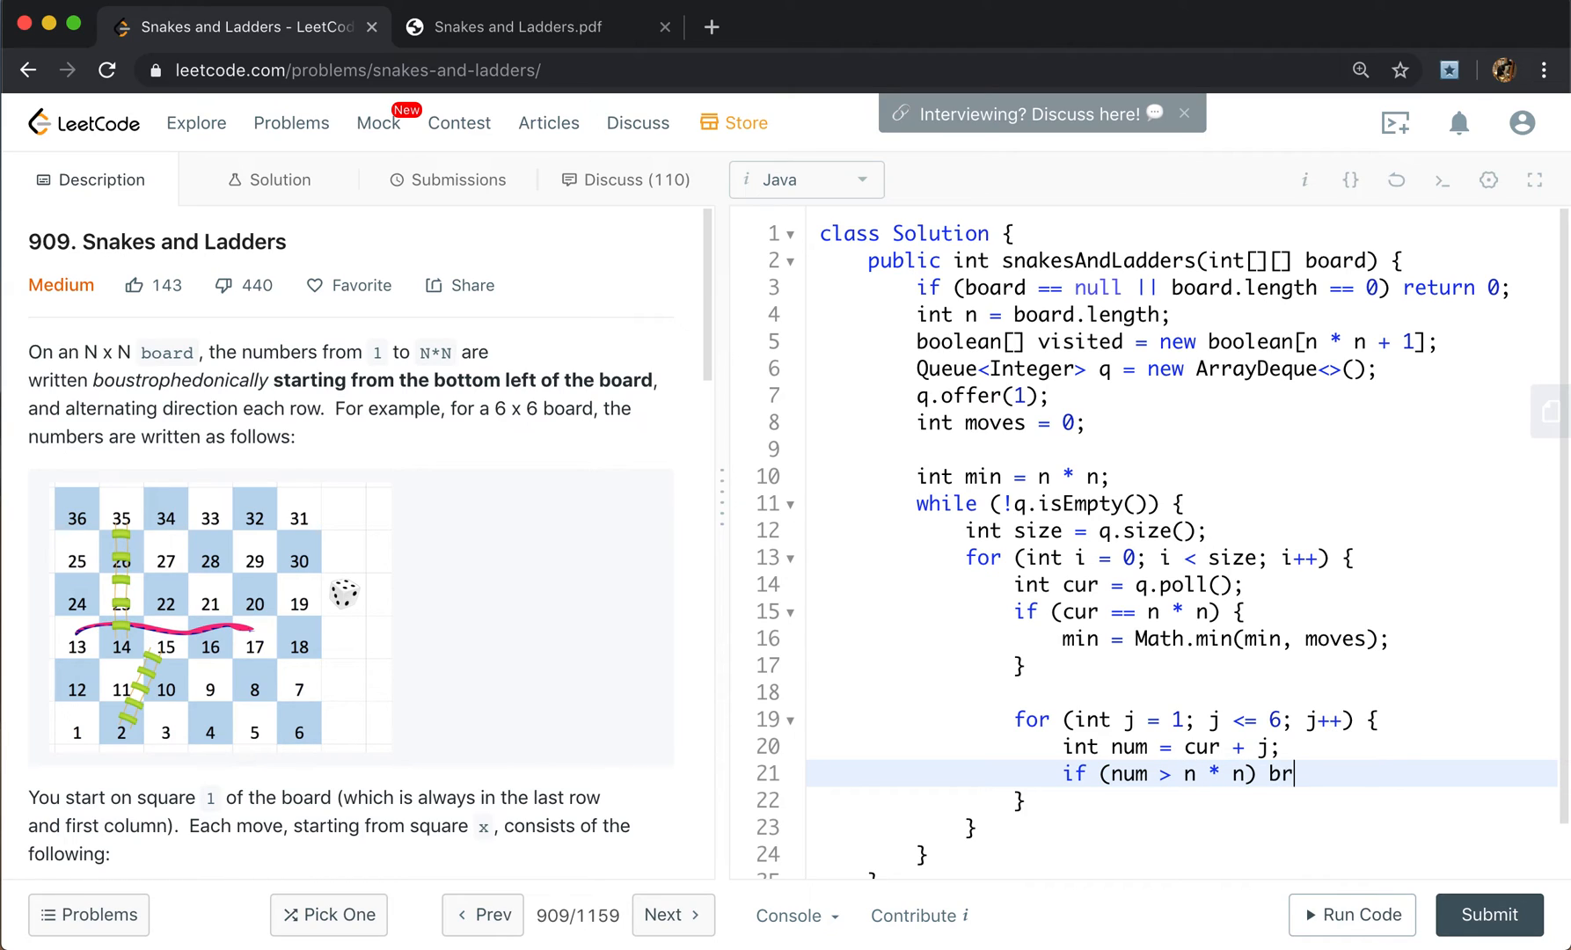
text(eak;)
text(i)
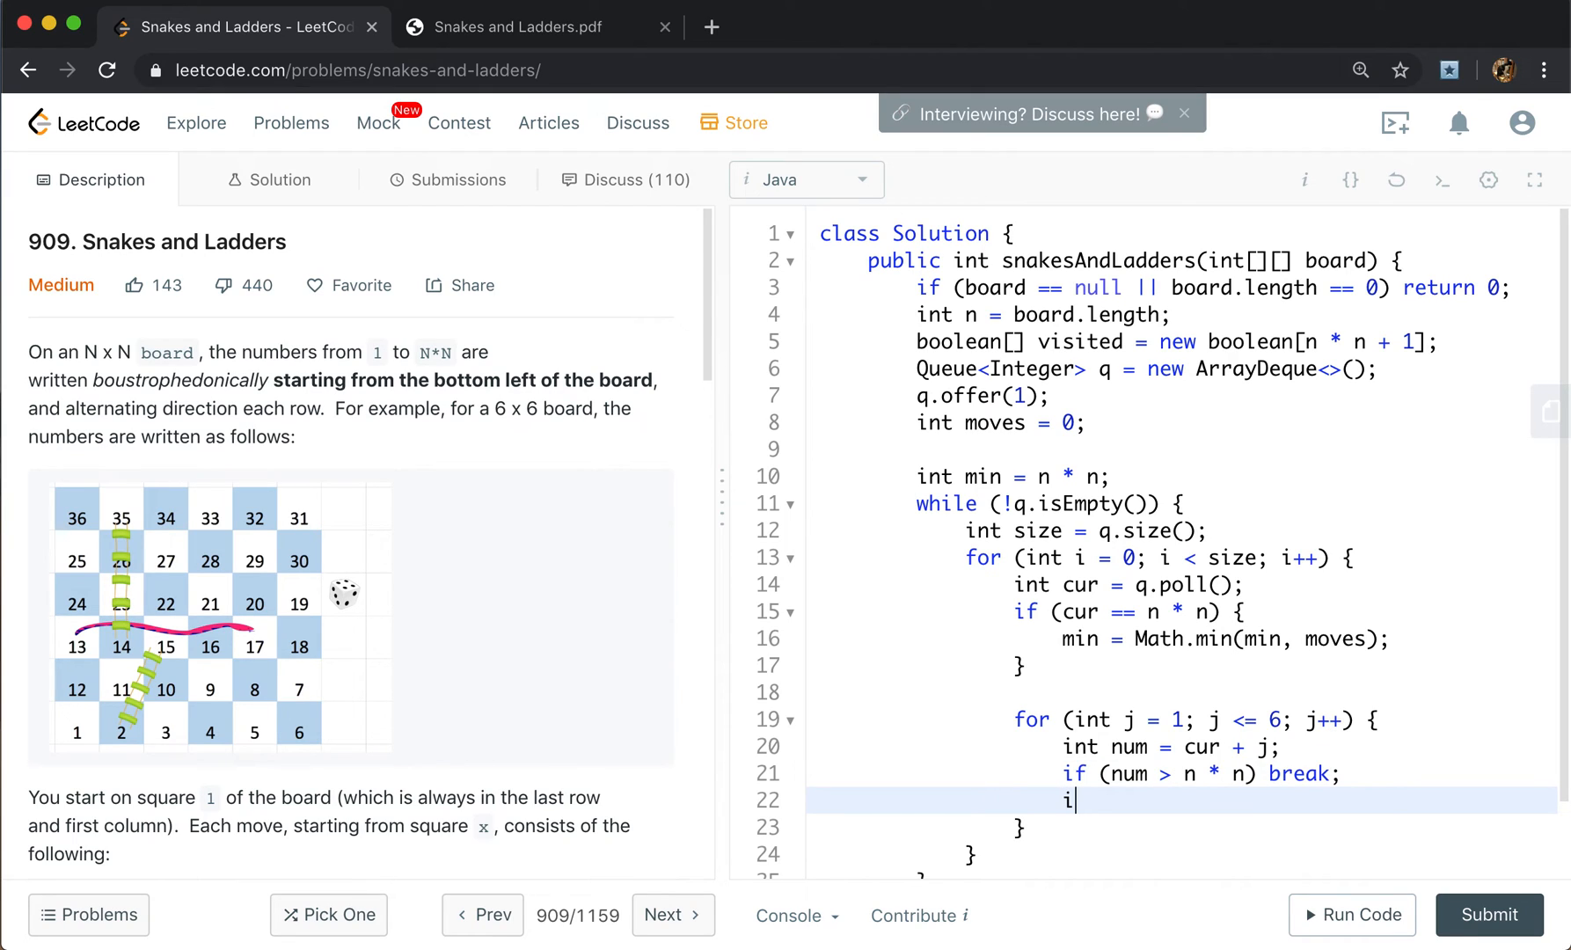
Add the if (!visited[num]) block marking visited[num] true.
text(f)
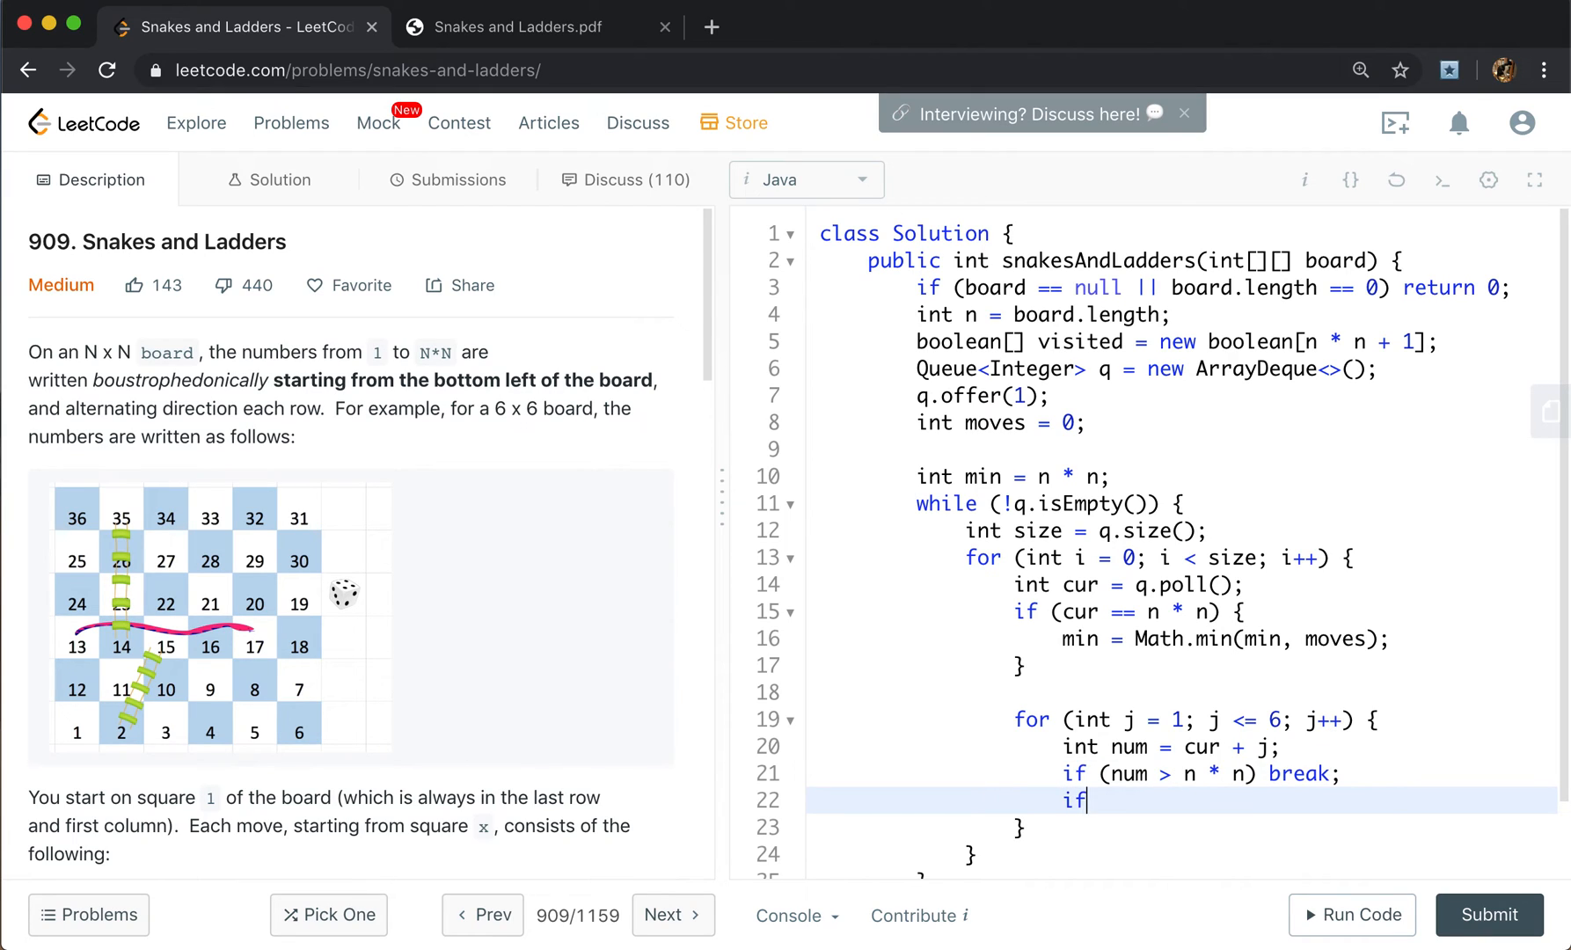
text((!visited))
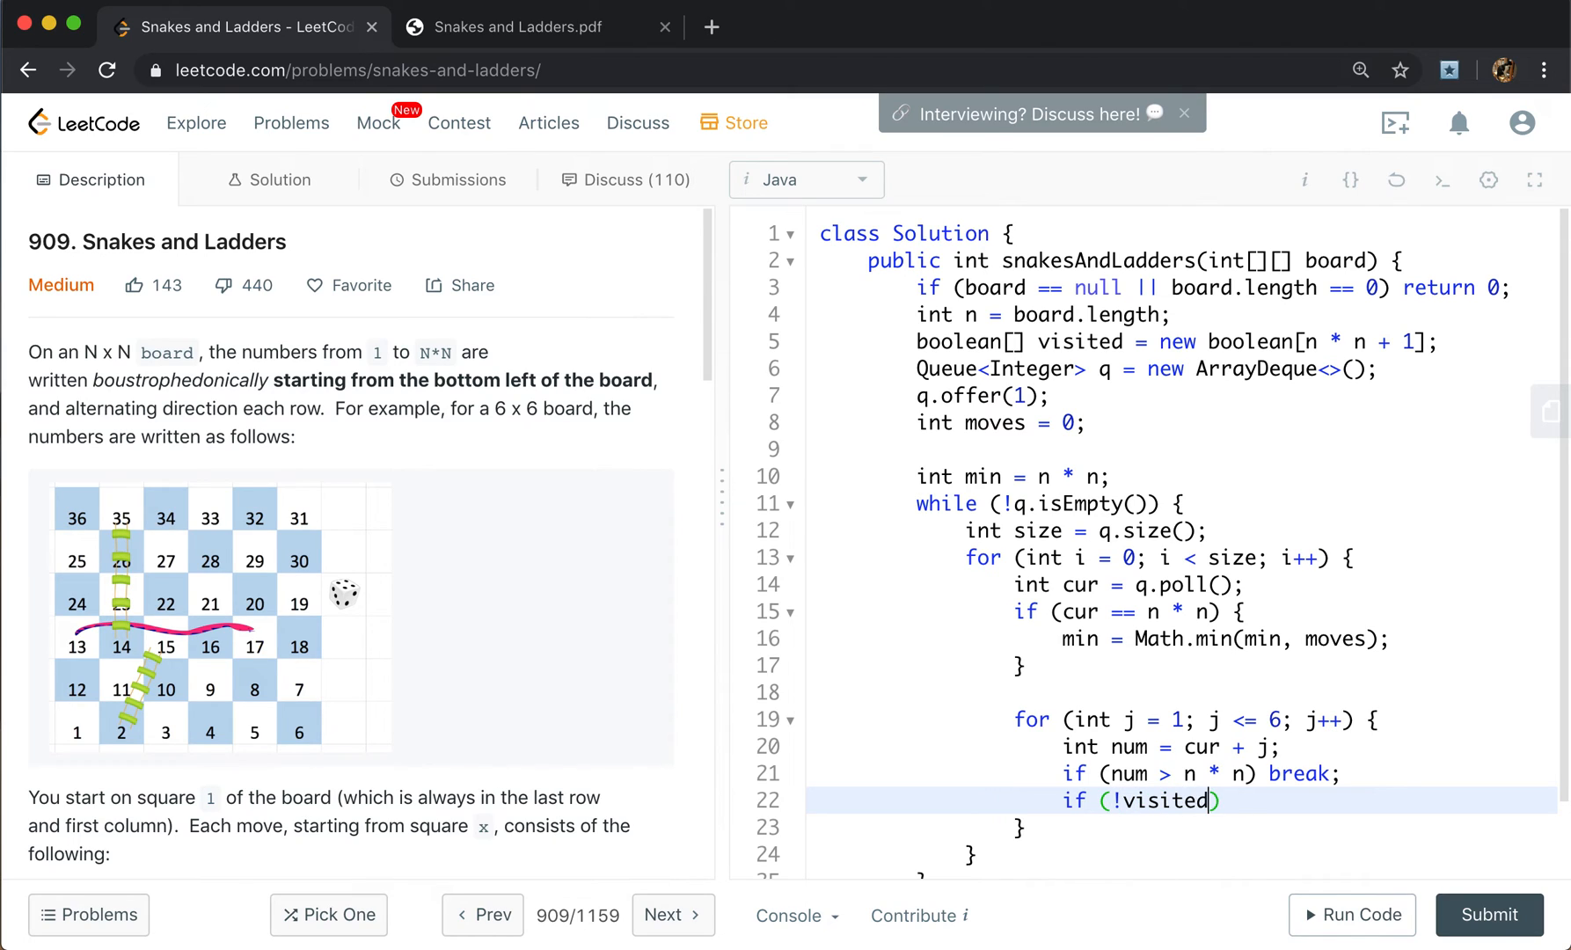
text([num]) {)
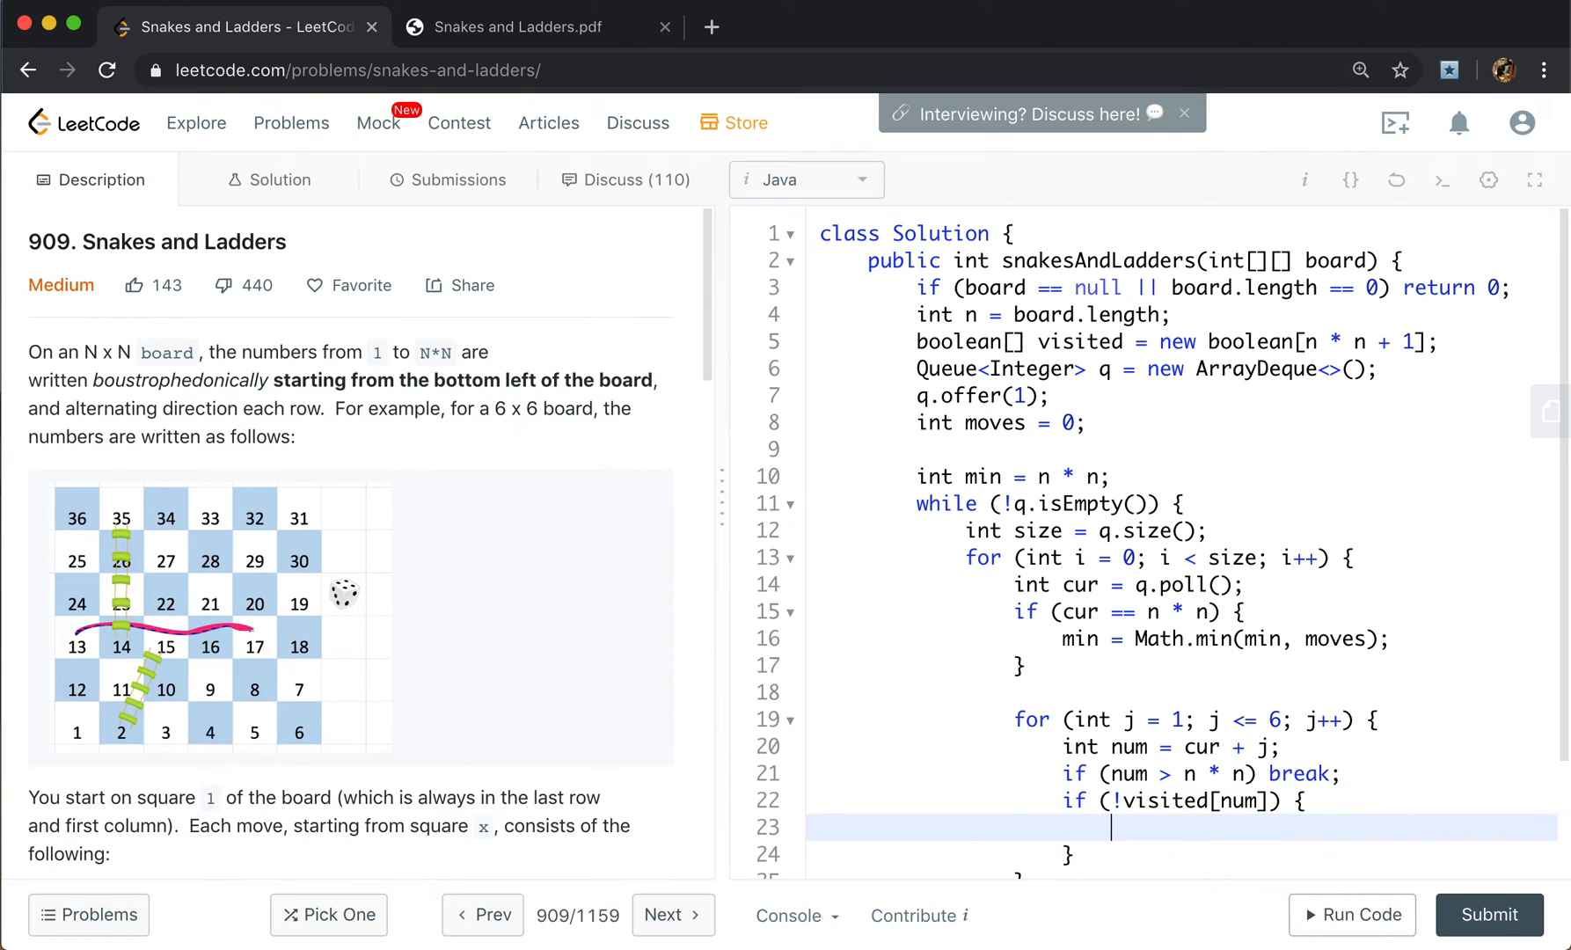
text(visited[num ])
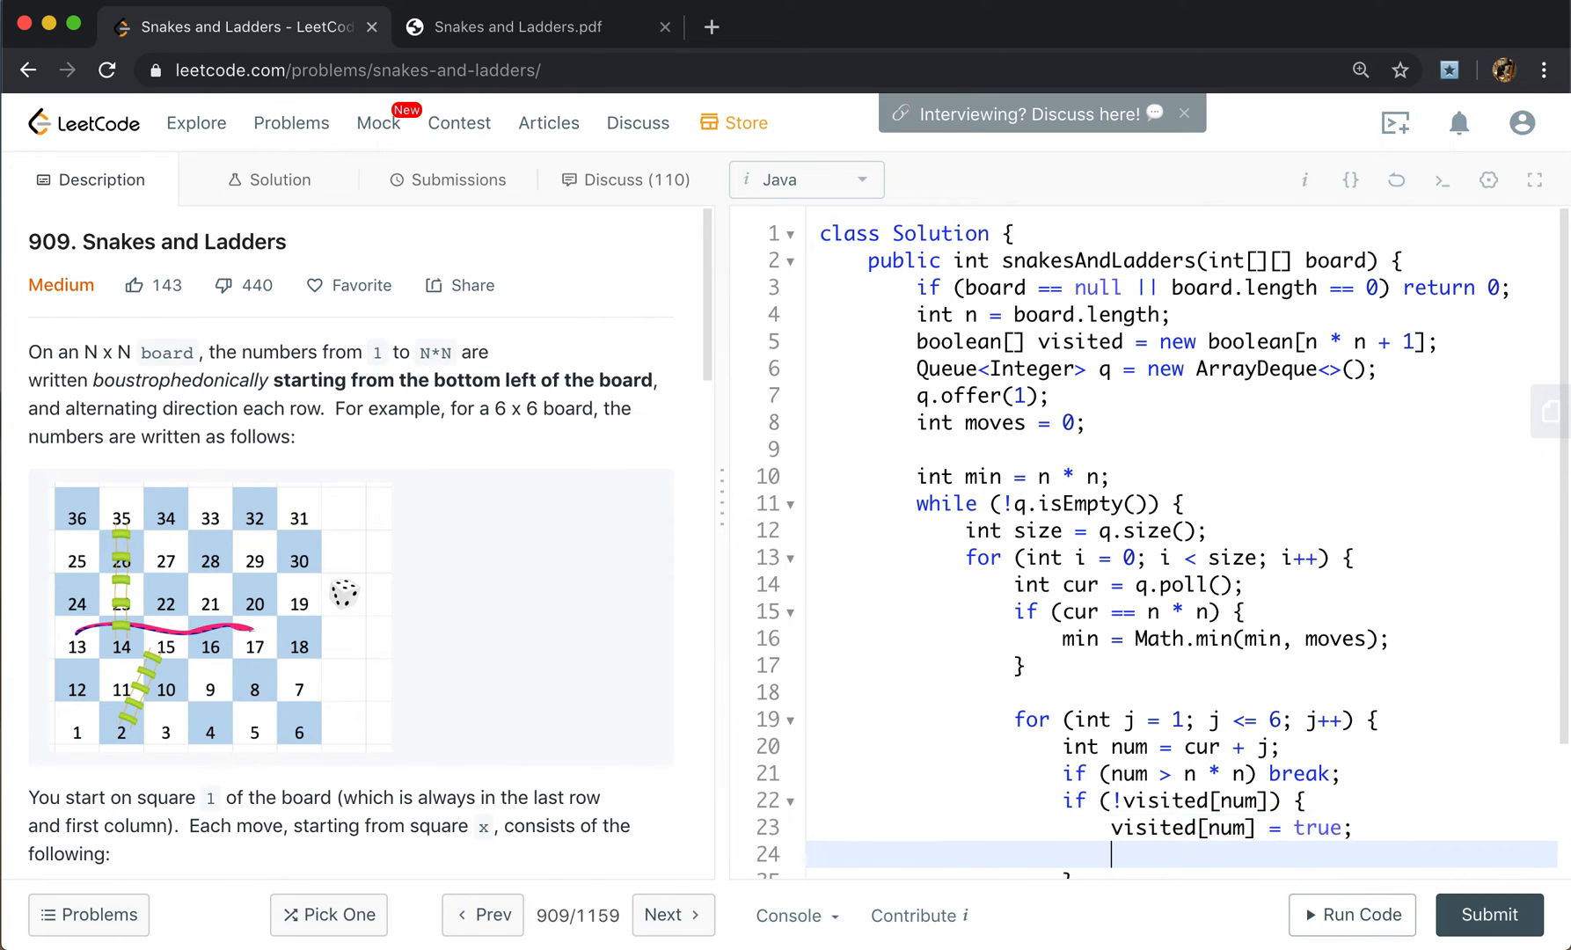
scroll(down, 3)
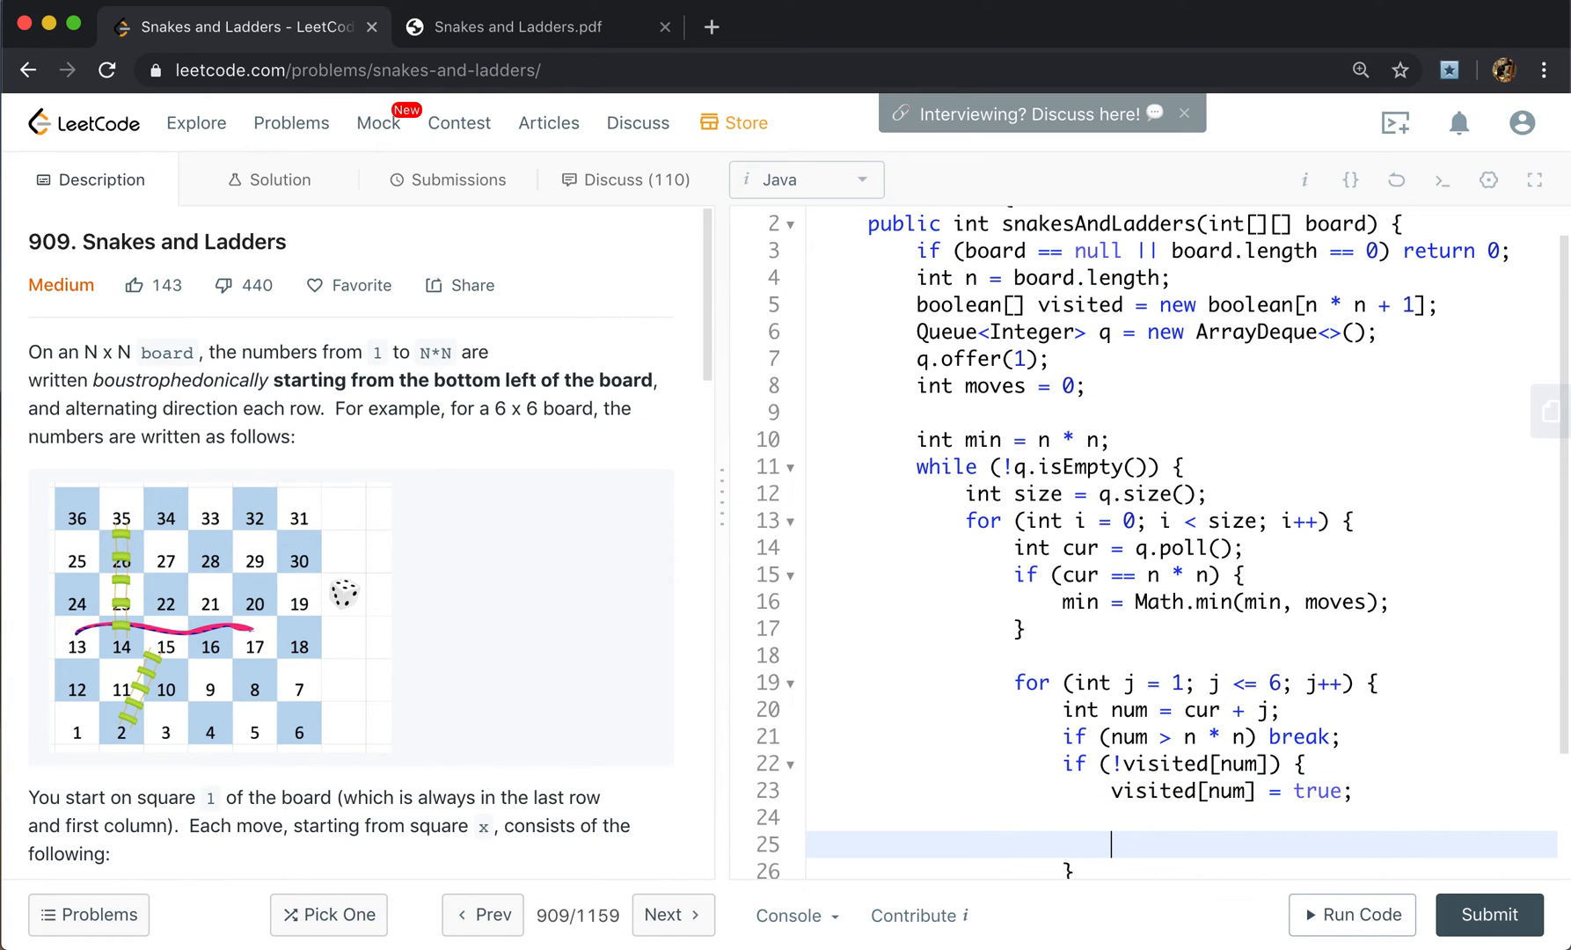
Compute row = n - (num - 1) / n - 1 and start col with the (n - row) % 2 == 0 parity test.
text(int row = ()
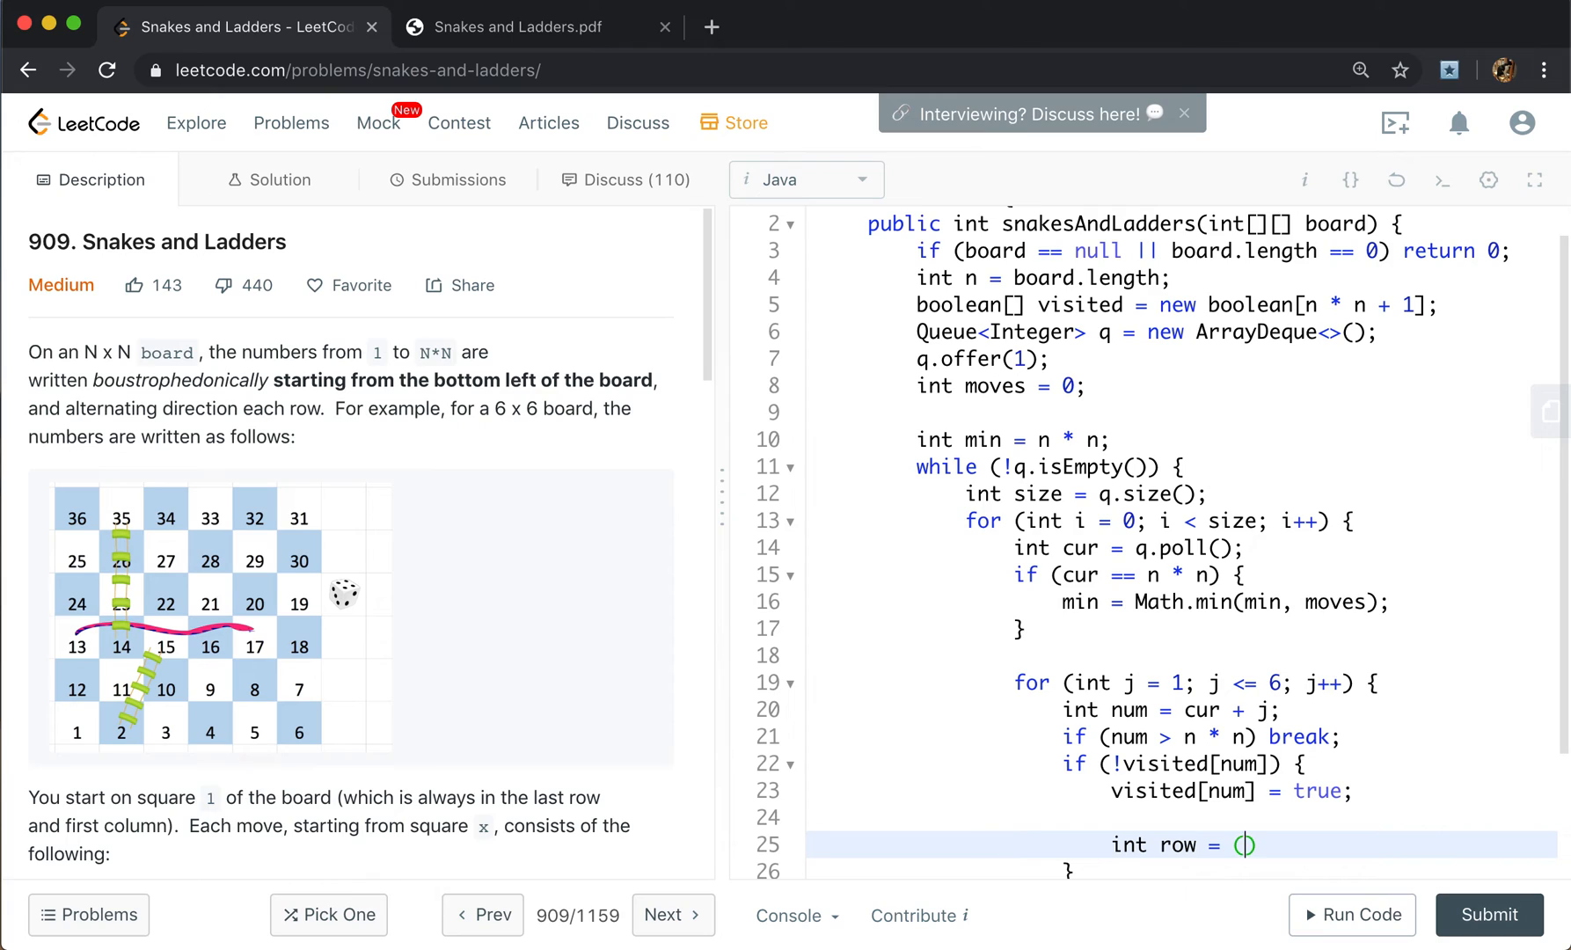
text(n)
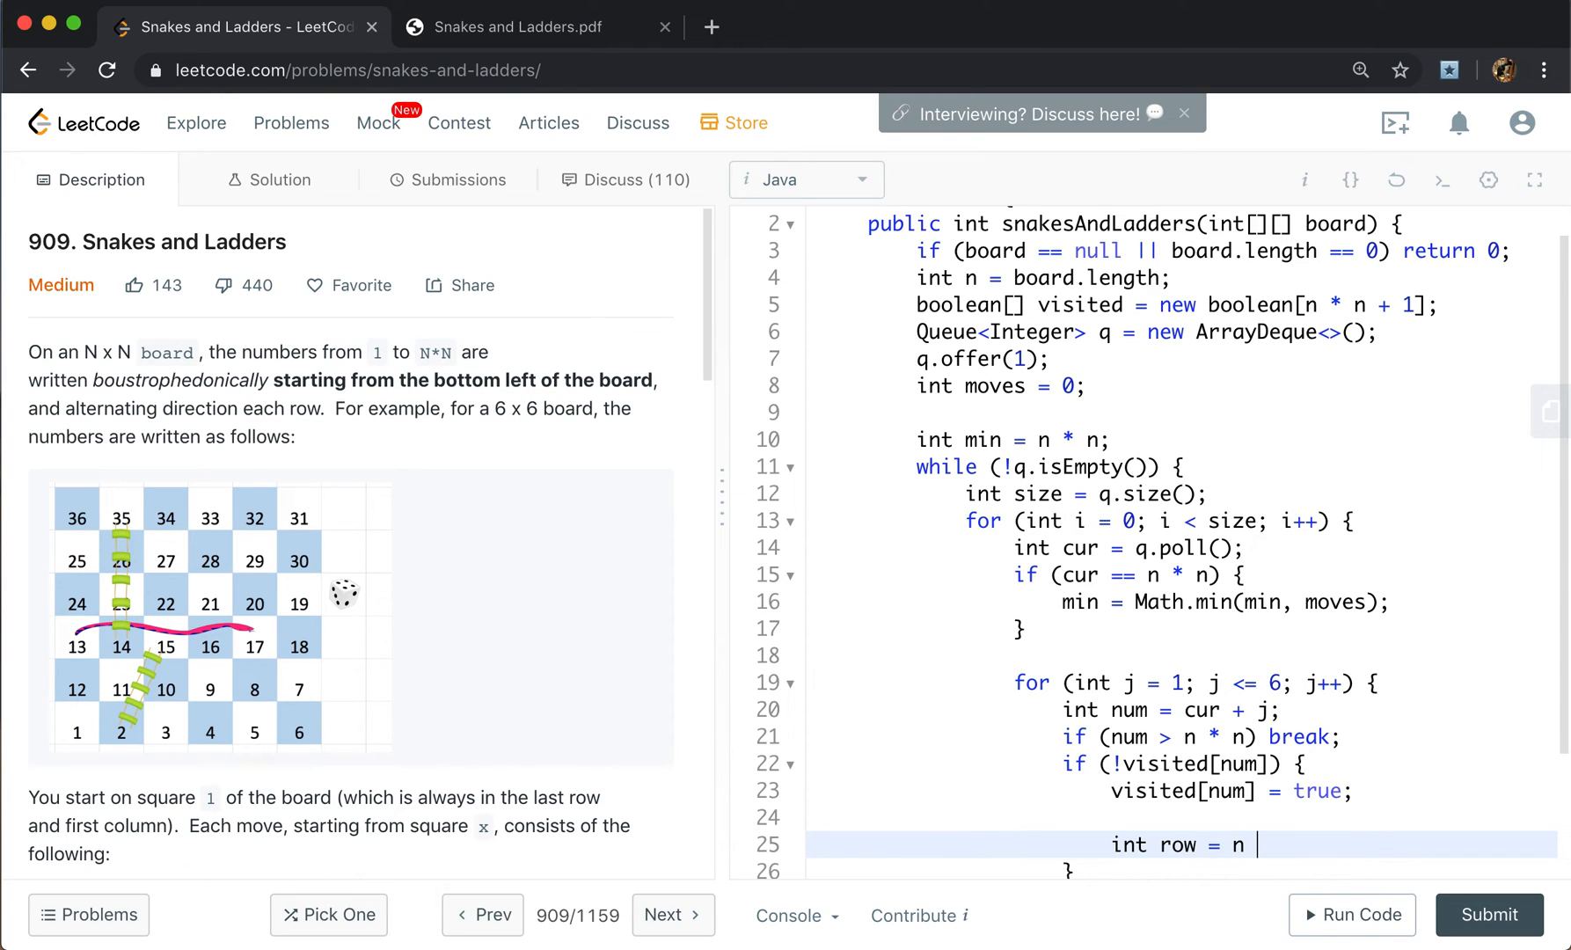
text(- (num ))
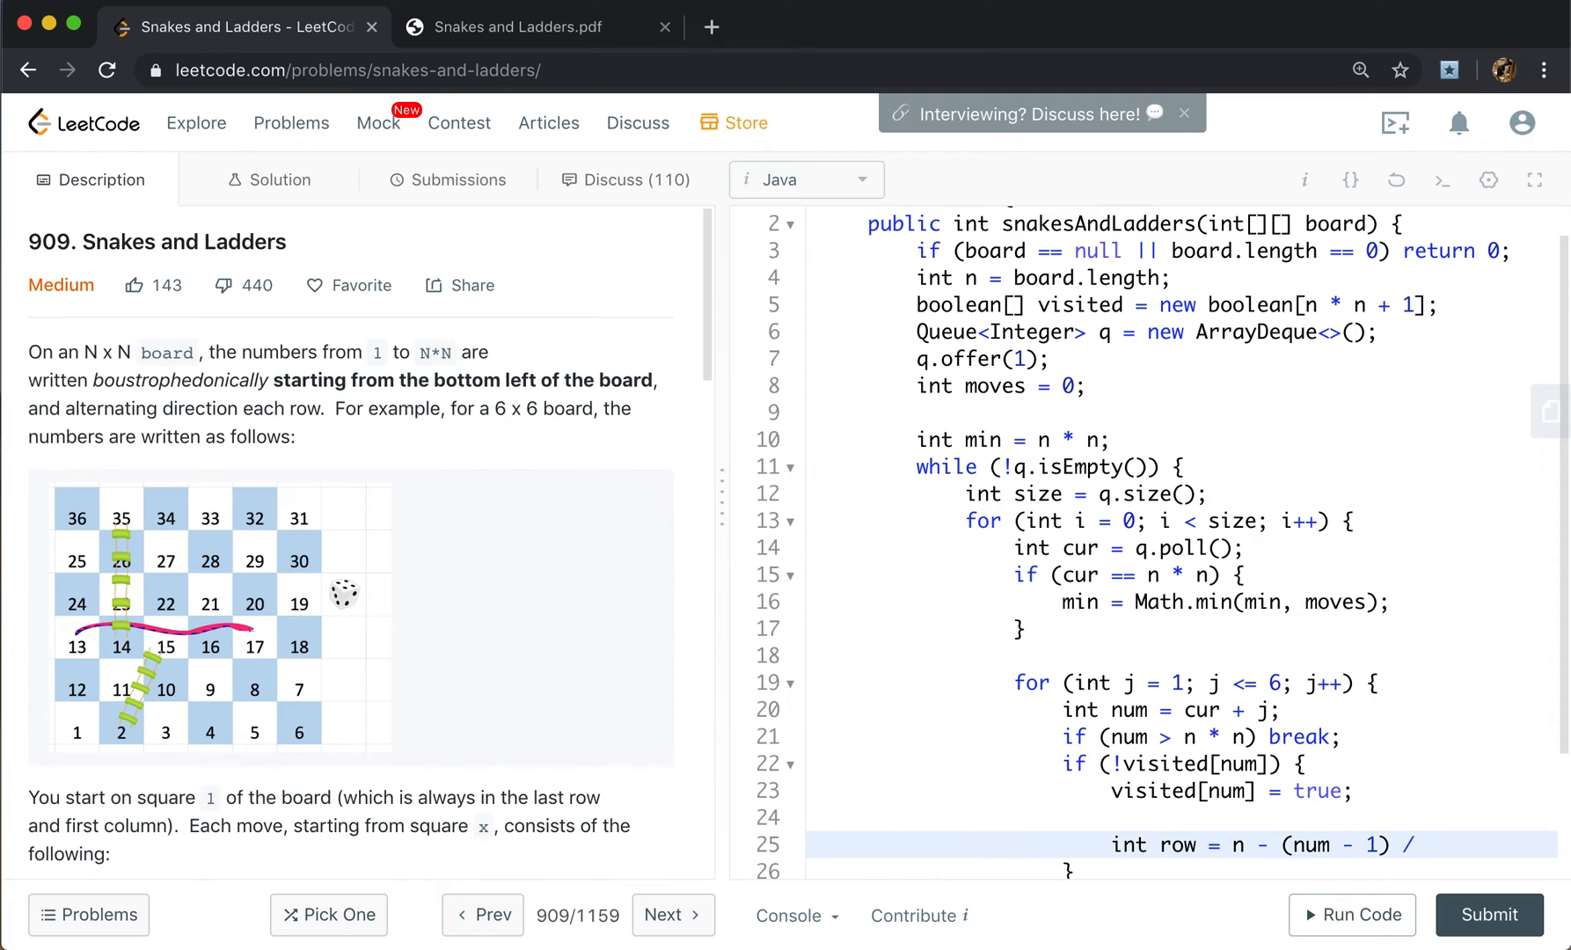
text(n - 1)
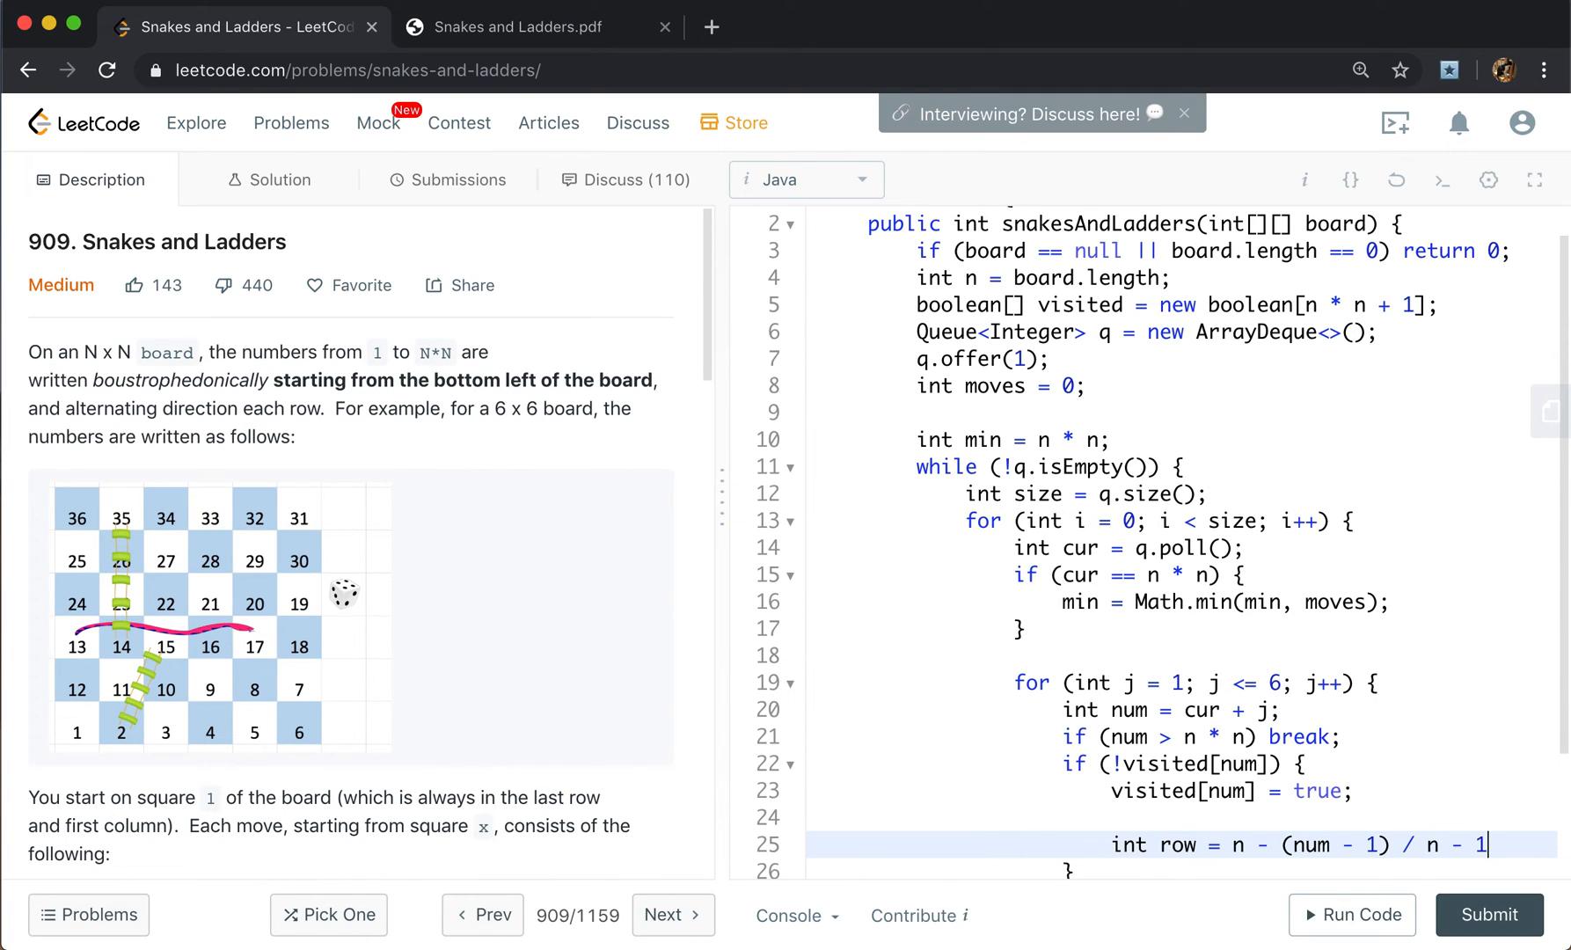
text(int col = ()
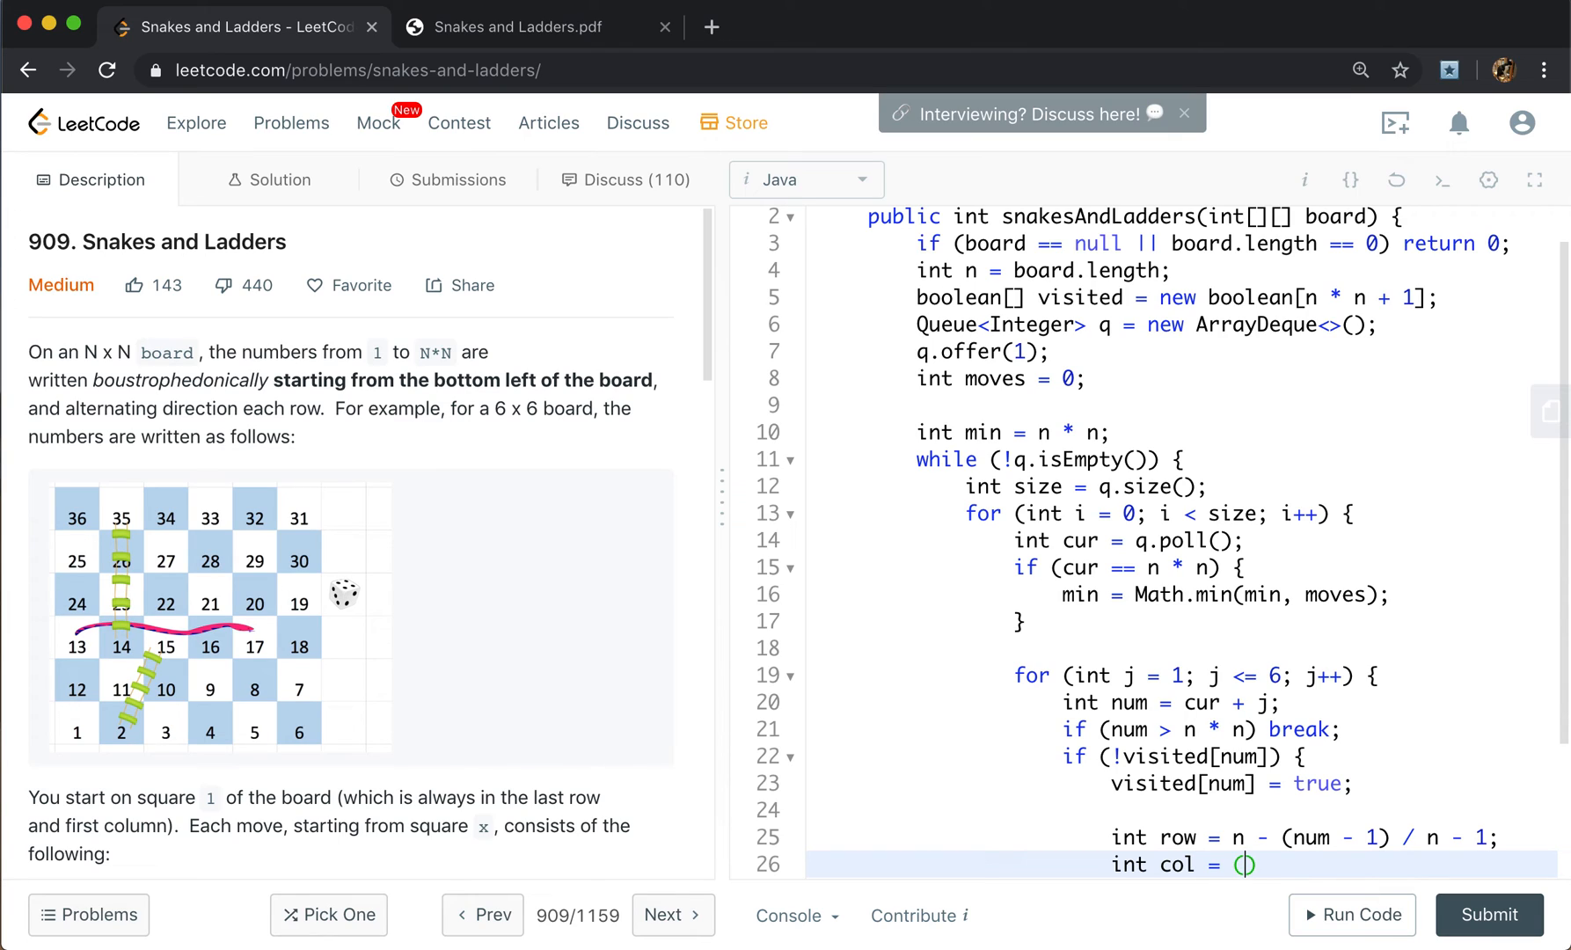
text(n - row)
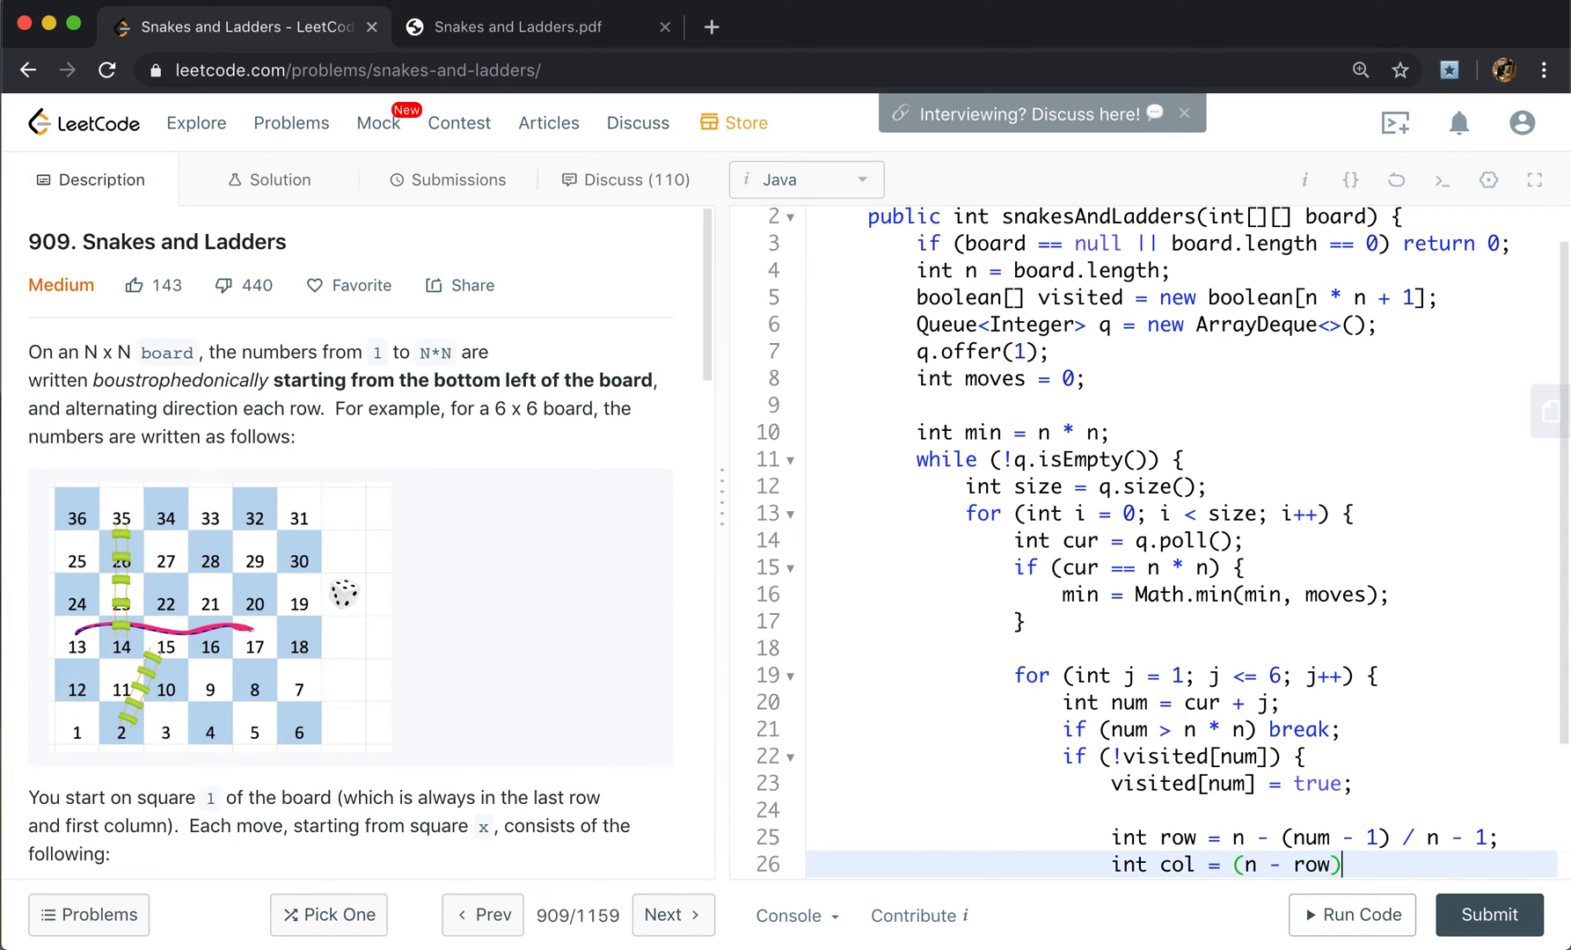
text(% 2)
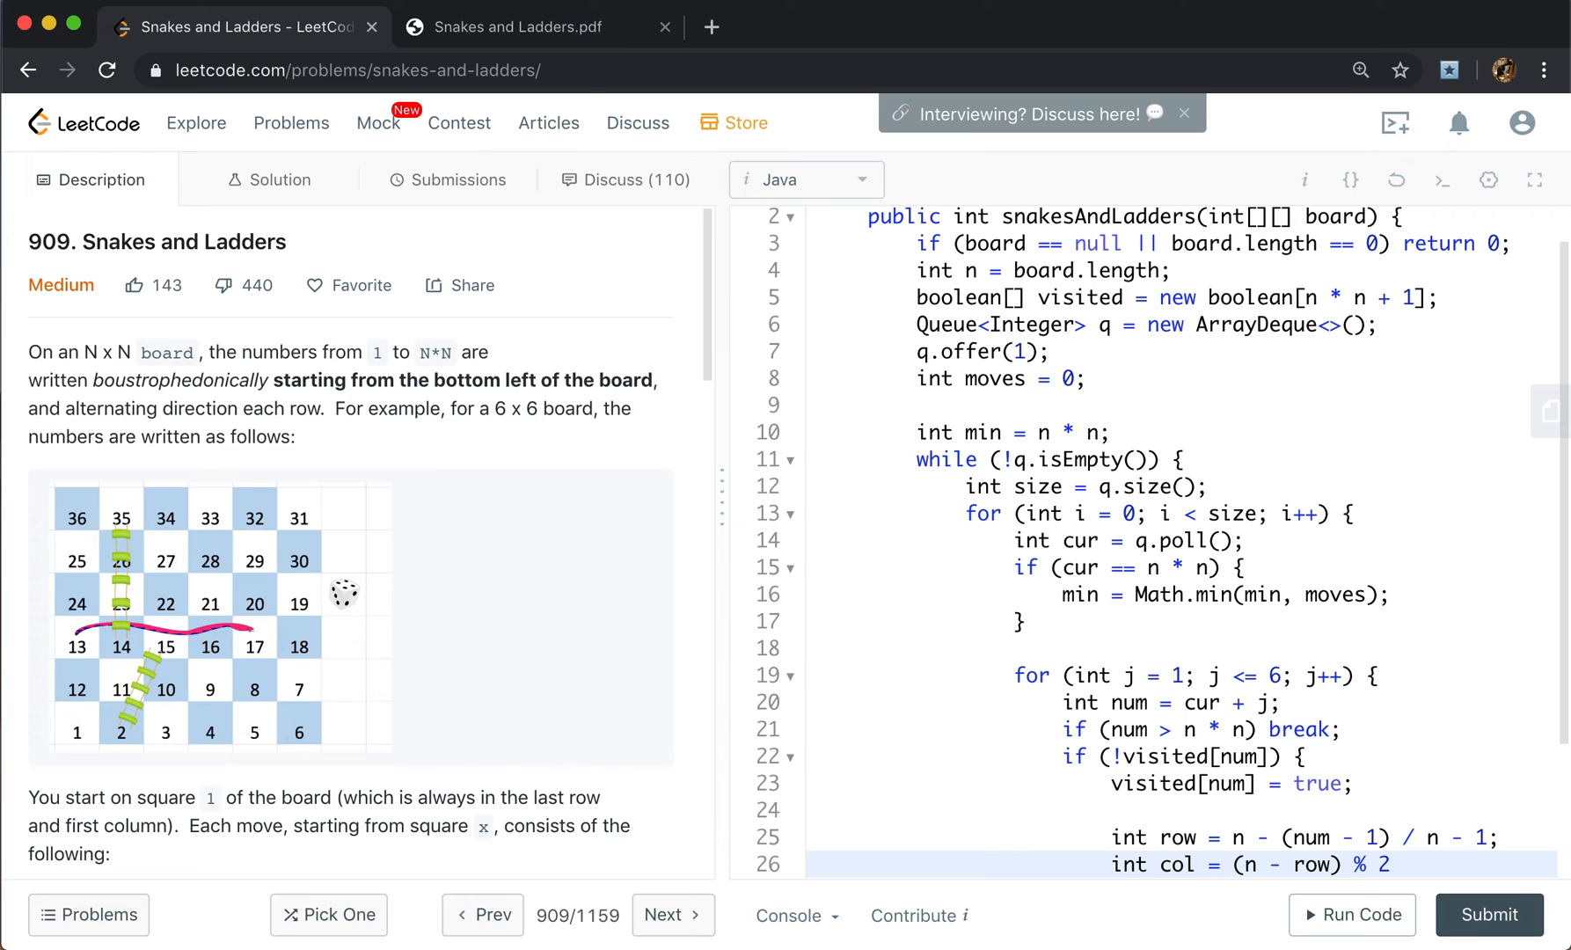
text(== 0)
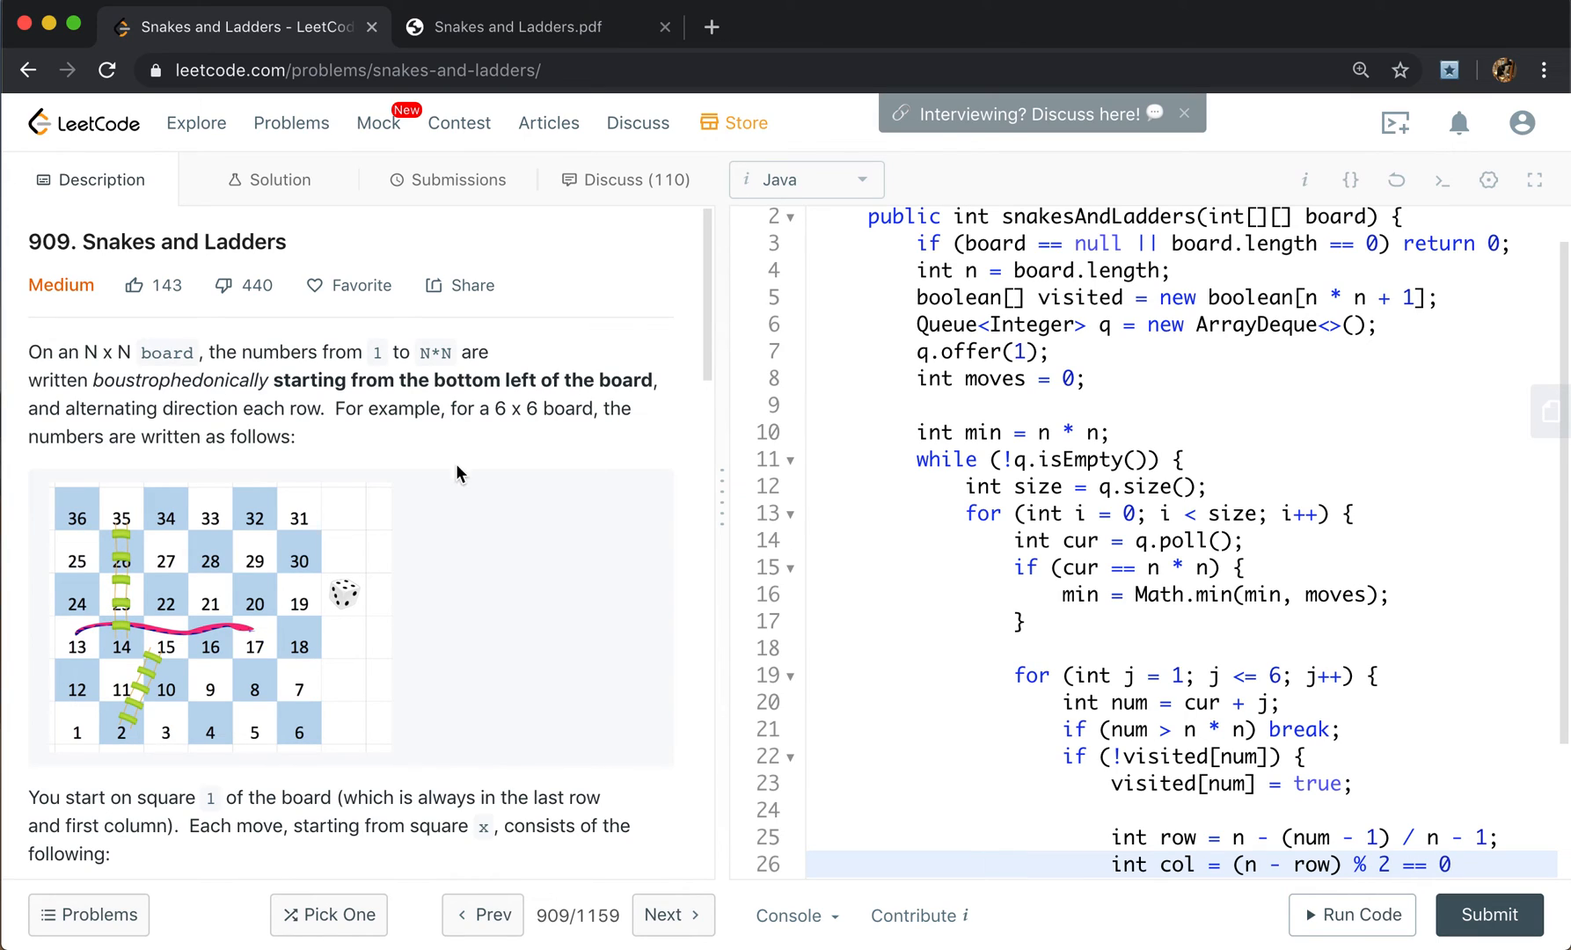
mouse_move(78, 757)
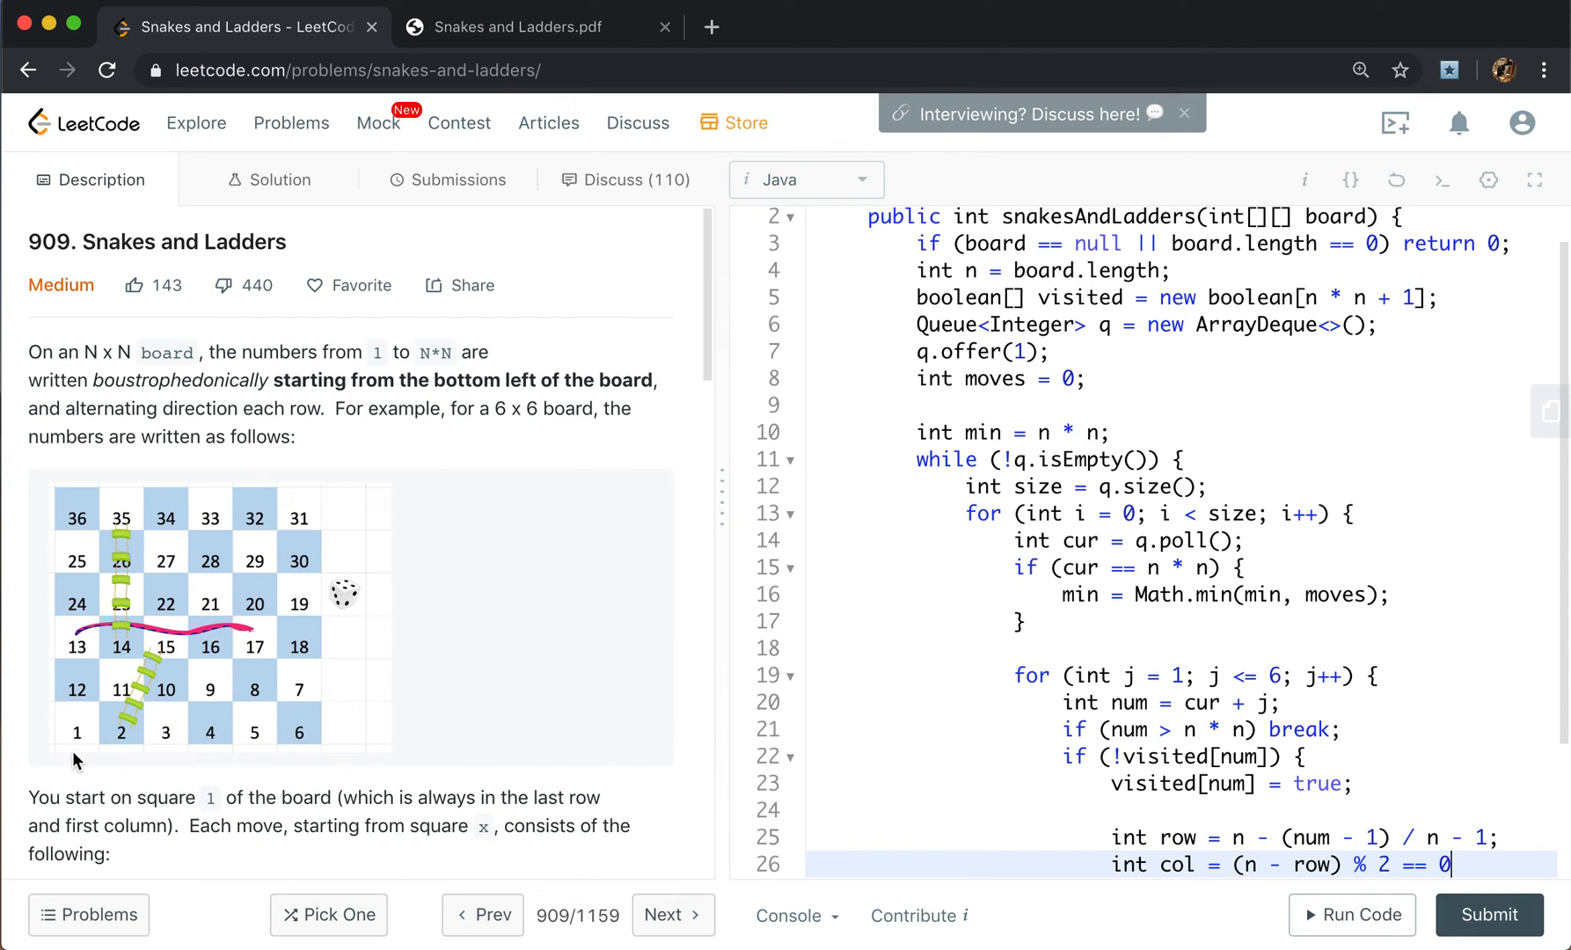
mouse_move(272, 736)
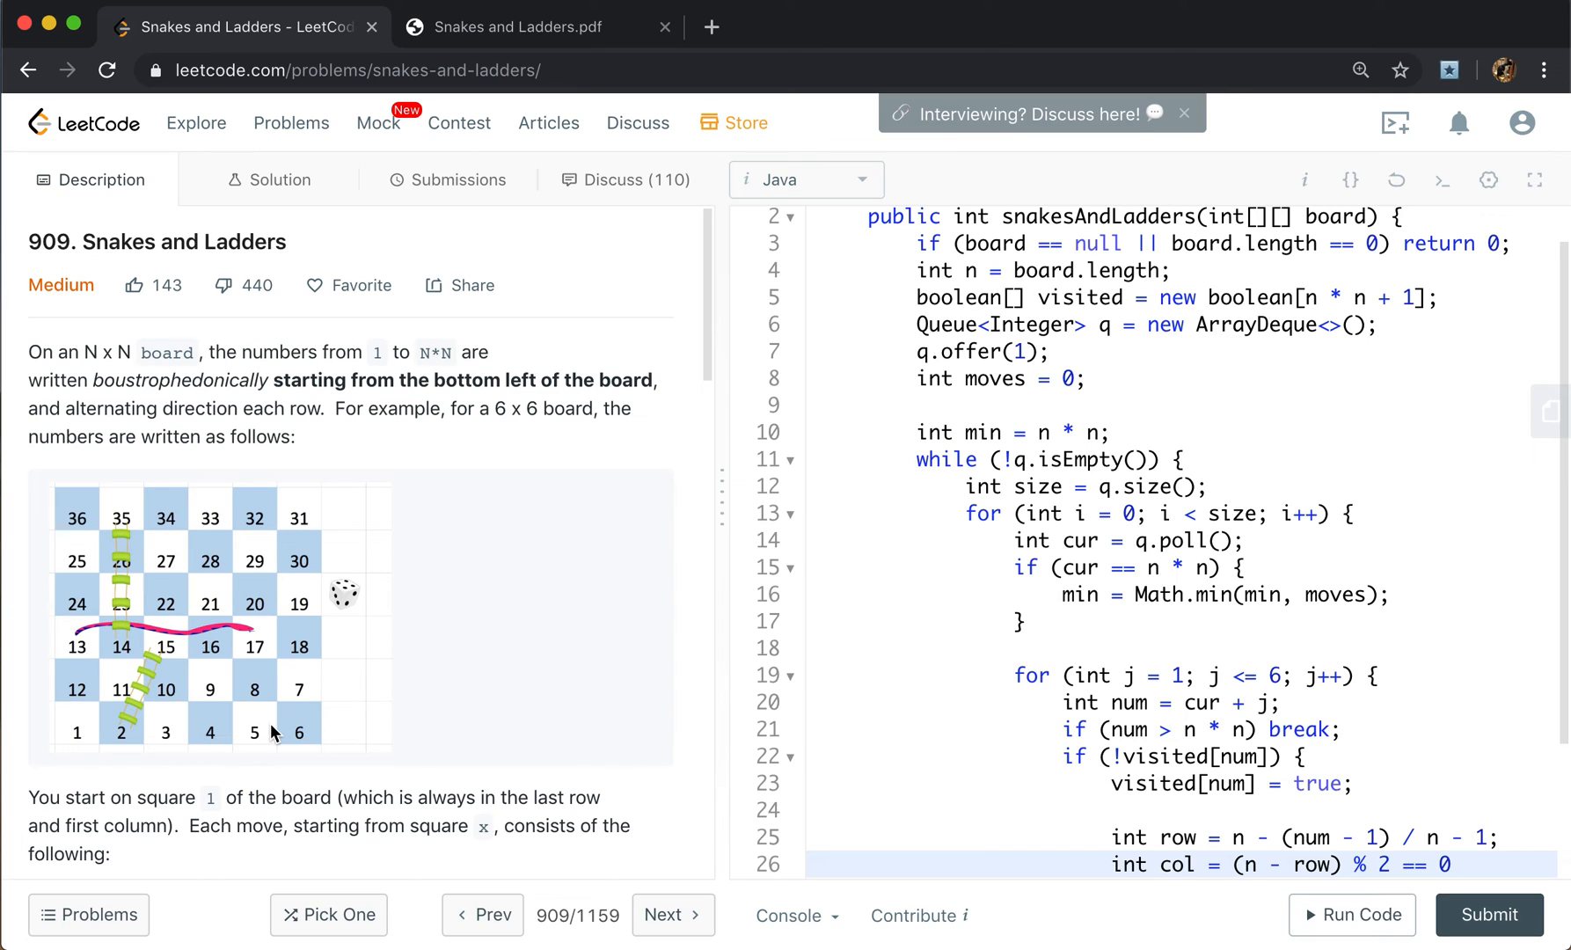
mouse_move(318, 691)
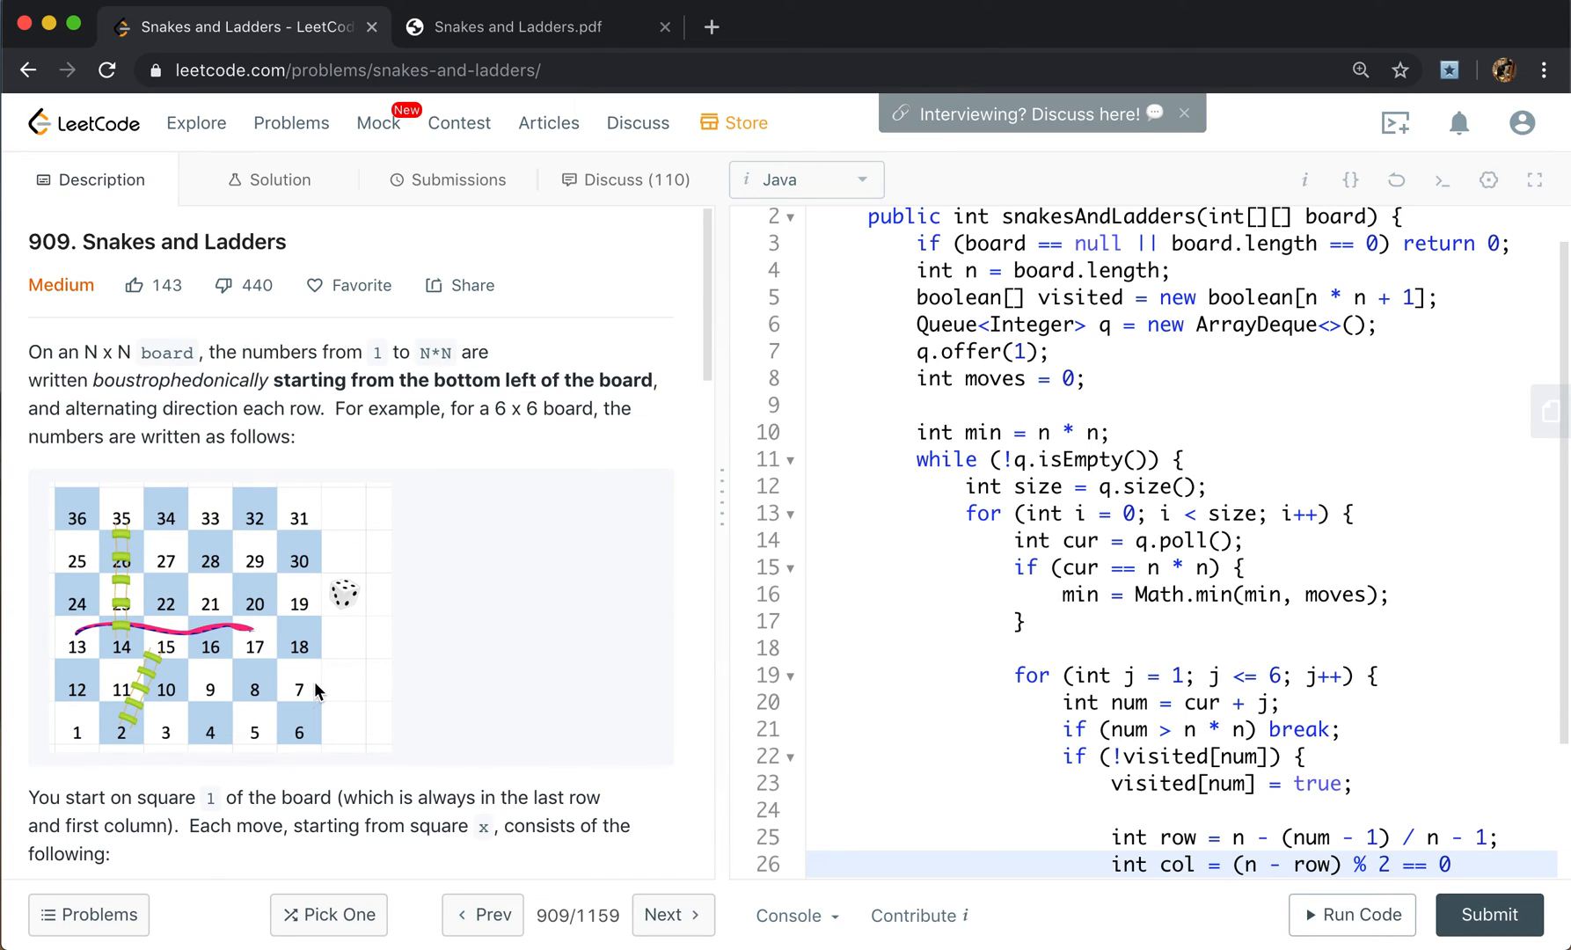
mouse_move(342, 693)
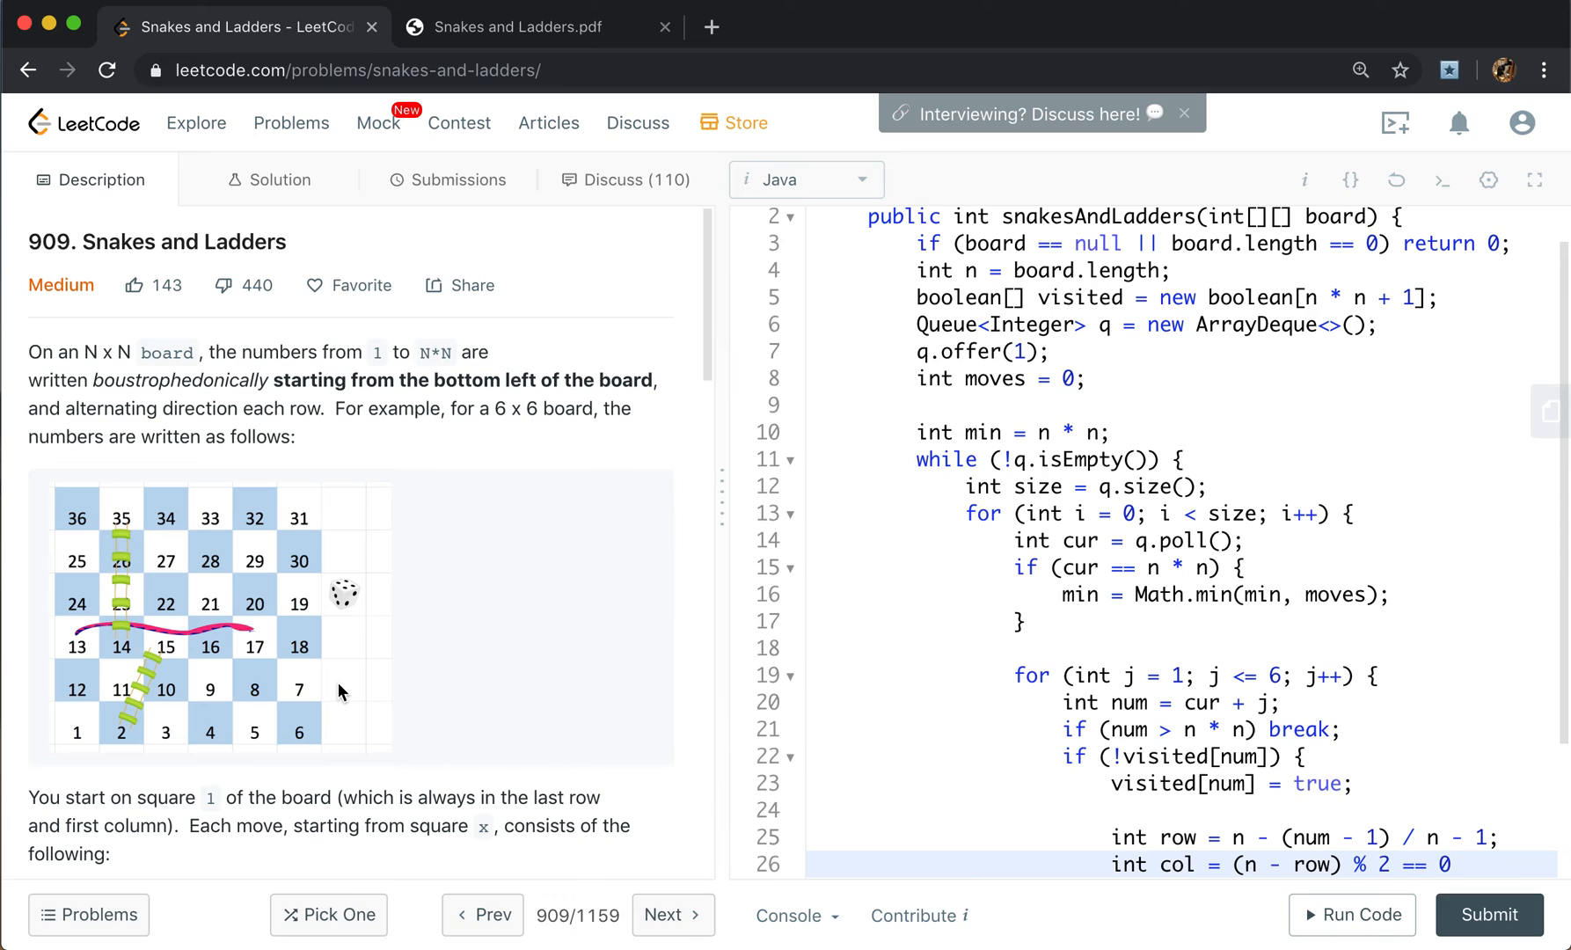
mouse_move(391, 715)
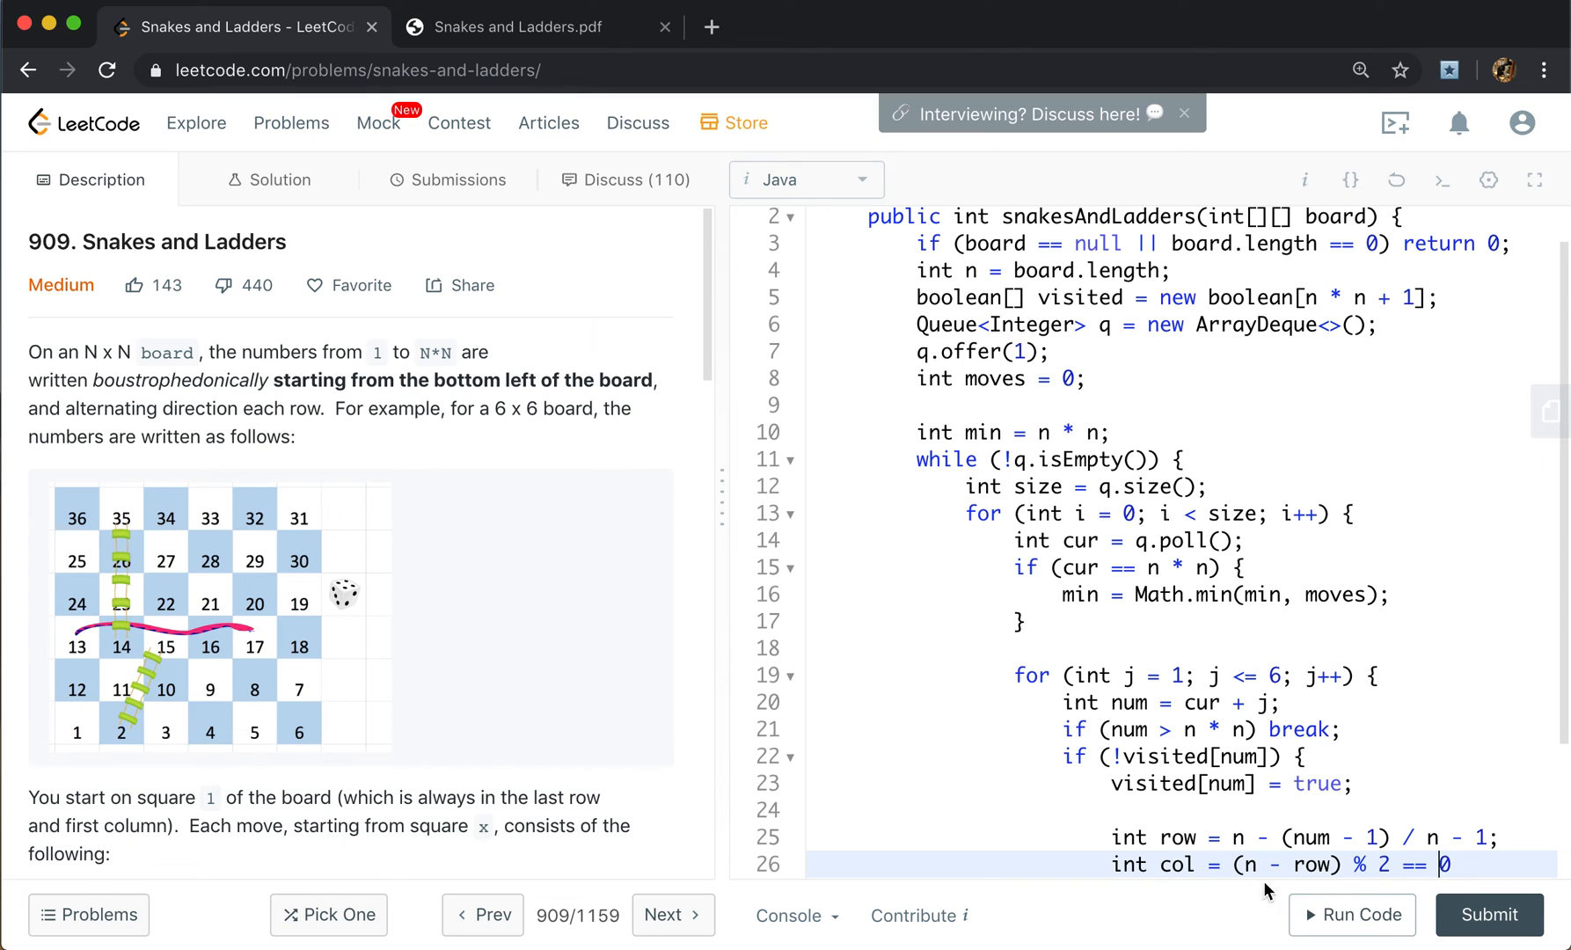
mouse_move(612, 710)
text( ?)
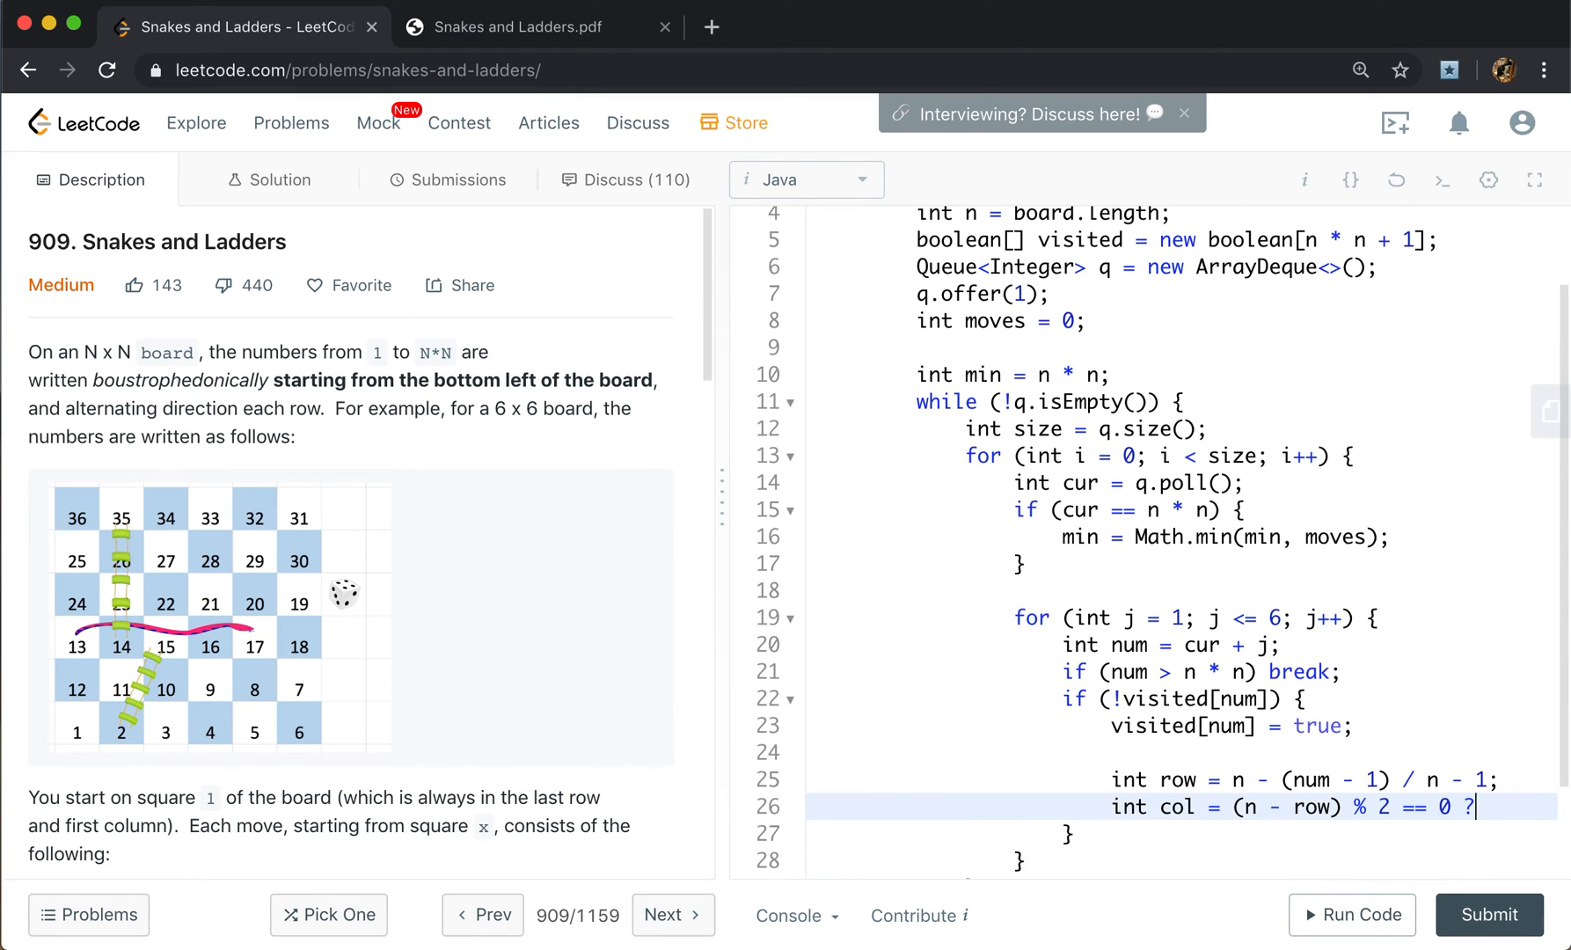
Finish the column ternary: n - (num - 1) % n - 1 : (num - 1) % n.
text(n -)
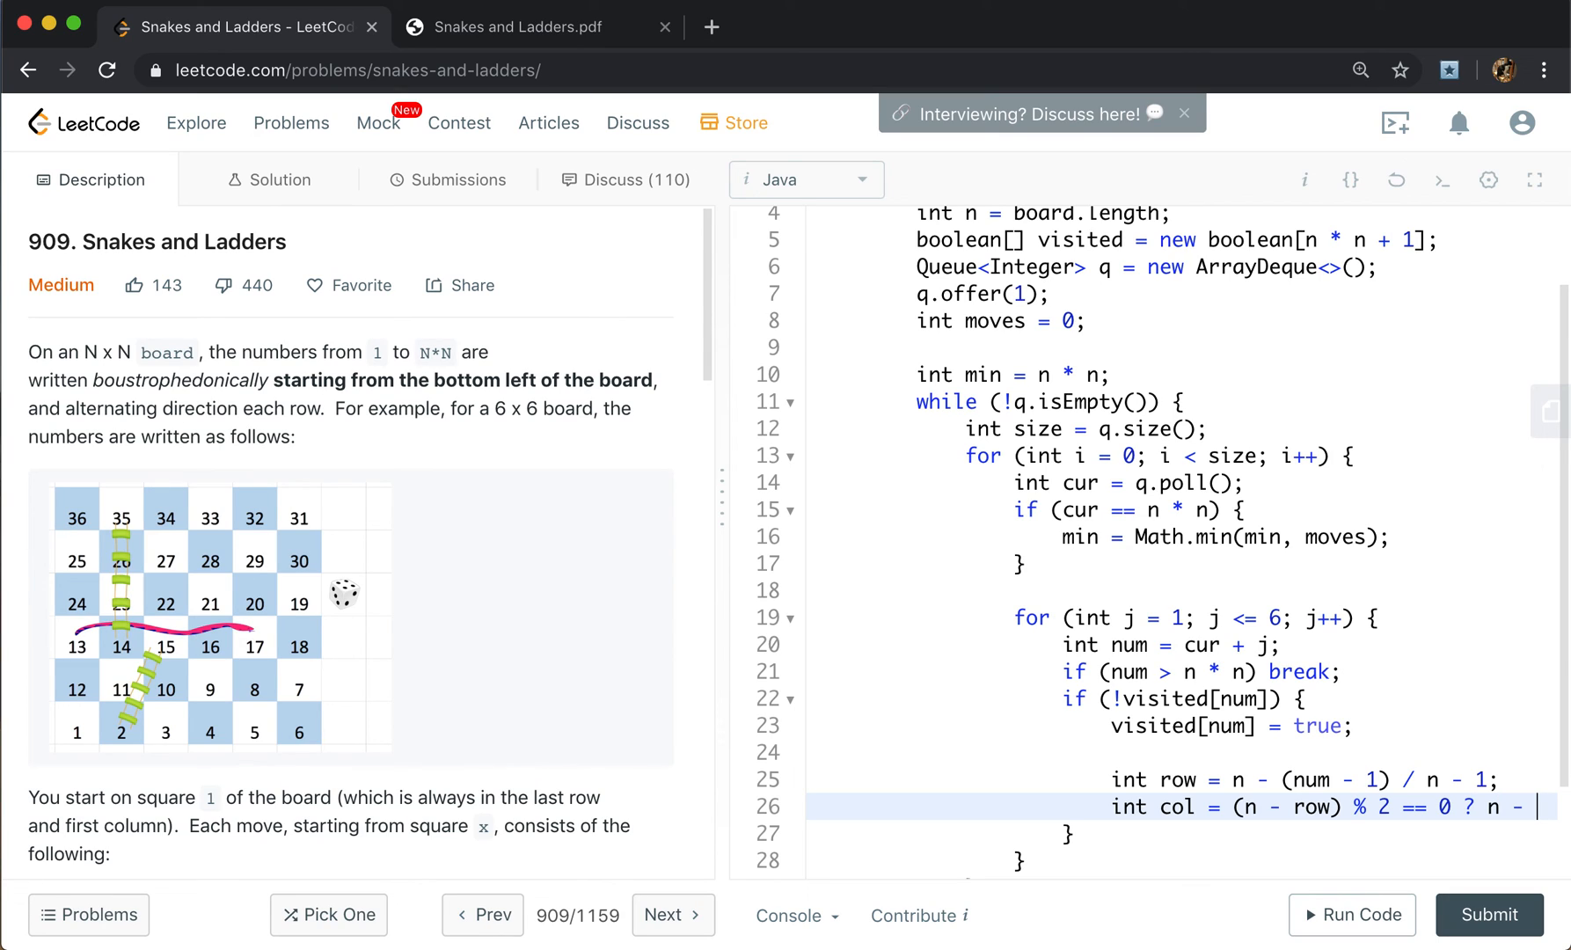
text((num - 1))
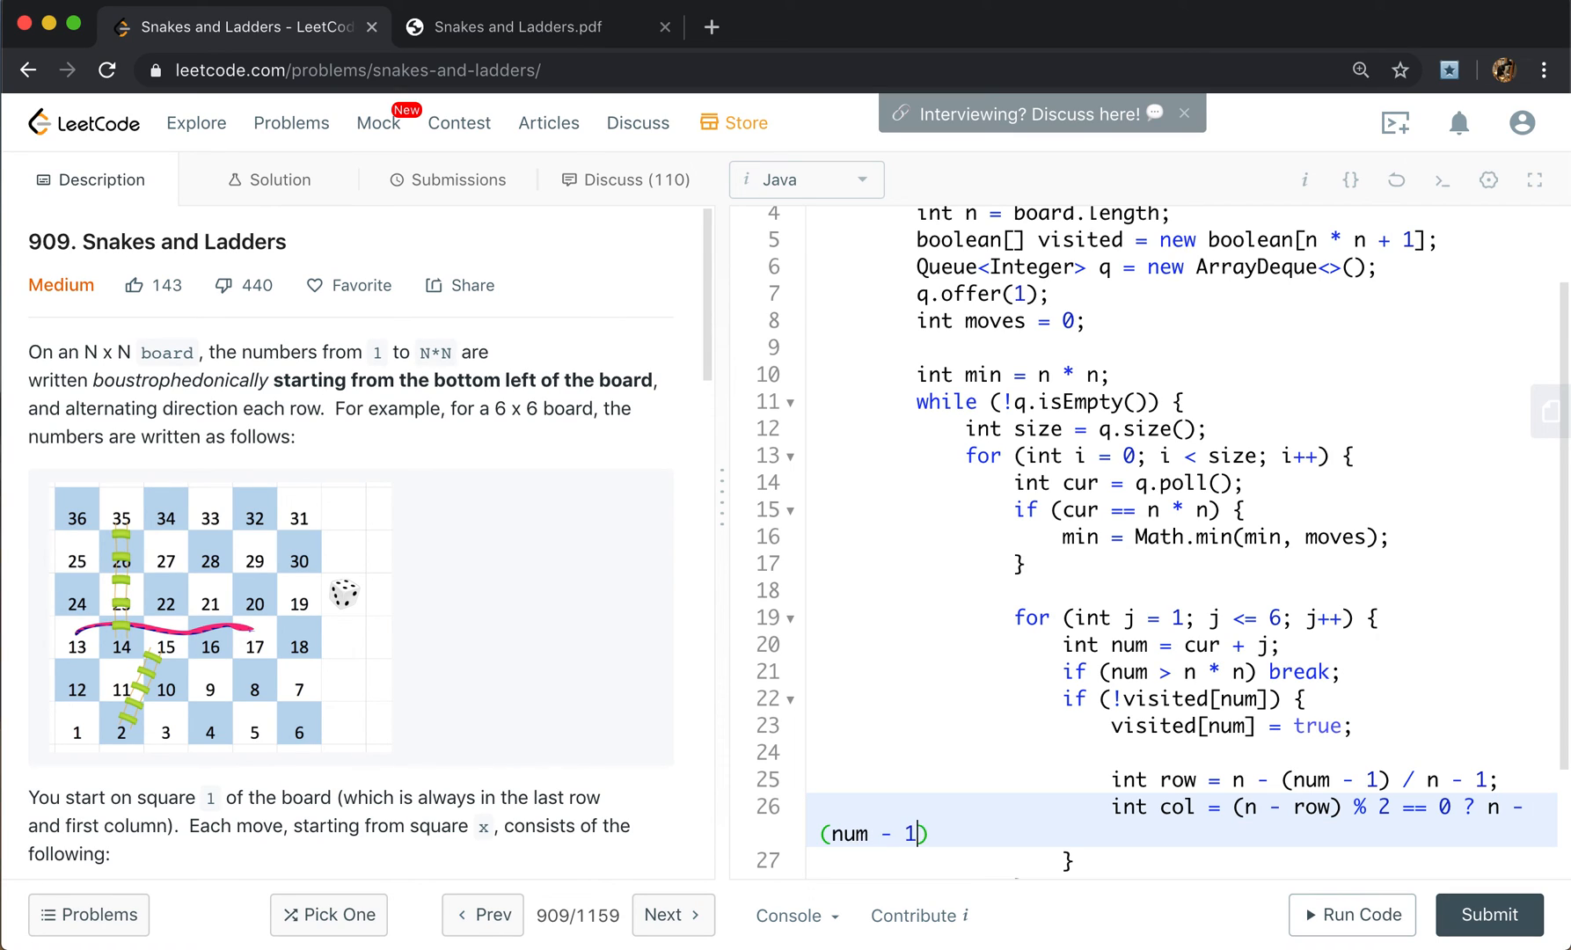
text(% n - 1)
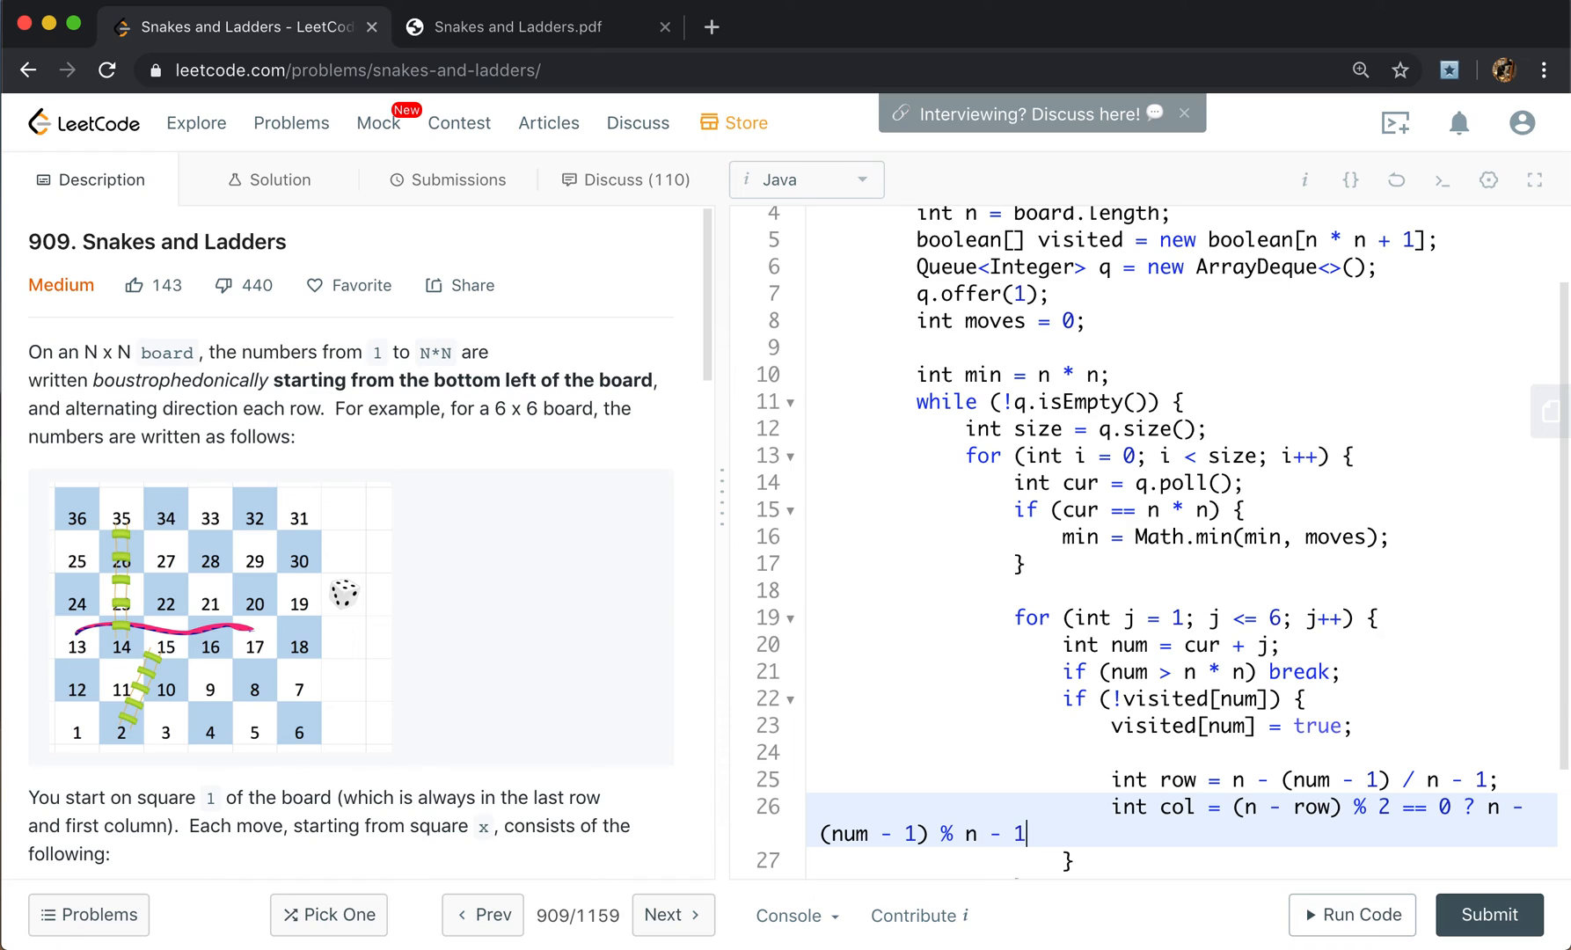
text(:)
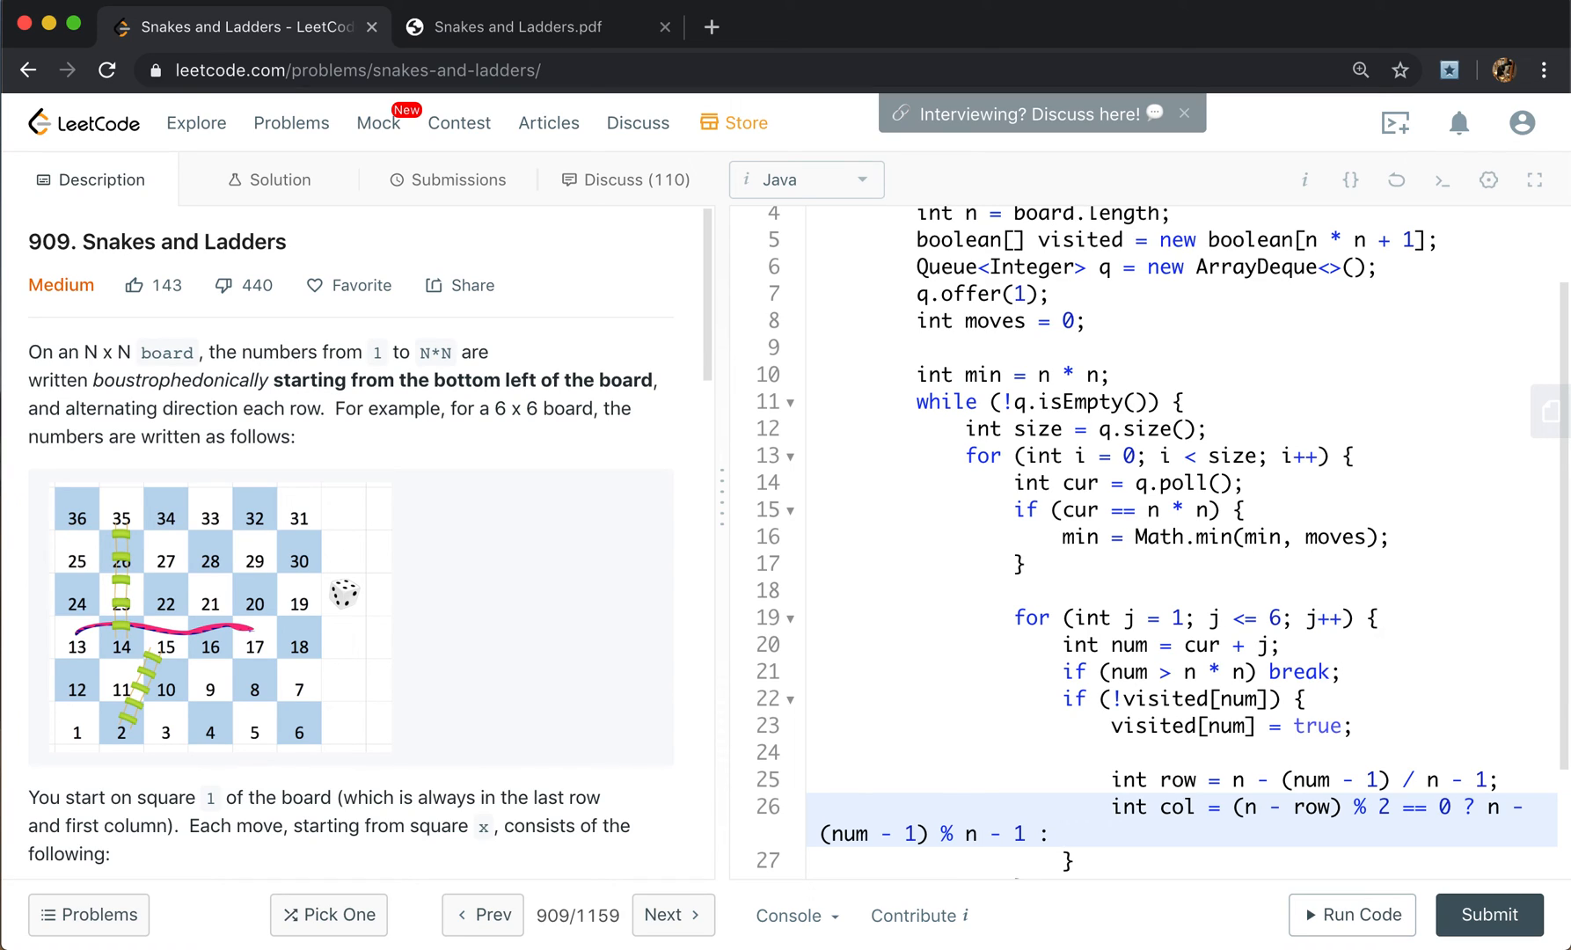
text(num - 1) % n;)
text(if)
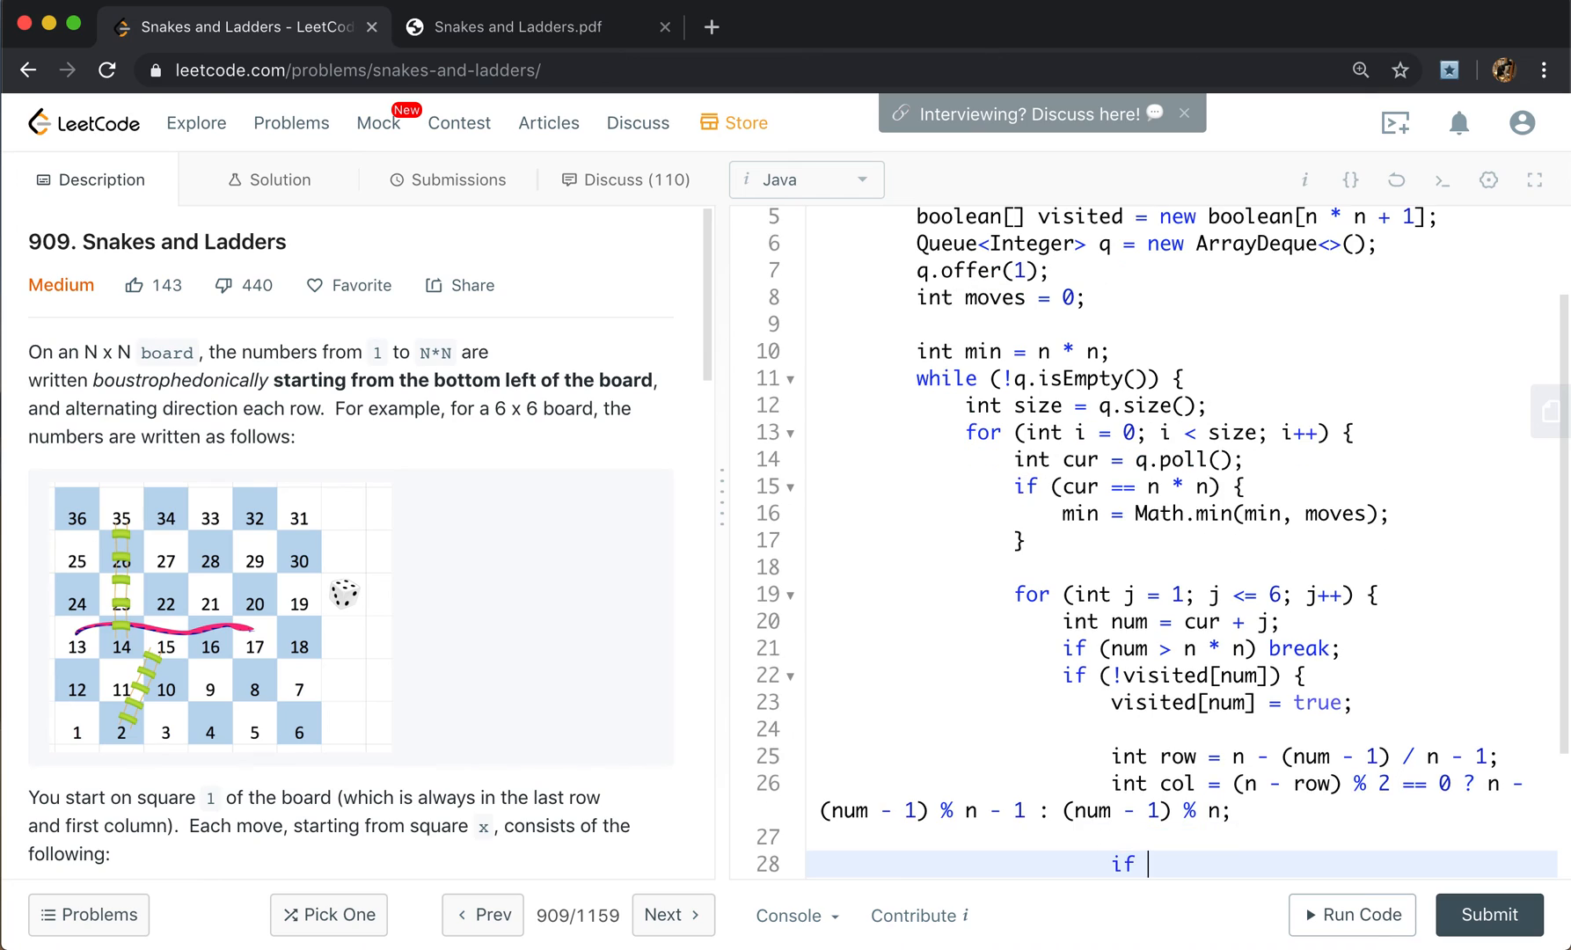
If board[row][col] == -1, offer num itself to the queue.
text((board[row]))
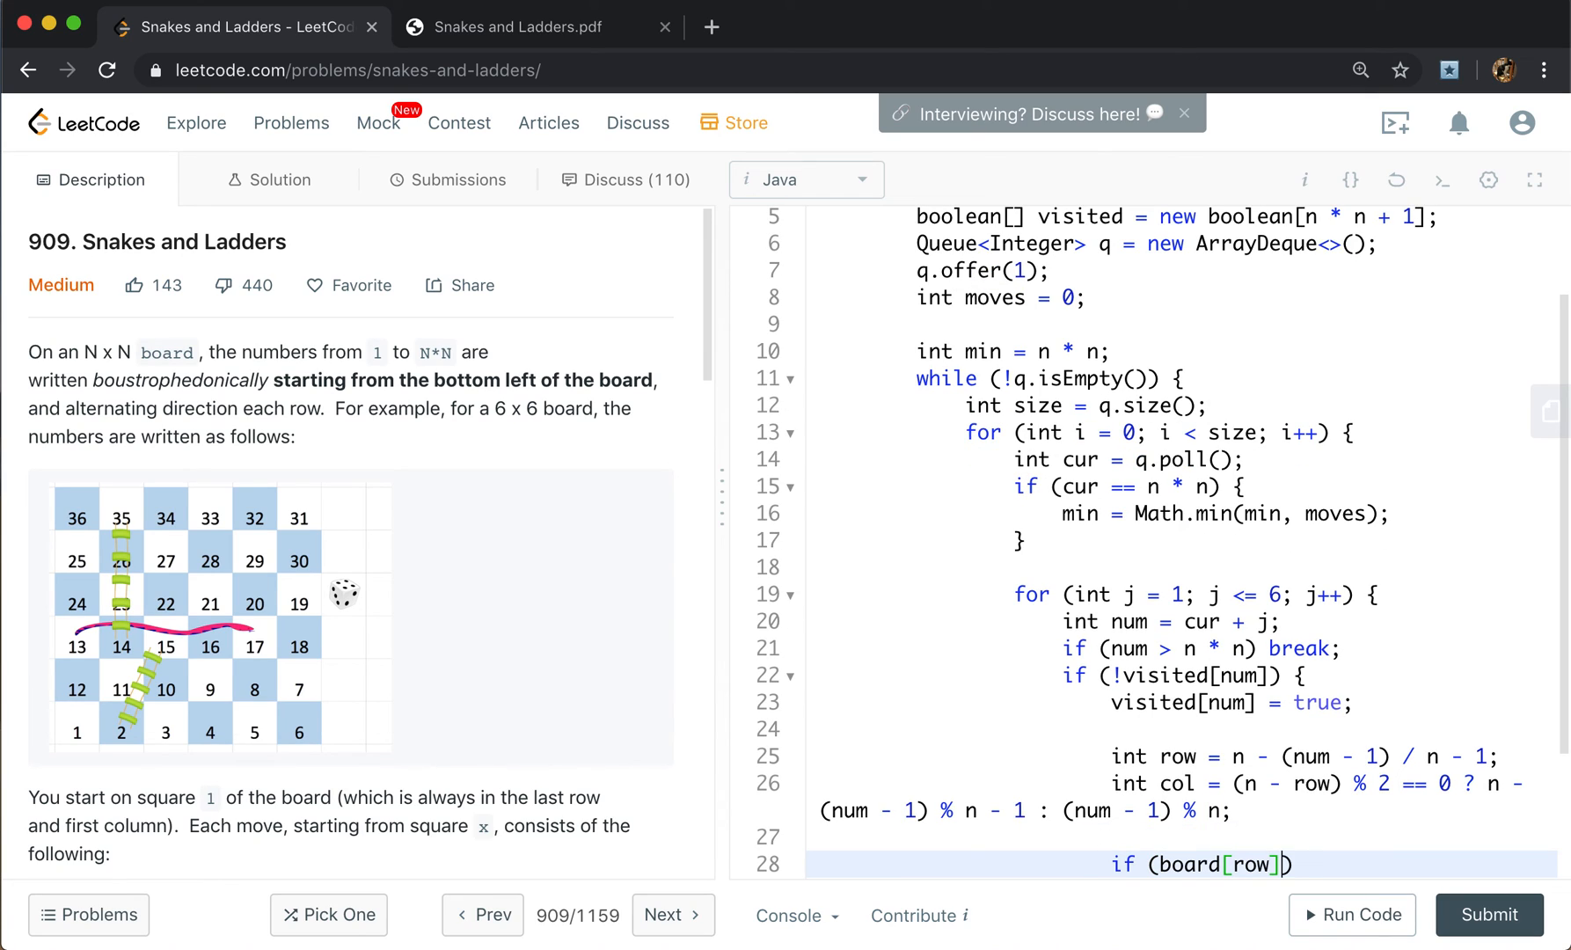
text([col] ==)
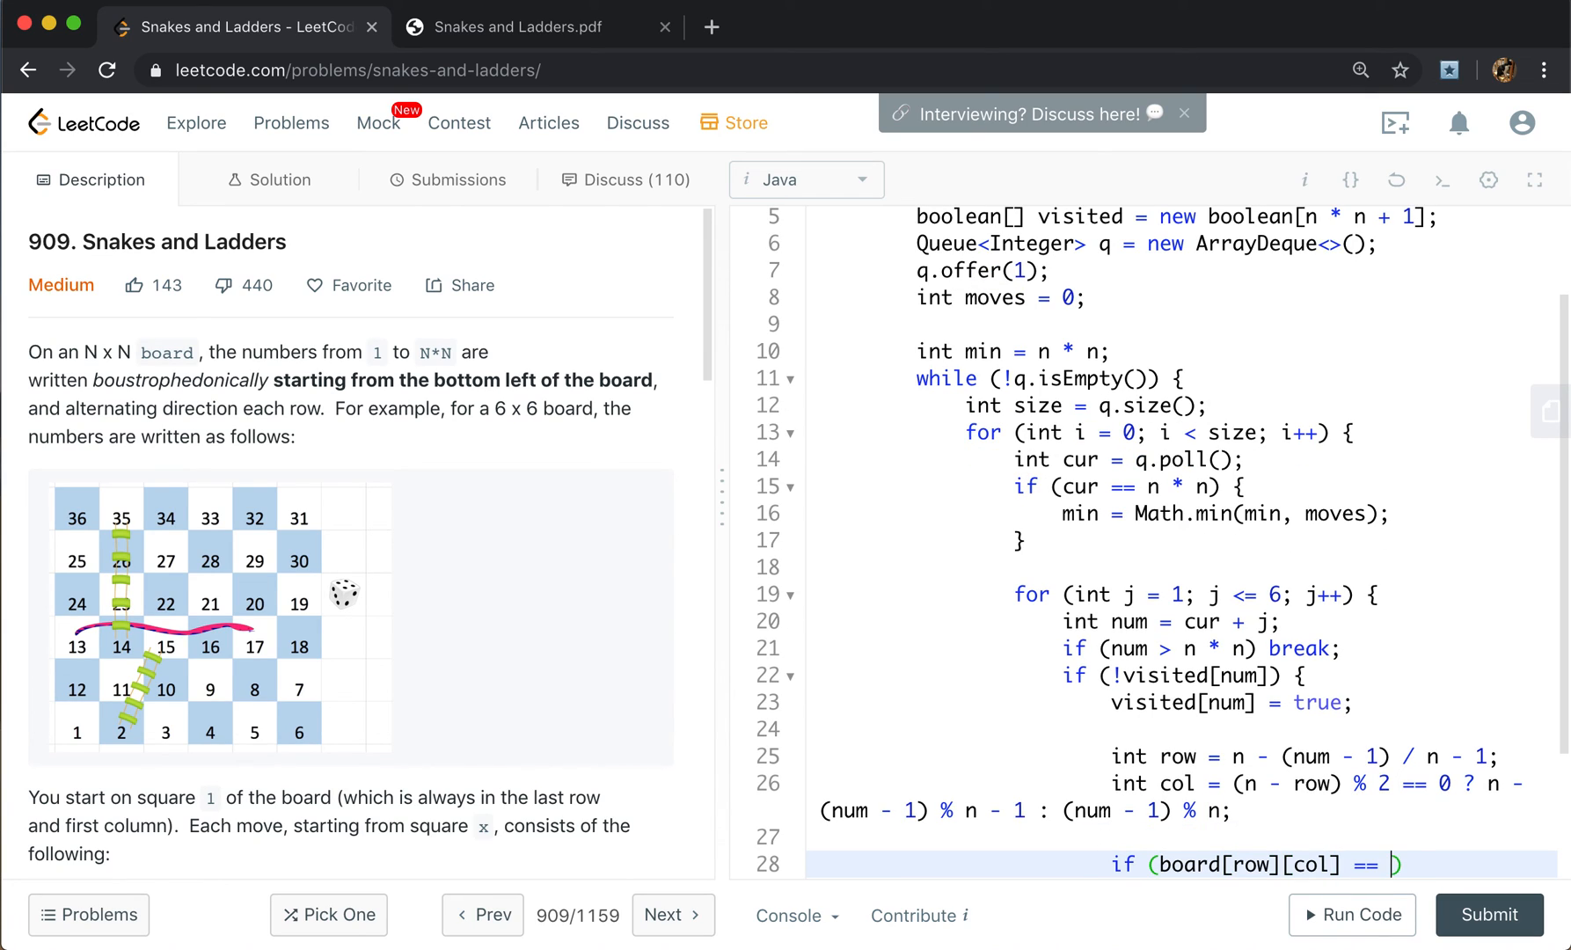
text(-1) {)
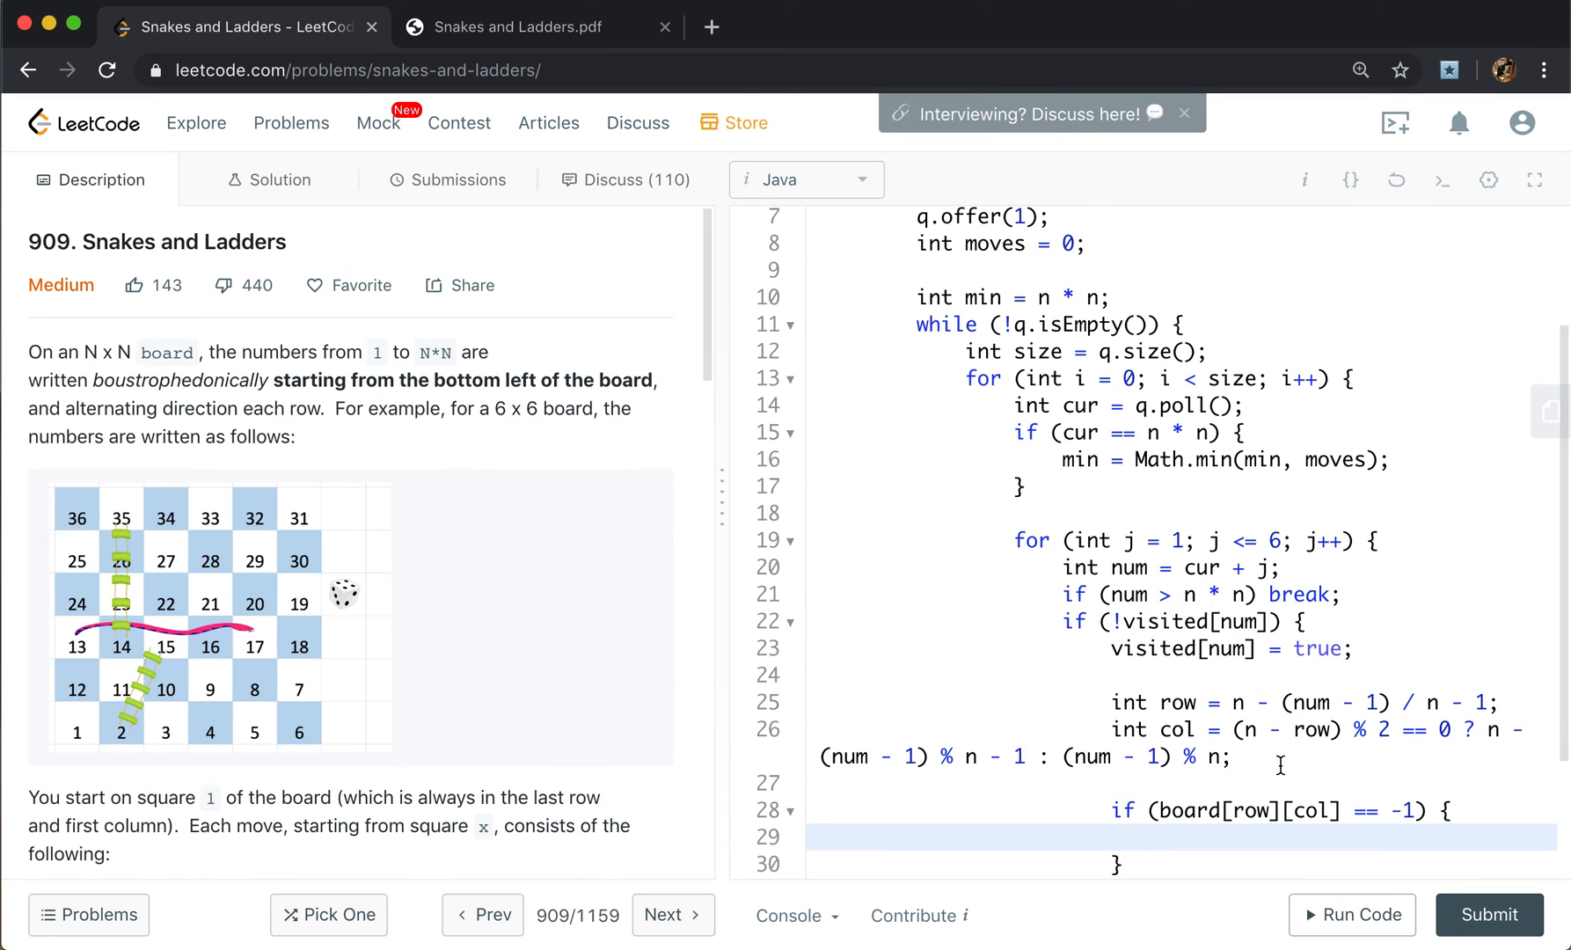
text(q.offer())
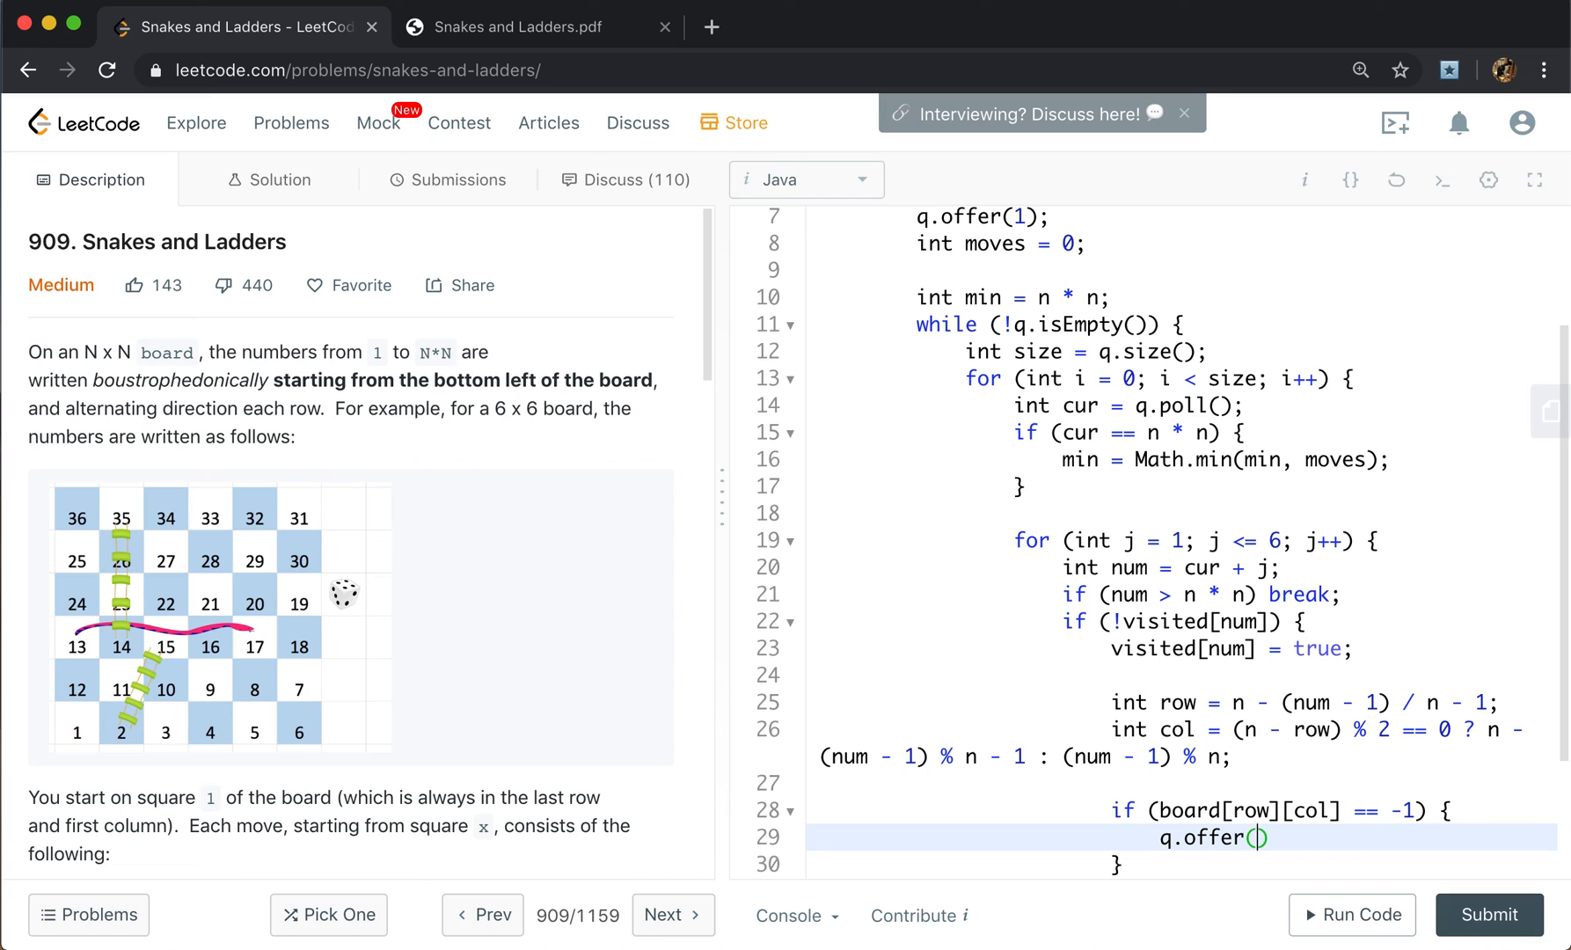
text(num);)
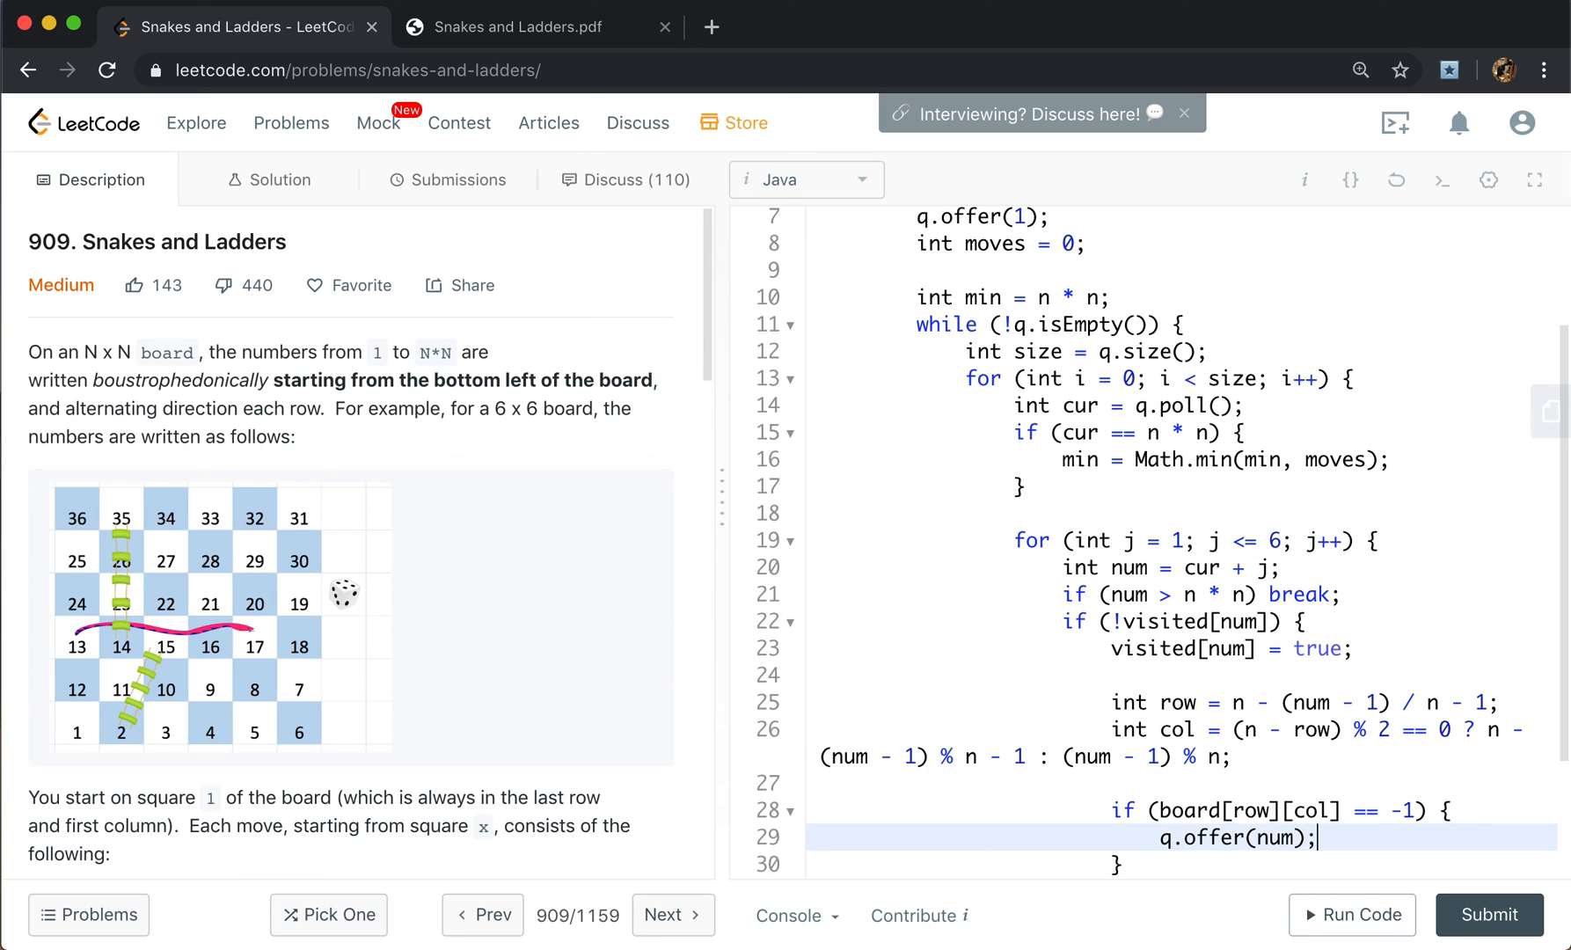
Otherwise offer board[row][col], close the loops and increment moves after each level.
text(} else {)
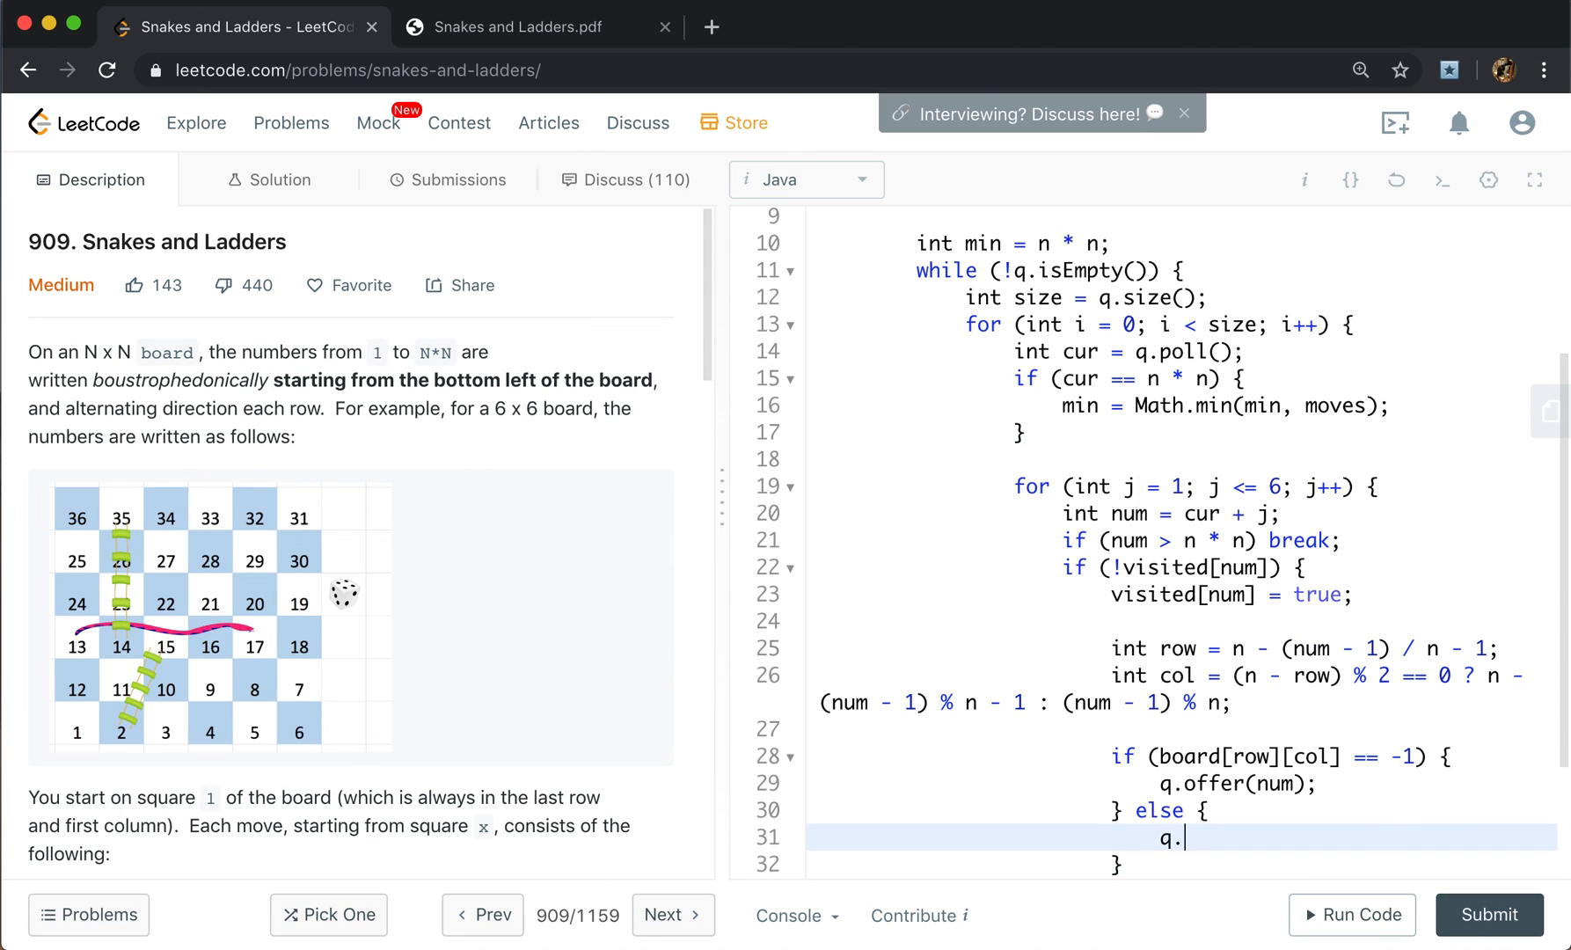
text(offer(b))
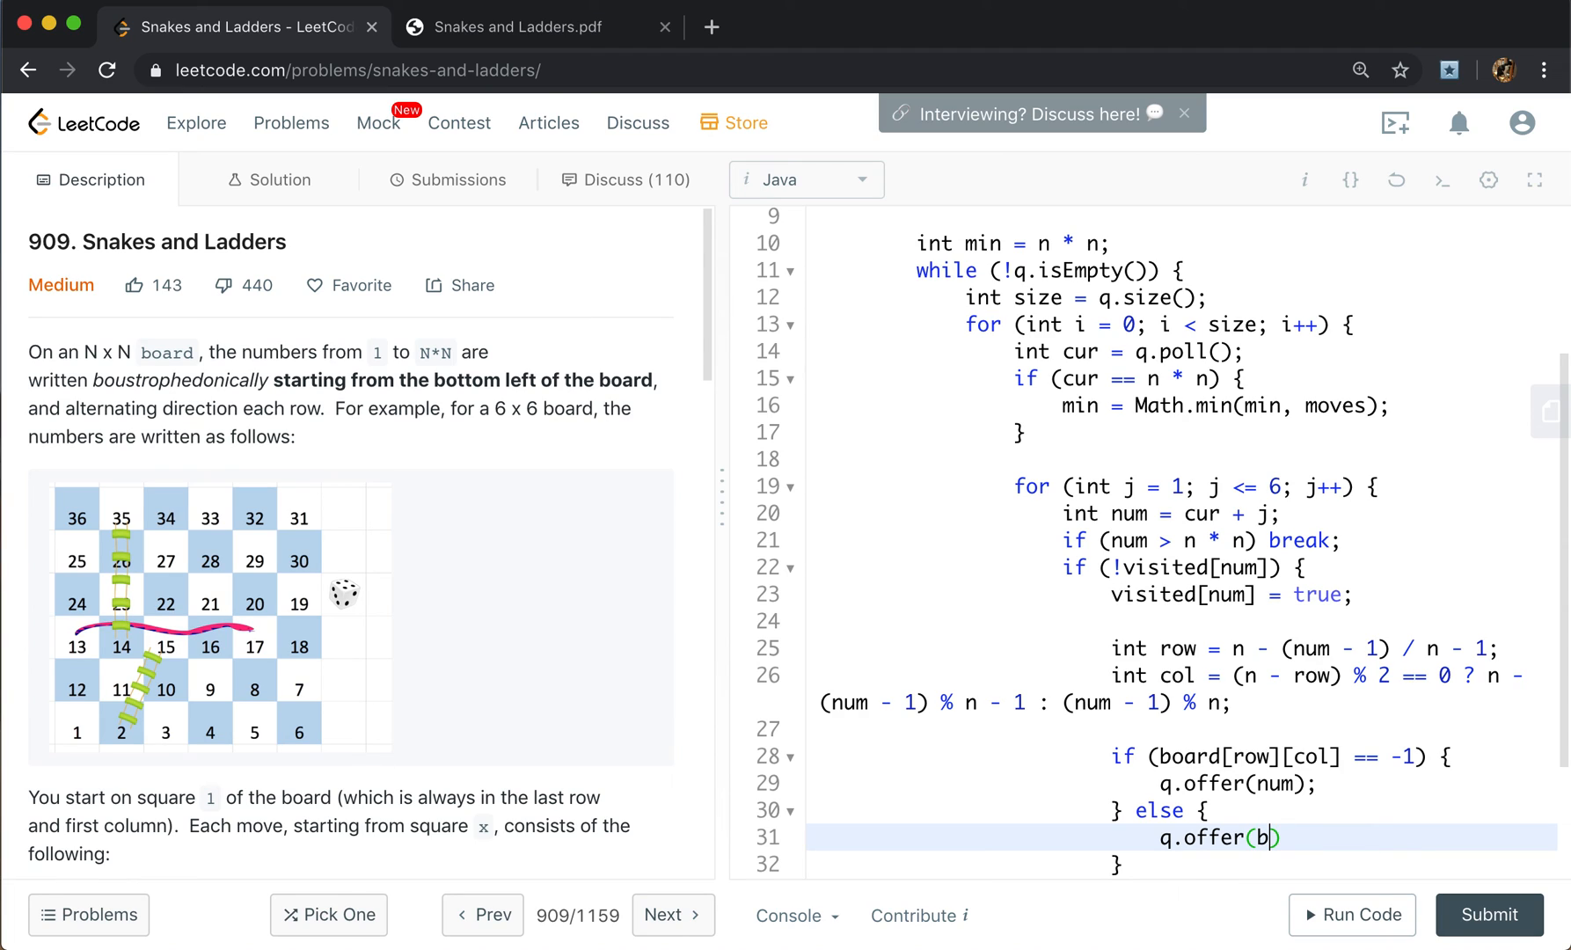
text(oard[row][col)
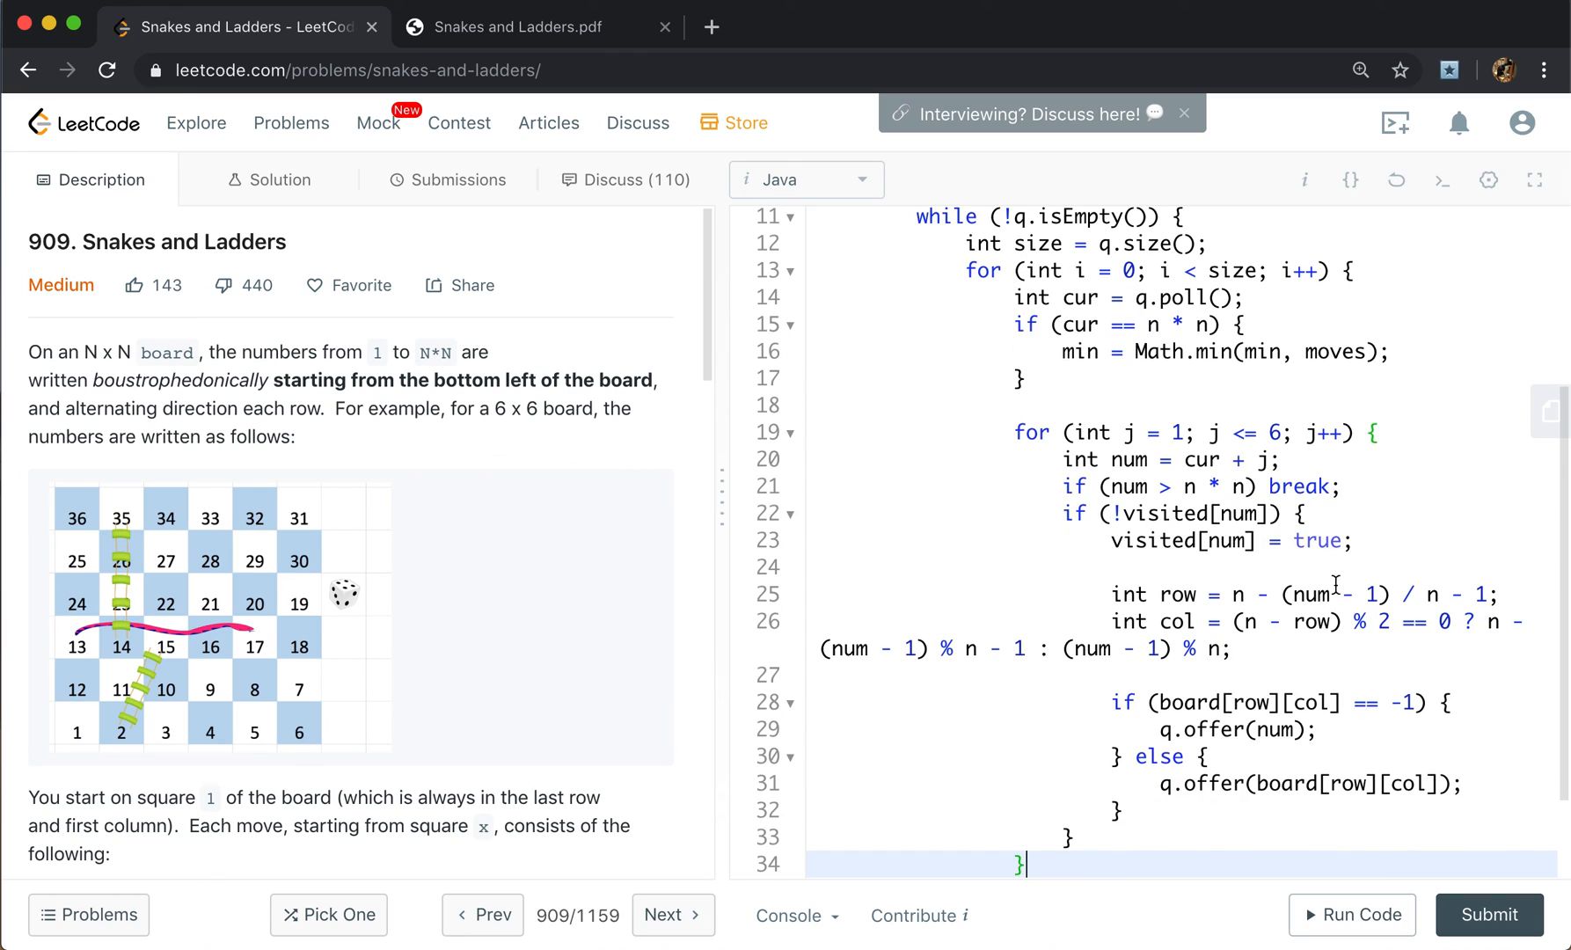
scroll(down, 3)
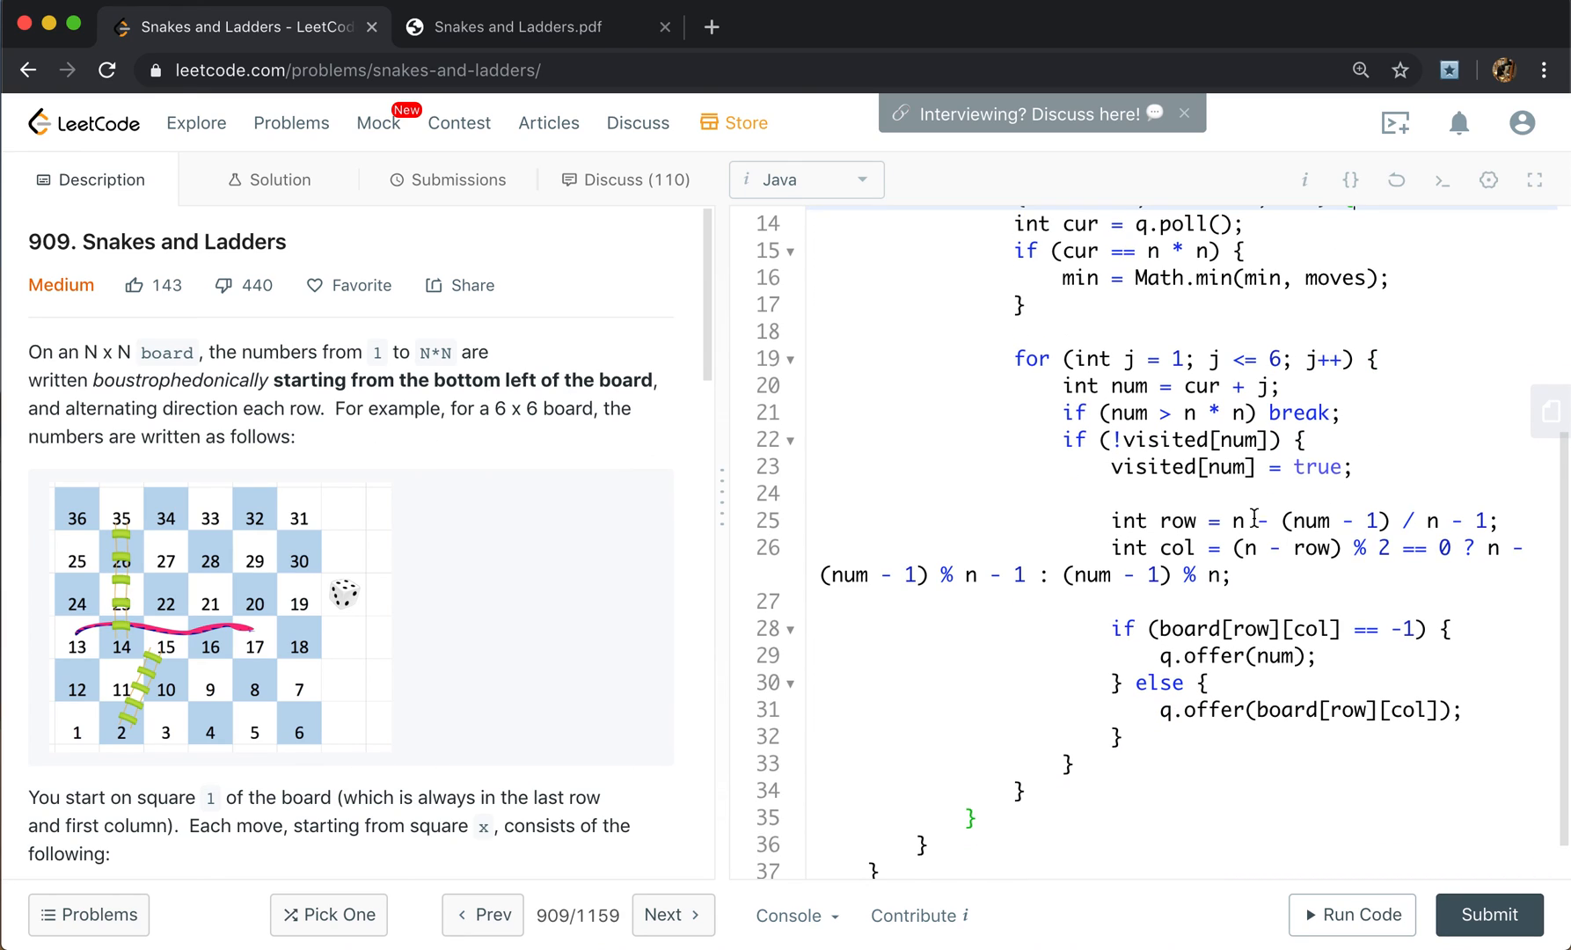
text(mv)
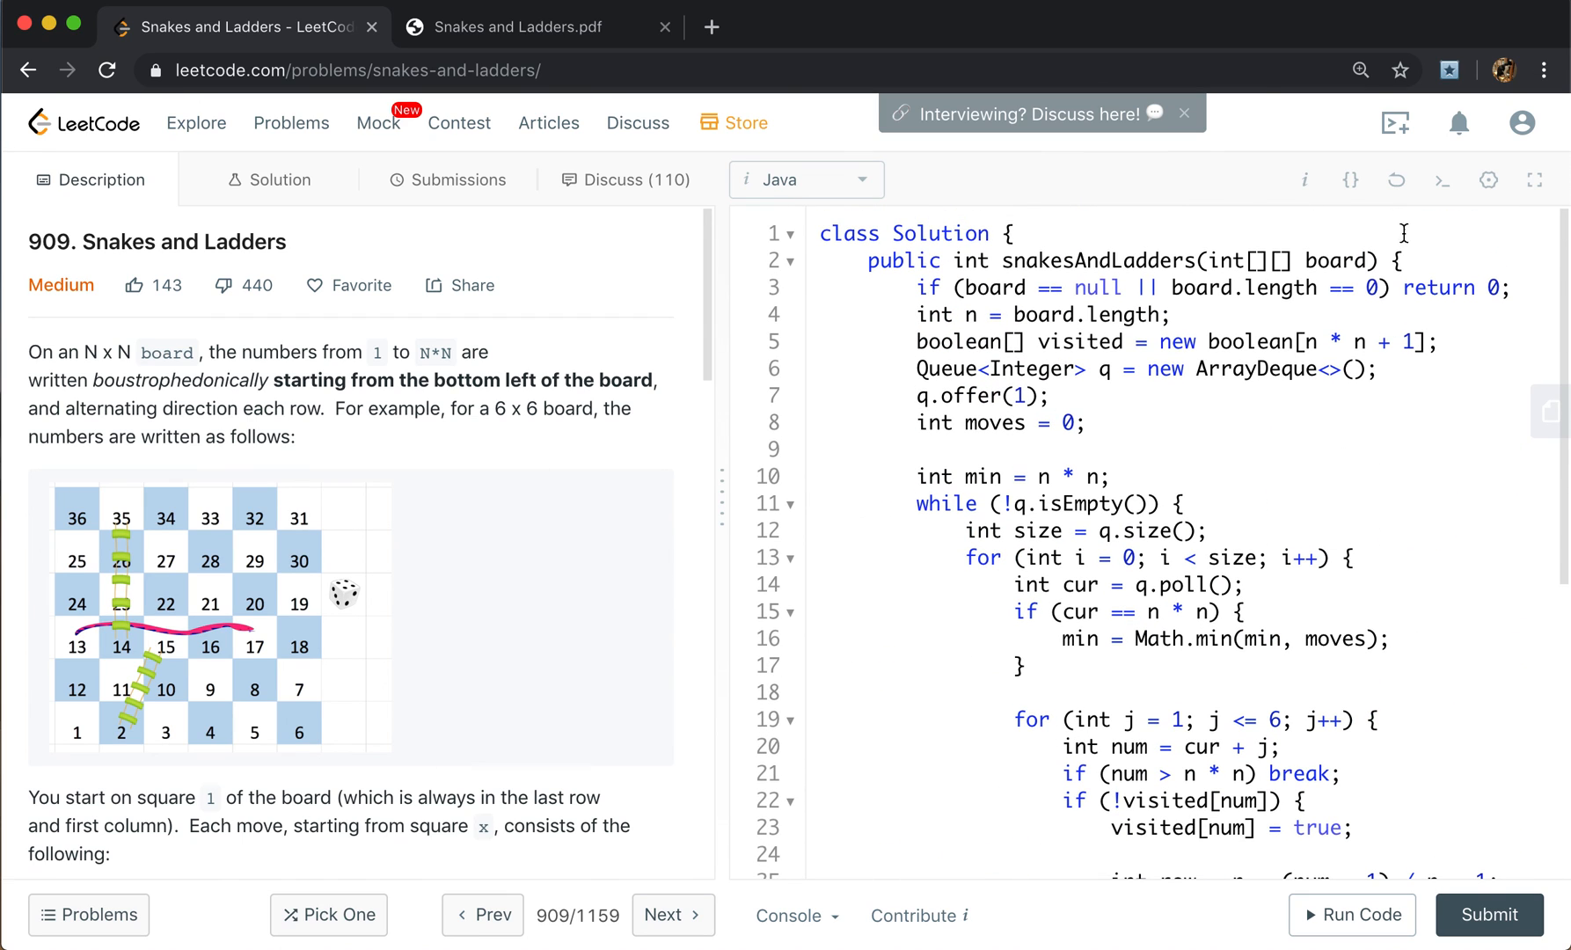
Add return min == n * n ? -1 : min at the end of the method.
scroll(down, 3)
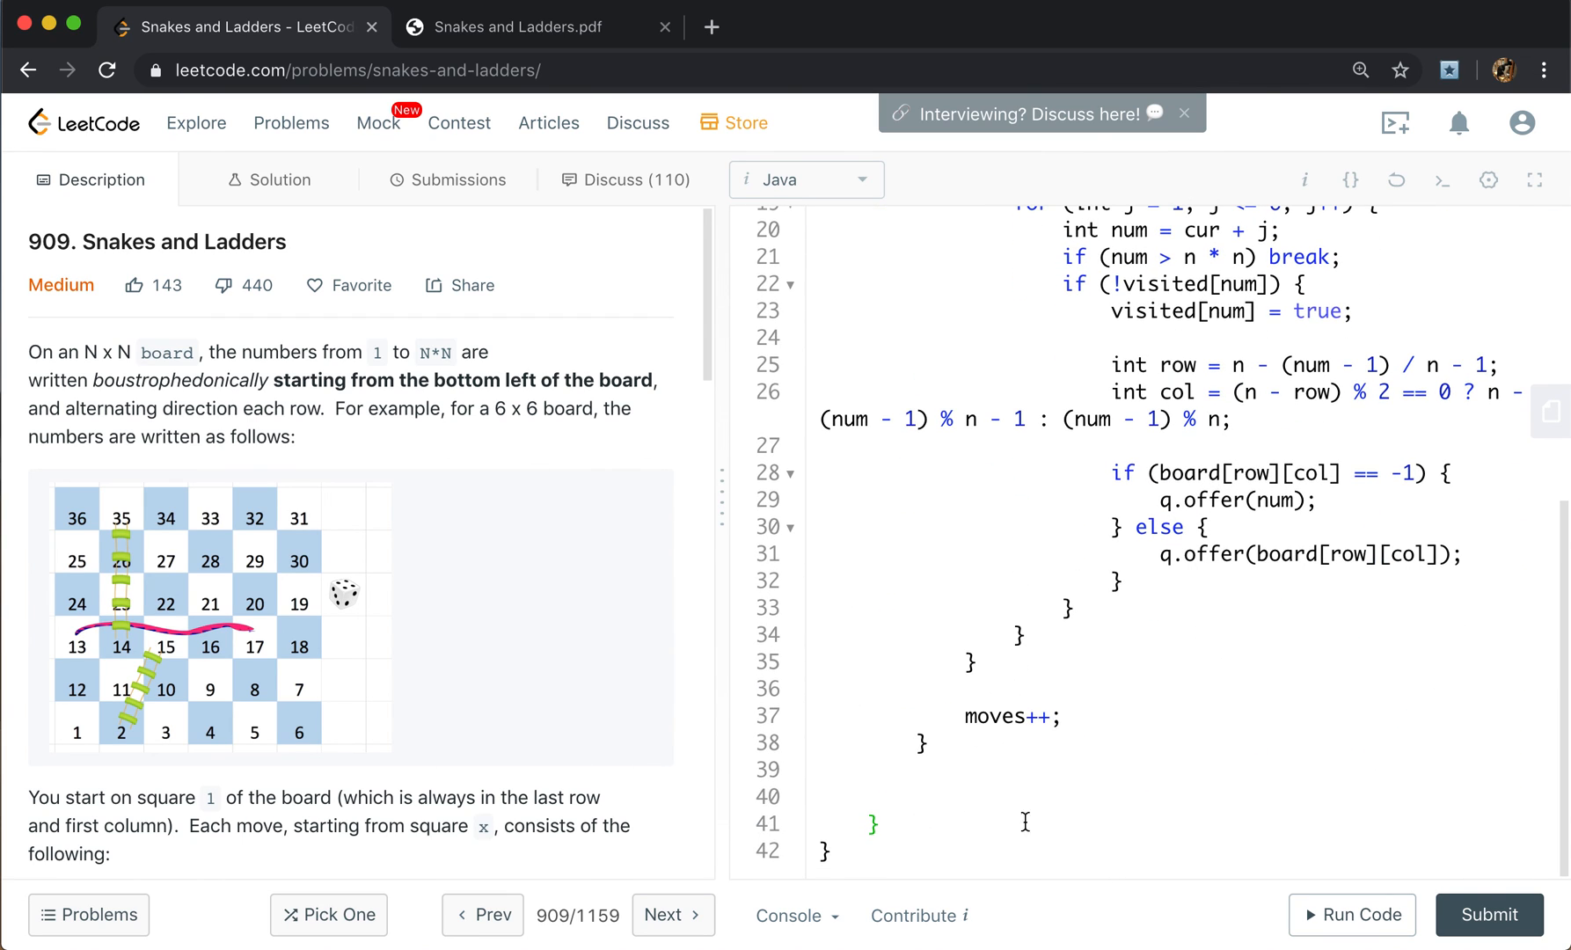
text(return mi)
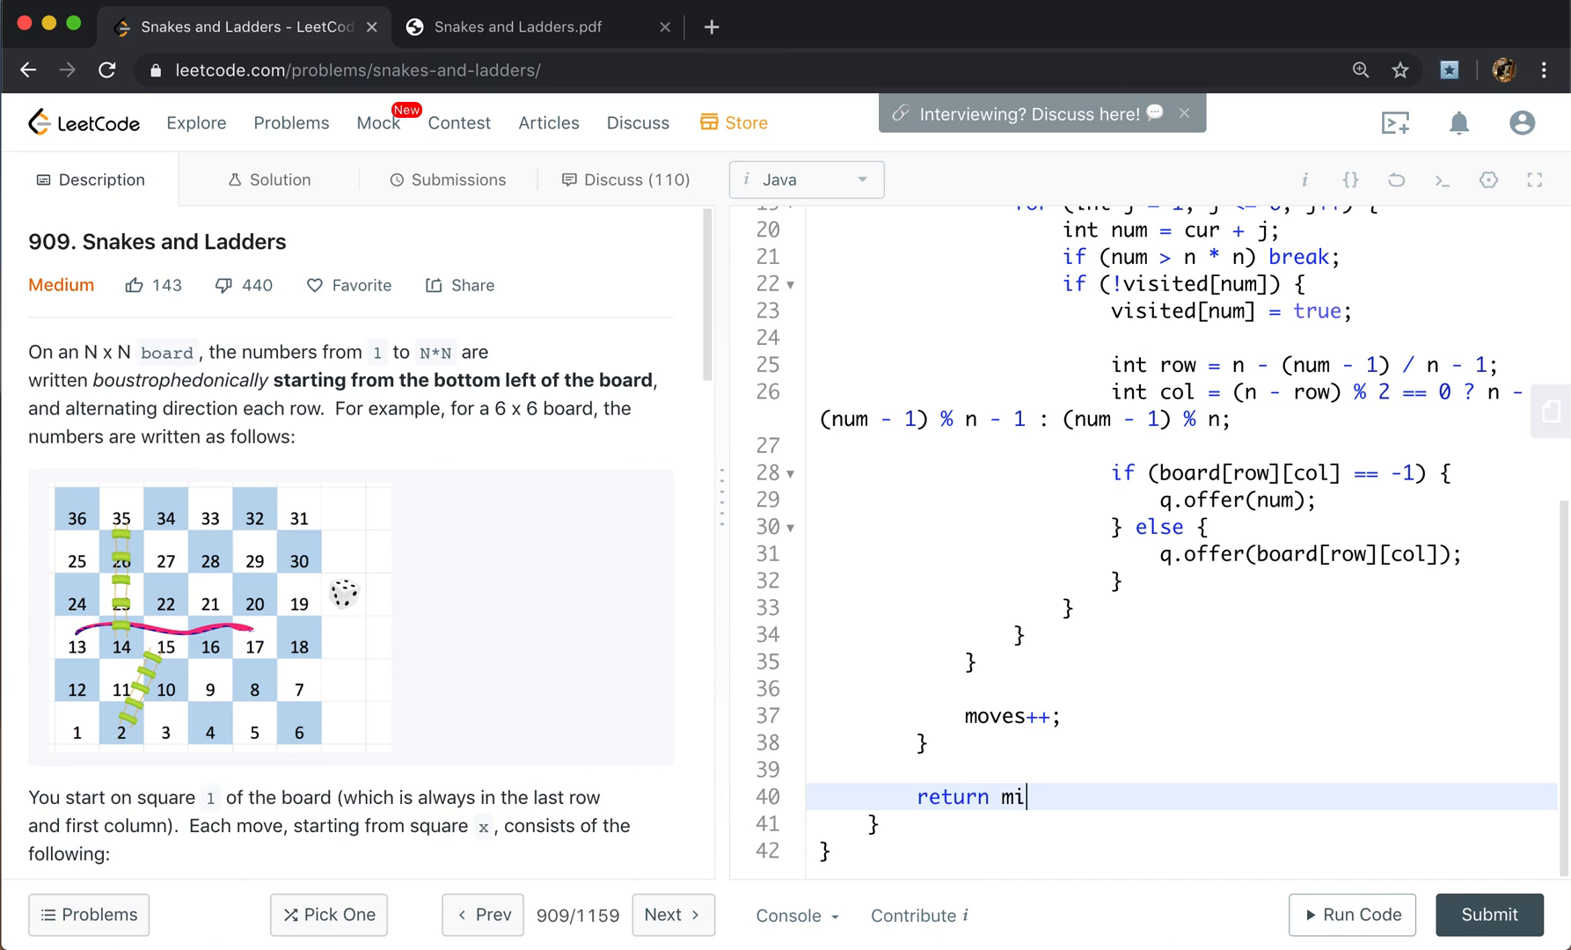
text(n == n)
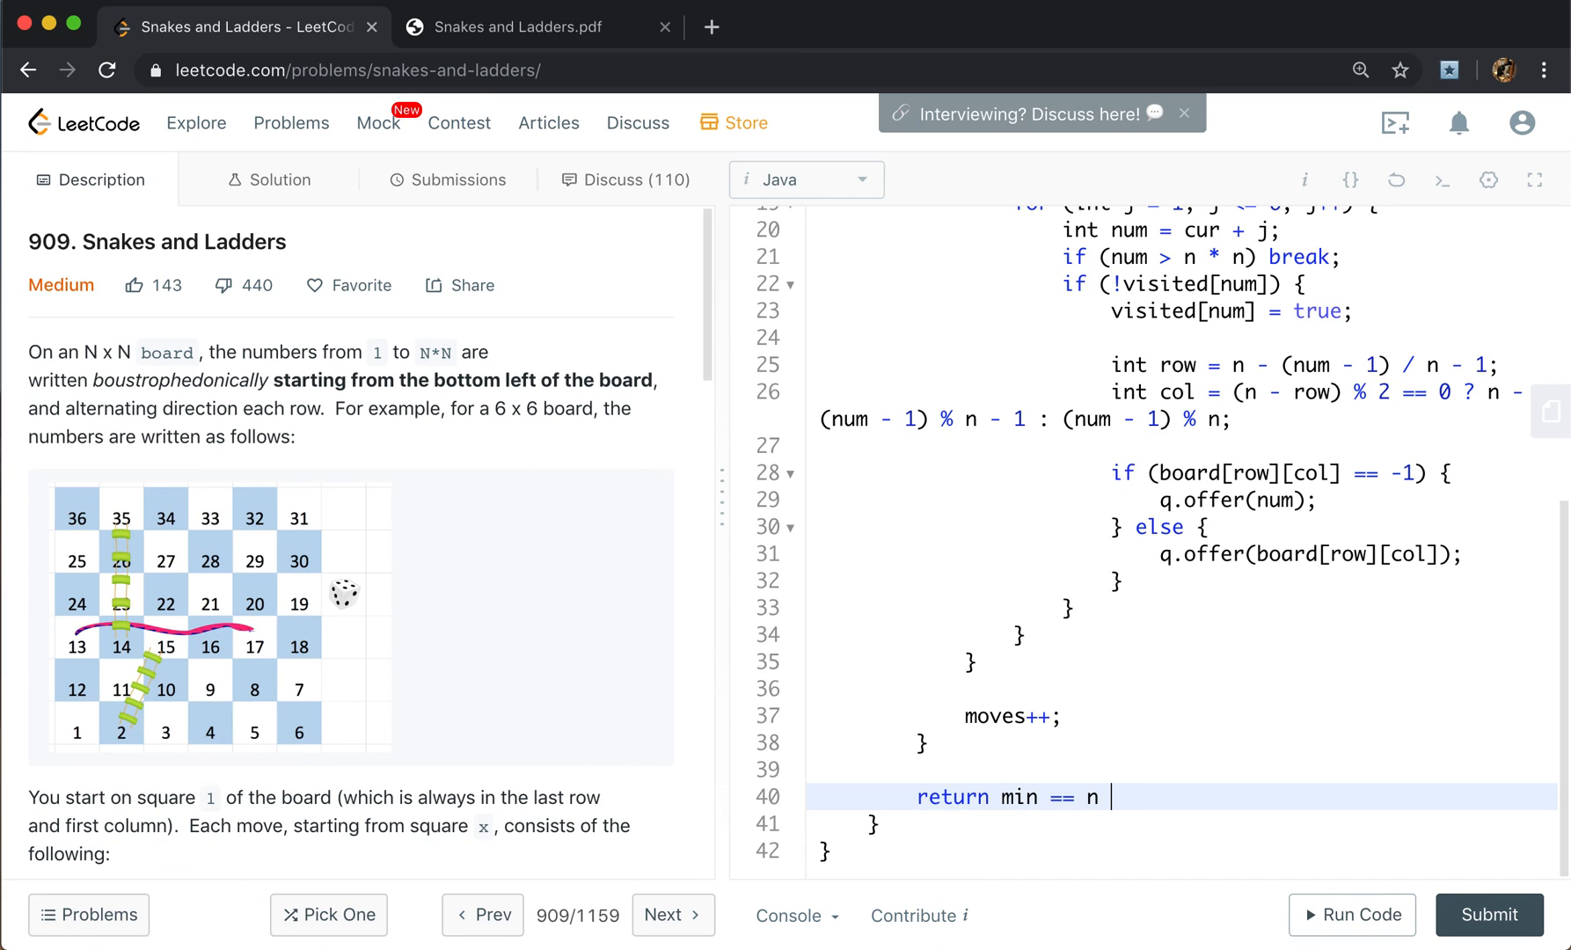
text(* n ? -1)
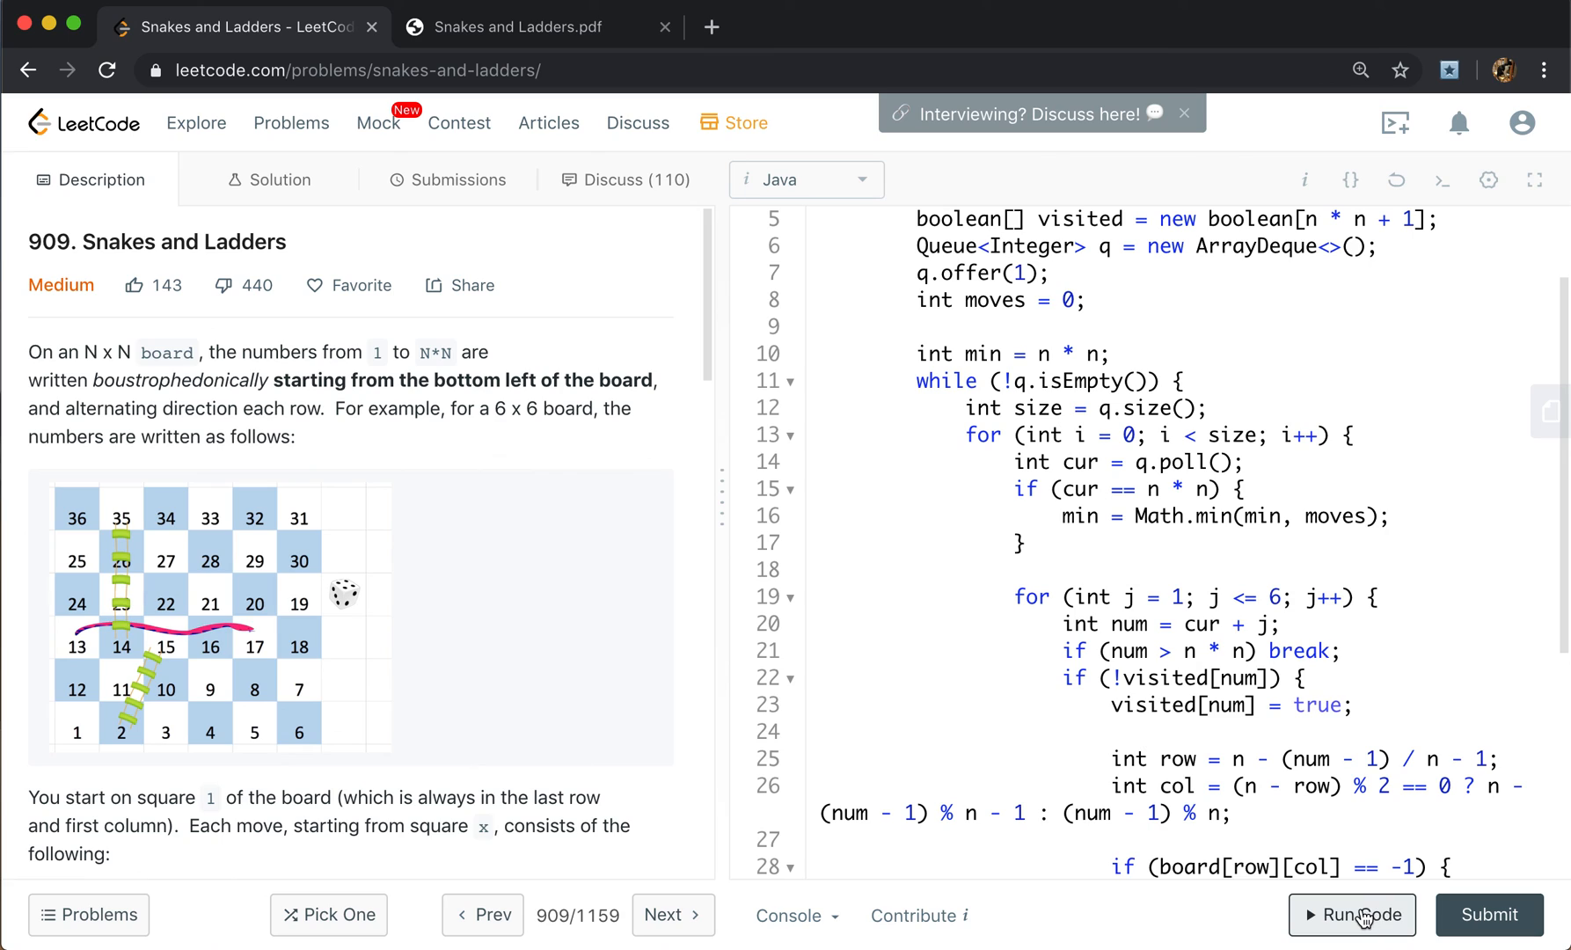
Run the sample test to confirm output 4, then submit the solution and get it accepted.
click(1352, 913)
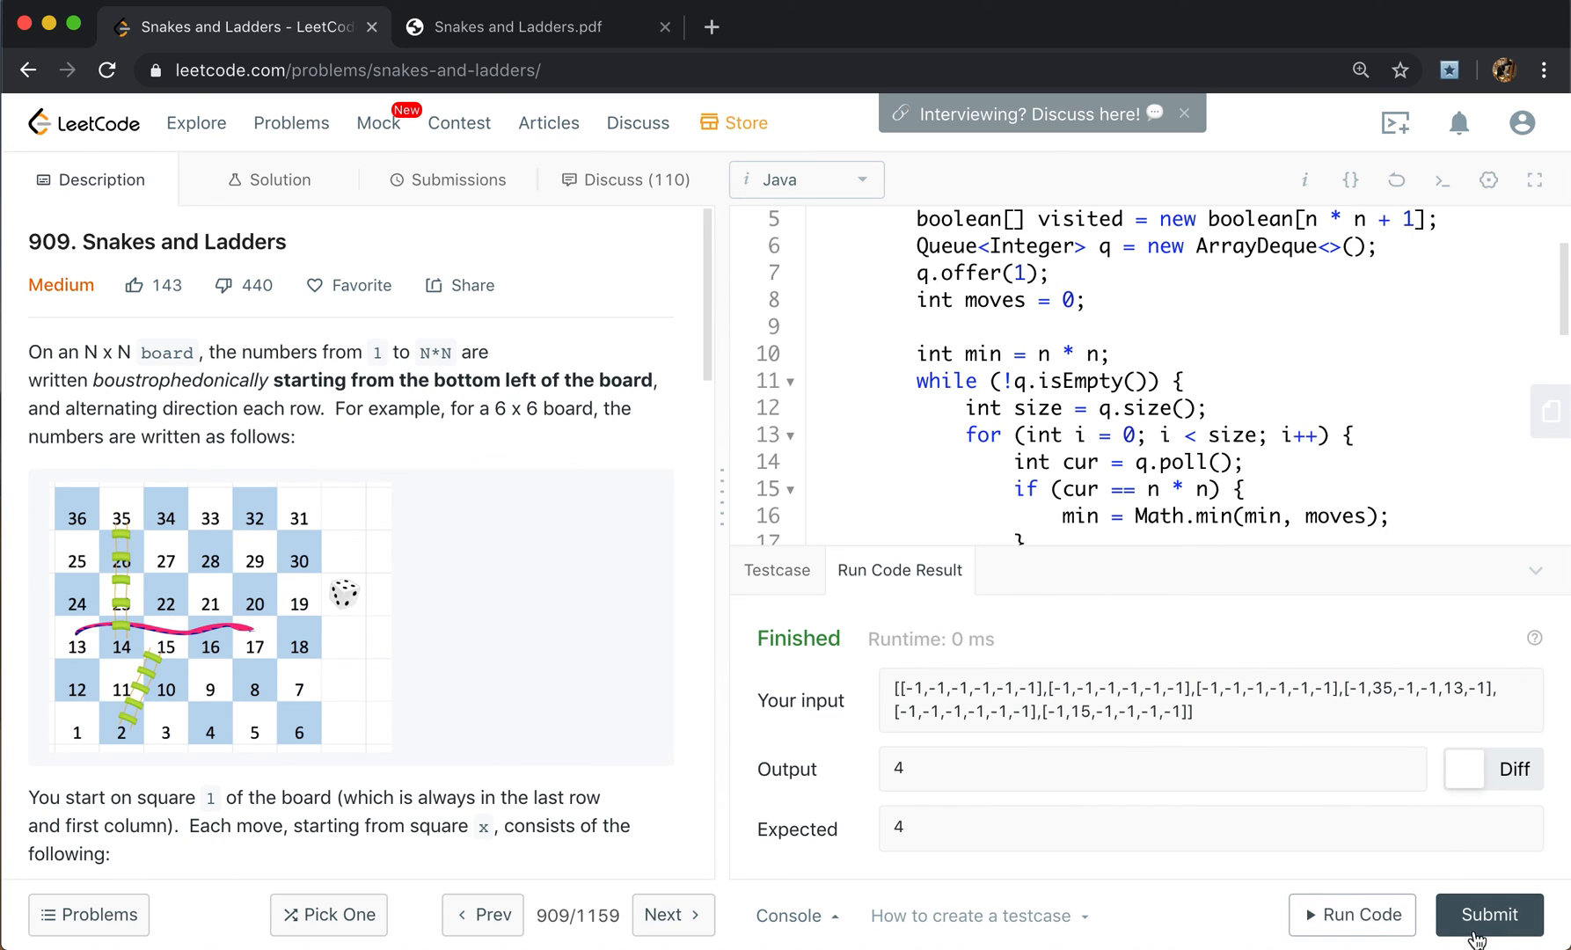
click(1489, 913)
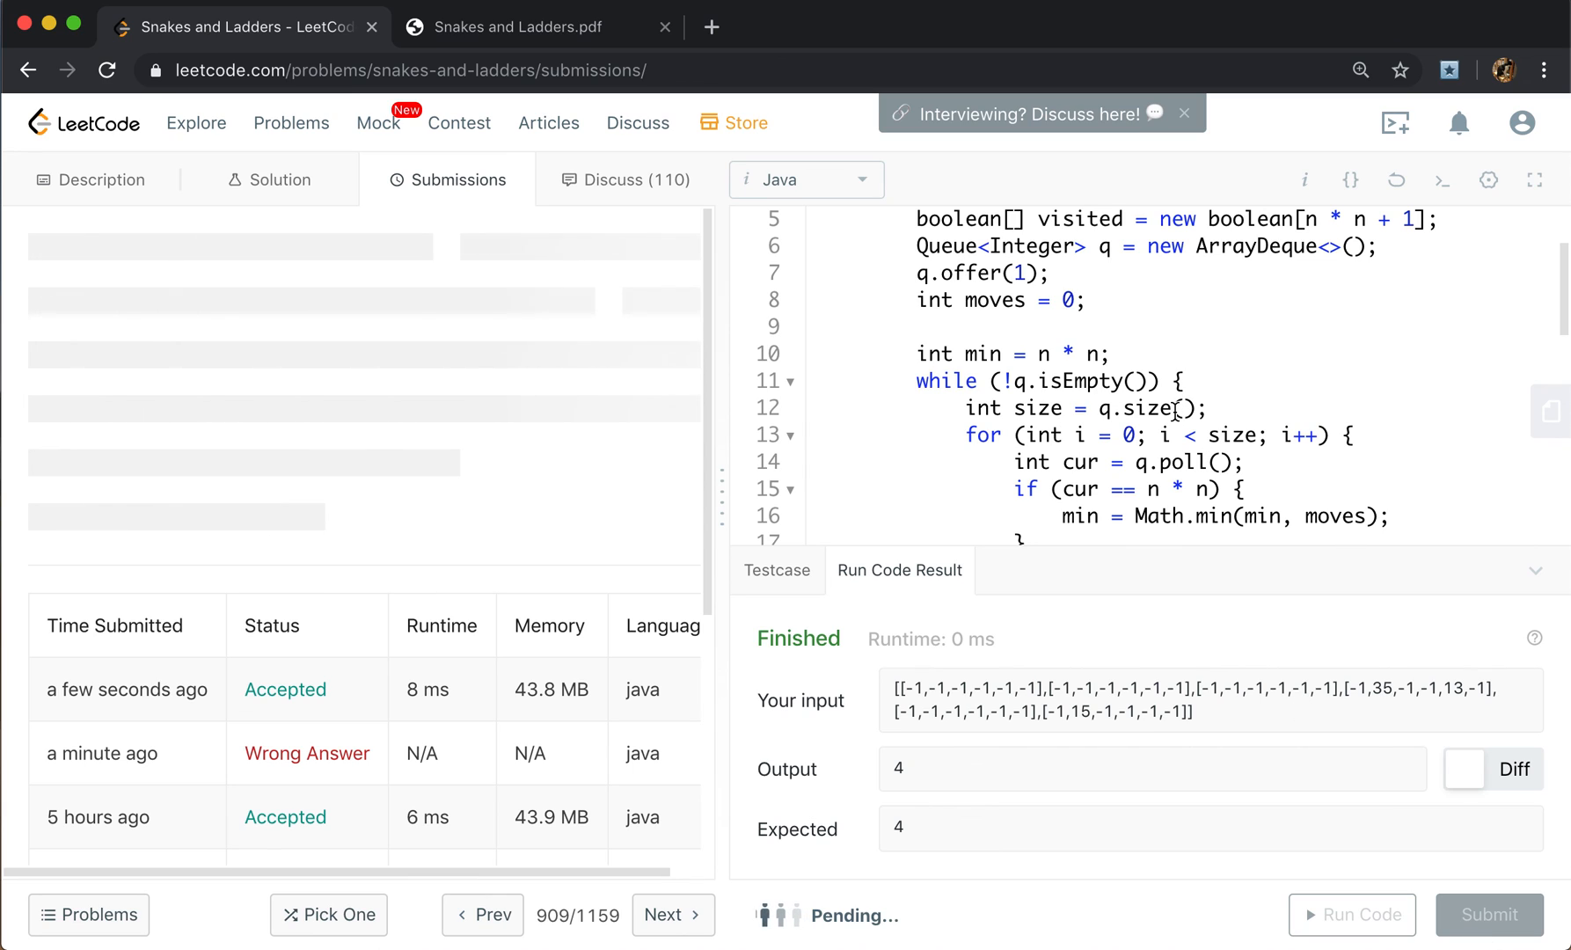
click(1489, 913)
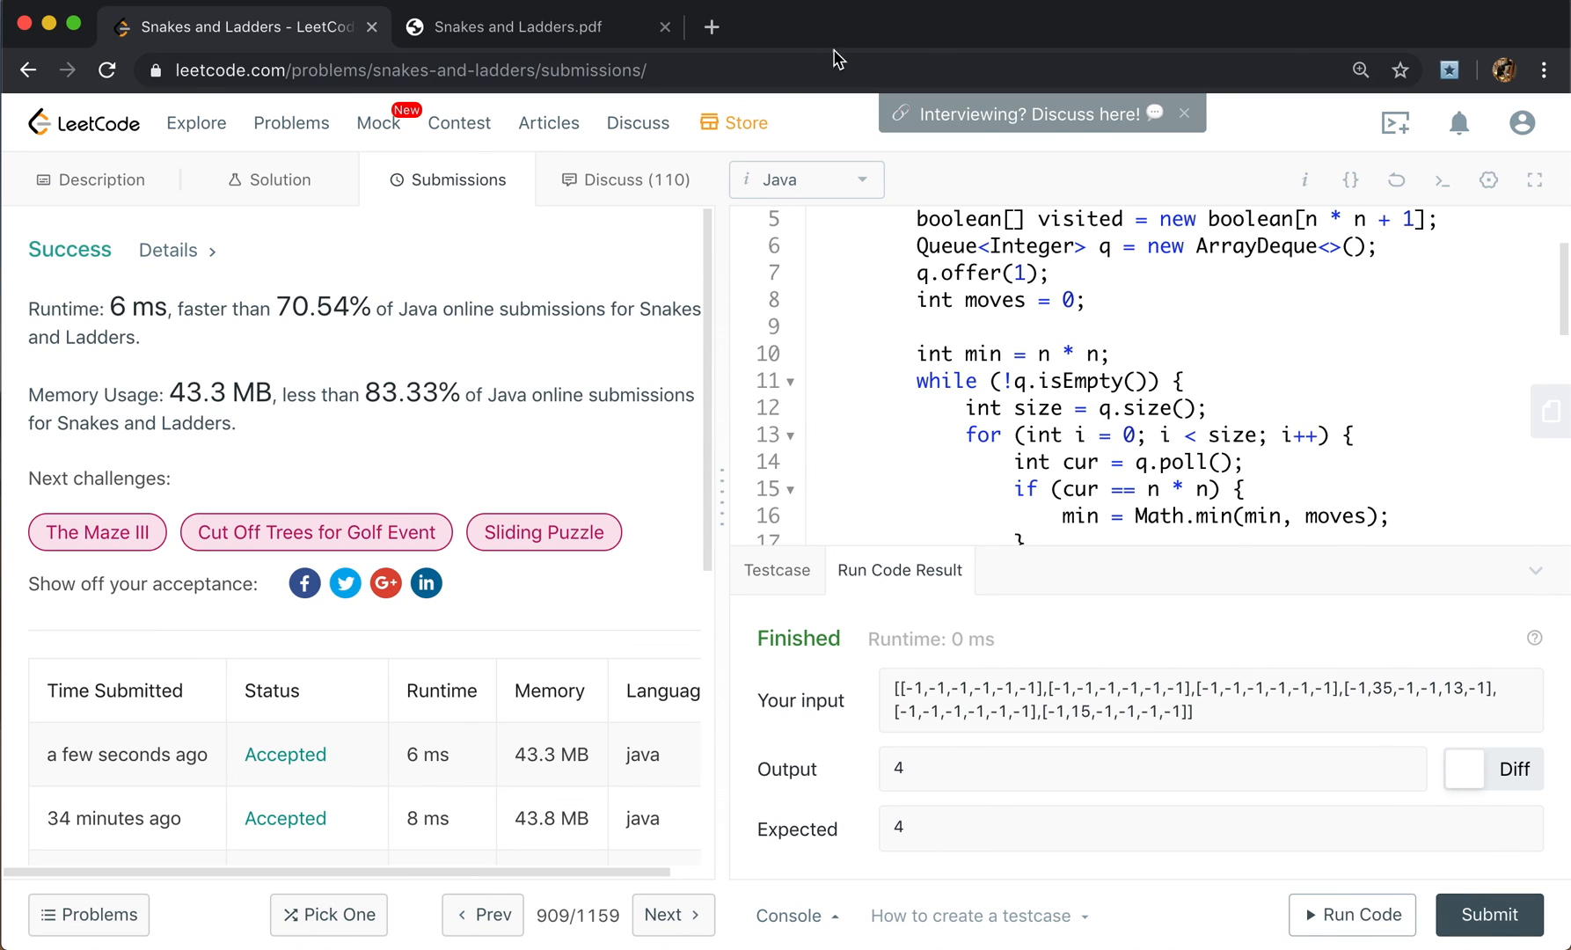